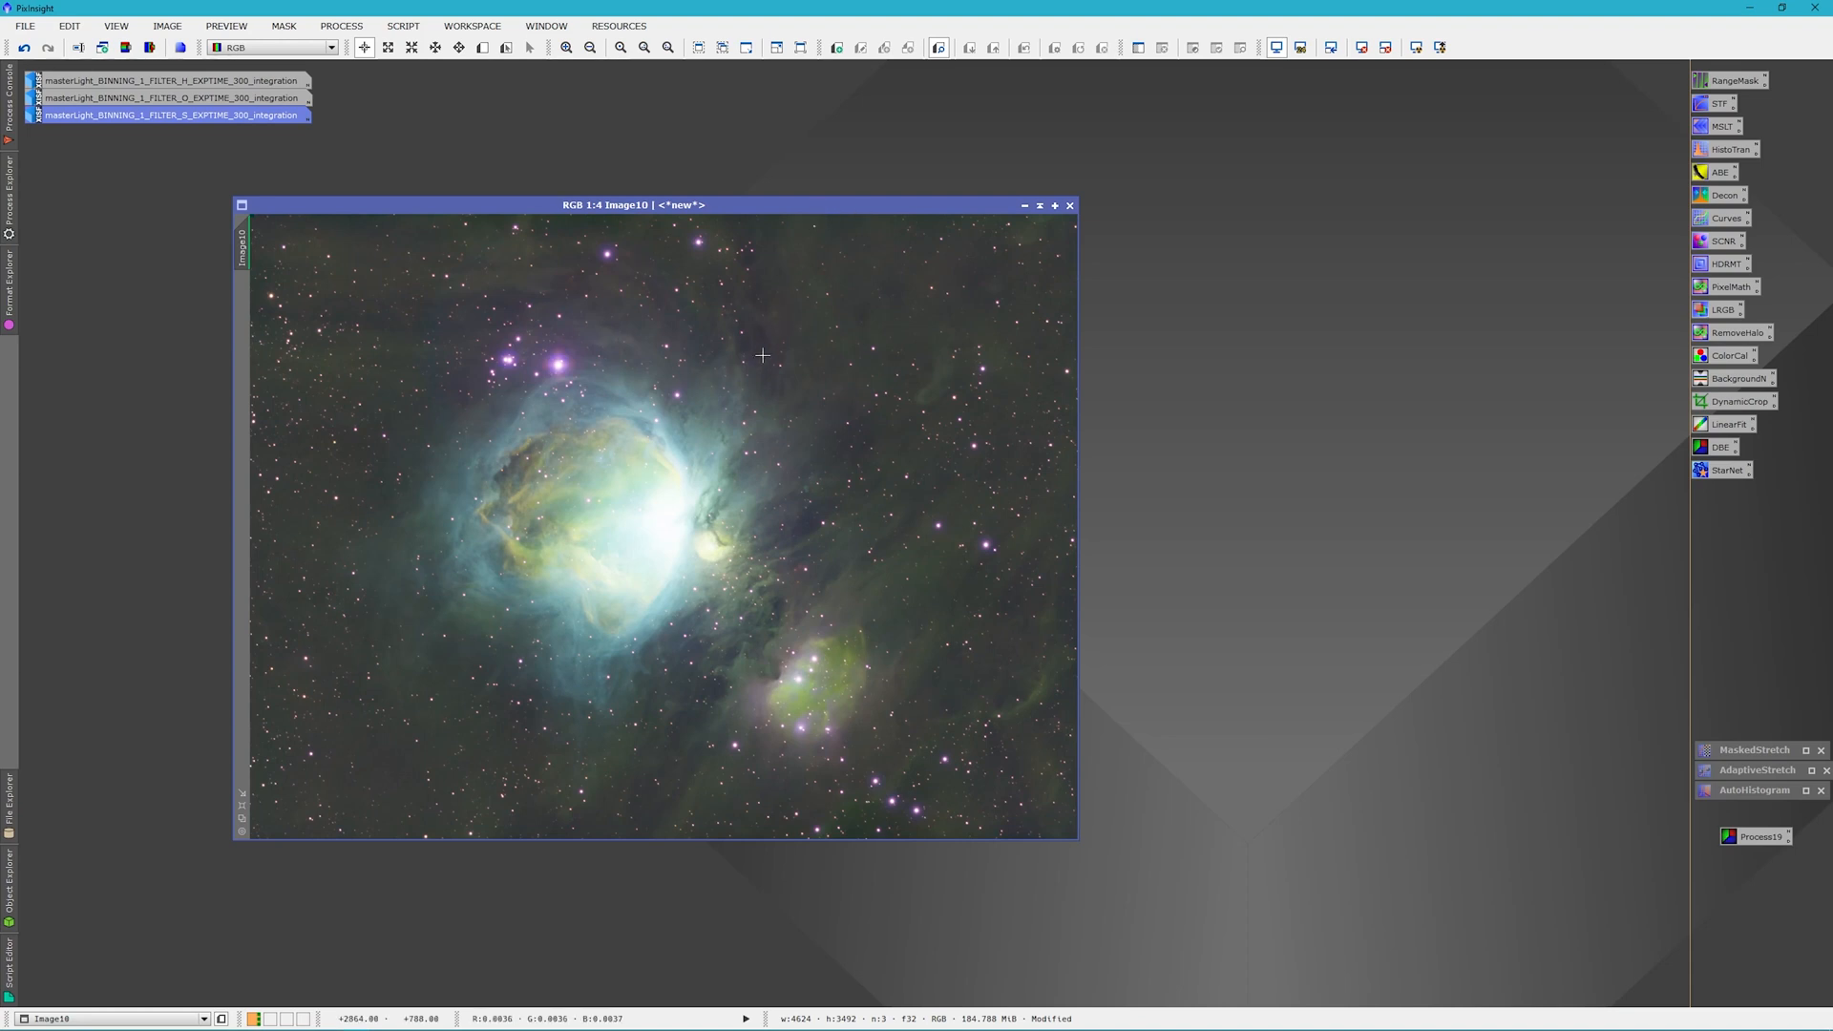
mouse_move(885, 344)
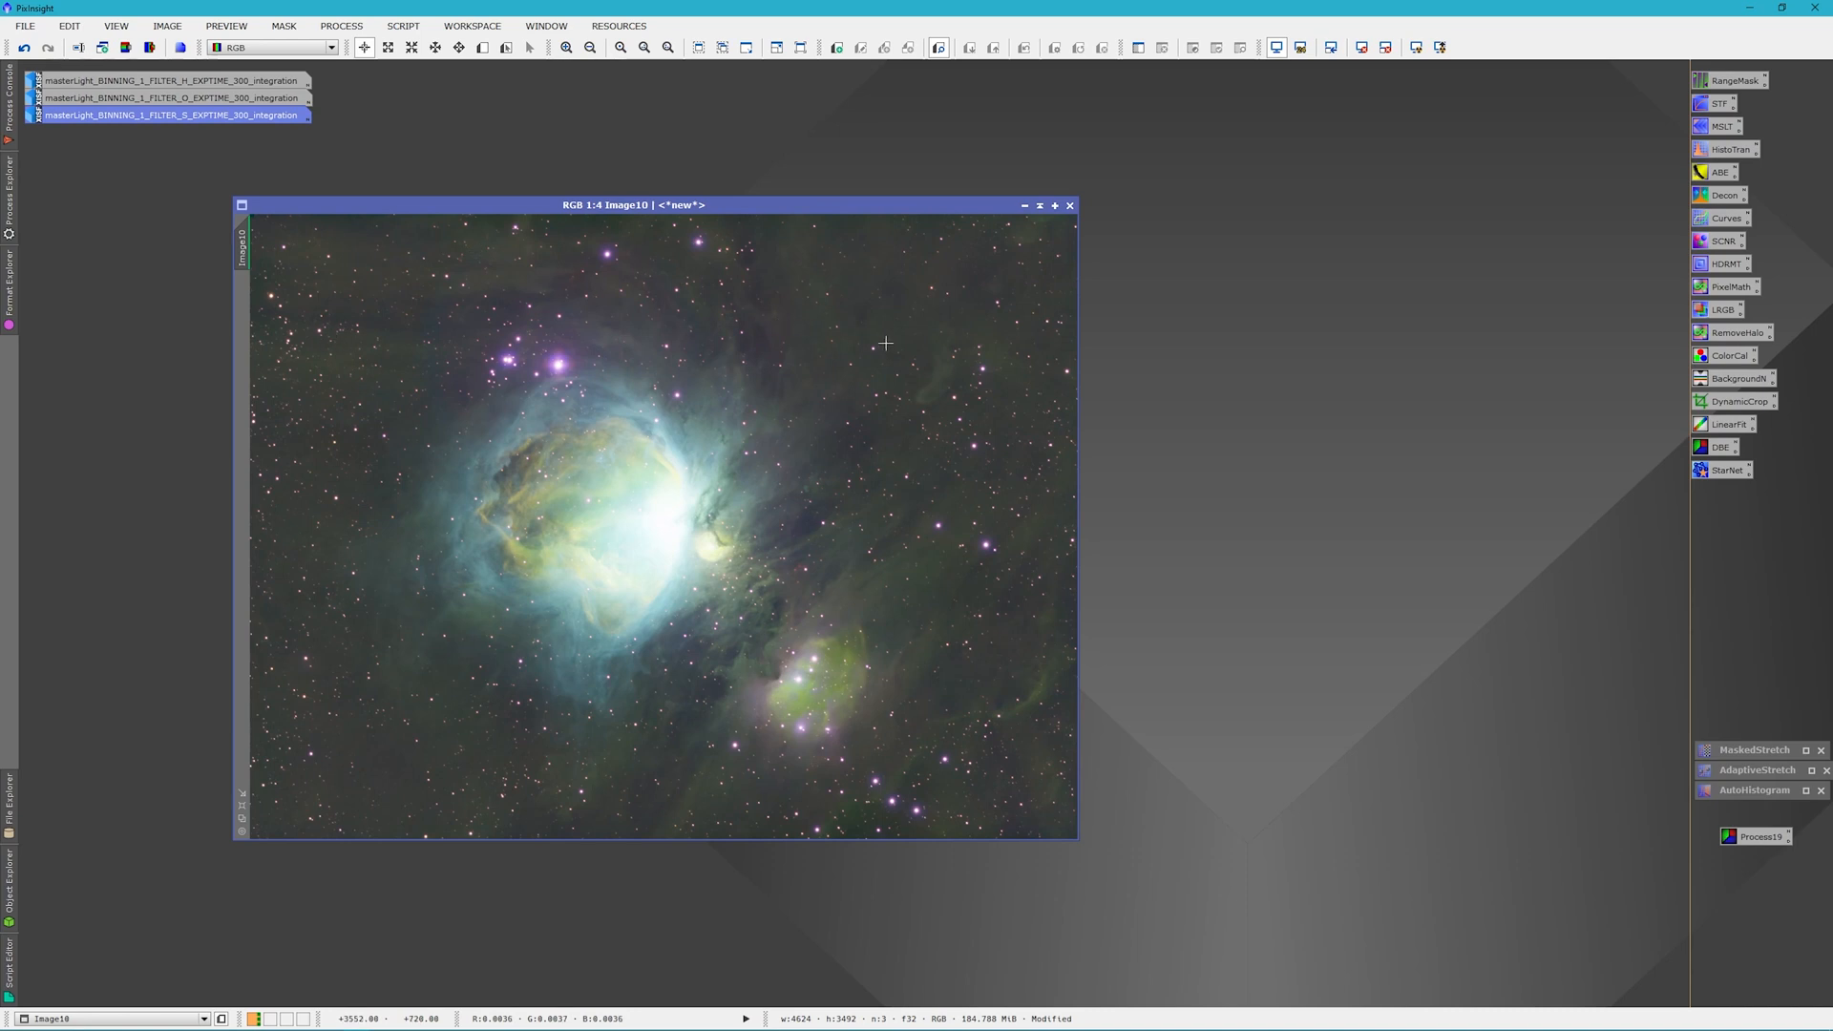
mouse_move(896, 777)
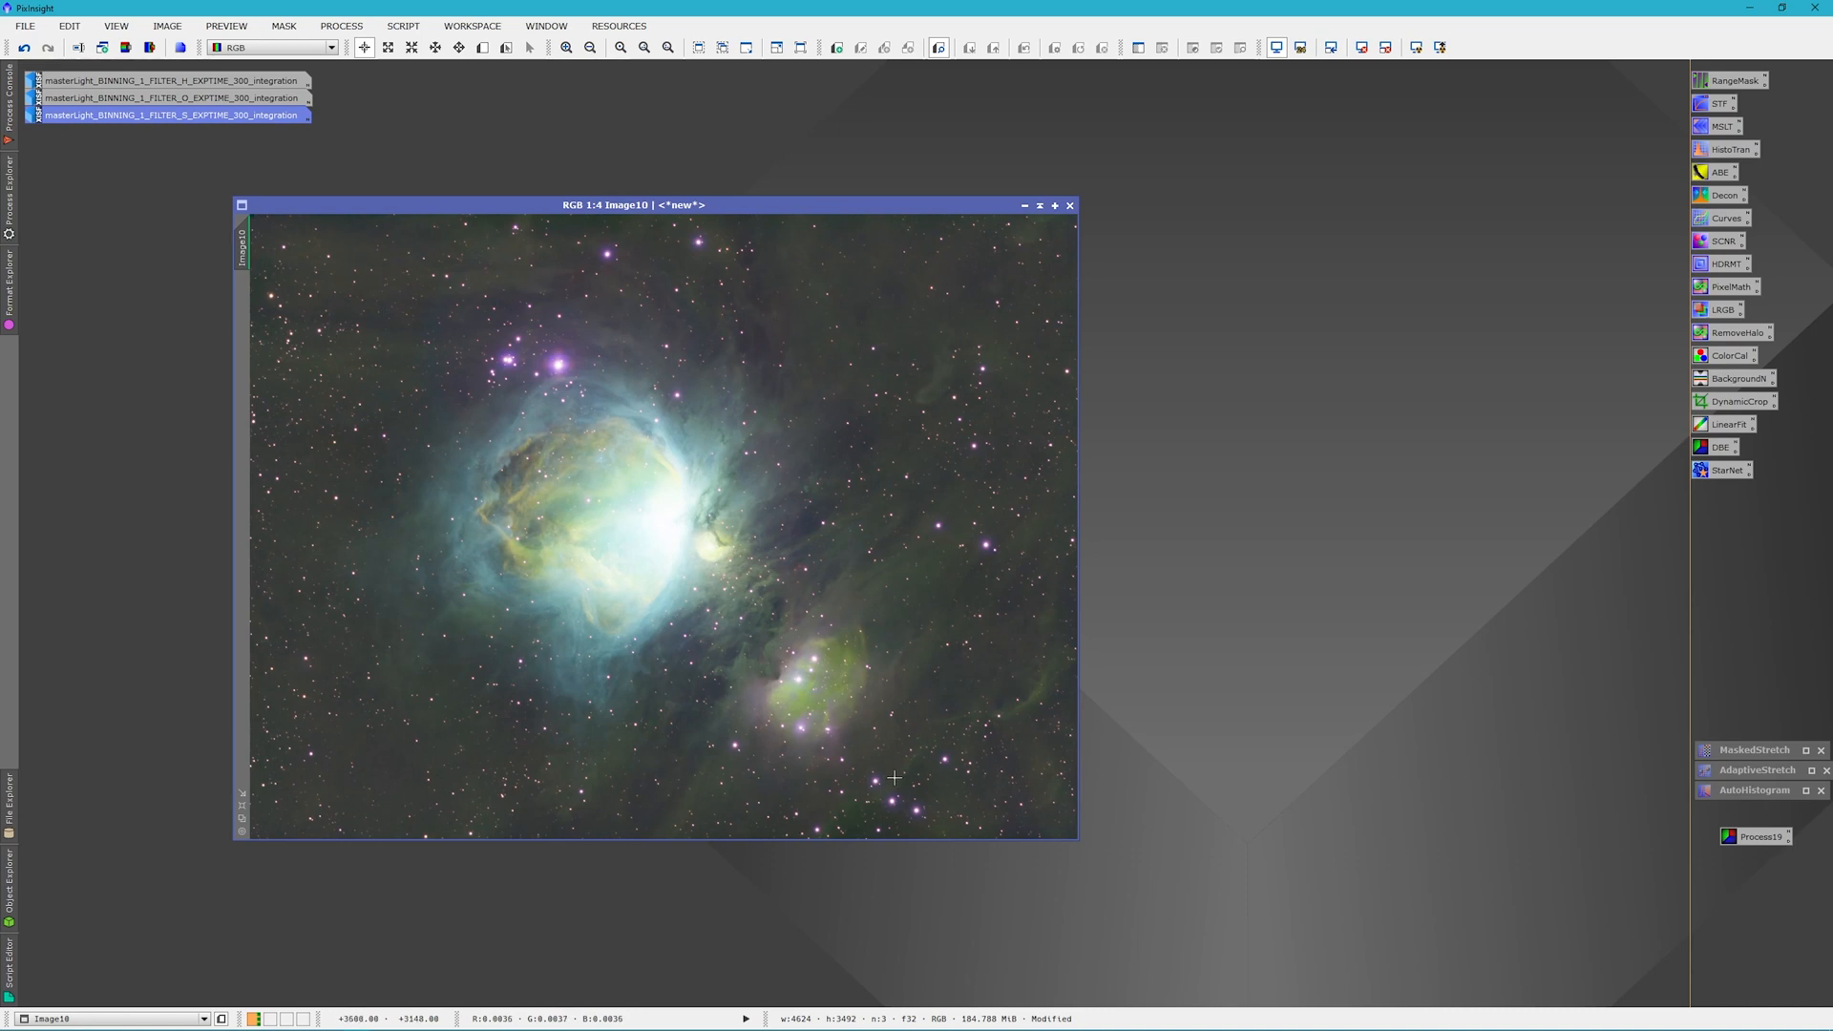
mouse_move(686, 535)
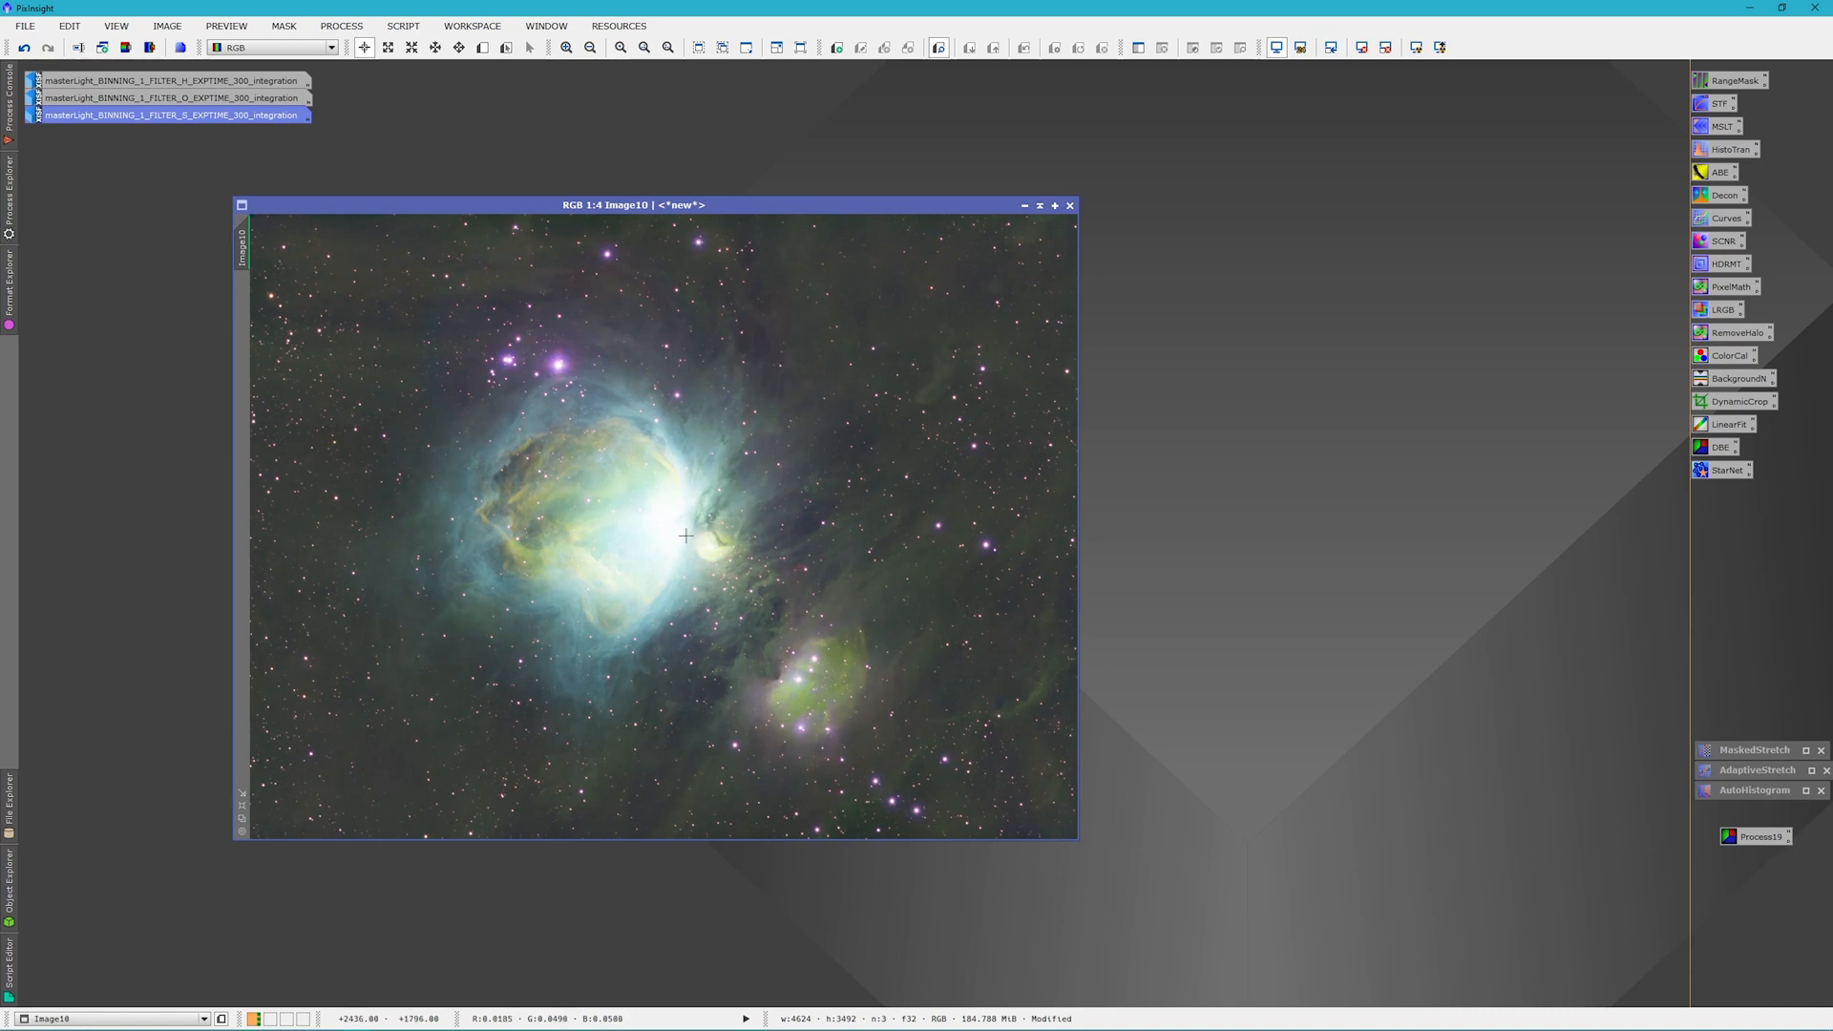
mouse_move(766, 438)
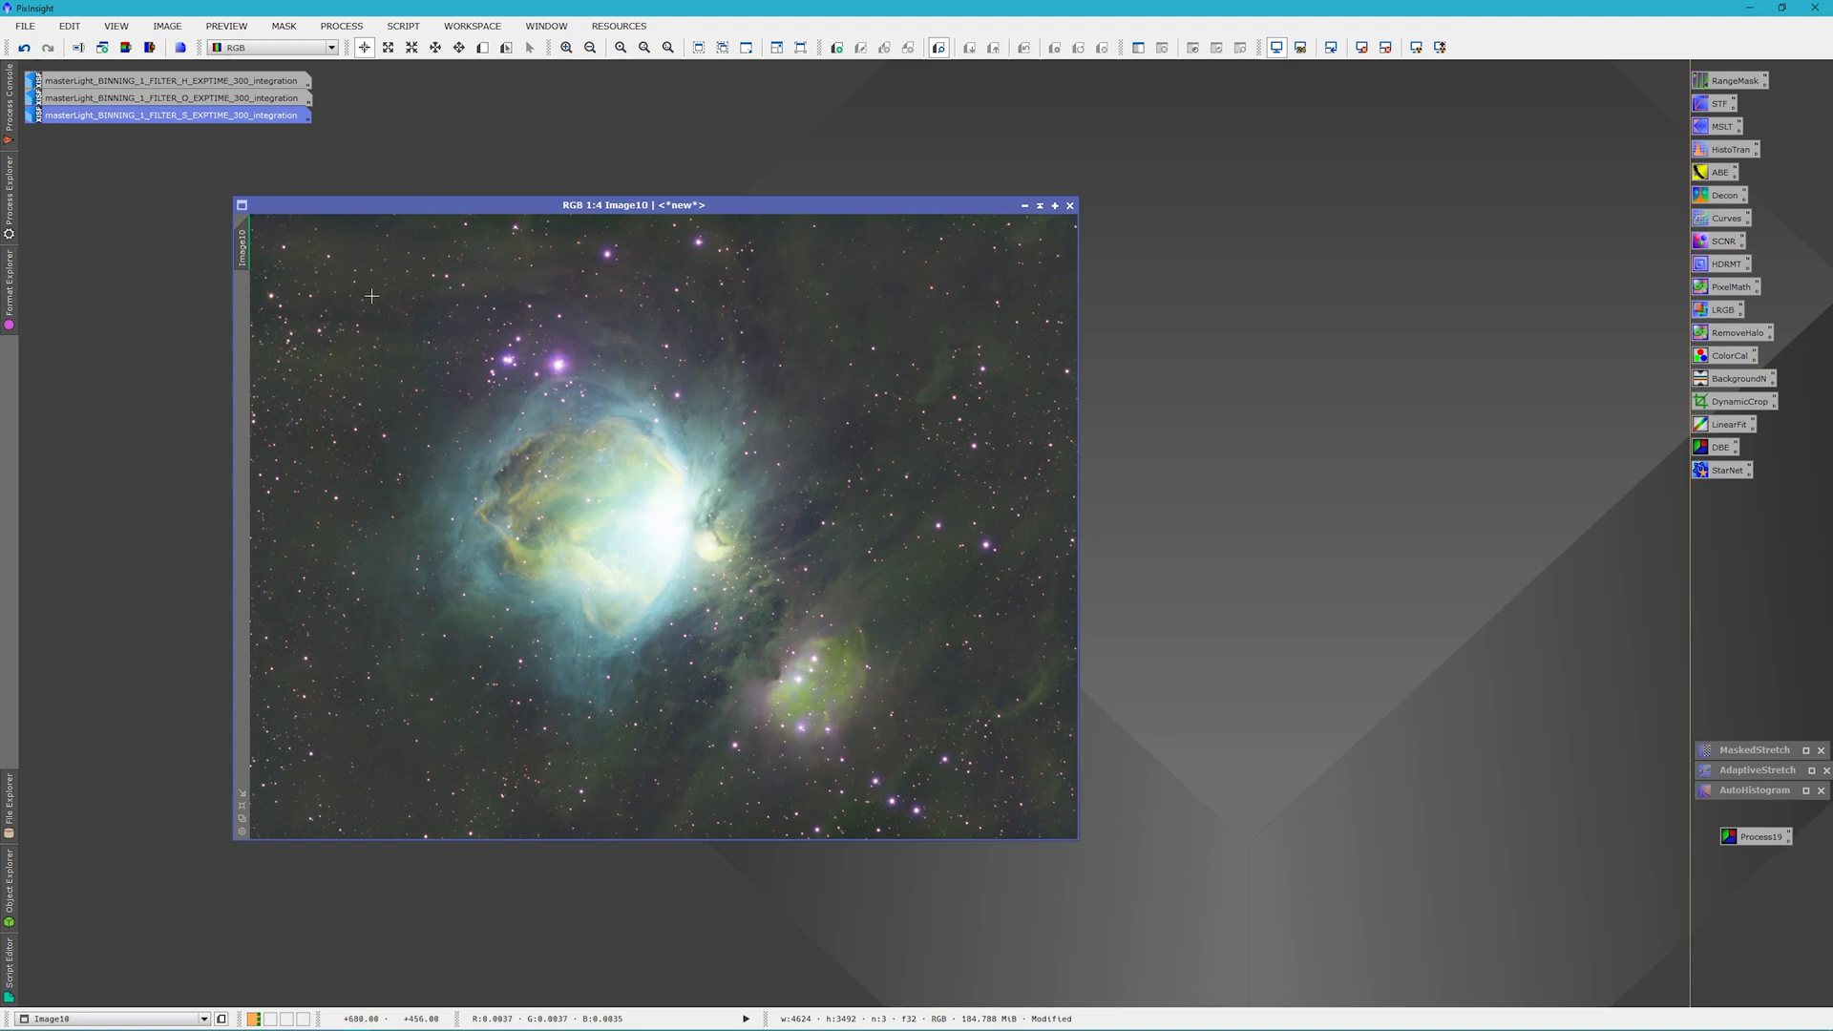
mouse_move(988, 625)
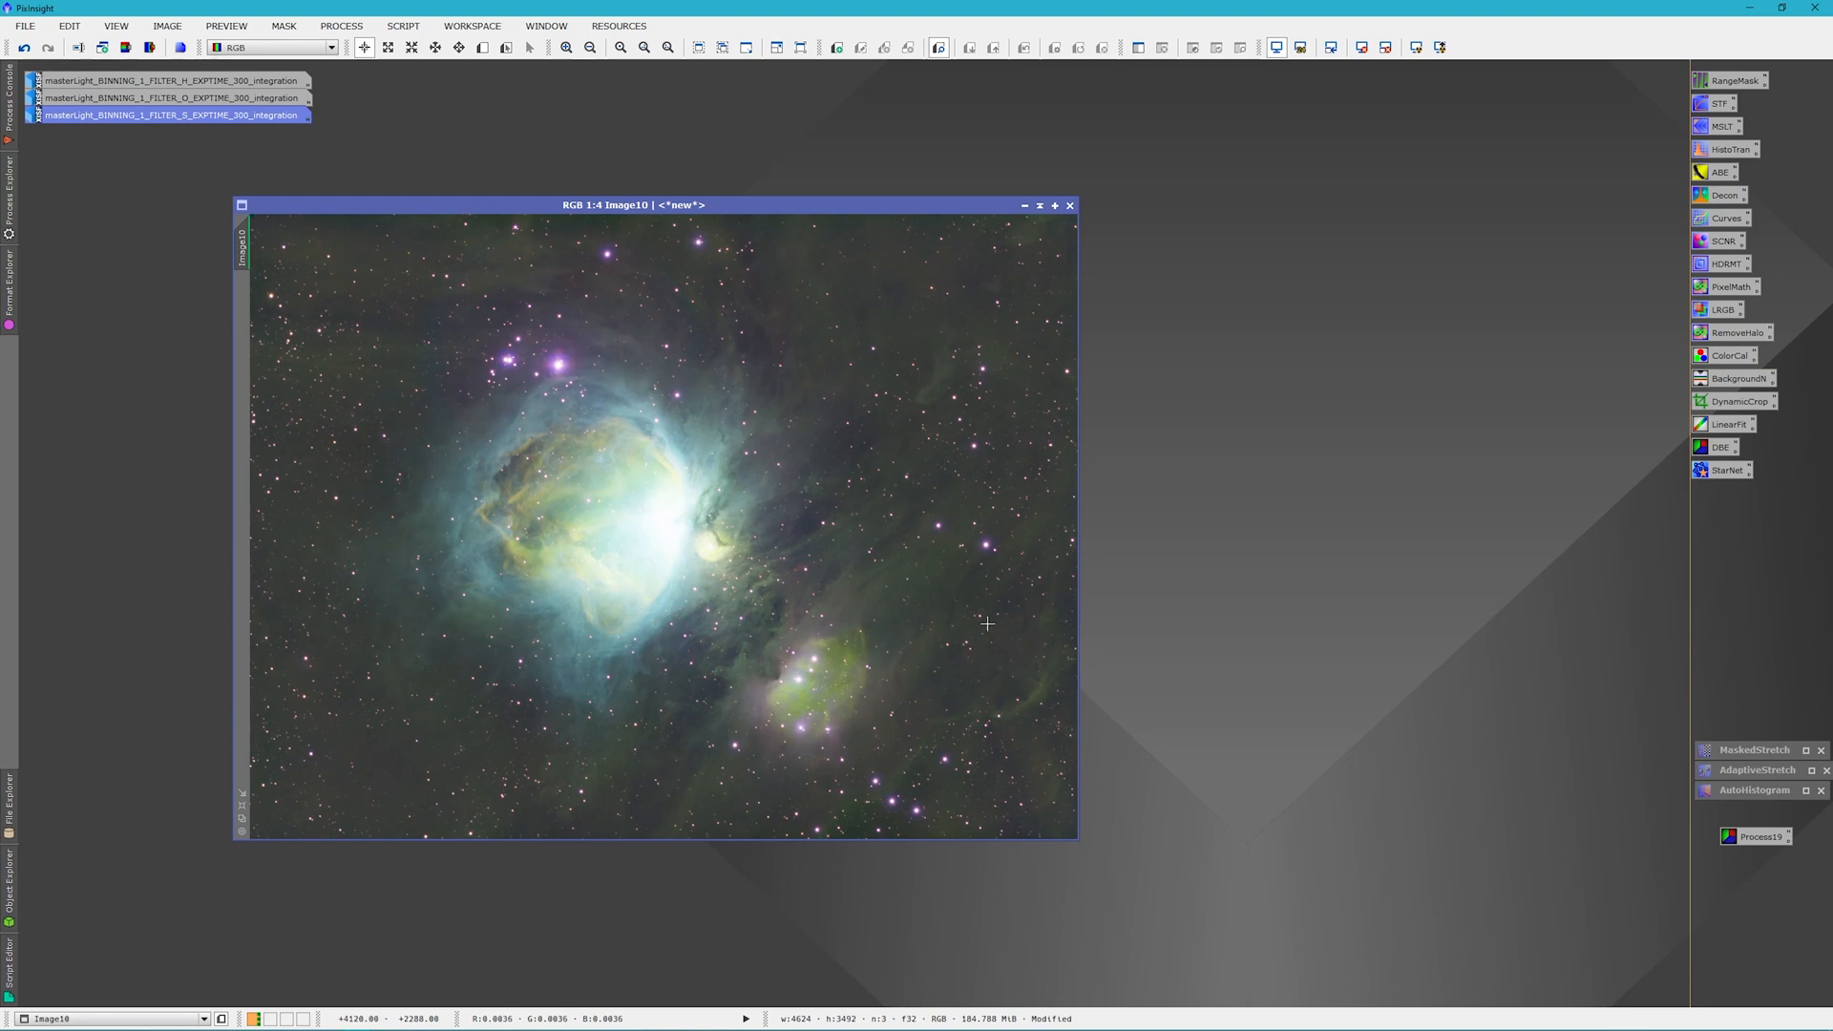
mouse_move(967, 619)
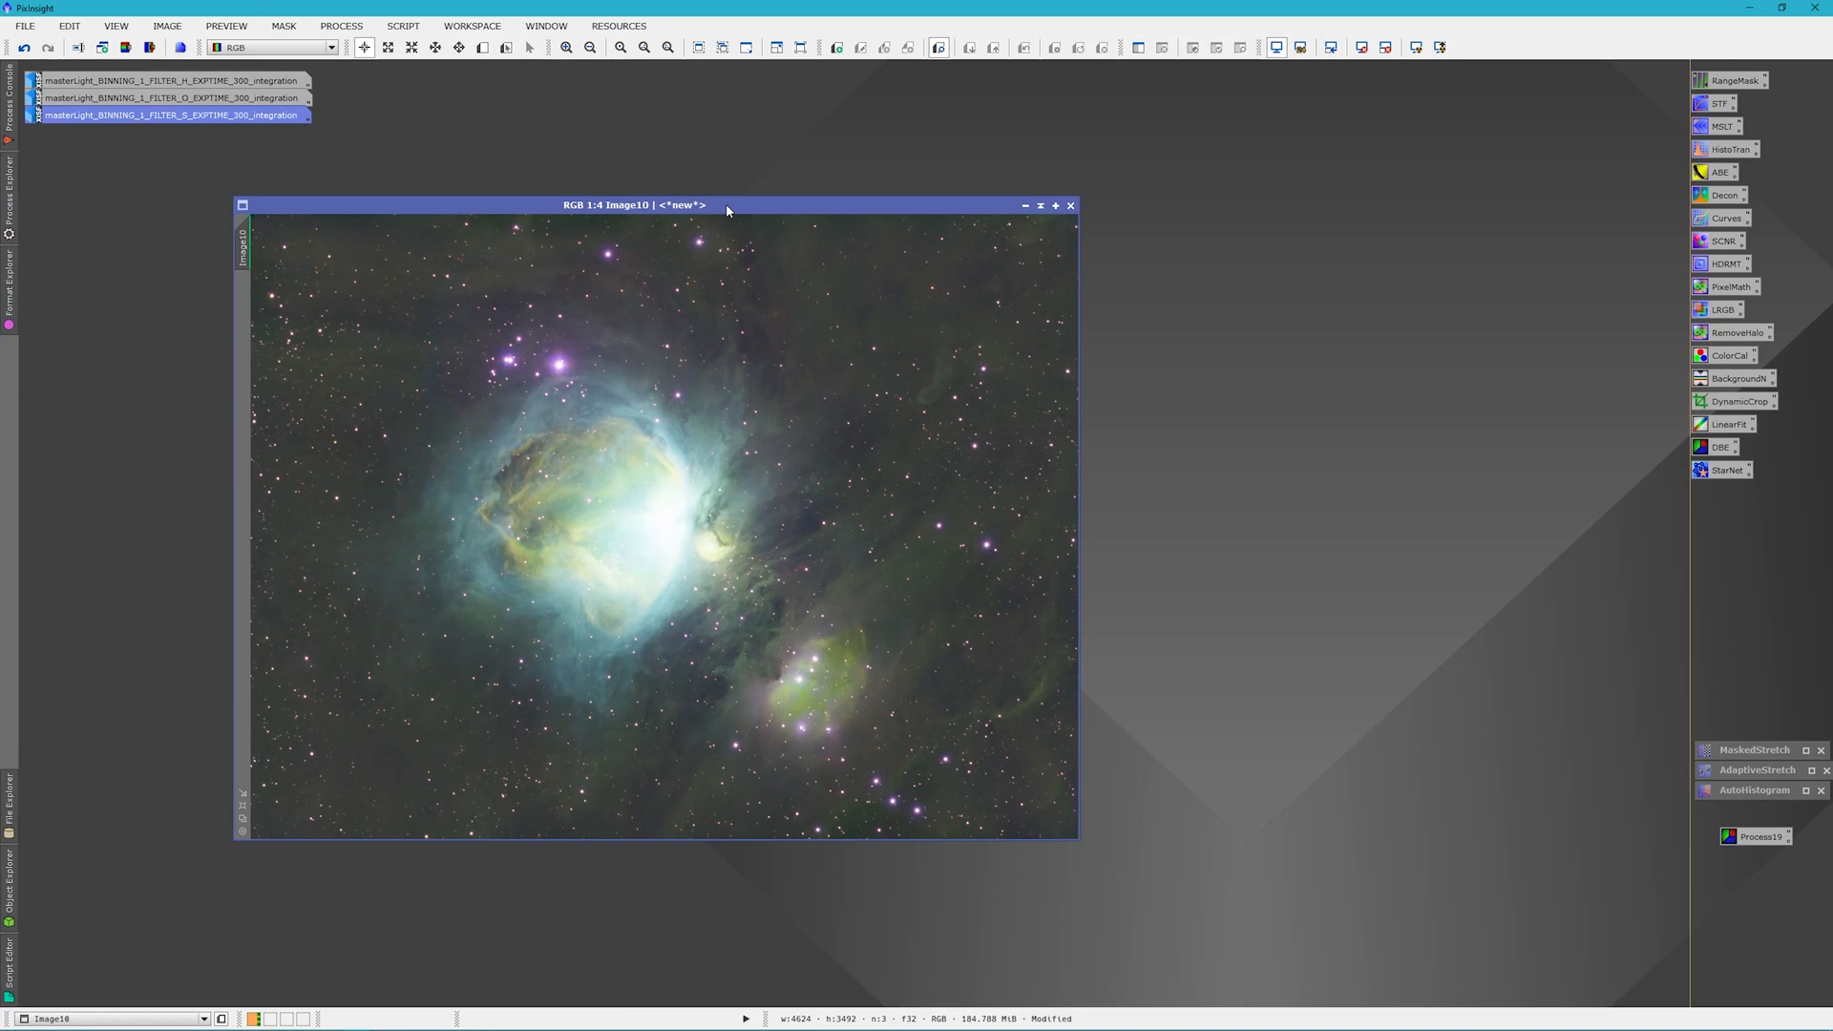
mouse_move(717, 488)
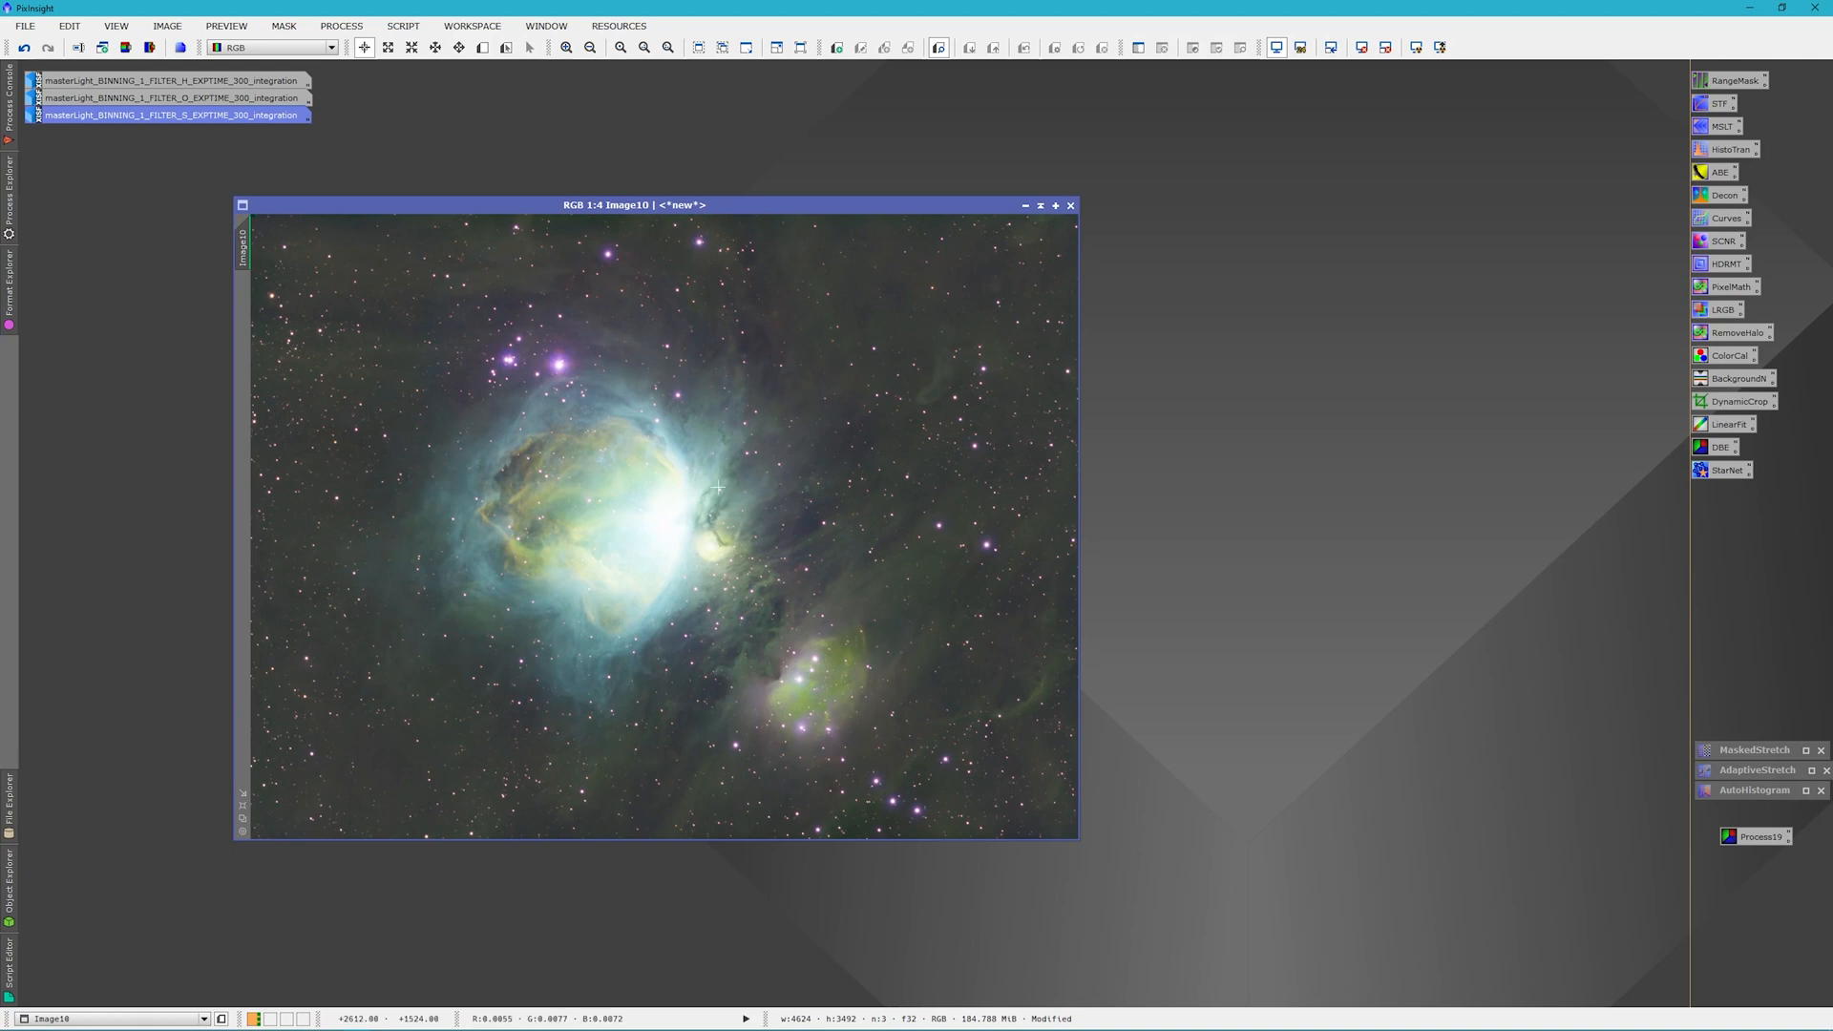
mouse_move(661, 574)
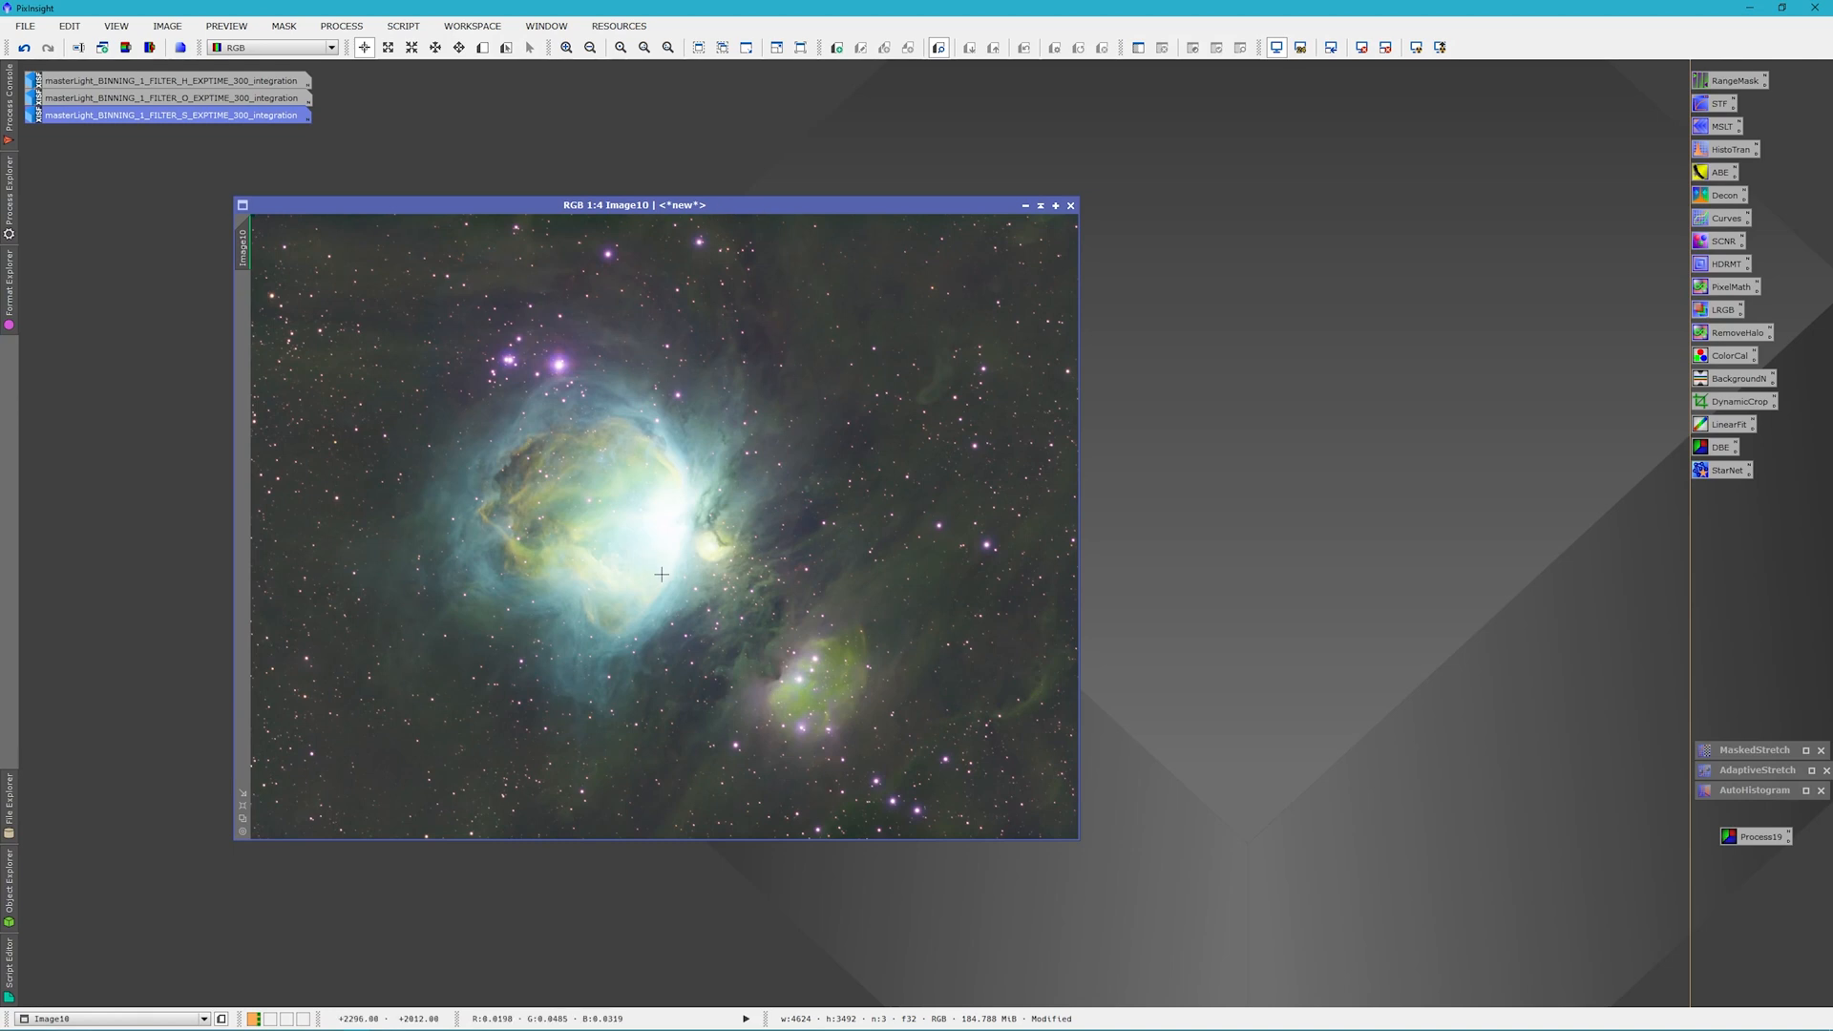
mouse_move(491, 307)
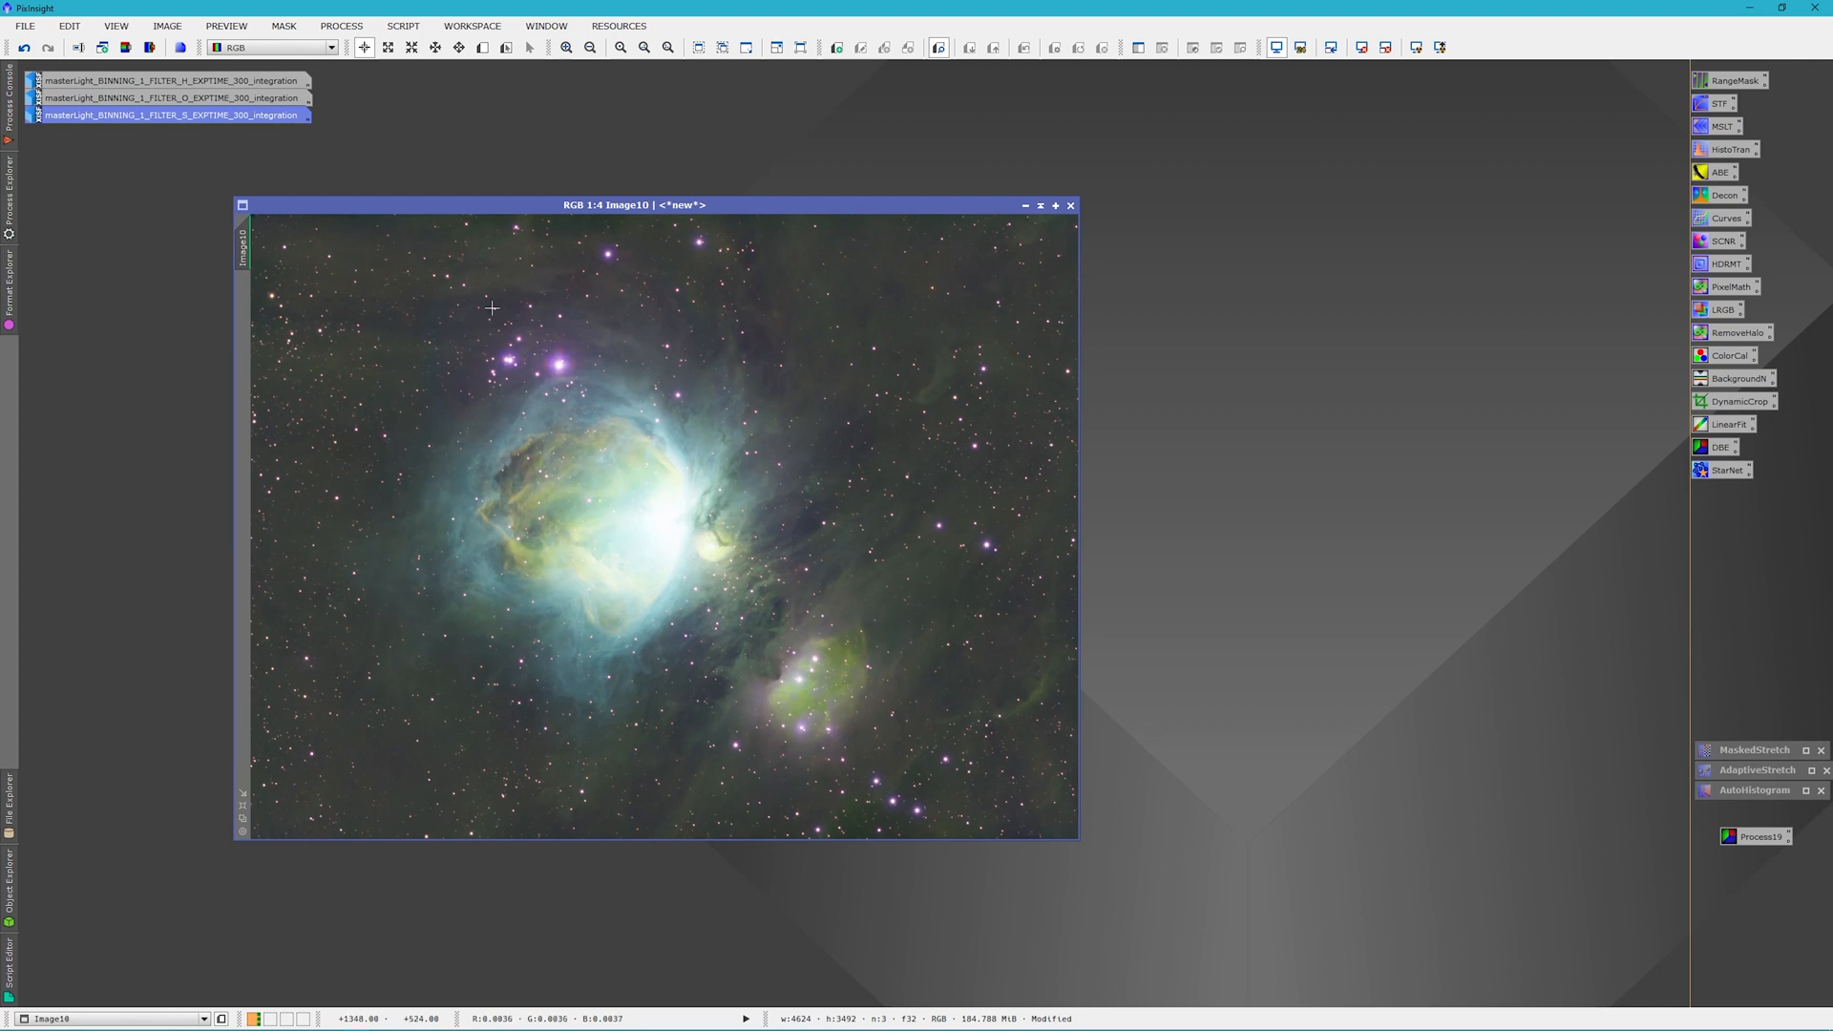
mouse_move(886, 463)
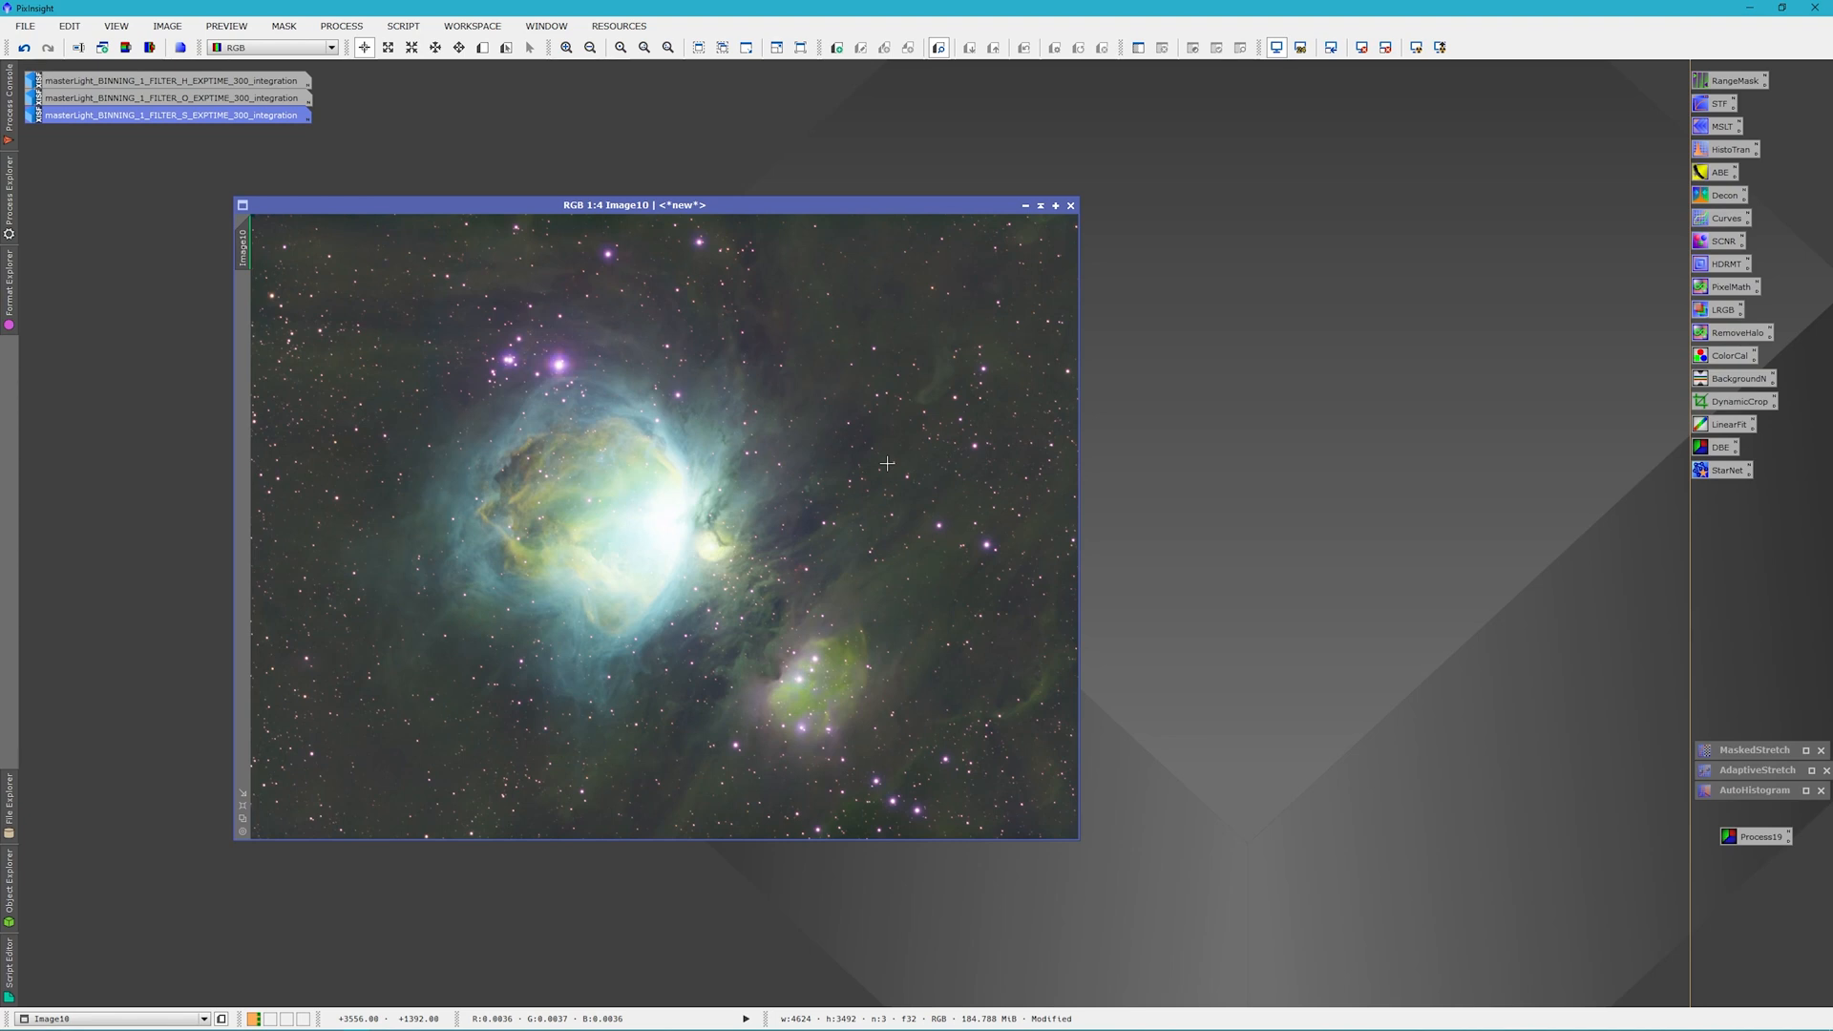
mouse_move(849, 442)
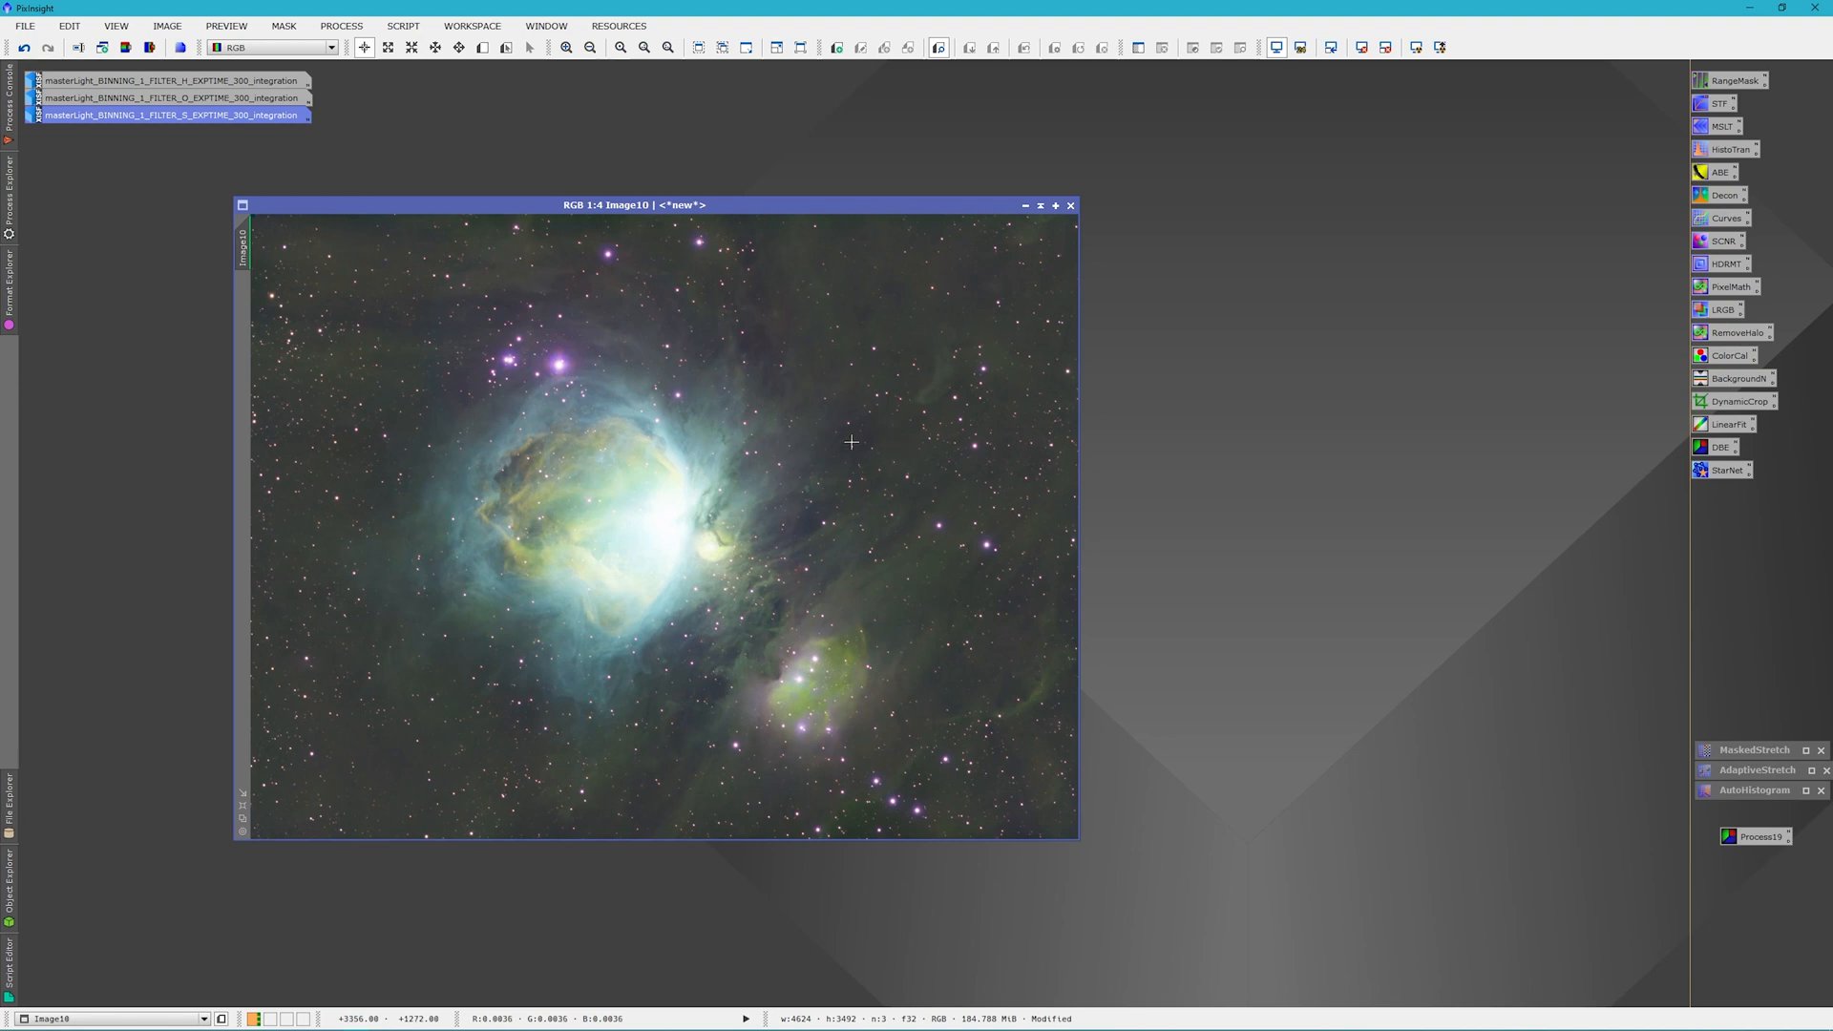
mouse_move(872, 199)
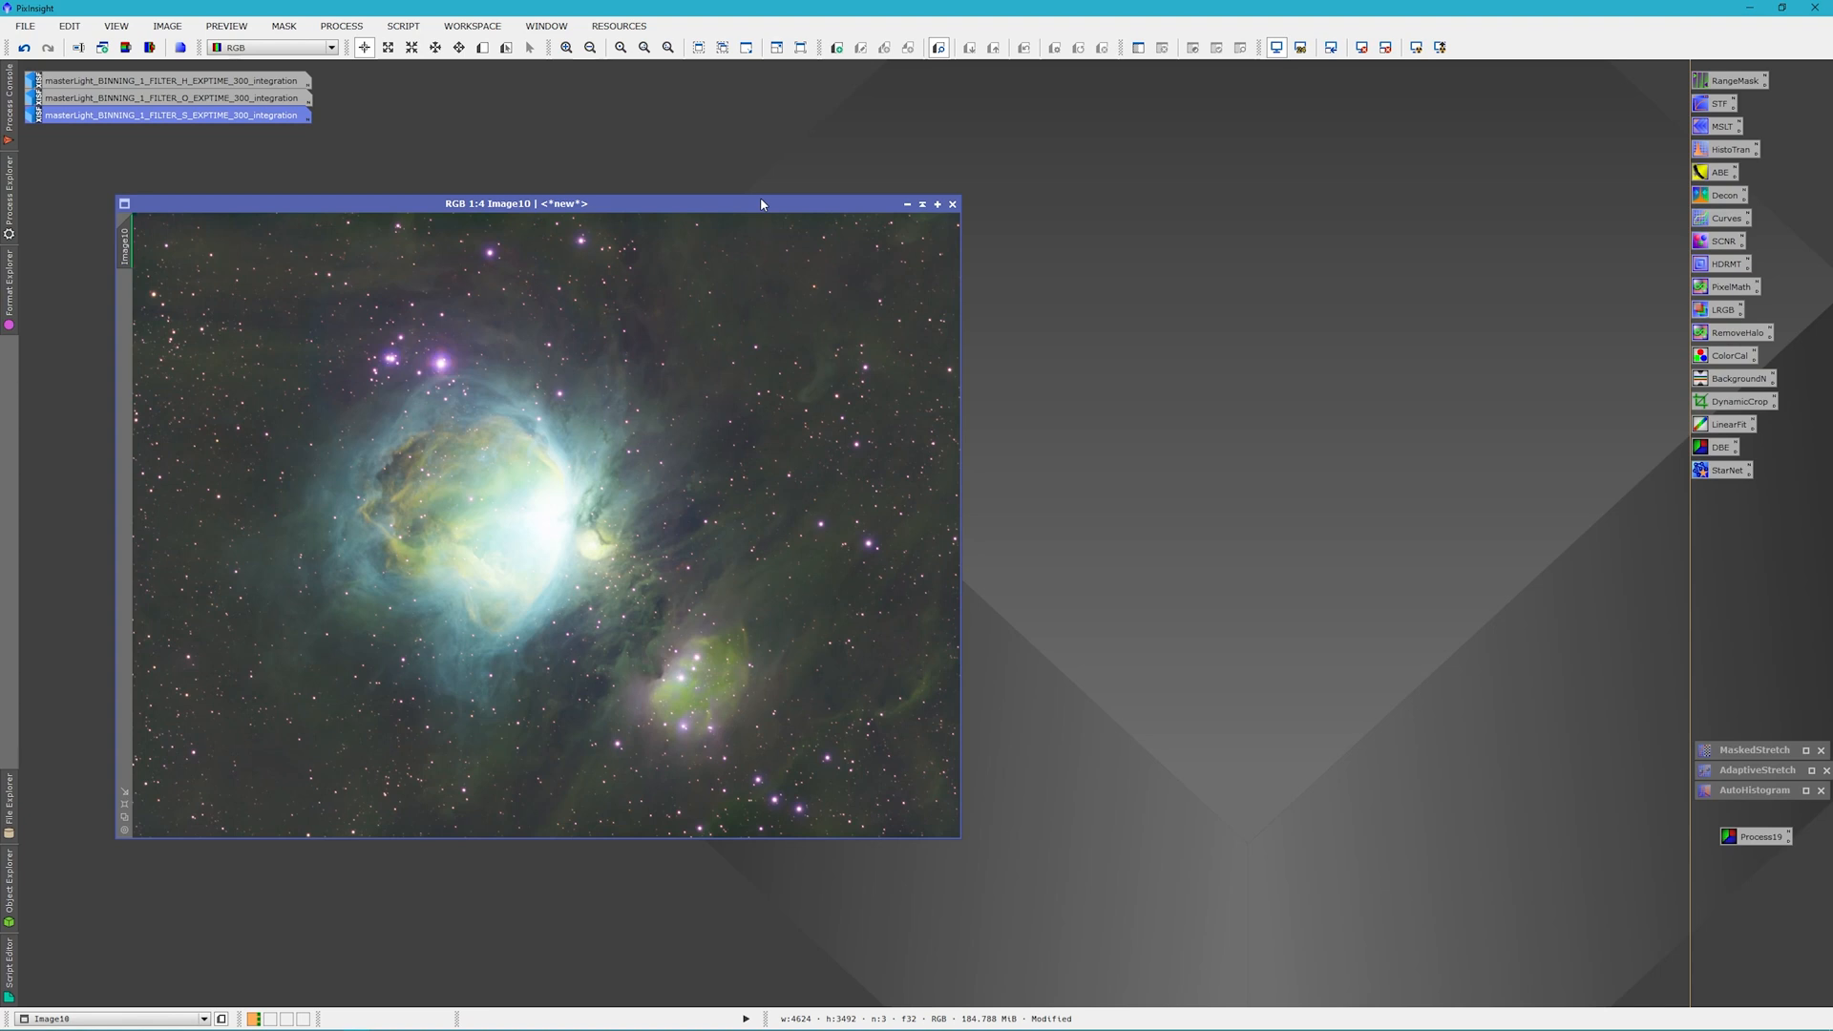
mouse_move(738, 219)
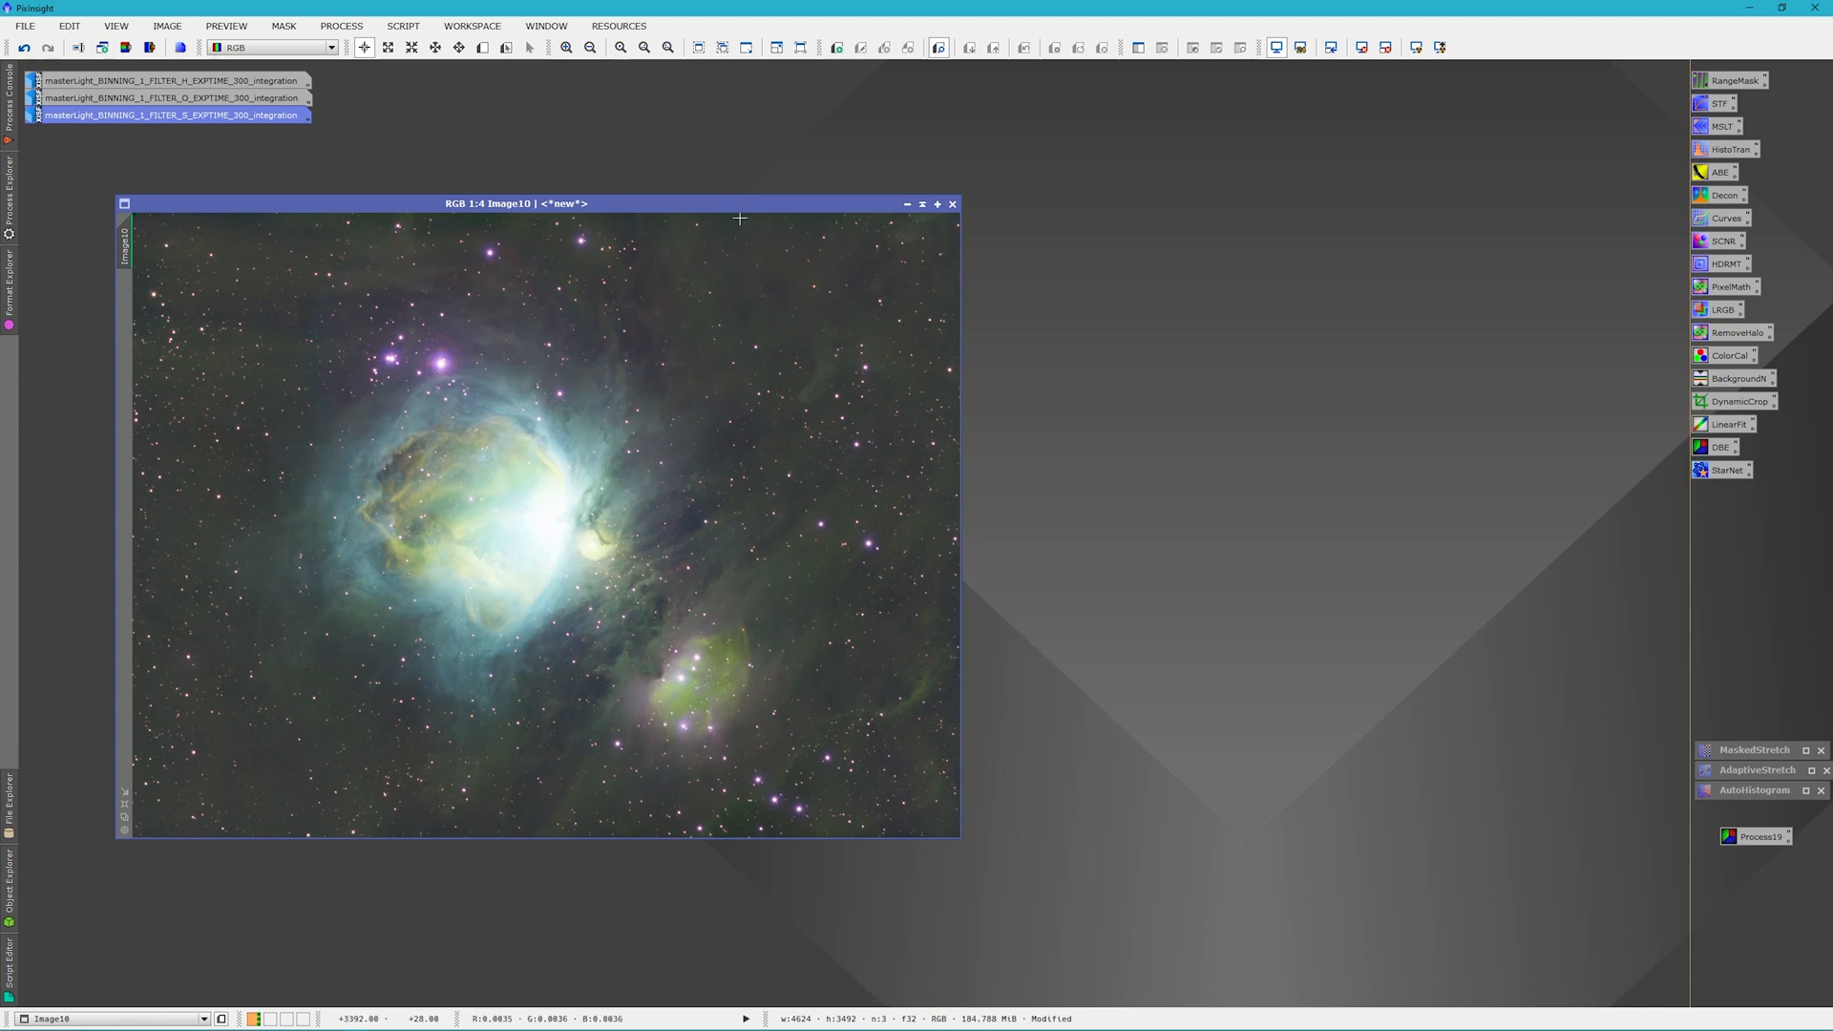
mouse_move(746, 212)
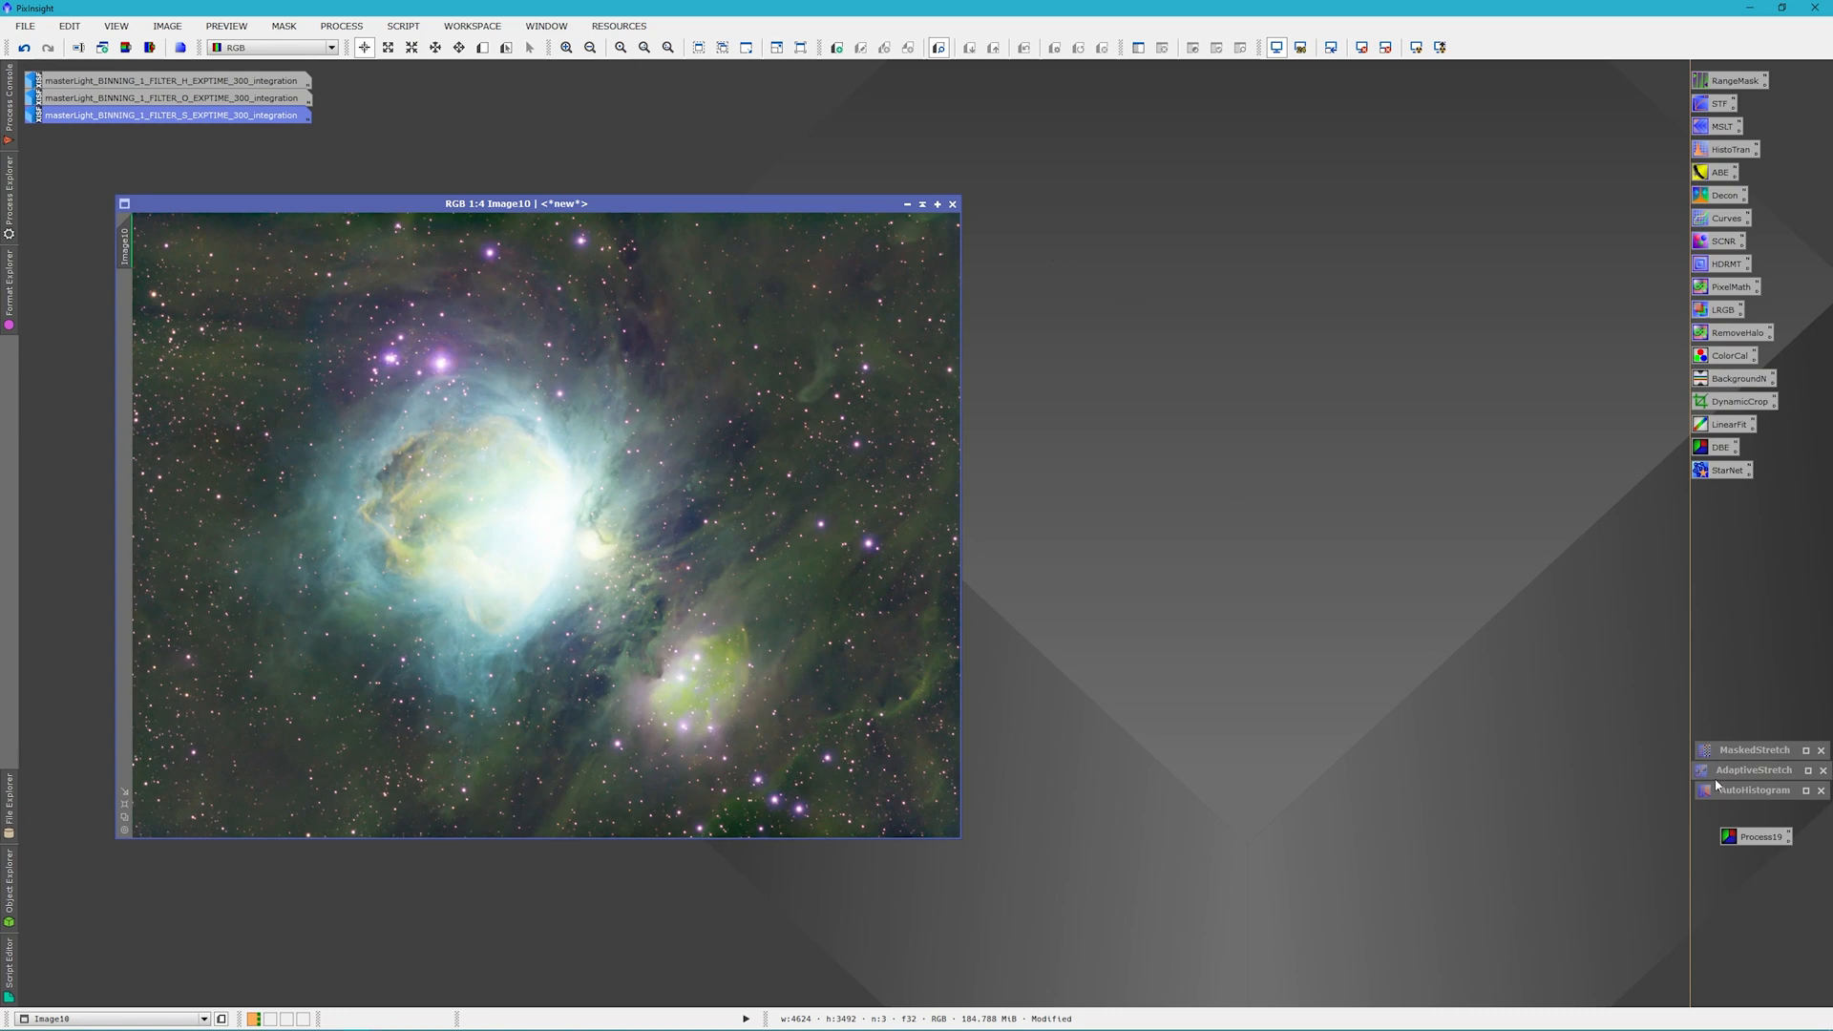
Enable AdaptiveStretch contrast protection at 0.01, keeping the noise threshold at 0.001
click(1753, 770)
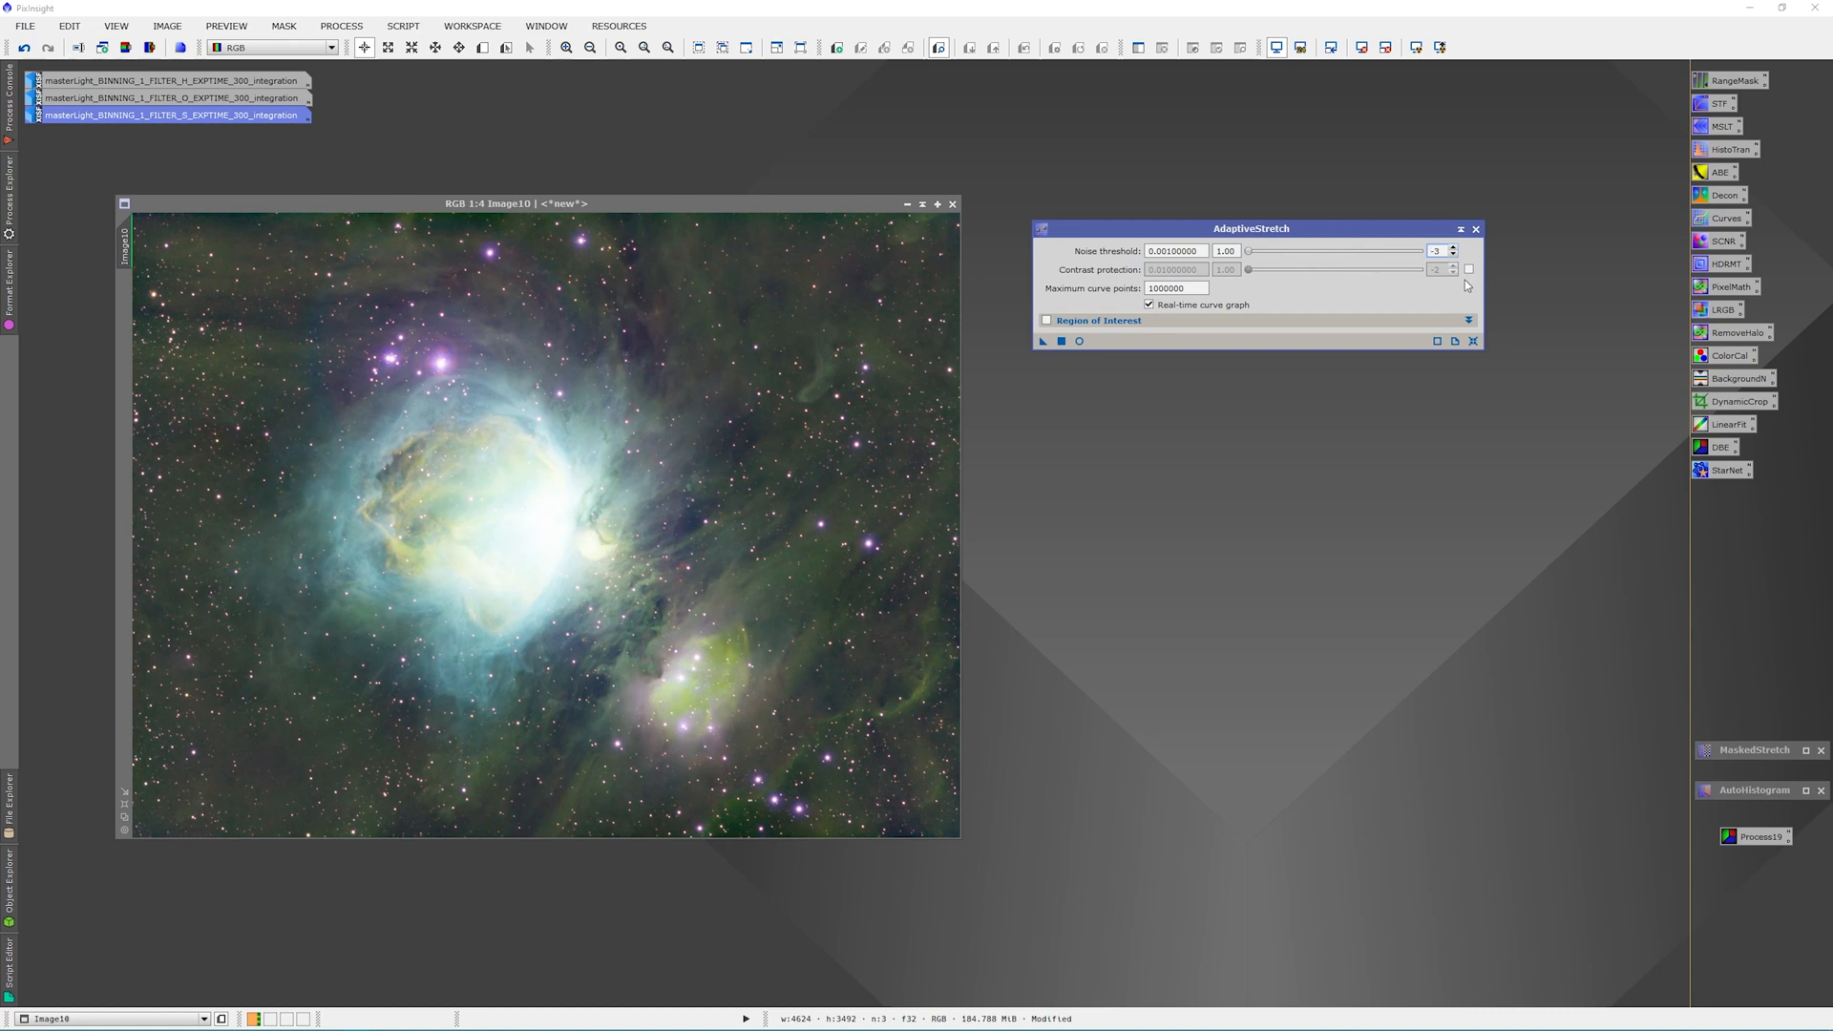
click(1469, 269)
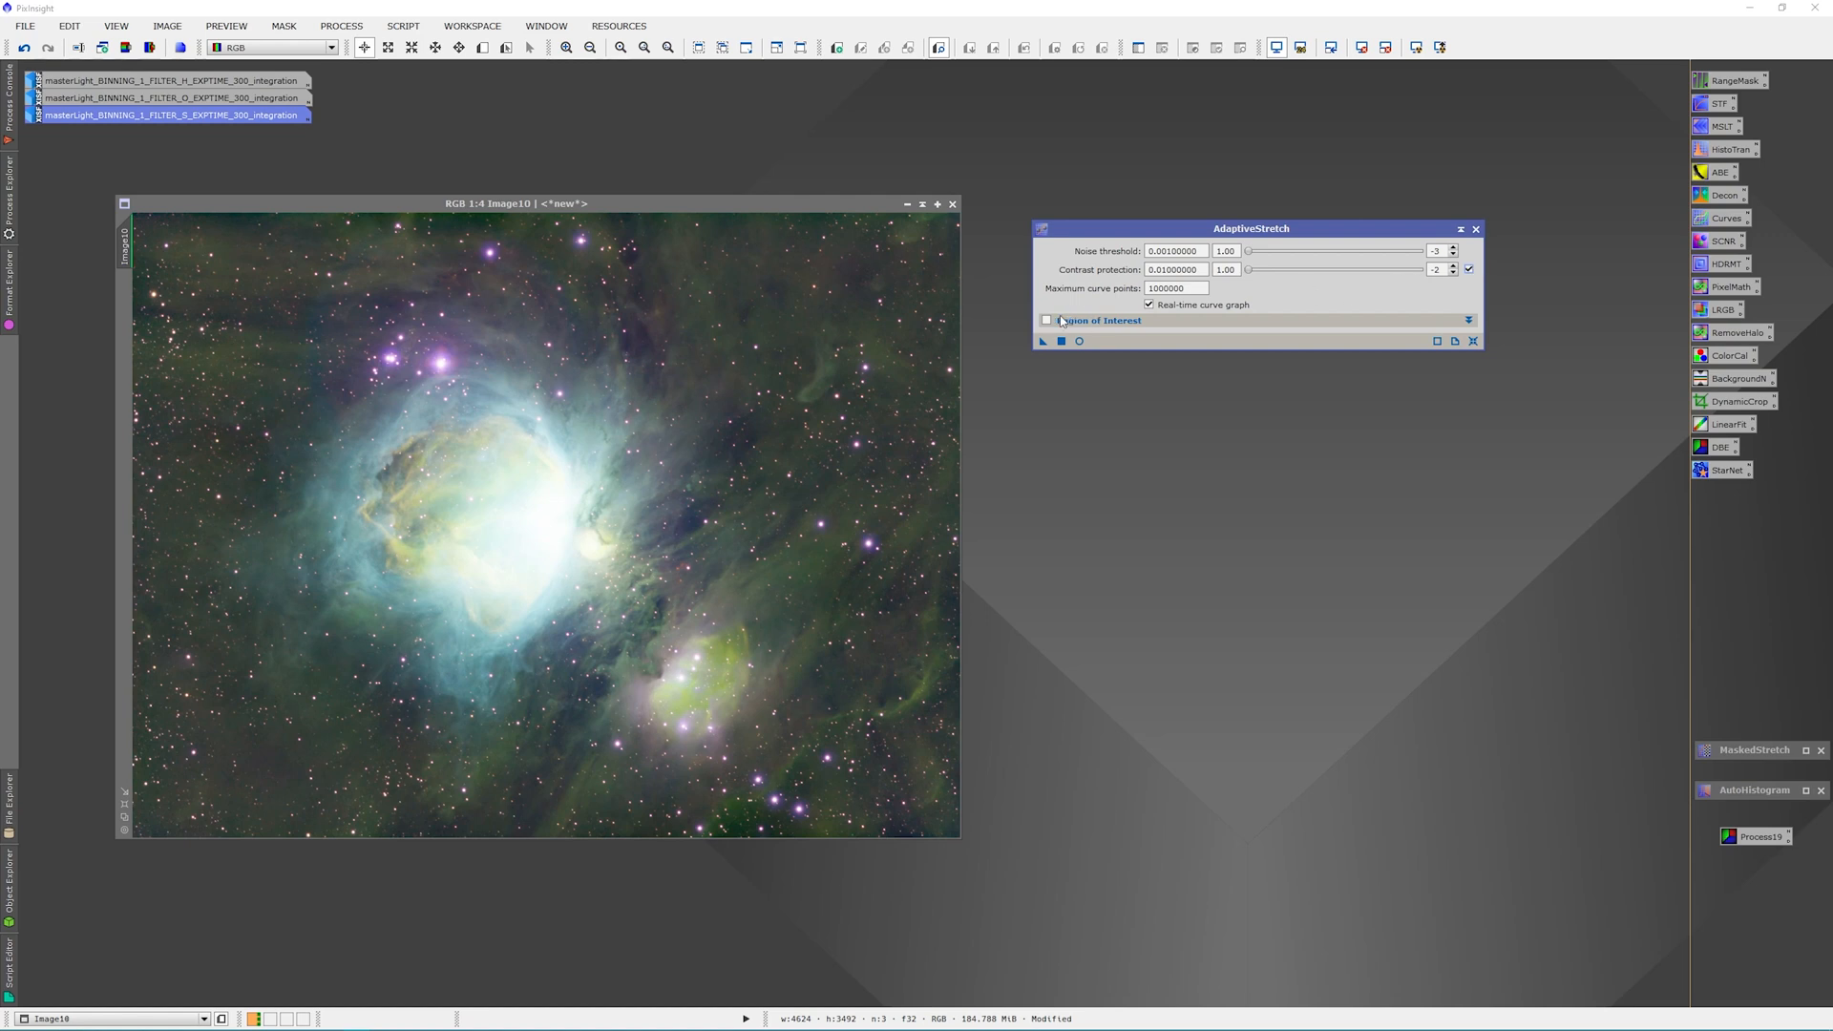
mouse_move(1097, 320)
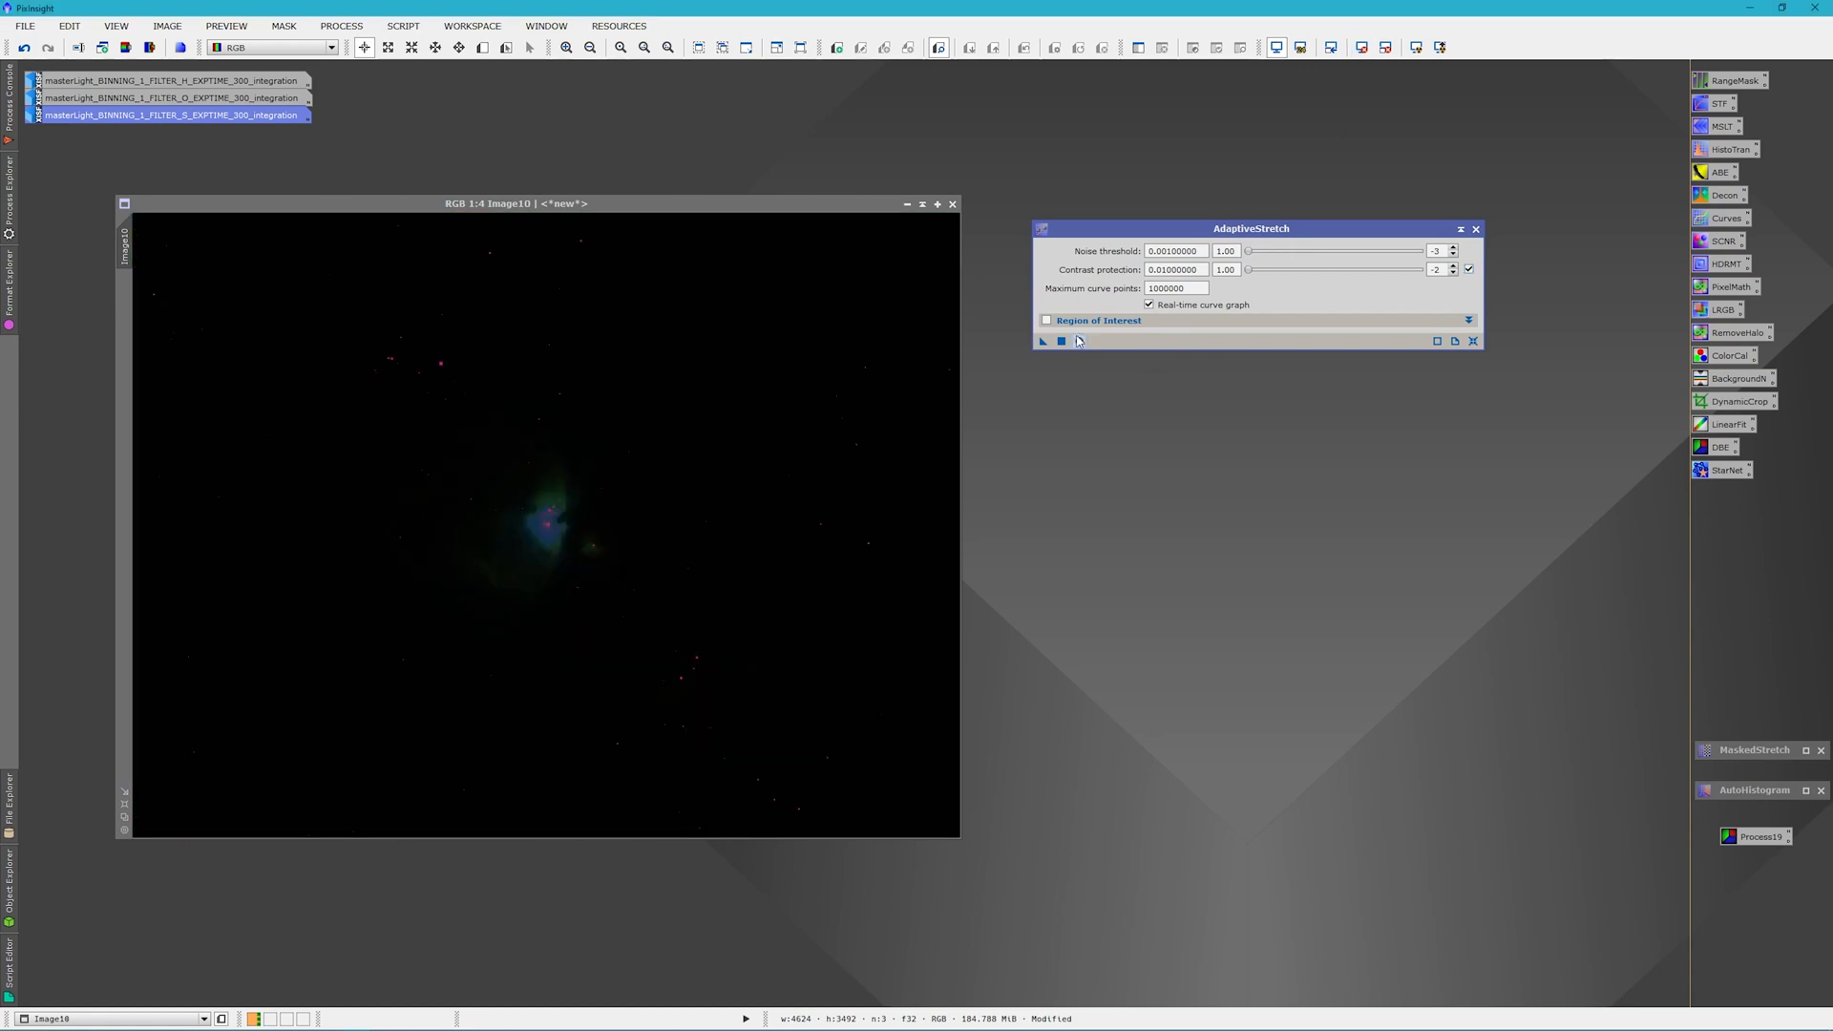
With Real-Time Preview on, set the noise threshold to 5.80 × 10^-5 (0.000058)
click(1078, 340)
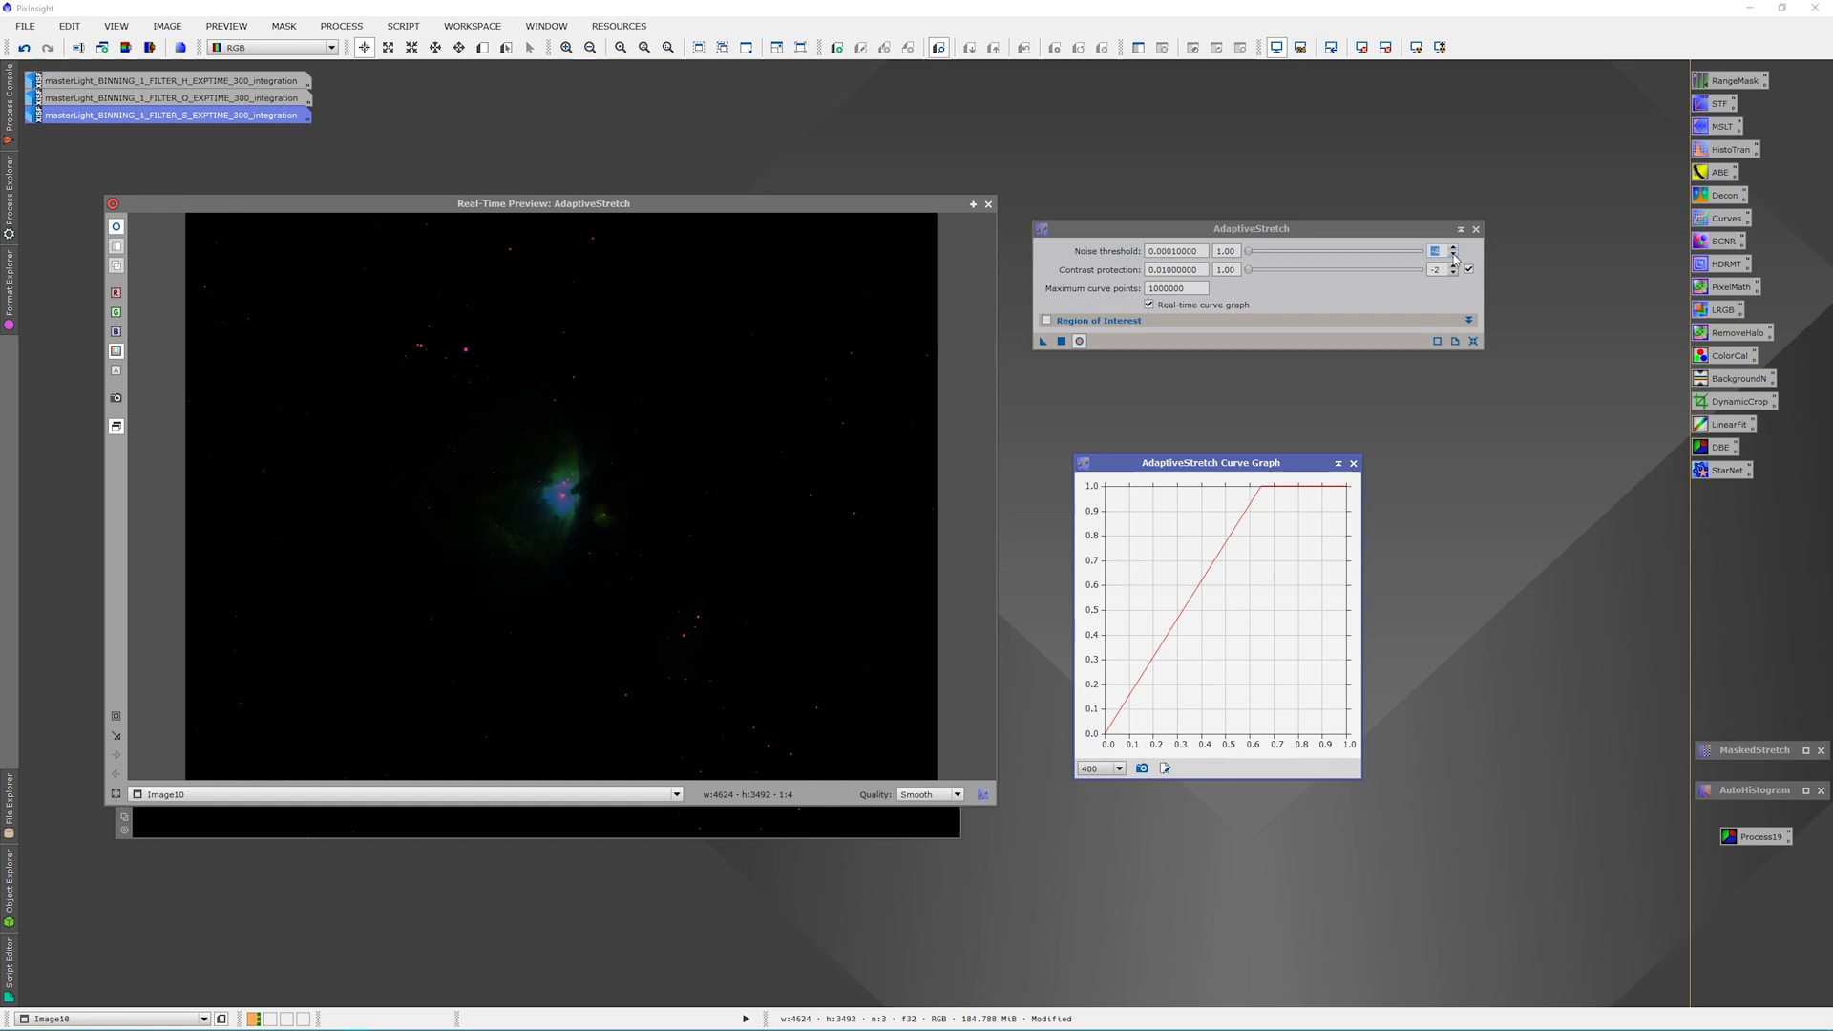
click(1452, 248)
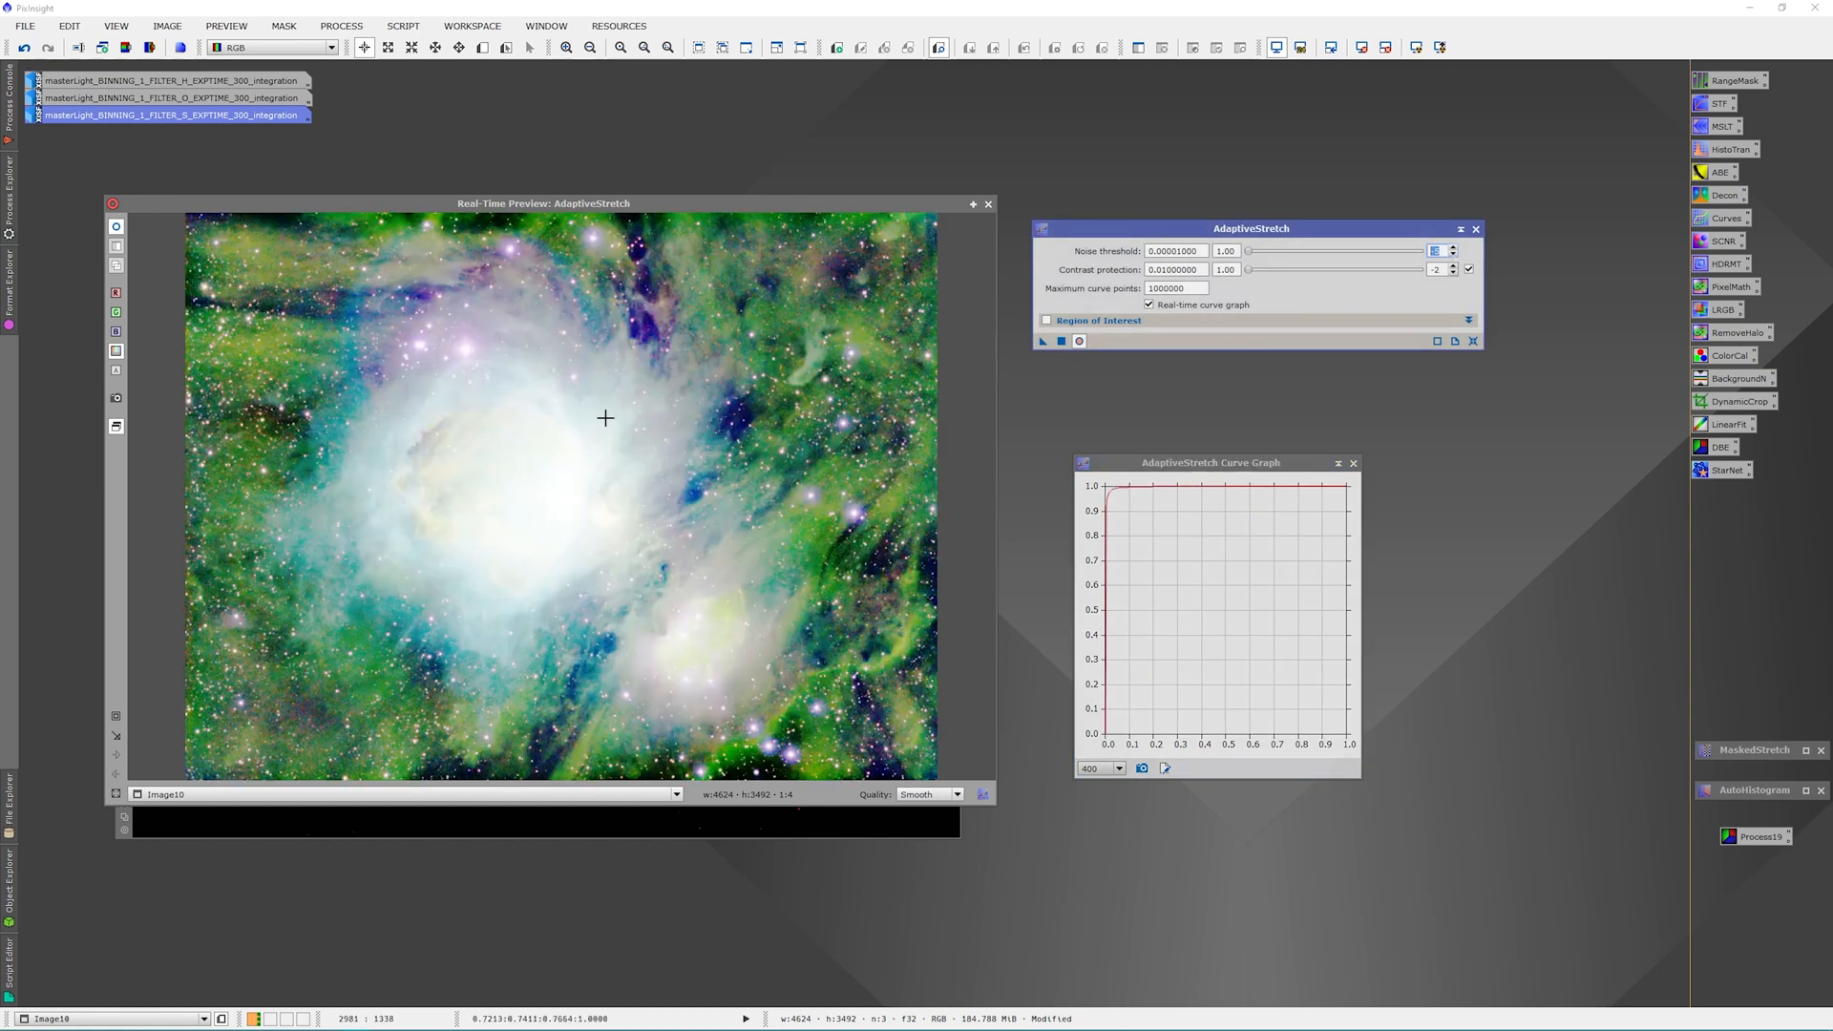
mouse_move(1415, 259)
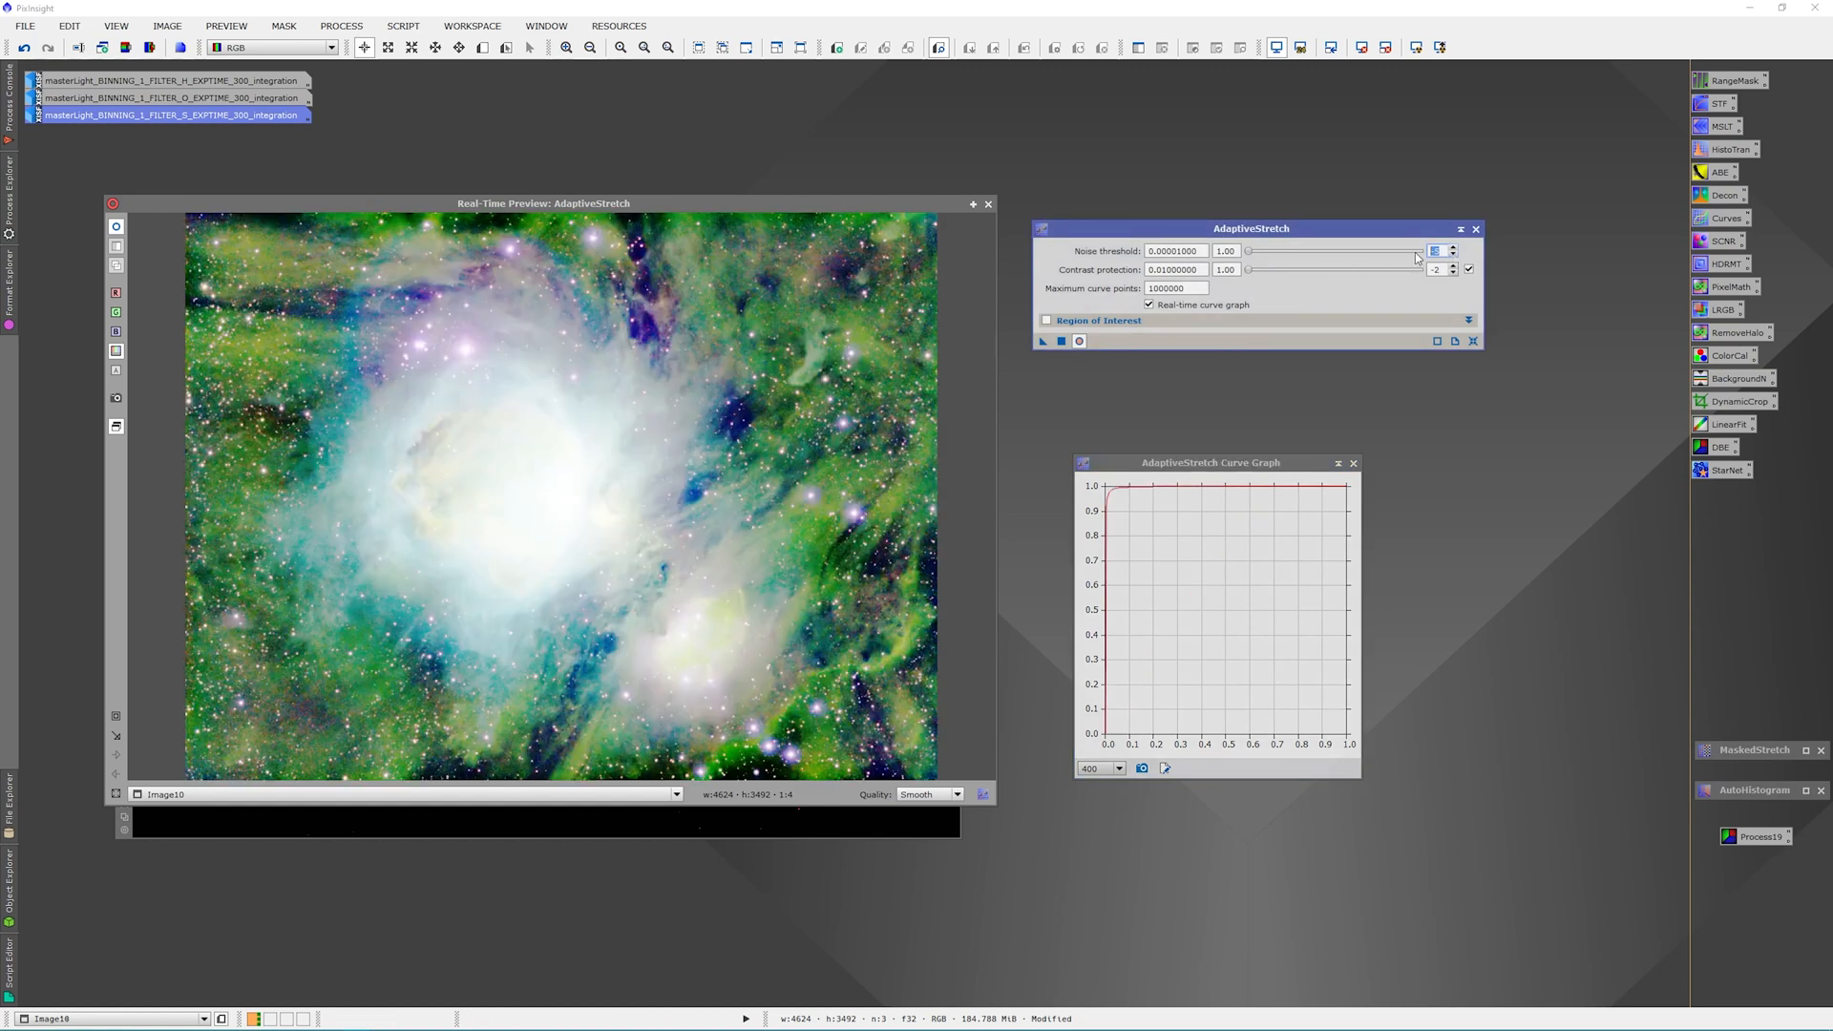
drag(1247, 251, 1273, 251)
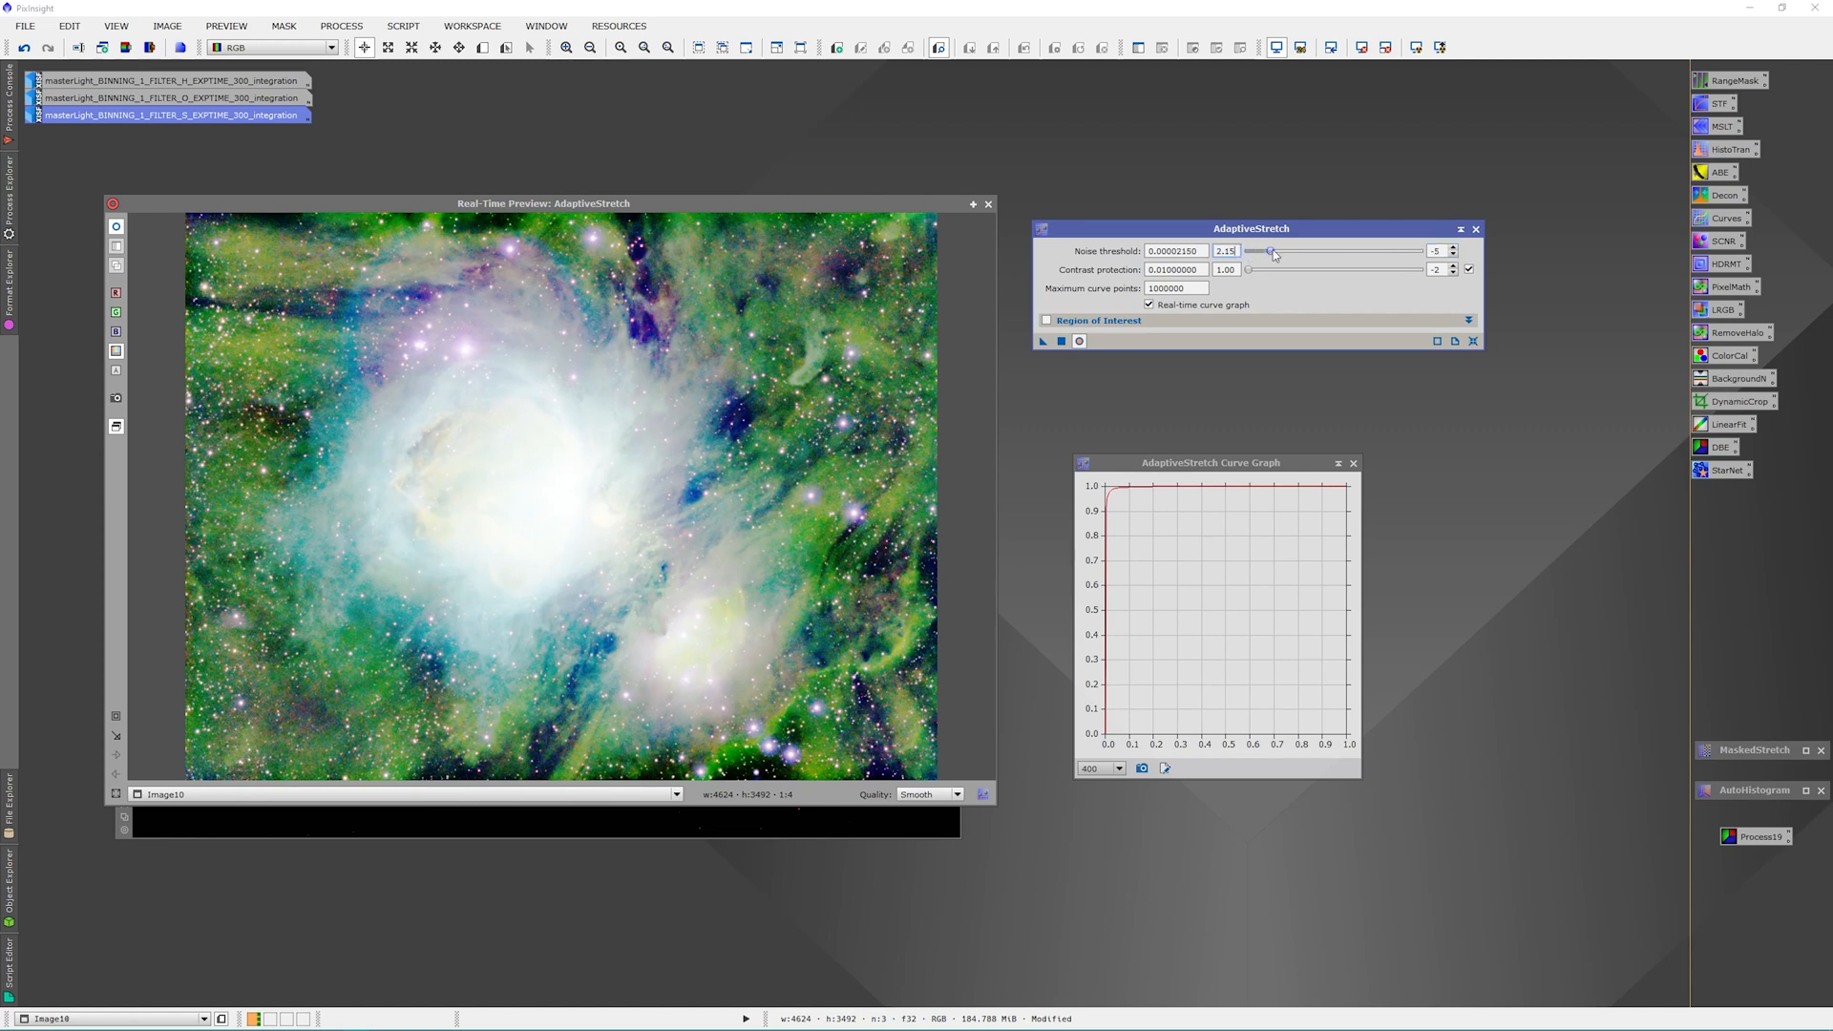
drag(1270, 251, 1416, 251)
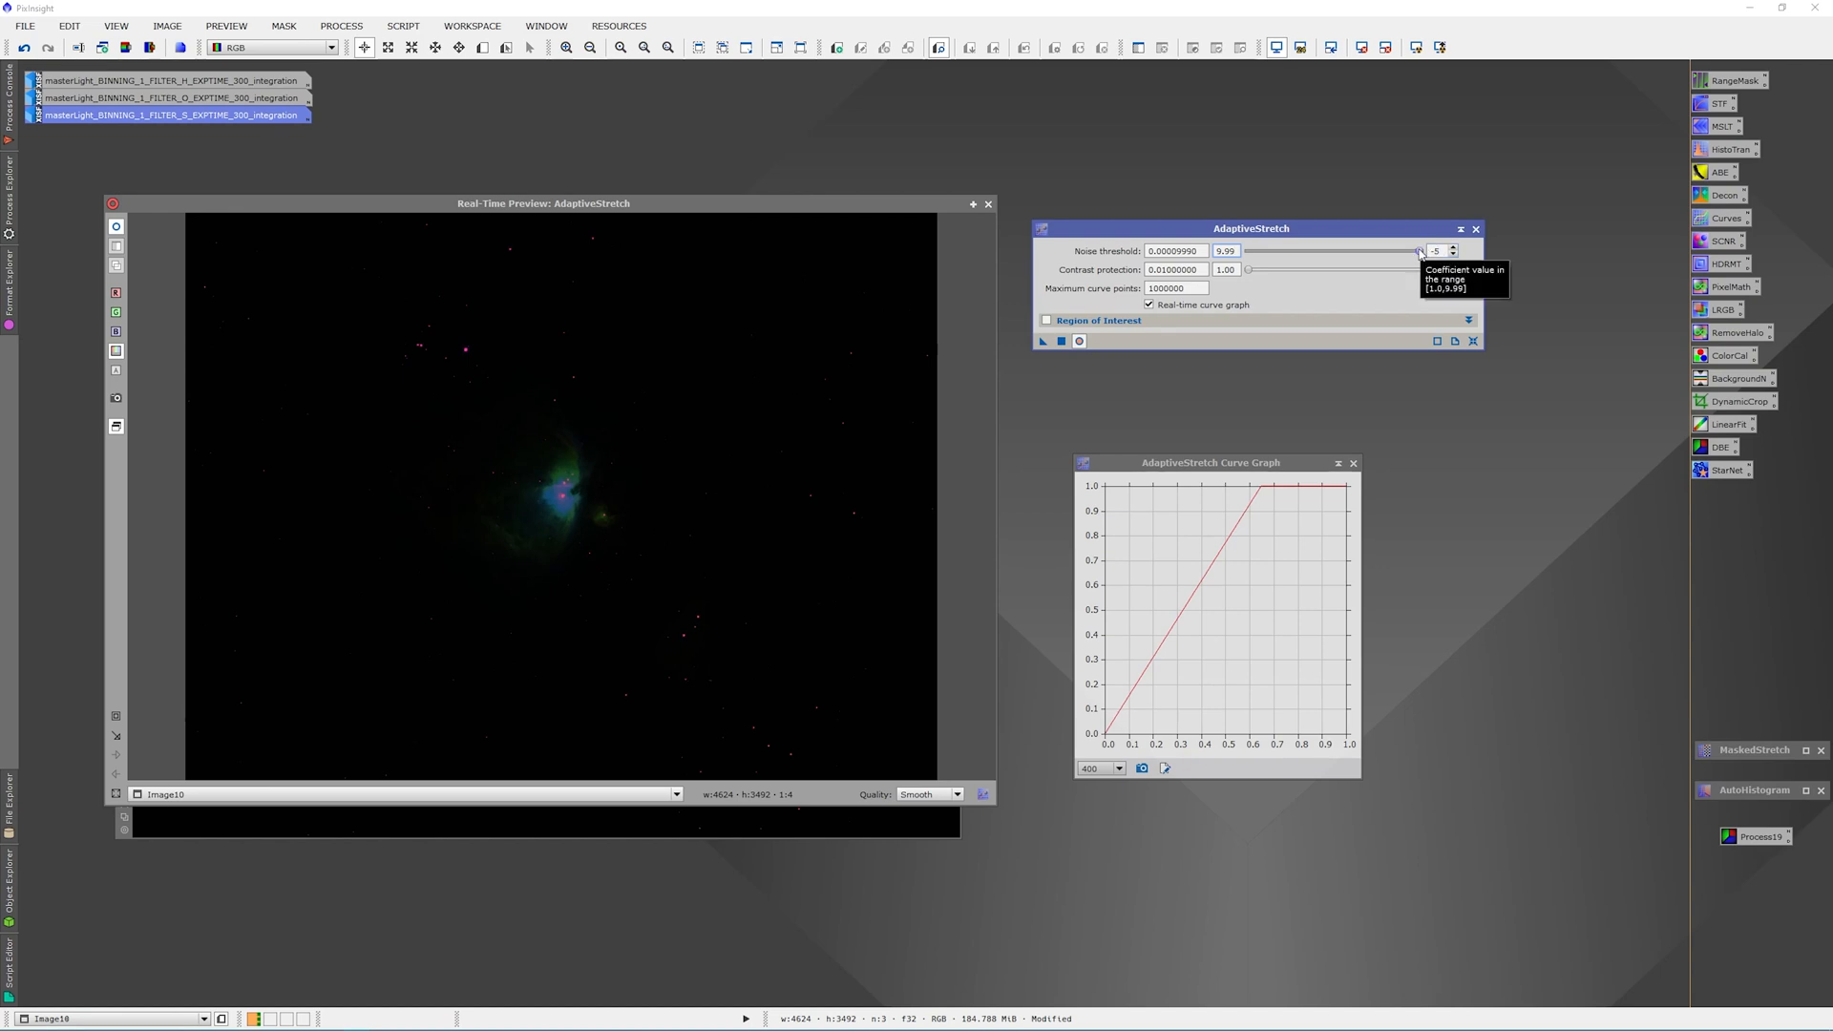
drag(1409, 250, 1302, 250)
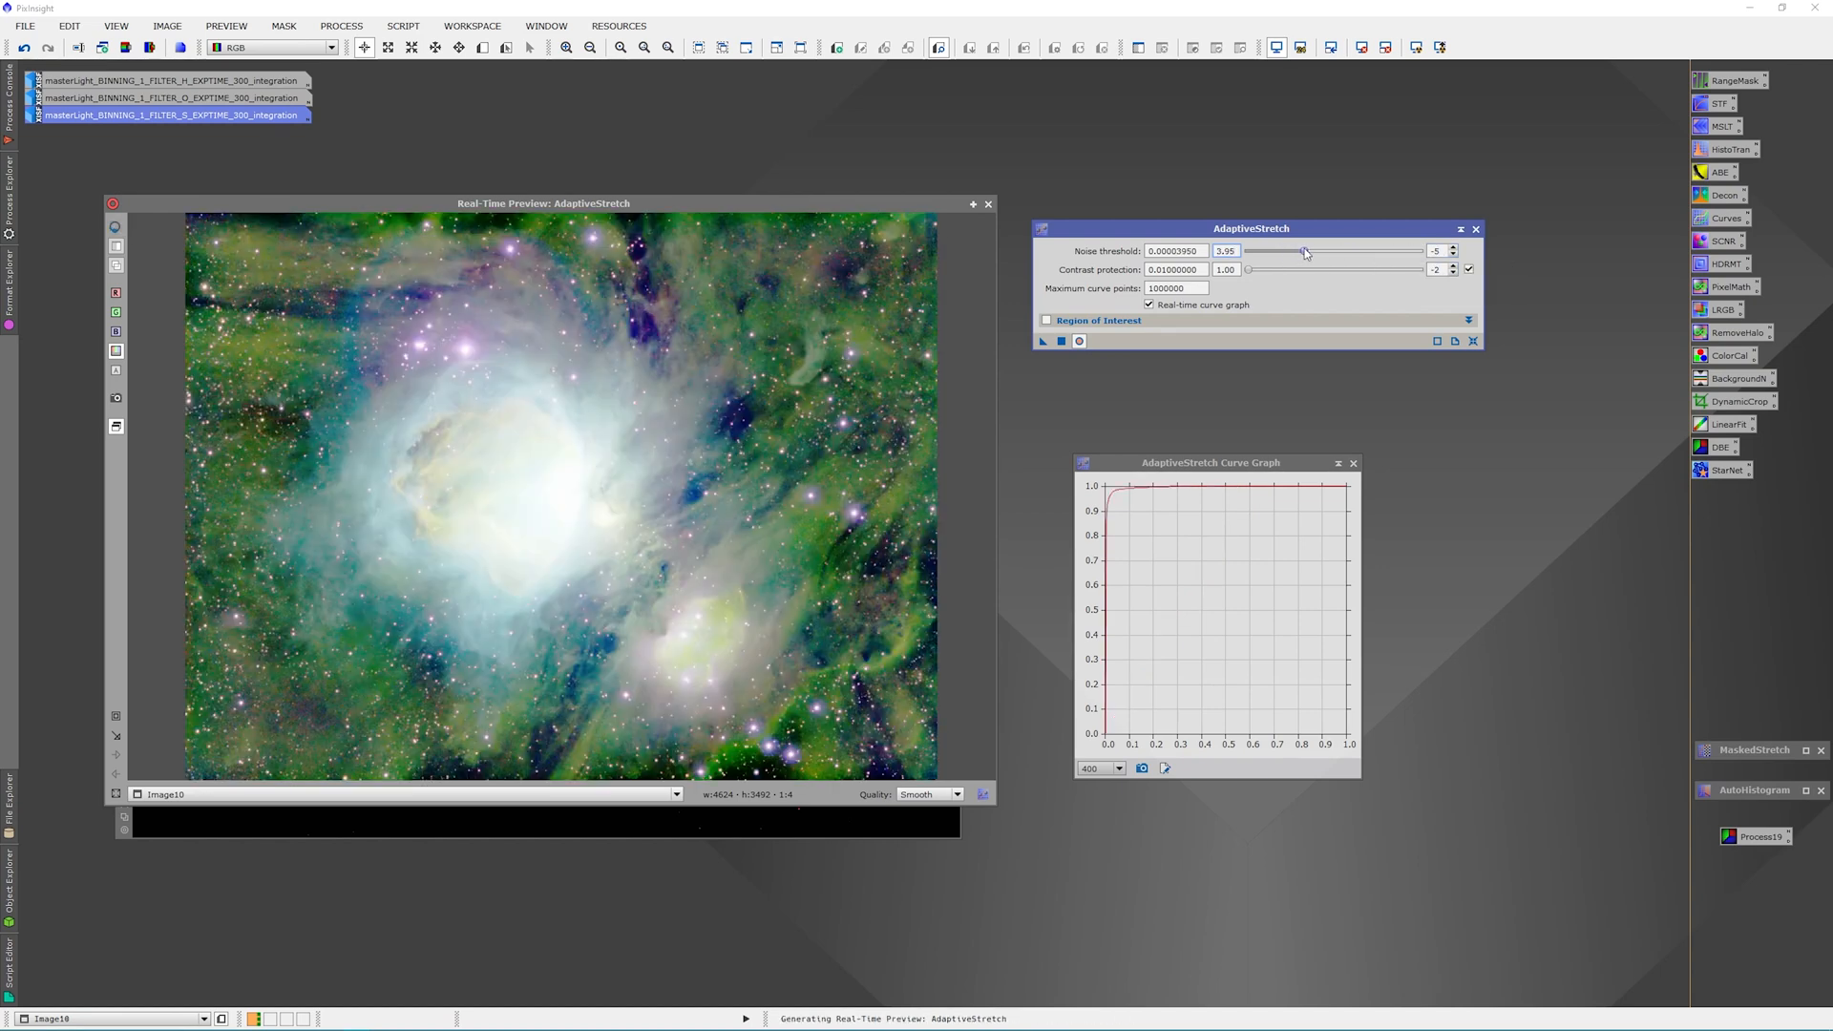
drag(1305, 251, 1334, 251)
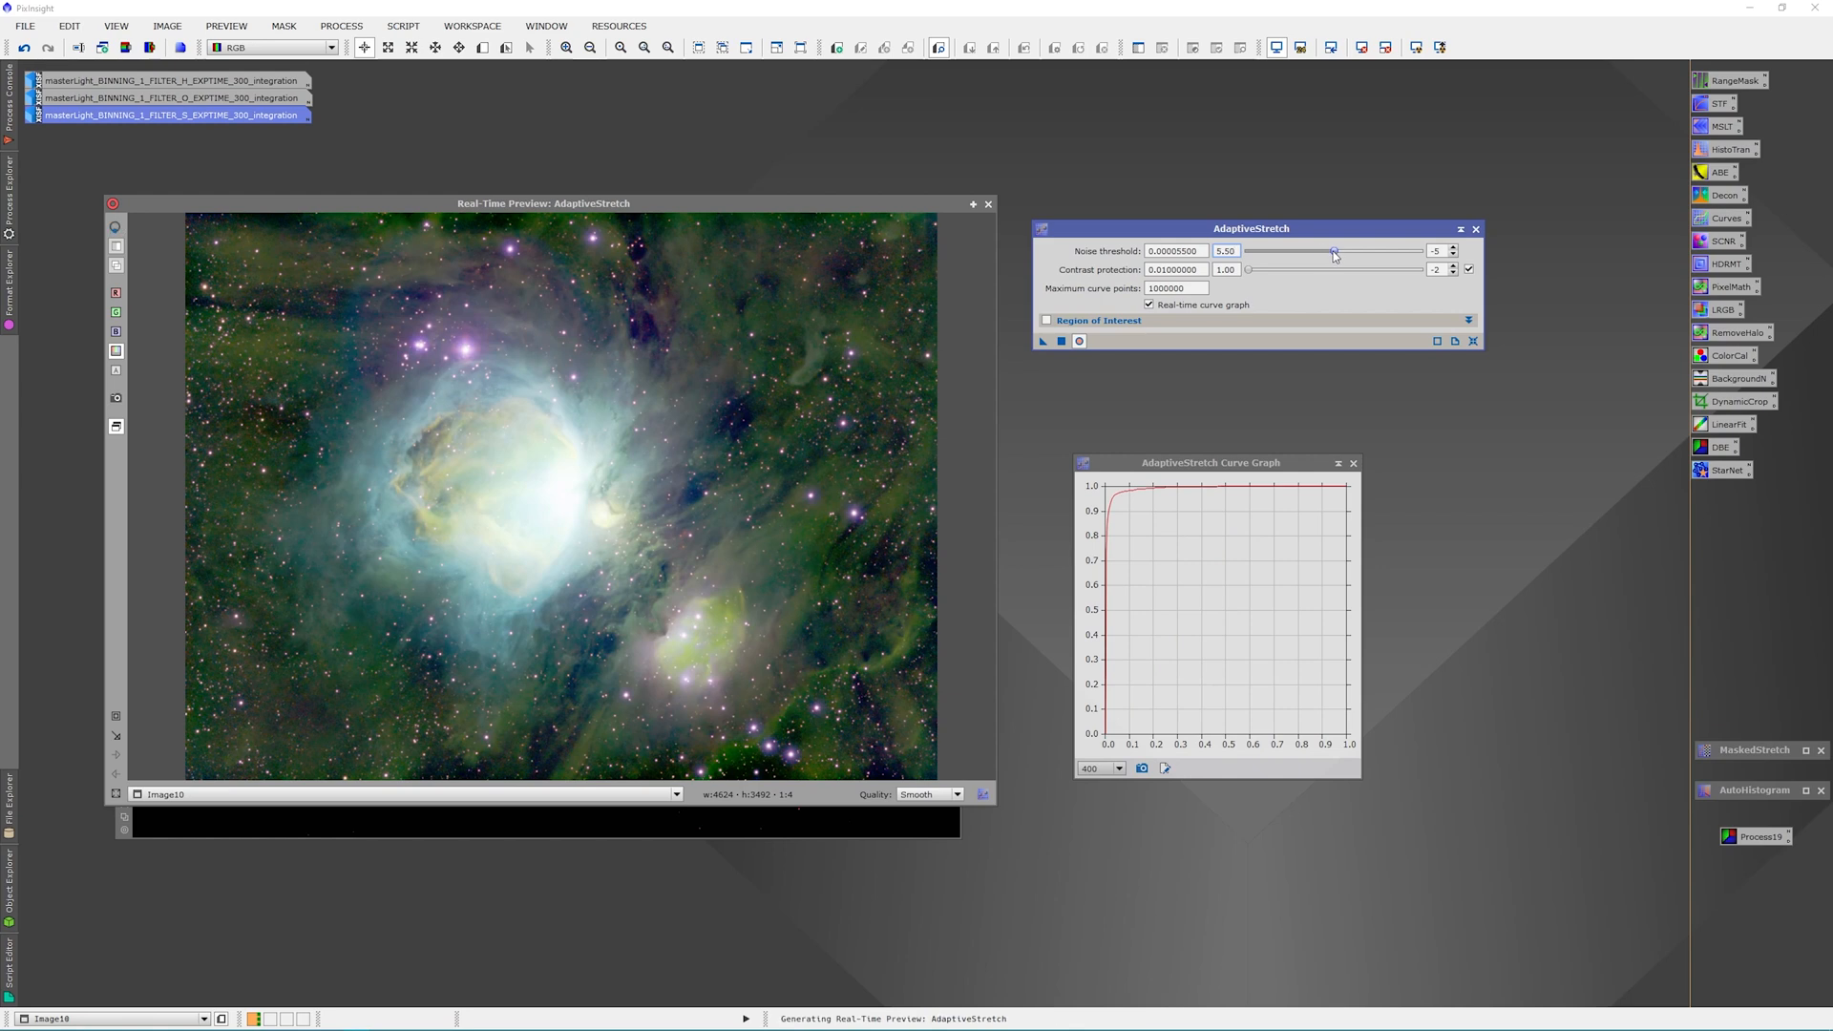
drag(1334, 250, 1329, 250)
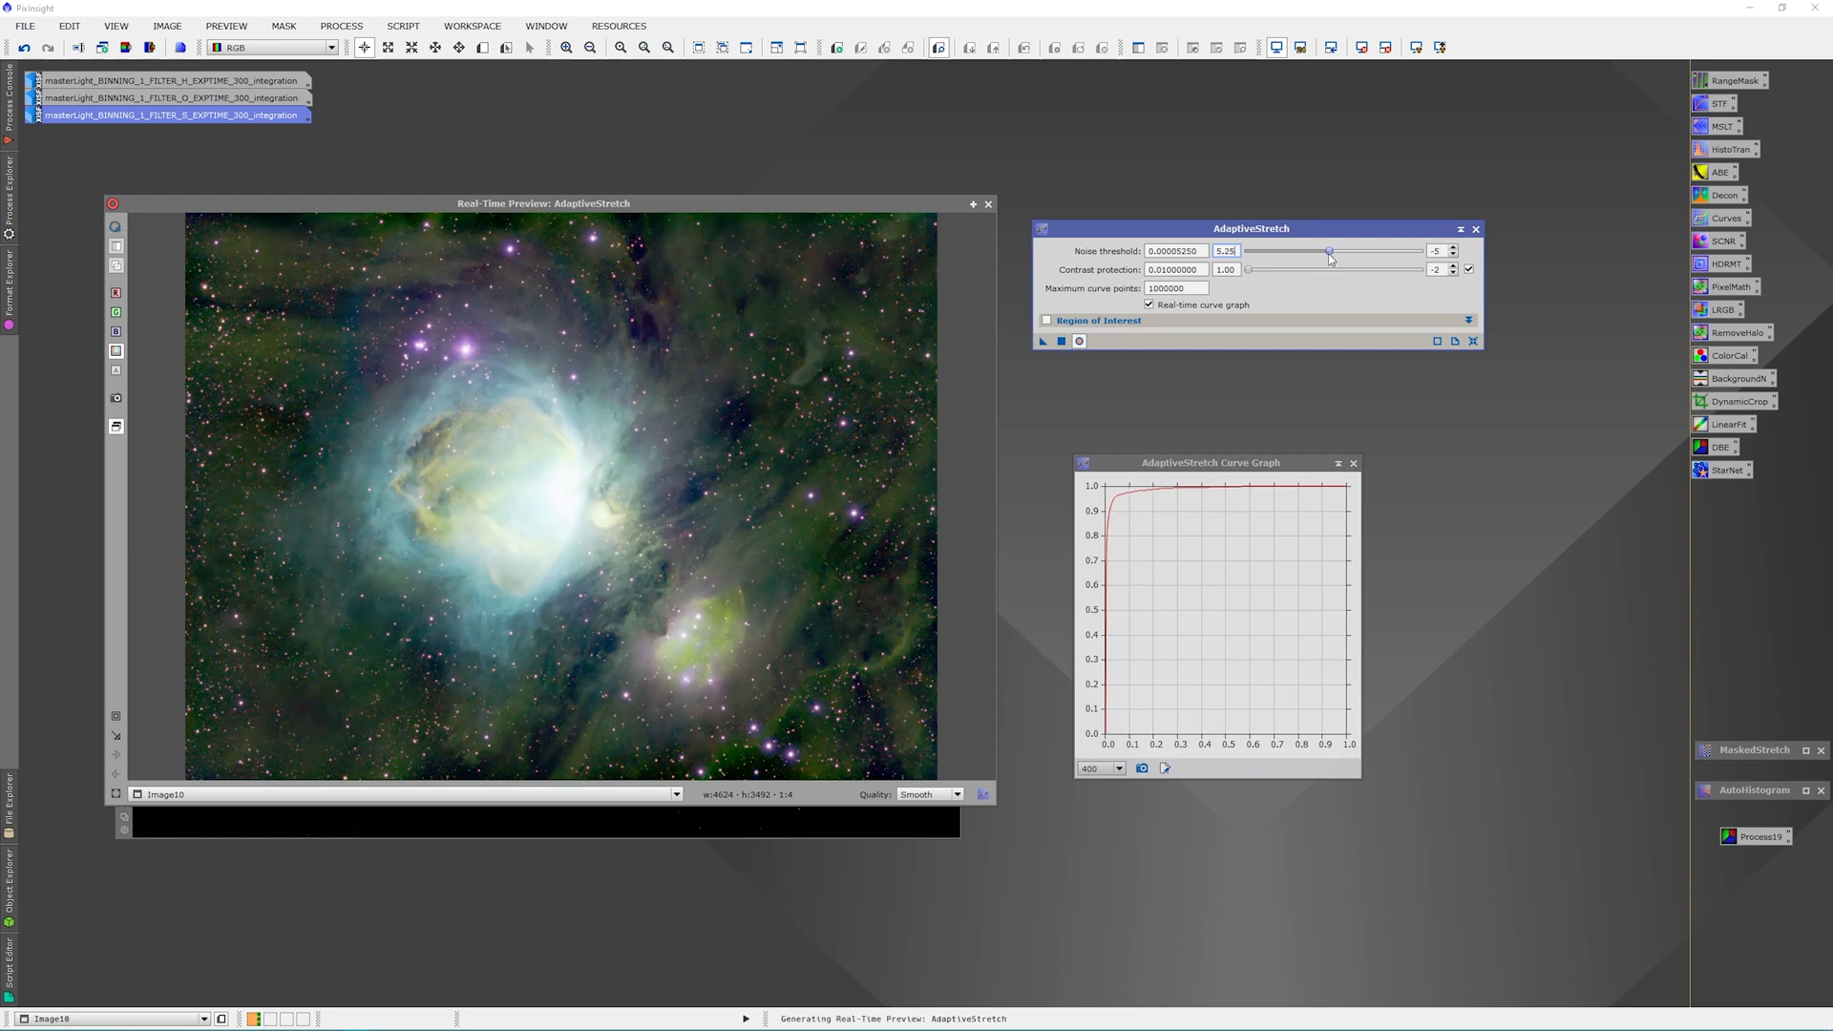
drag(1327, 250, 1338, 250)
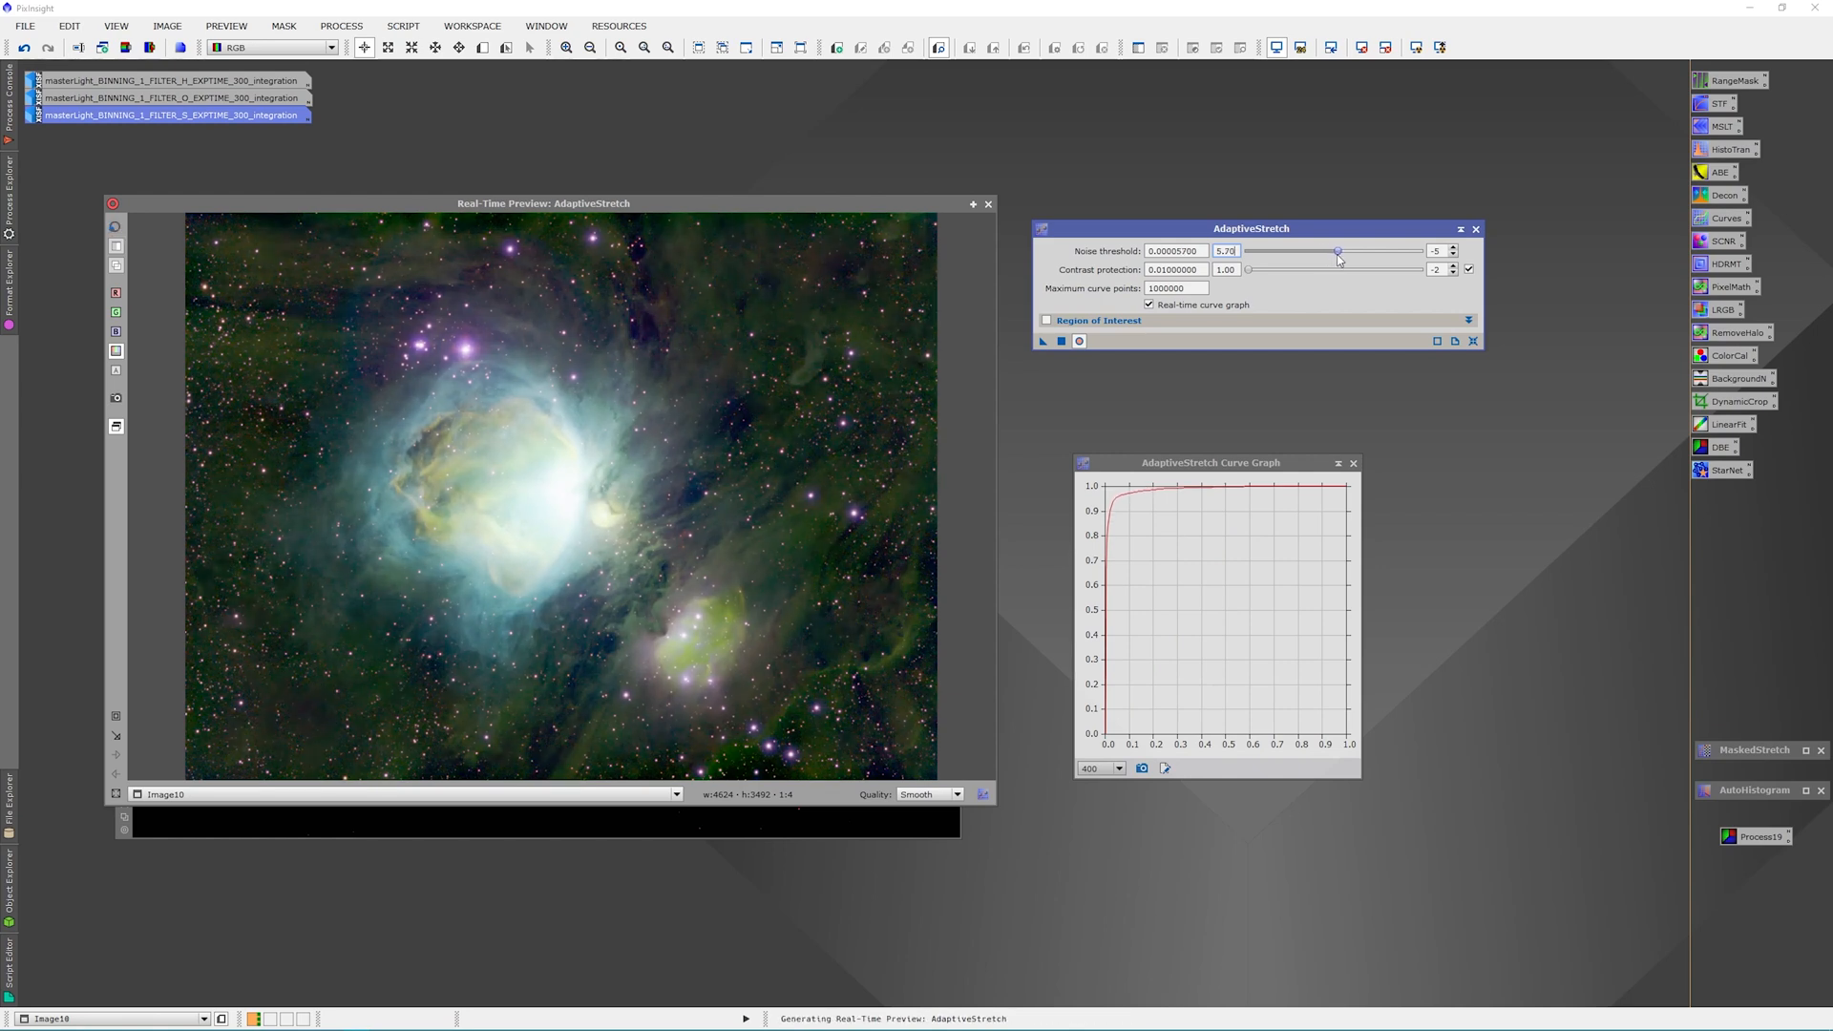
drag(1336, 250, 1340, 250)
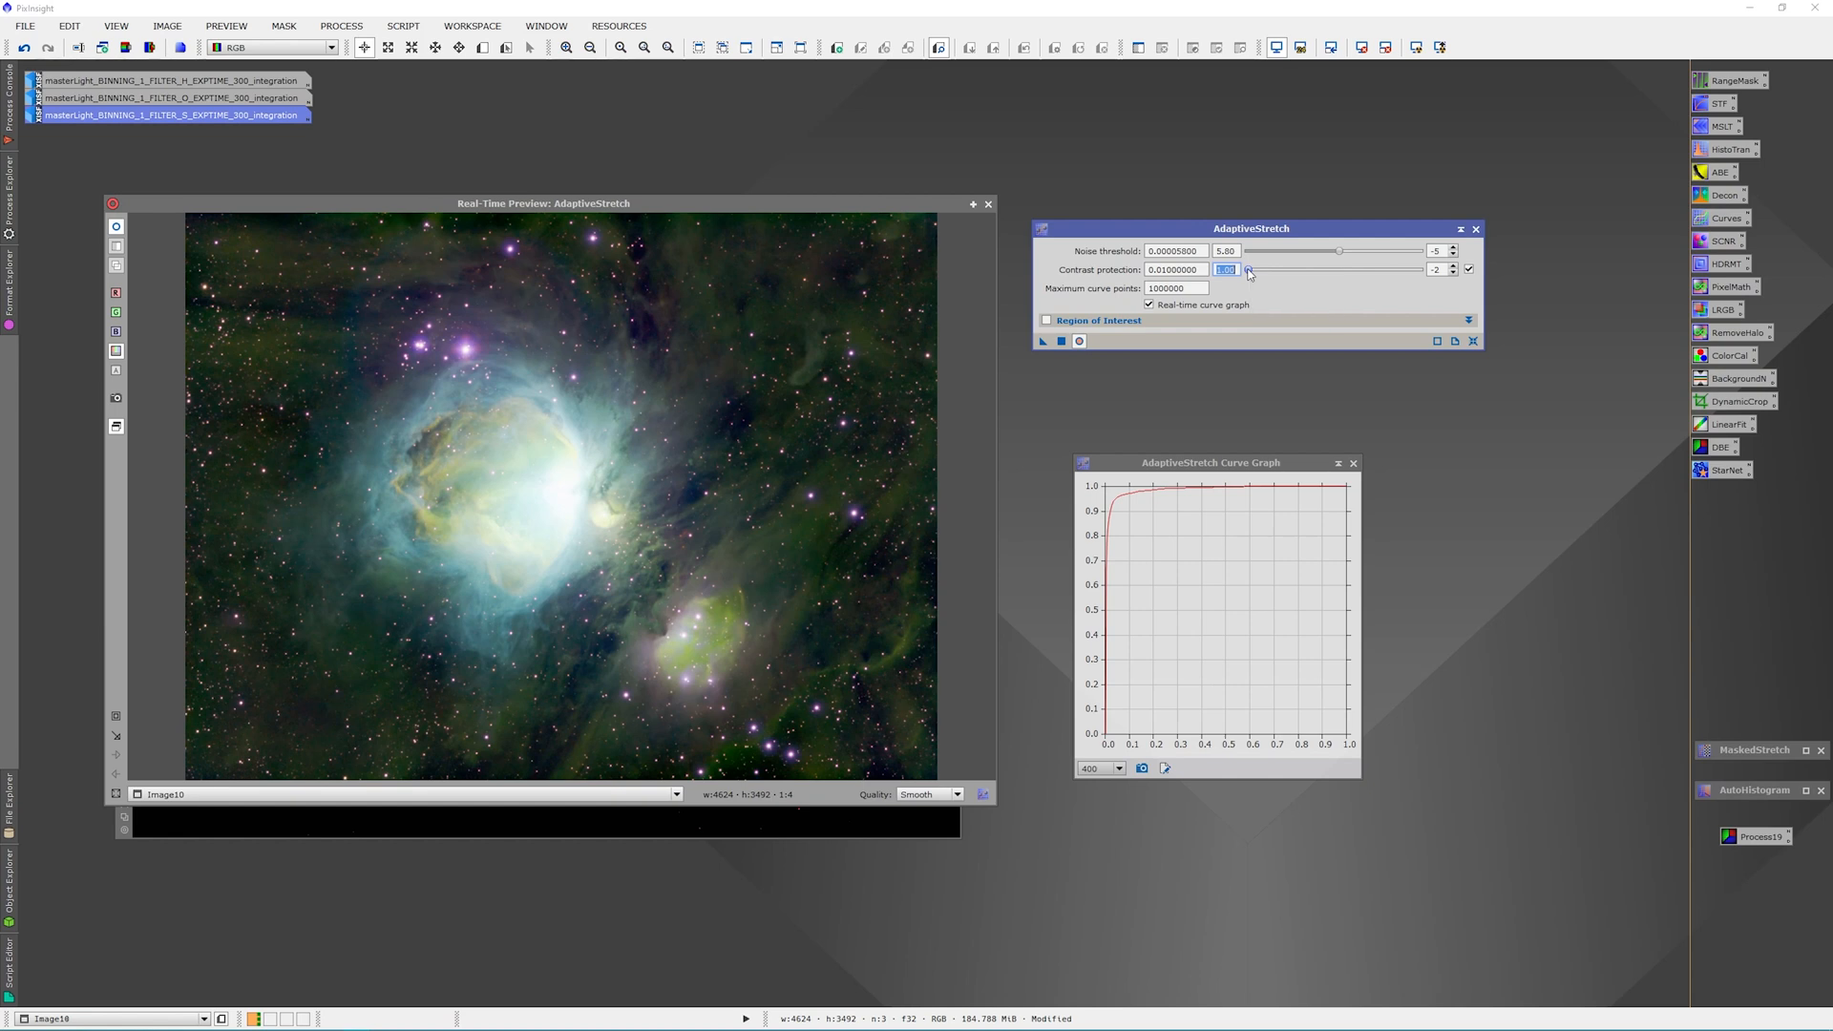
Raise AdaptiveStretch contrast protection to about 5.35 while watching the preview
drag(1247, 270, 1260, 271)
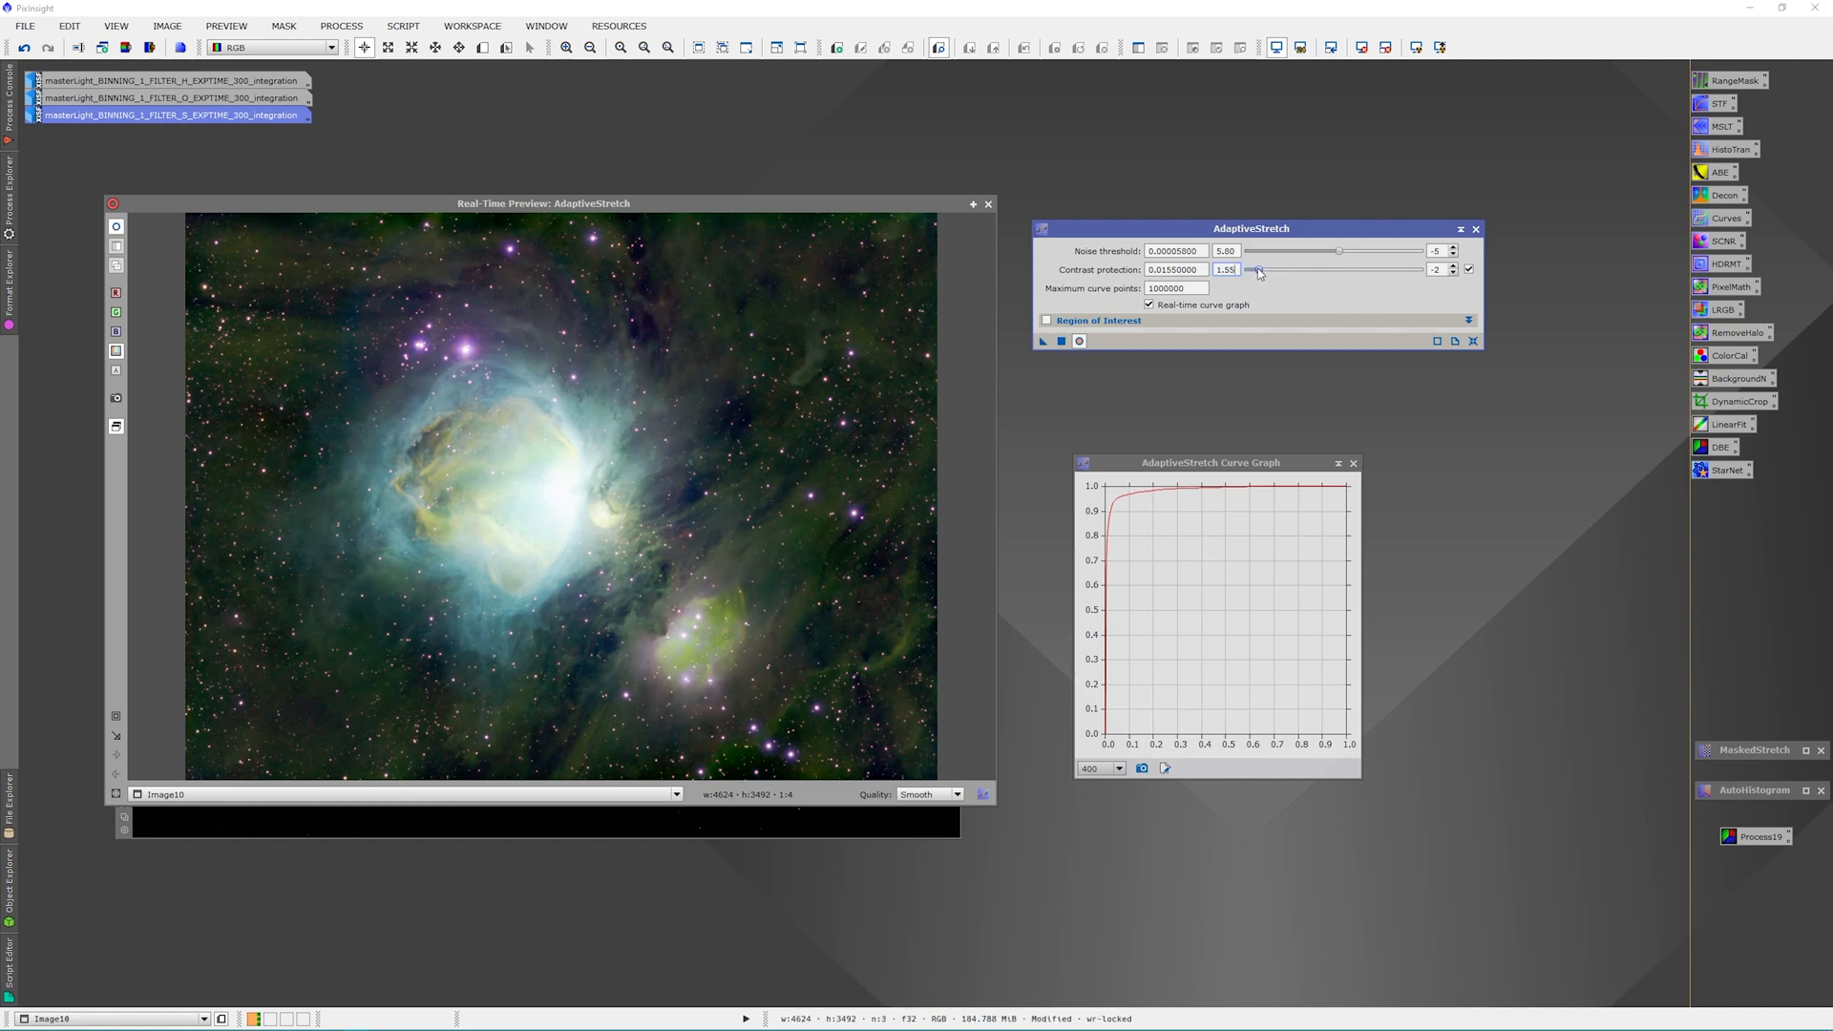
drag(1256, 270, 1271, 270)
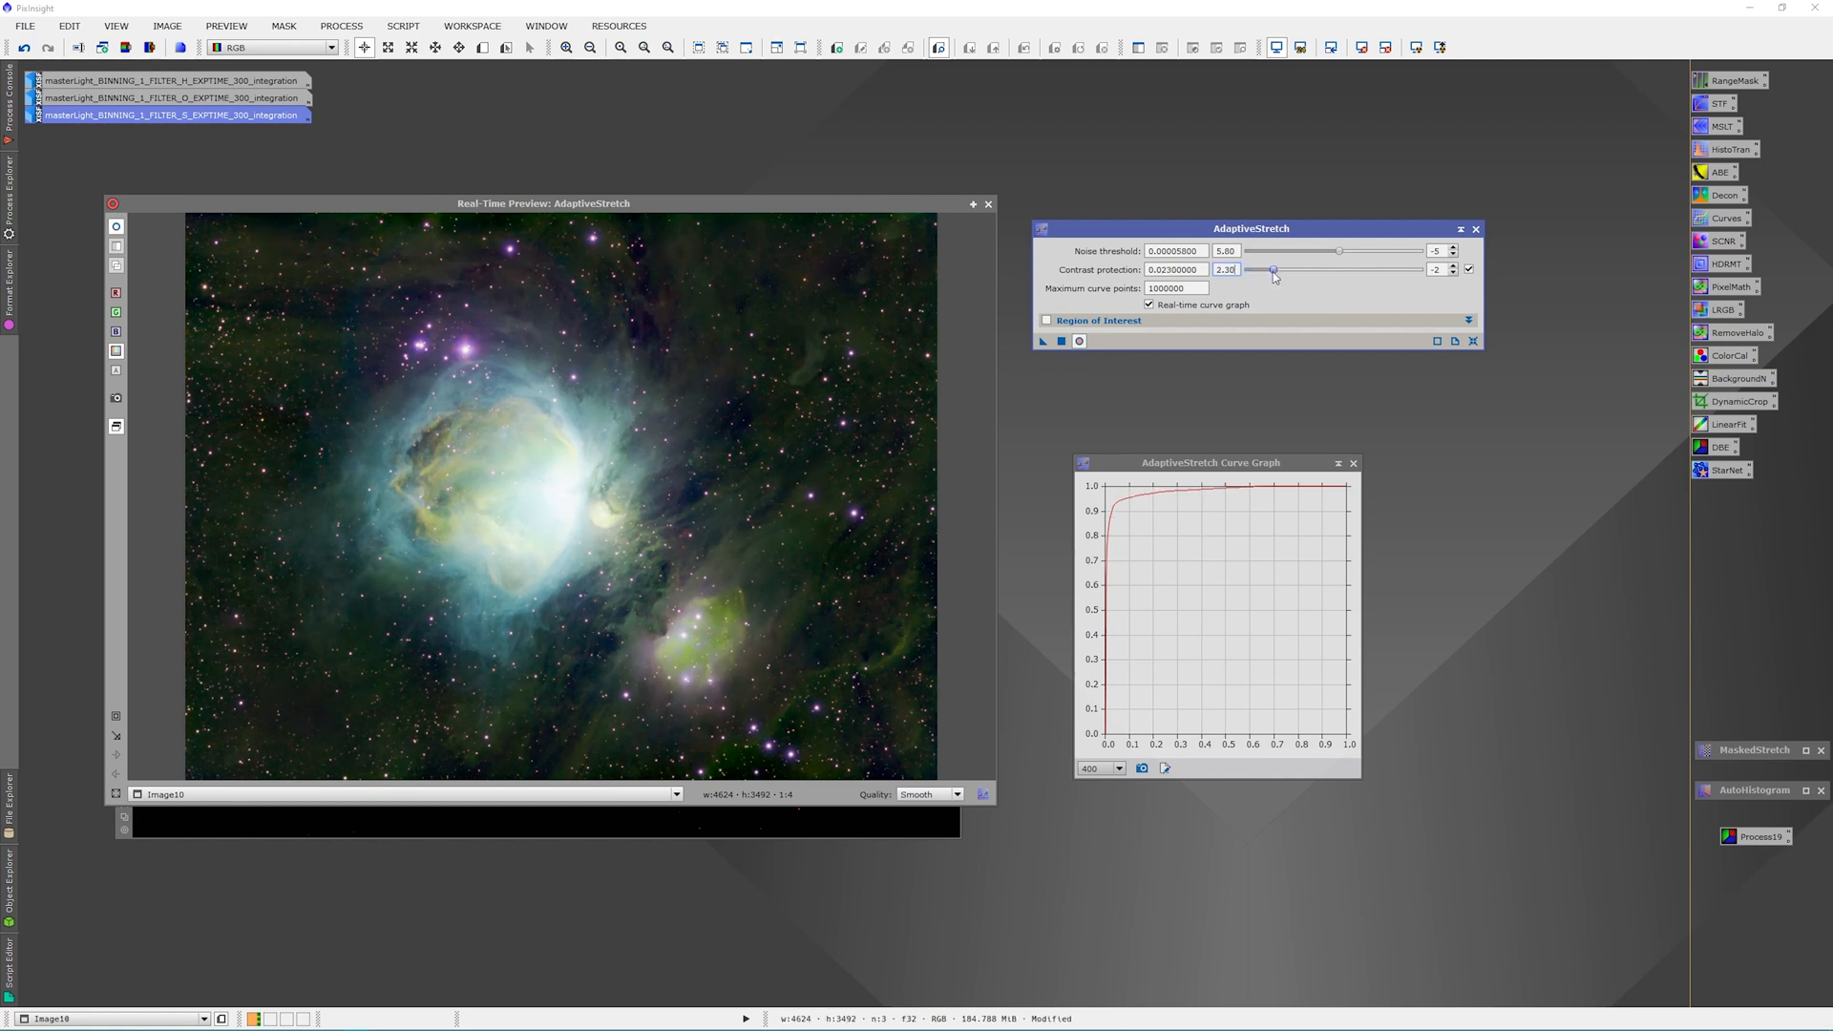
drag(1271, 270, 1250, 270)
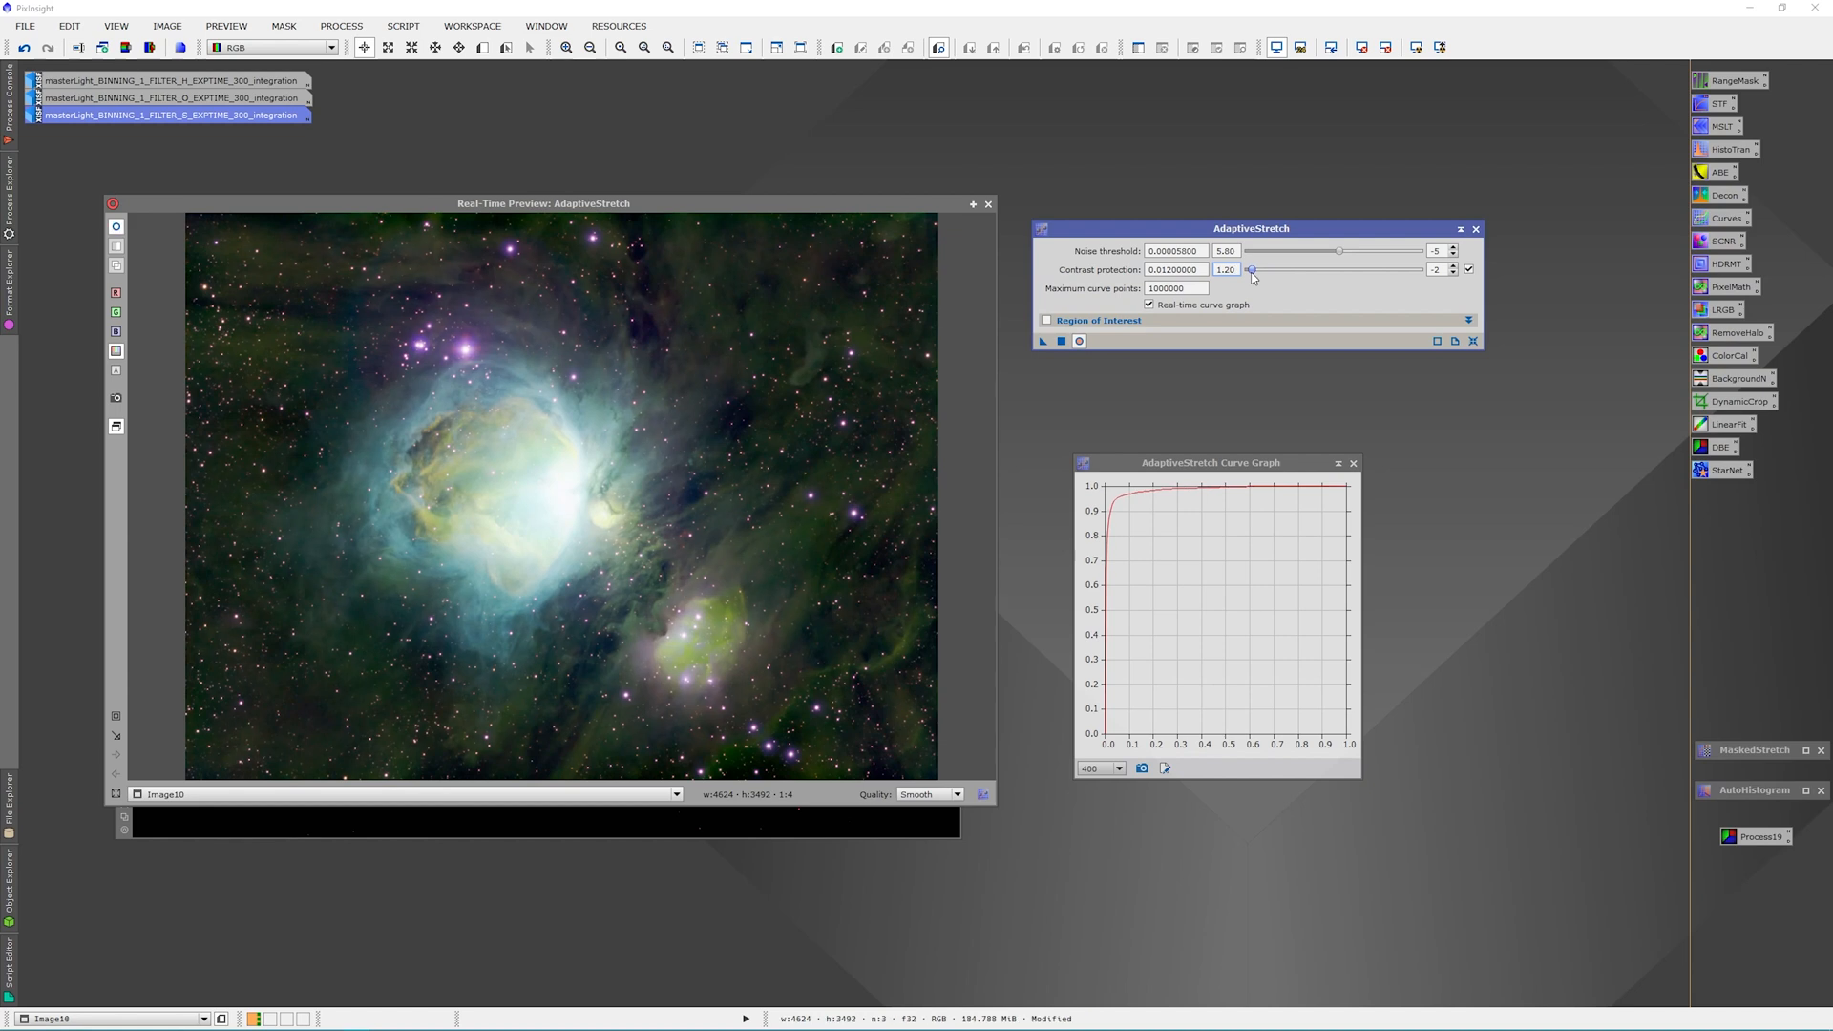
drag(1252, 269, 1288, 269)
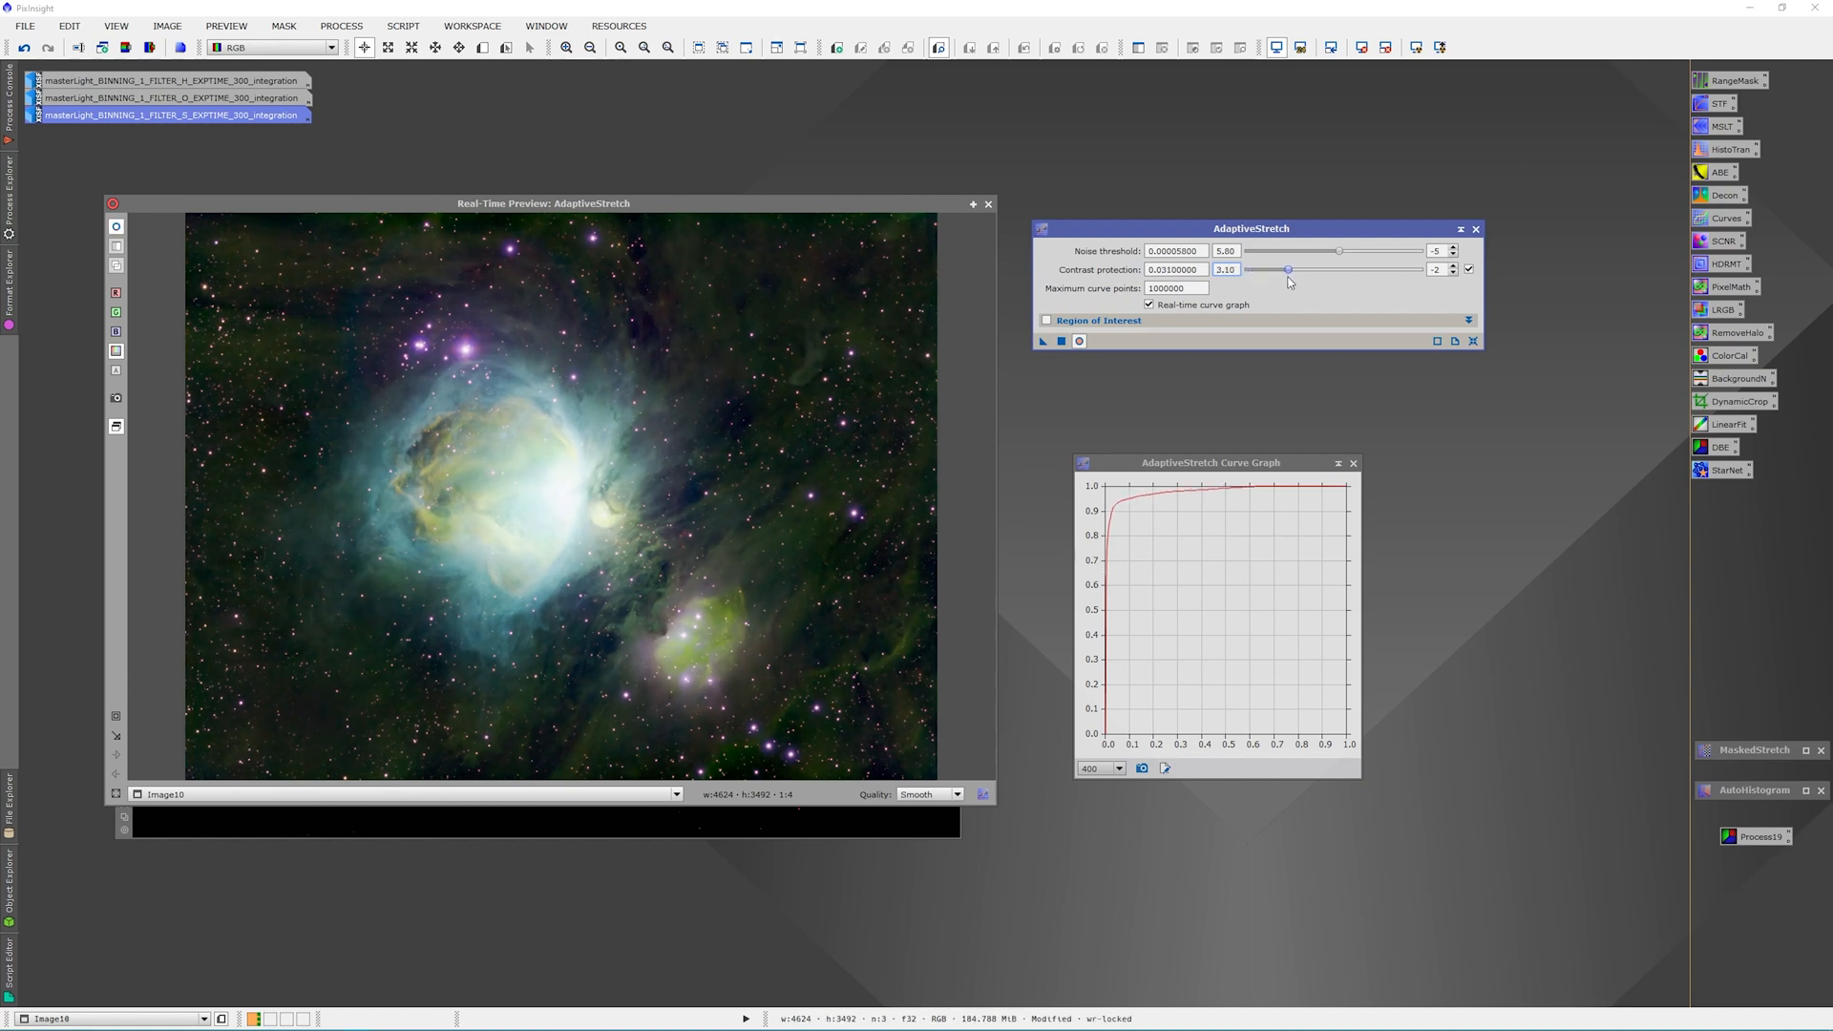
drag(1287, 269, 1264, 270)
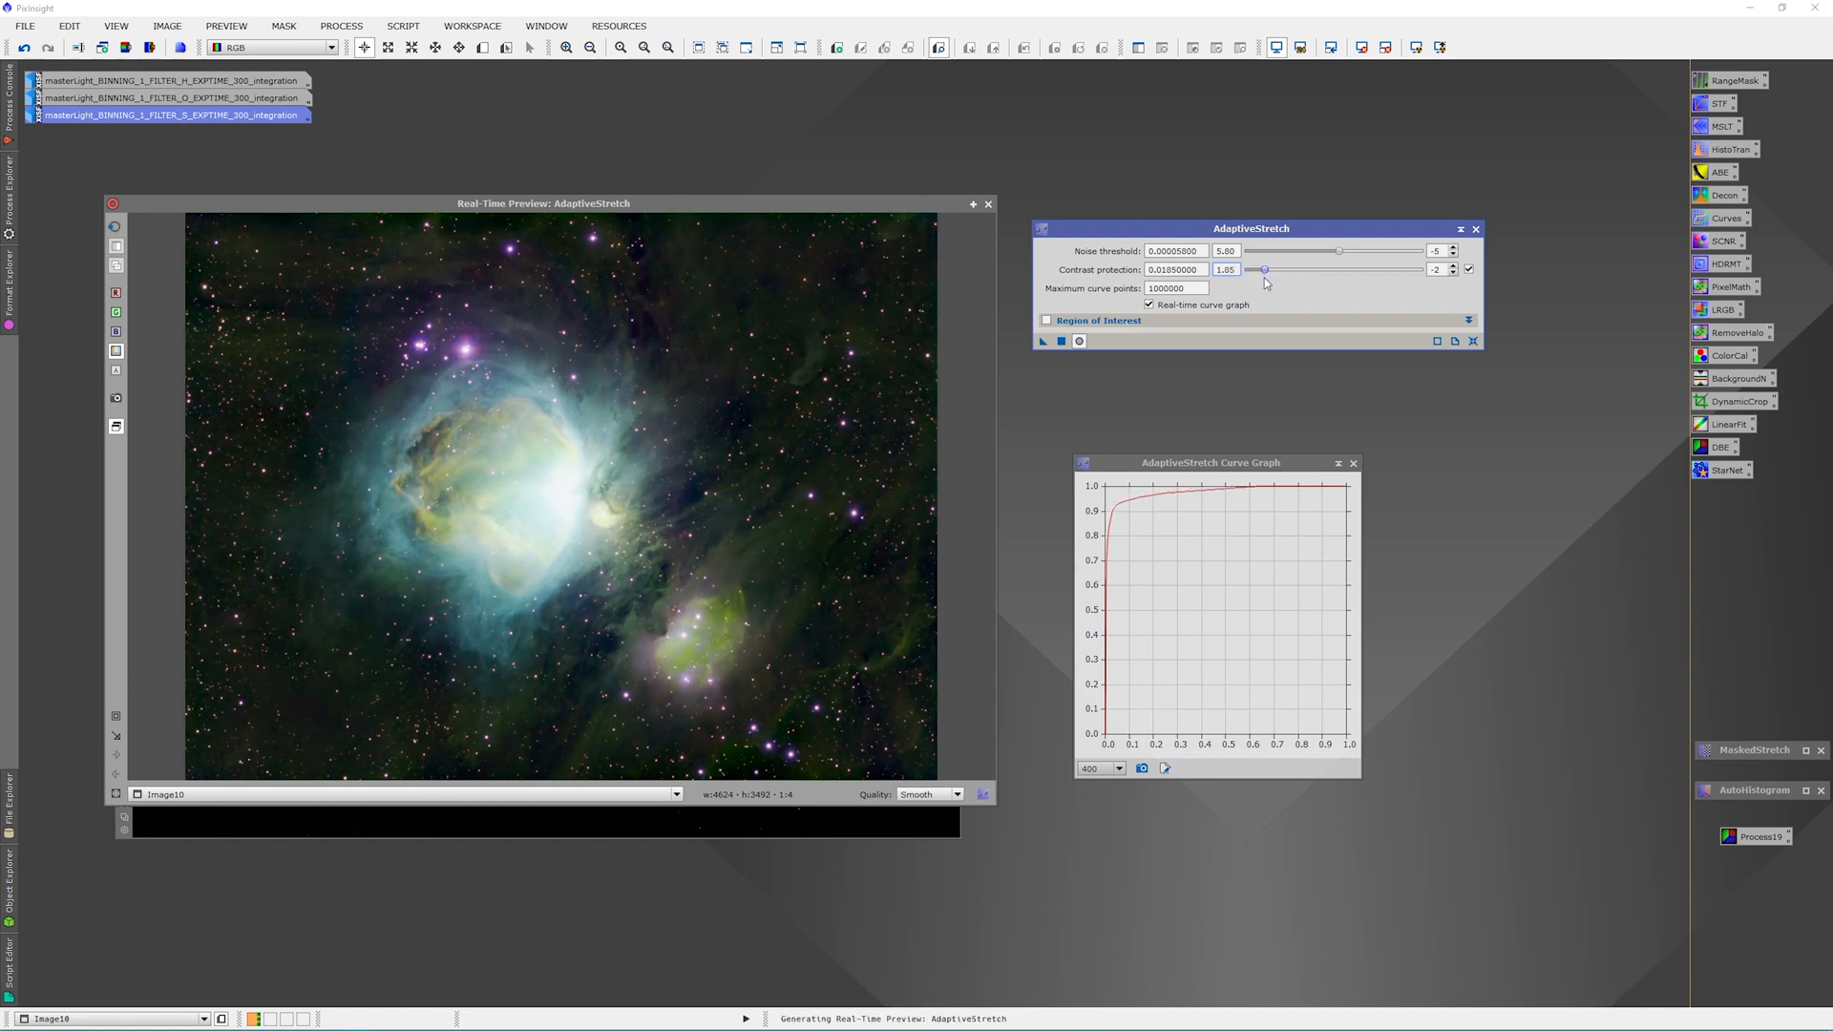
drag(1262, 269, 1248, 269)
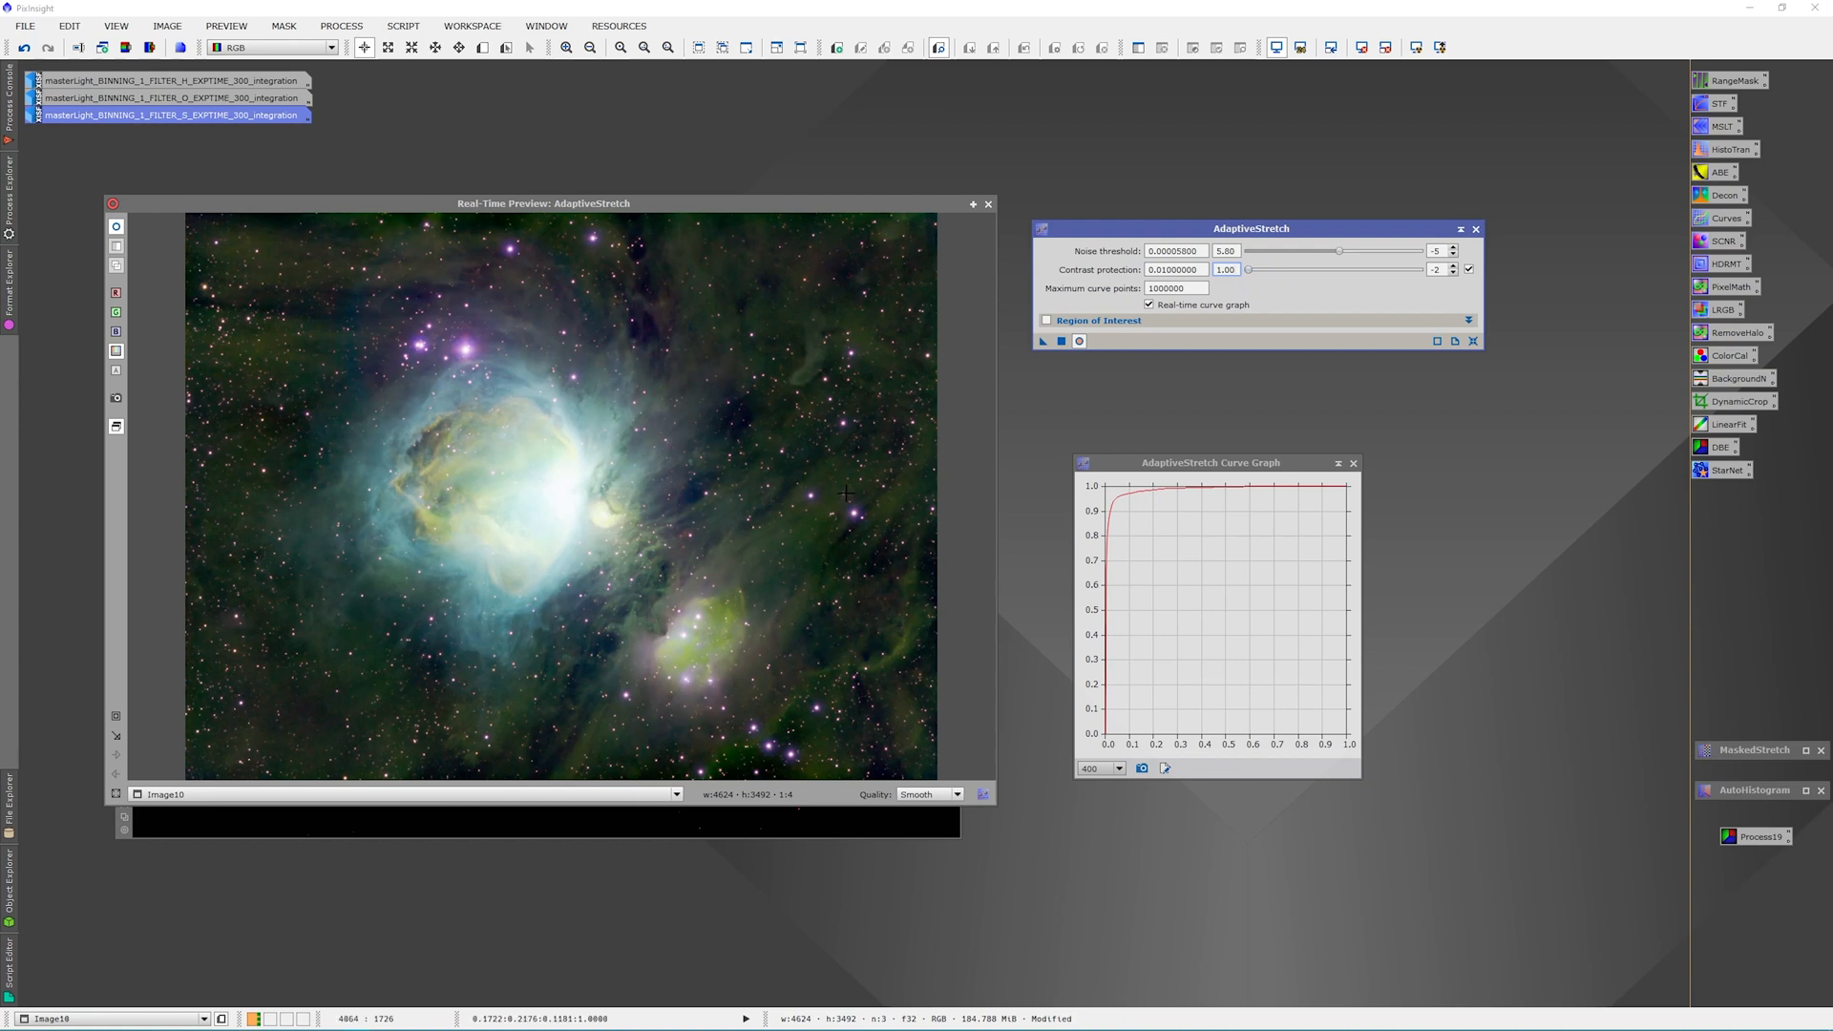
mouse_move(723, 608)
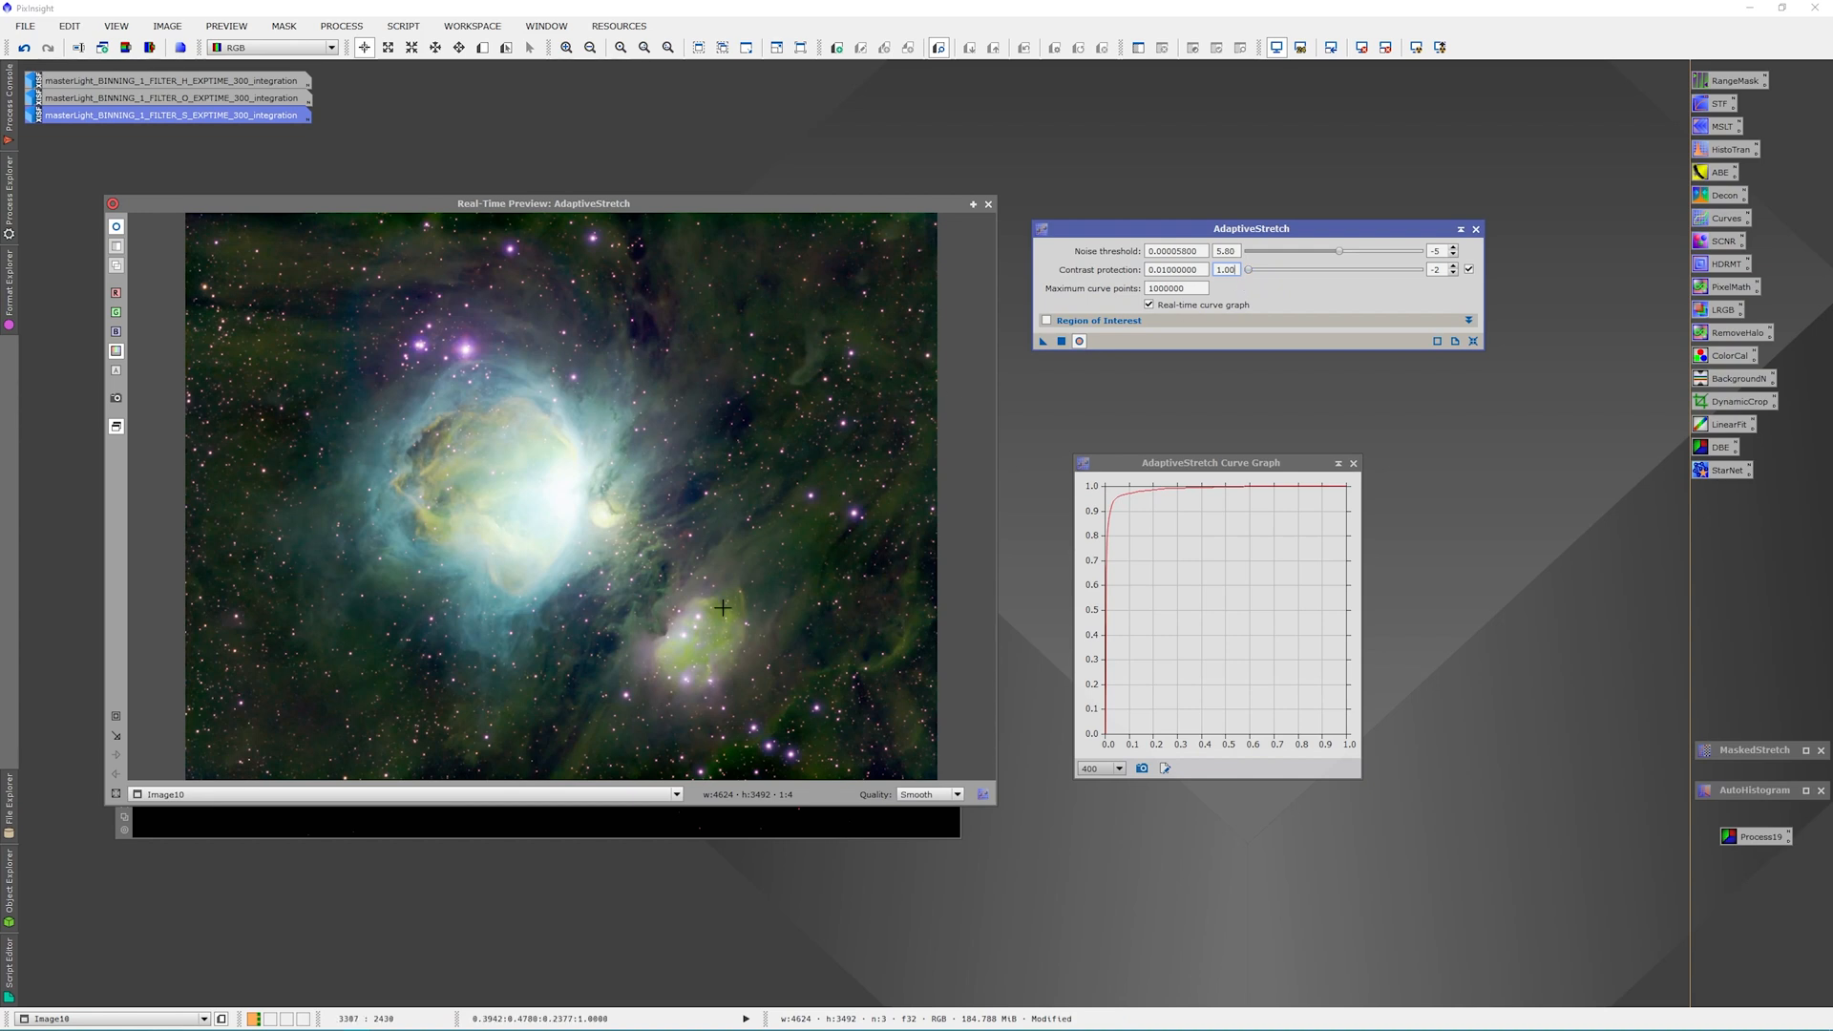
mouse_move(771, 407)
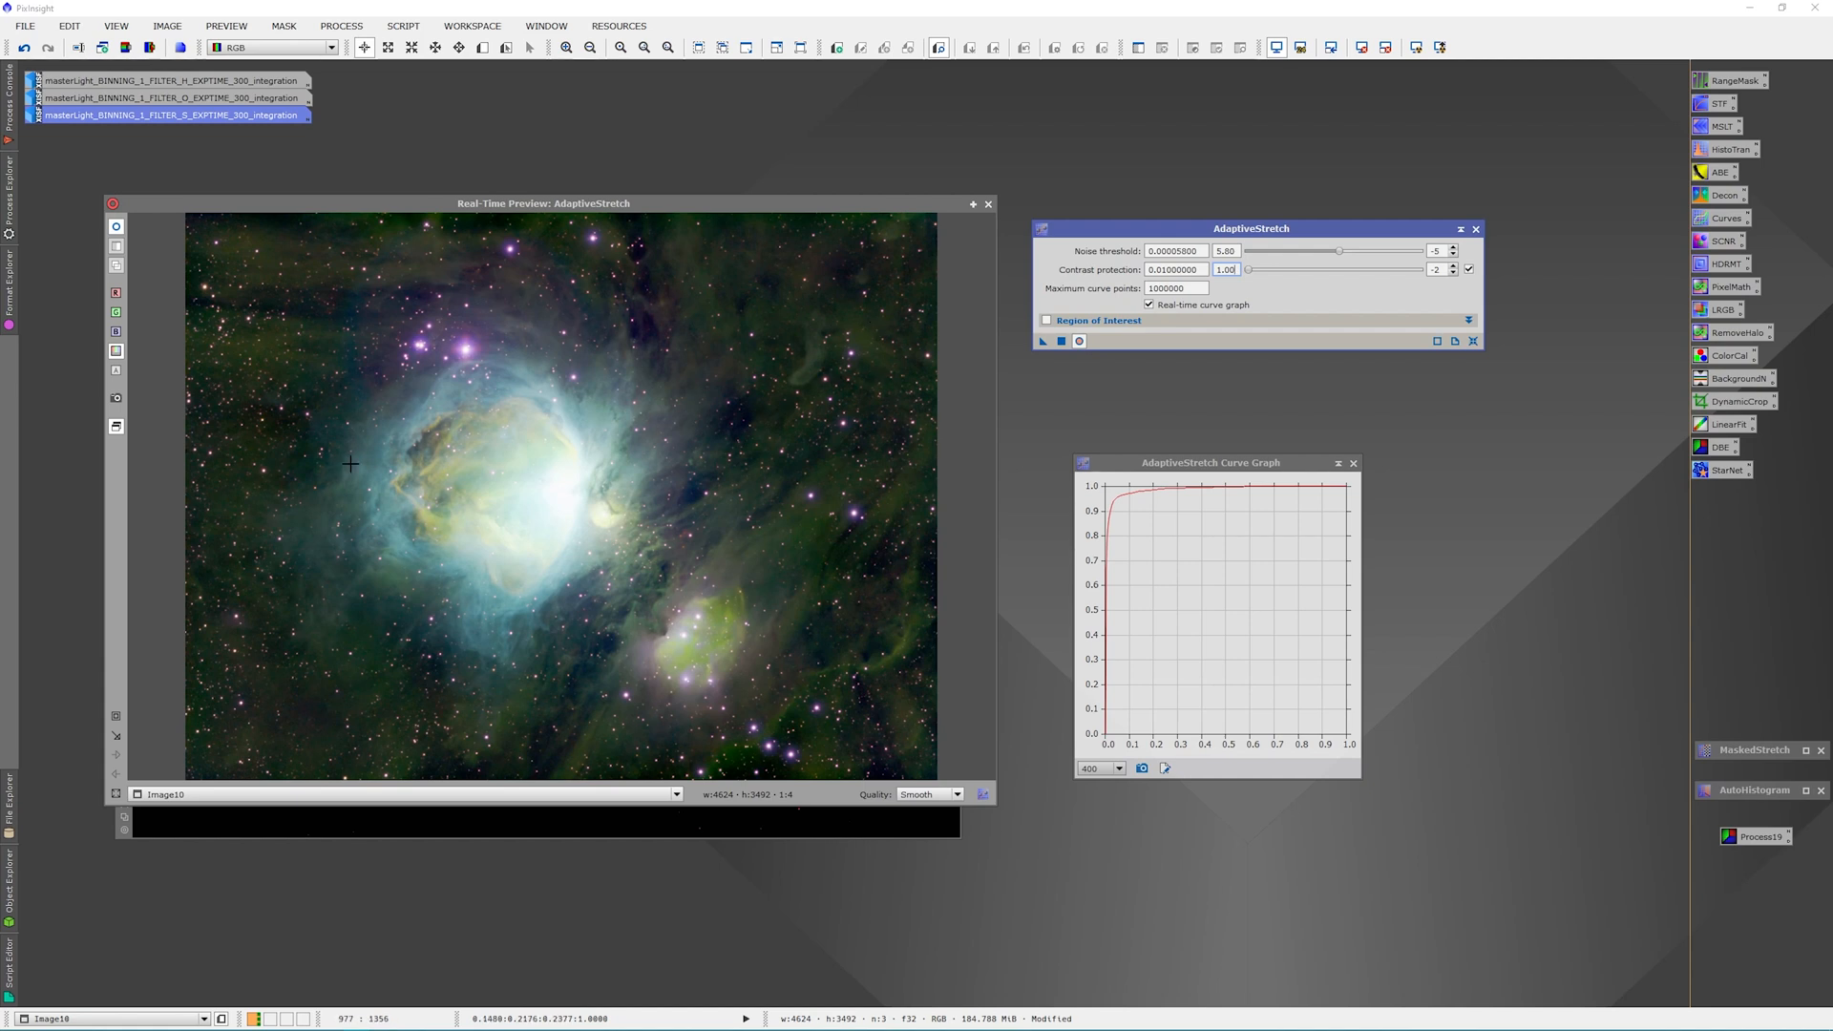
mouse_move(607, 470)
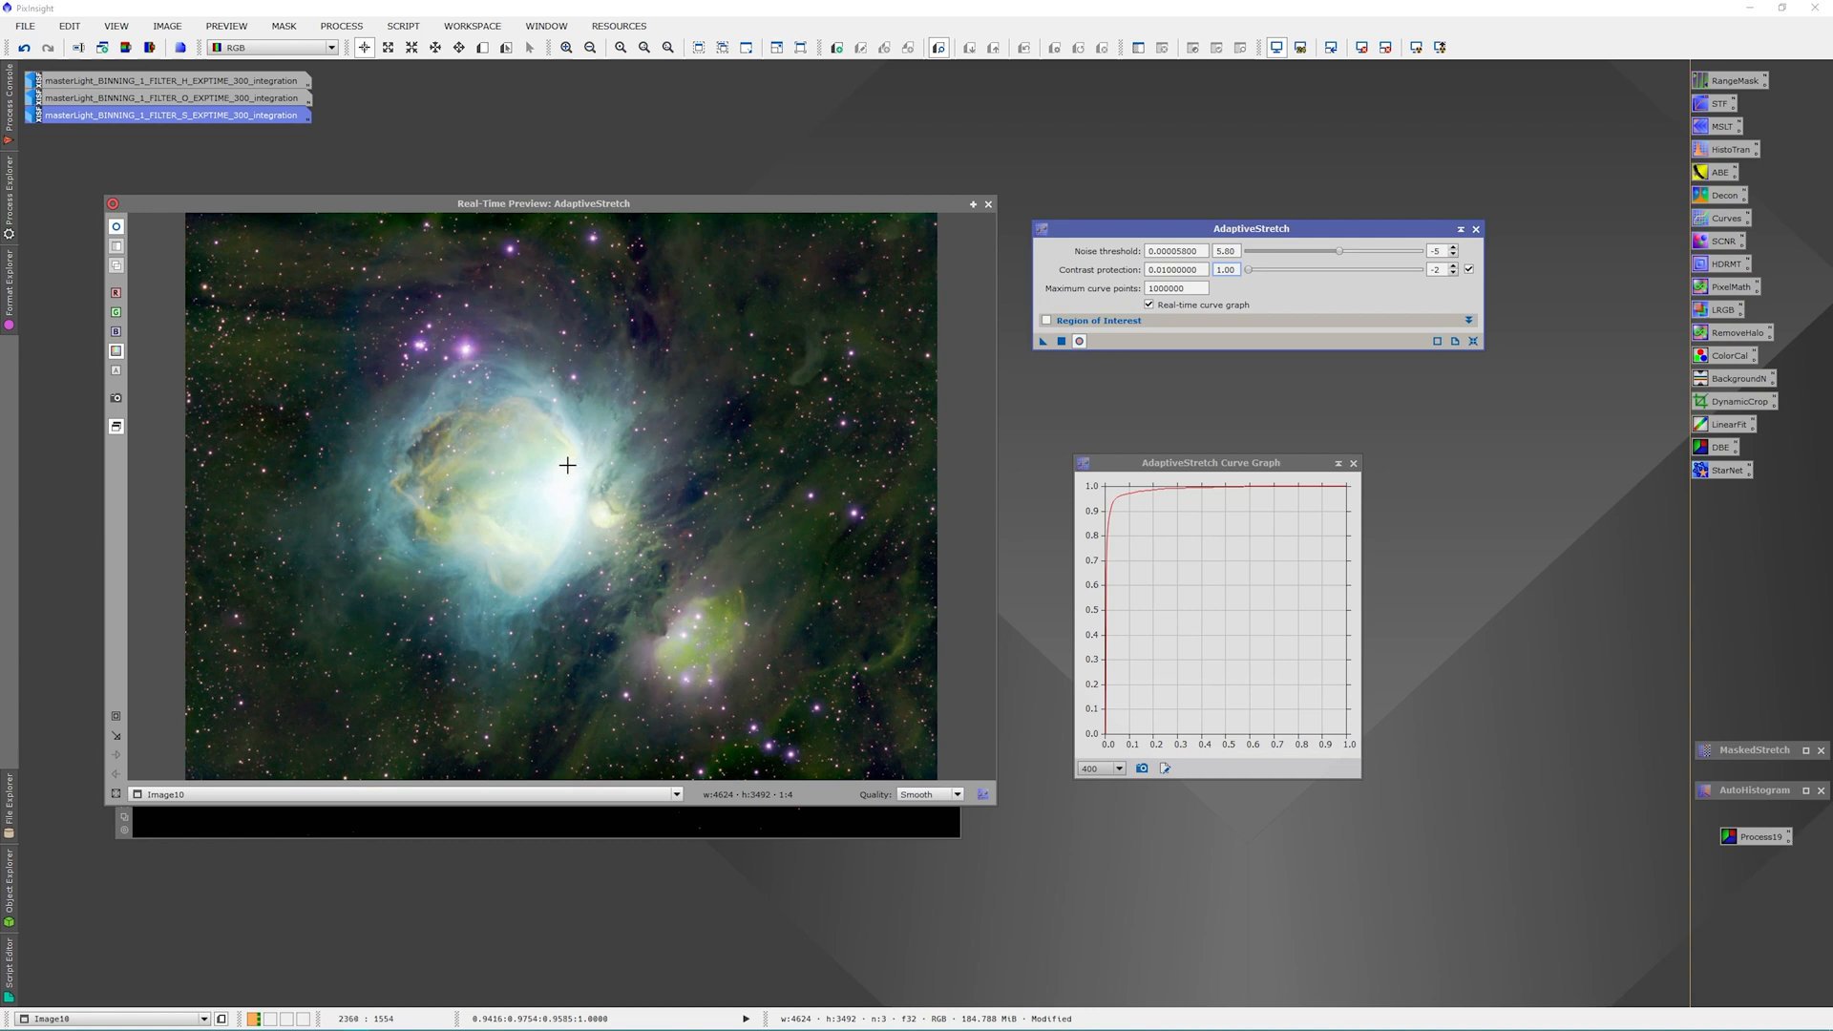
mouse_move(678, 556)
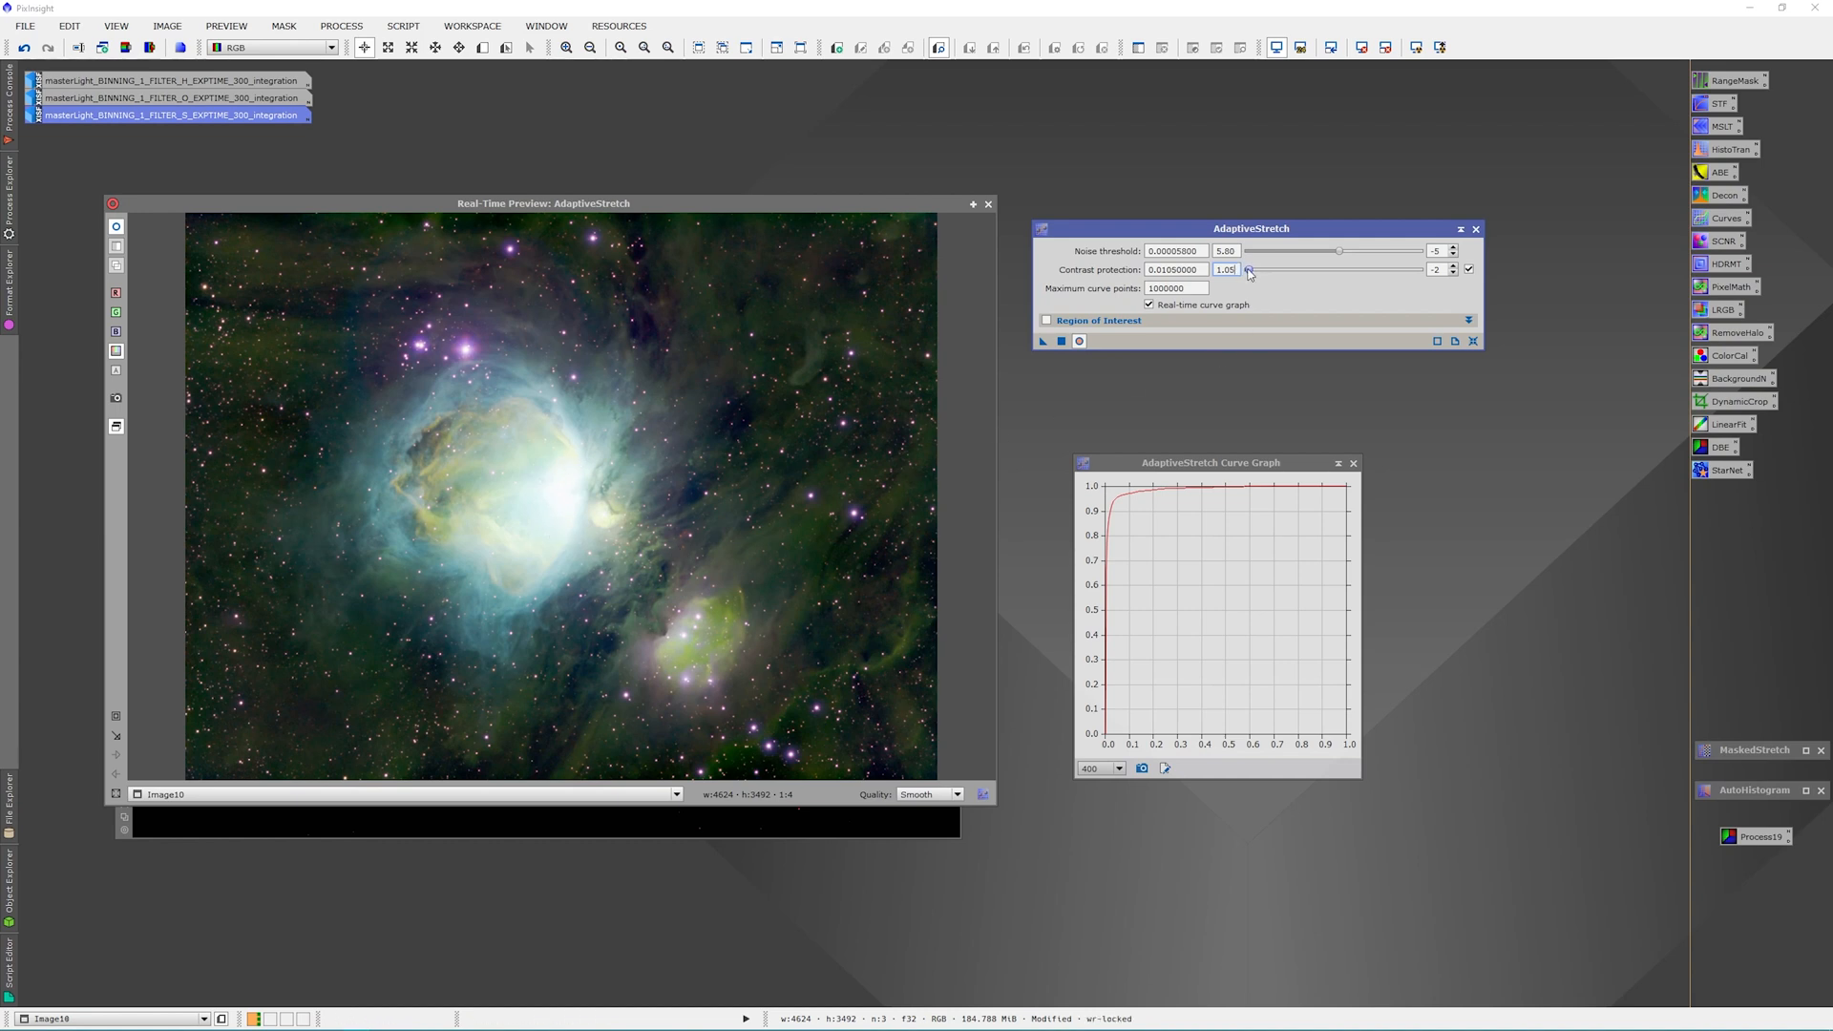
drag(1248, 270, 1275, 270)
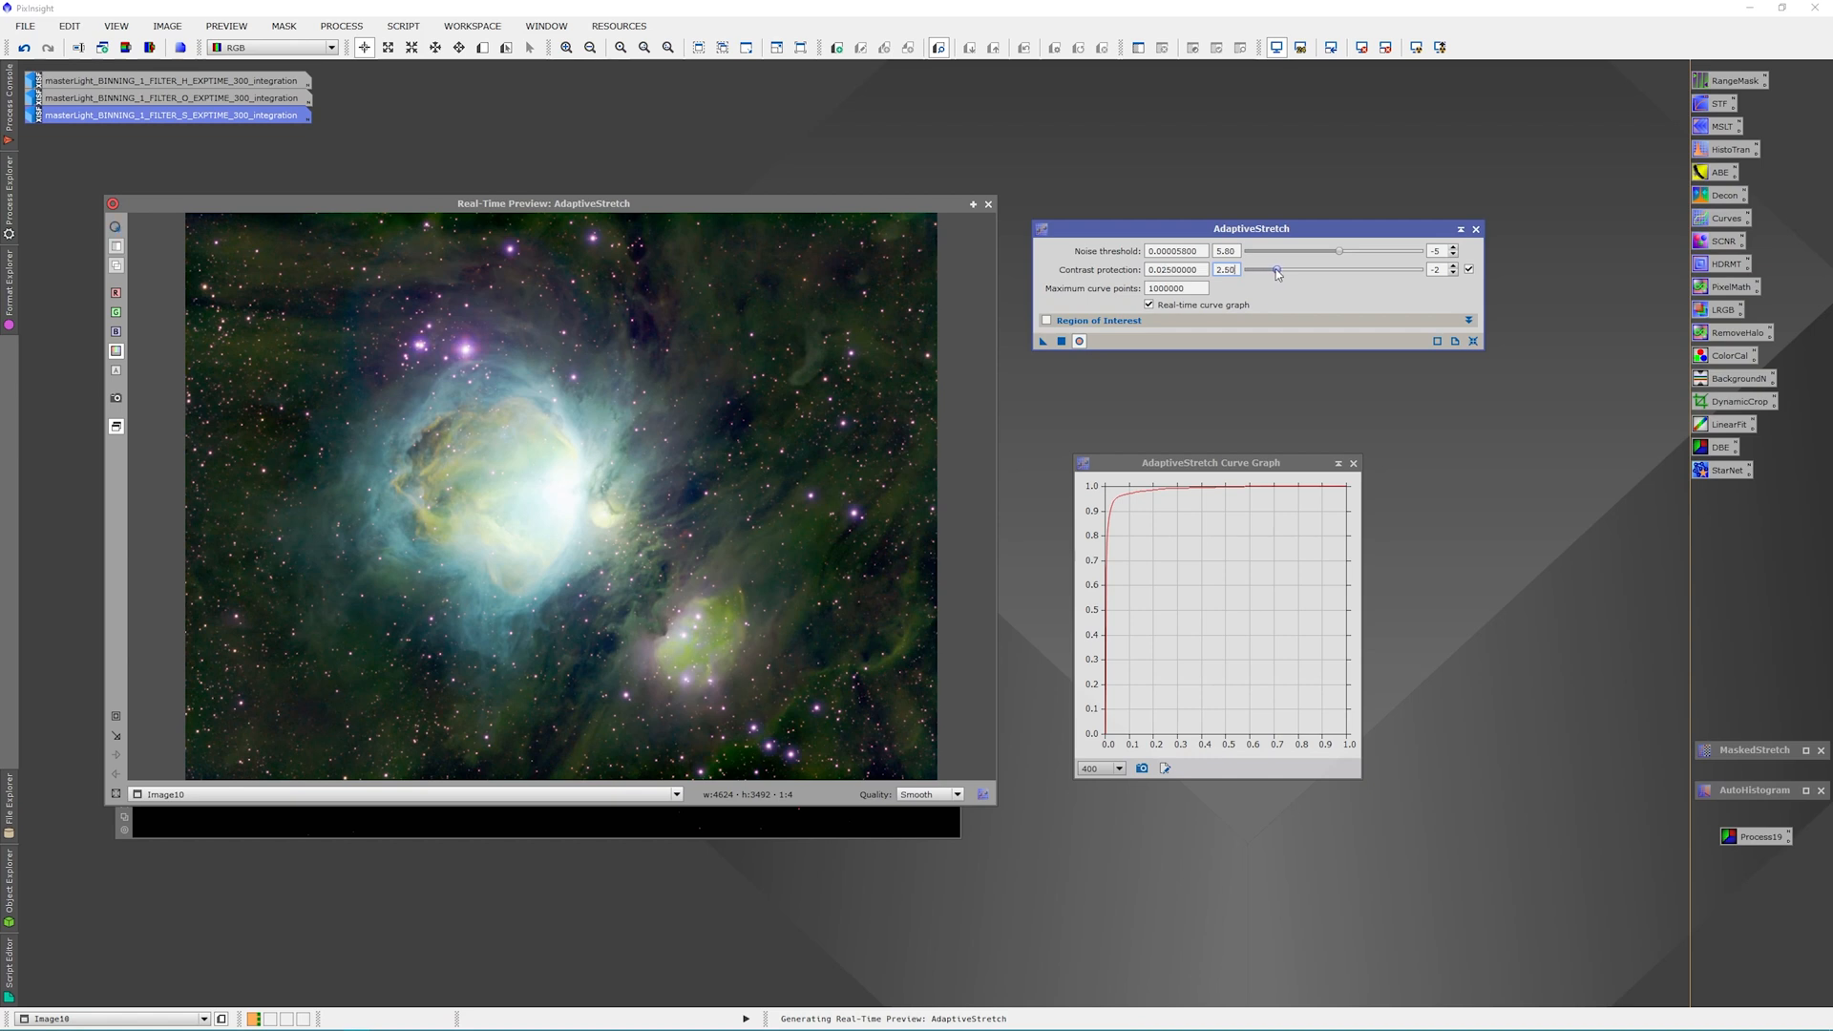
drag(1277, 270, 1317, 270)
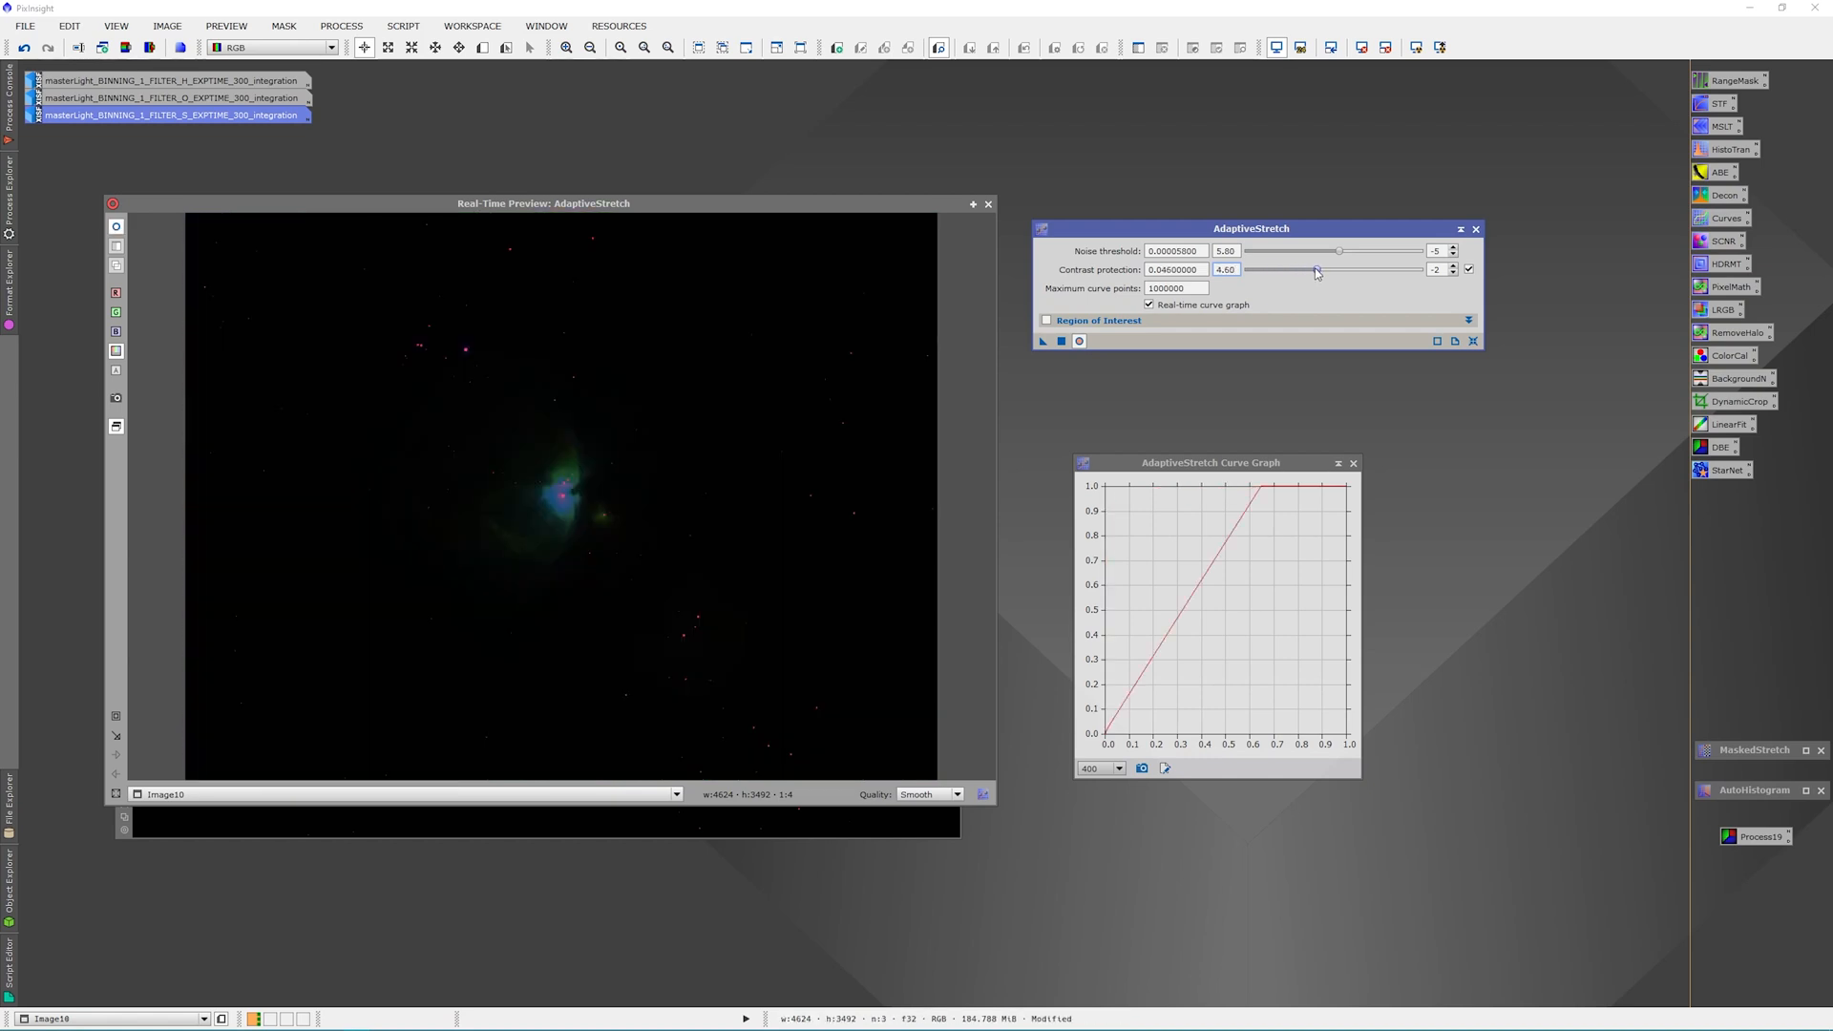
drag(1316, 270, 1295, 270)
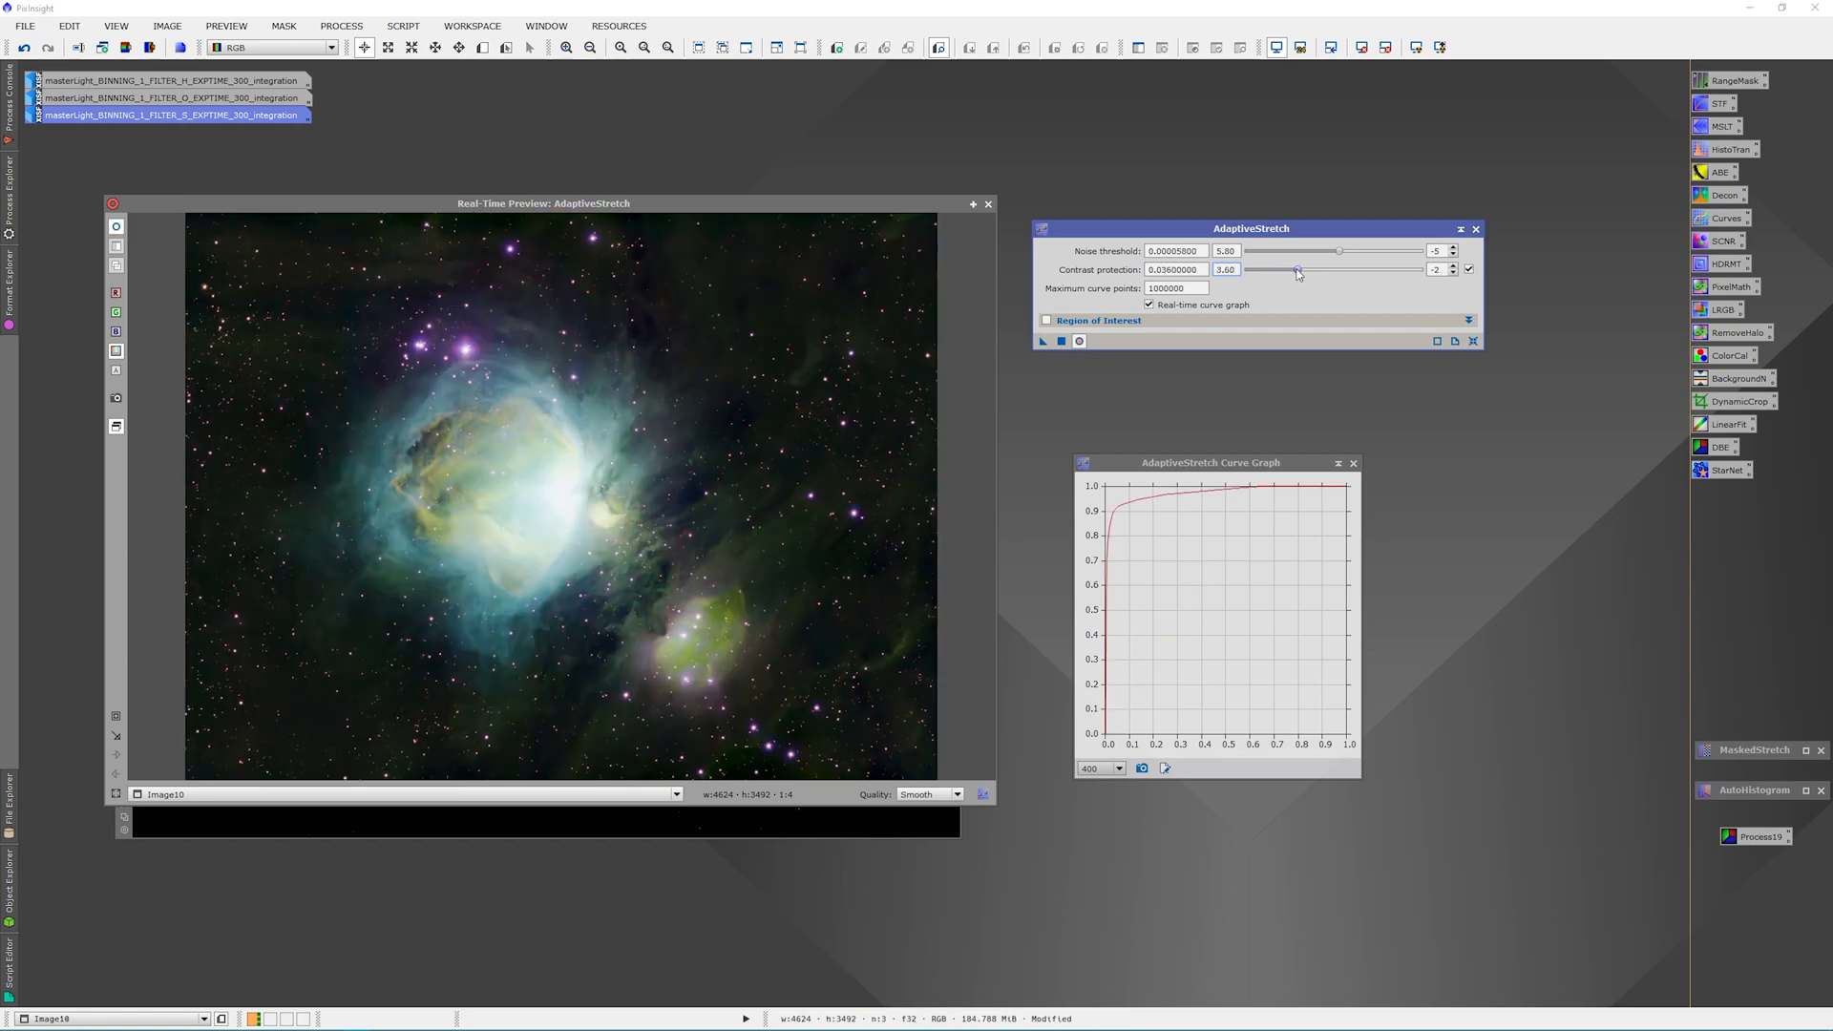
drag(1295, 269, 1324, 269)
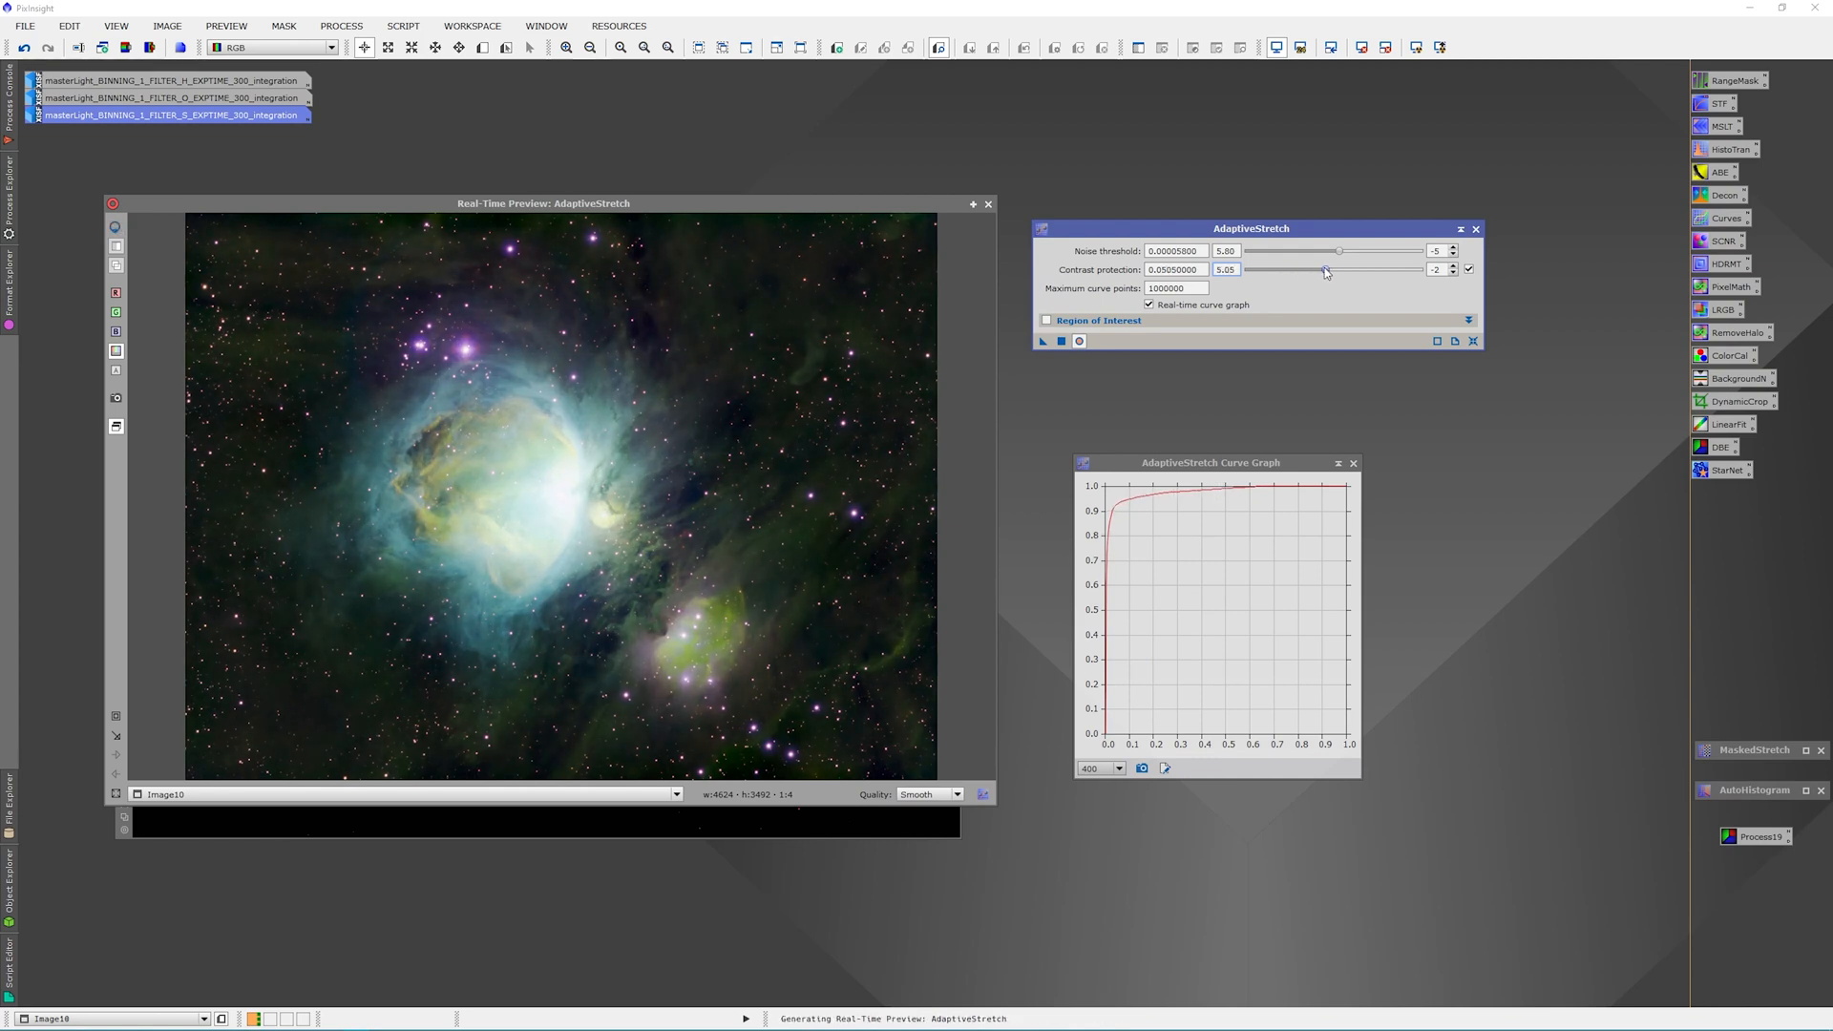
drag(1324, 270, 1331, 270)
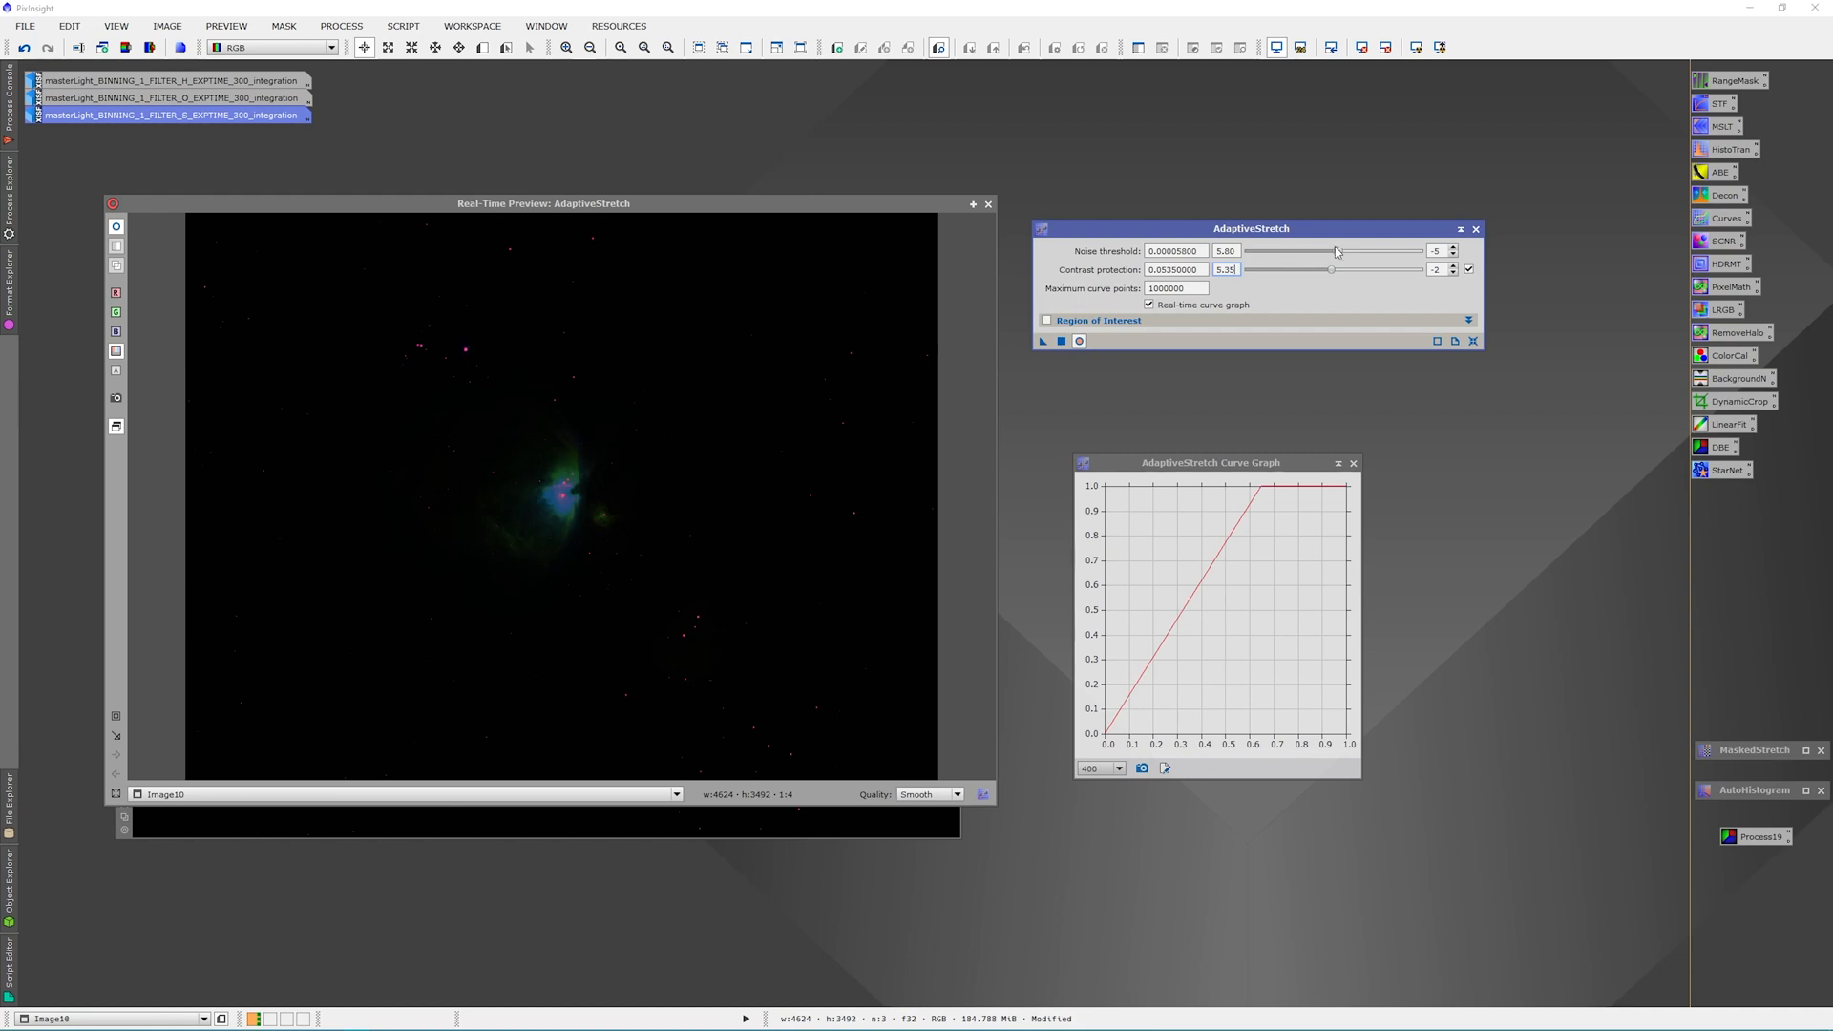
Lower the noise threshold coefficient to about 4.95 for a bright, detailed nebula
drag(1336, 250, 1327, 250)
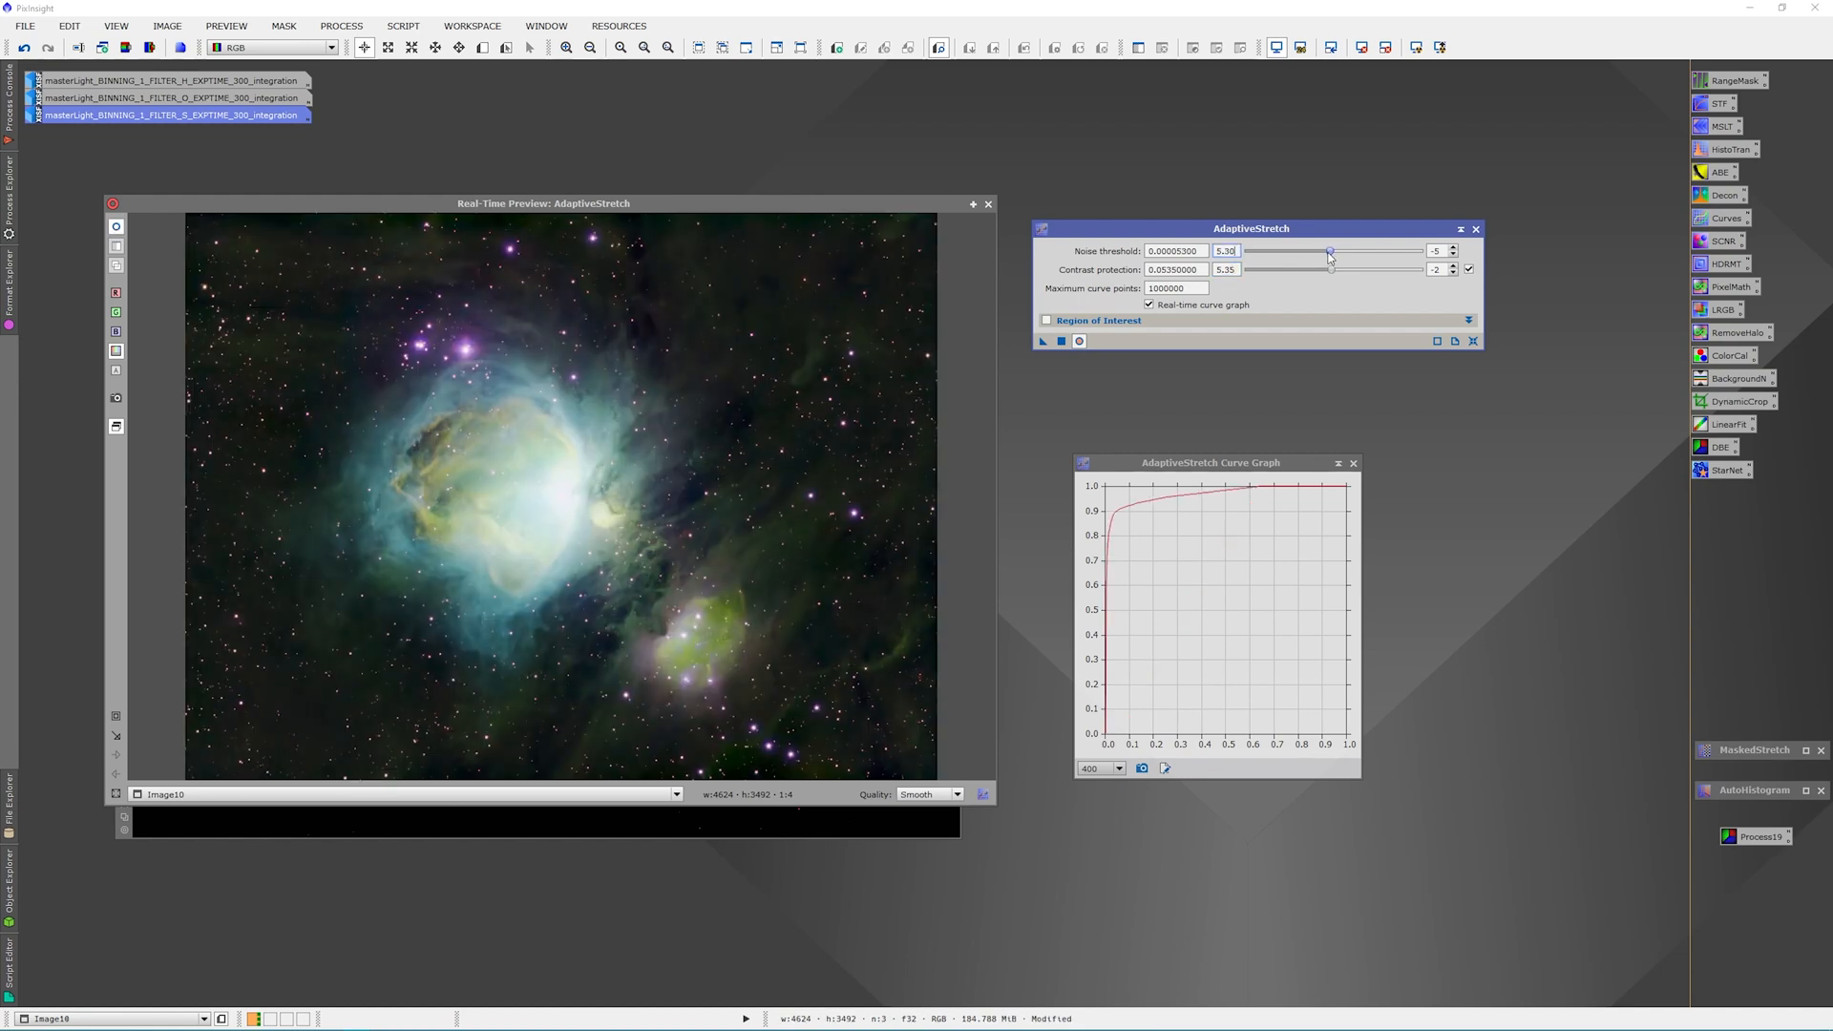
drag(1328, 250, 1308, 250)
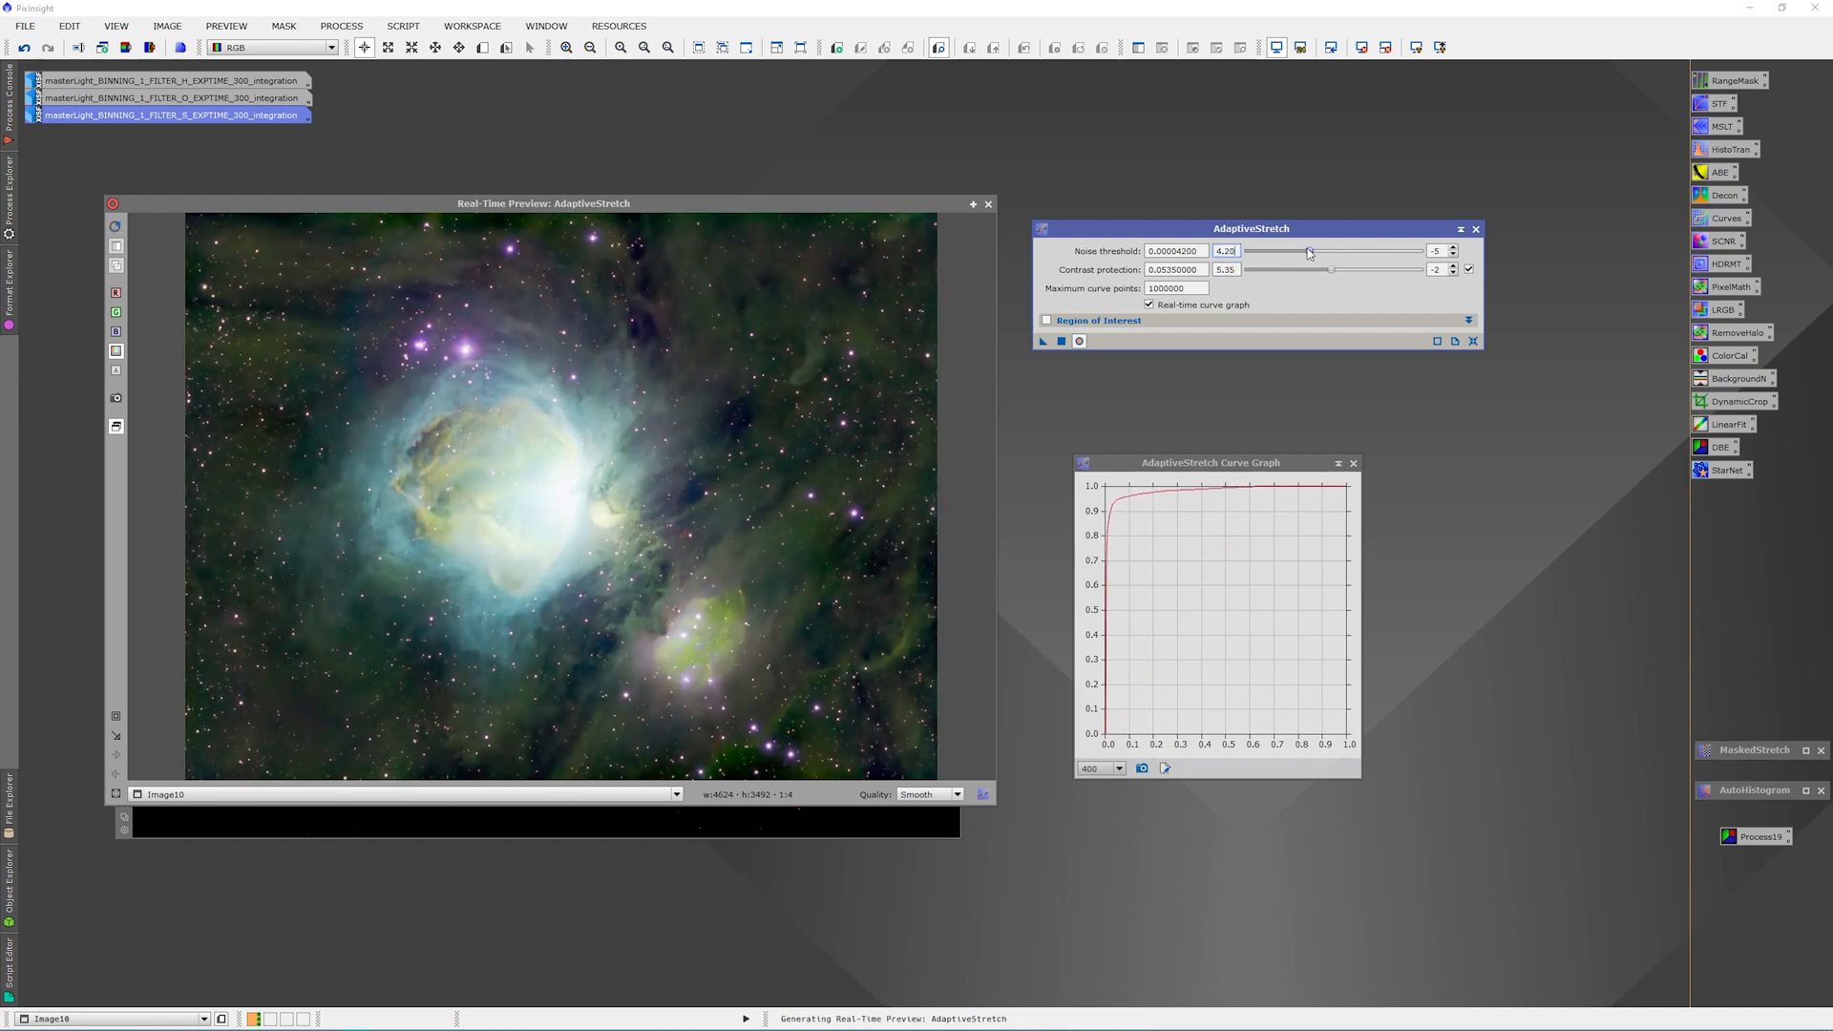
drag(1308, 250, 1321, 250)
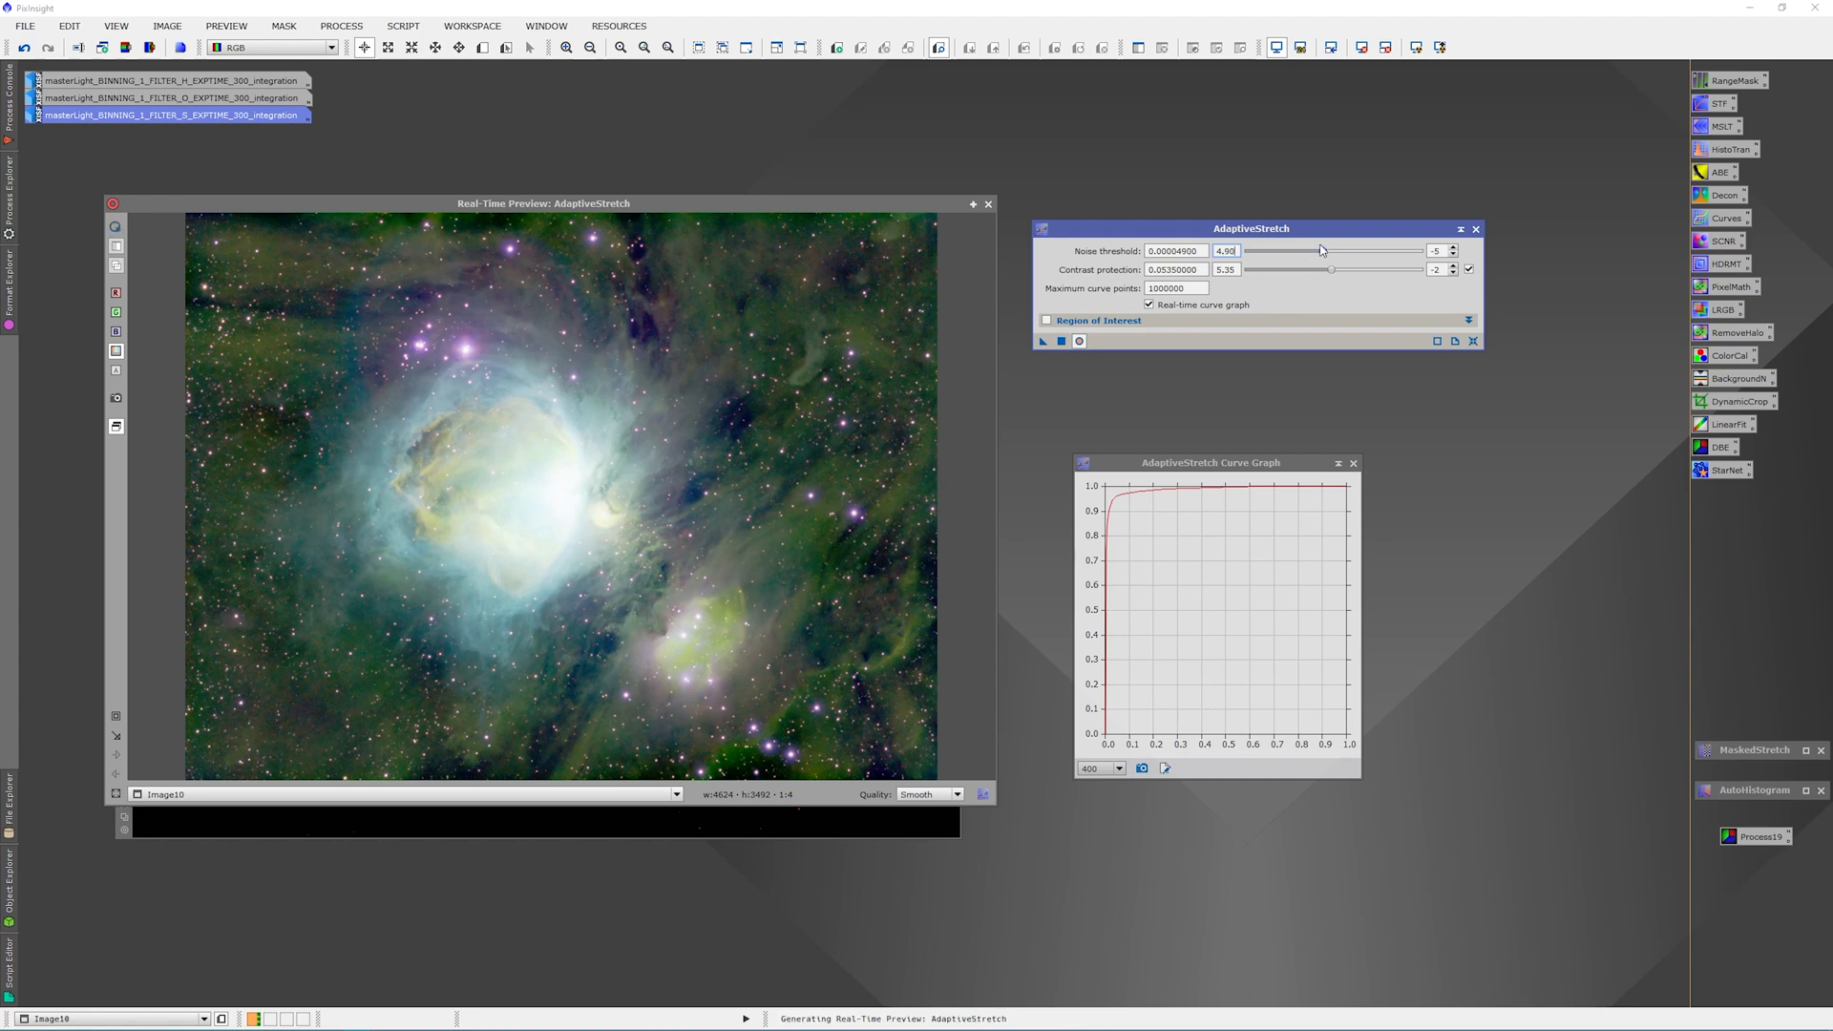
drag(1321, 250, 1338, 250)
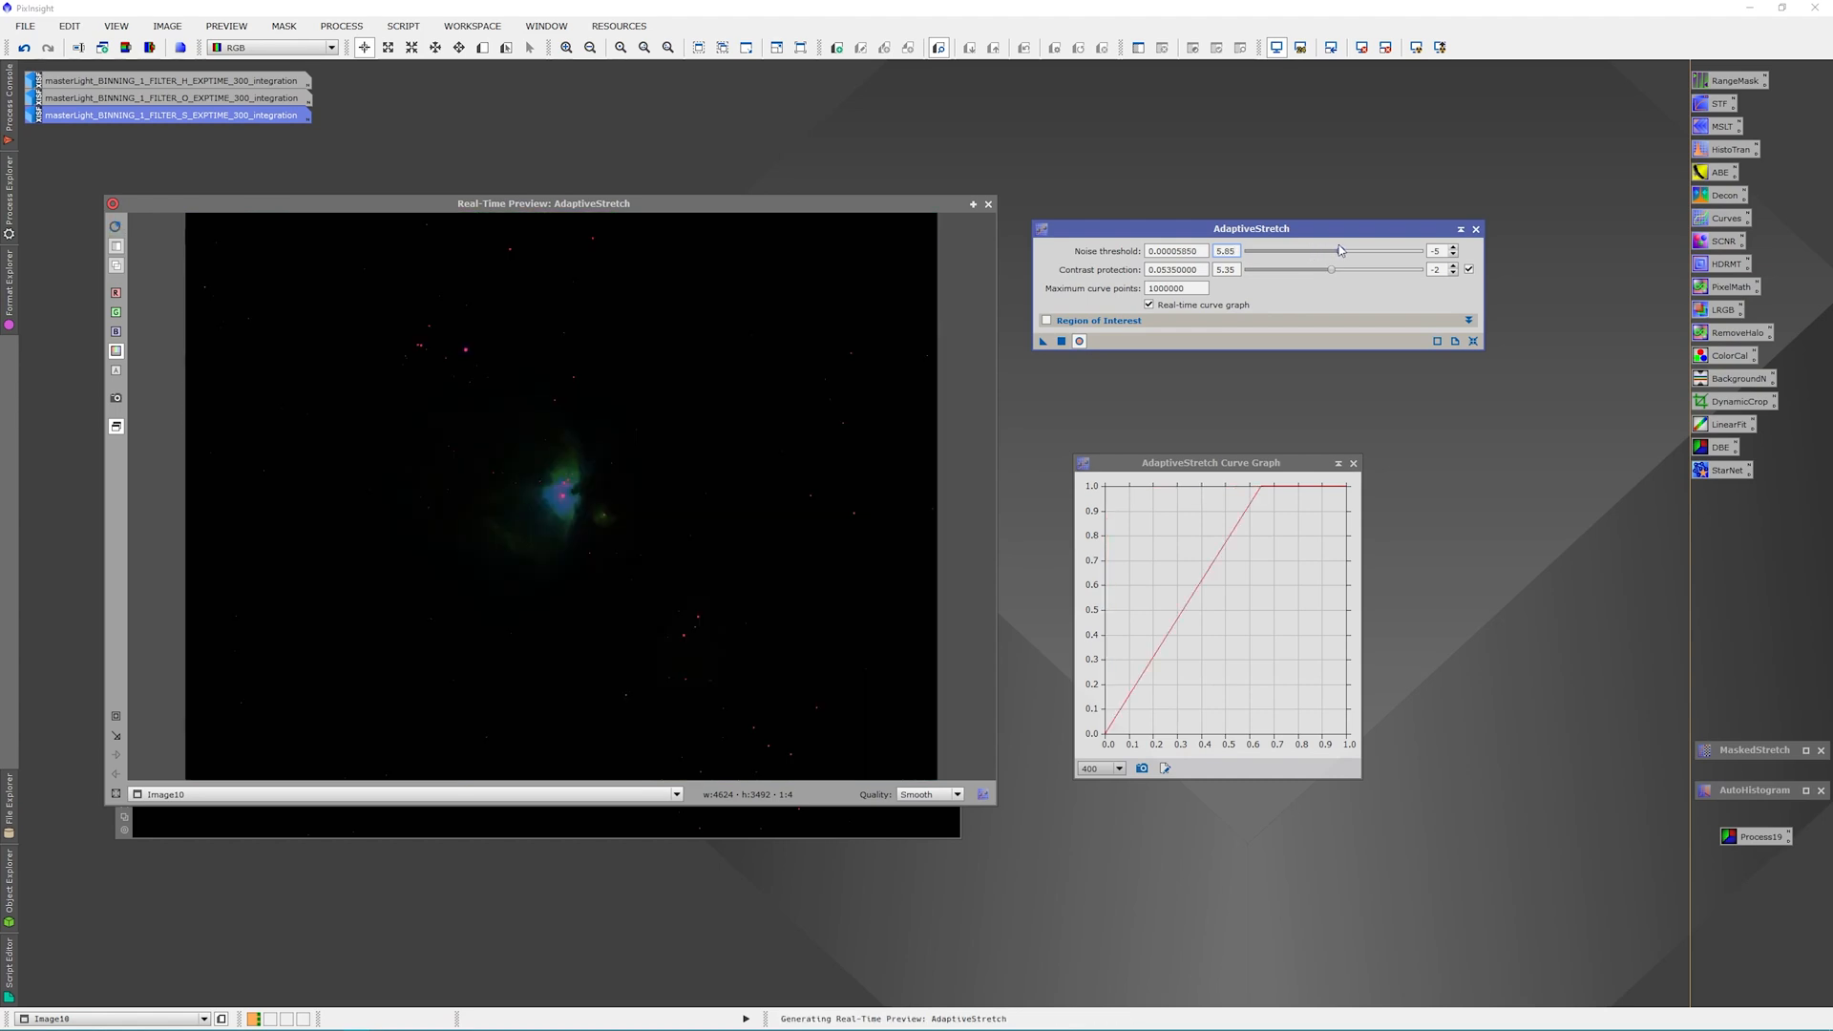
drag(1339, 251, 1332, 250)
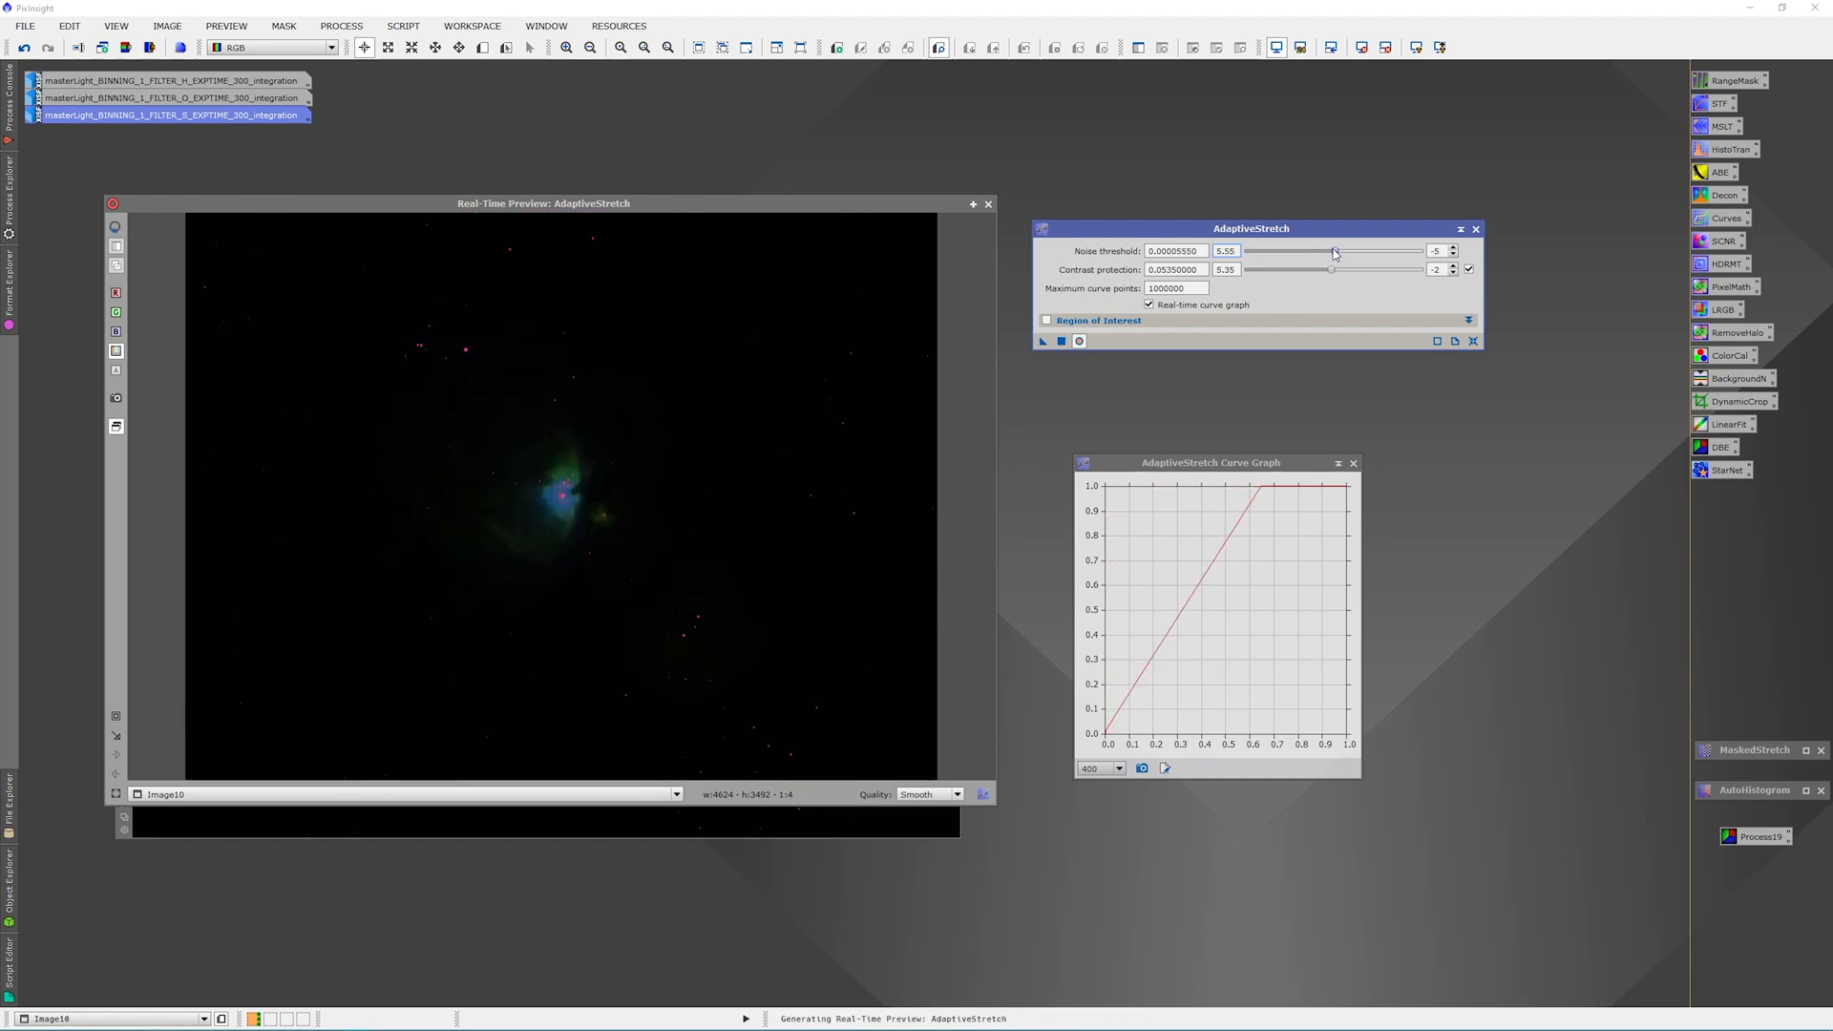
drag(1333, 250, 1330, 250)
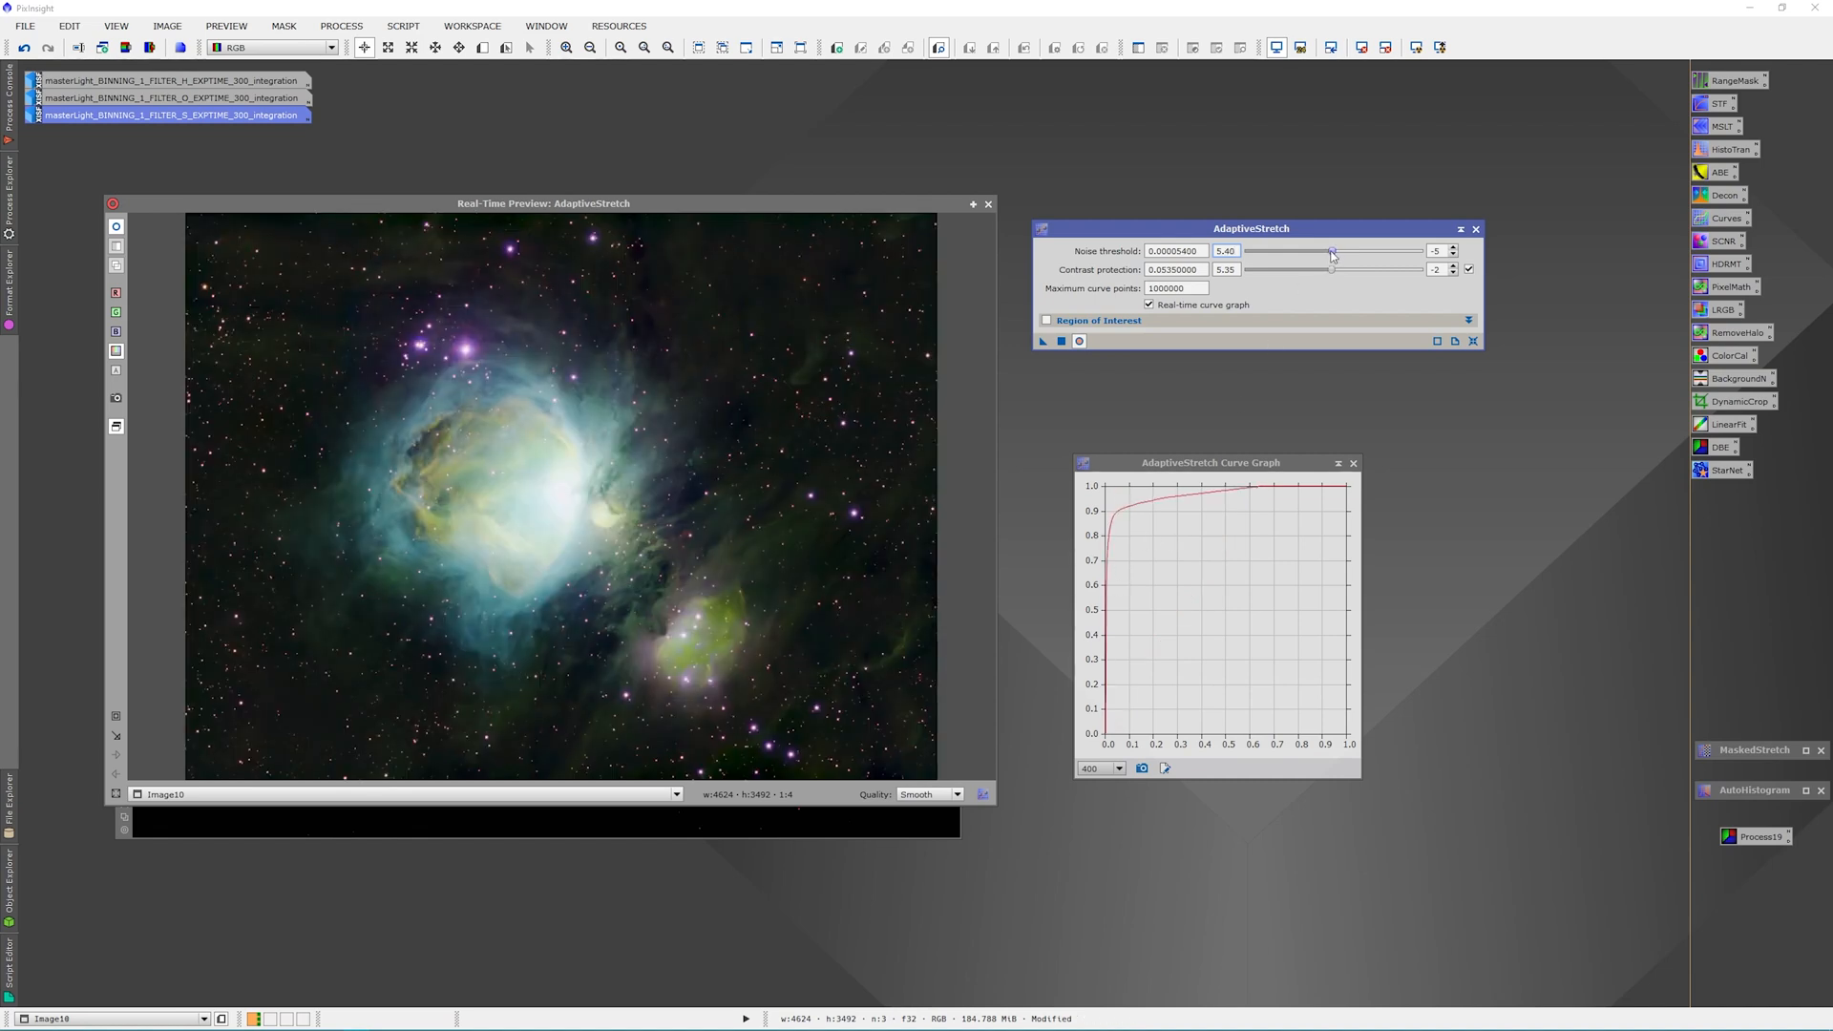
drag(1330, 250, 1335, 250)
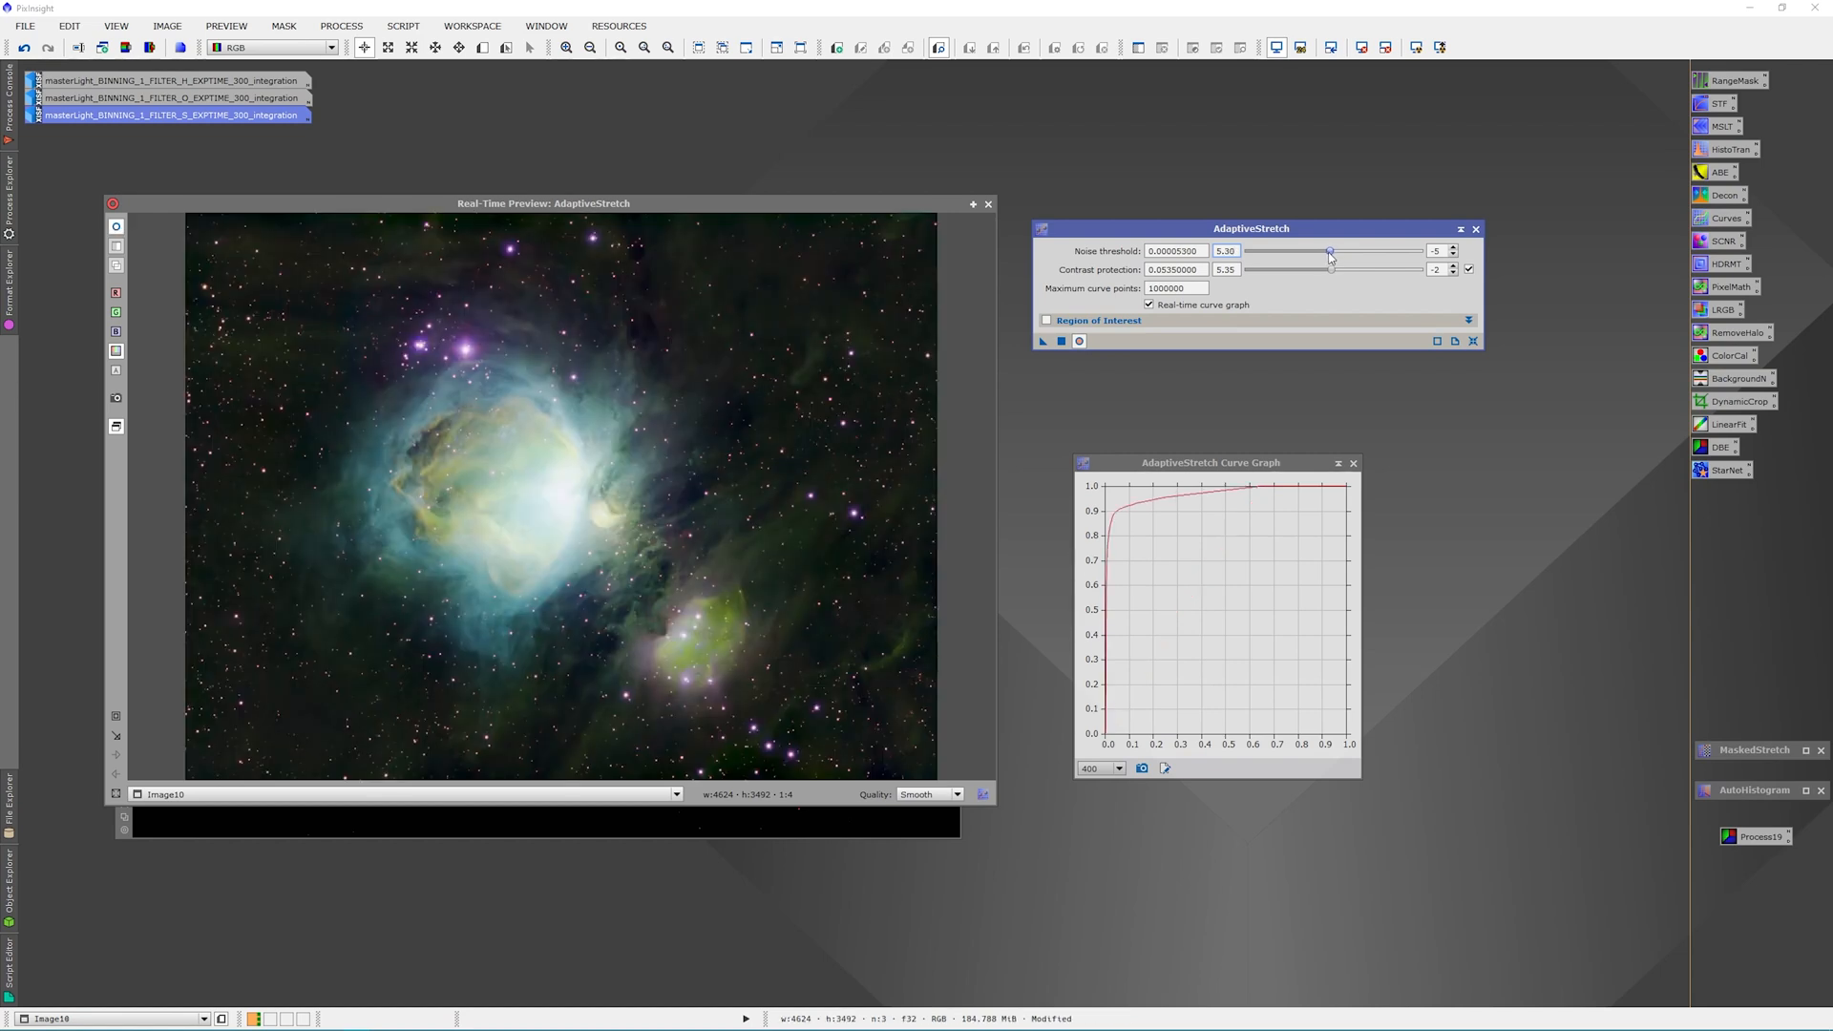
drag(1329, 255, 1324, 255)
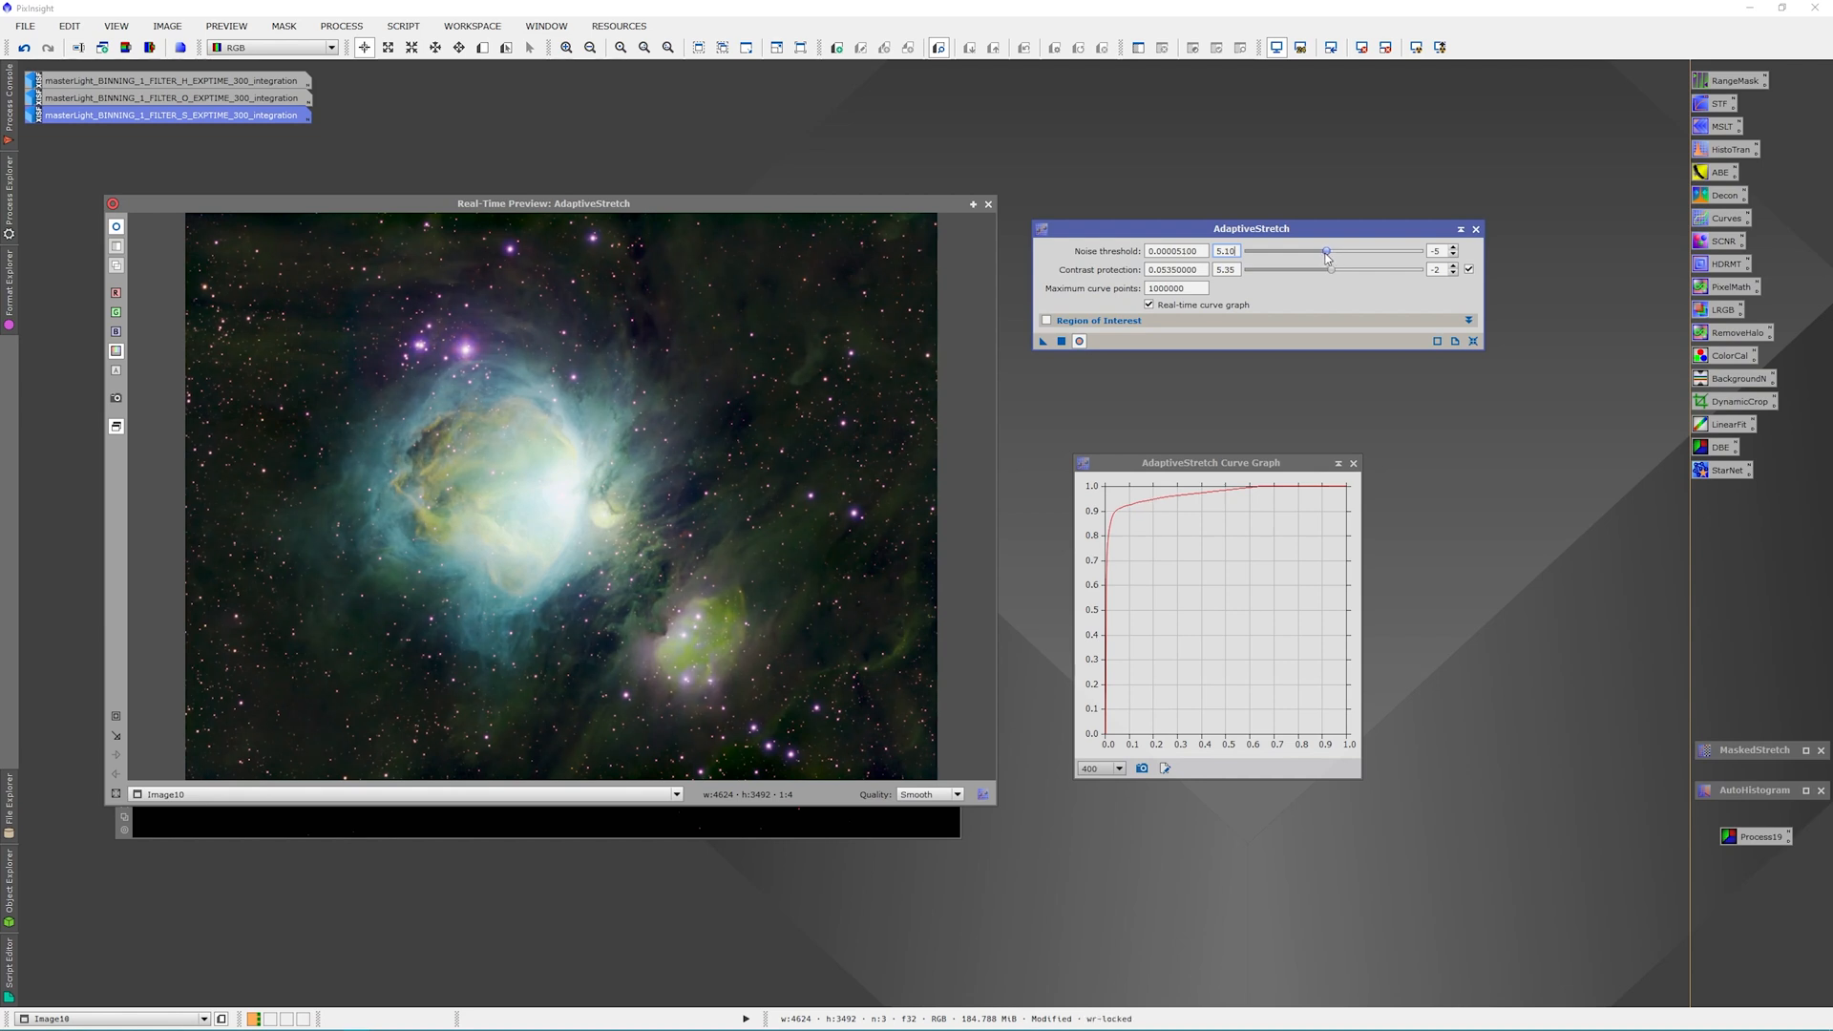
drag(1326, 250, 1321, 250)
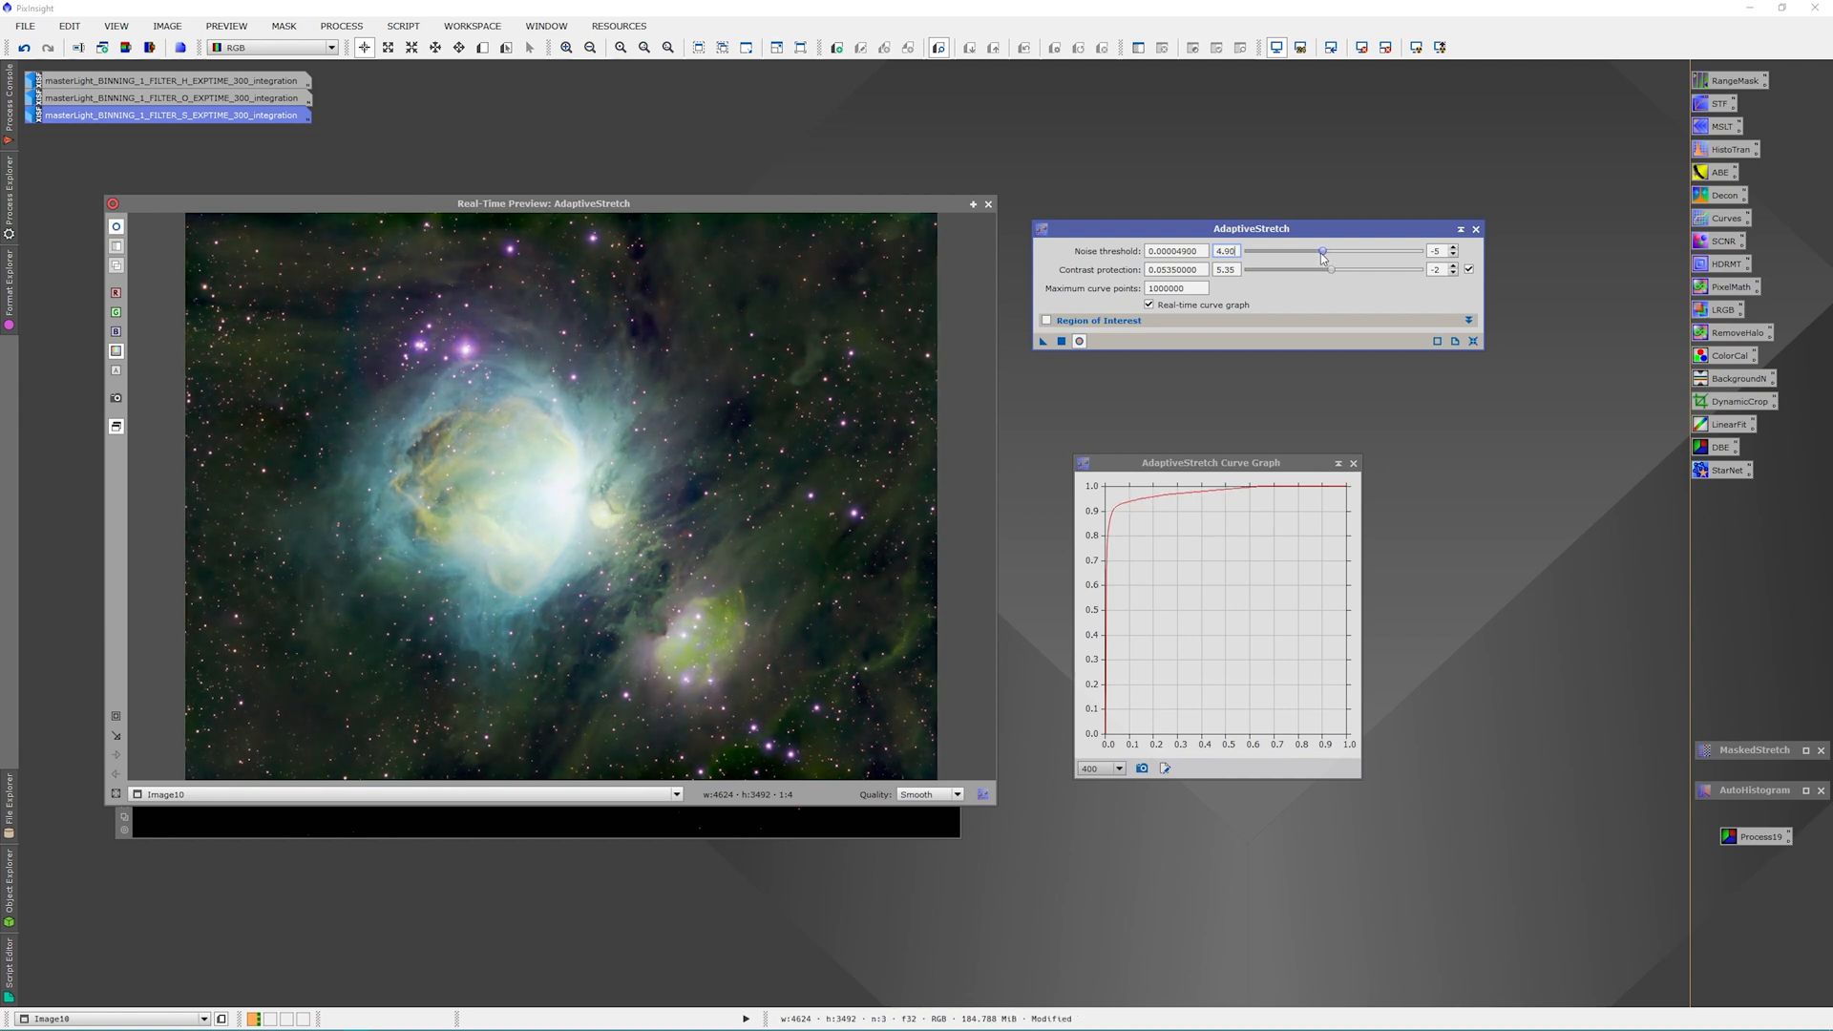
drag(1322, 251, 1318, 251)
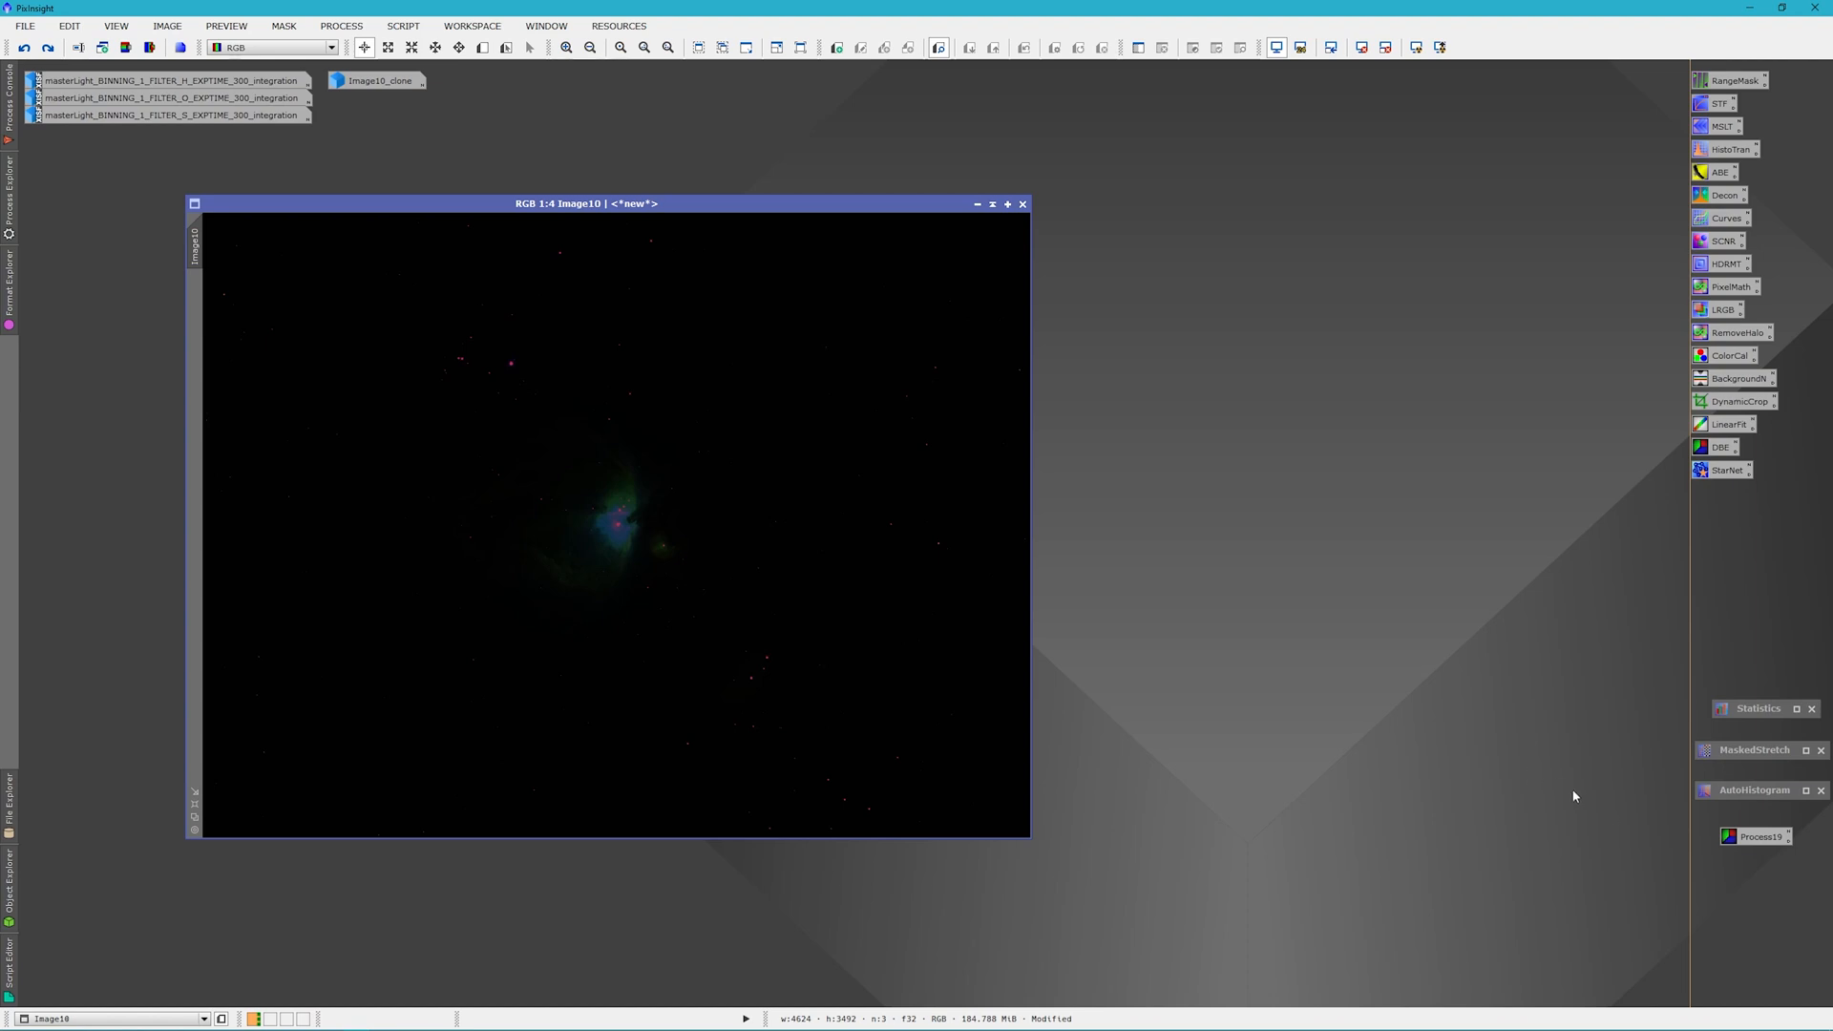
mouse_move(1753, 796)
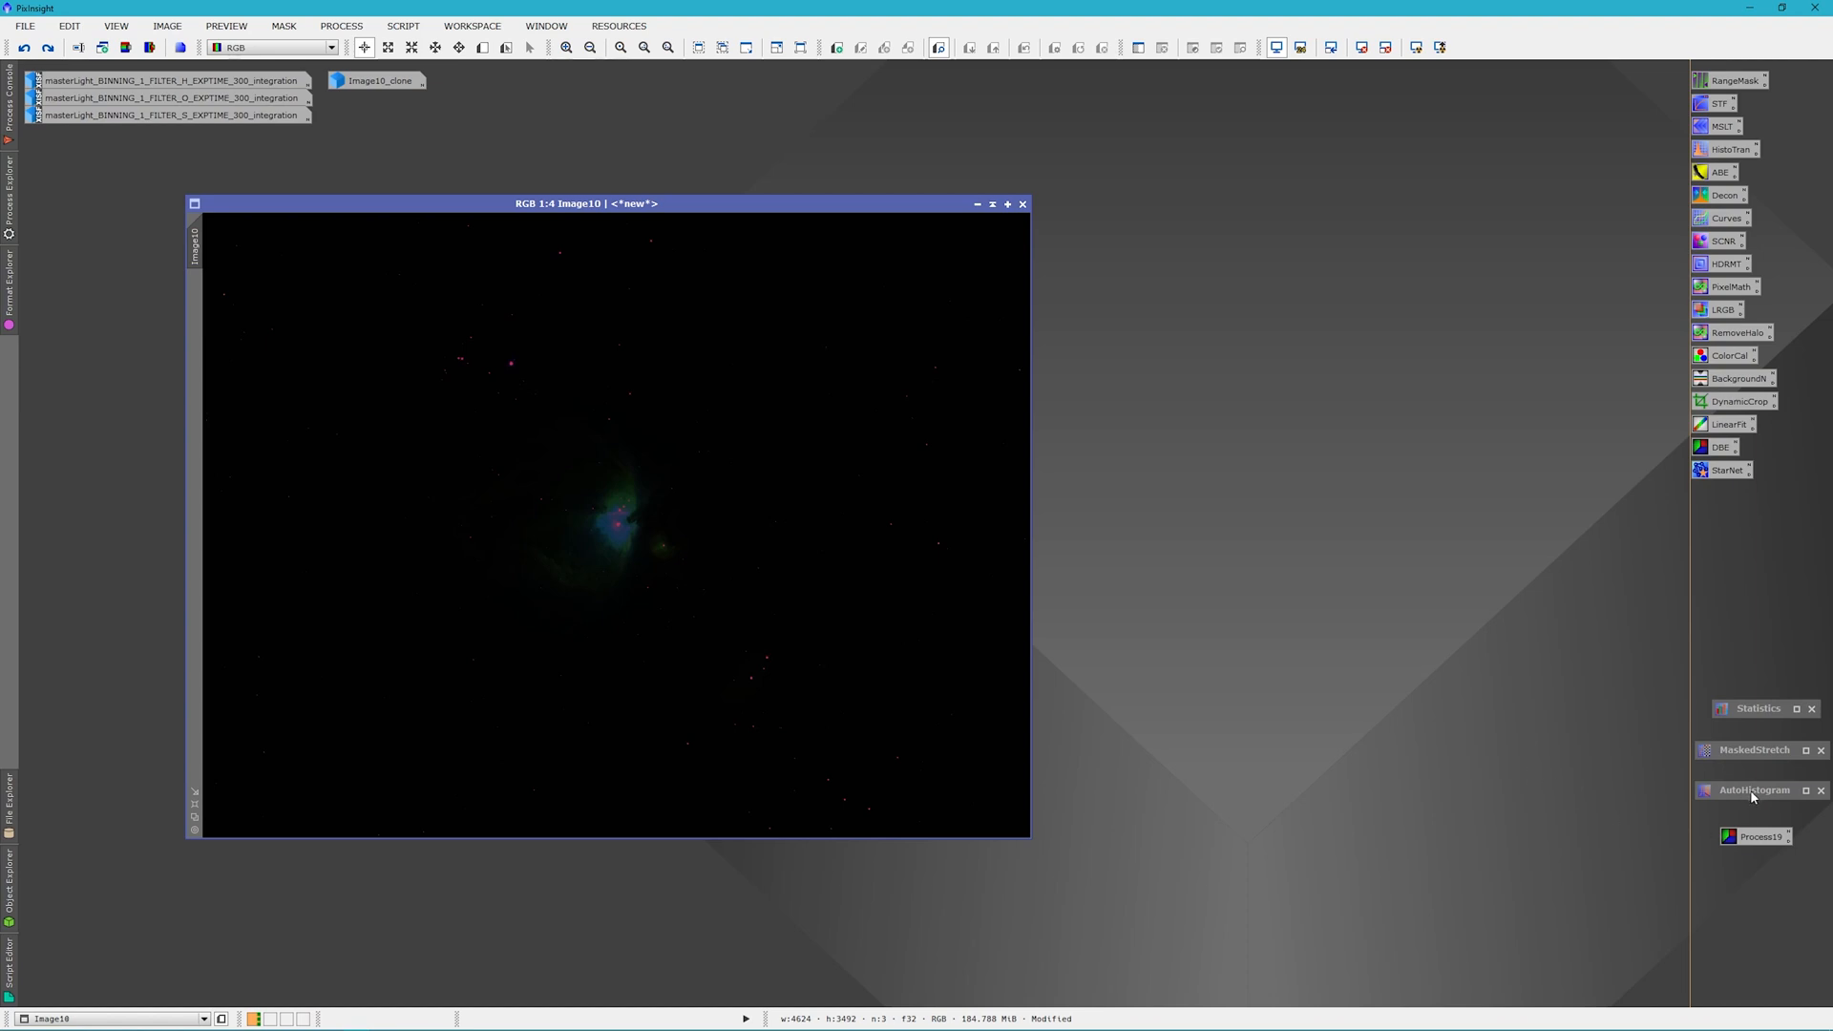
click(1754, 789)
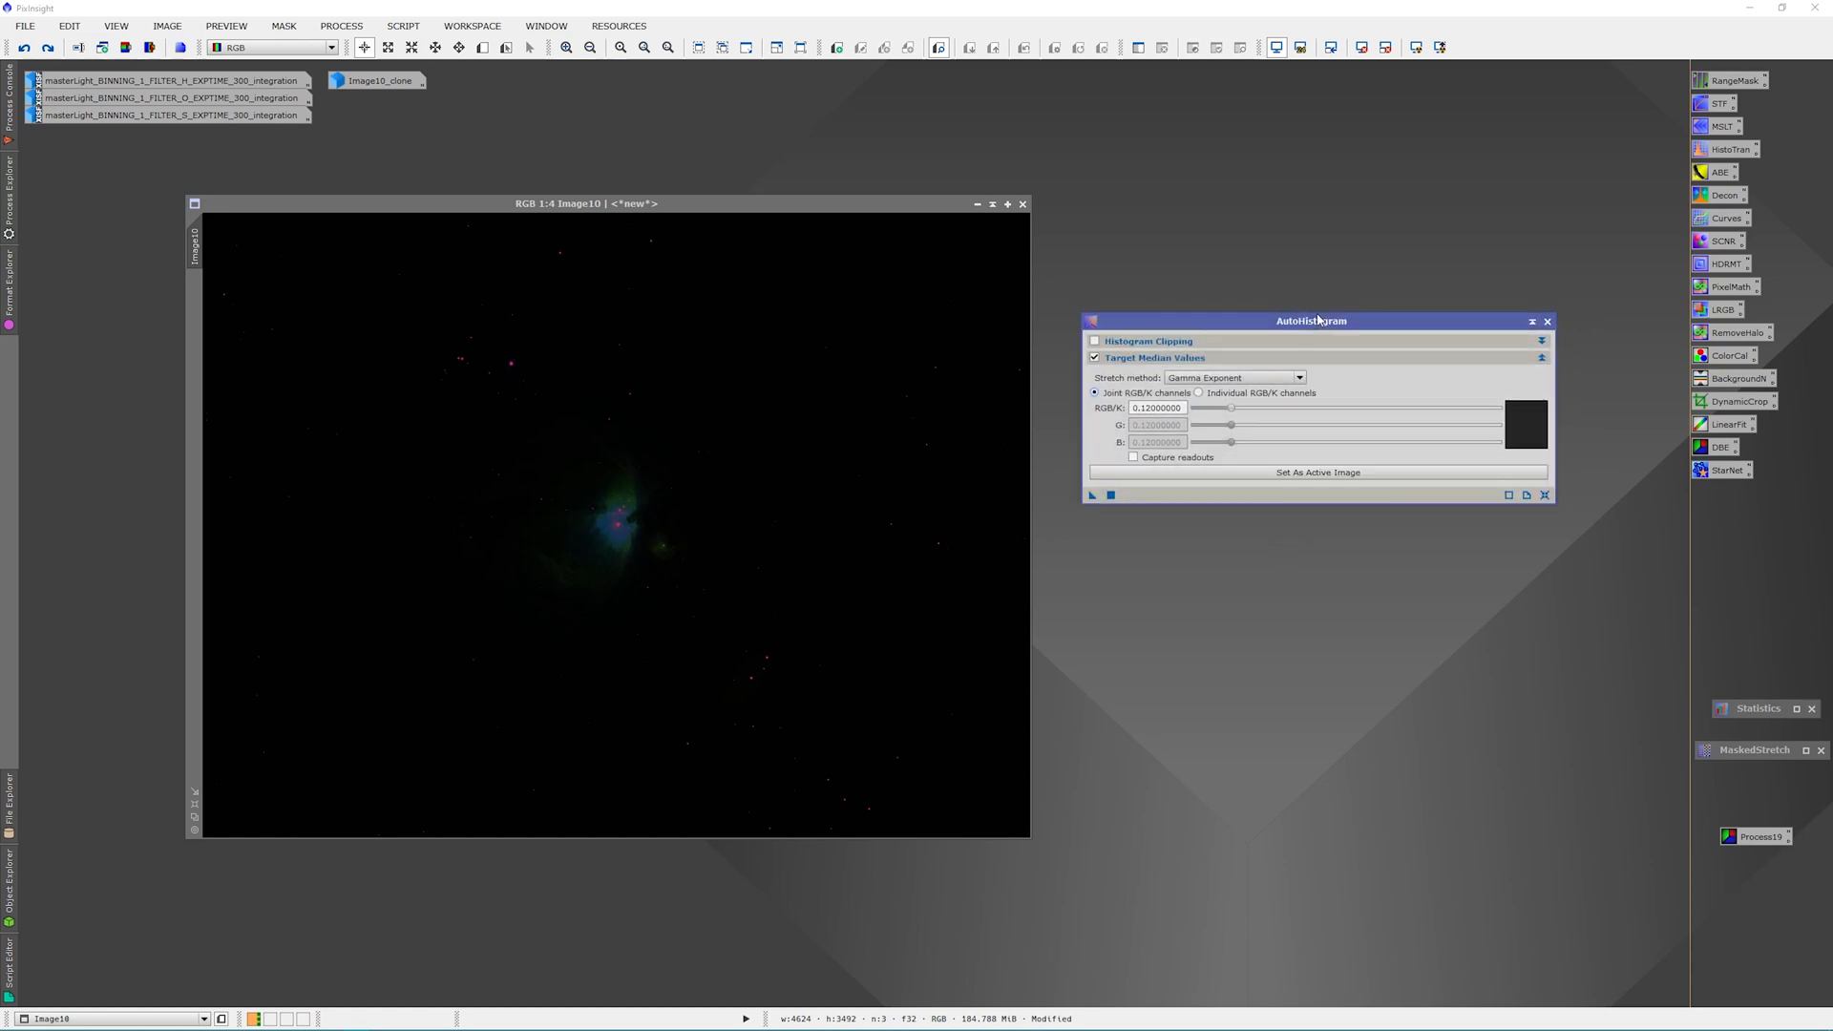
mouse_move(1092, 555)
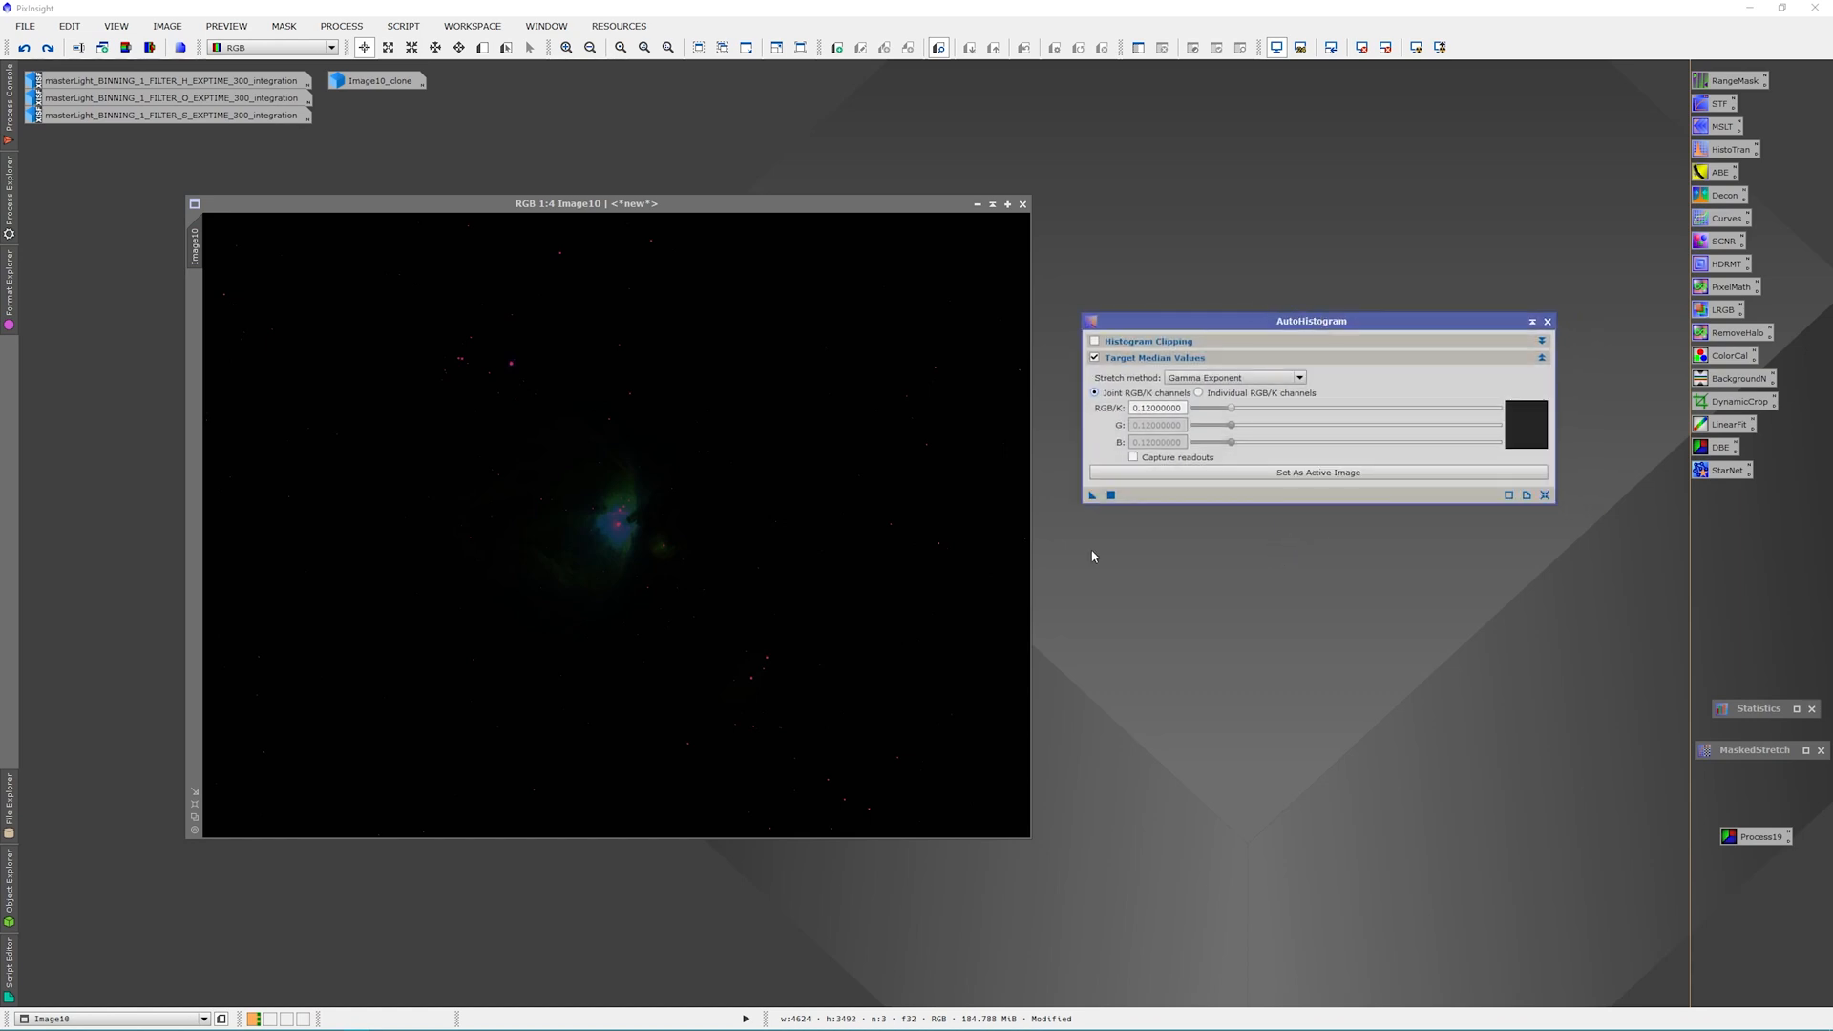
mouse_move(1185, 525)
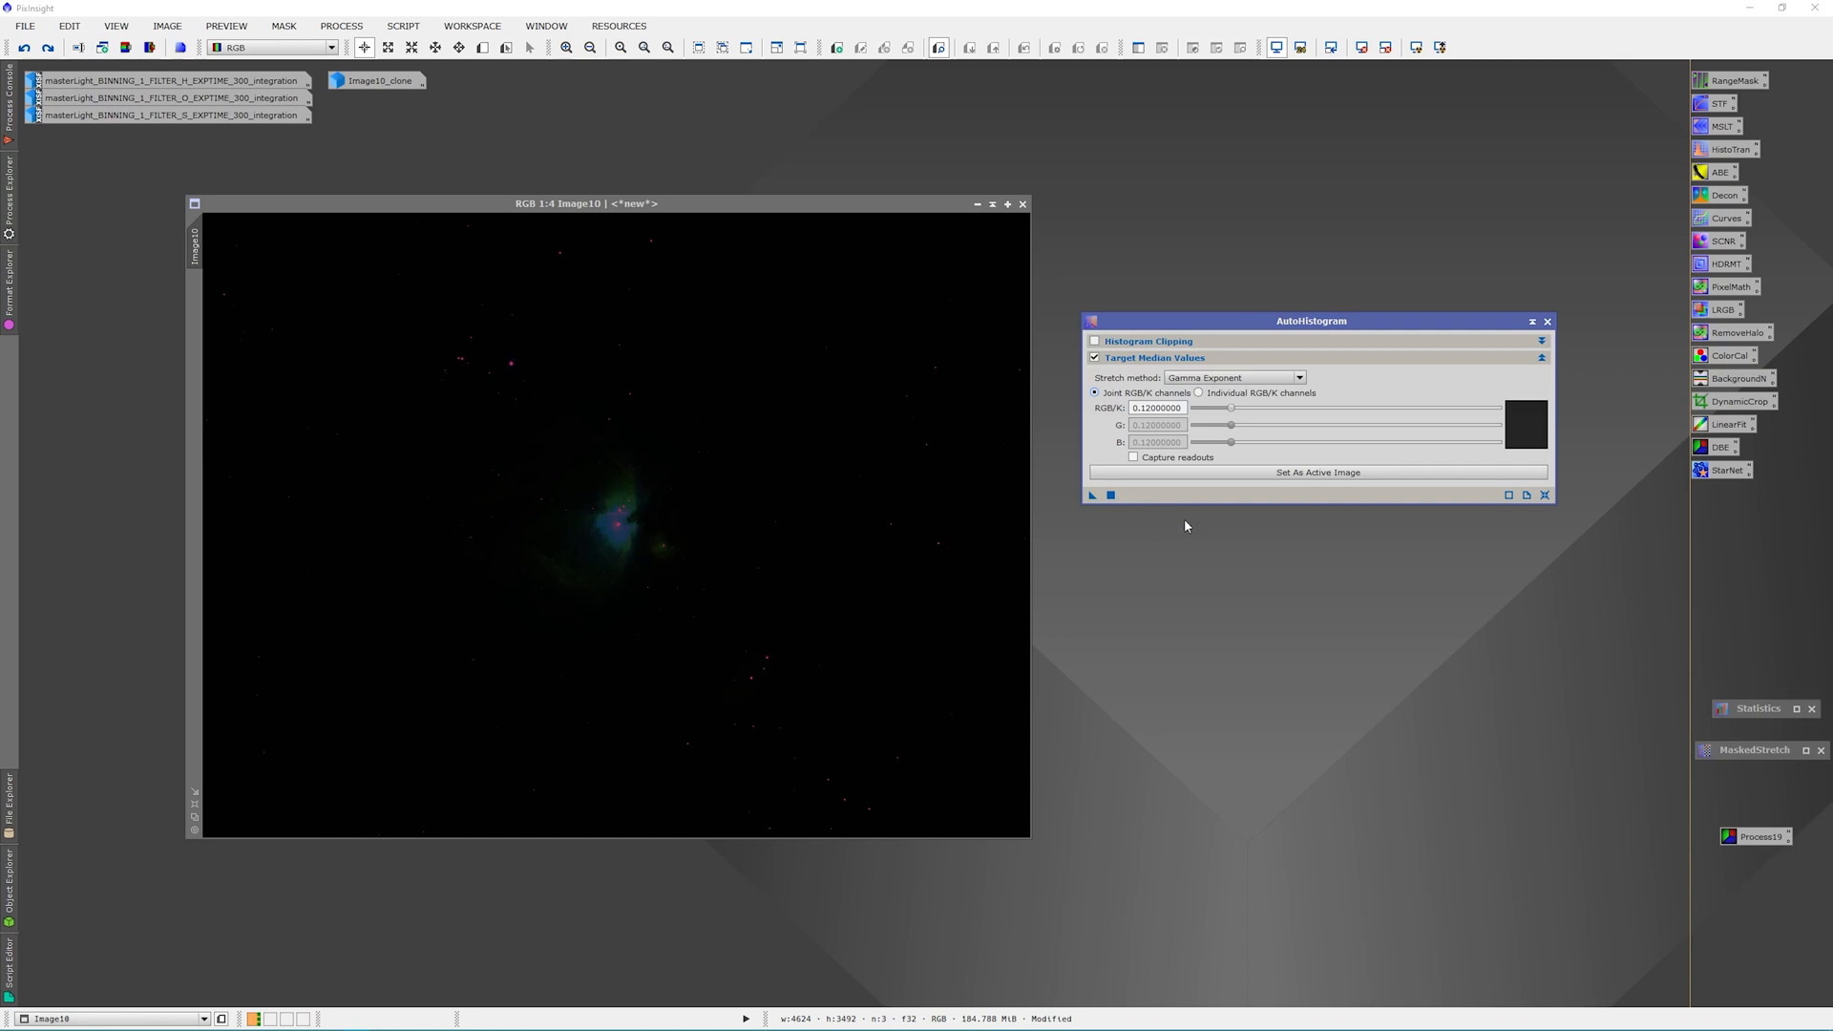
mouse_move(1206, 505)
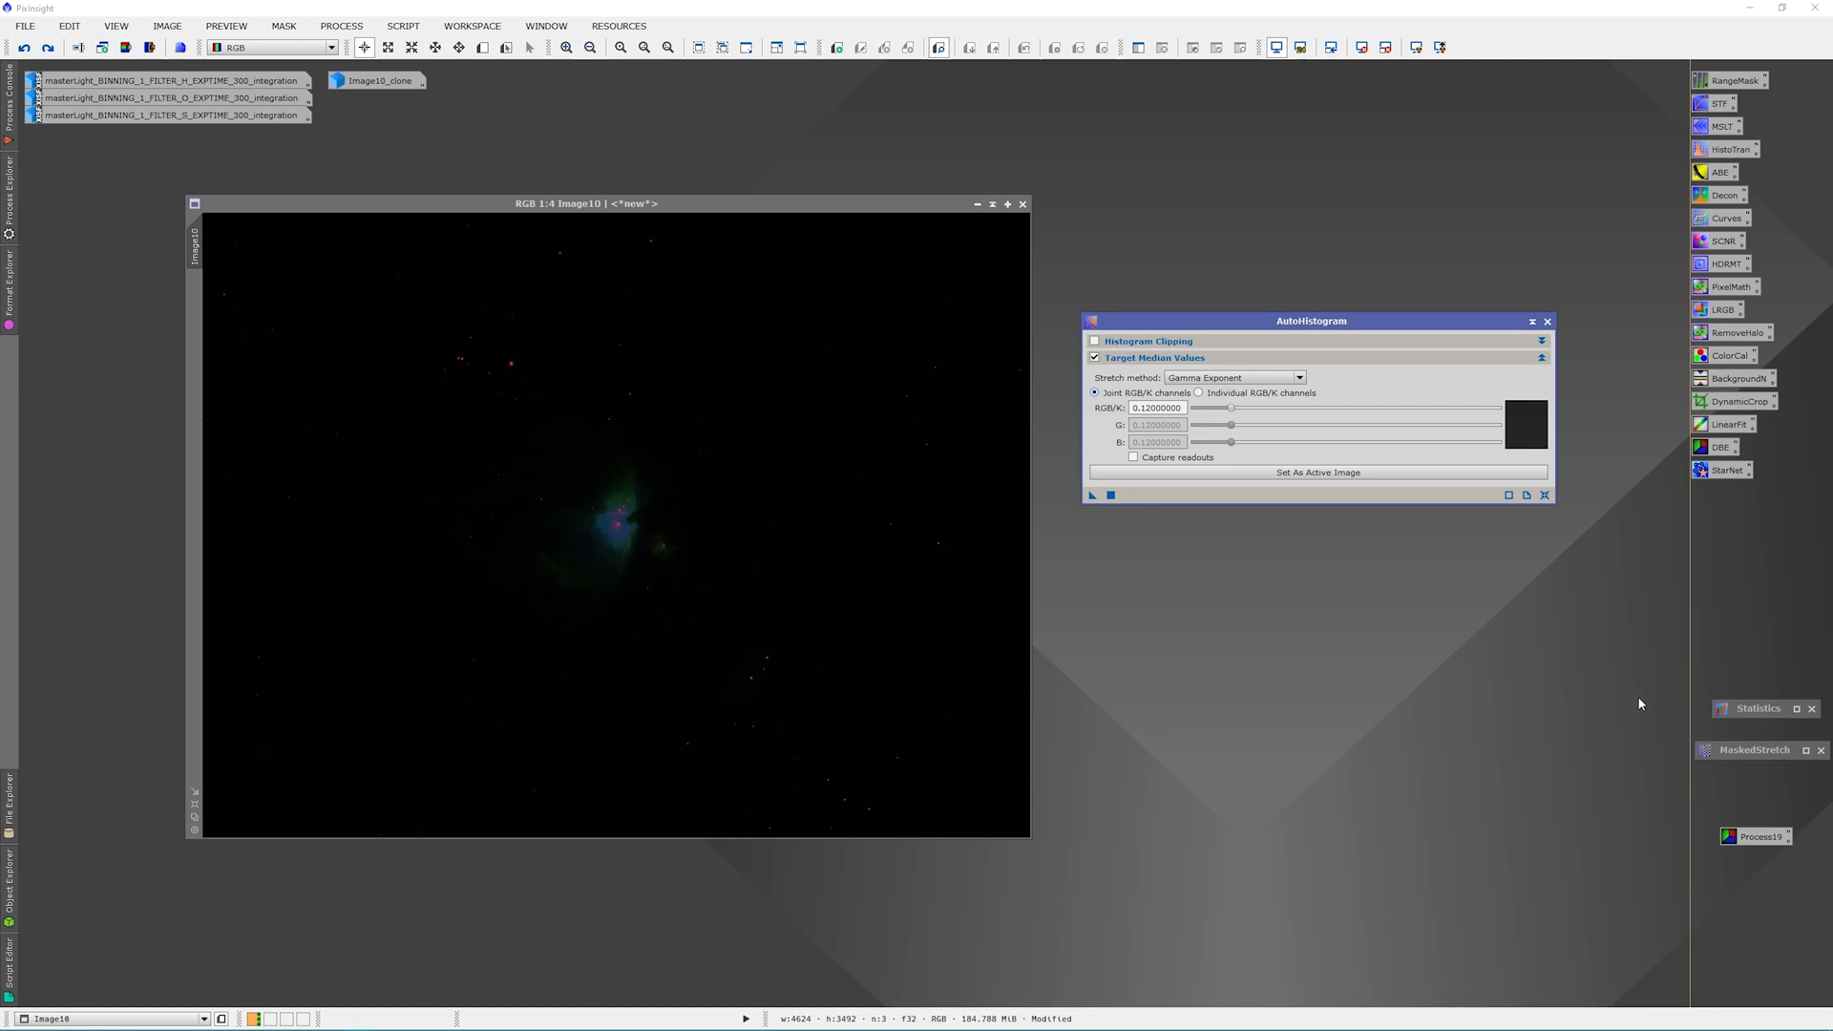
mouse_move(1643, 689)
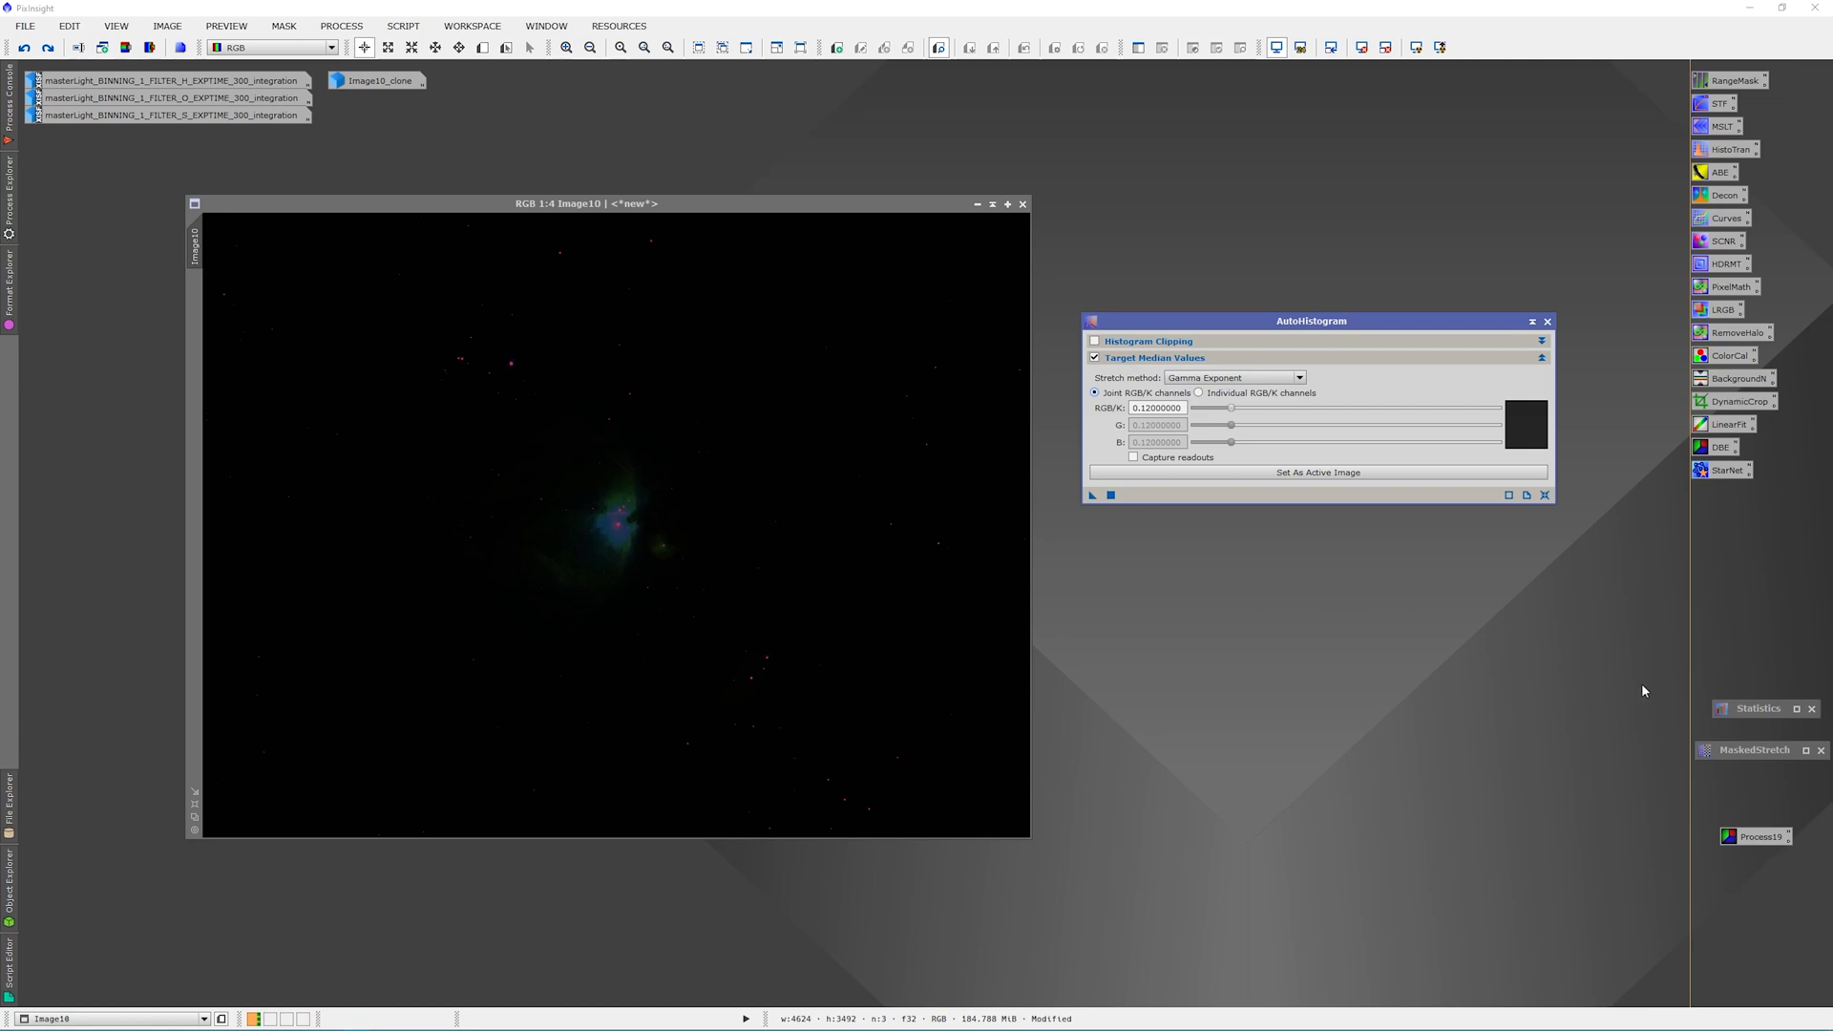
mouse_move(1756, 713)
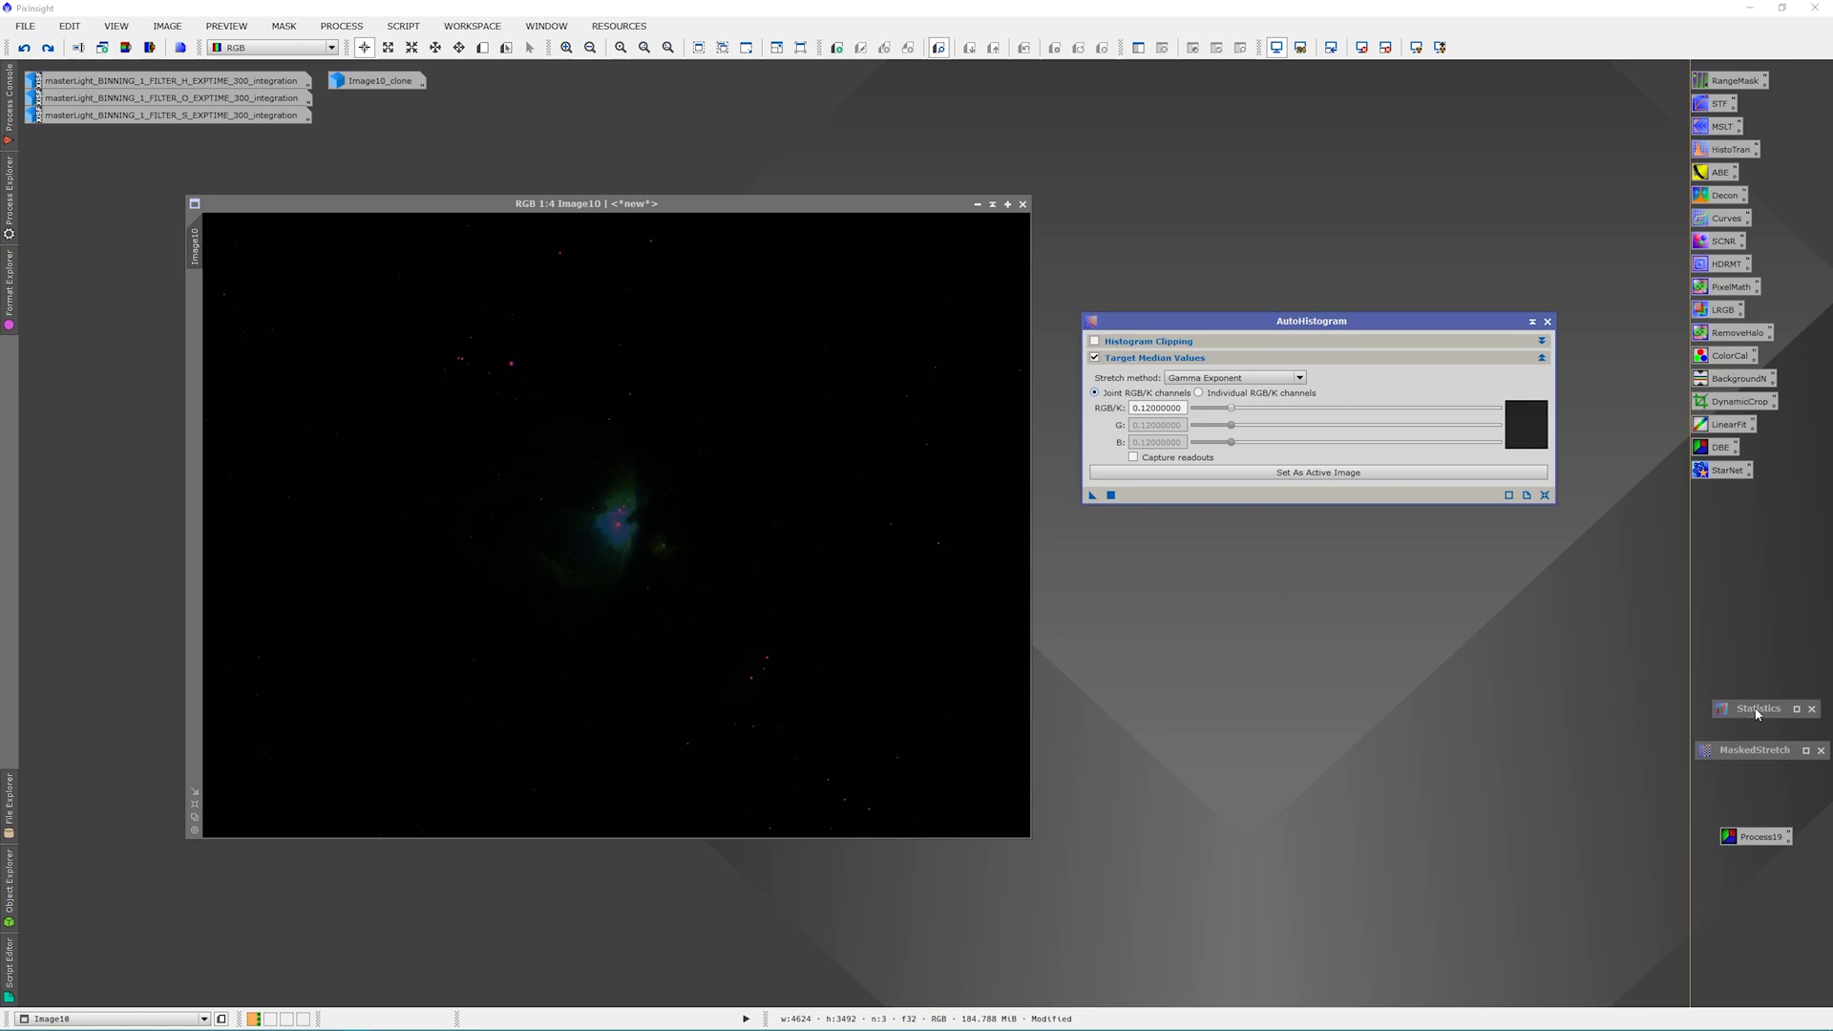
Open Statistics for Image10 to read its R, G and B medians
click(1756, 709)
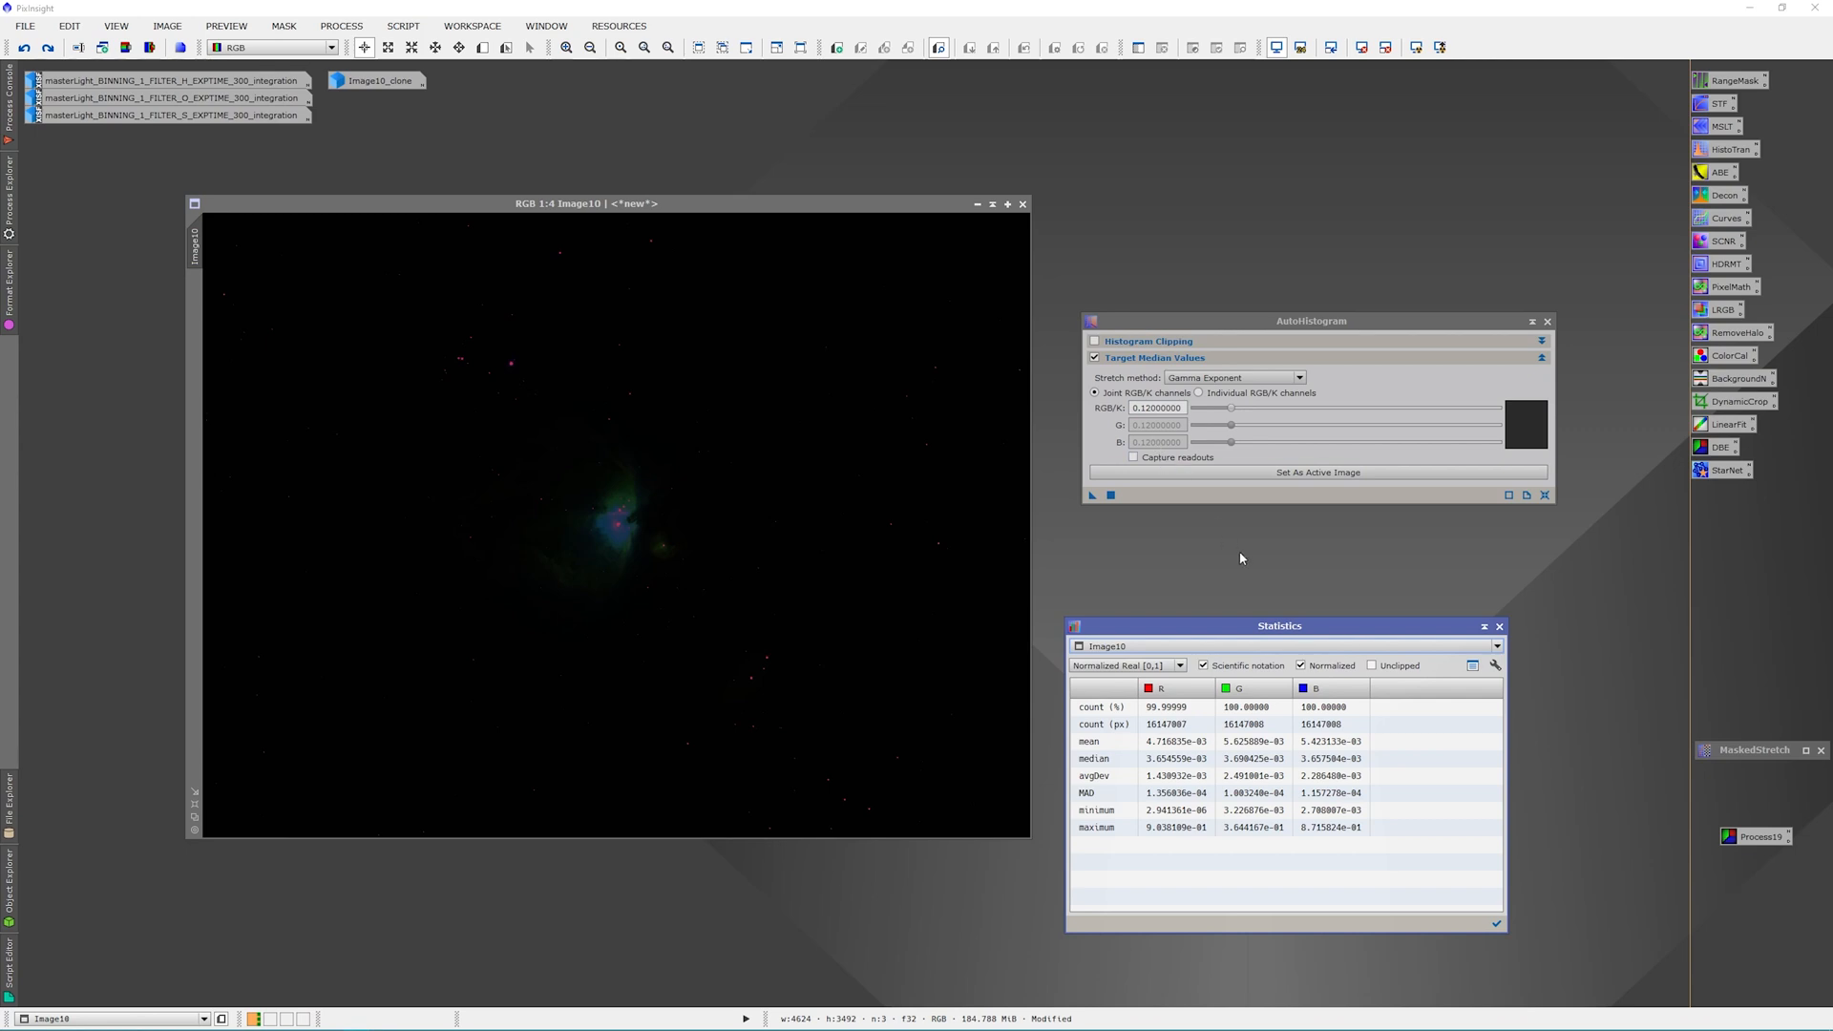
mouse_move(1322, 562)
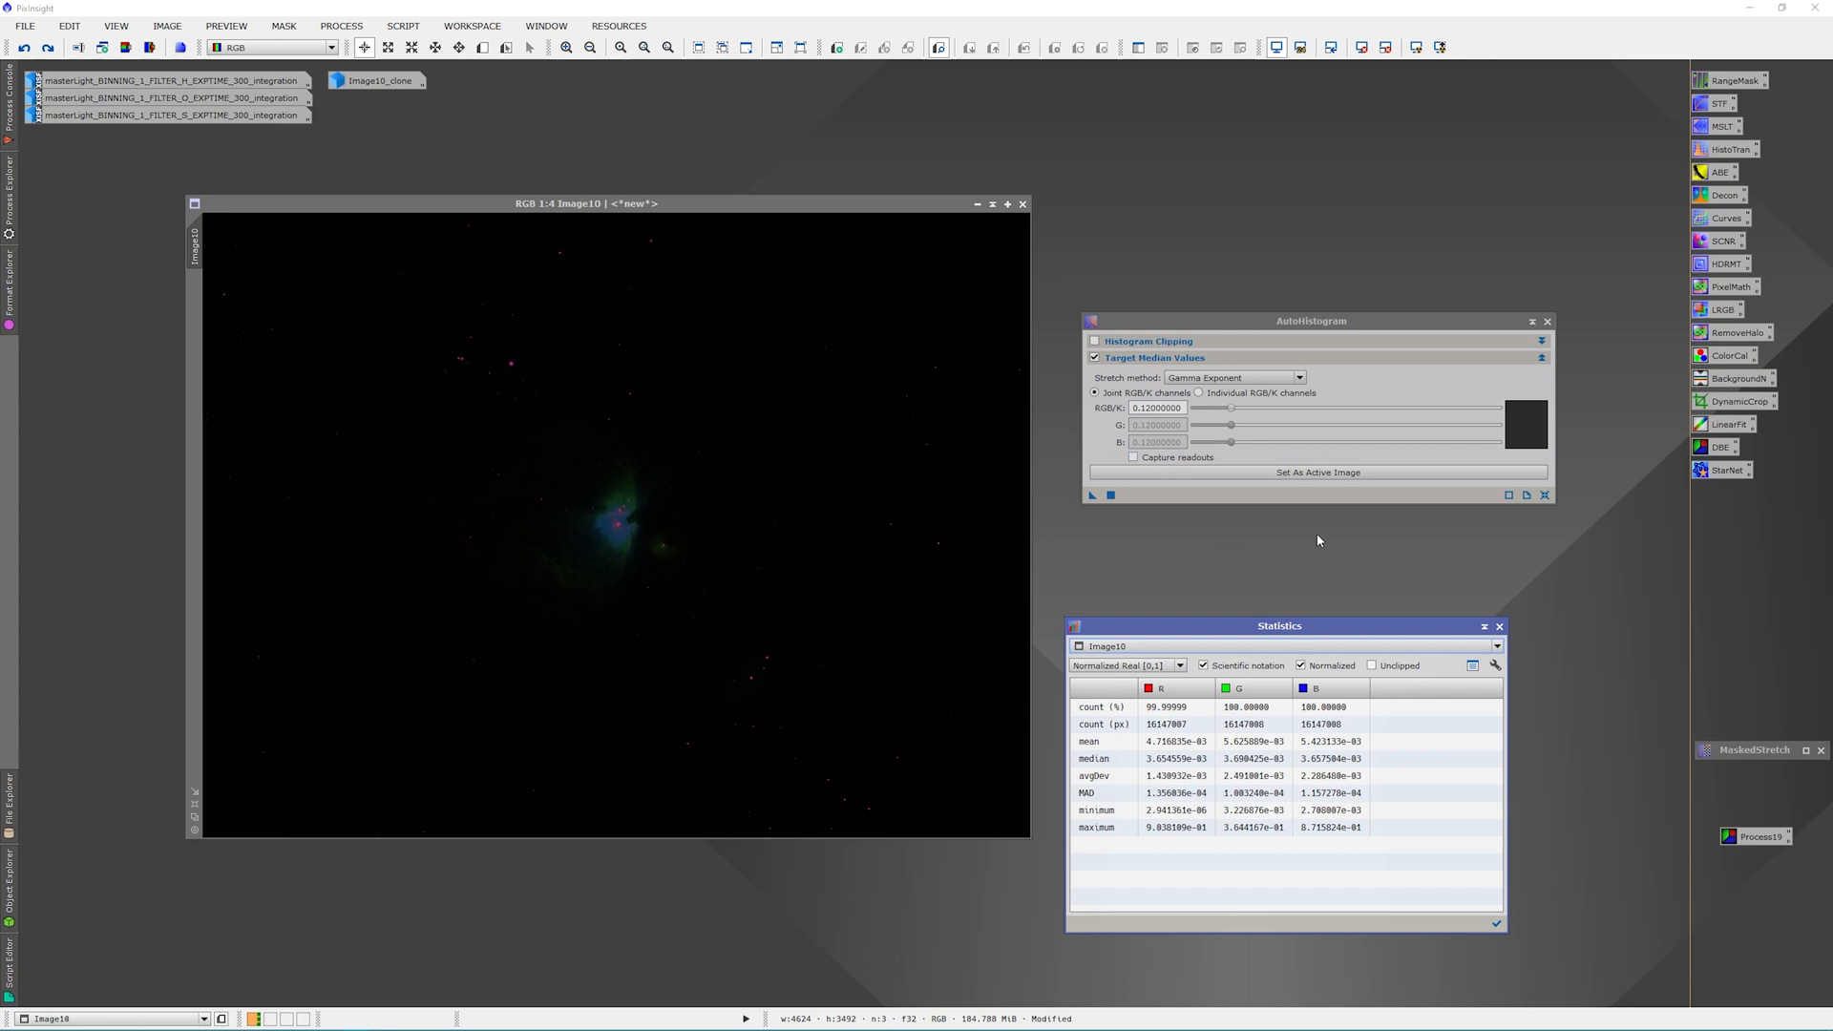
mouse_move(1264, 532)
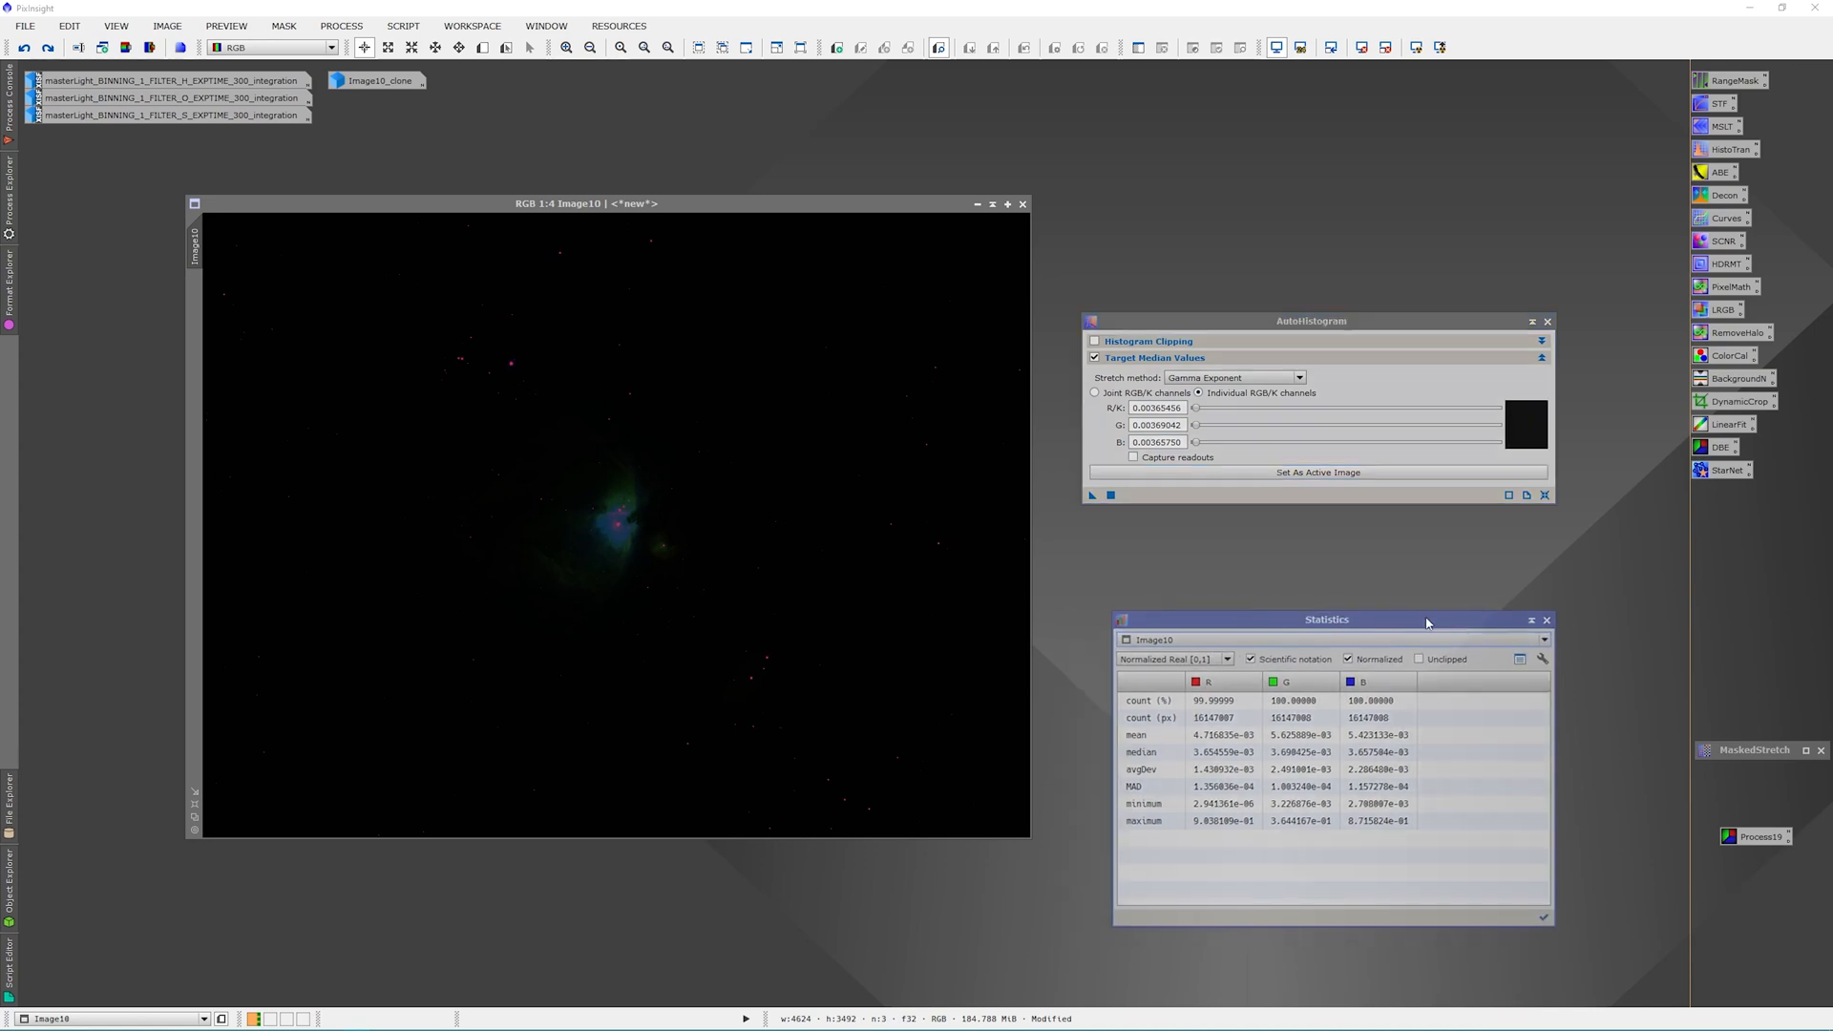
drag(1324, 620, 1340, 608)
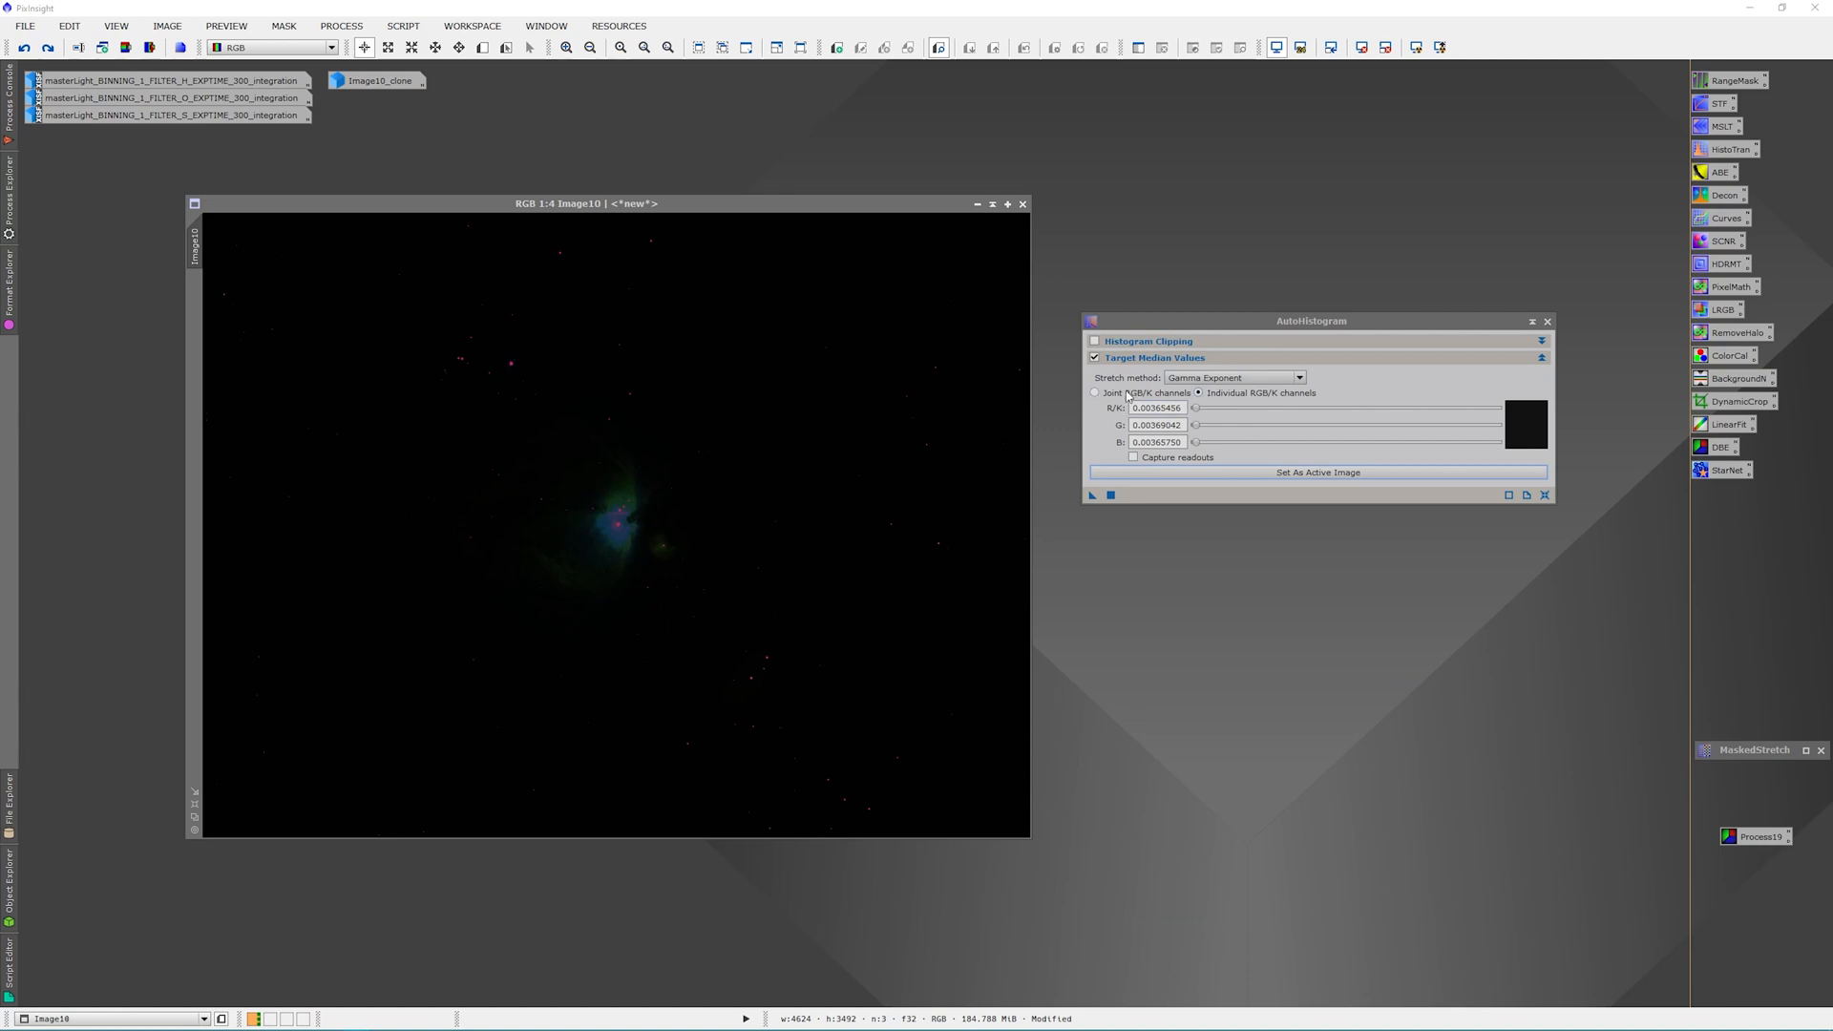
mouse_move(1095, 392)
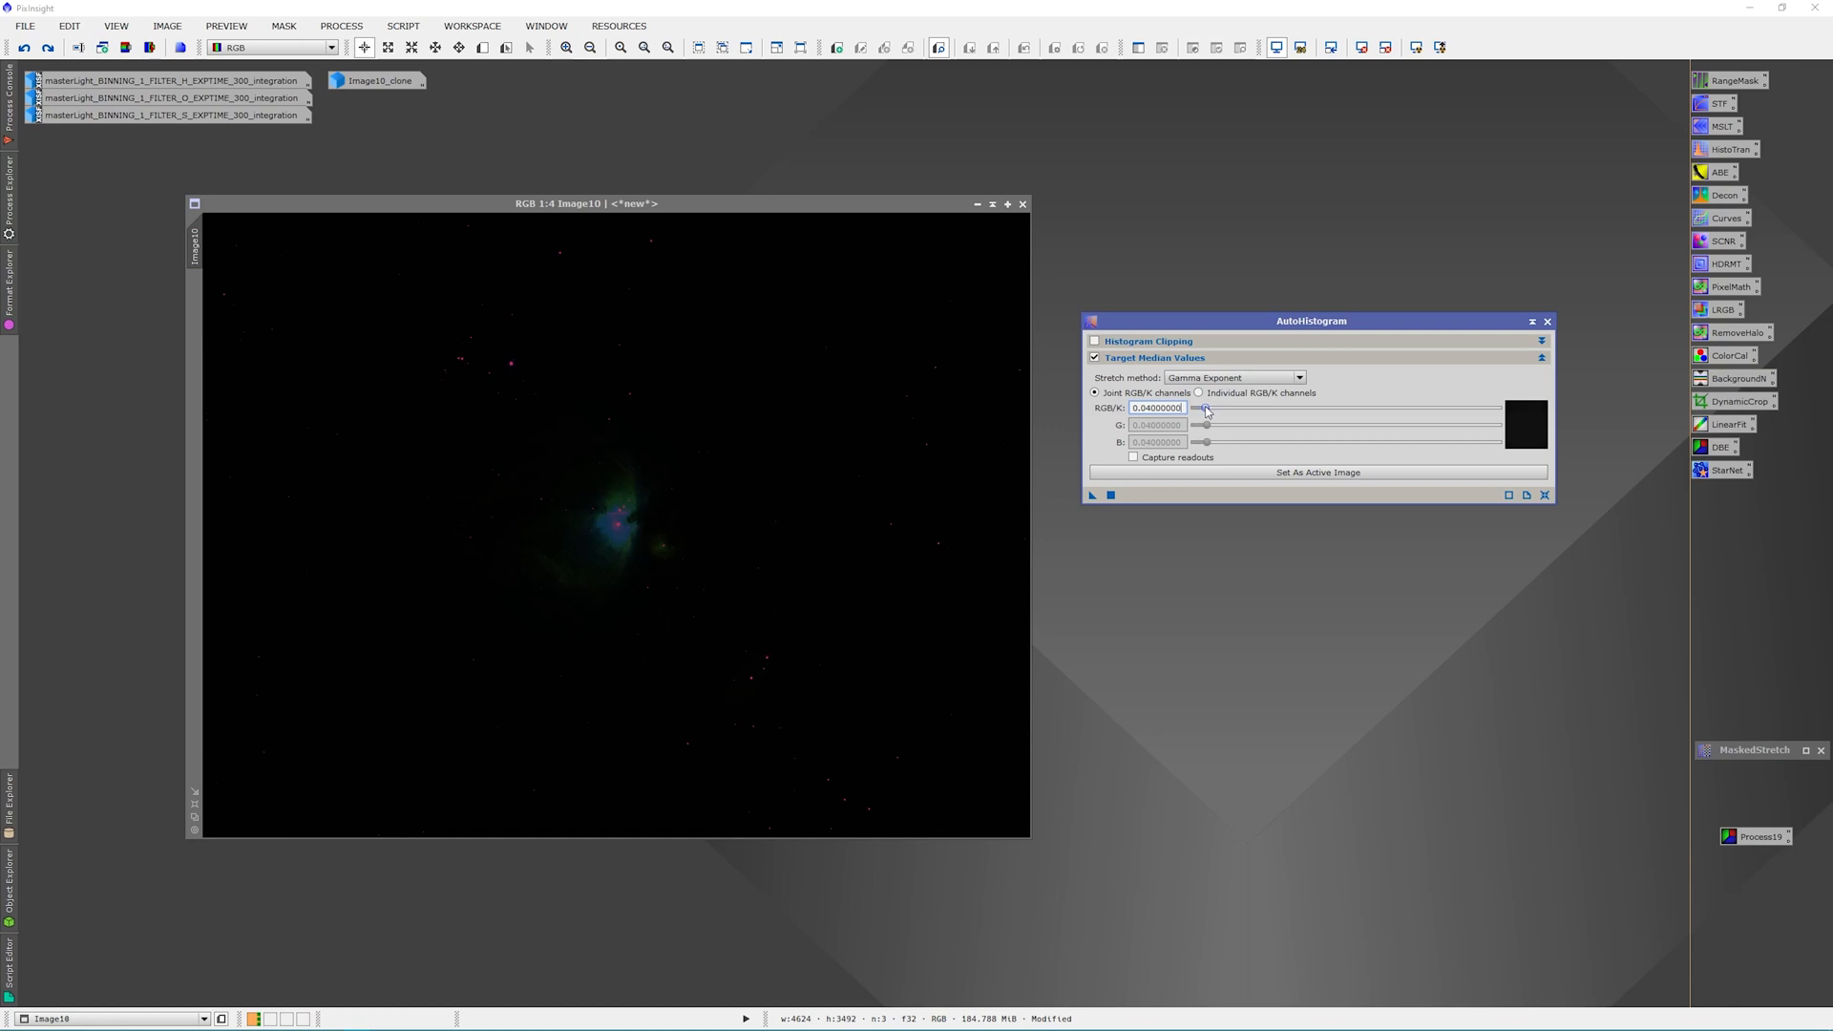
Apply a trial AutoHistogram stretch at a 0.12 joint target median, then undo it
drag(1197, 408, 1217, 408)
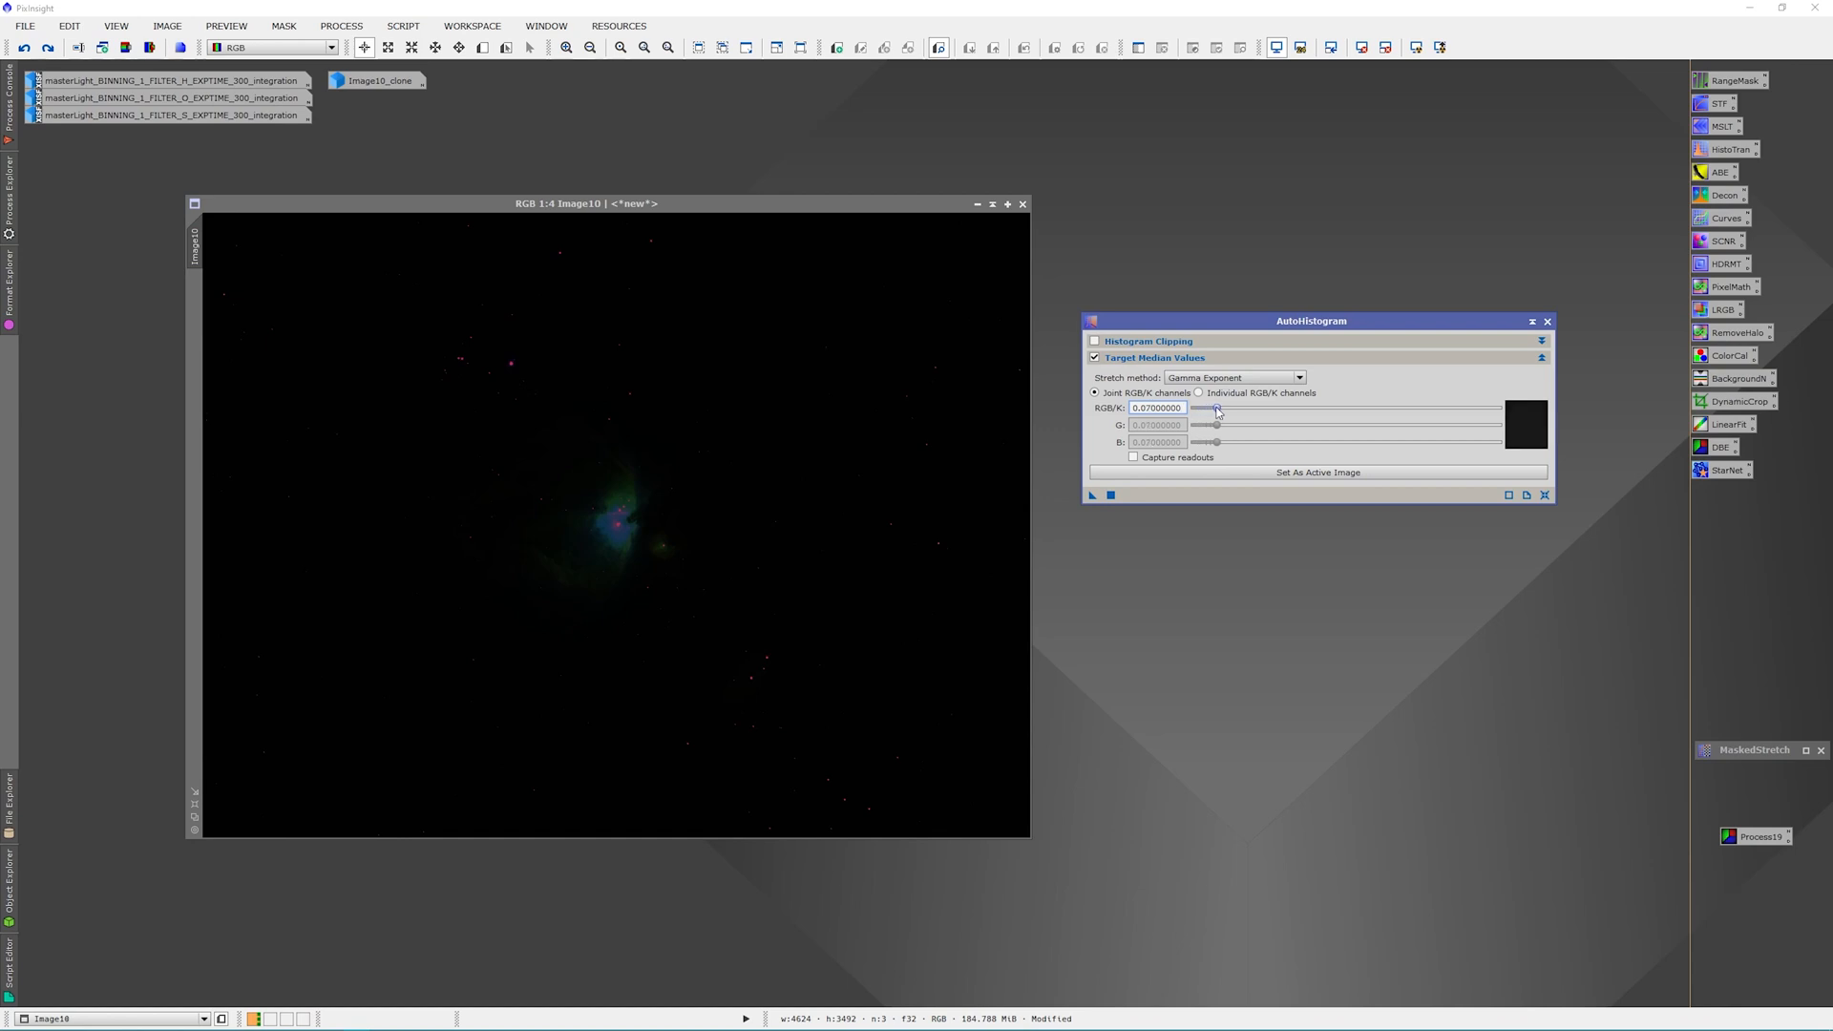
drag(1215, 409, 1230, 410)
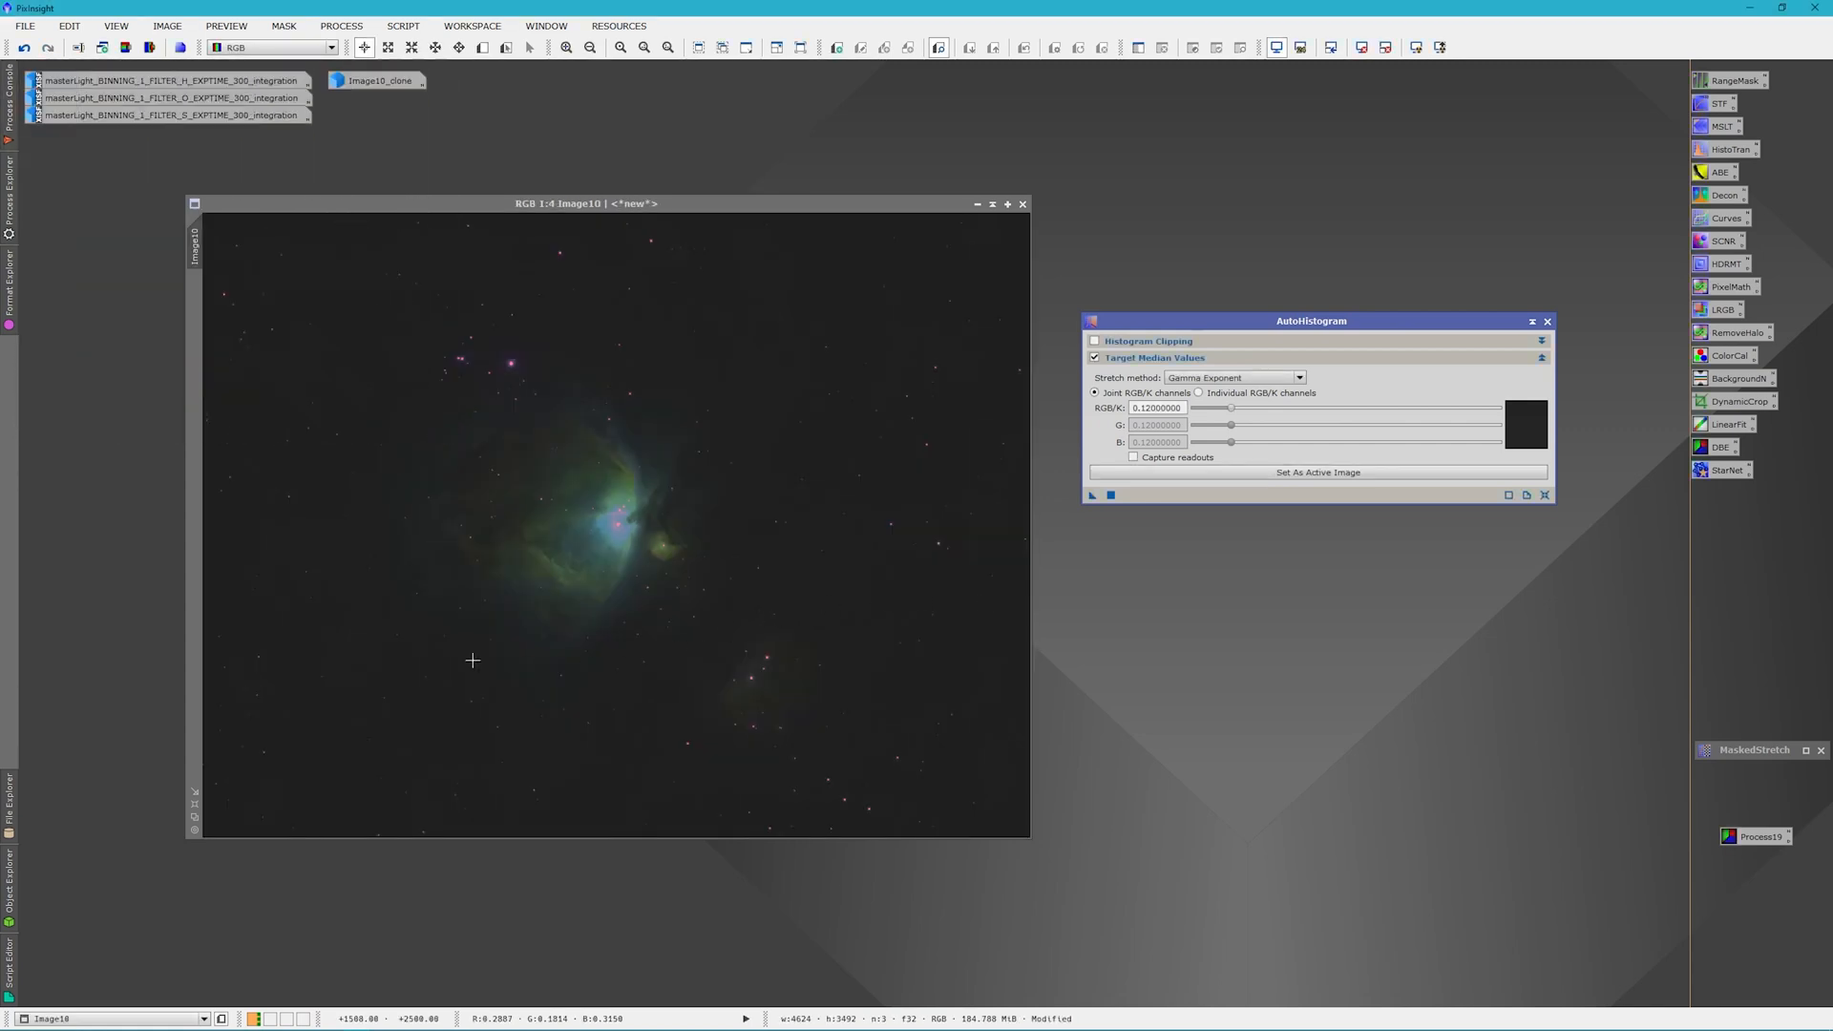
mouse_move(444, 441)
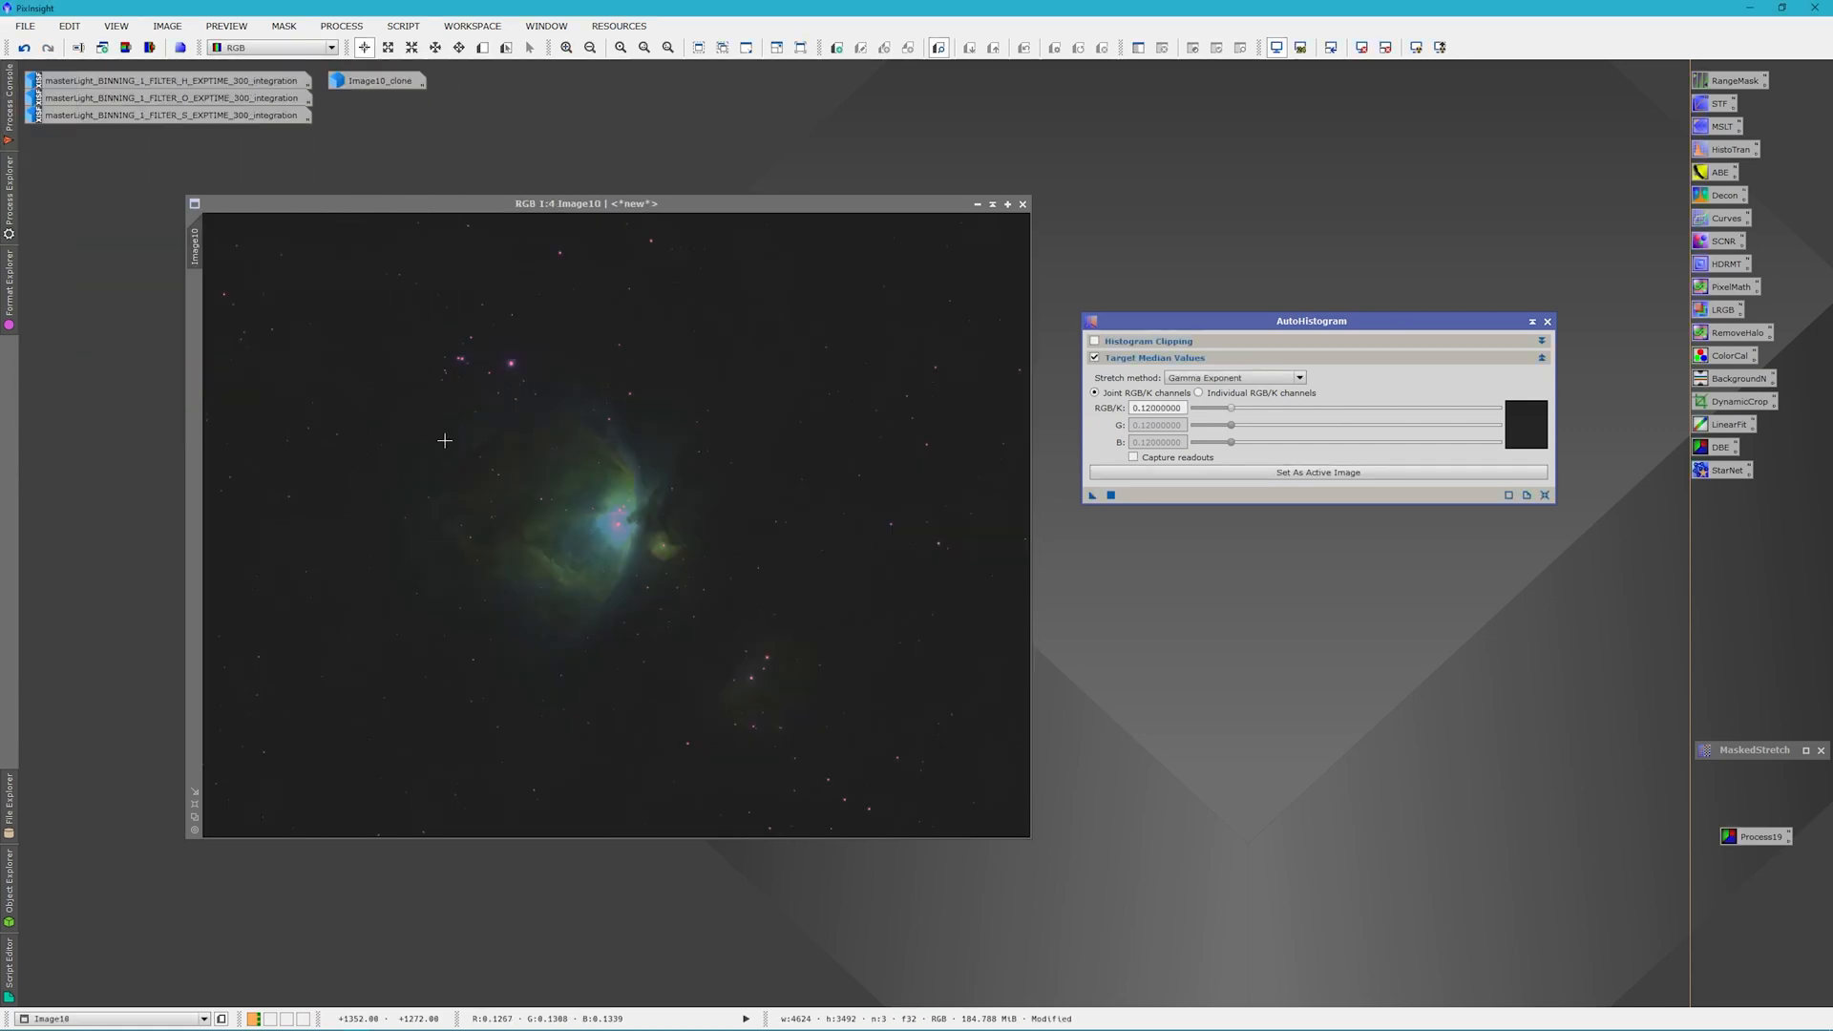
click(195, 203)
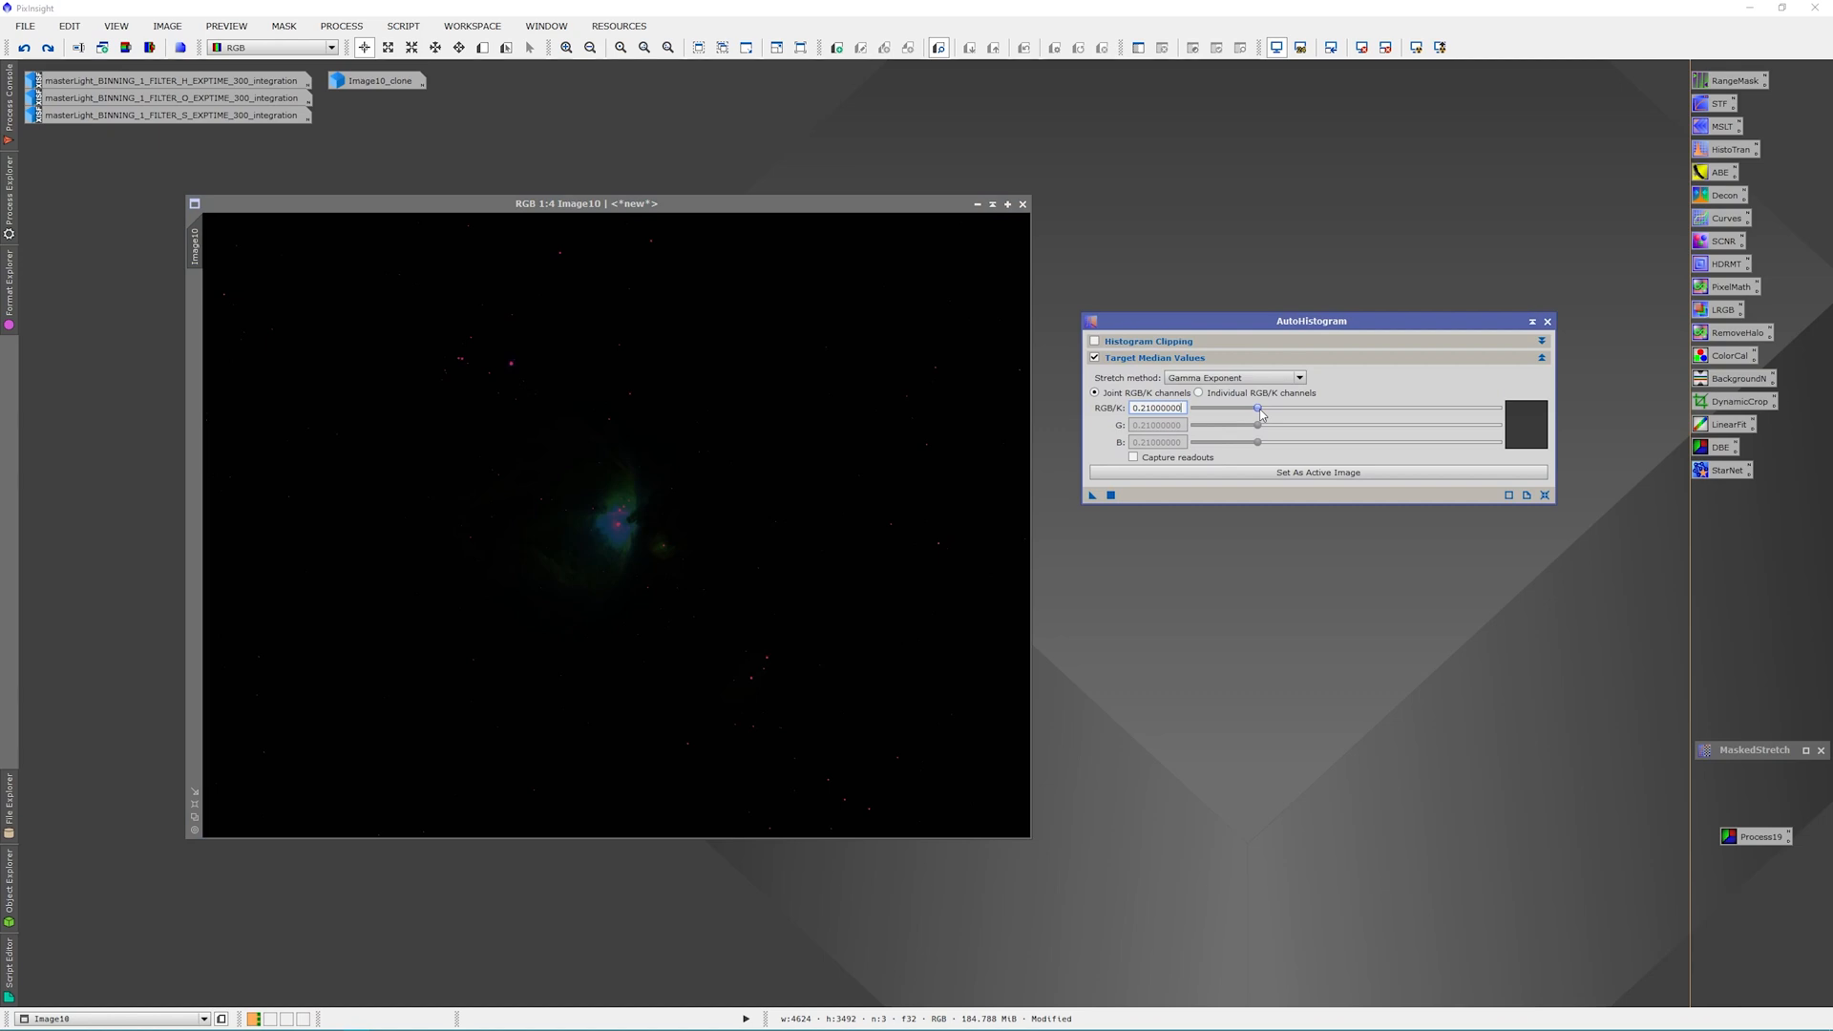
Set the joint RGB/K target median to 0.20 for a stronger AutoHistogram stretch
drag(1260, 408, 1257, 408)
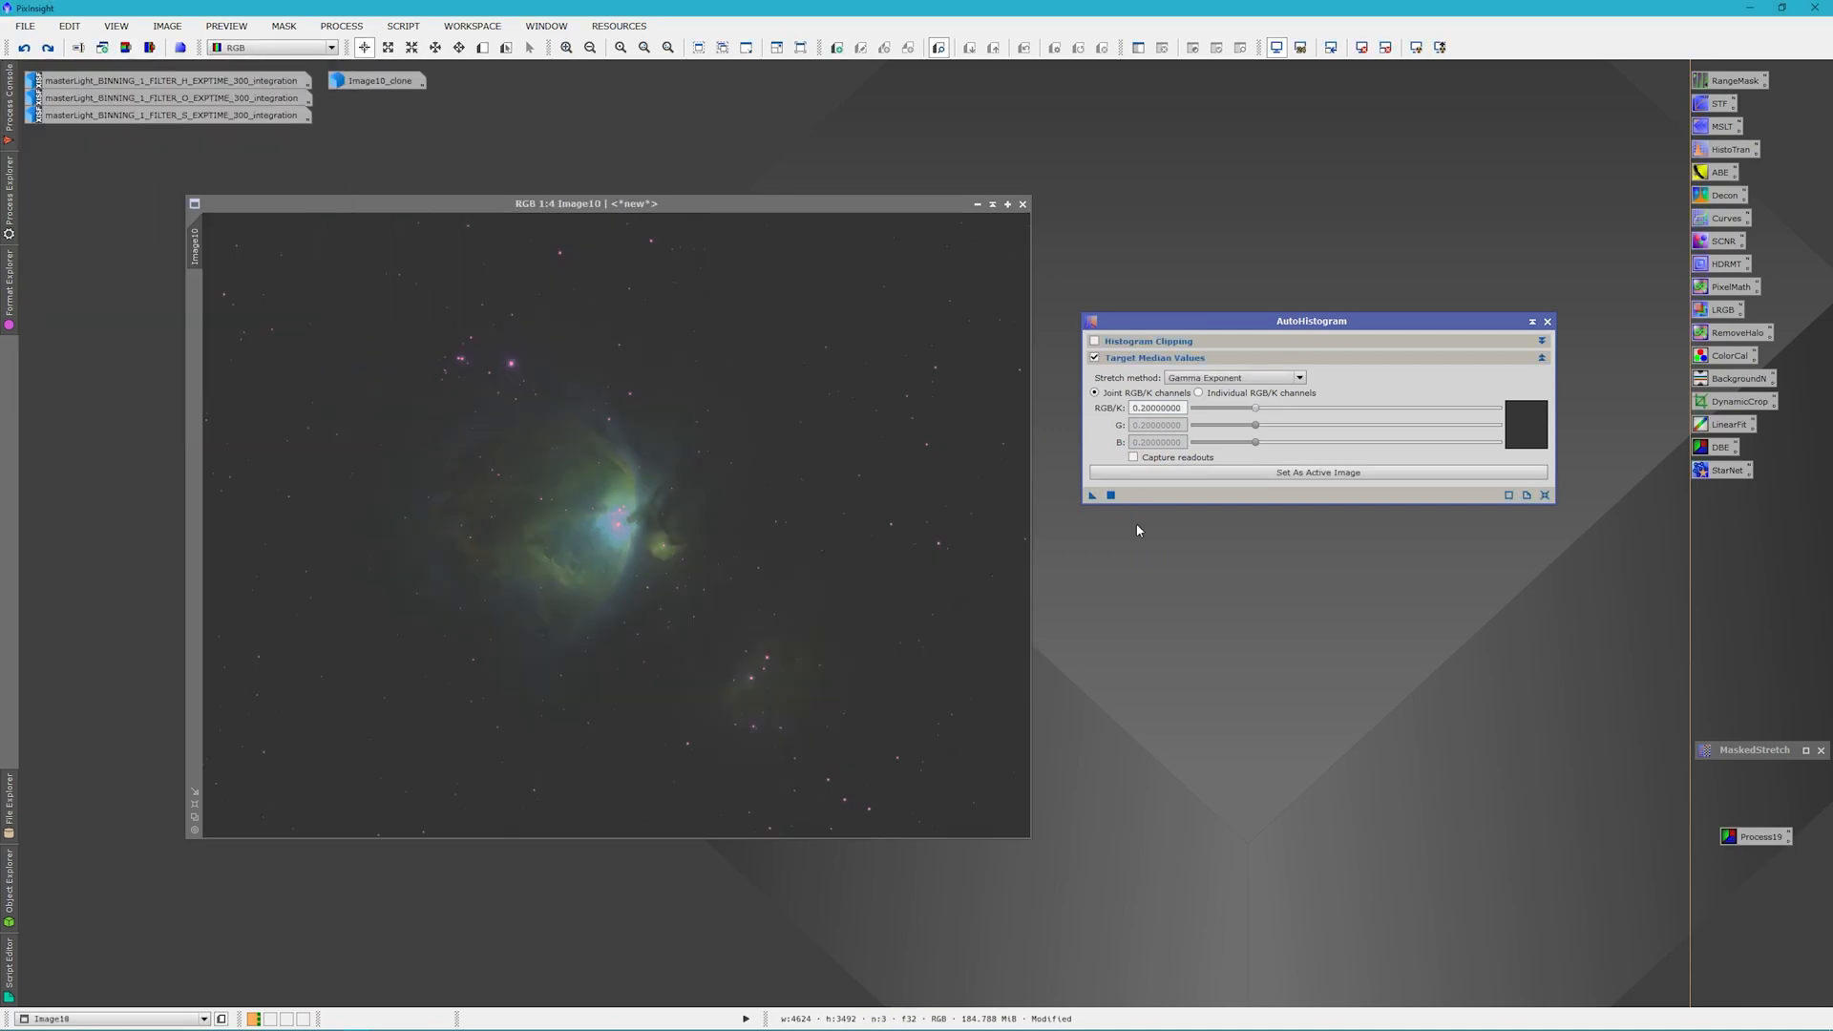
mouse_move(691, 472)
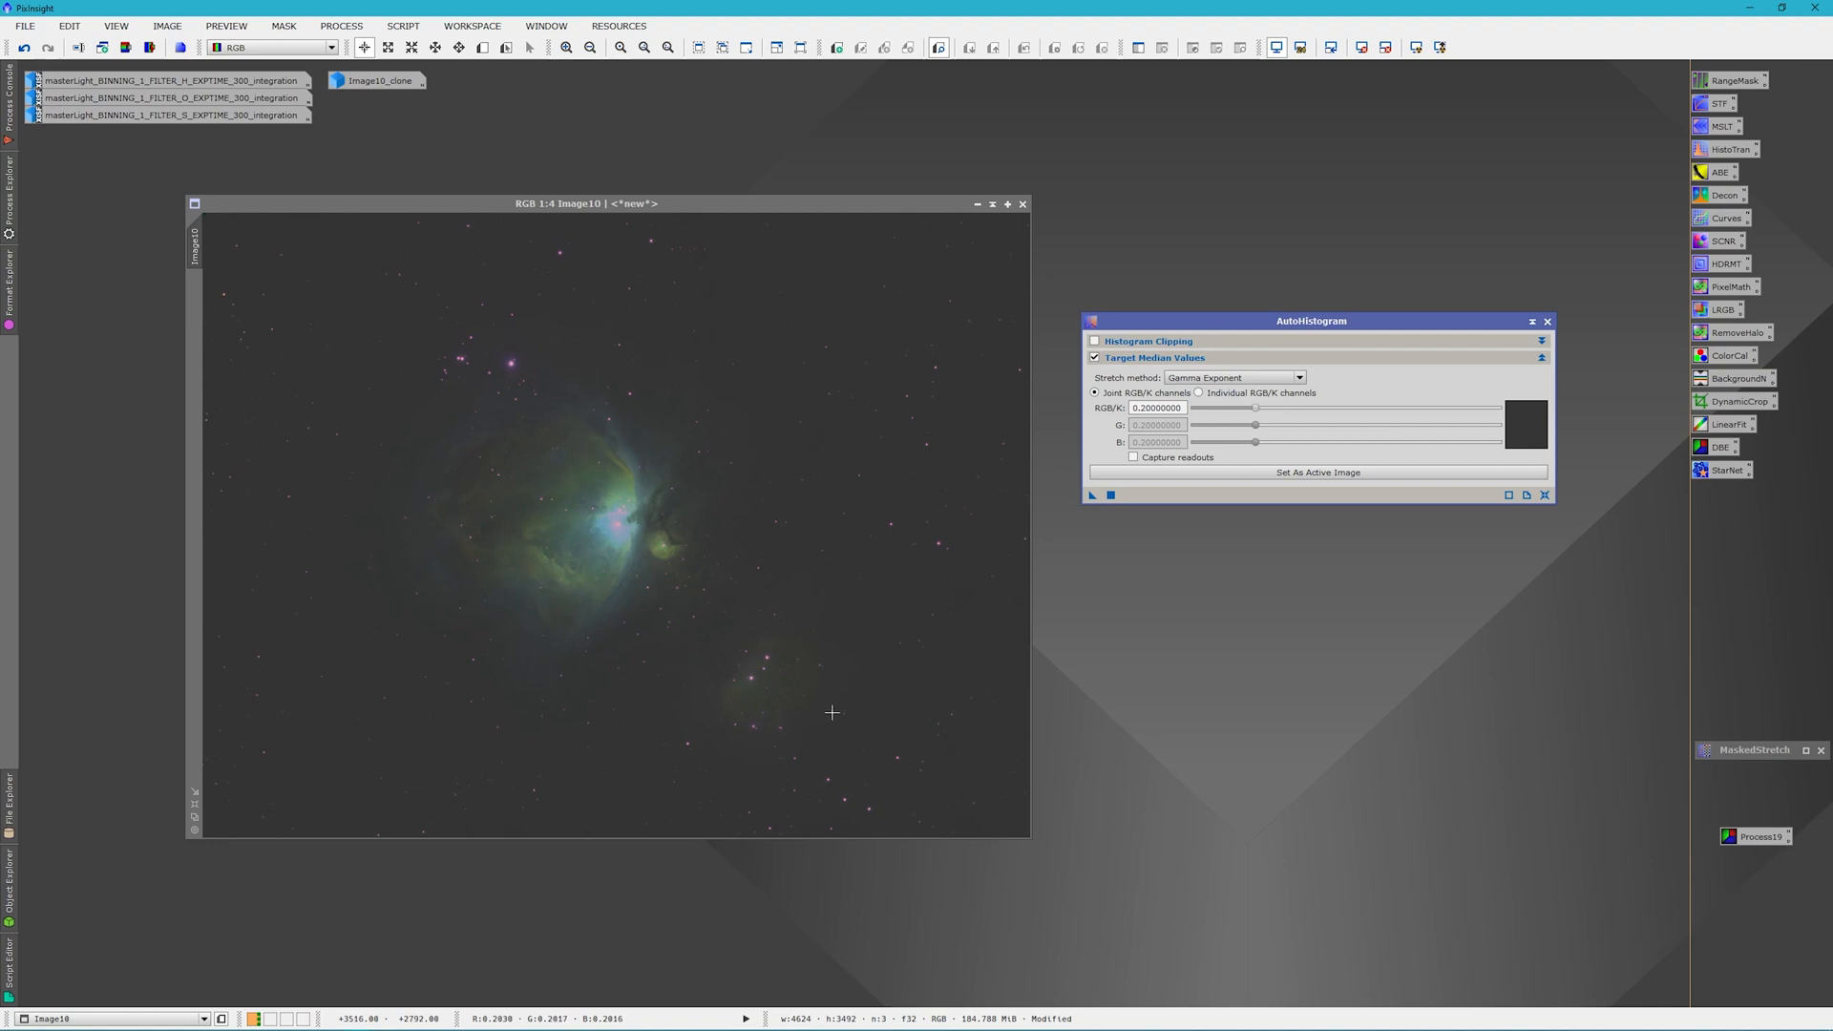
mouse_move(307, 272)
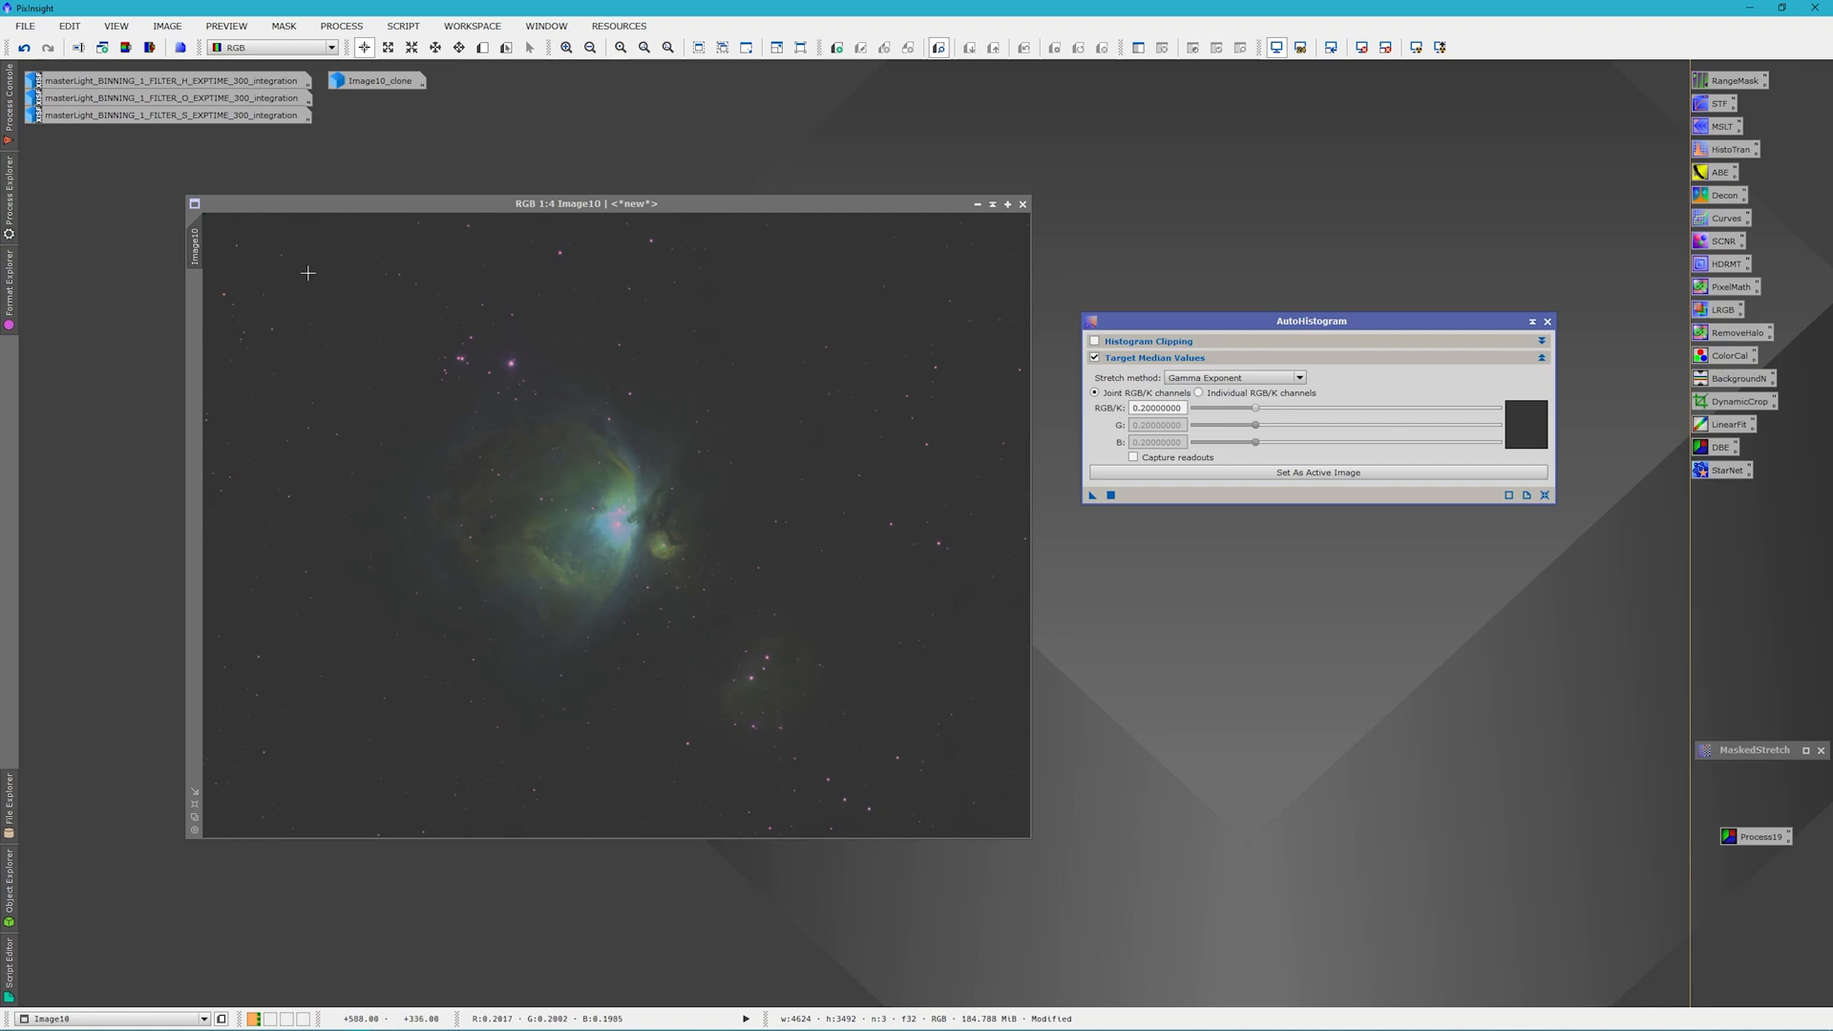
mouse_move(588, 566)
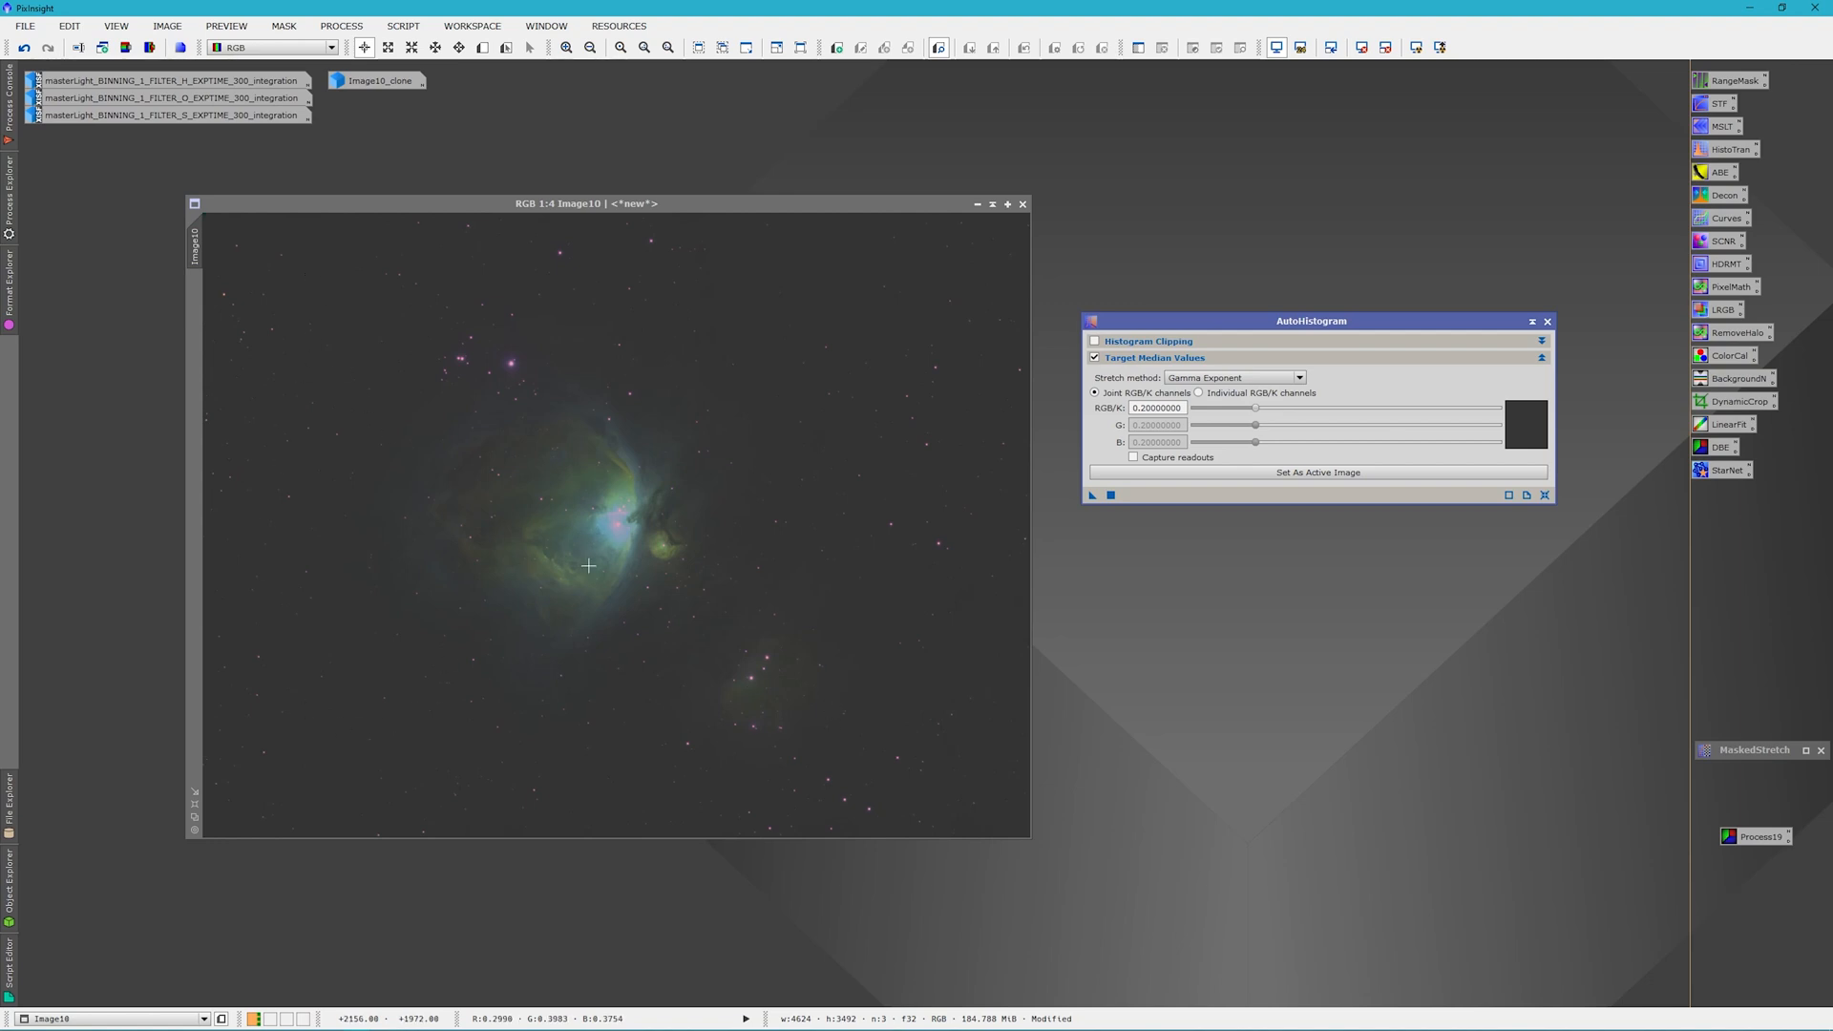
mouse_move(567, 516)
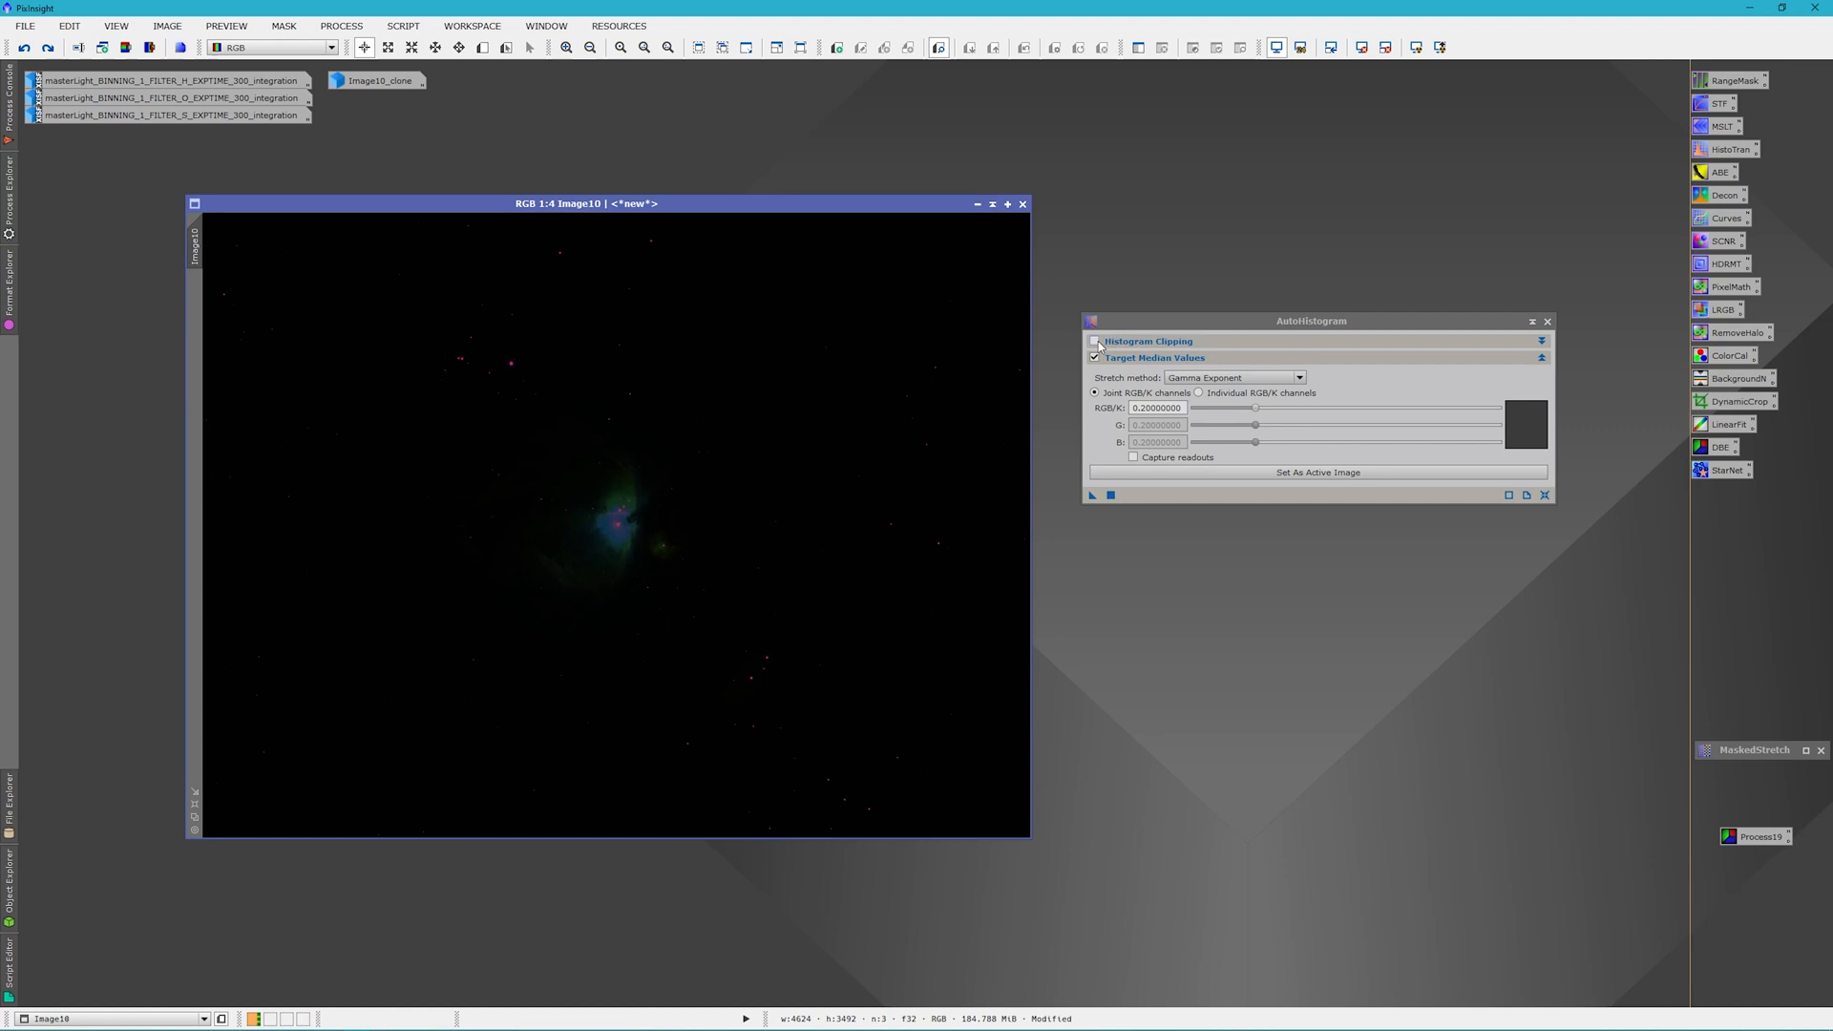
Turn on Histogram Clipping and set RGB/K shadows clipping to 0.100
click(1094, 340)
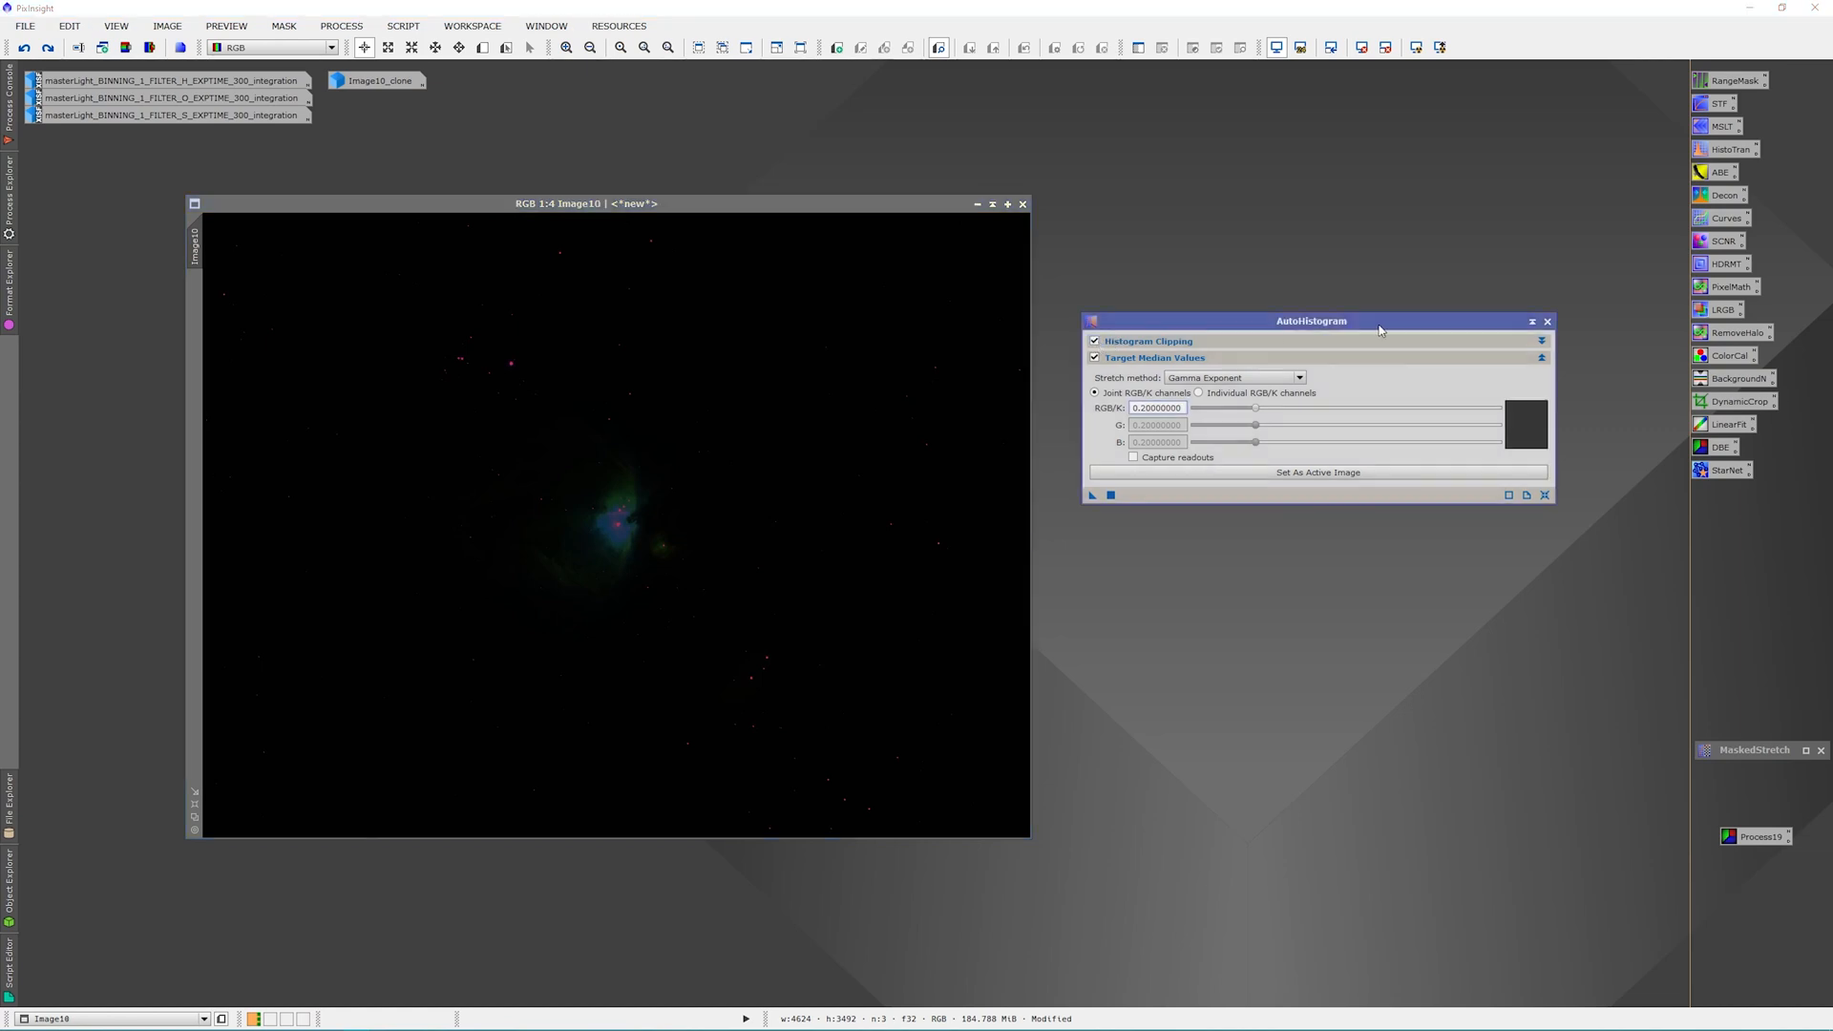
click(1541, 339)
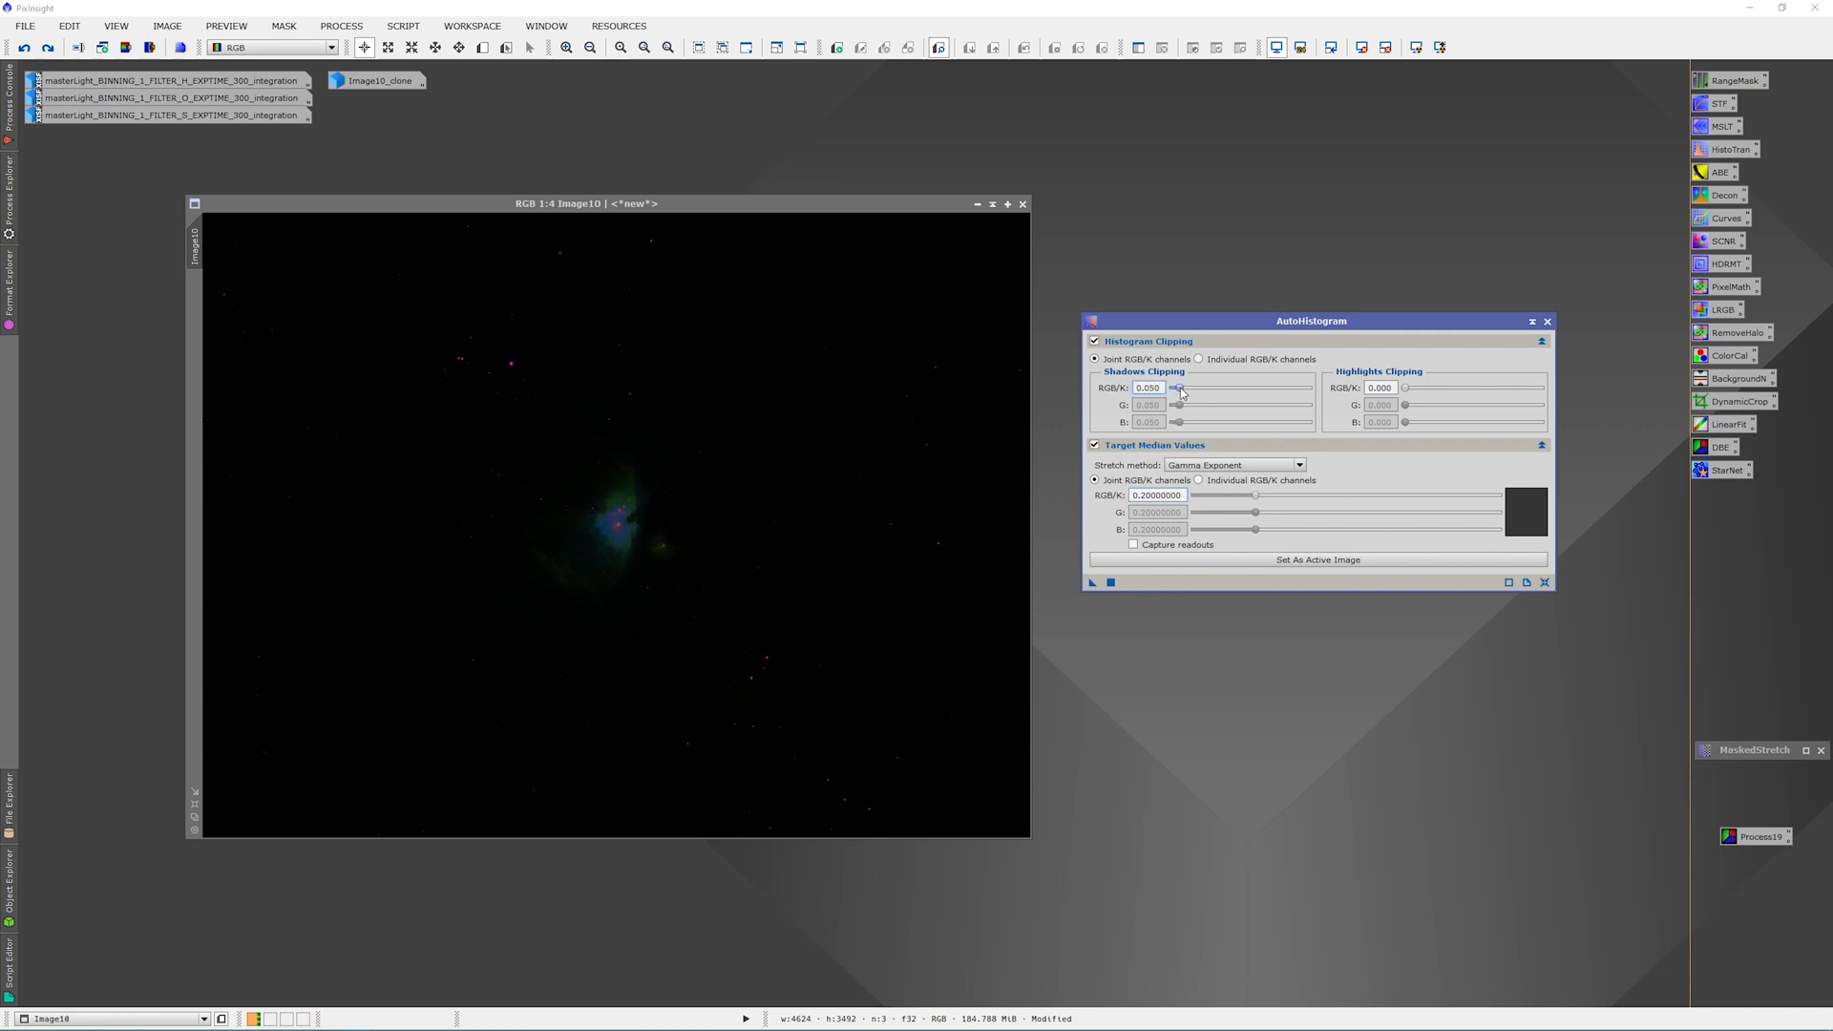
drag(1180, 389, 1188, 389)
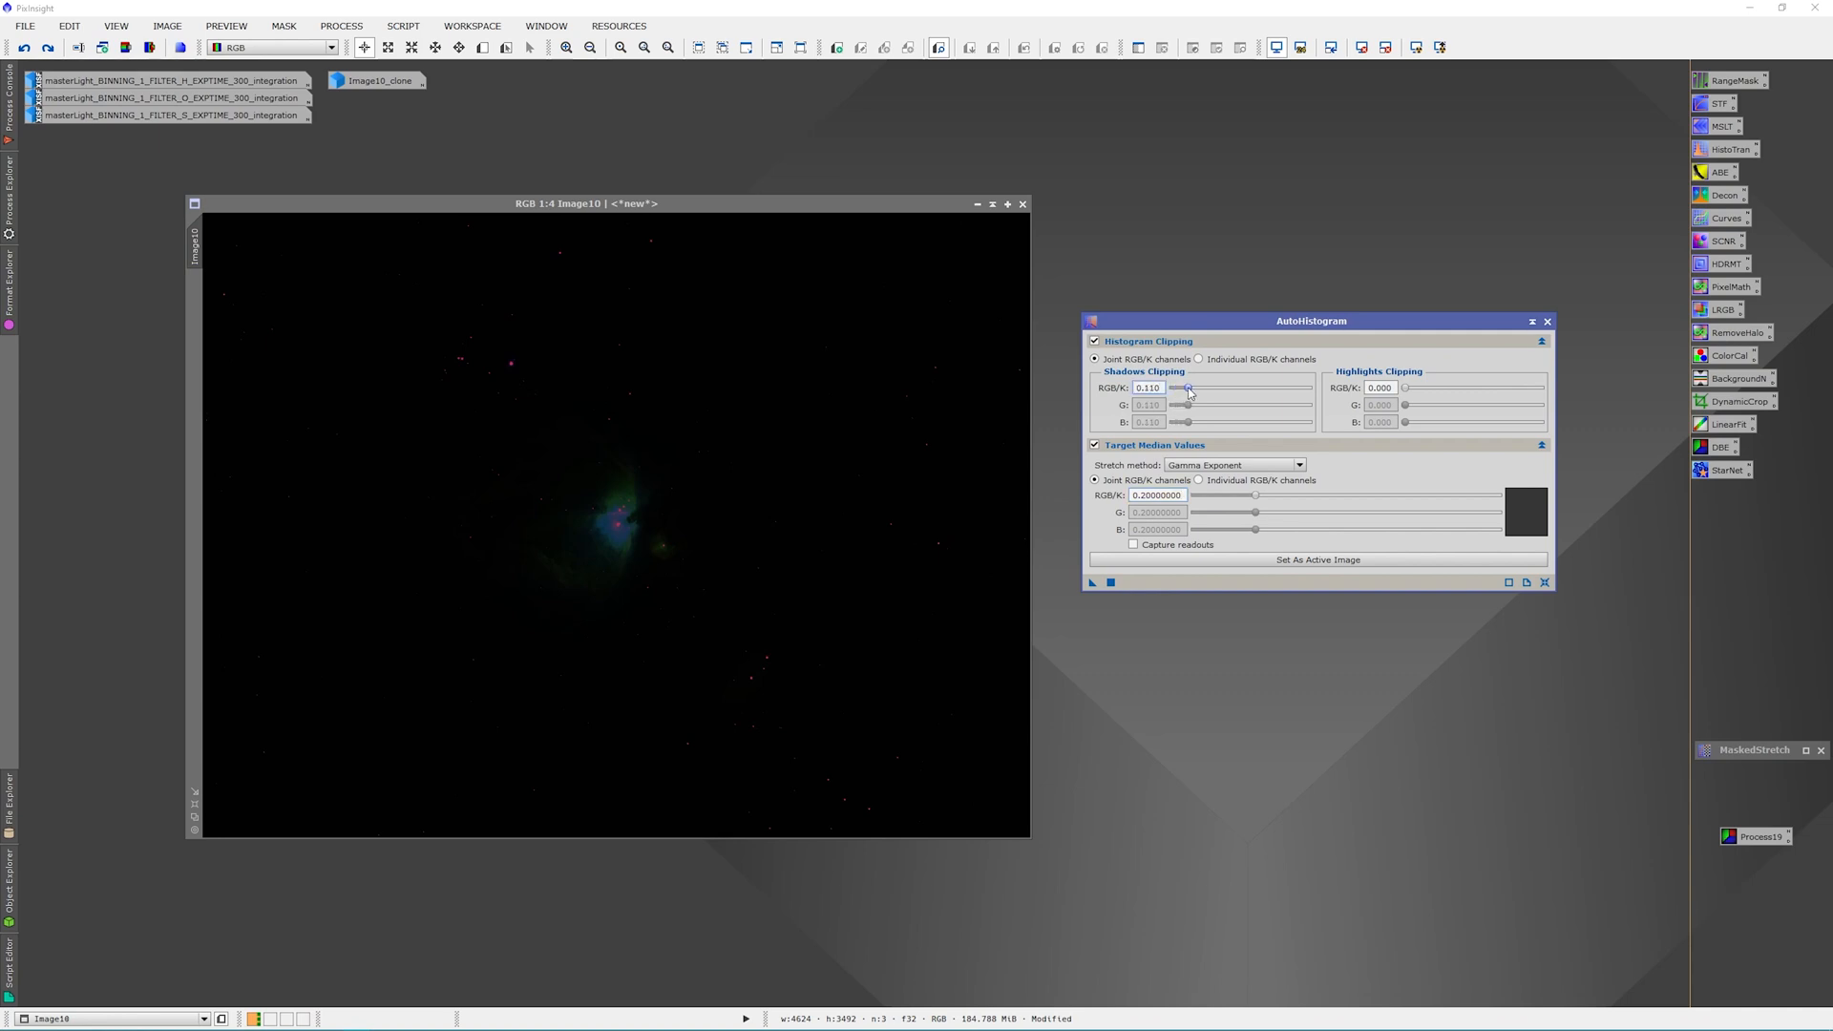
drag(1191, 387, 1185, 386)
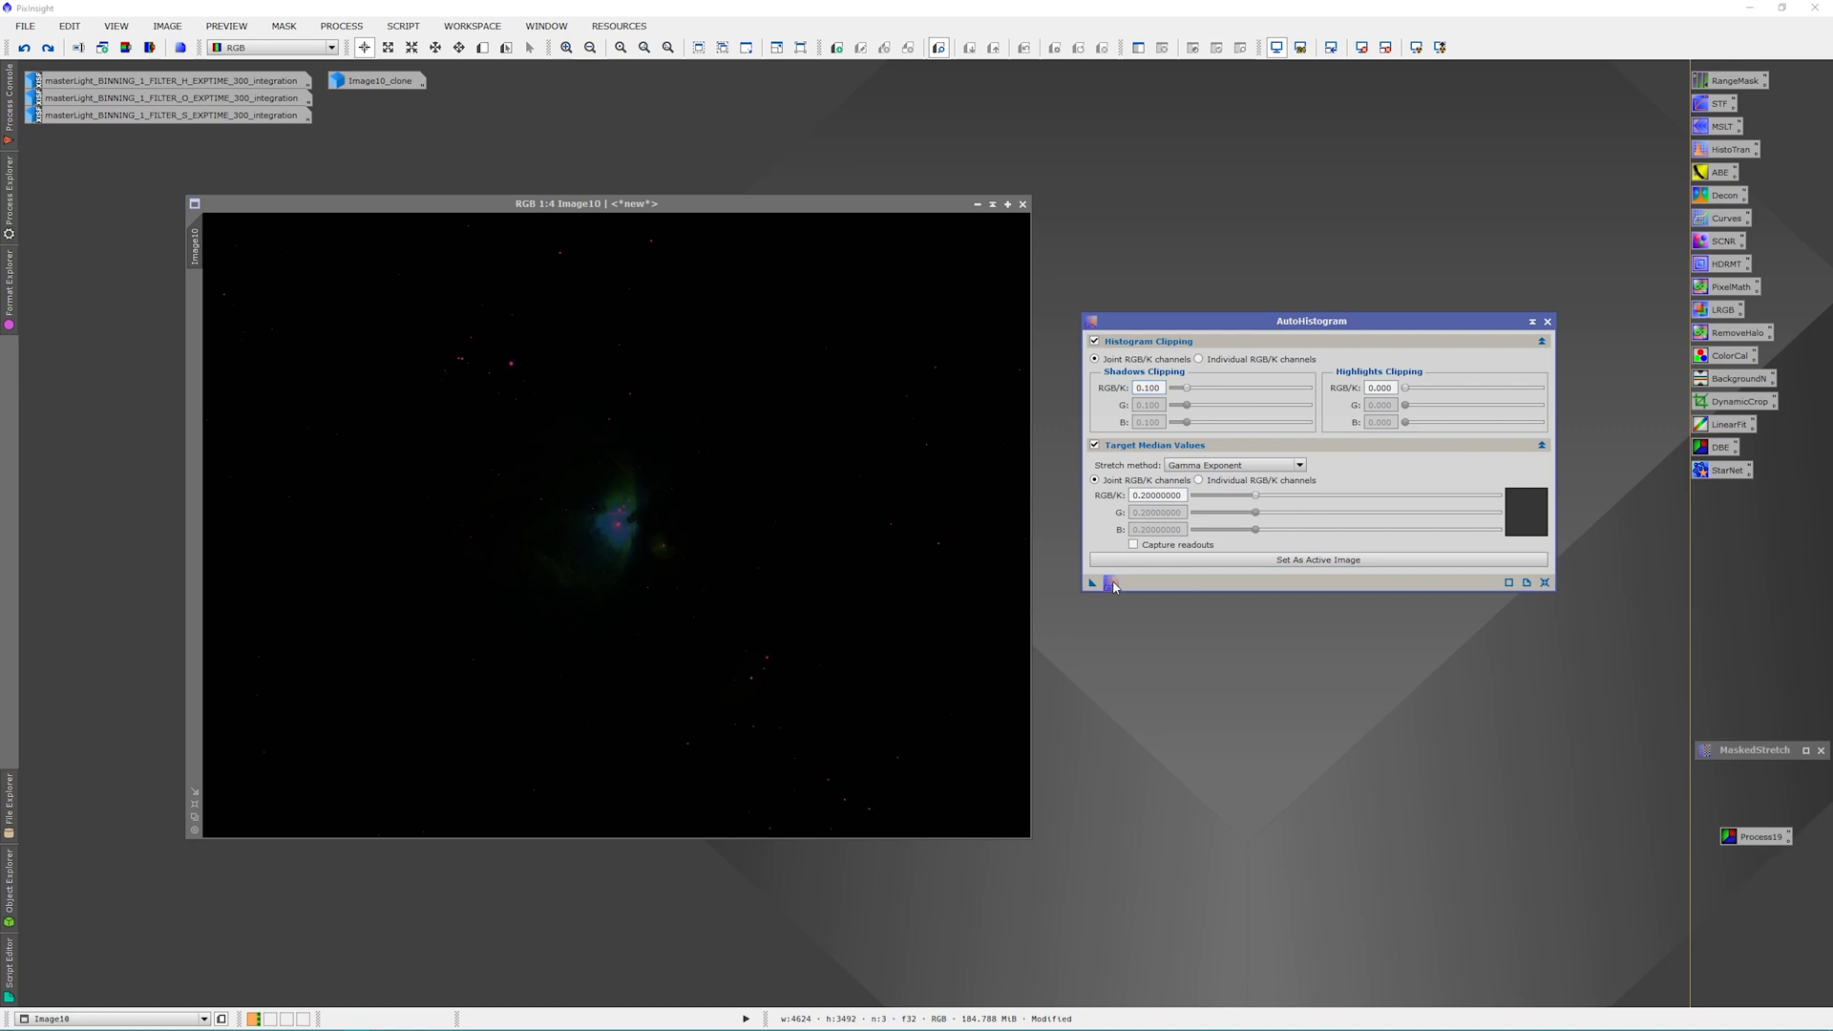
Apply the AutoHistogram stretch with 0.10 shadows clipping to Image10
click(1092, 583)
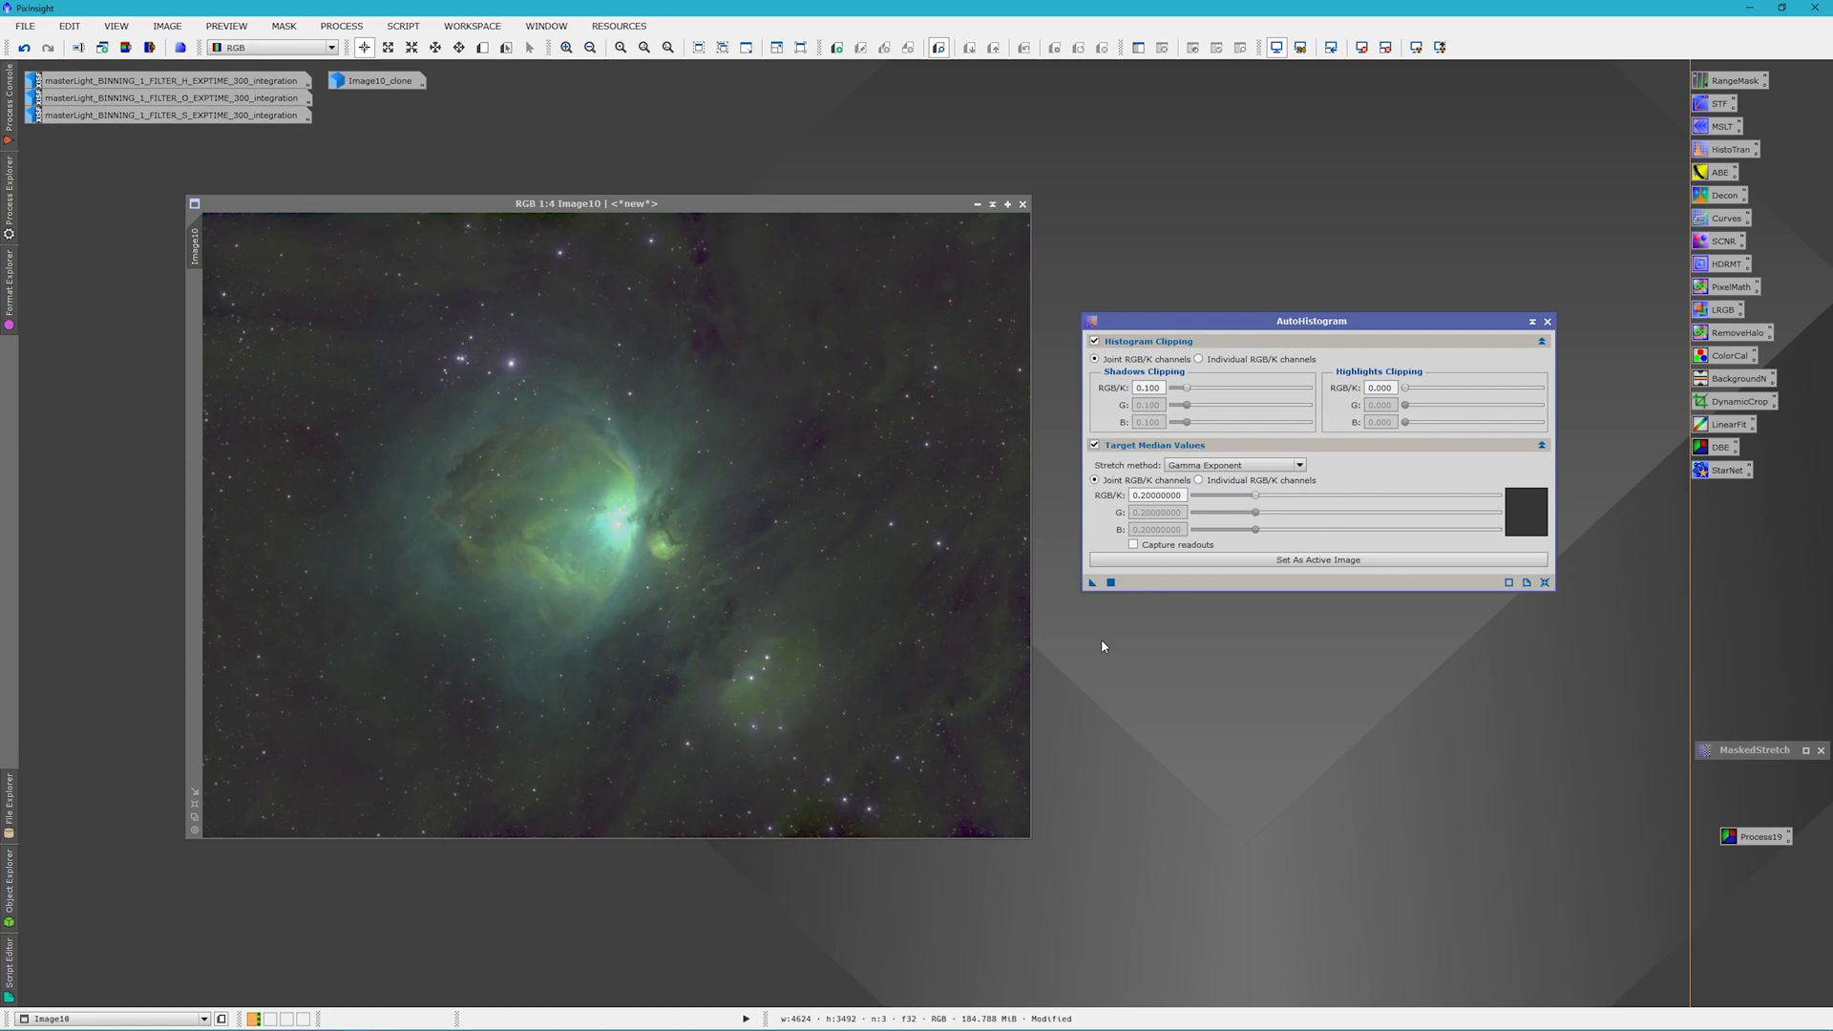
mouse_move(629, 626)
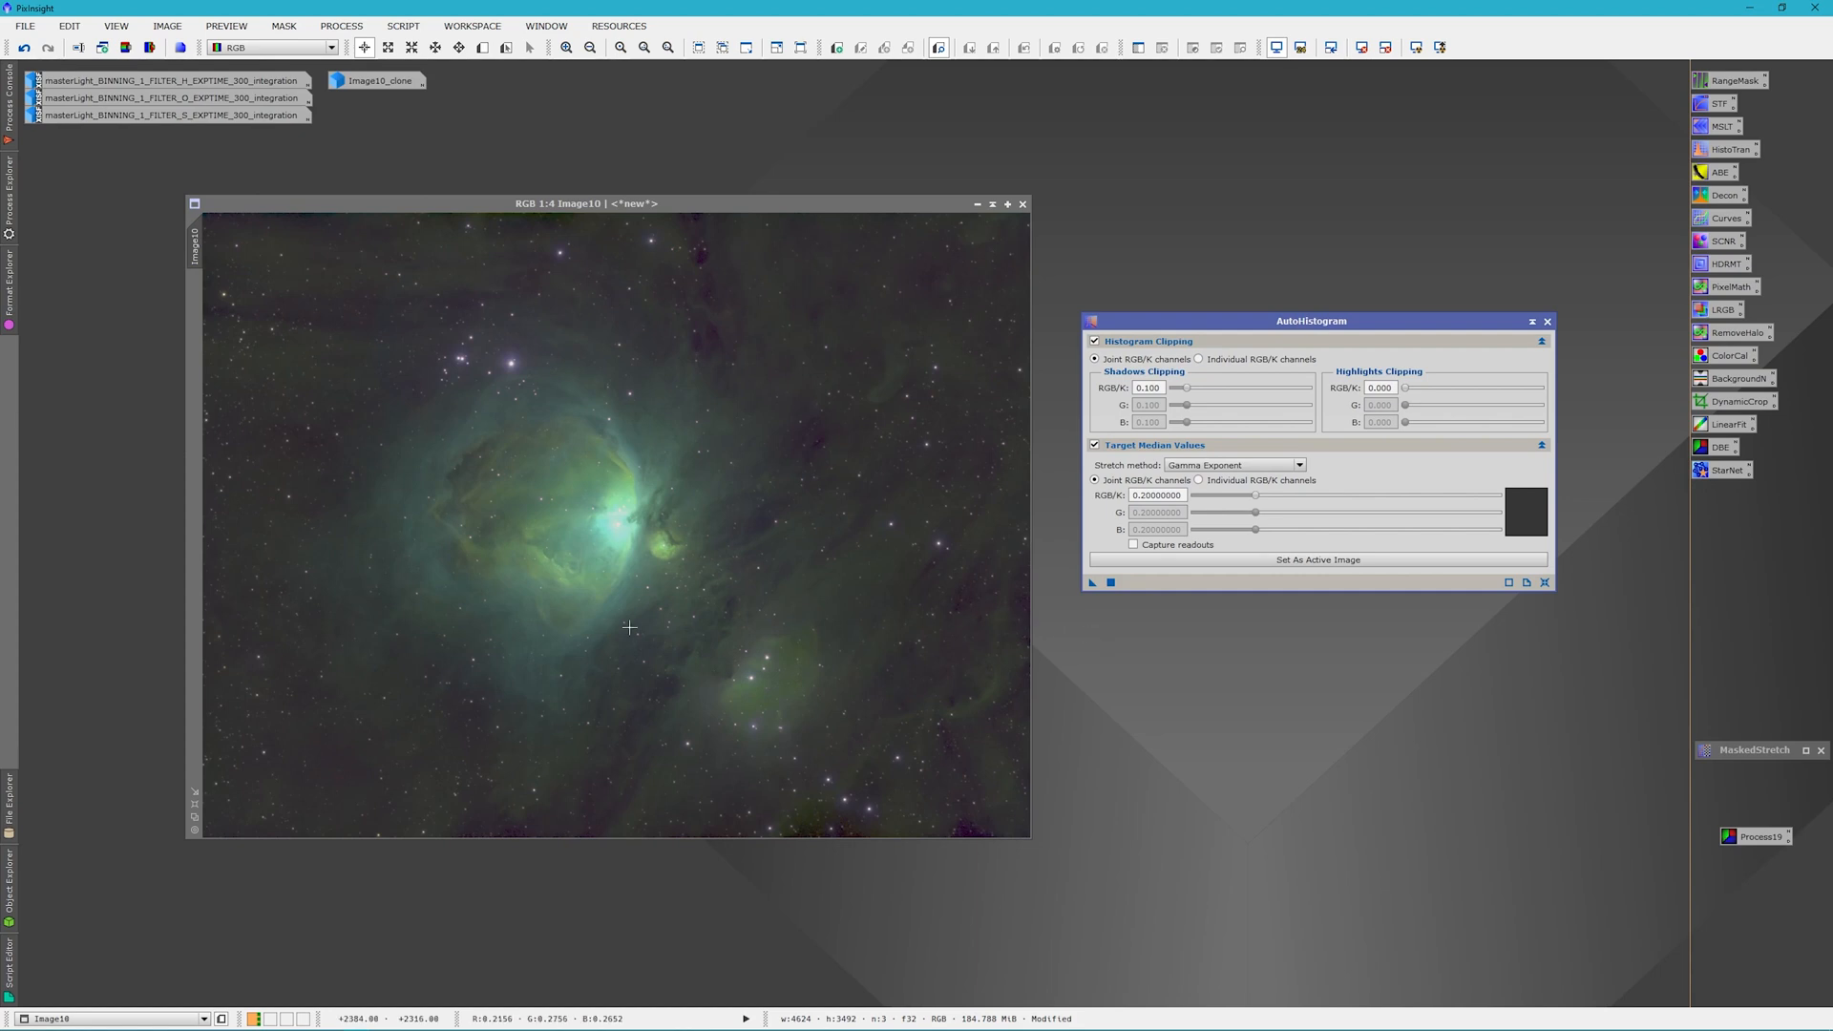
mouse_move(616, 598)
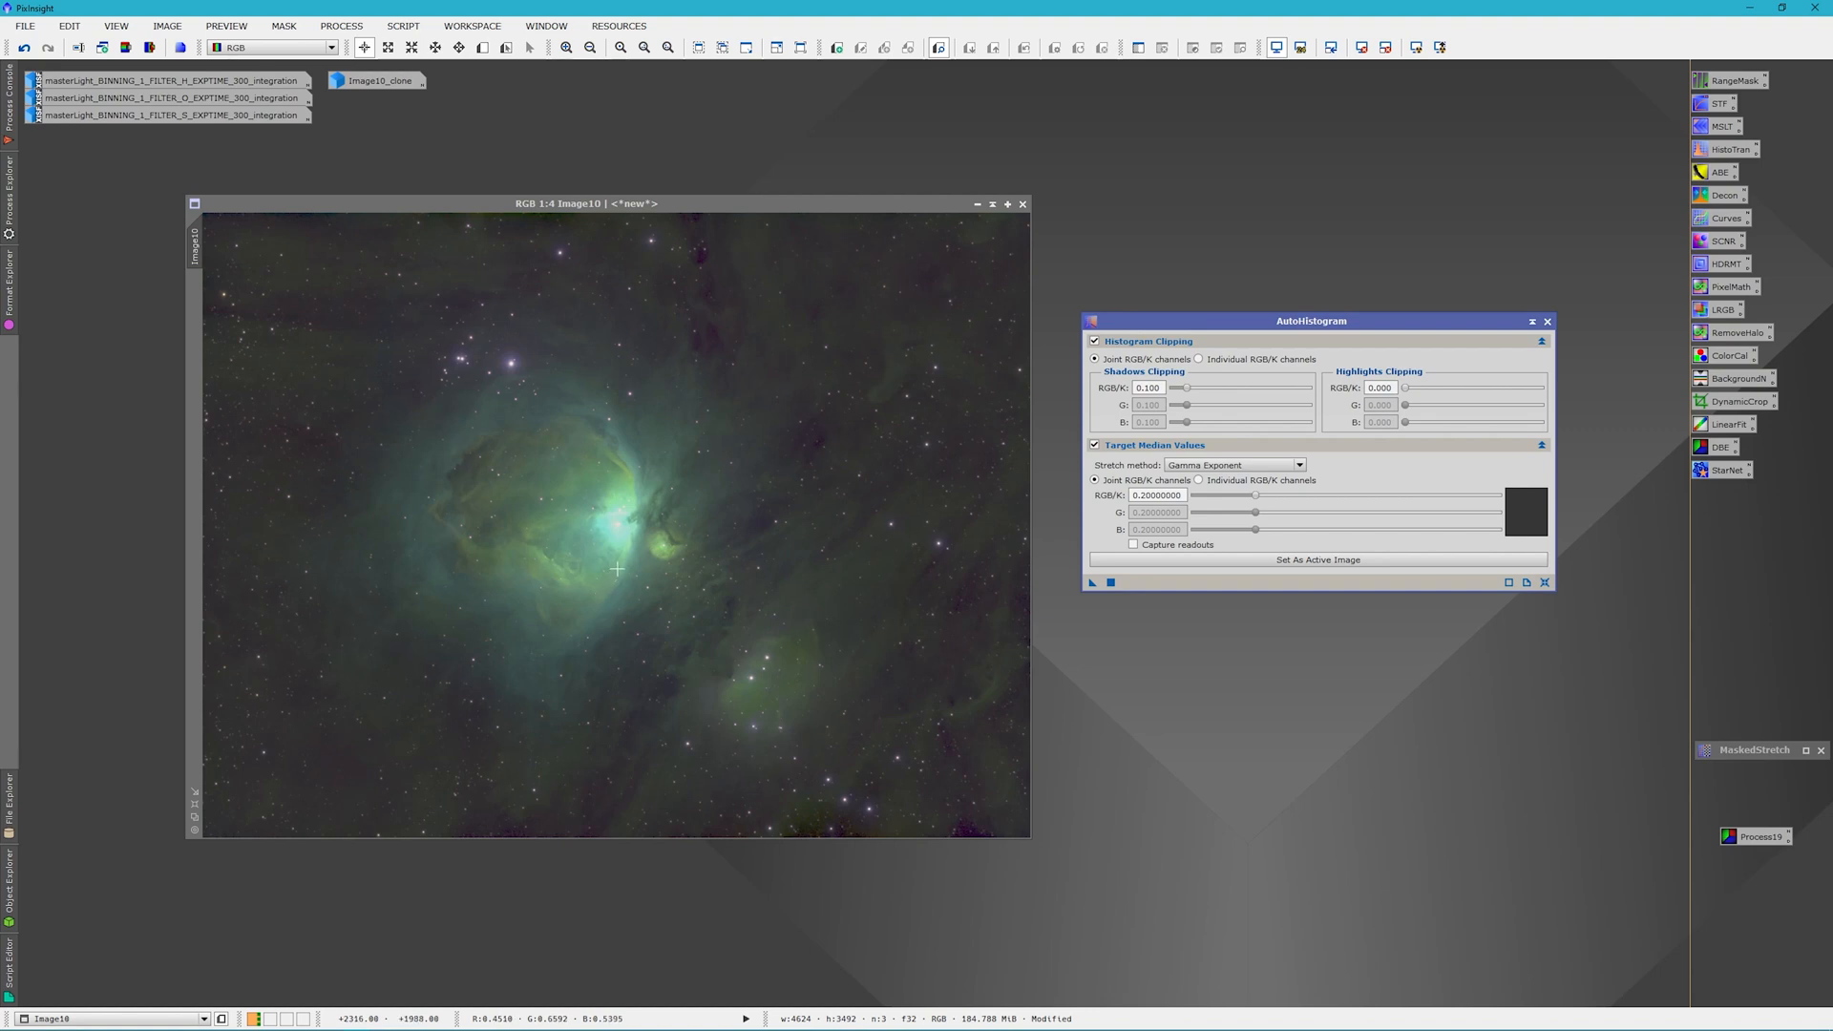
mouse_move(647, 468)
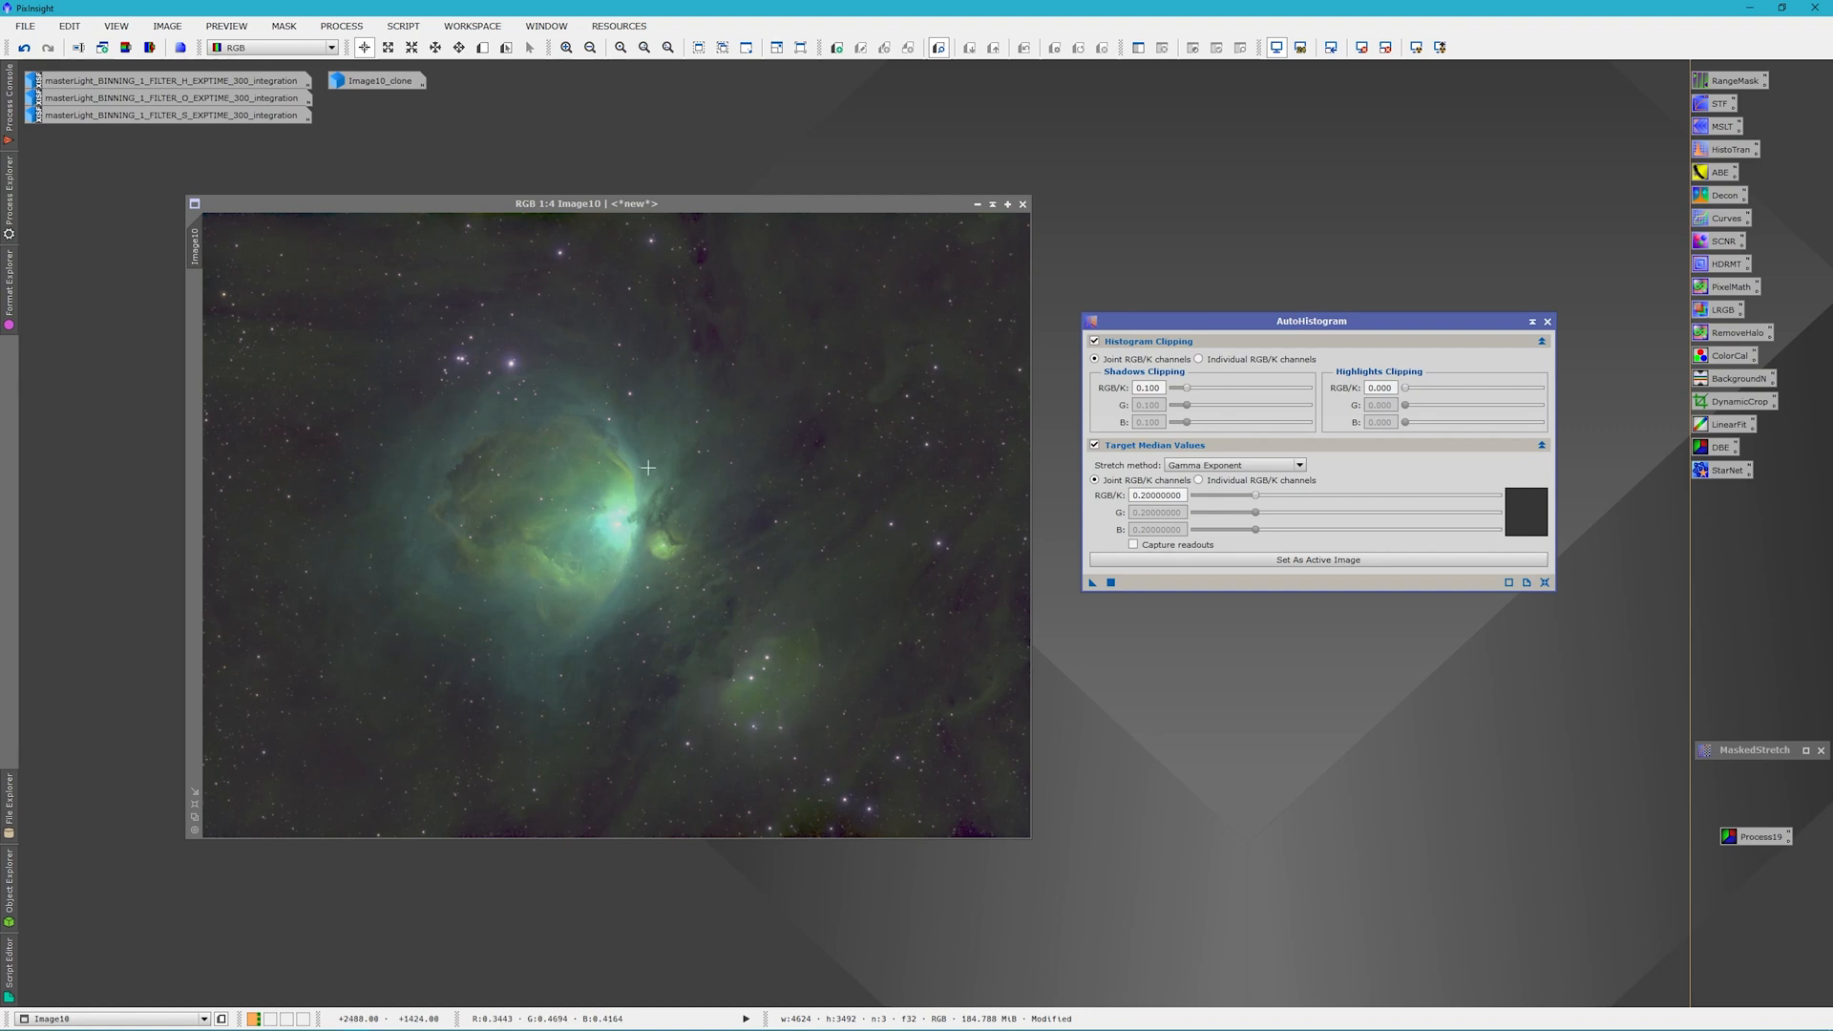
mouse_move(915, 277)
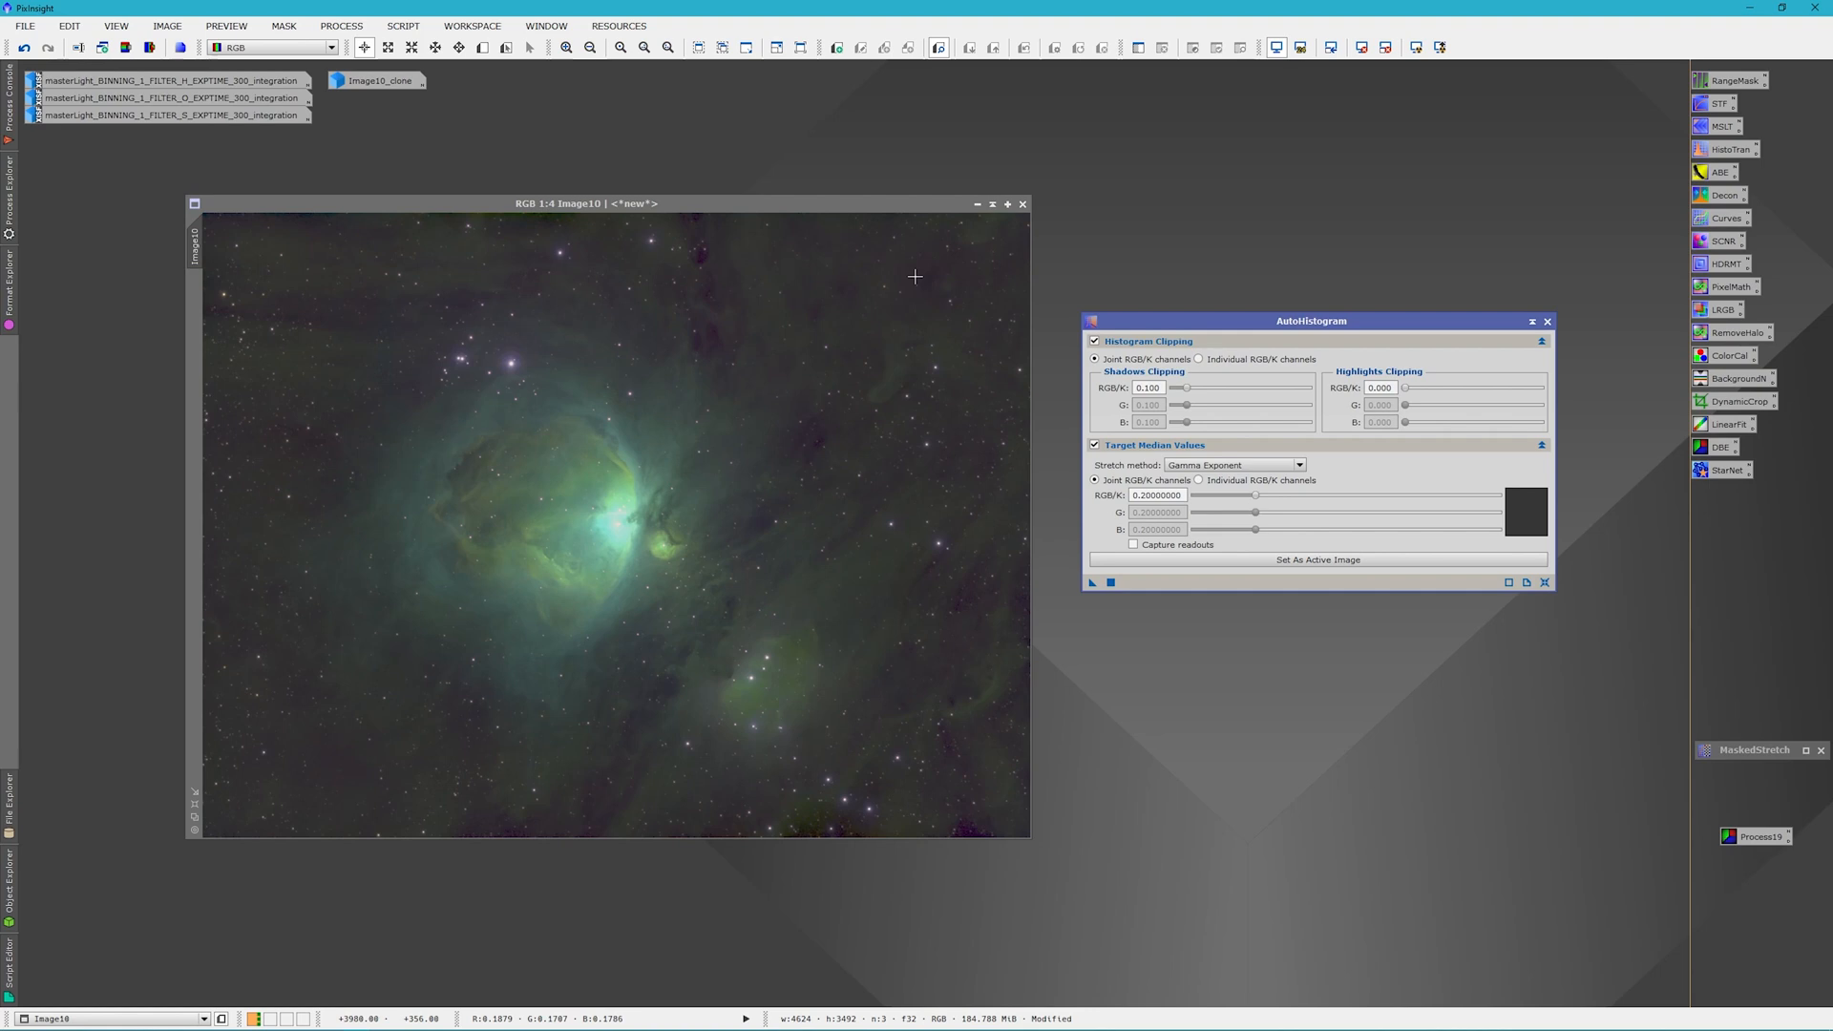
mouse_move(859, 705)
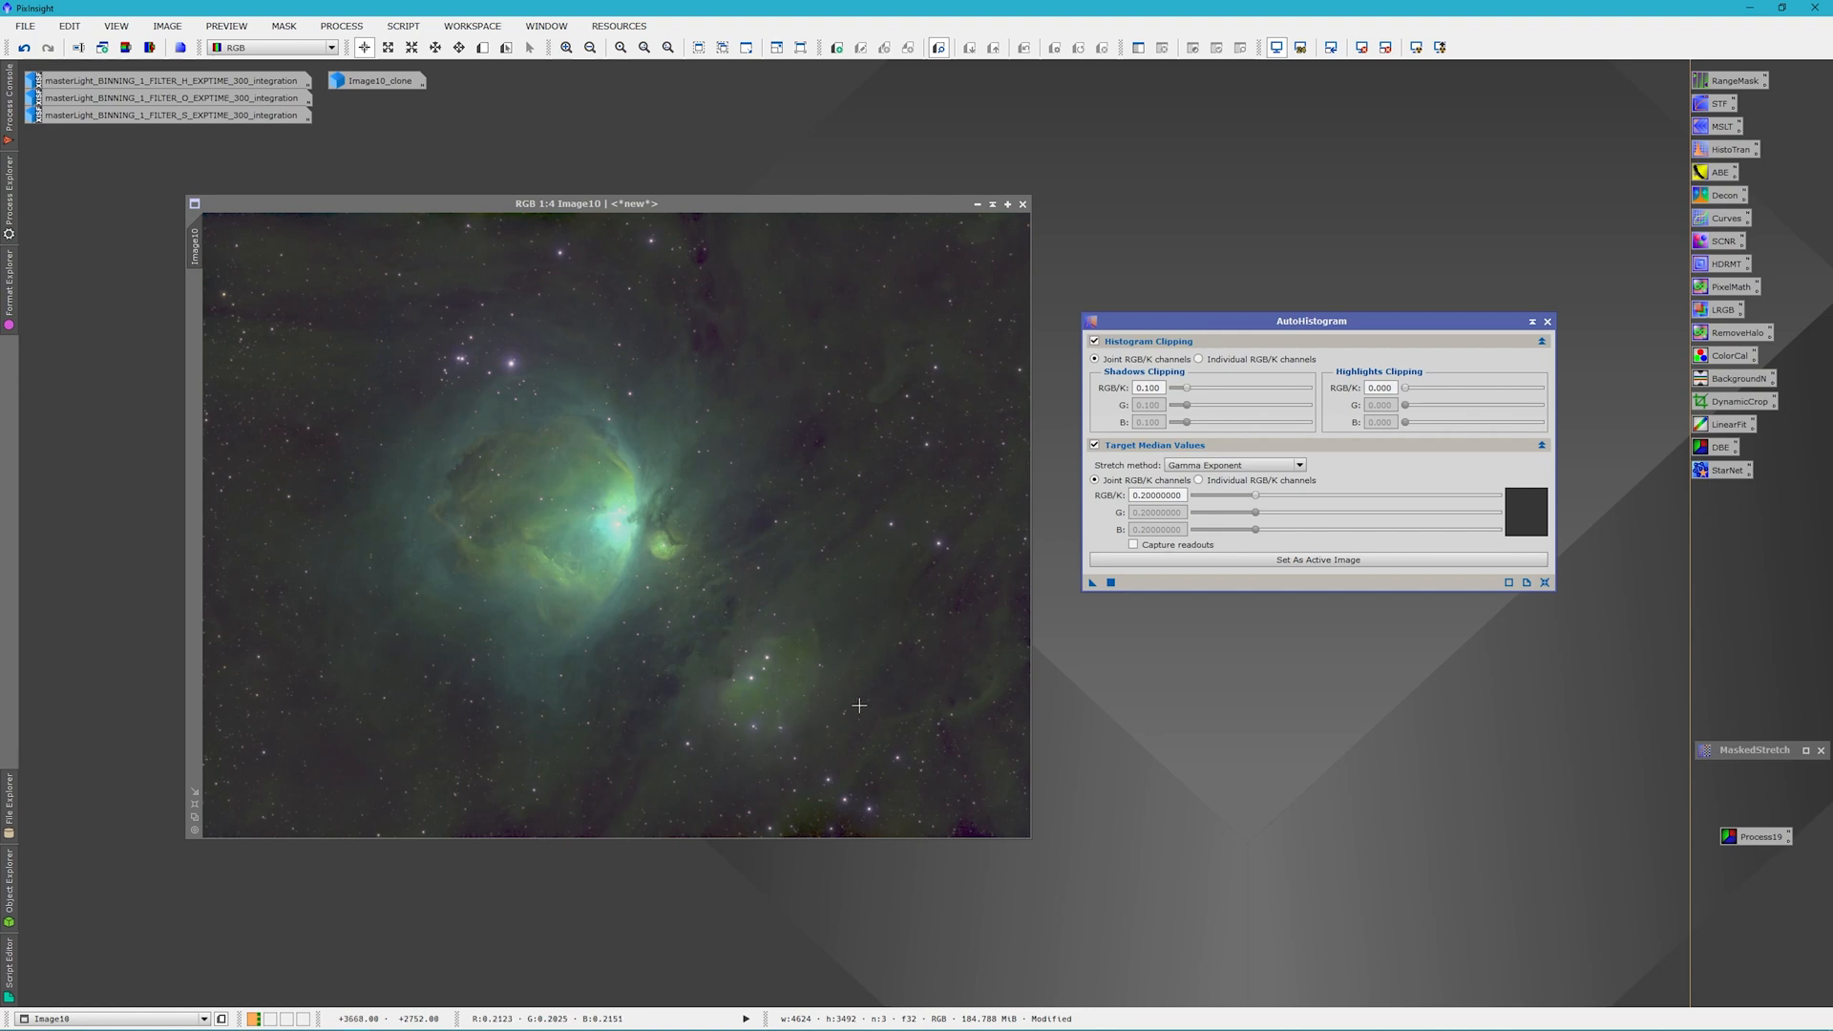
mouse_move(738, 534)
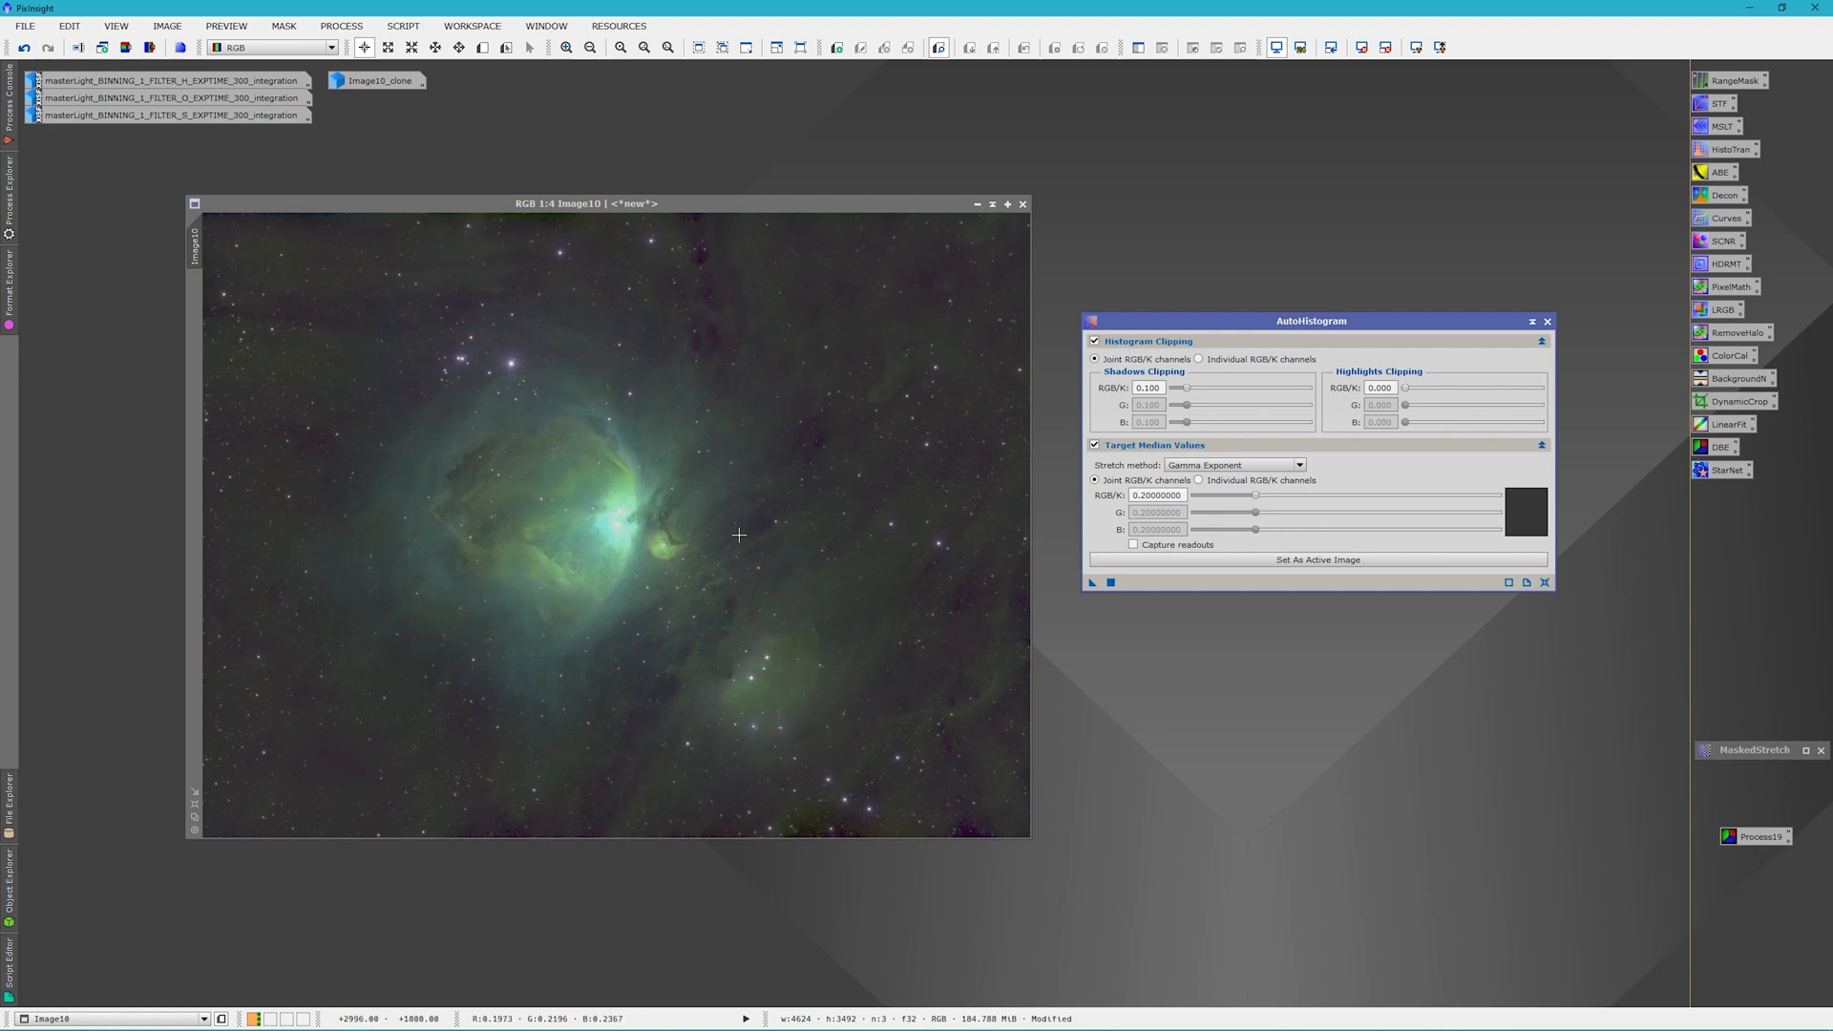
mouse_move(219, 276)
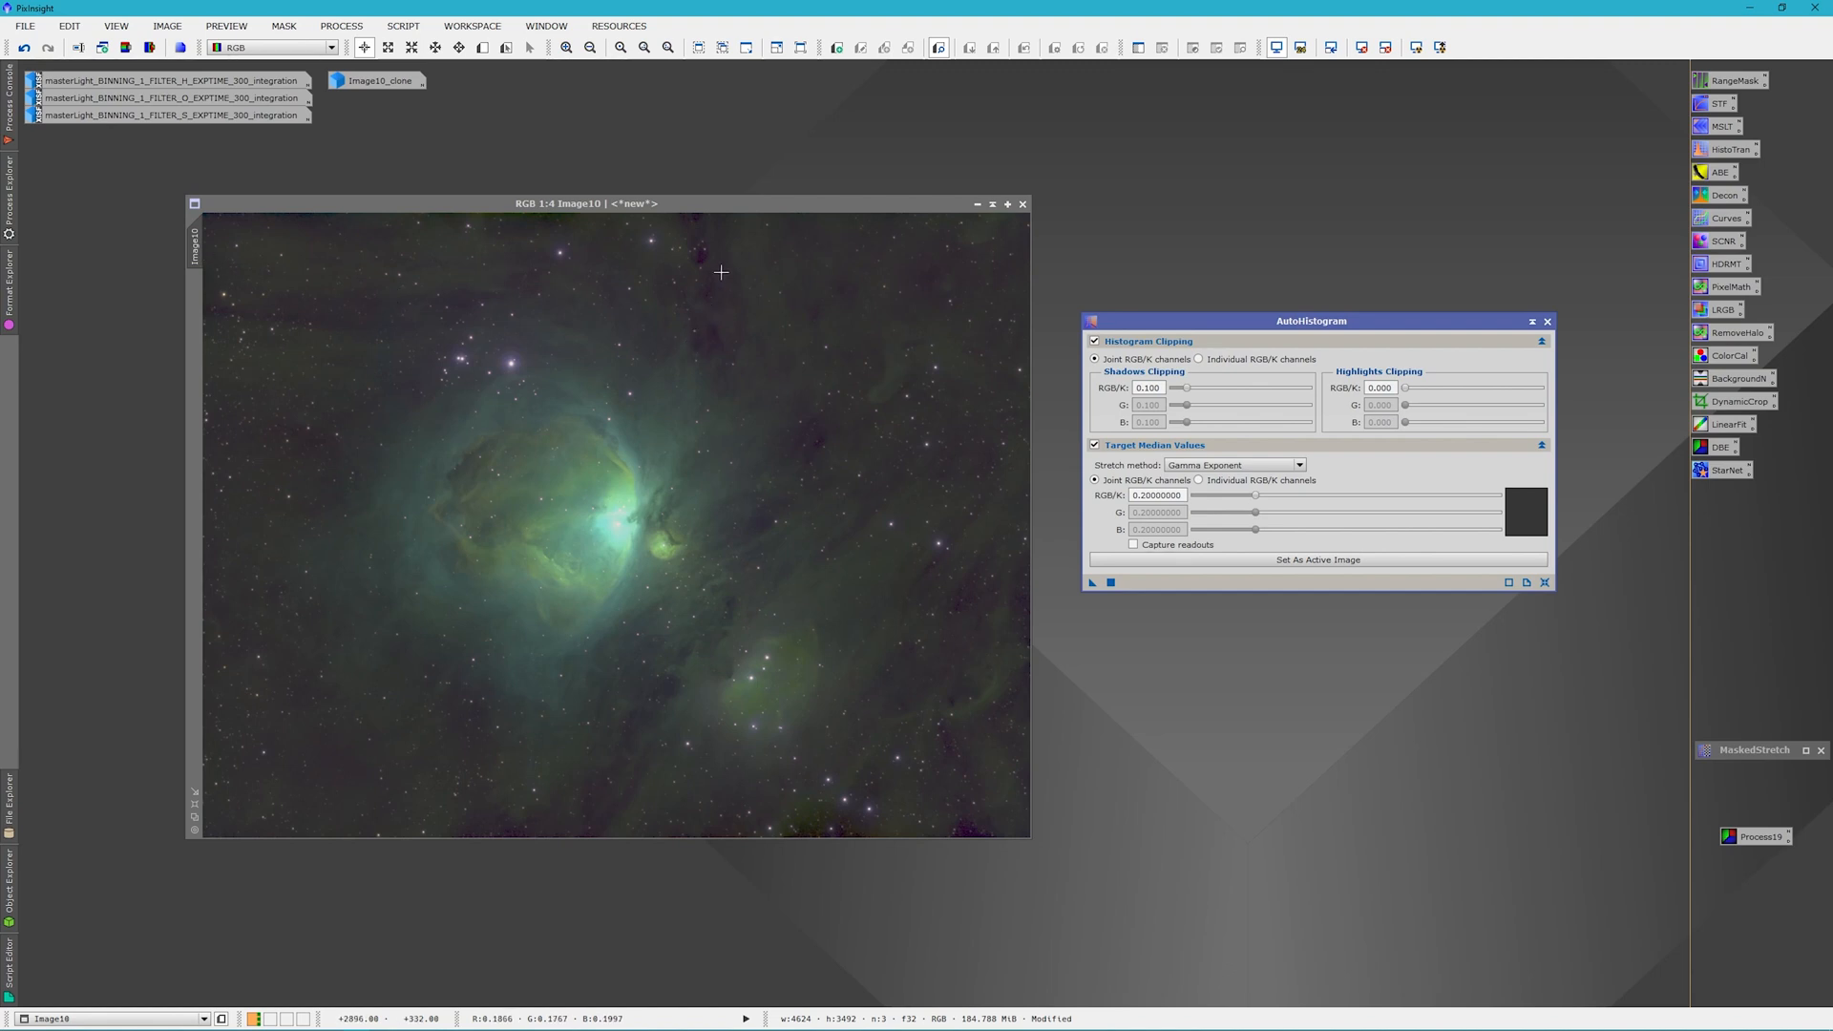
mouse_move(233, 312)
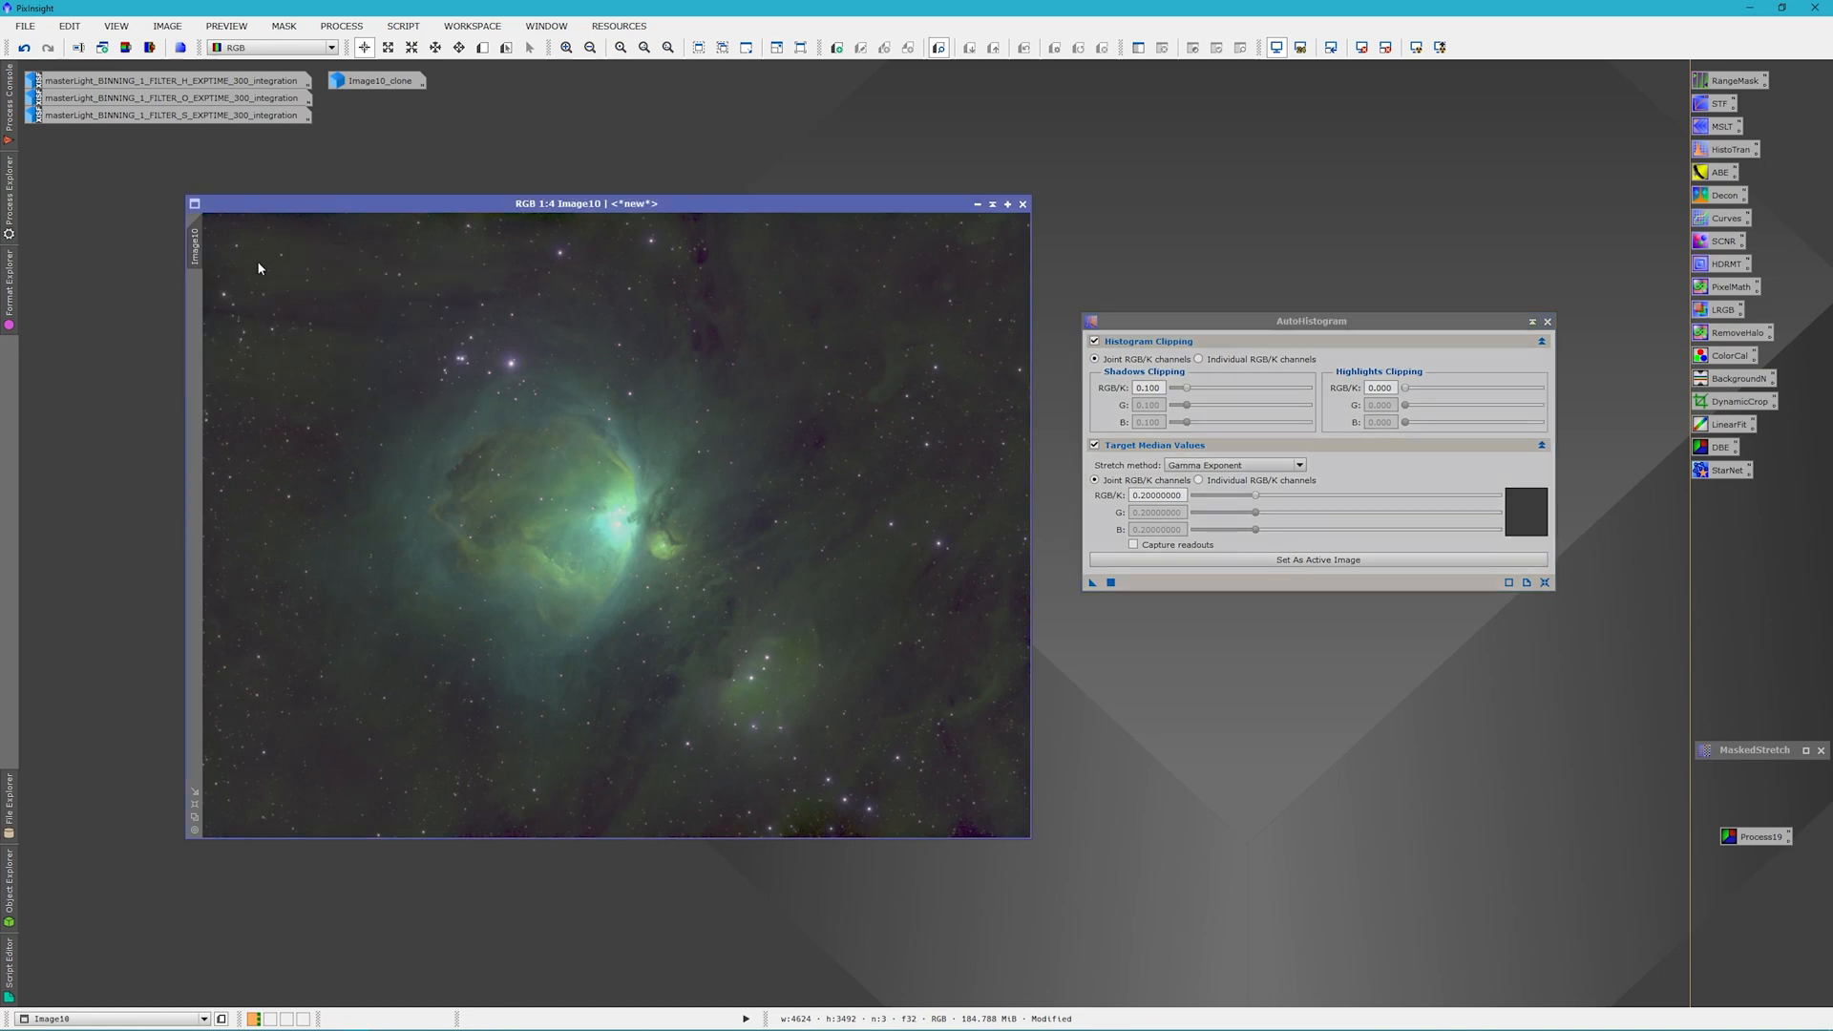
Try shadows clipping at 0.200 with the target median raised to 0.22
drag(1215, 386, 1187, 391)
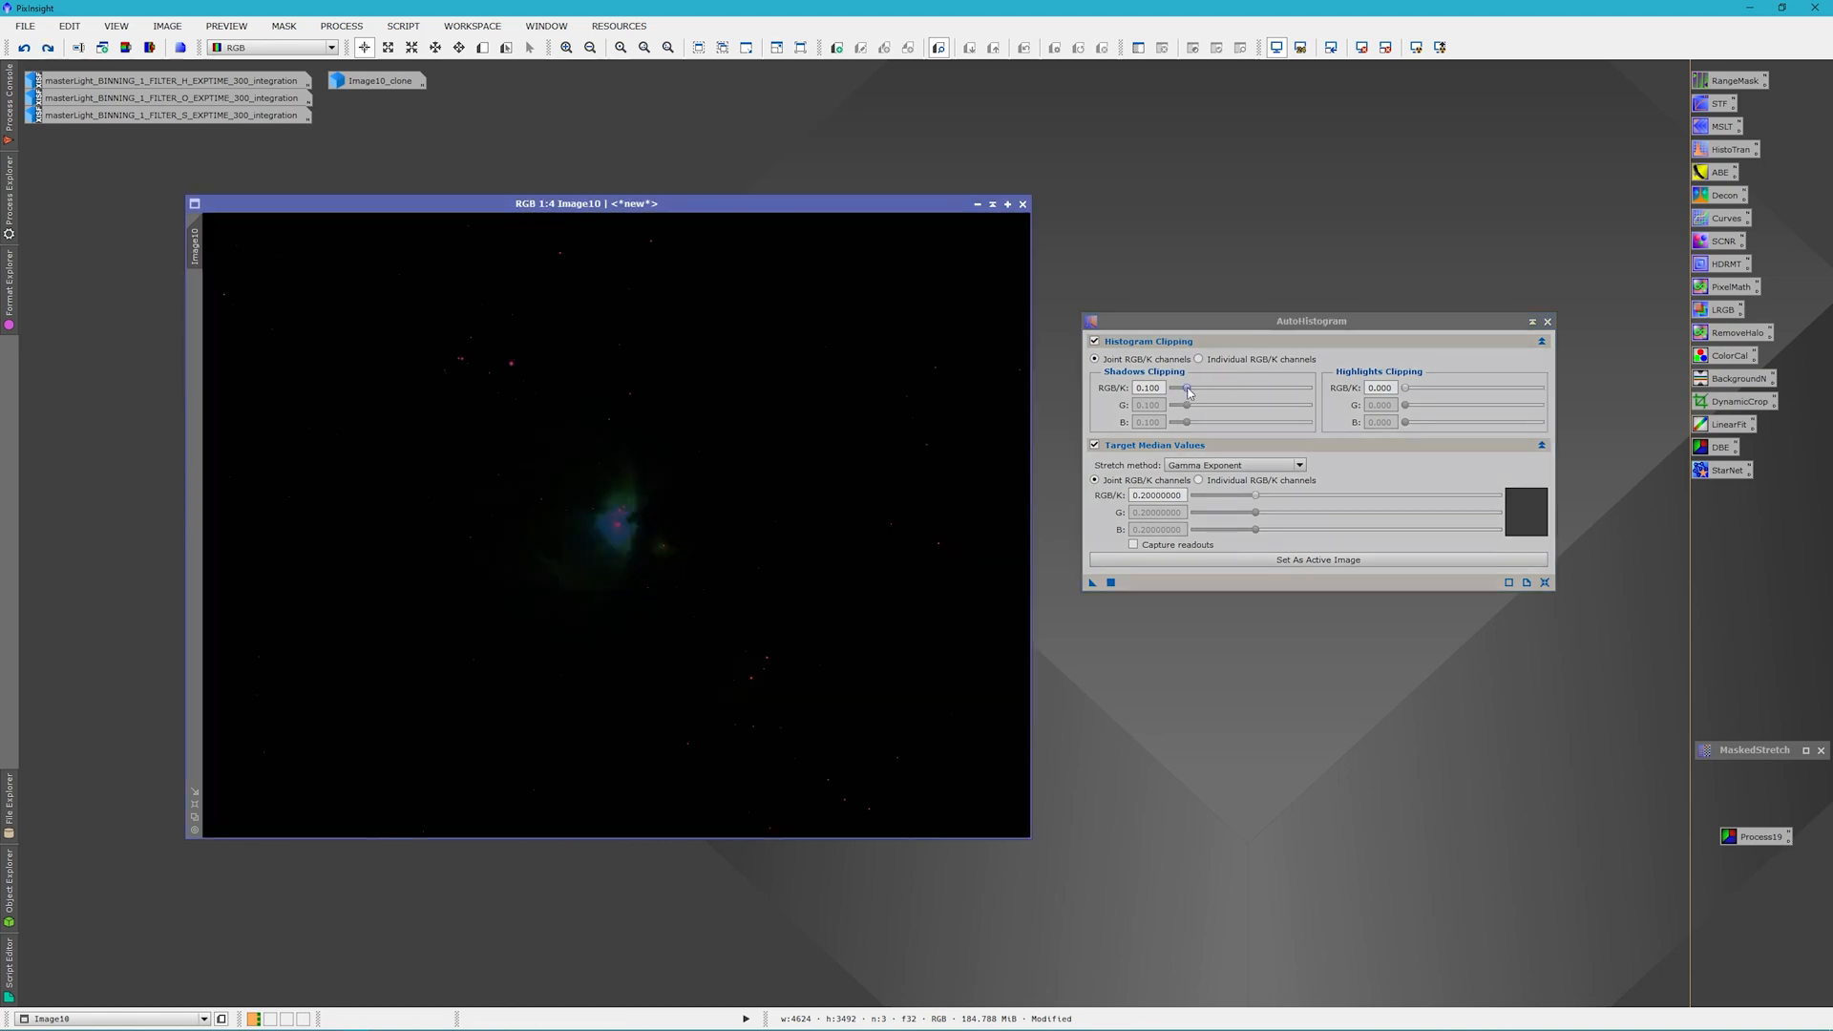
drag(1187, 389, 1198, 389)
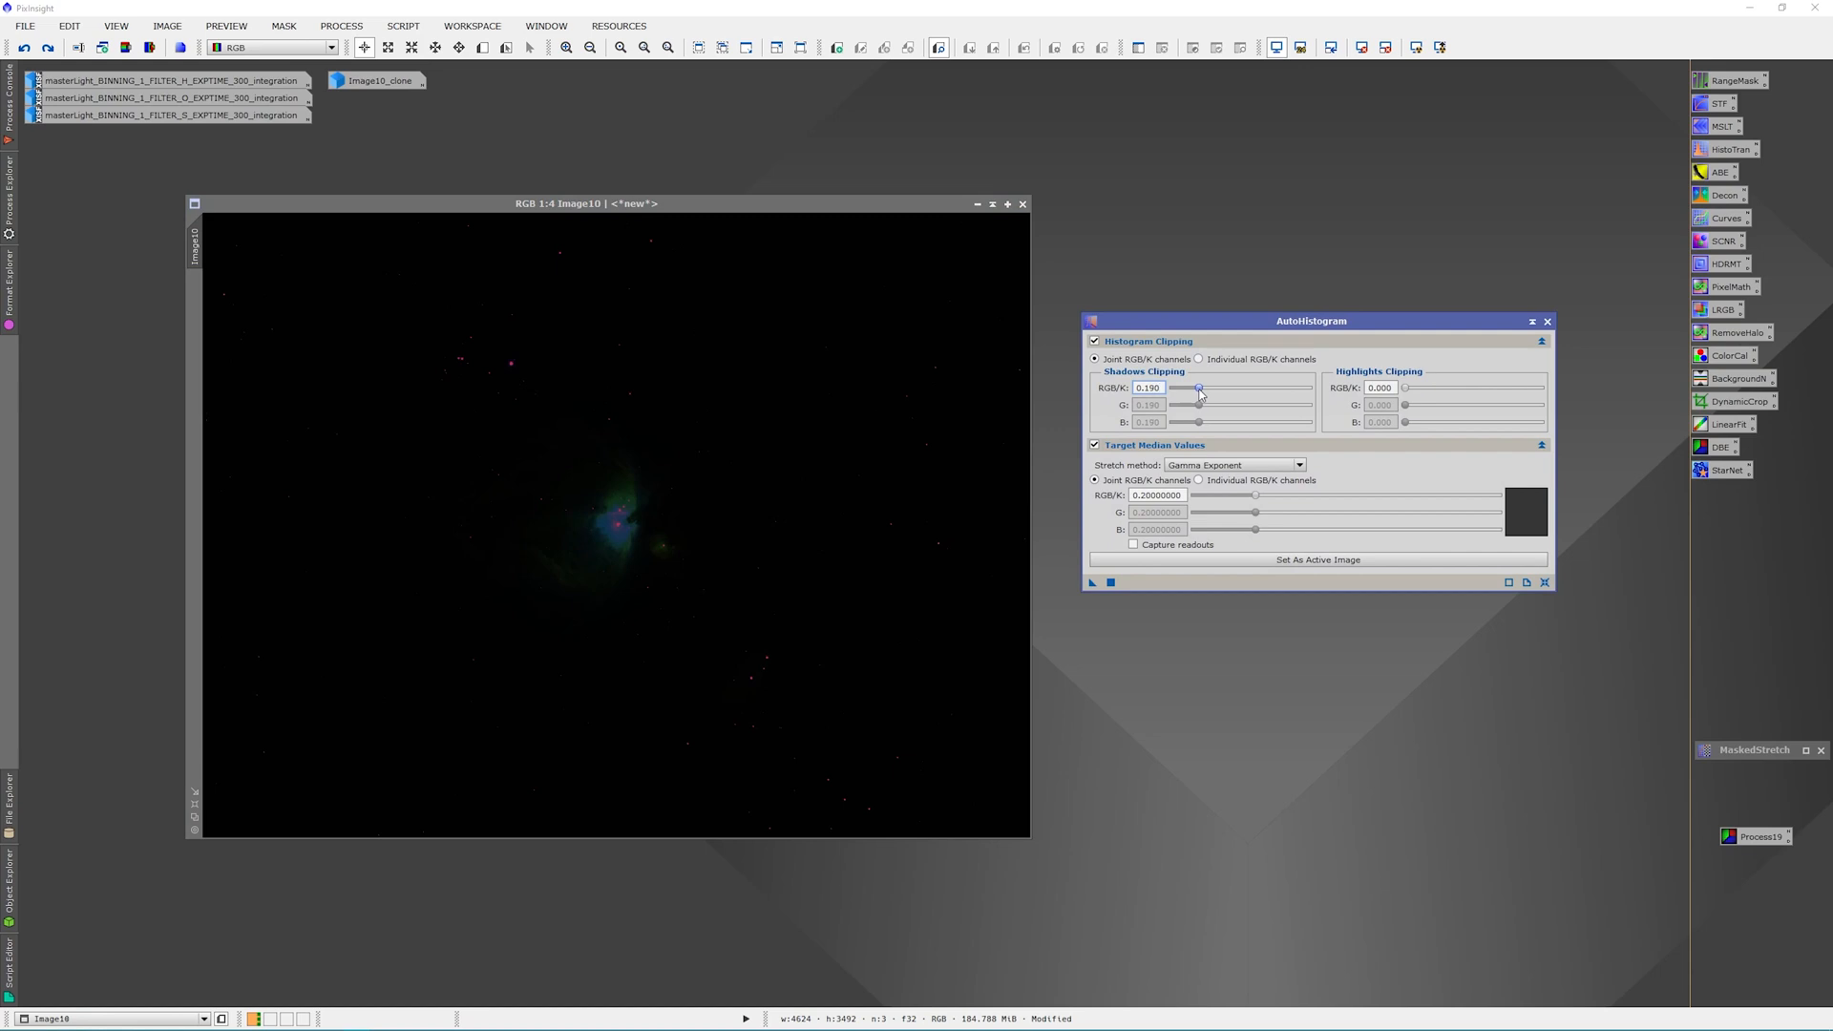
drag(1194, 387, 1201, 387)
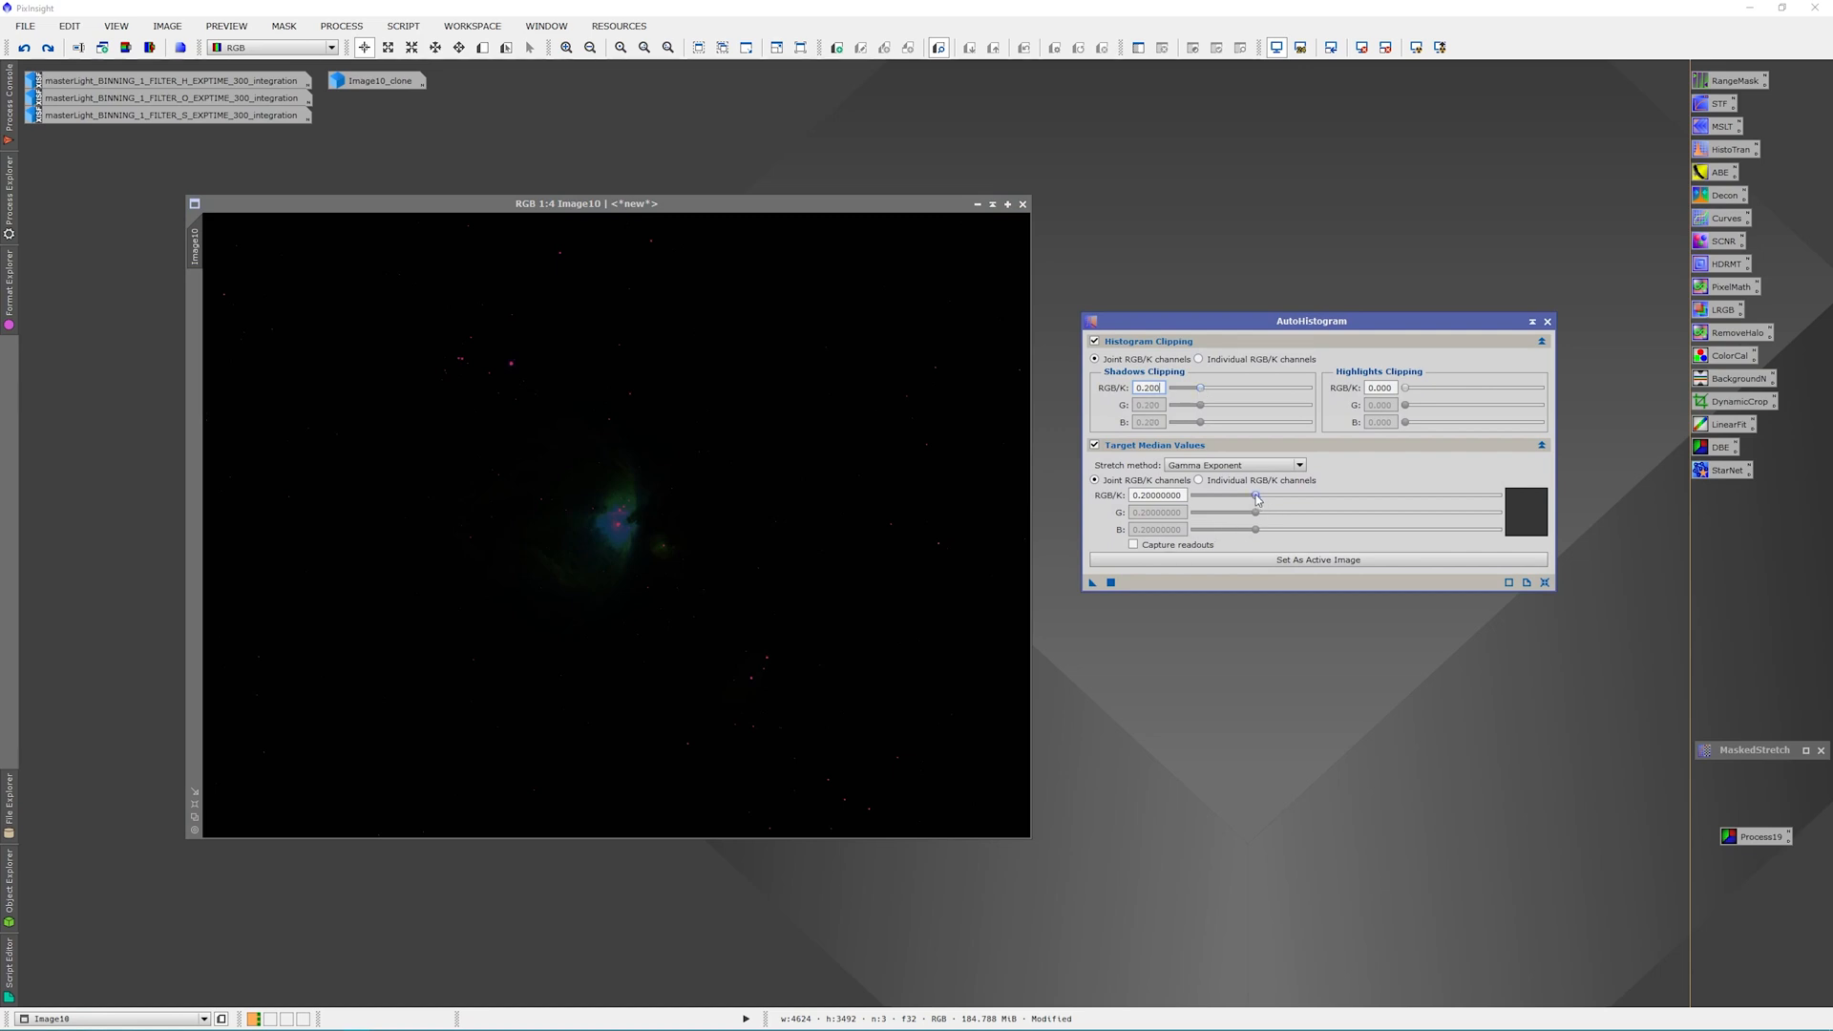
drag(1255, 496, 1261, 495)
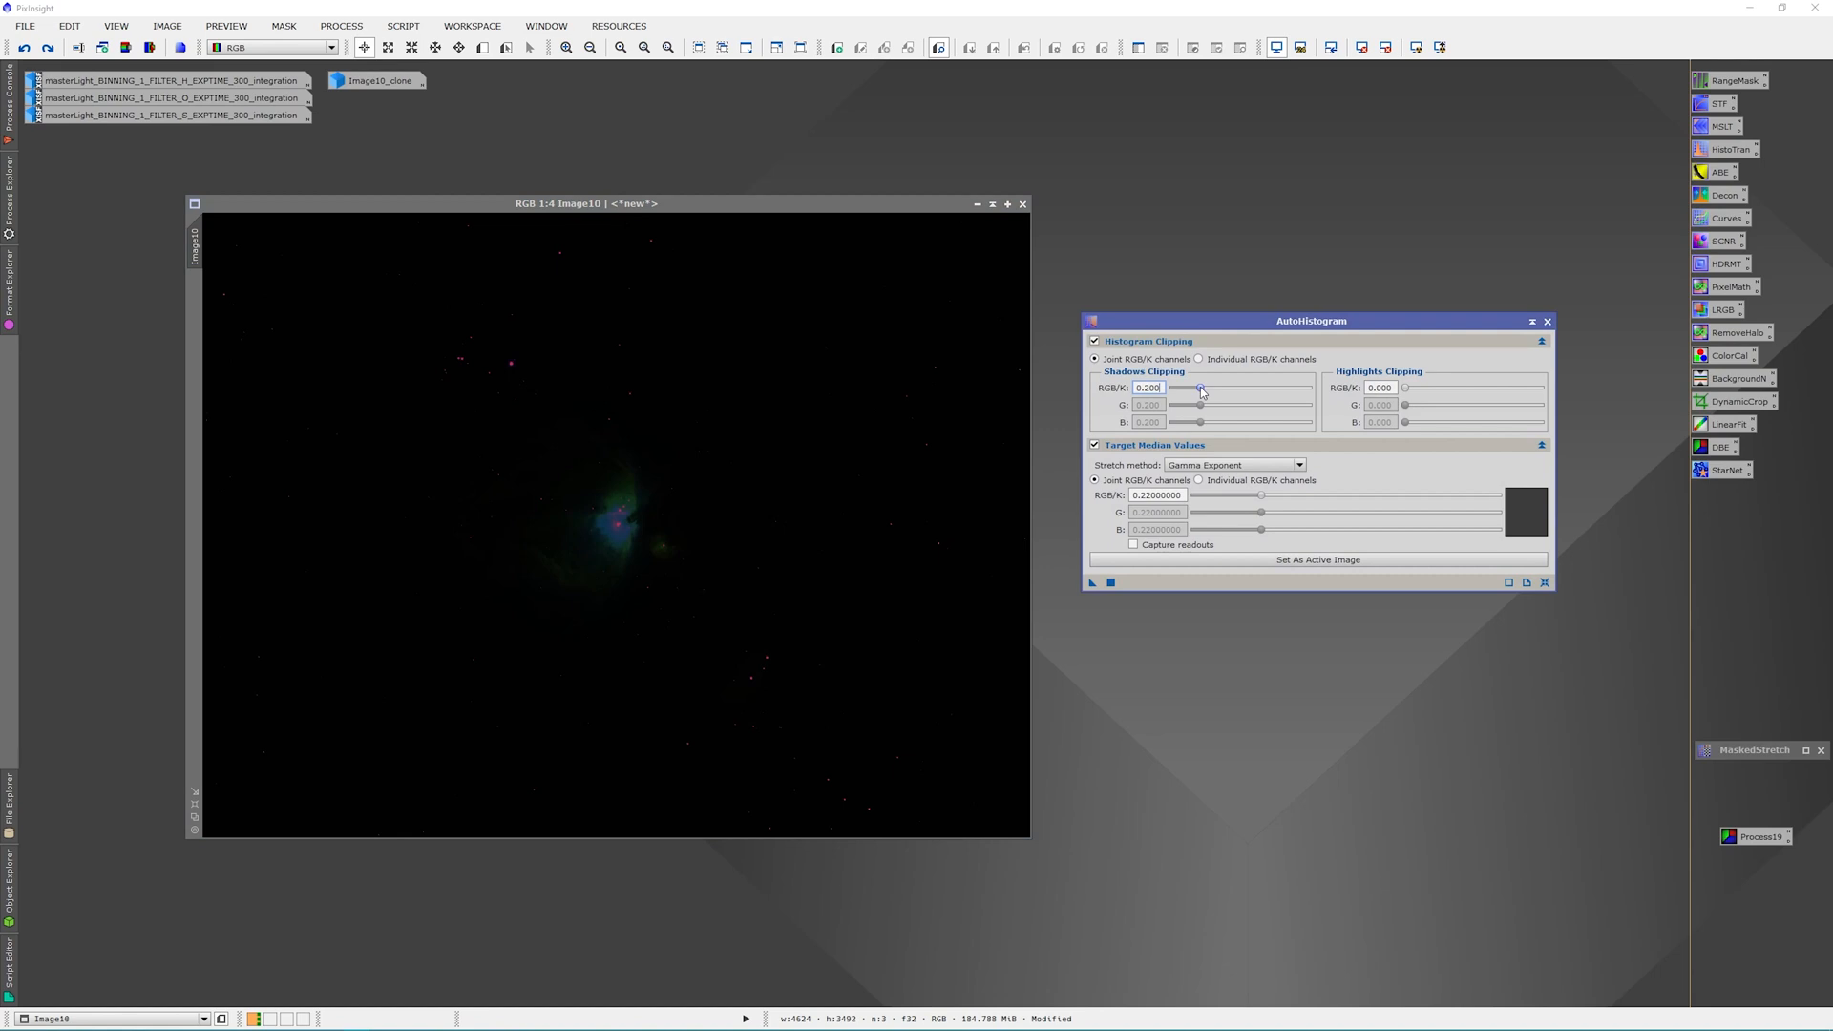
Raise shadows clipping to 0.300 and the joint target median to 0.30
drag(1201, 389, 1209, 389)
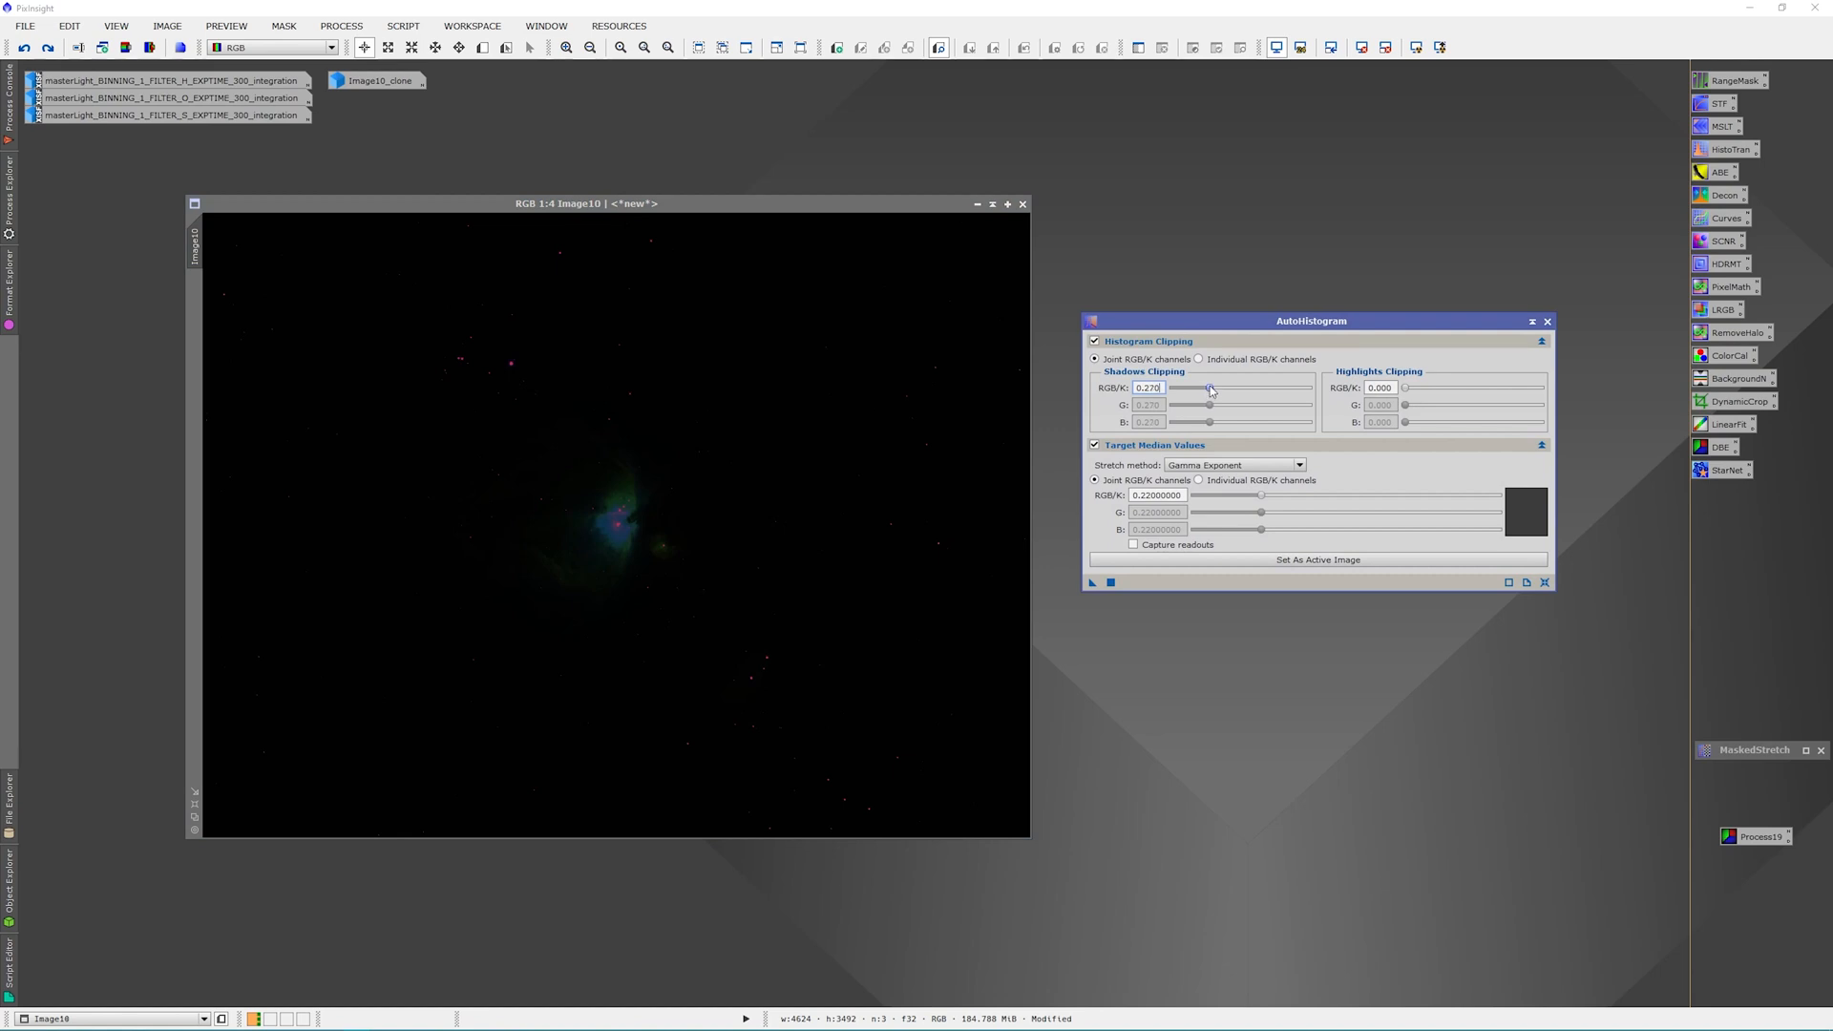
drag(1209, 386, 1213, 387)
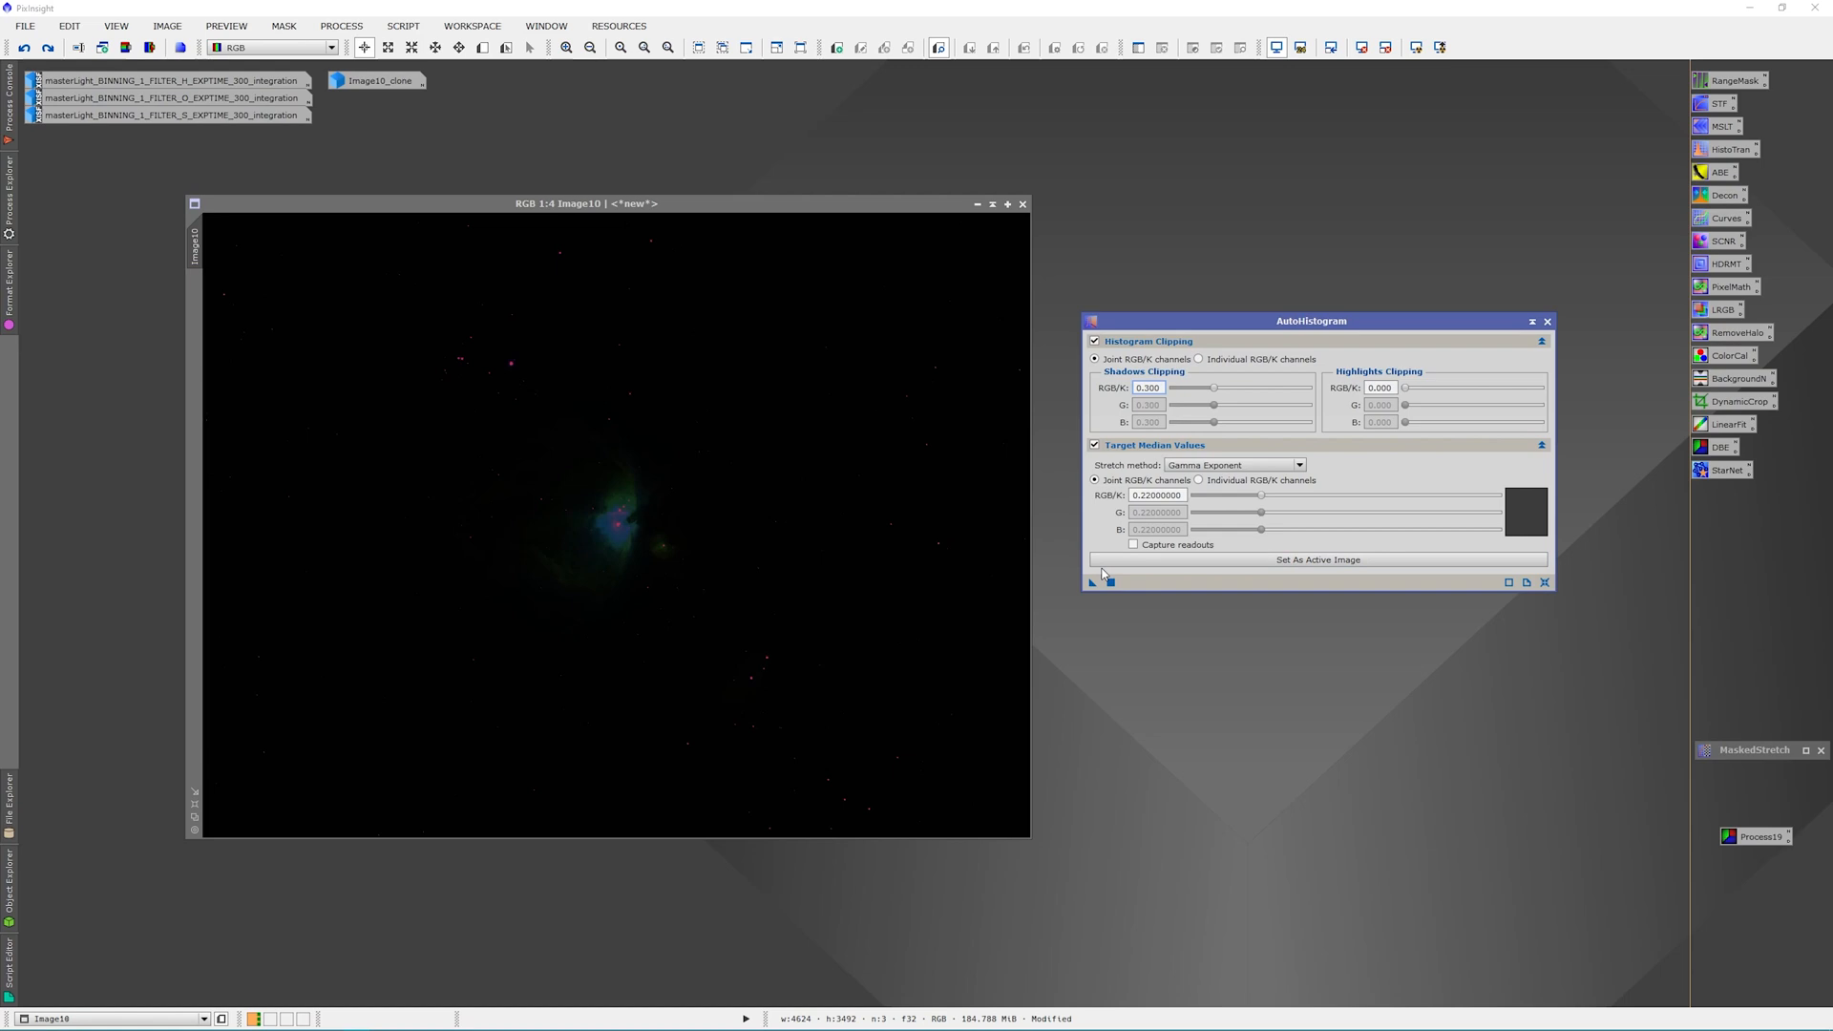
click(1317, 558)
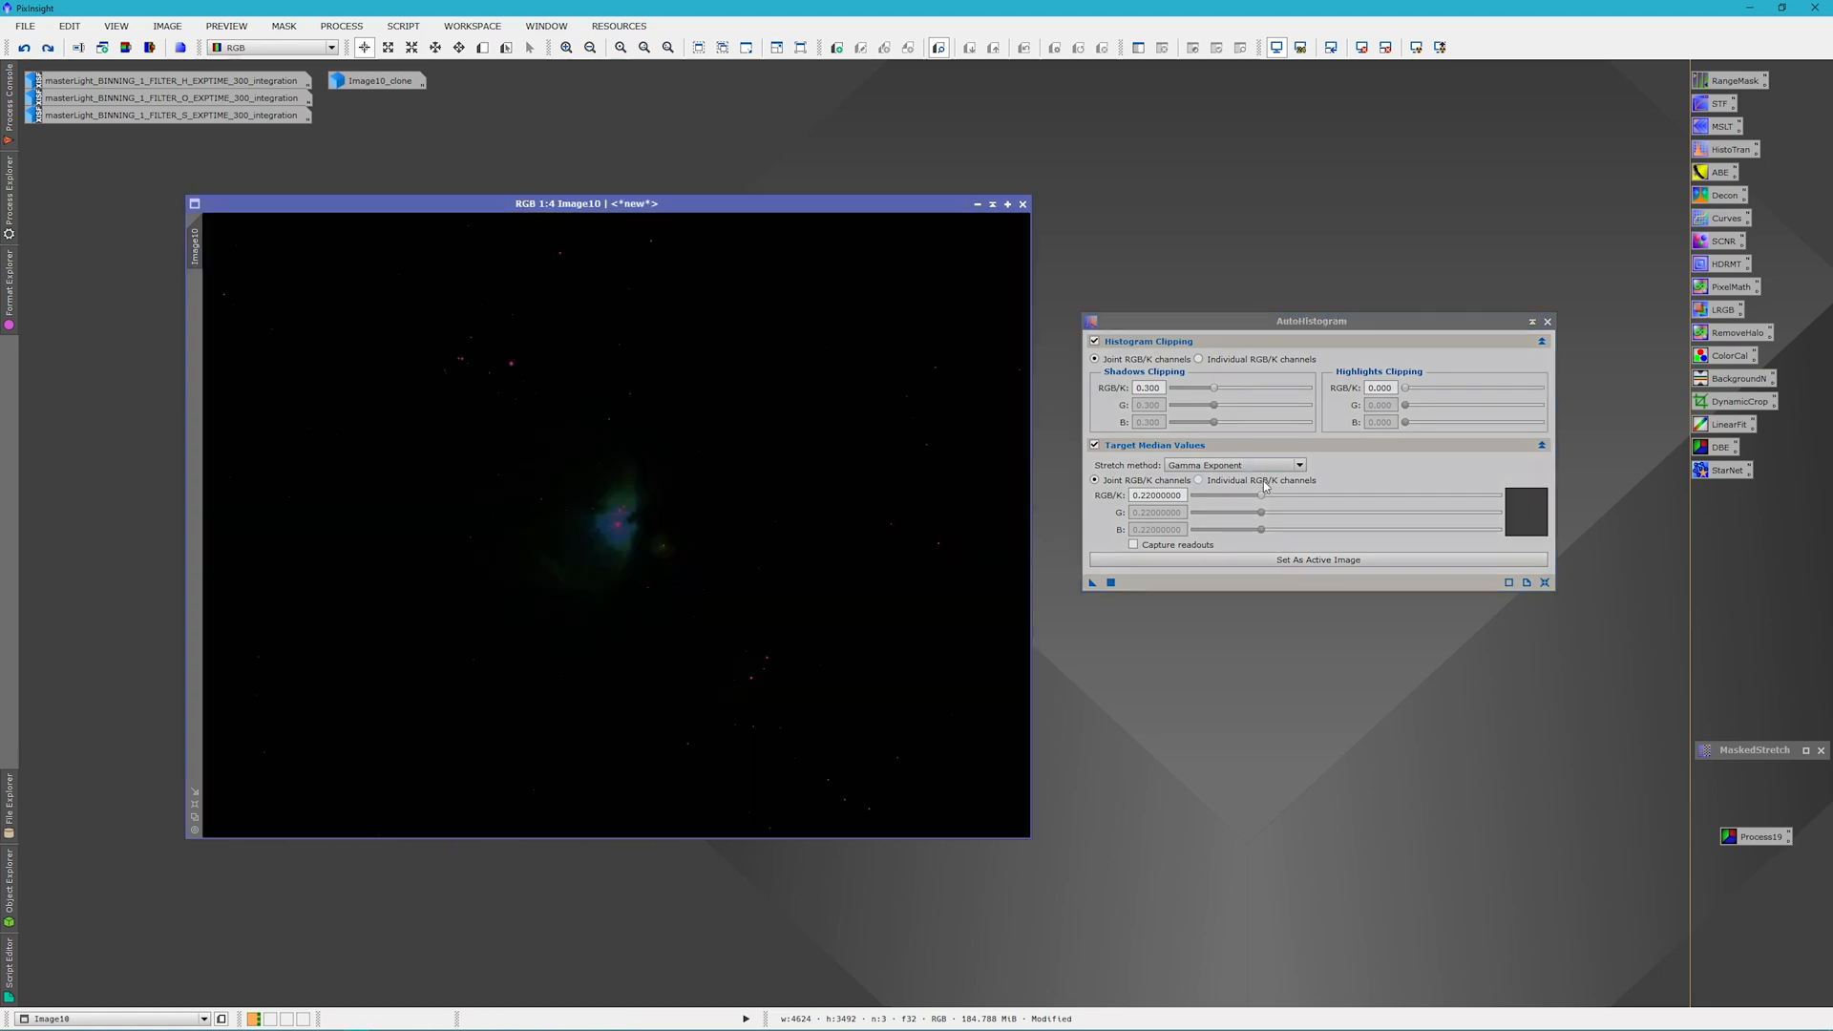
drag(1260, 495, 1269, 494)
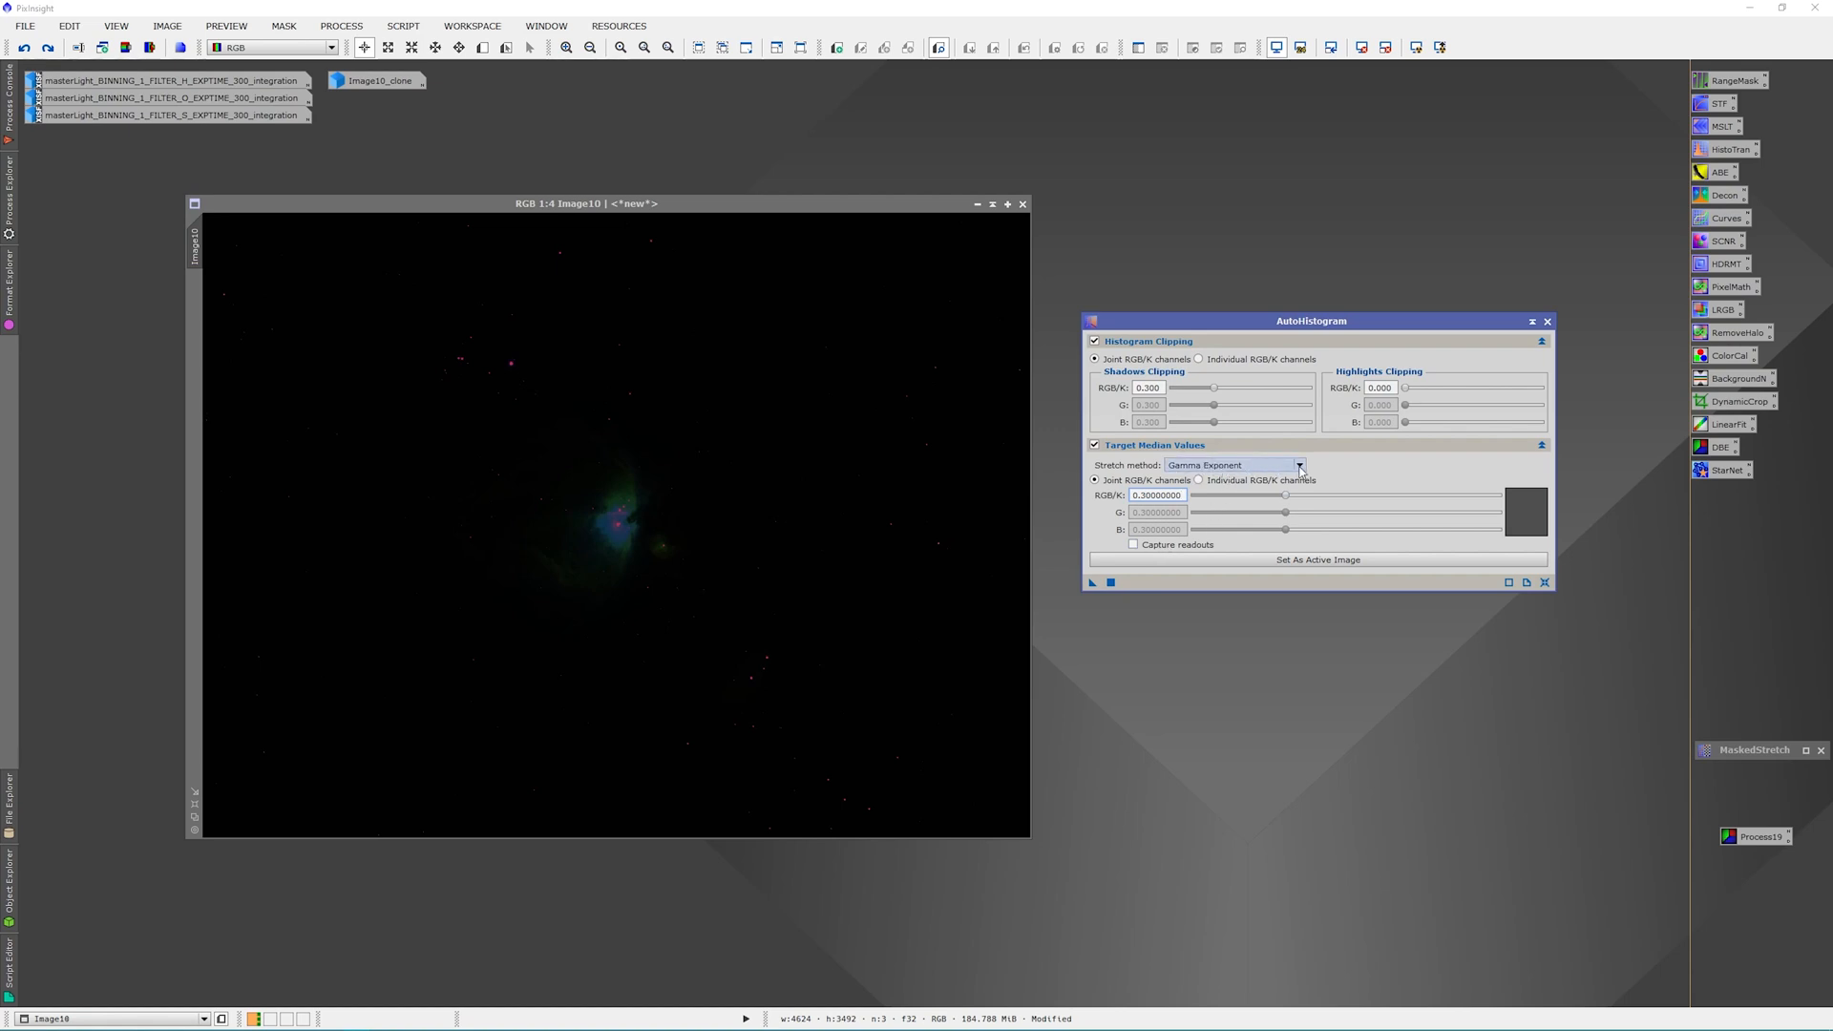
Switch to Rational Interpolation (MTF) and stretch Image10 at a 0.20 target median
click(1298, 465)
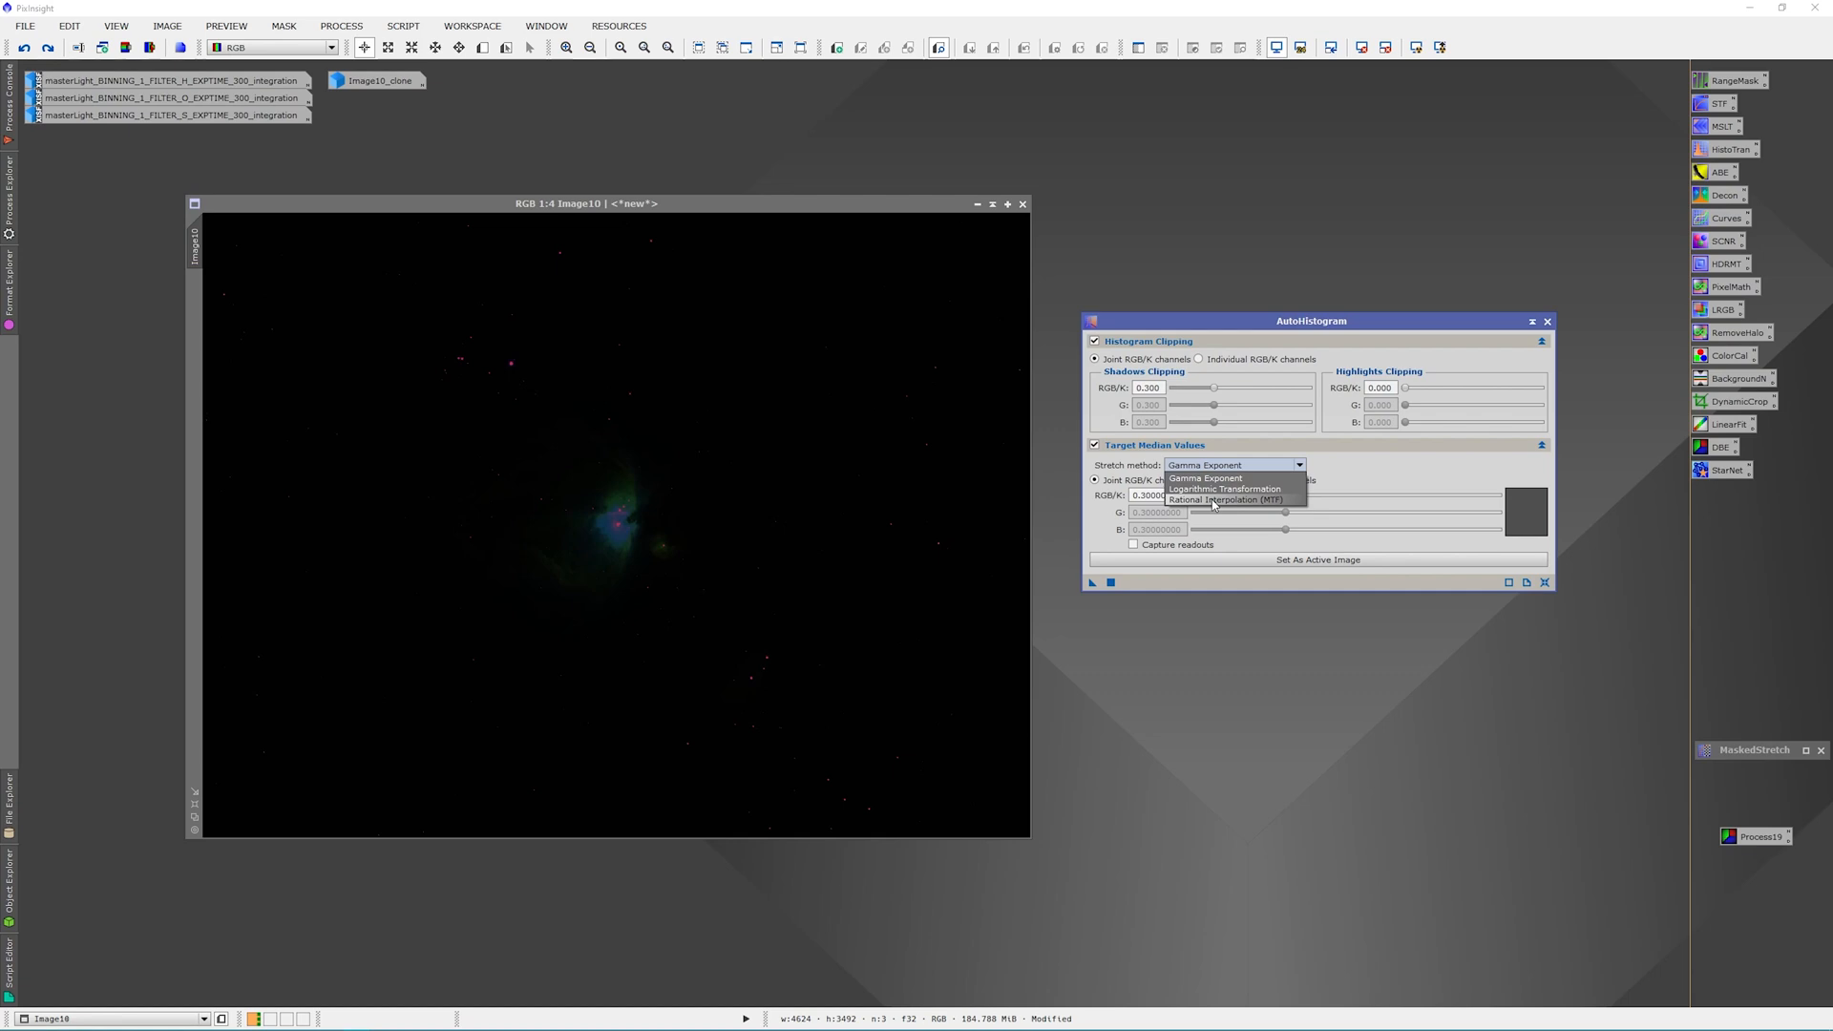
click(1225, 500)
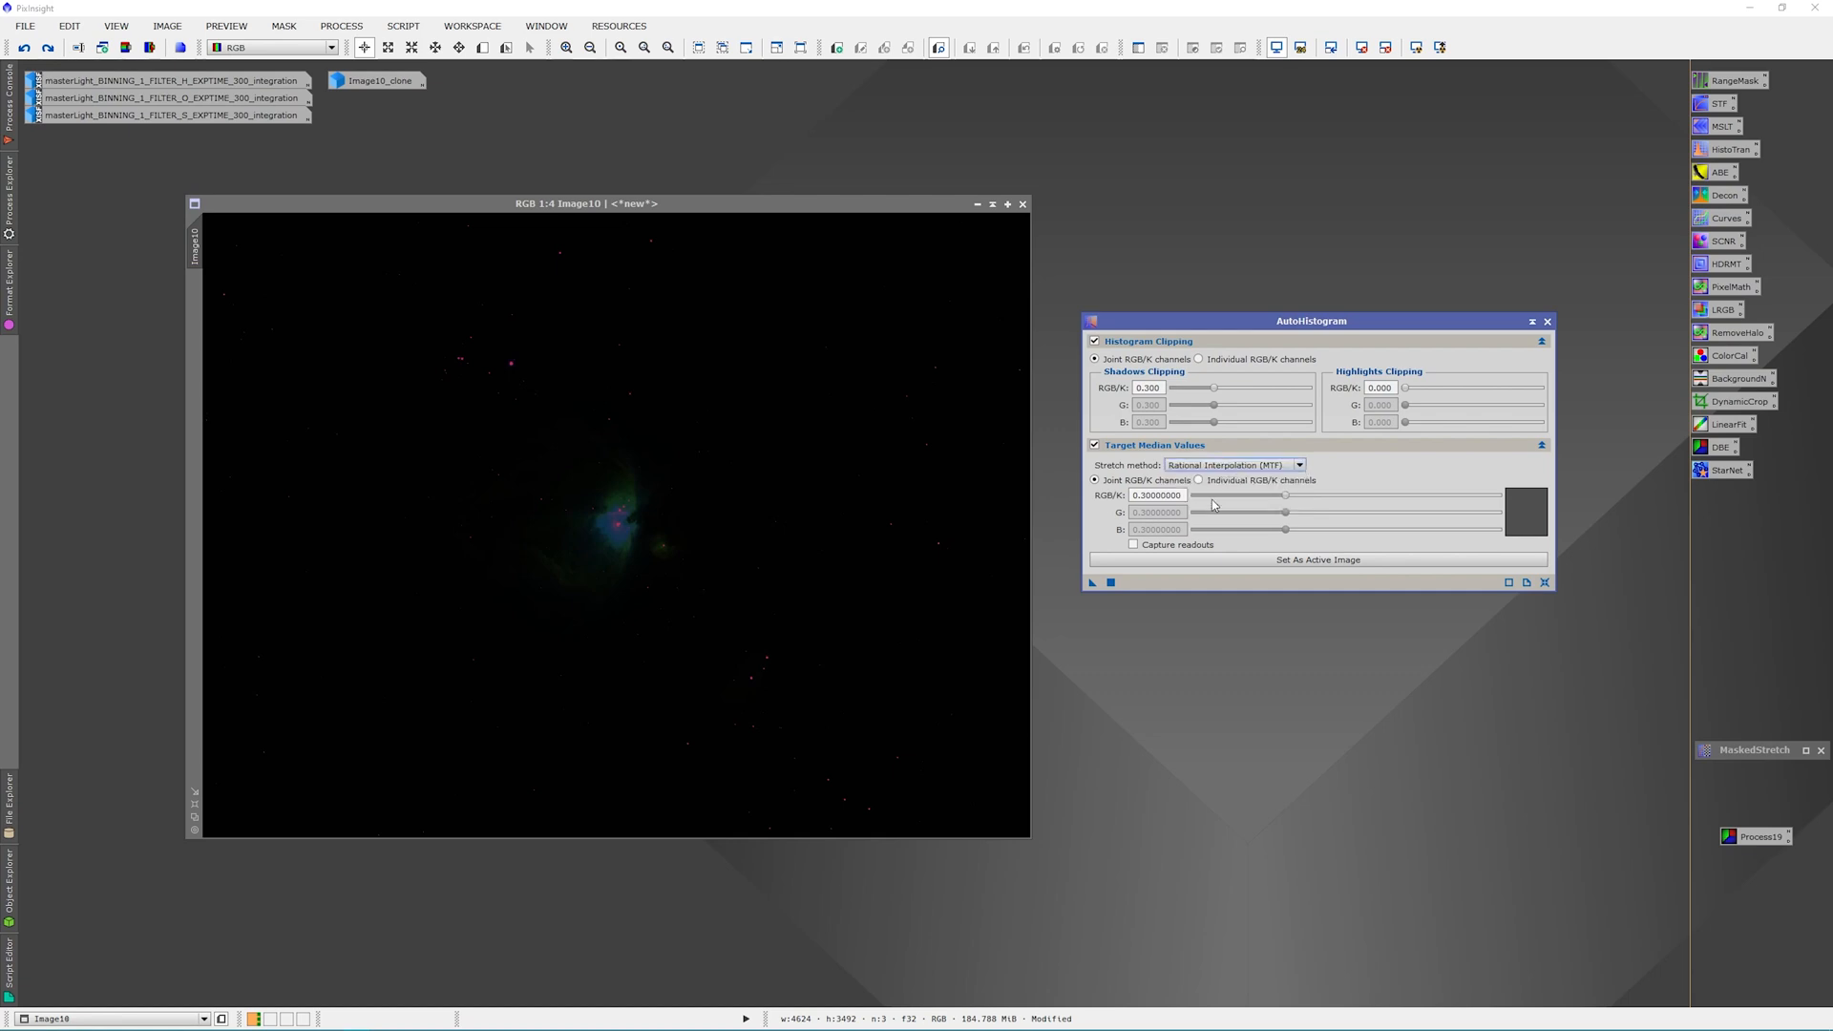
mouse_move(1089, 614)
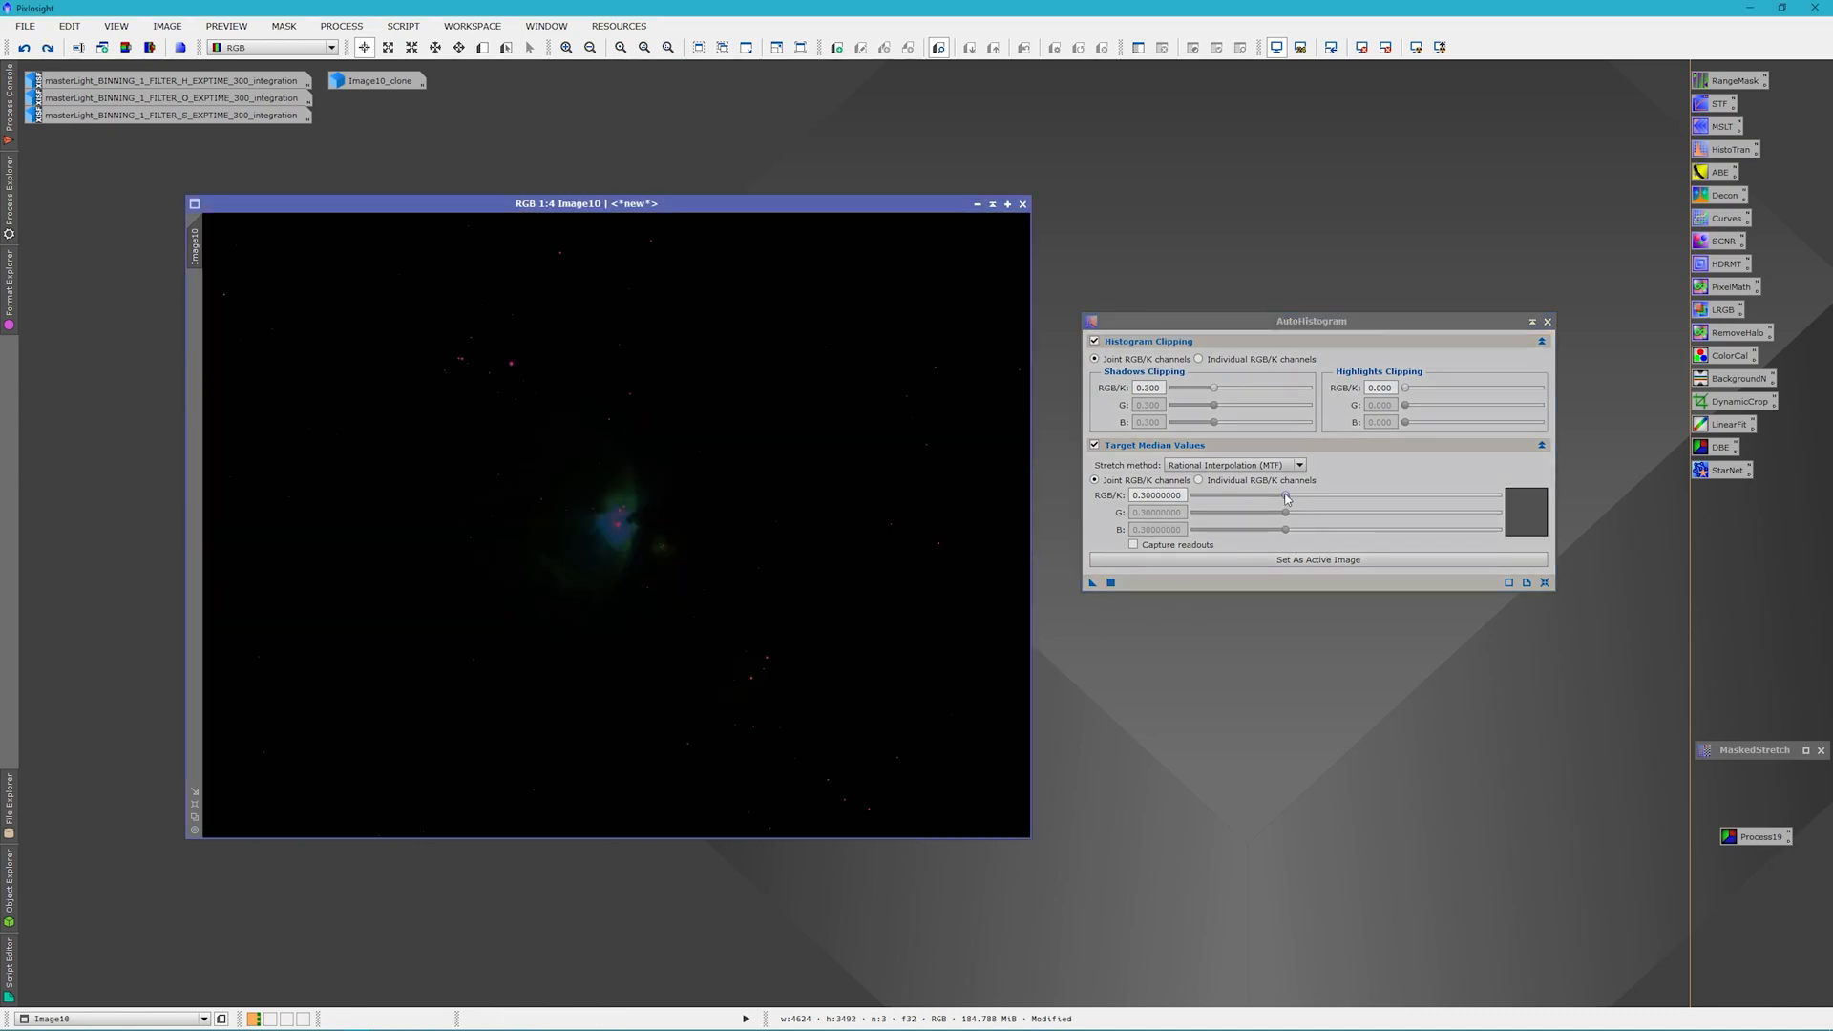
drag(1285, 494, 1256, 495)
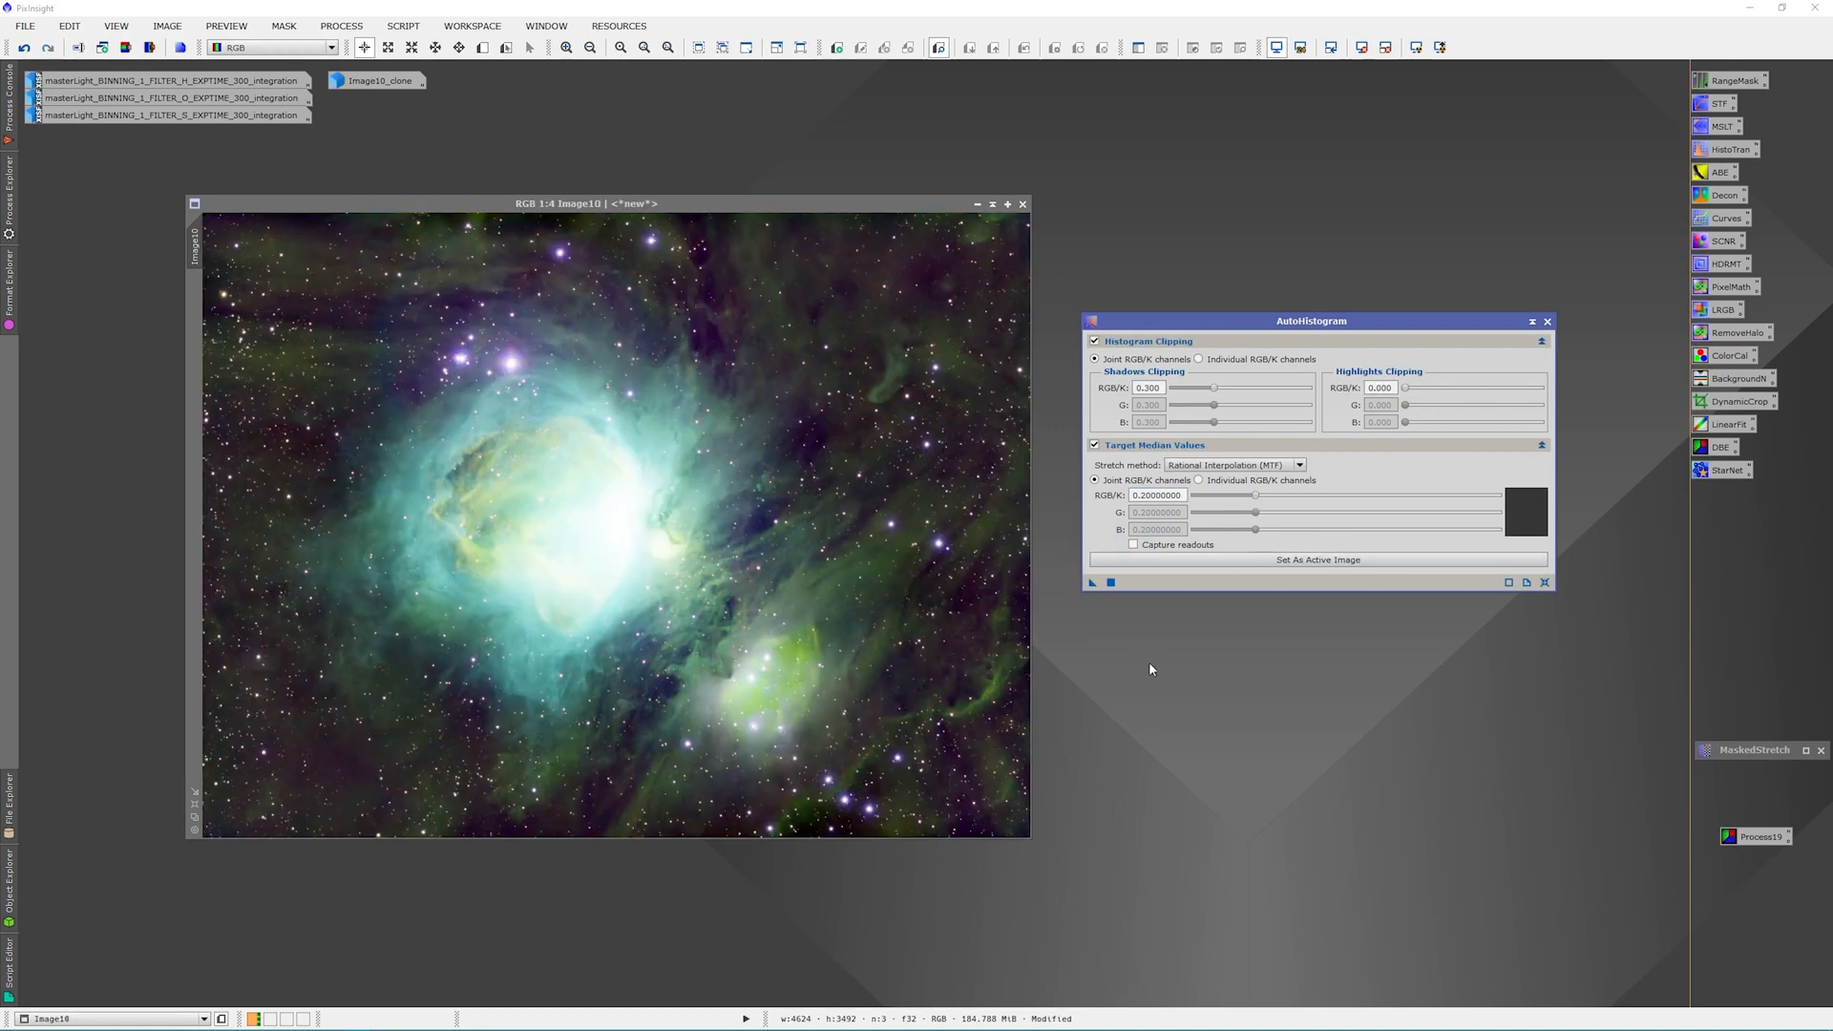
mouse_move(1108, 642)
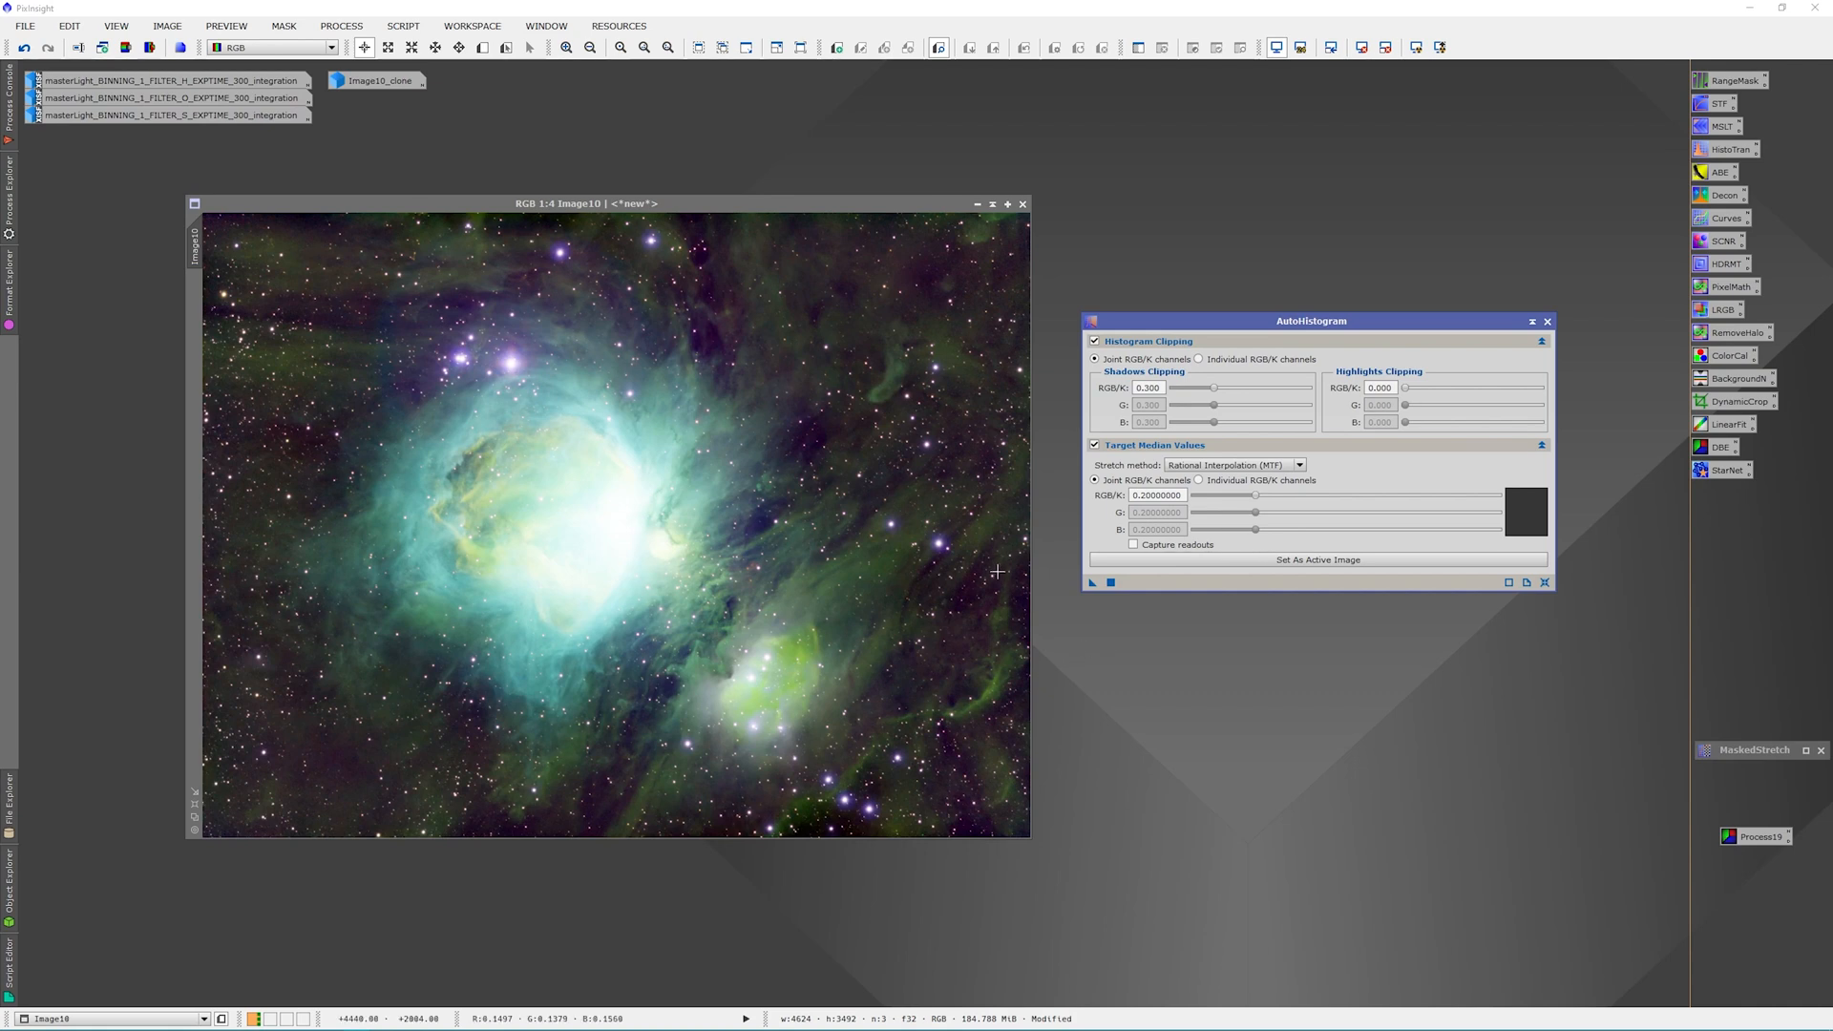
mouse_move(1228, 657)
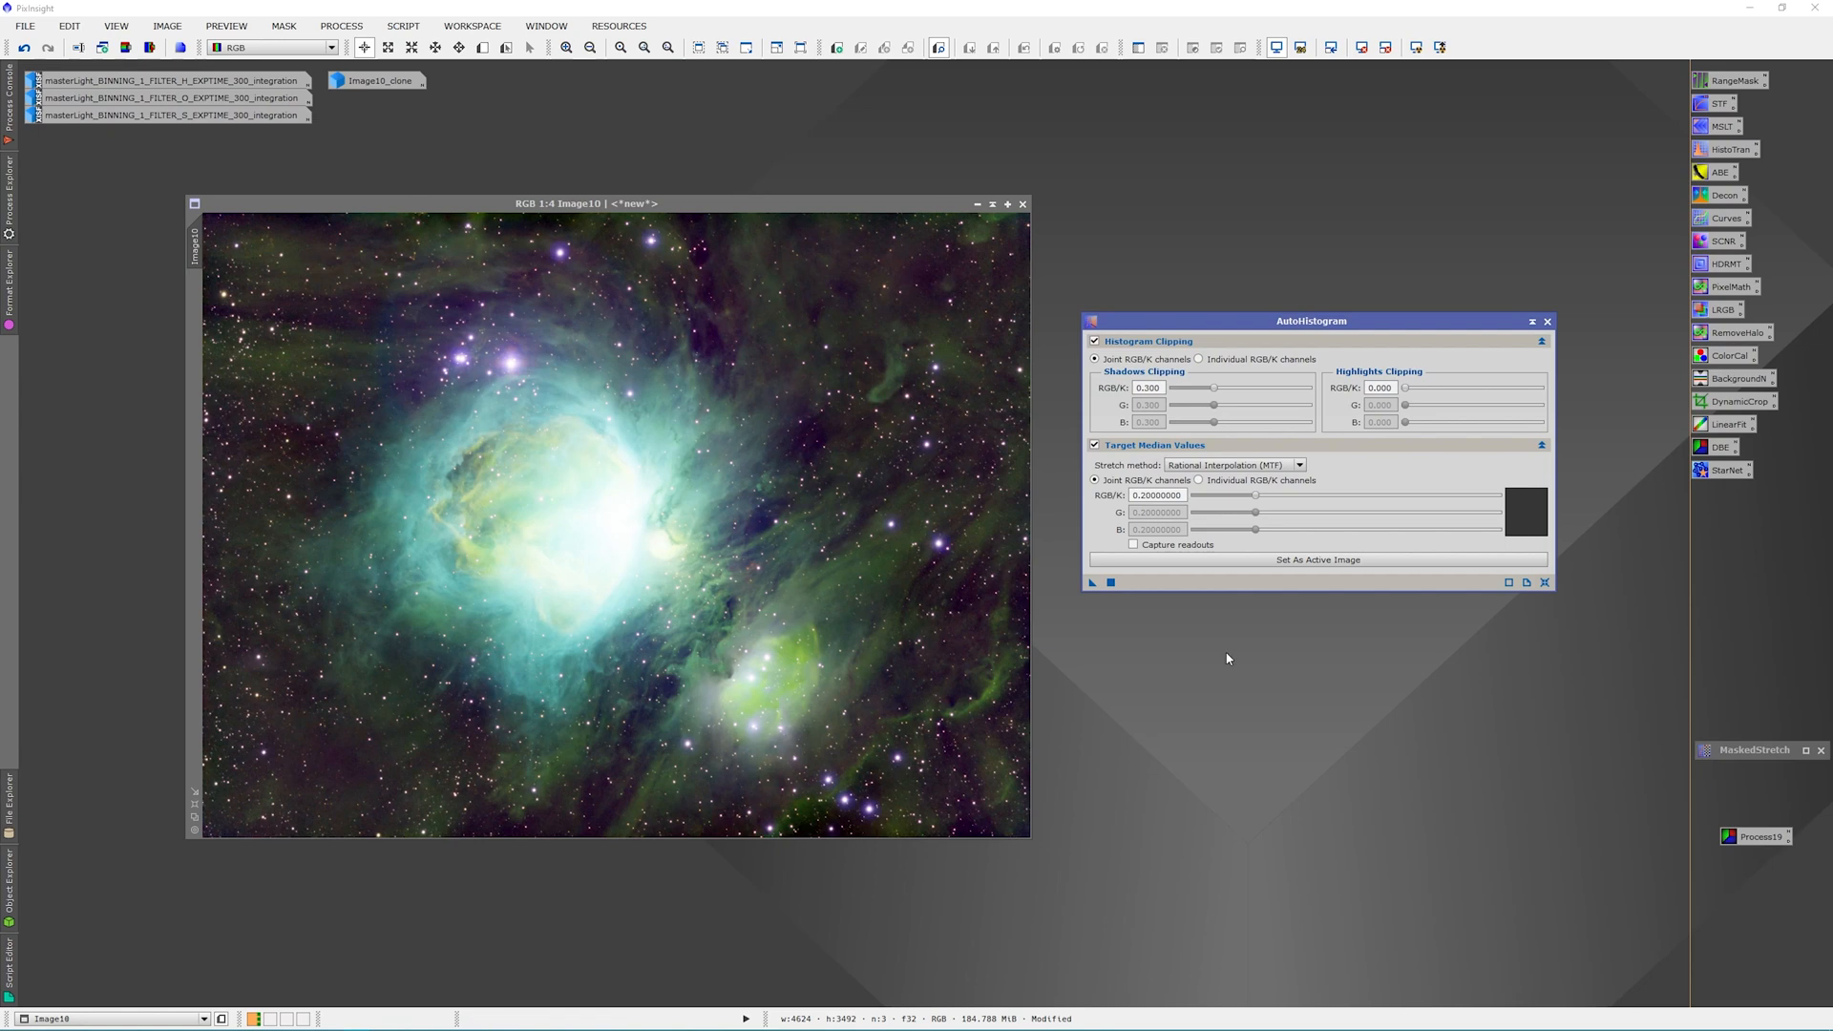
mouse_move(1336, 710)
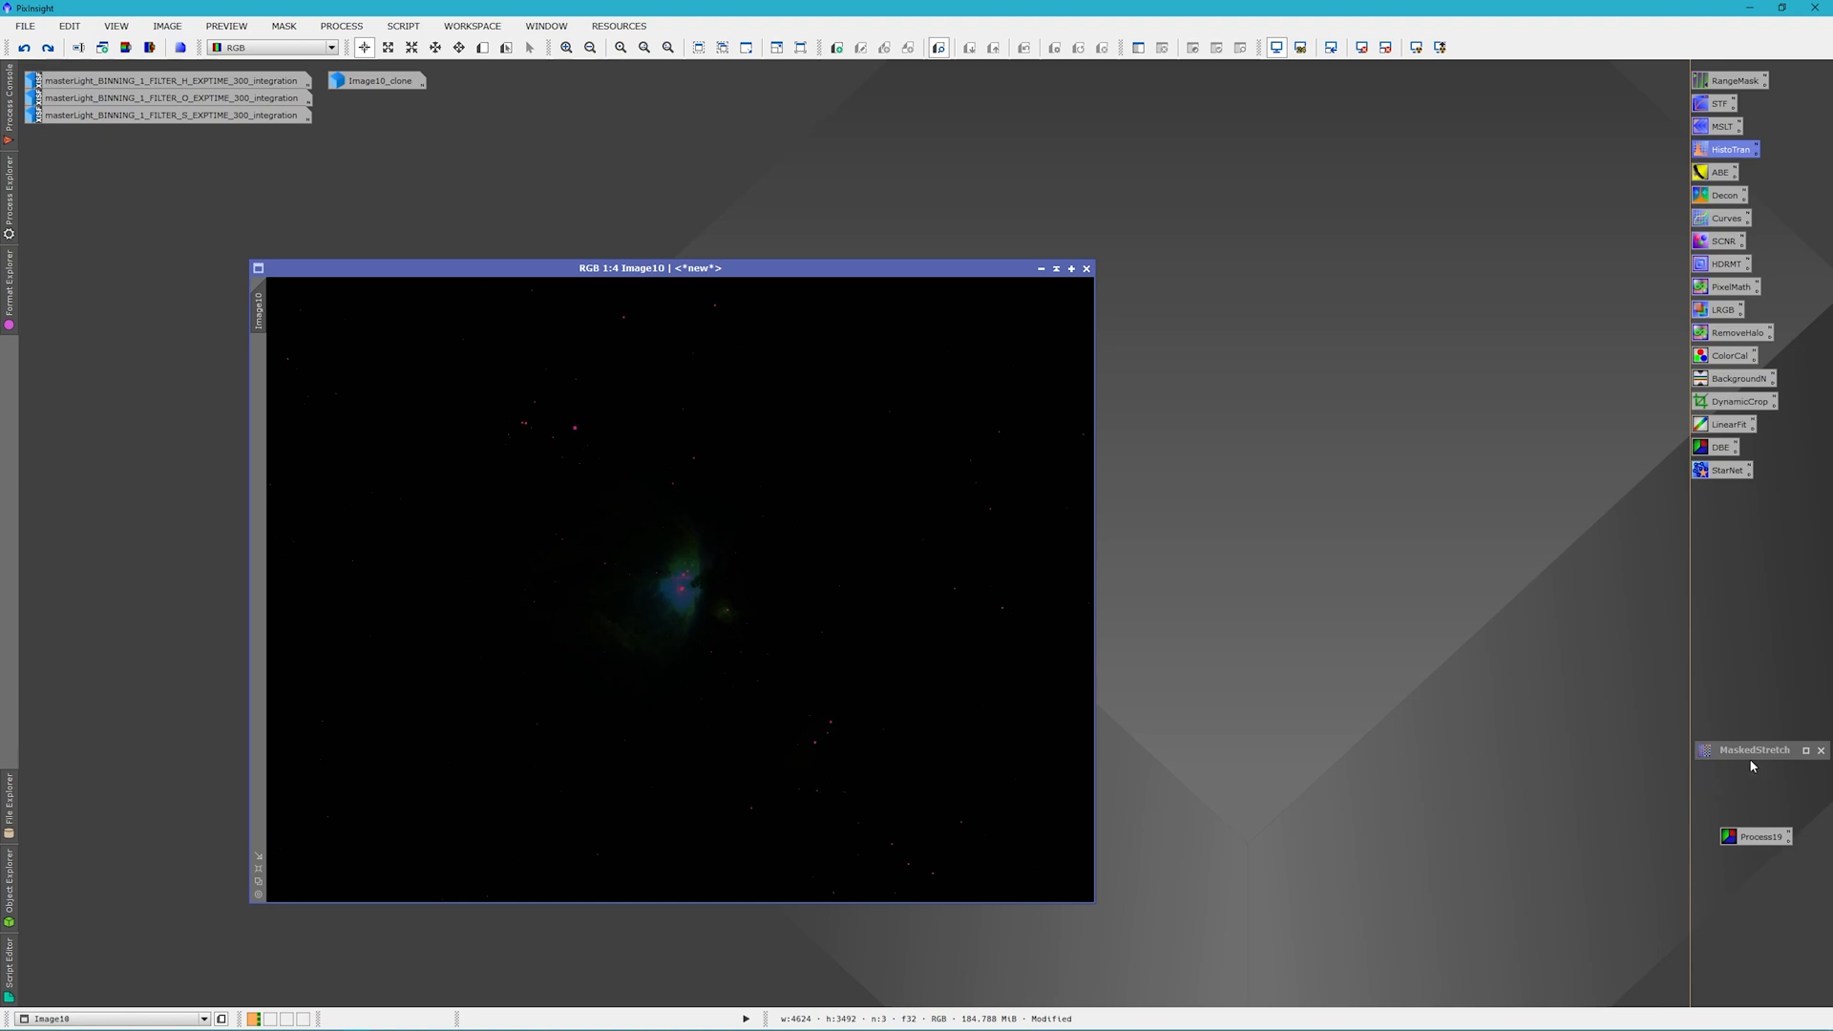
Open MaskedStretch with target background 0.125 and 100 iterations
click(1751, 749)
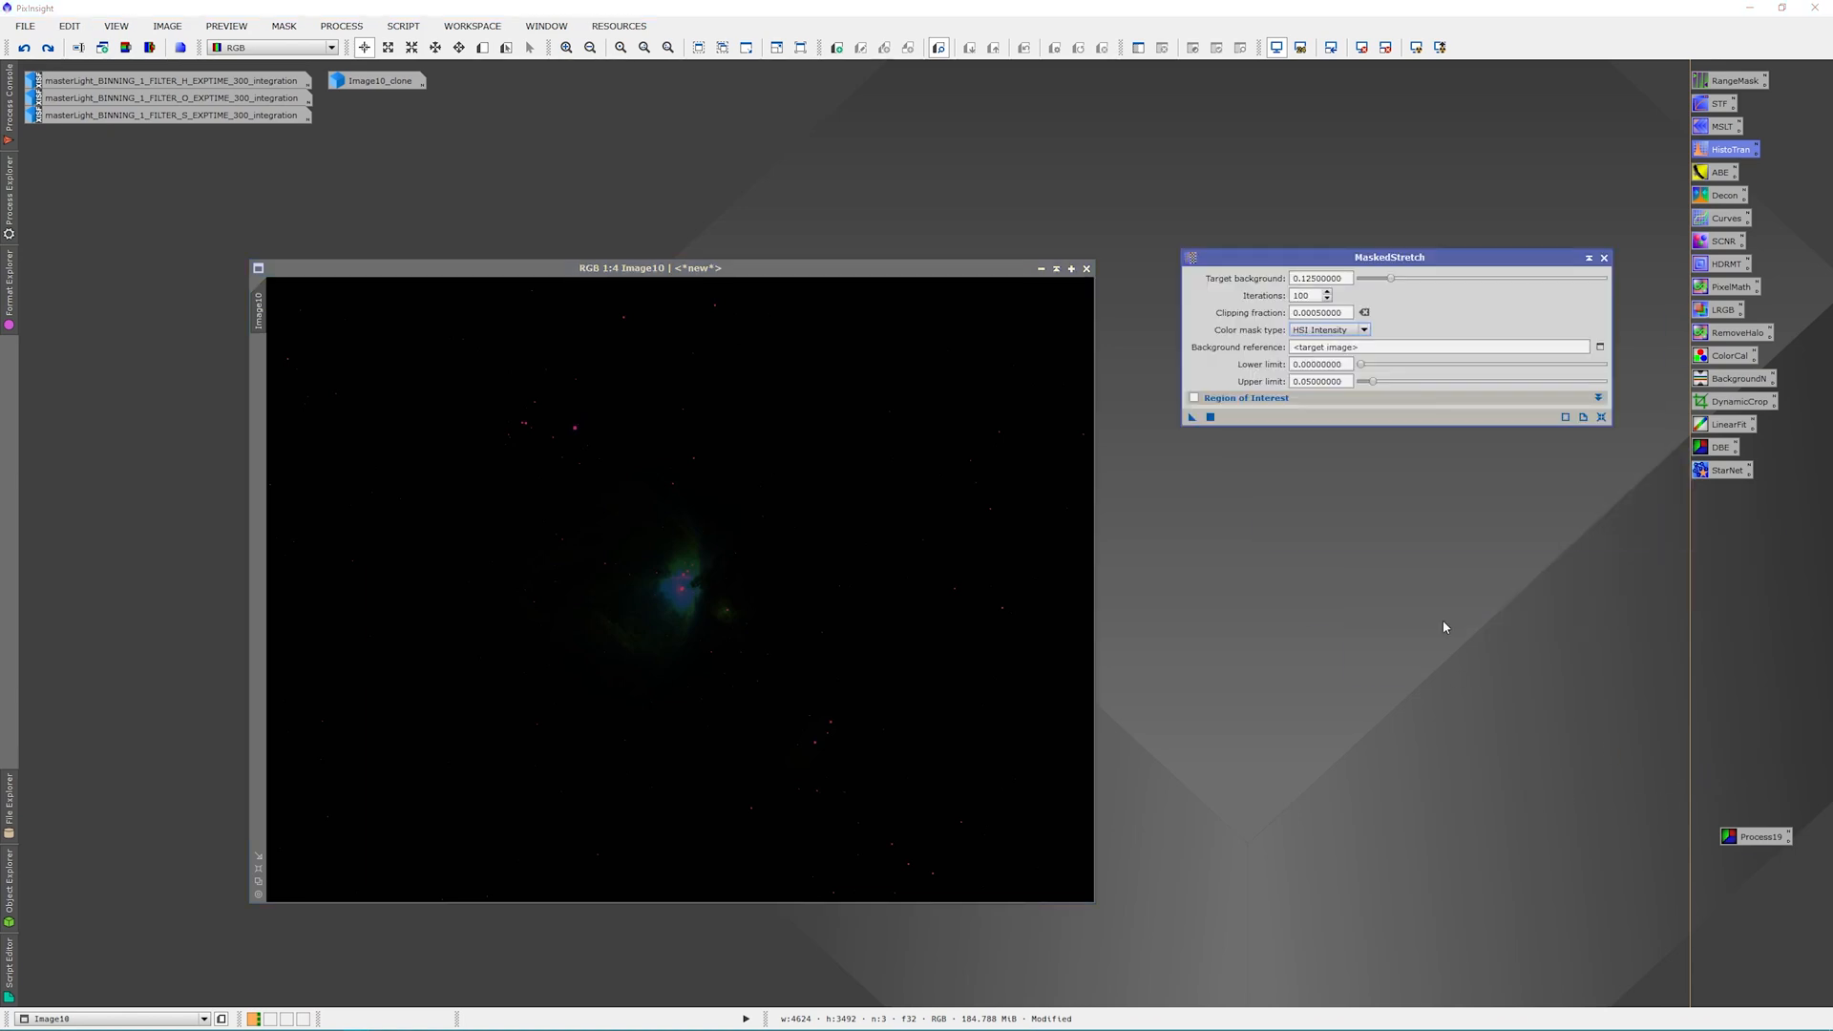
mouse_move(1418, 629)
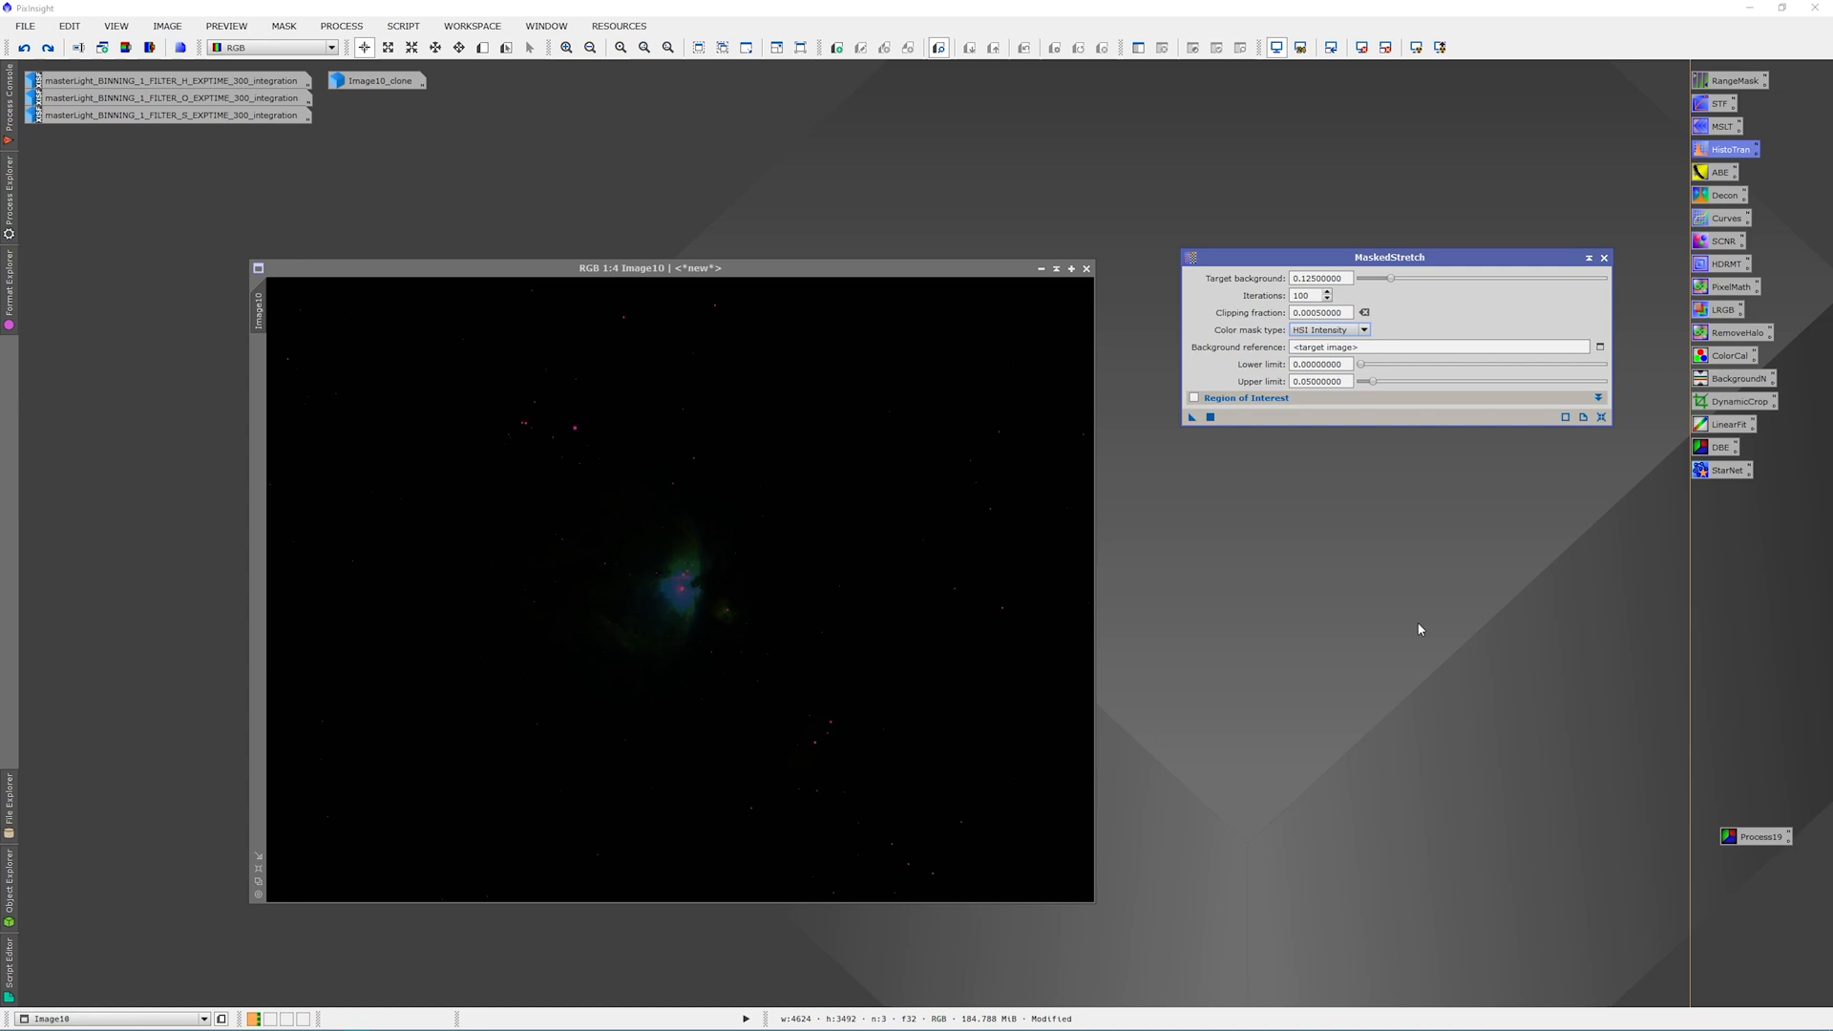
mouse_move(1411, 546)
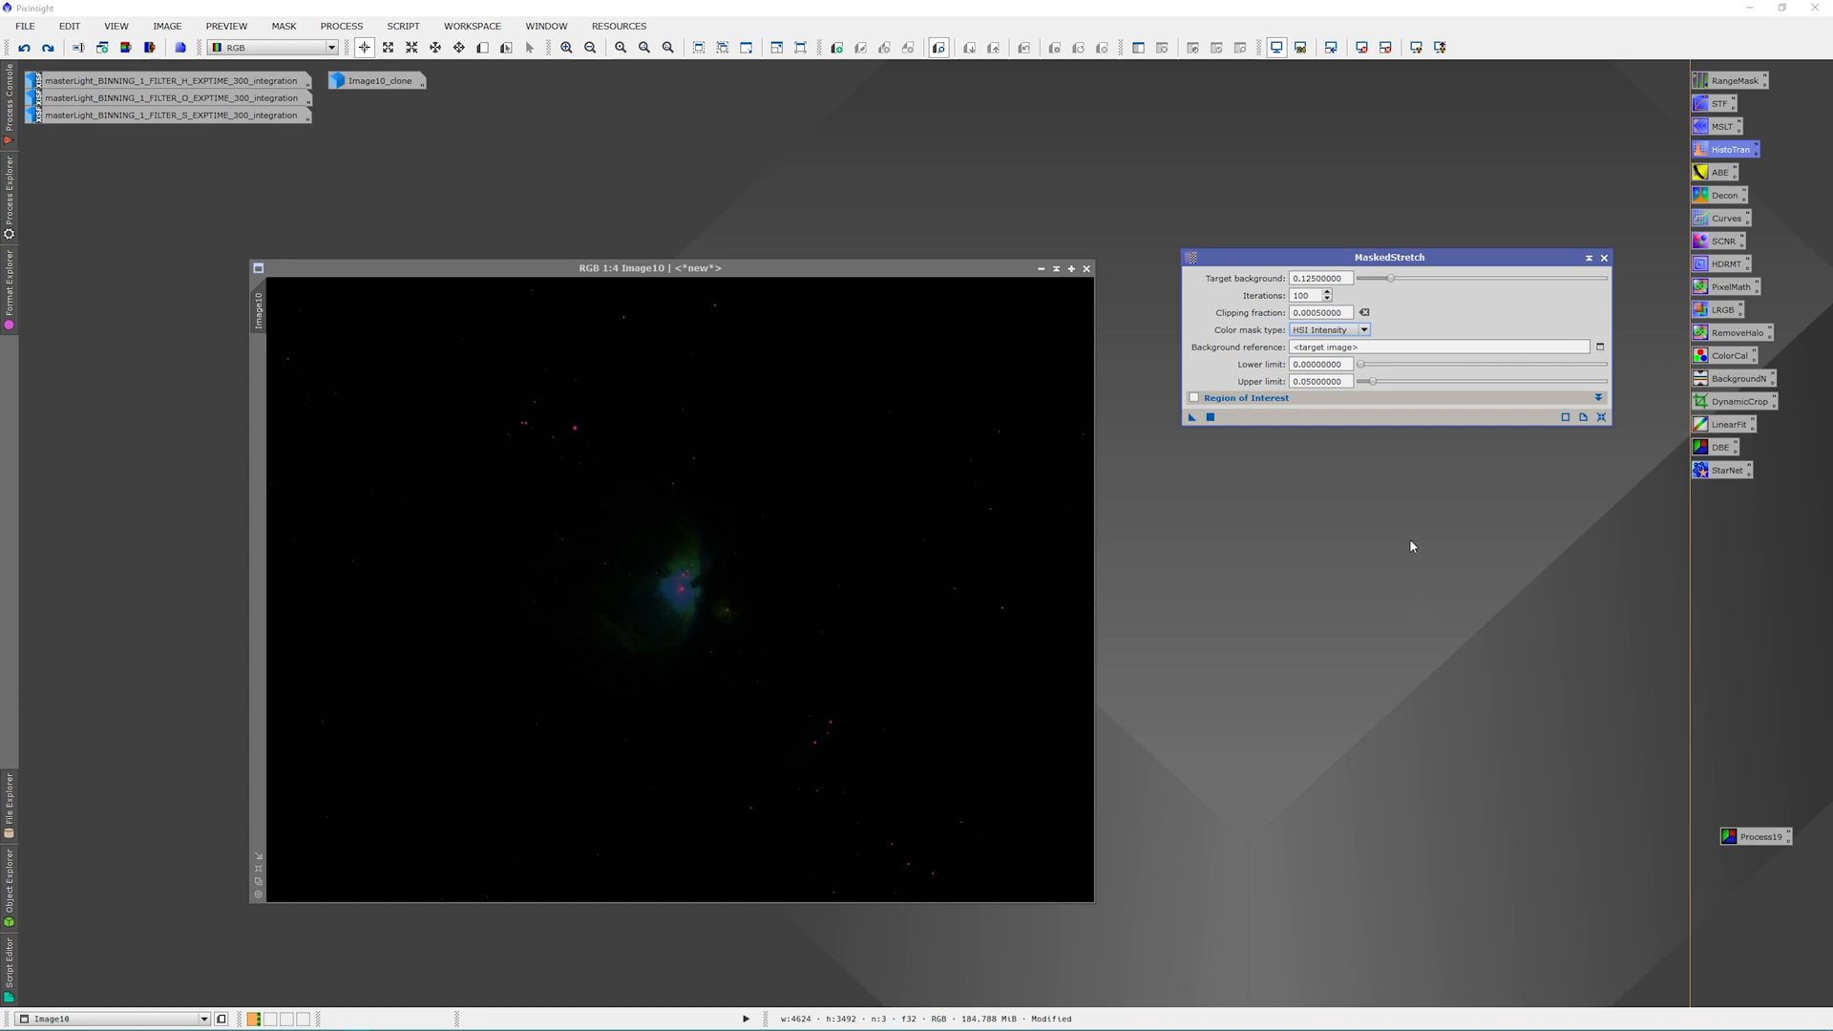
mouse_move(1381, 504)
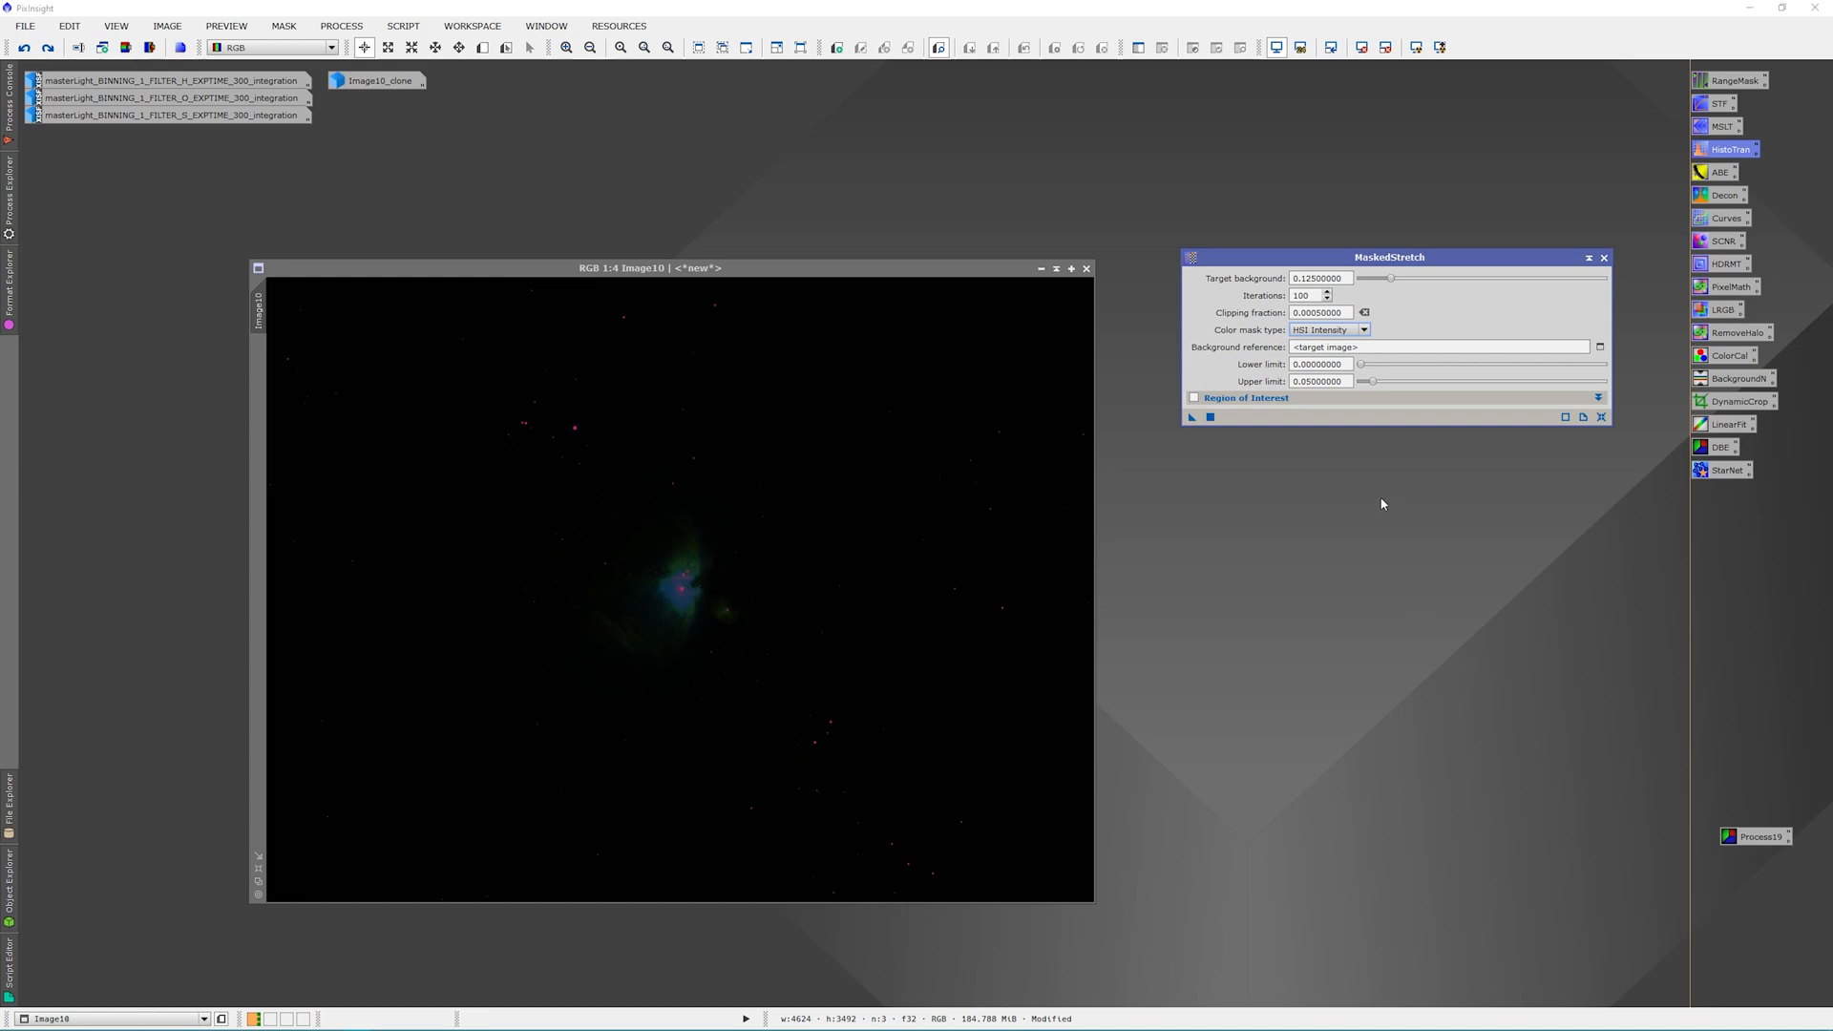
mouse_move(1387, 421)
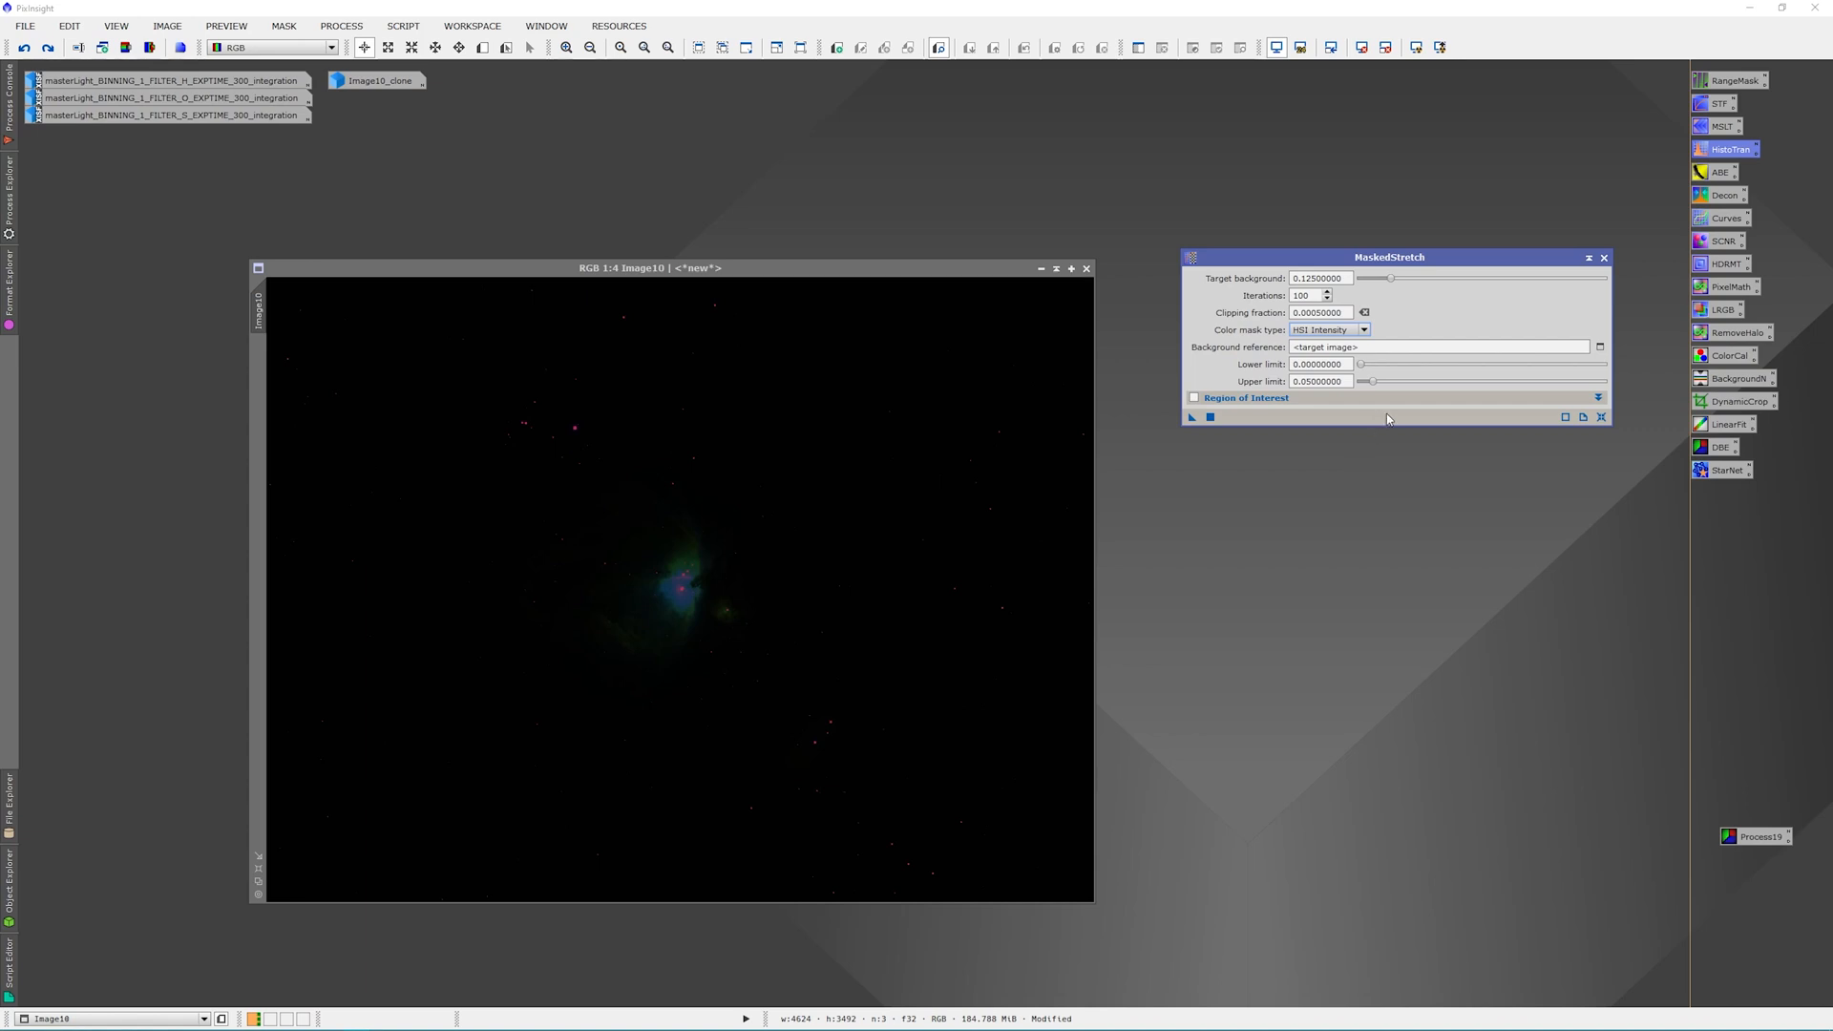
mouse_move(1329, 432)
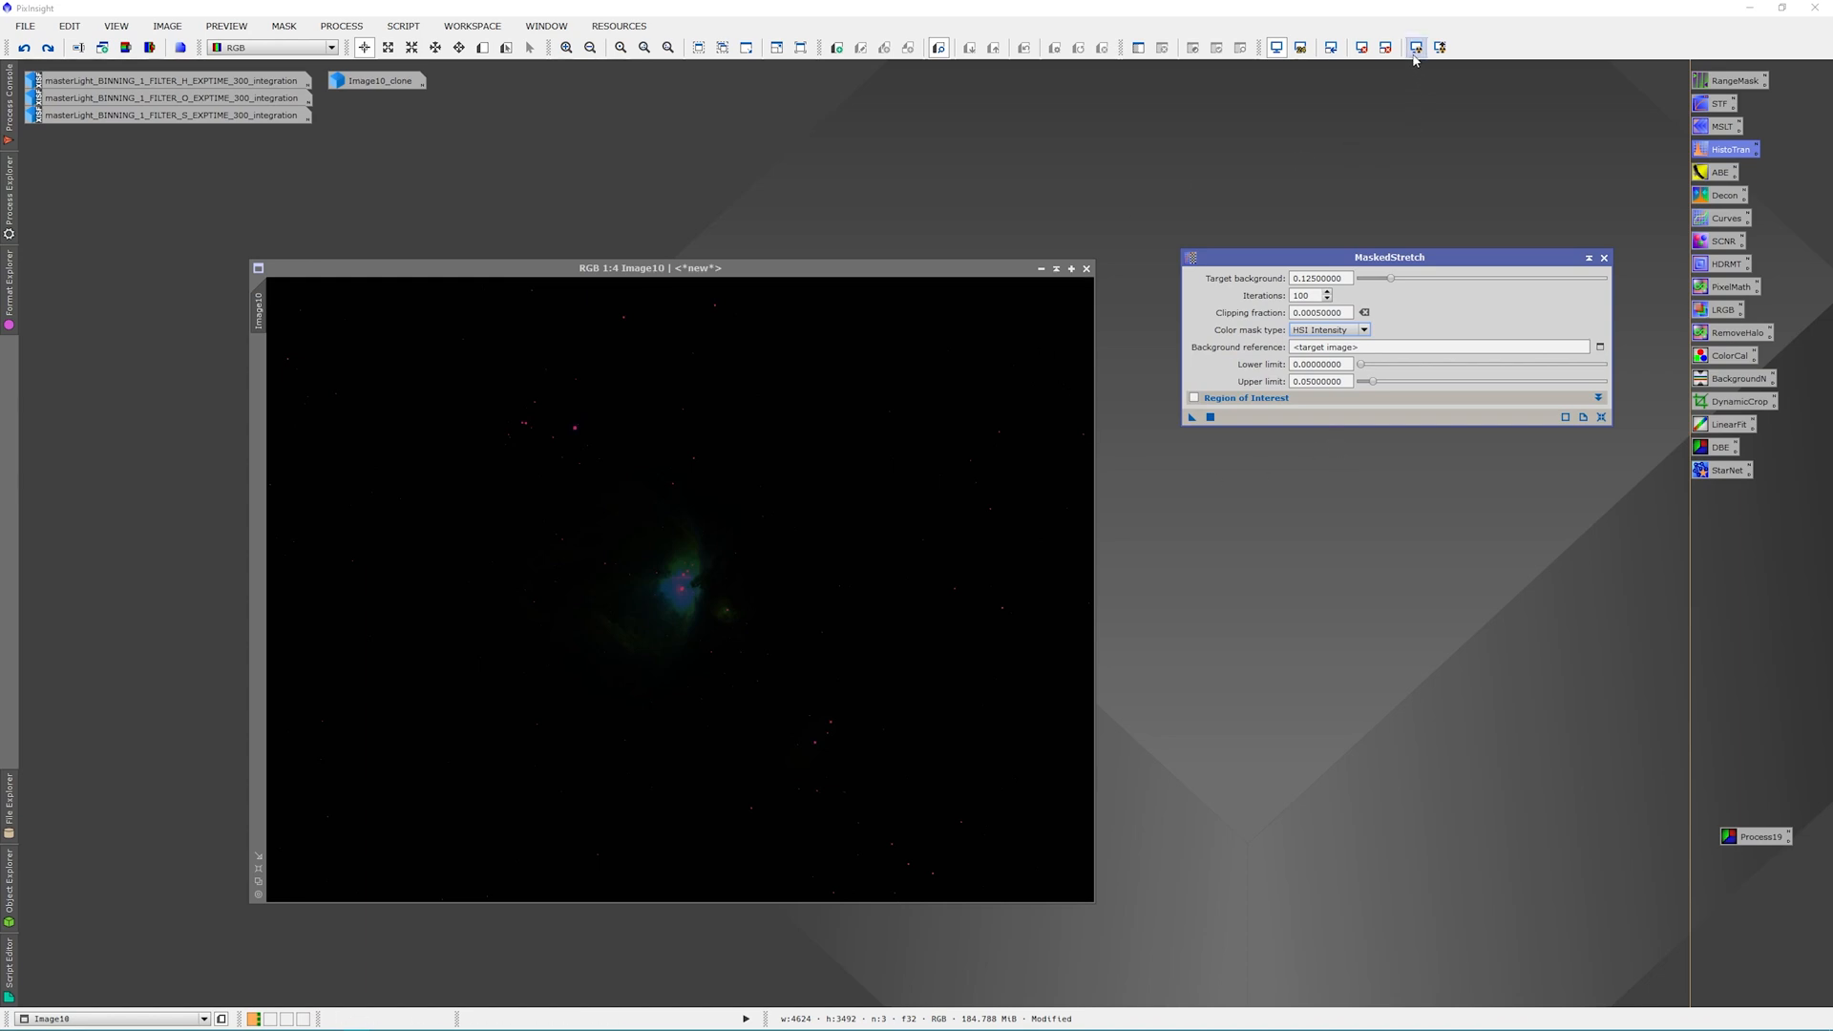
Apply MaskedStretch to Image10, then zoom and pan over the darker dust regions
click(1411, 47)
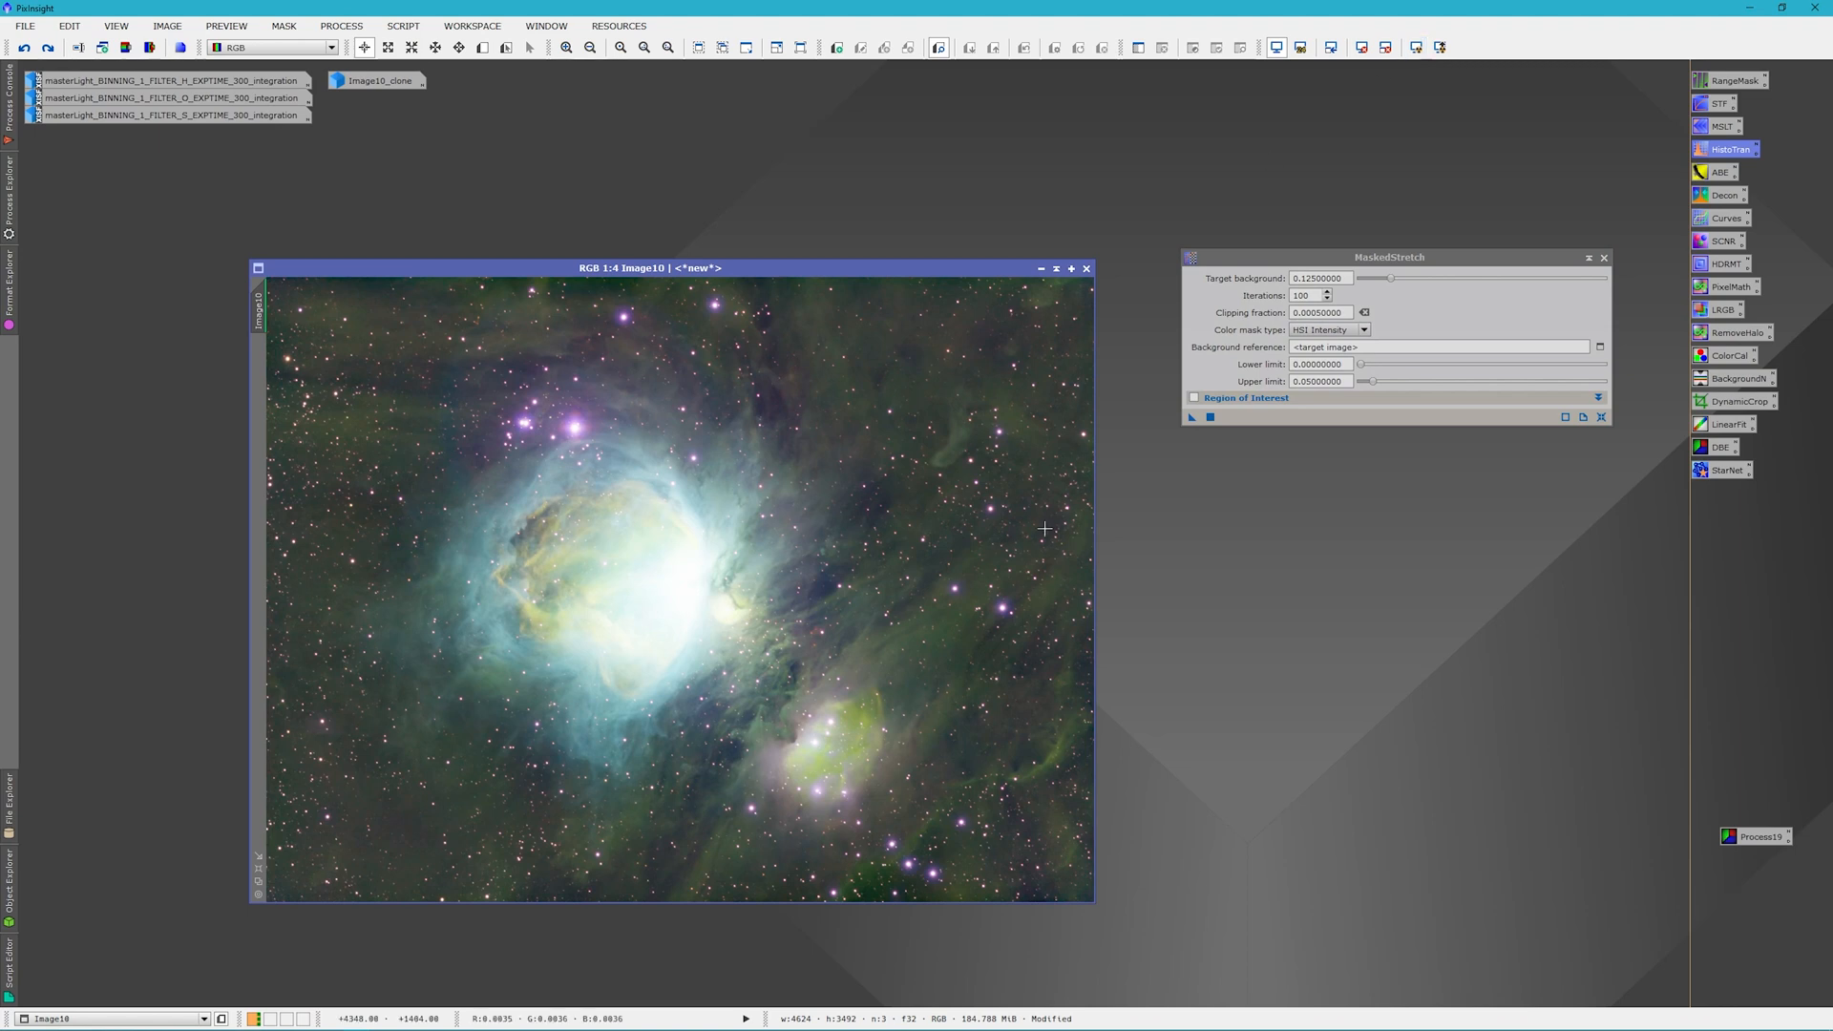
mouse_move(761, 699)
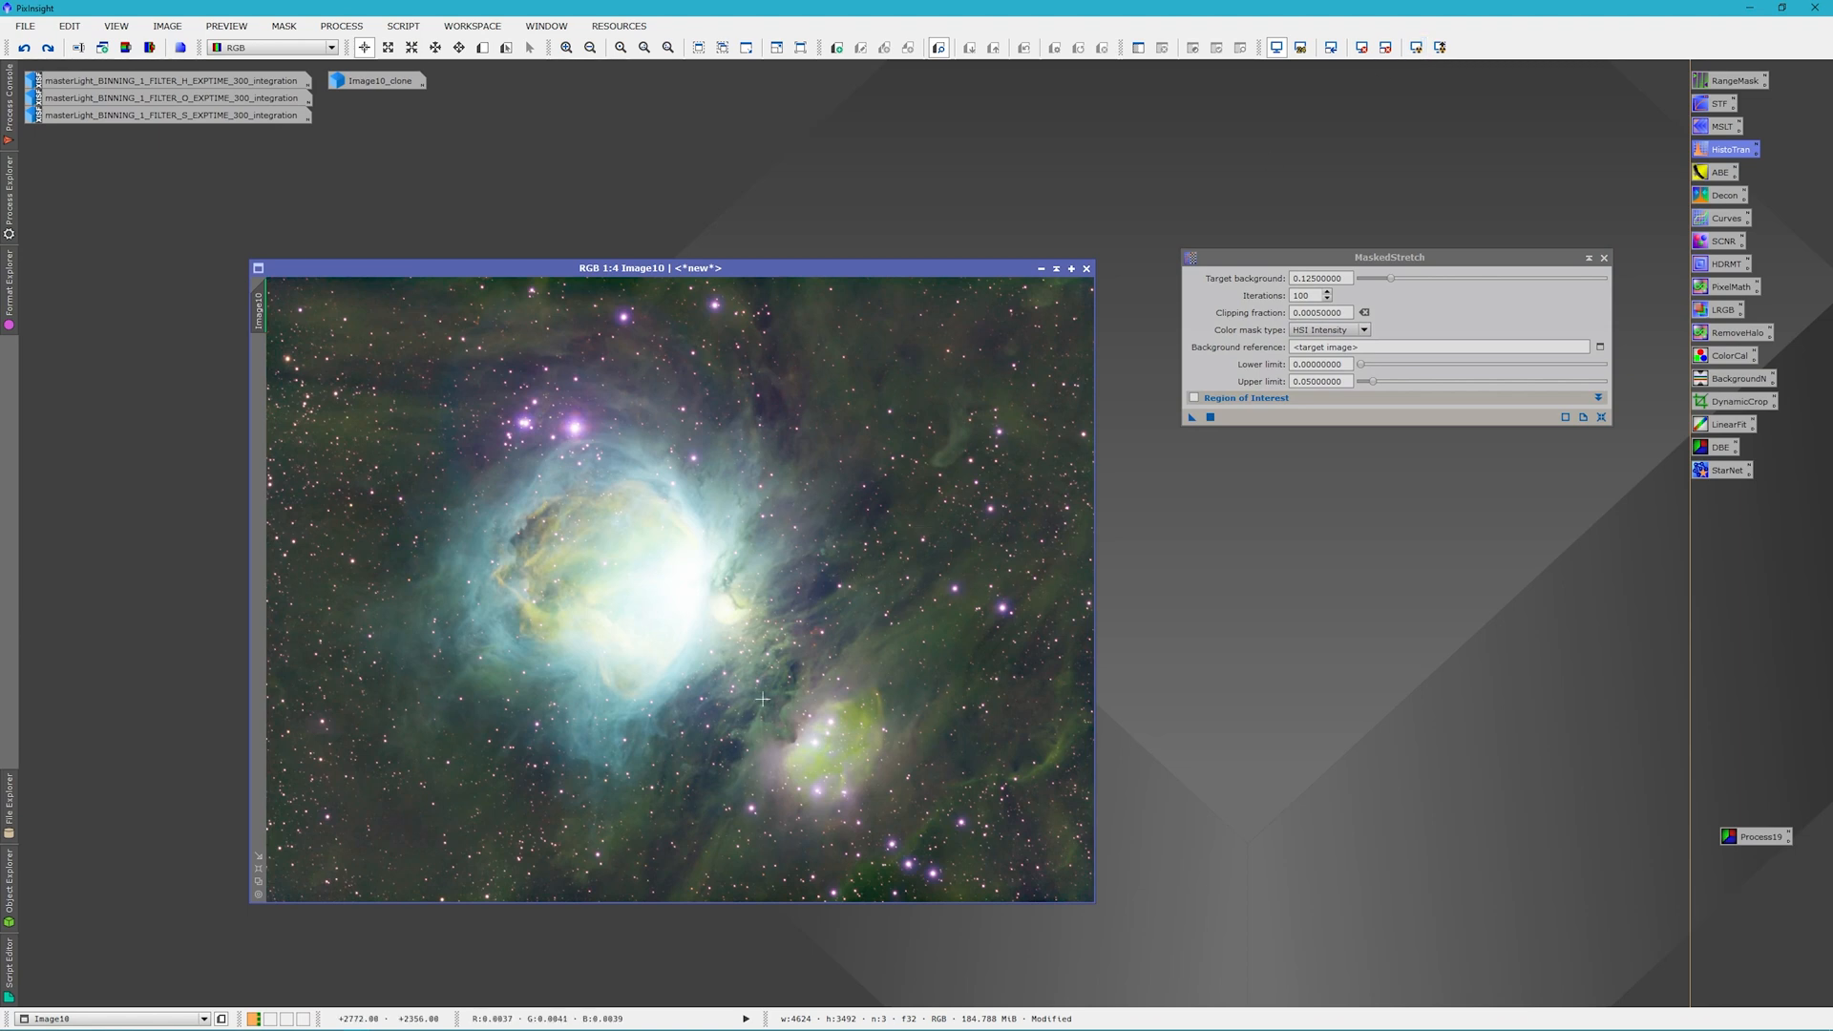
mouse_move(662, 655)
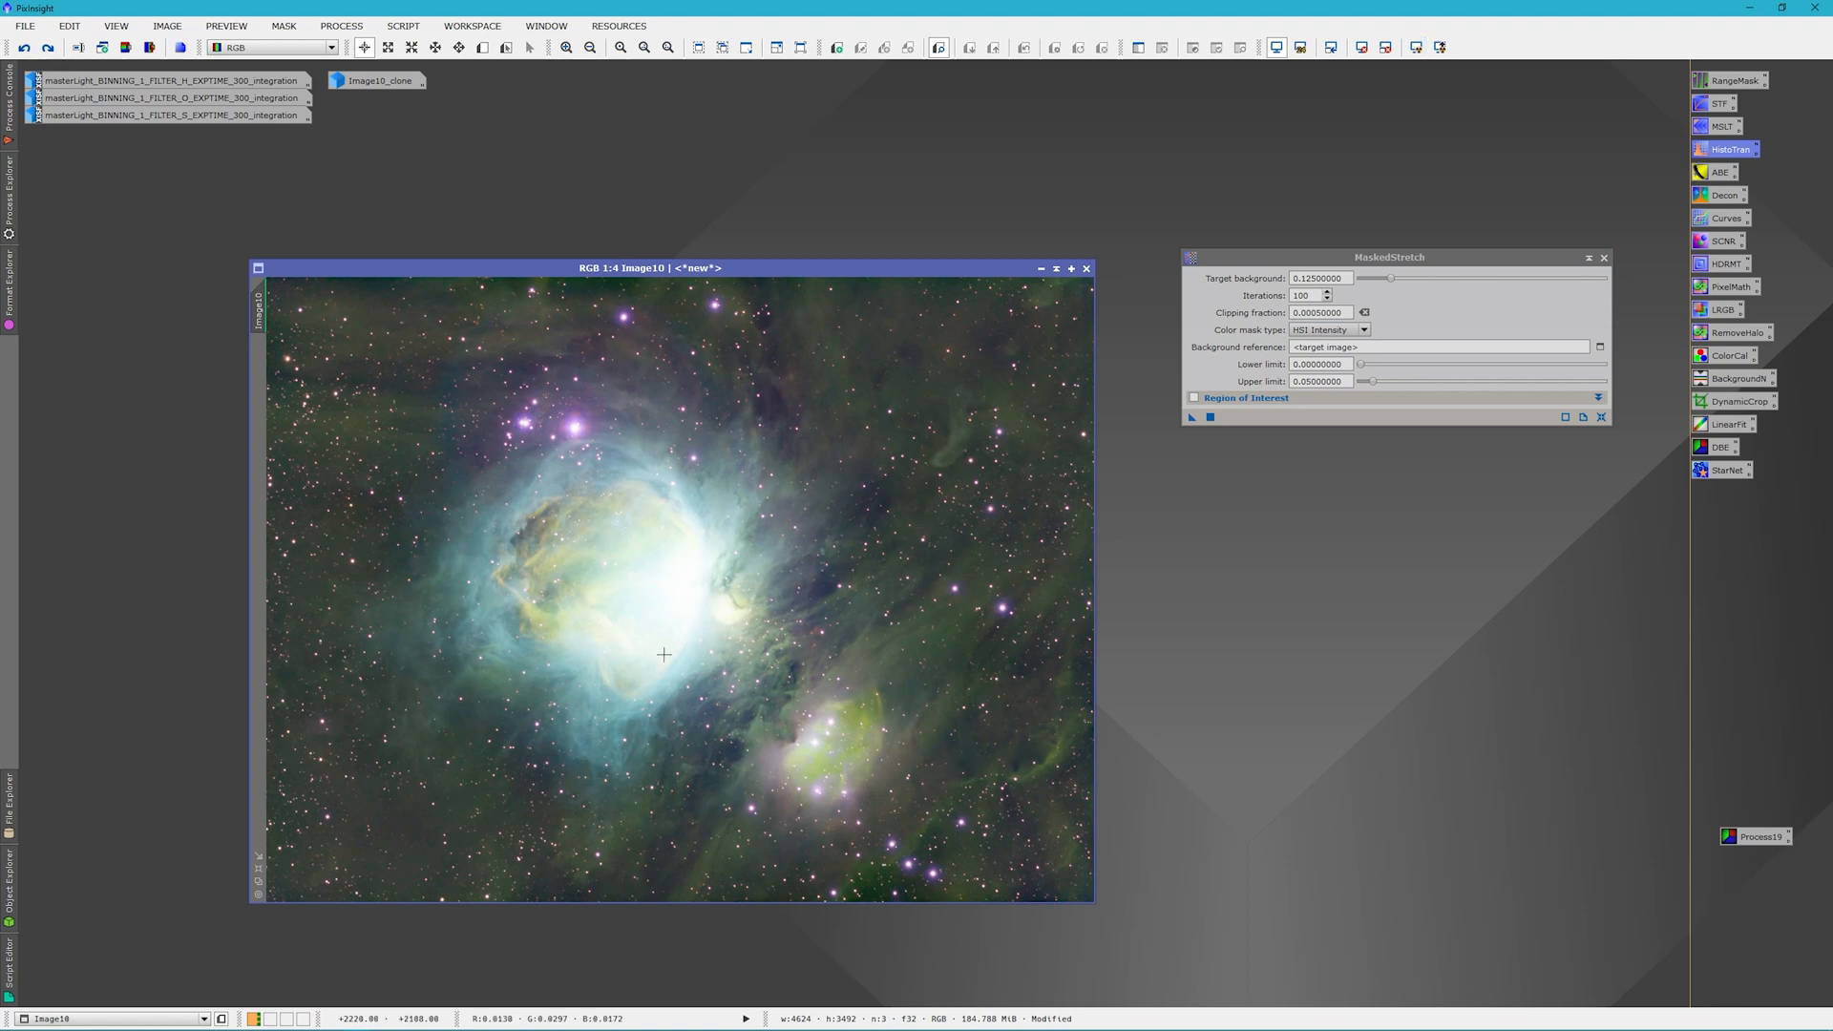
mouse_move(803, 577)
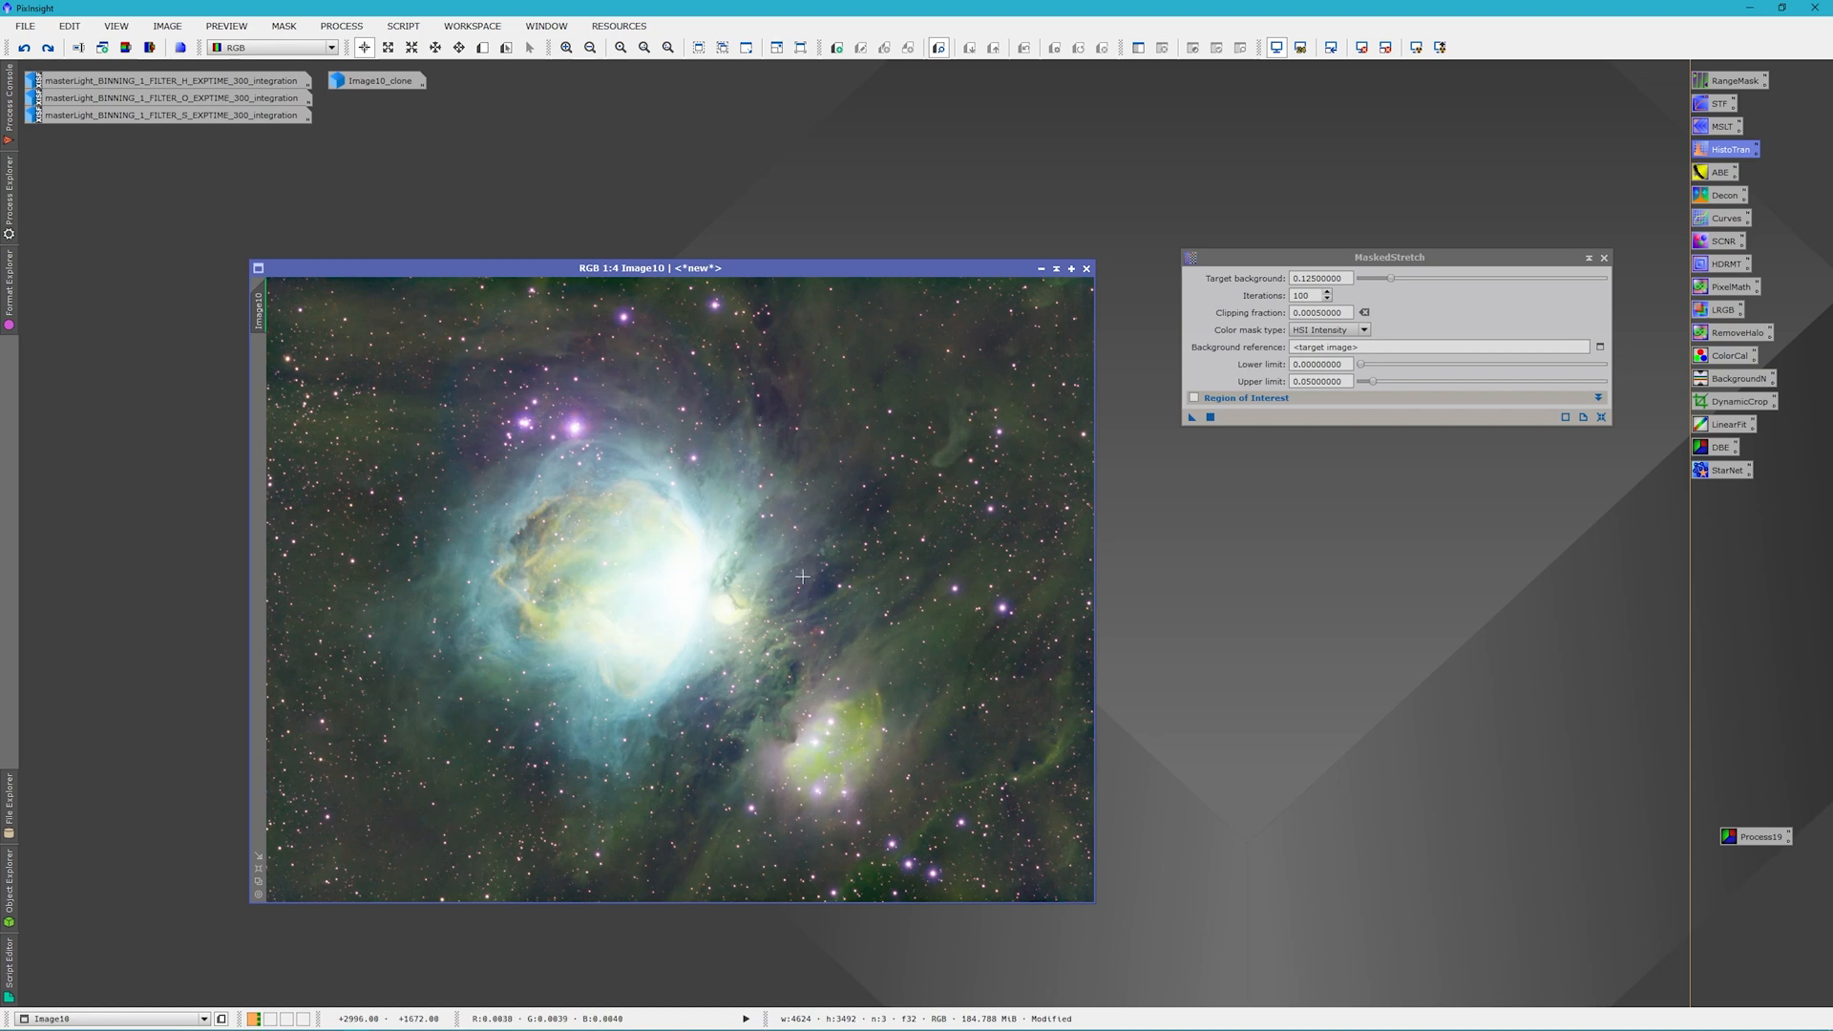
mouse_move(818, 579)
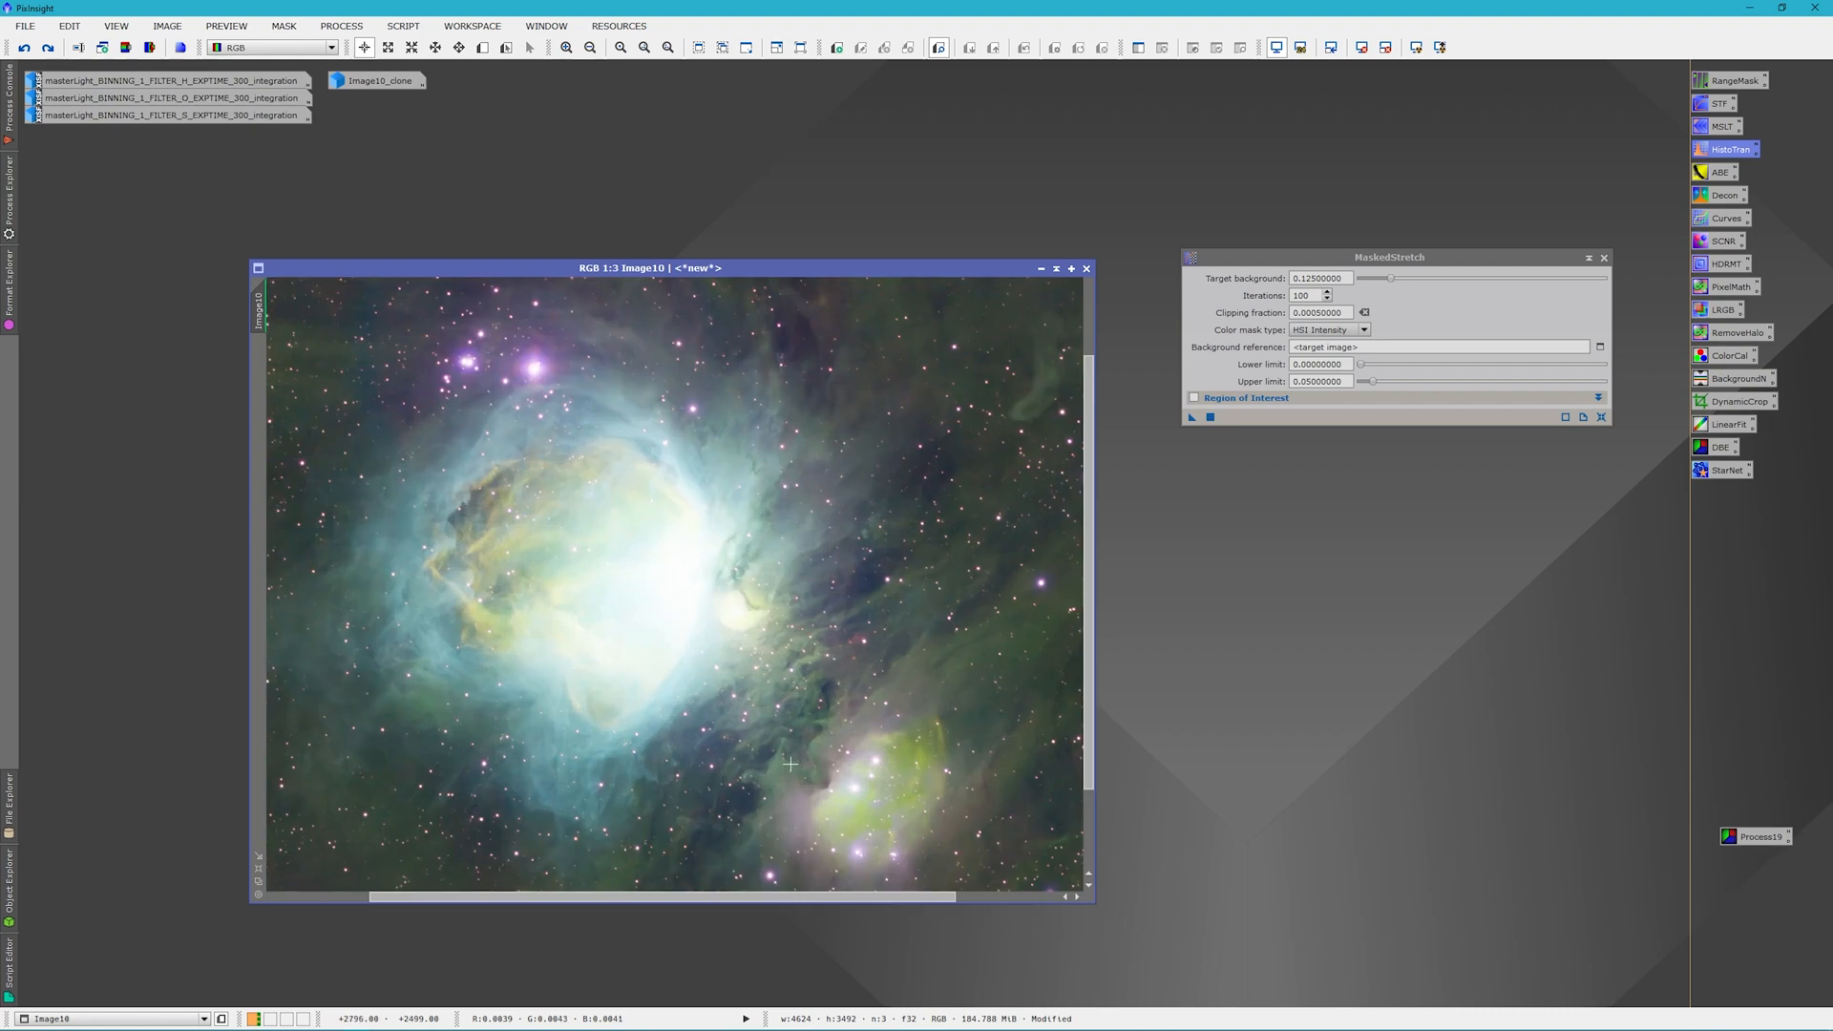
scroll(down, 3)
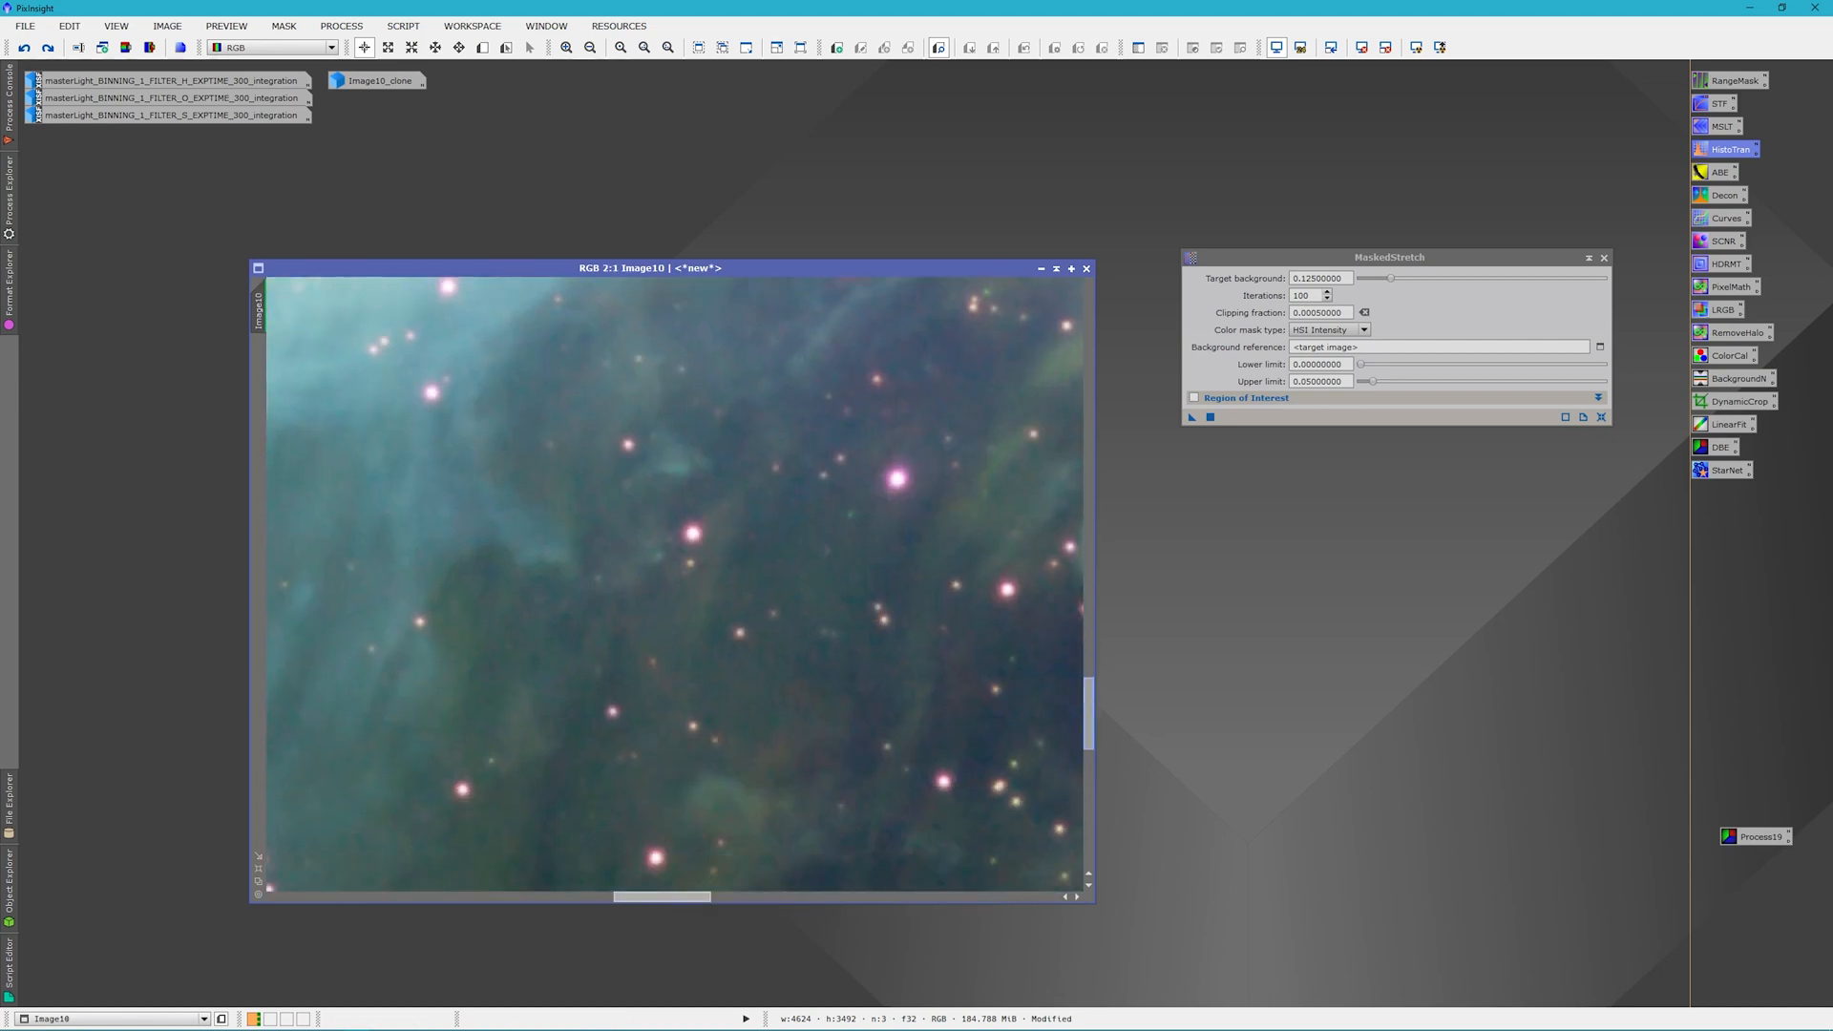
drag(660, 896, 704, 900)
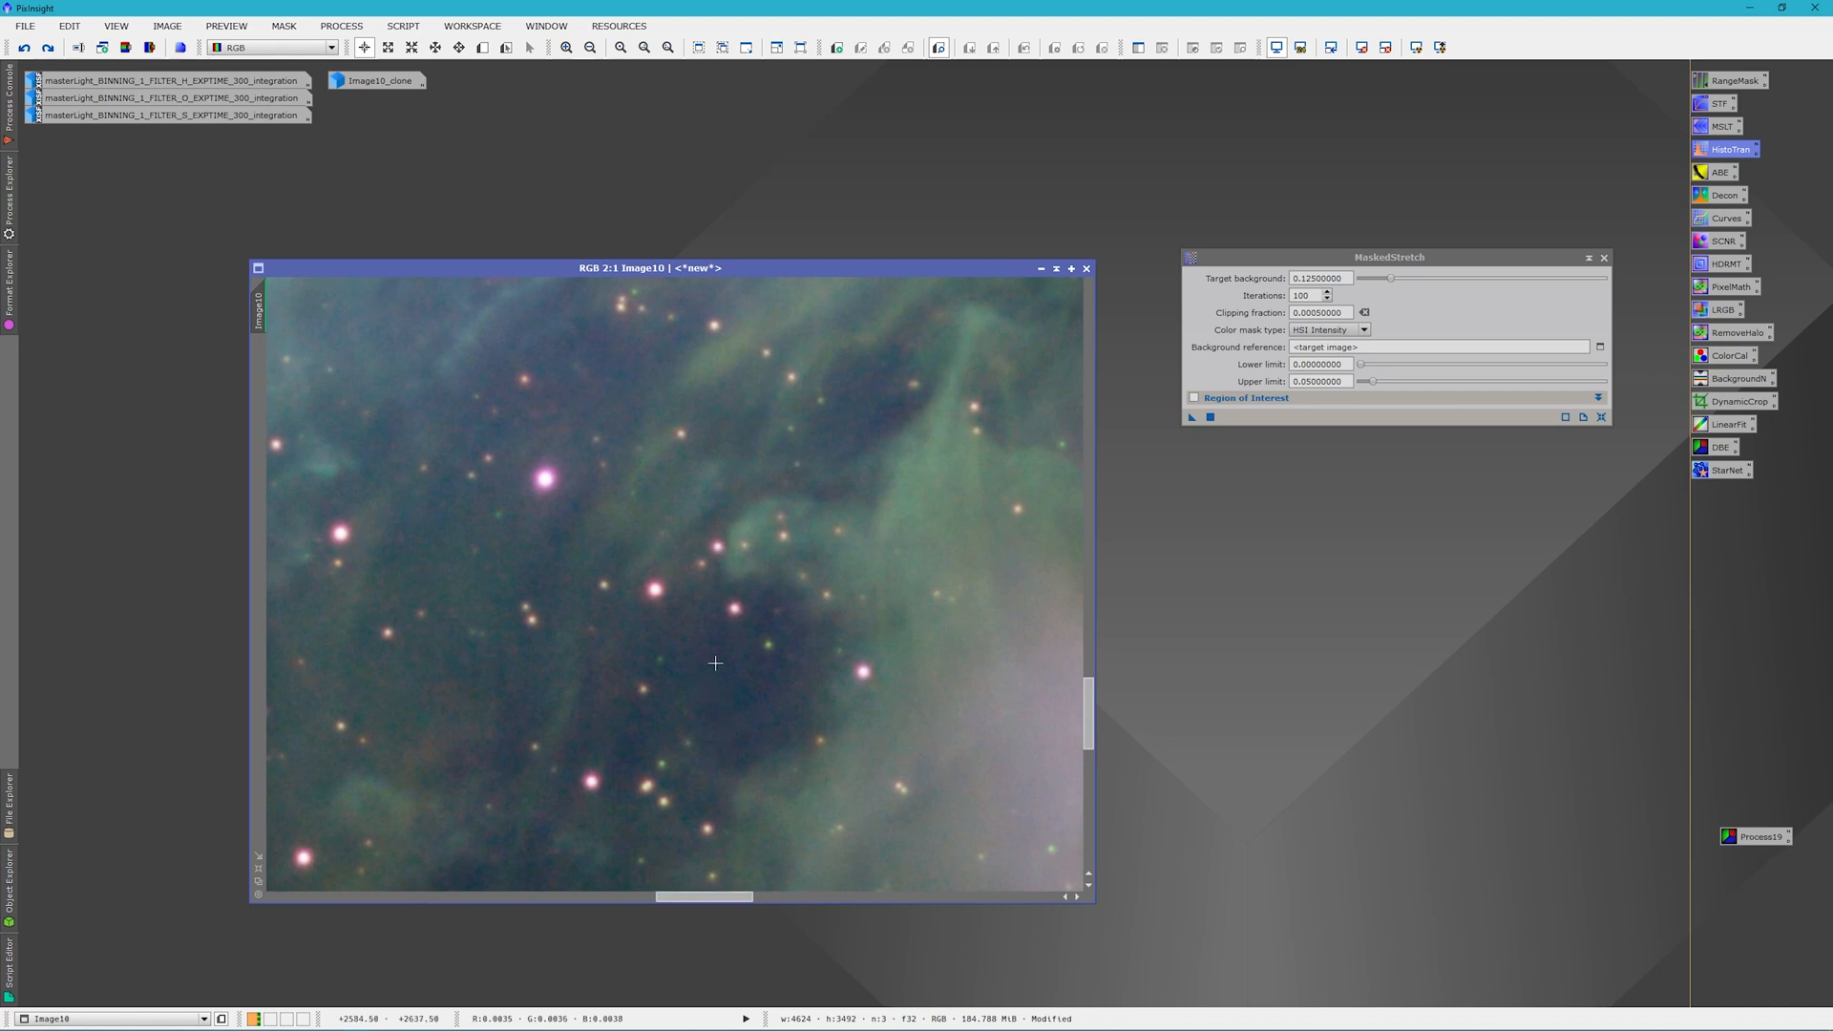
mouse_move(757, 693)
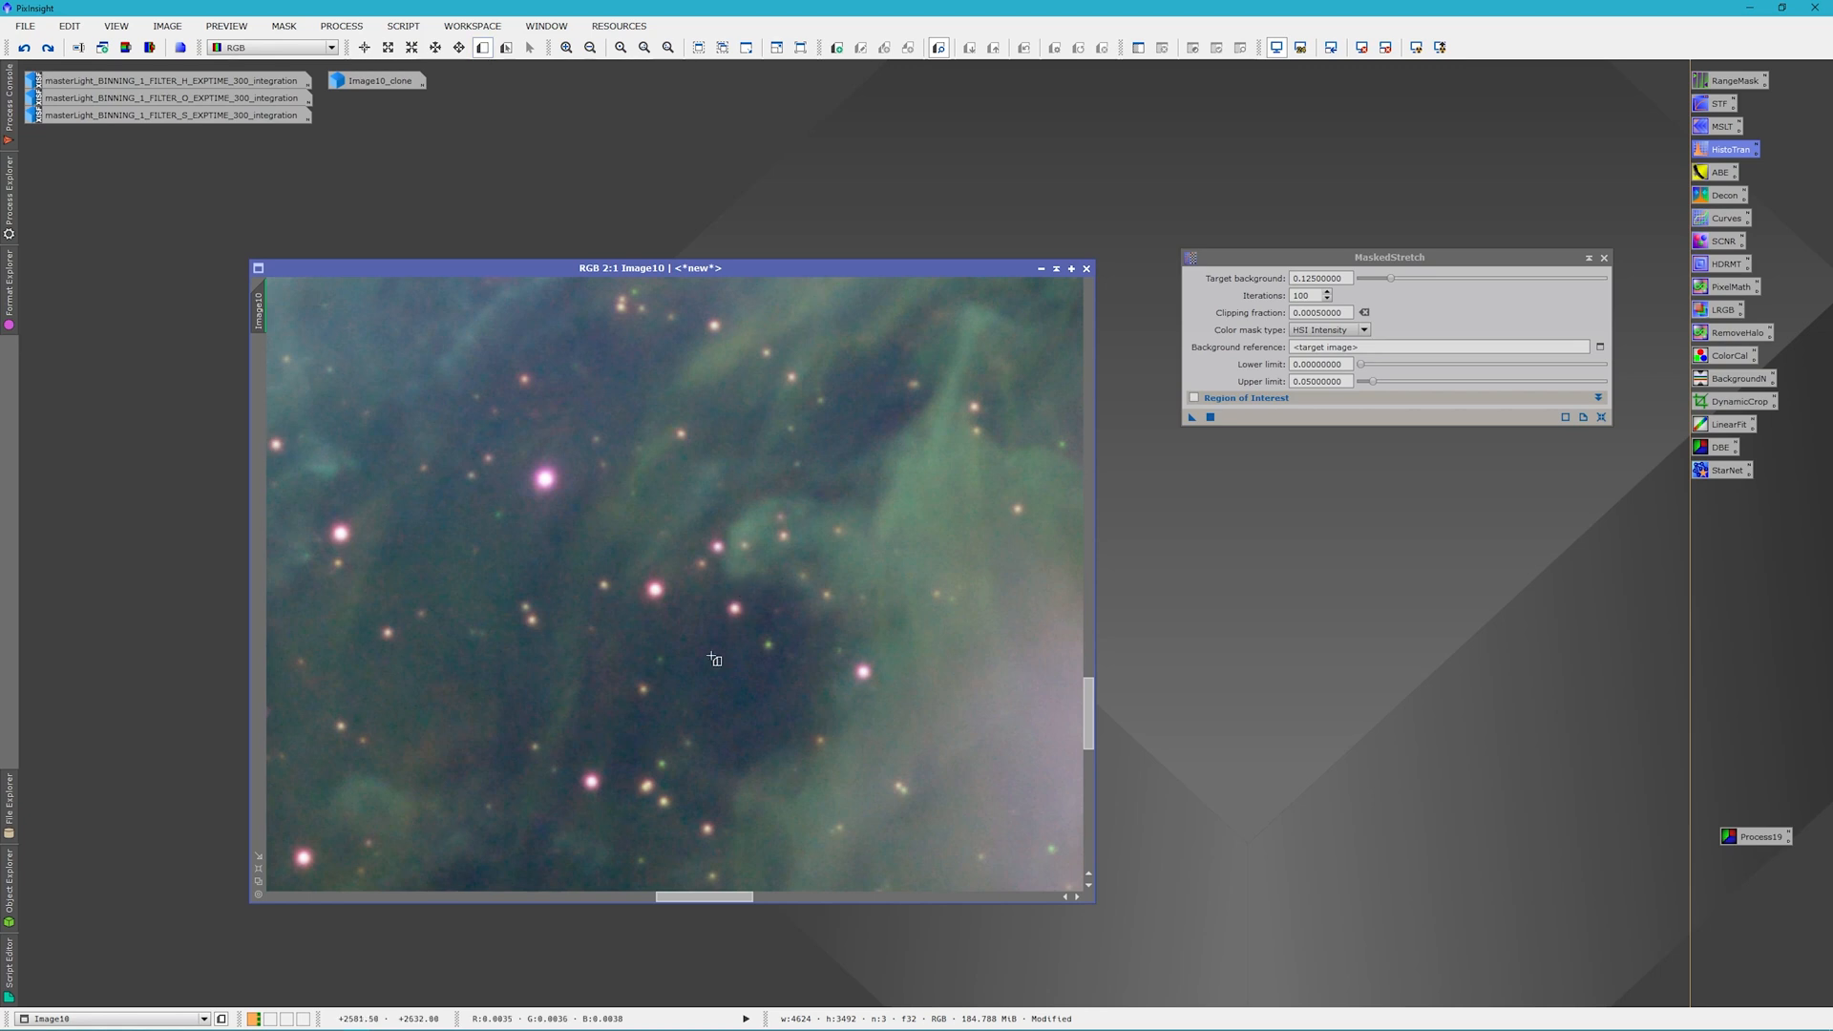
drag(708, 667, 768, 681)
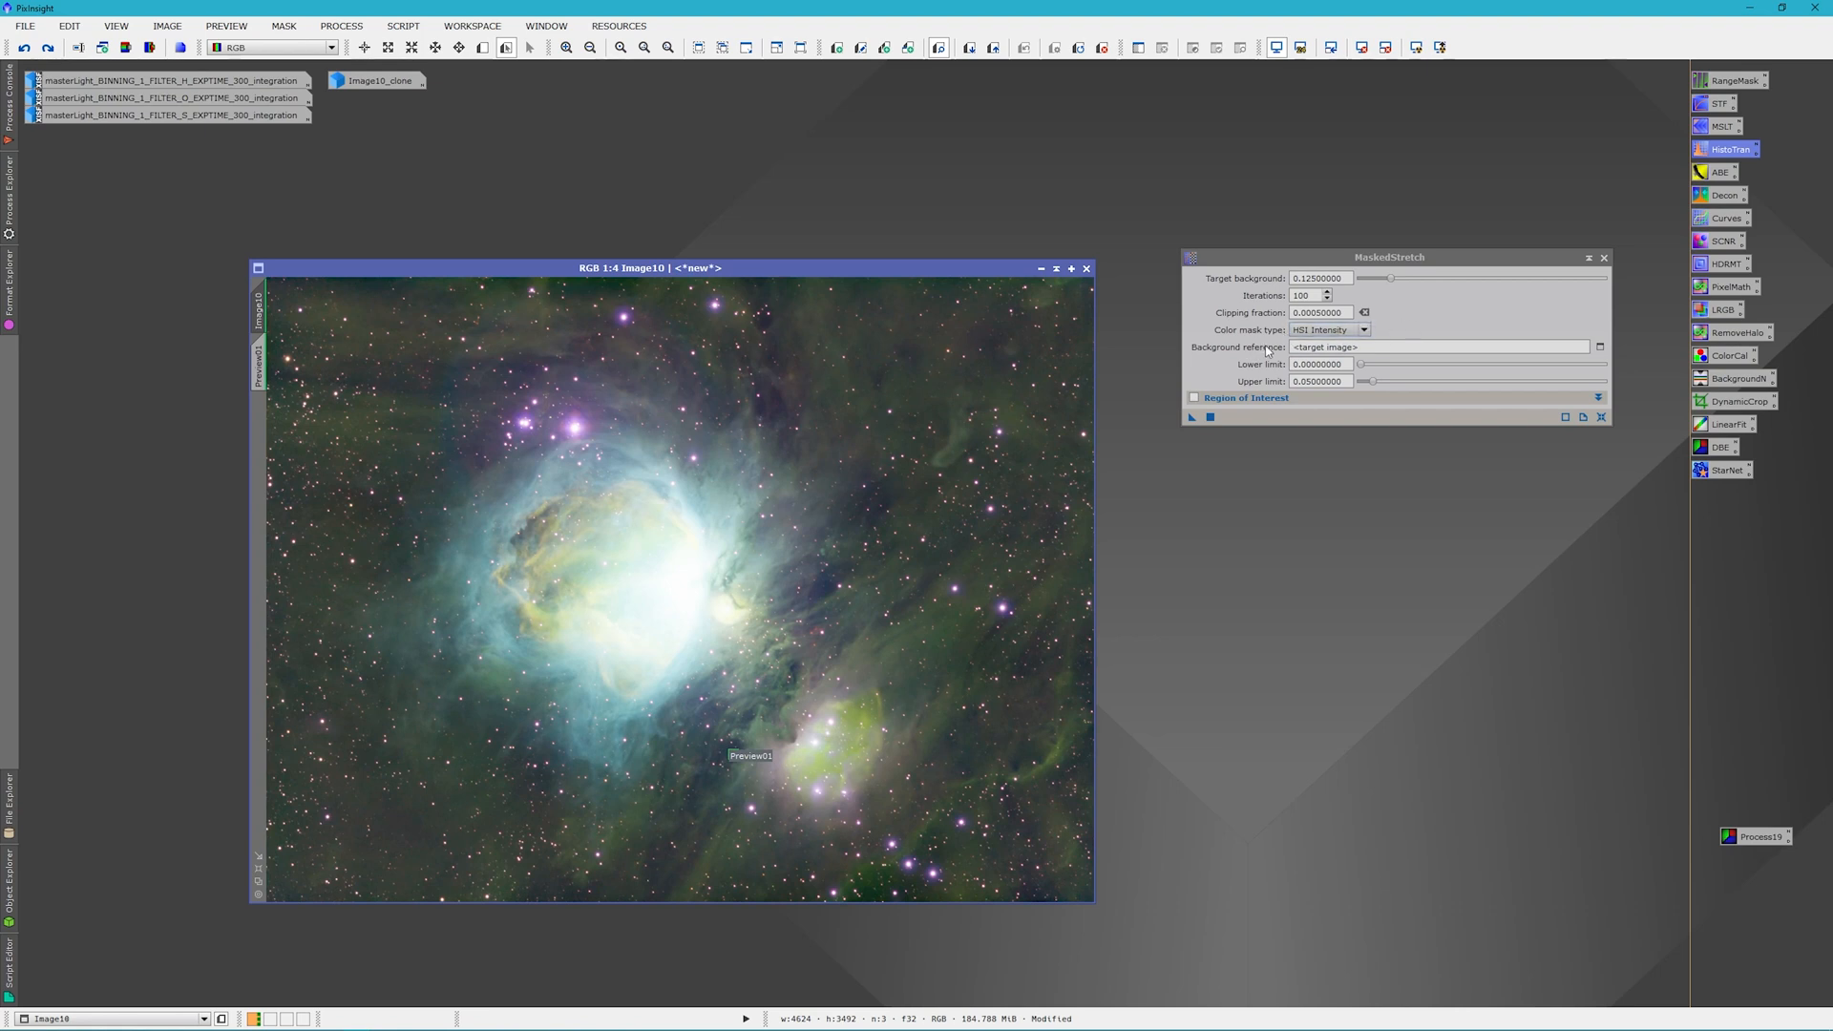
Set MaskedStretch's background reference to Image10->Preview01
click(1599, 346)
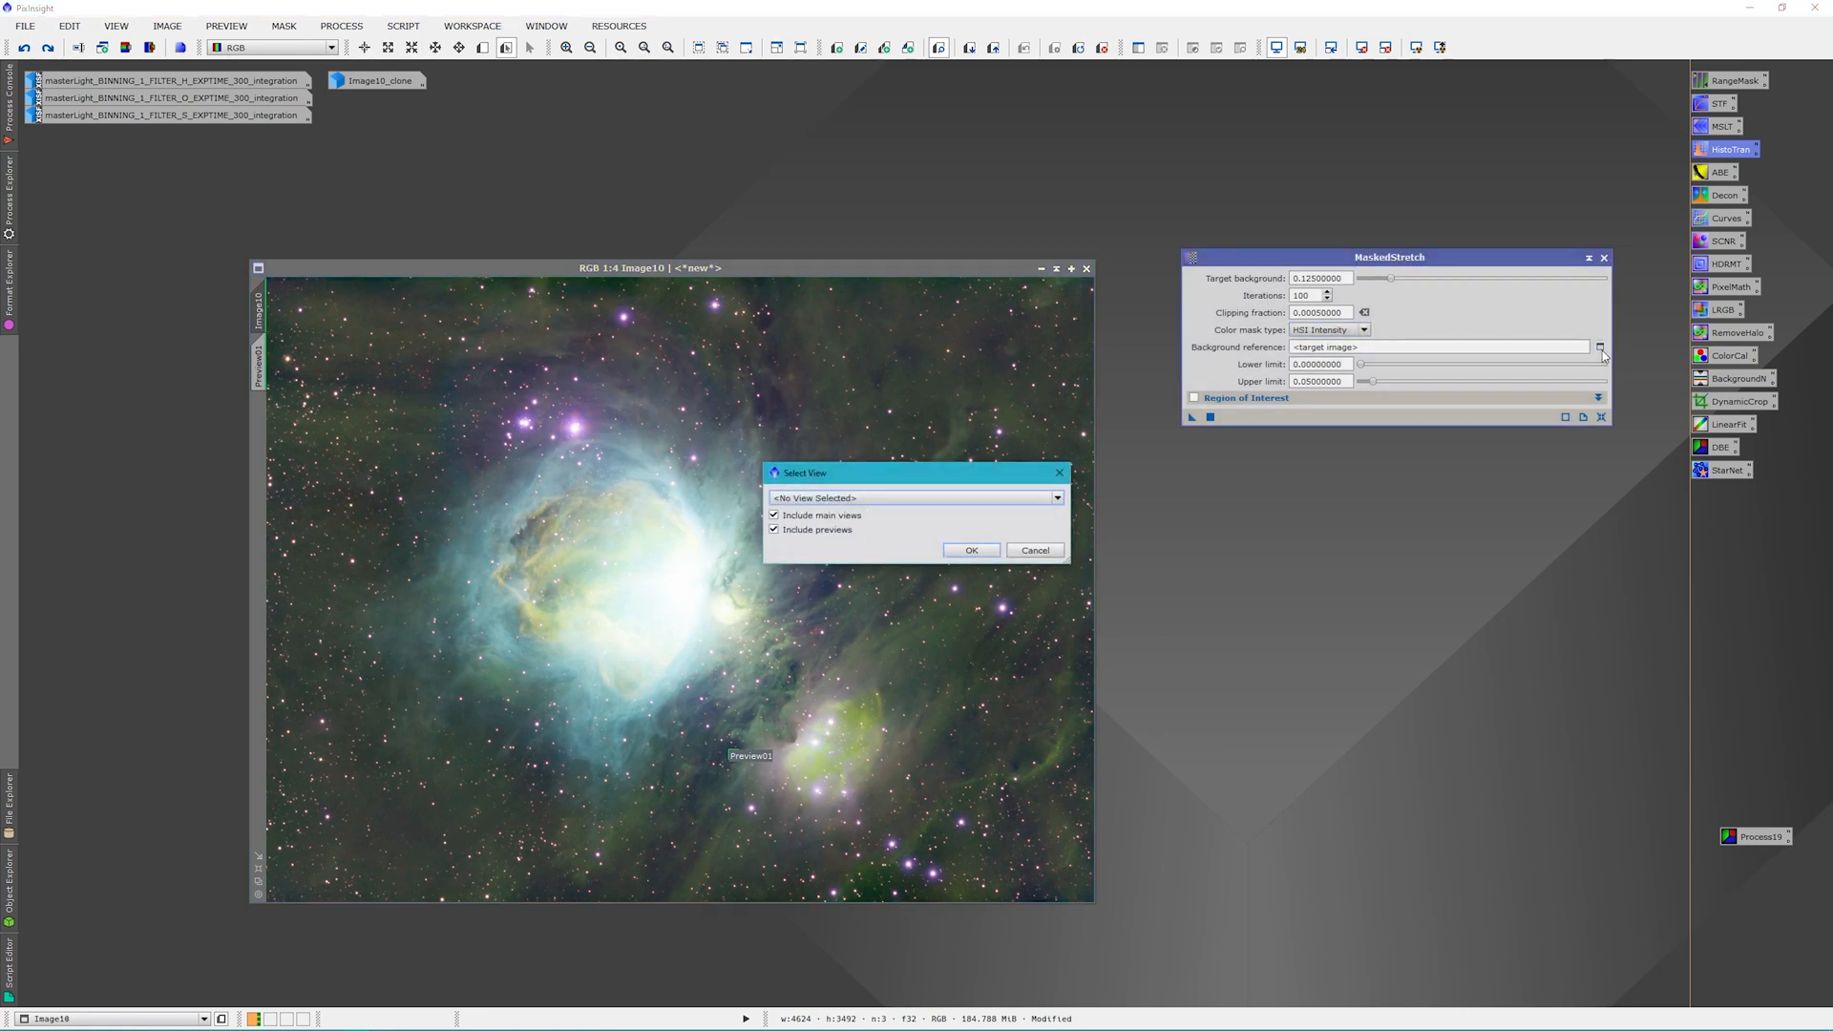
click(1053, 499)
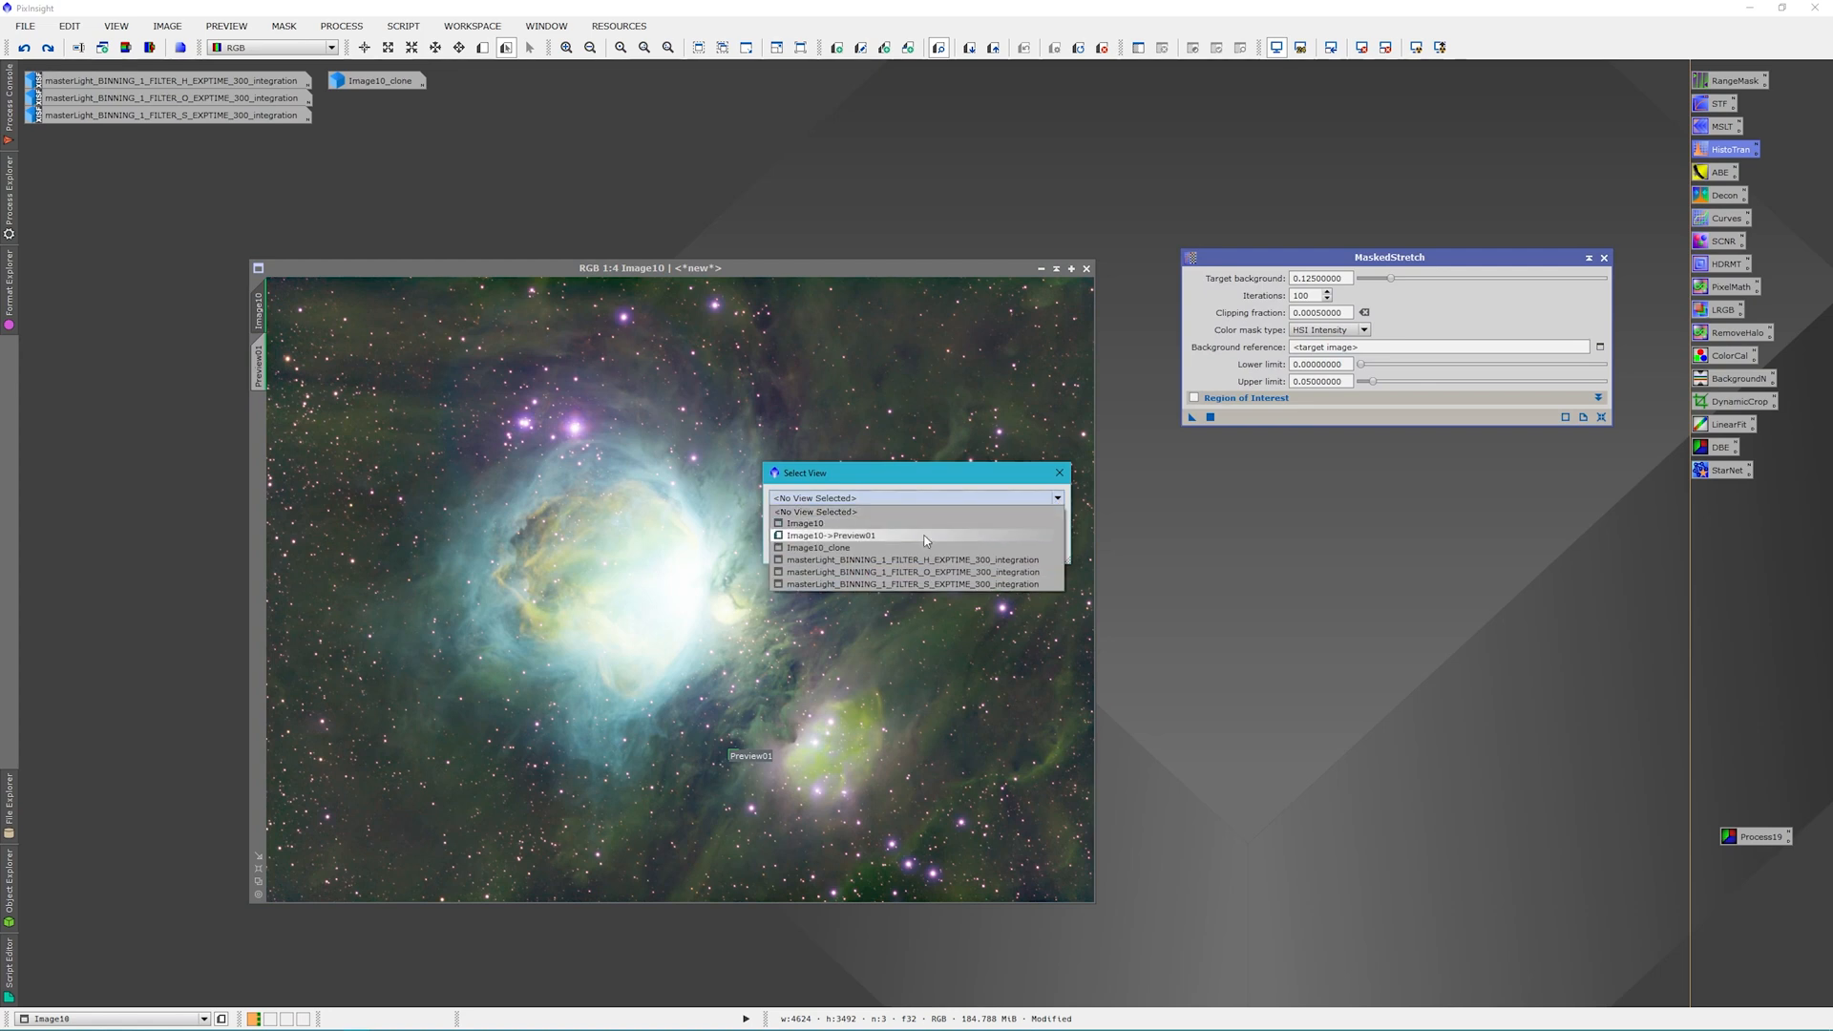
click(828, 535)
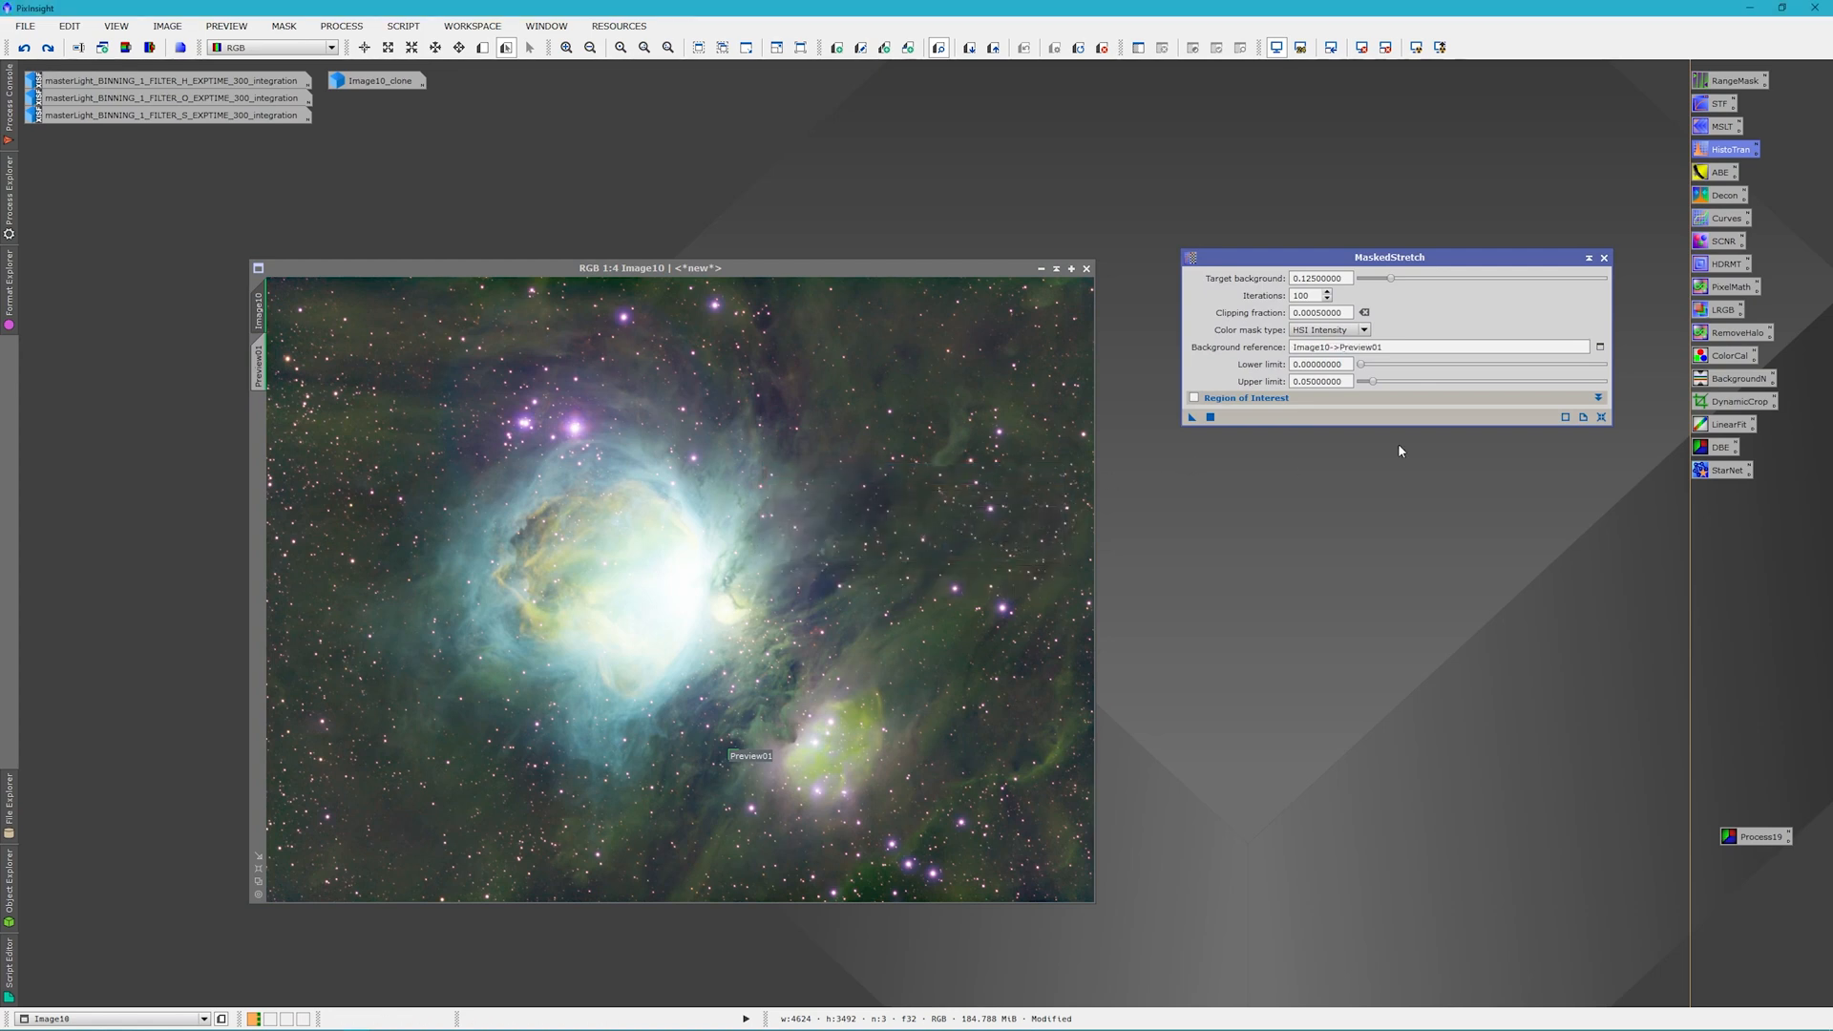
click(1321, 277)
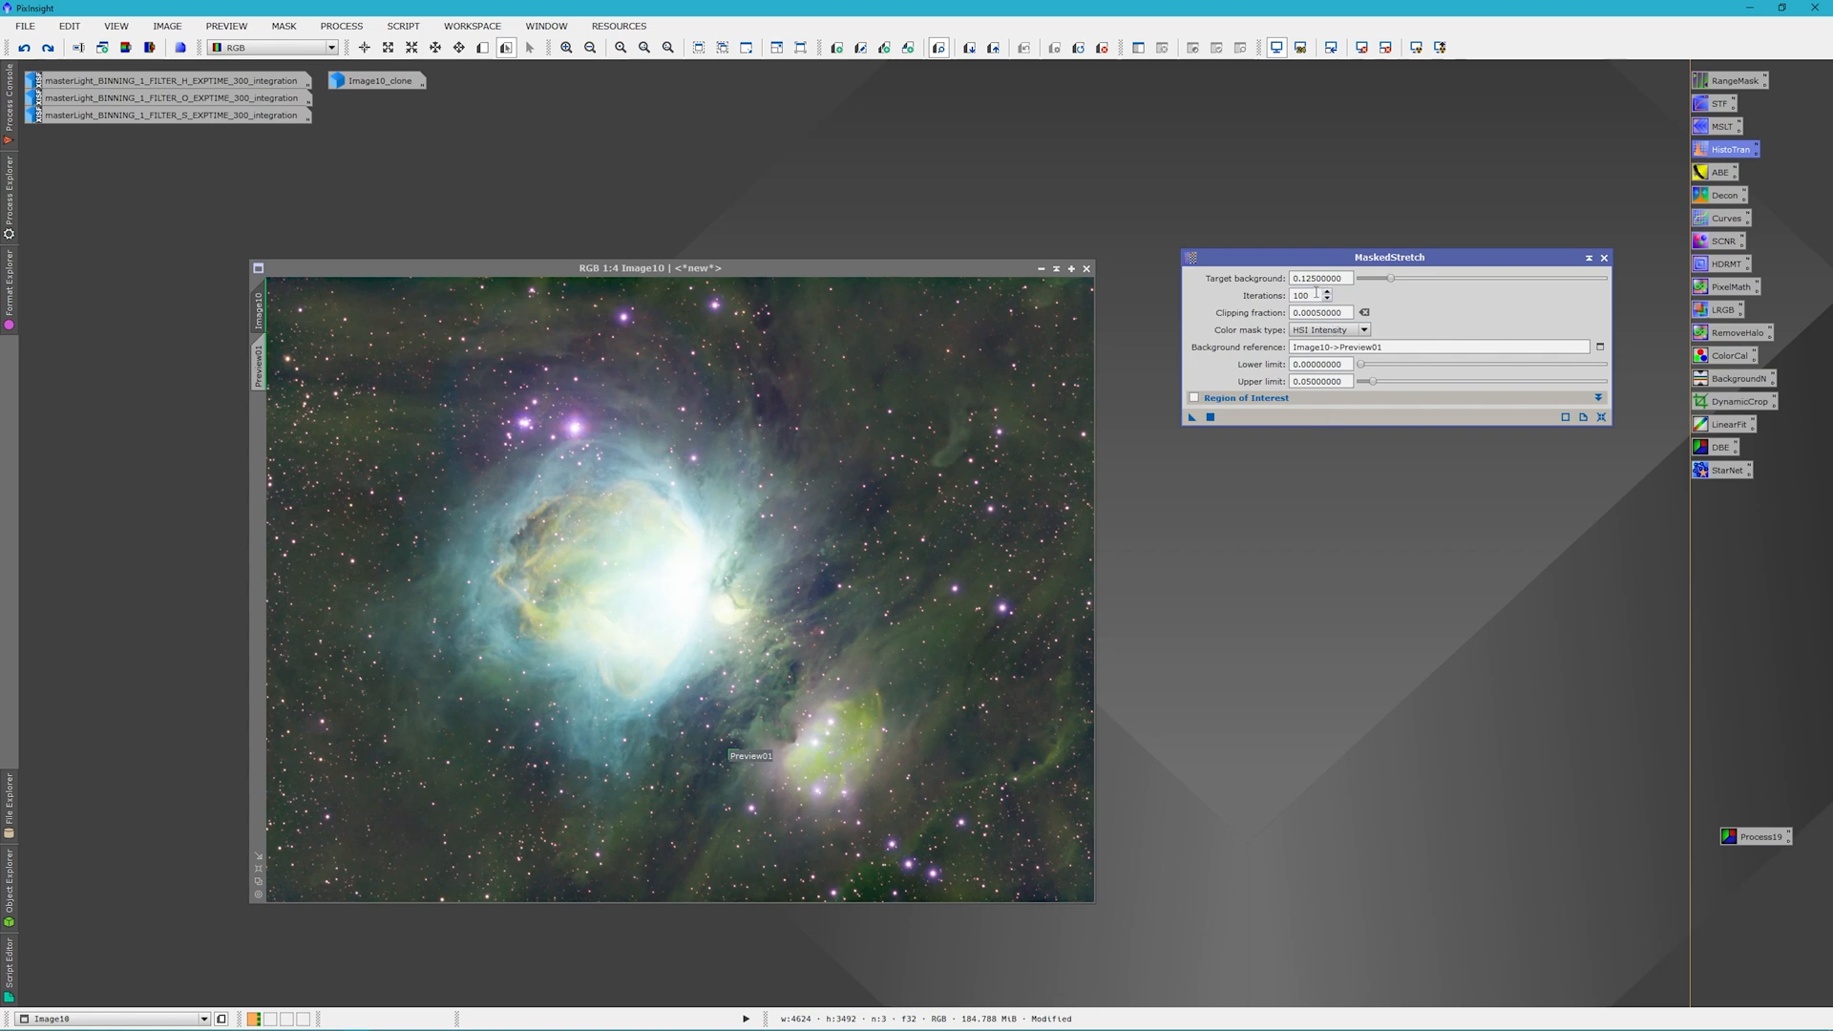
mouse_move(1317, 312)
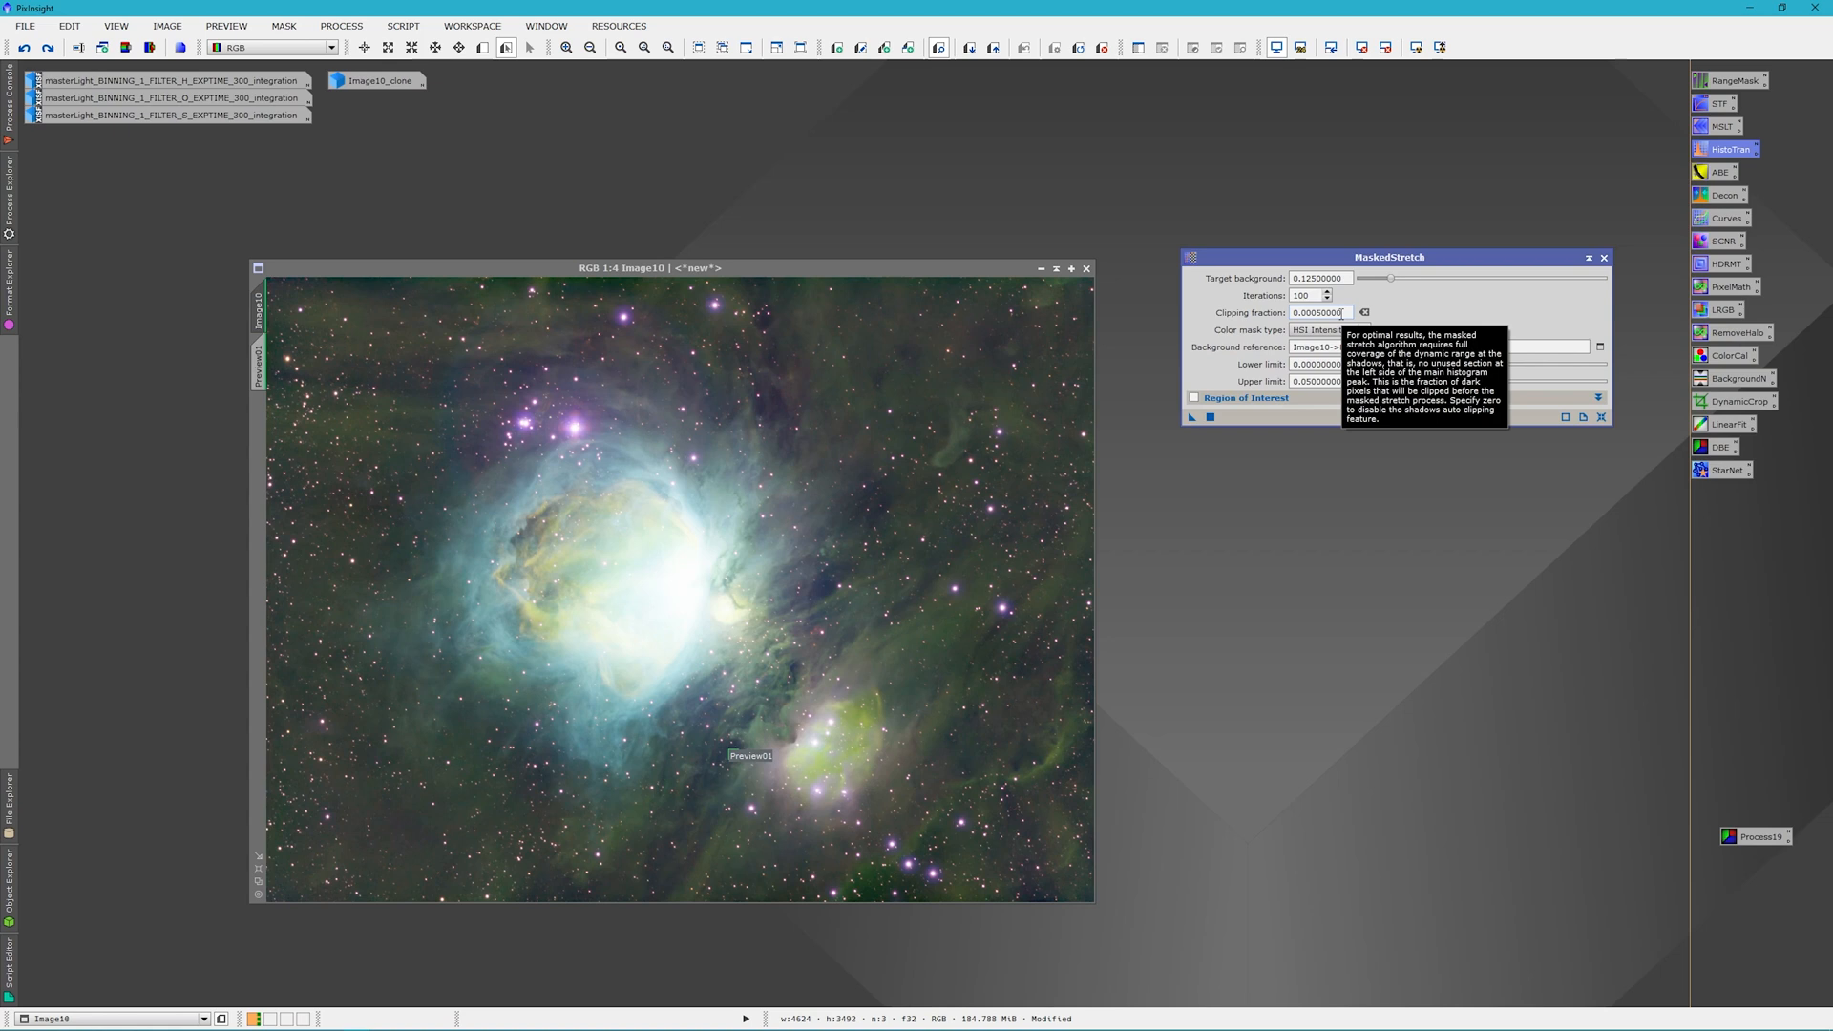
mouse_move(1419, 308)
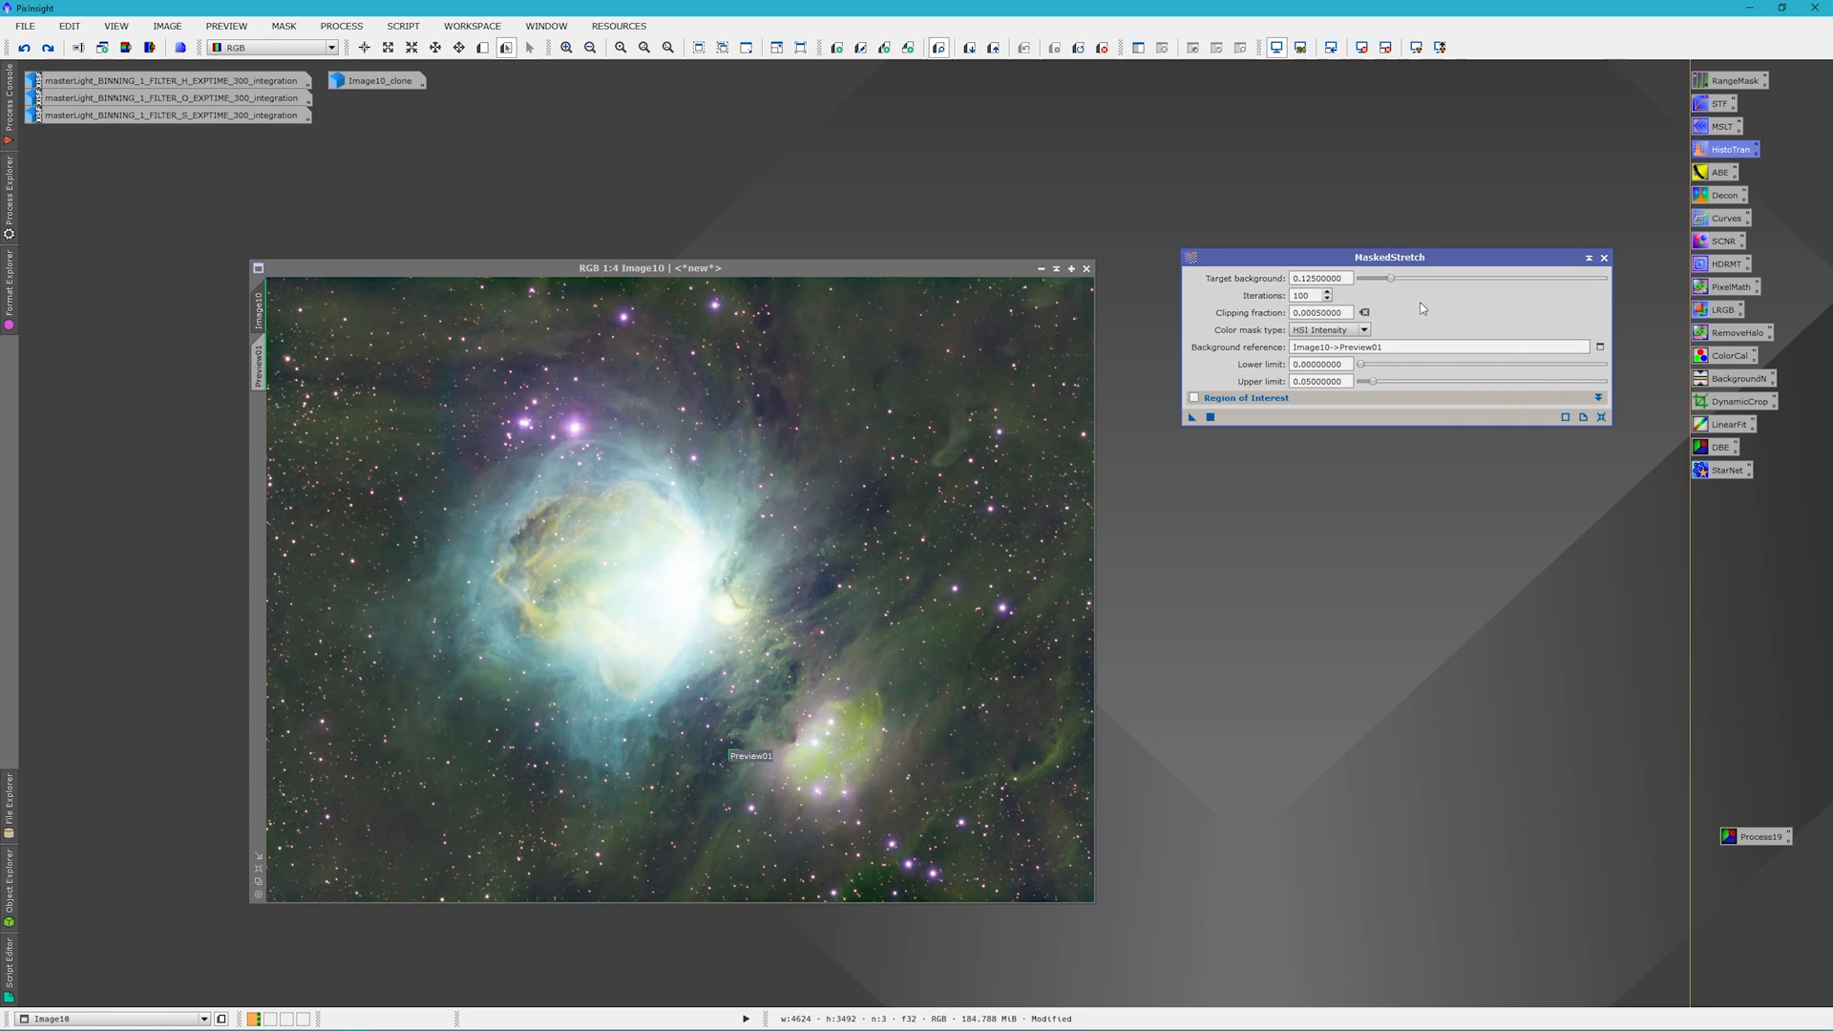
click(1319, 278)
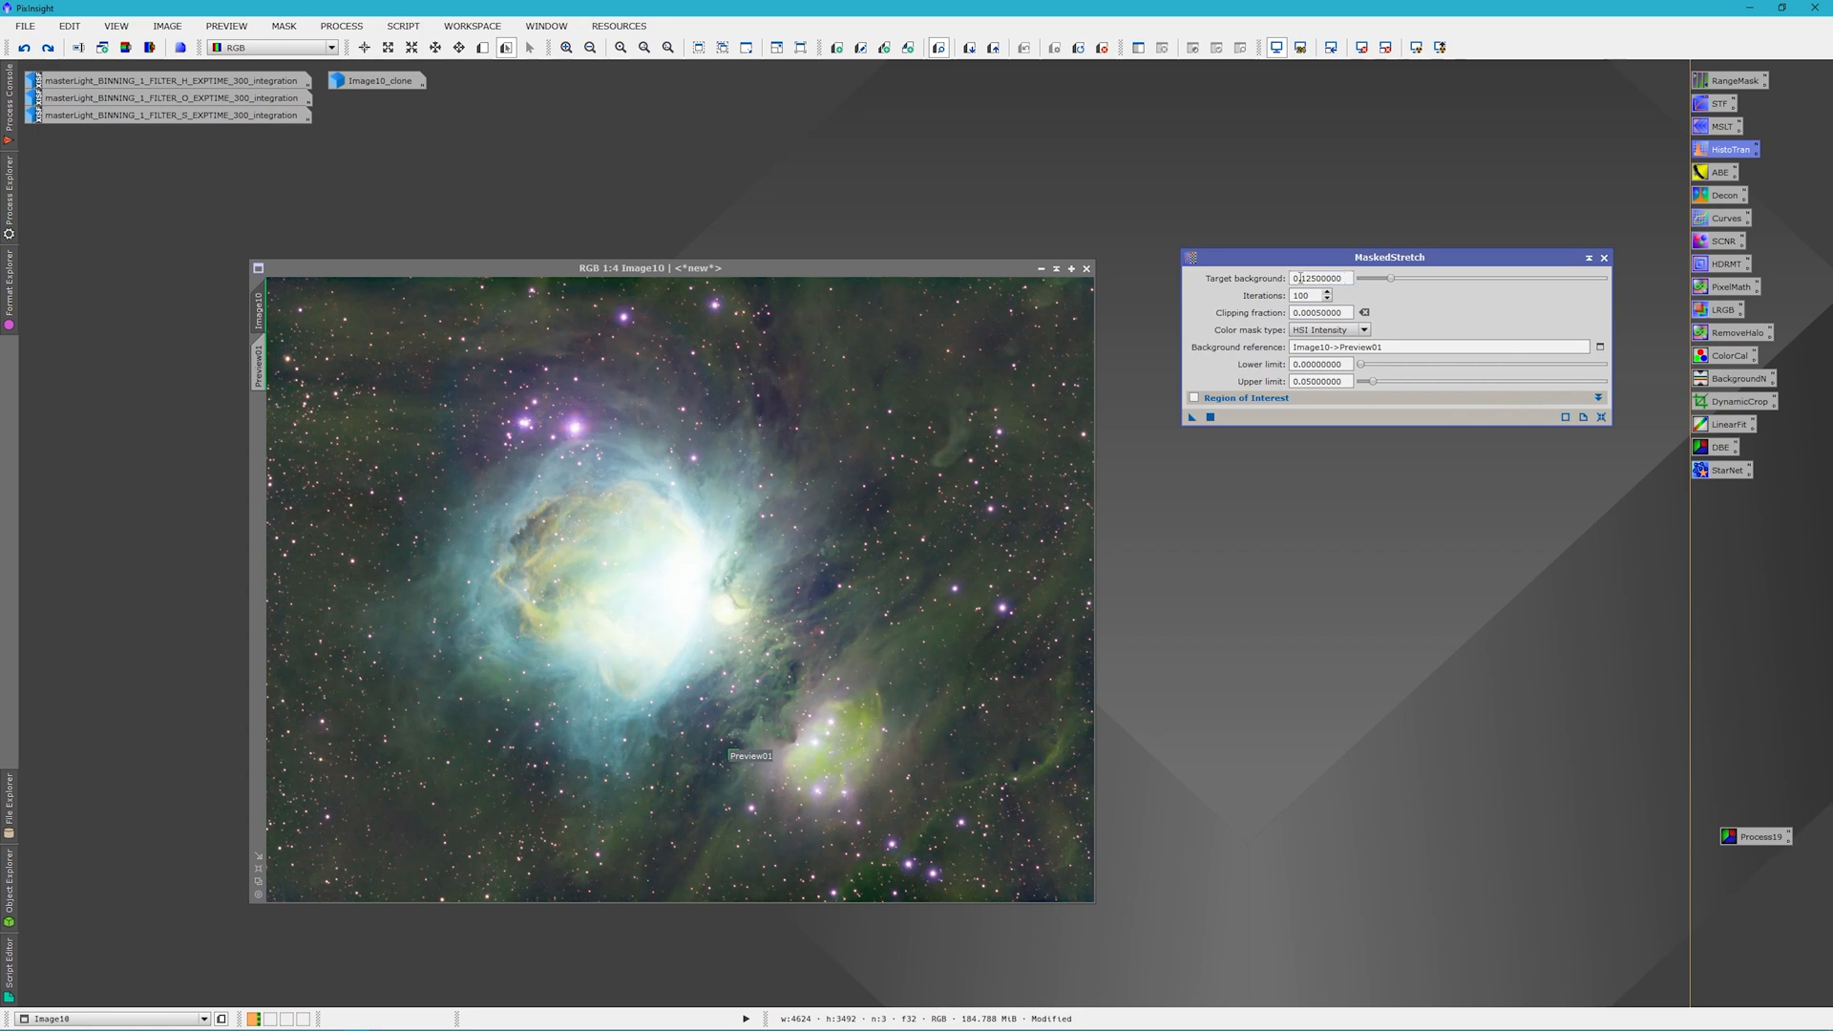
mouse_move(1318, 278)
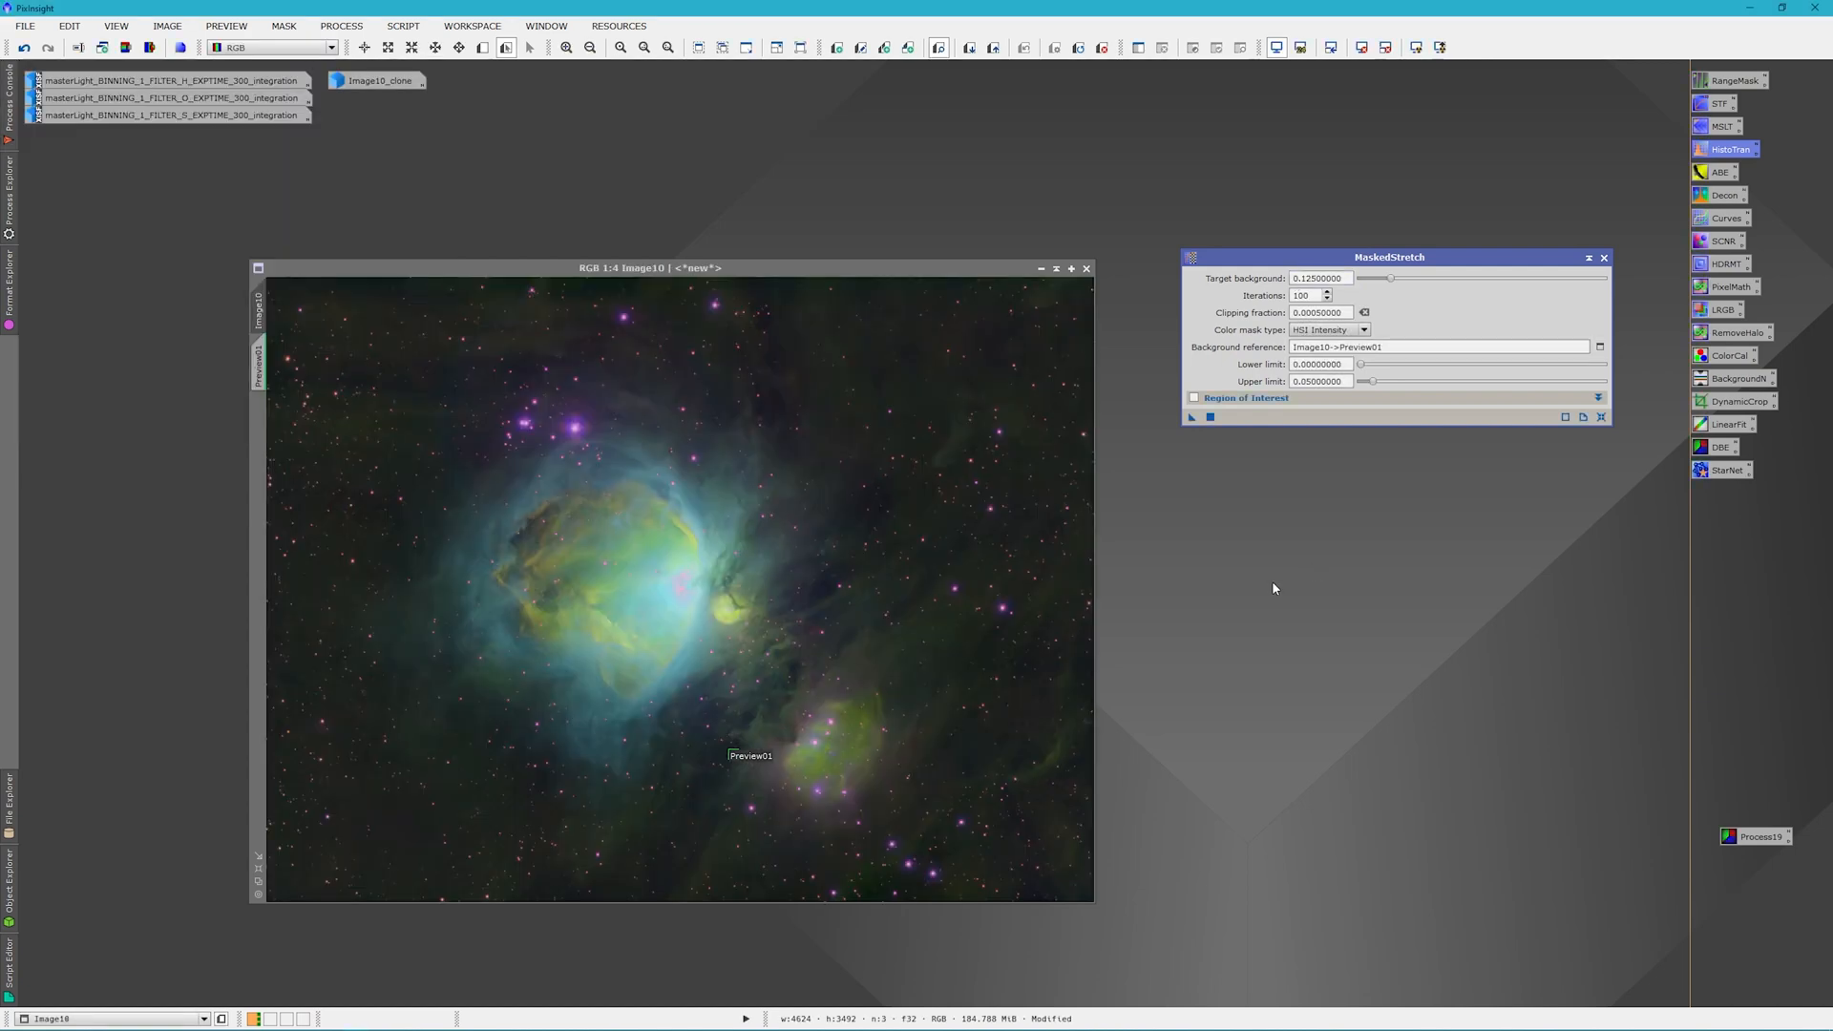
mouse_move(1251, 547)
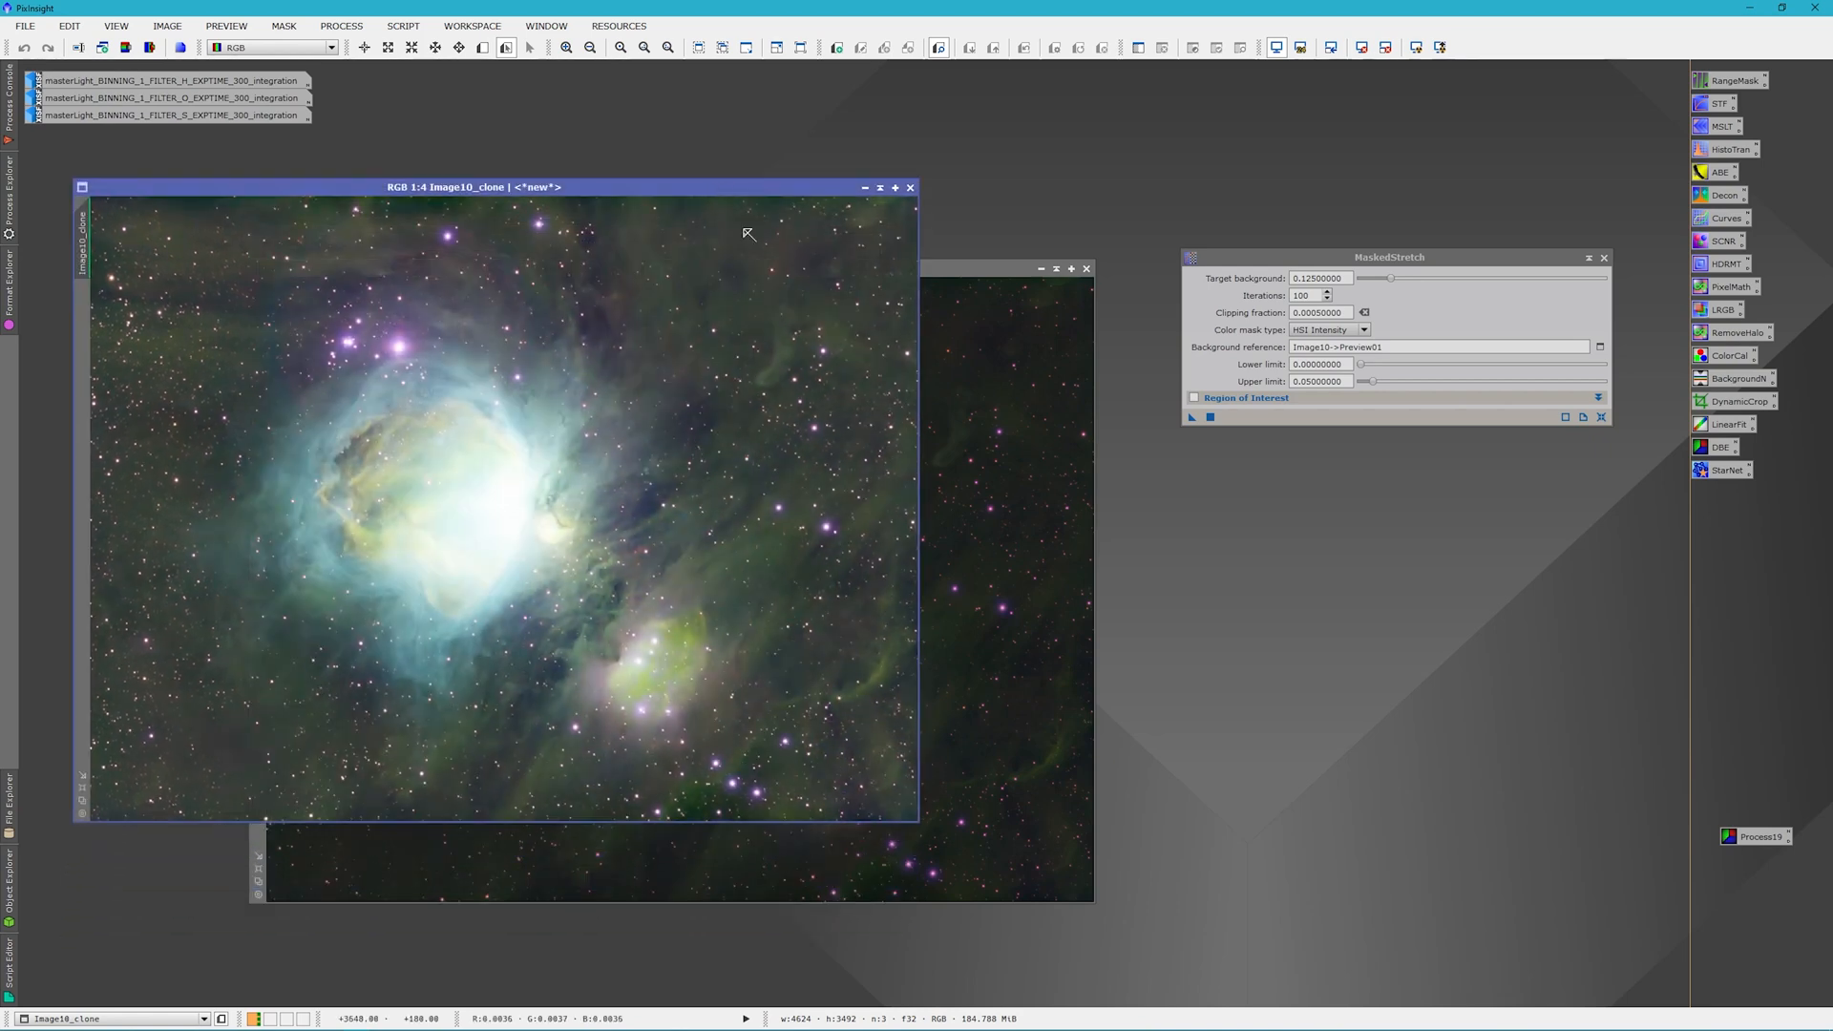
mouse_move(1032, 323)
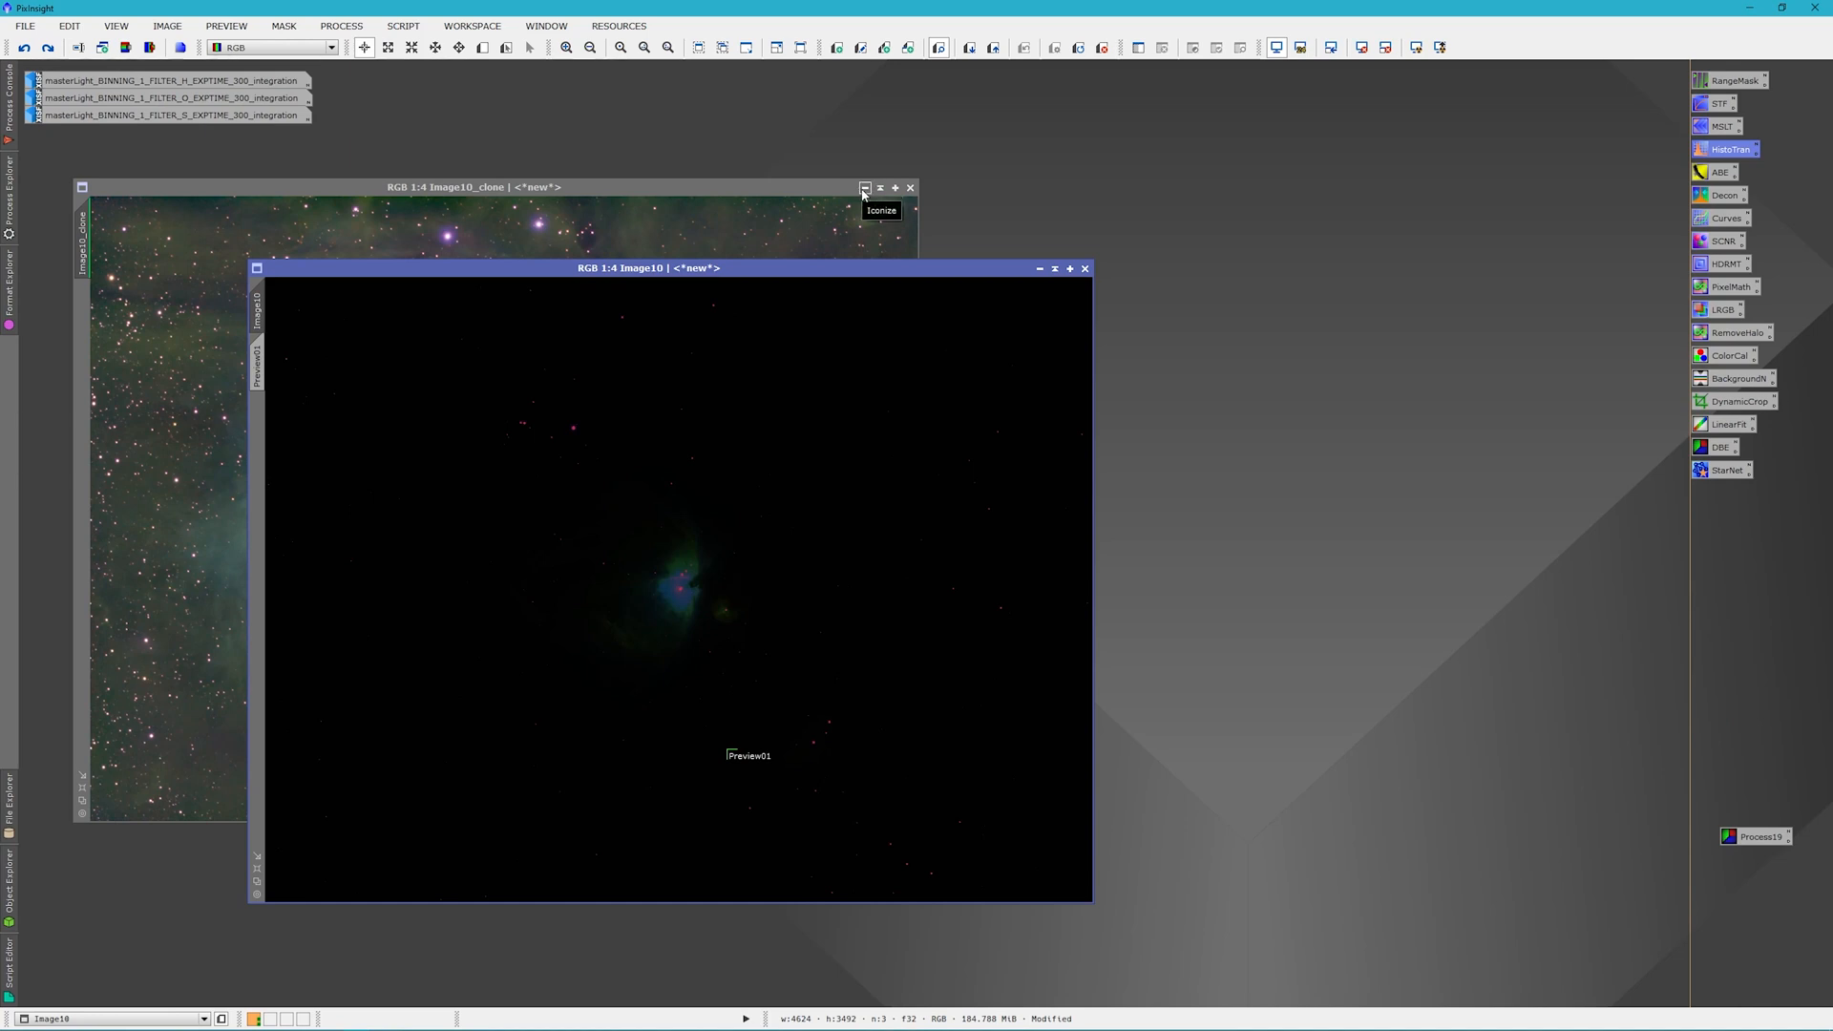
Iconize Image10_clone and open Image10's context menu
click(864, 188)
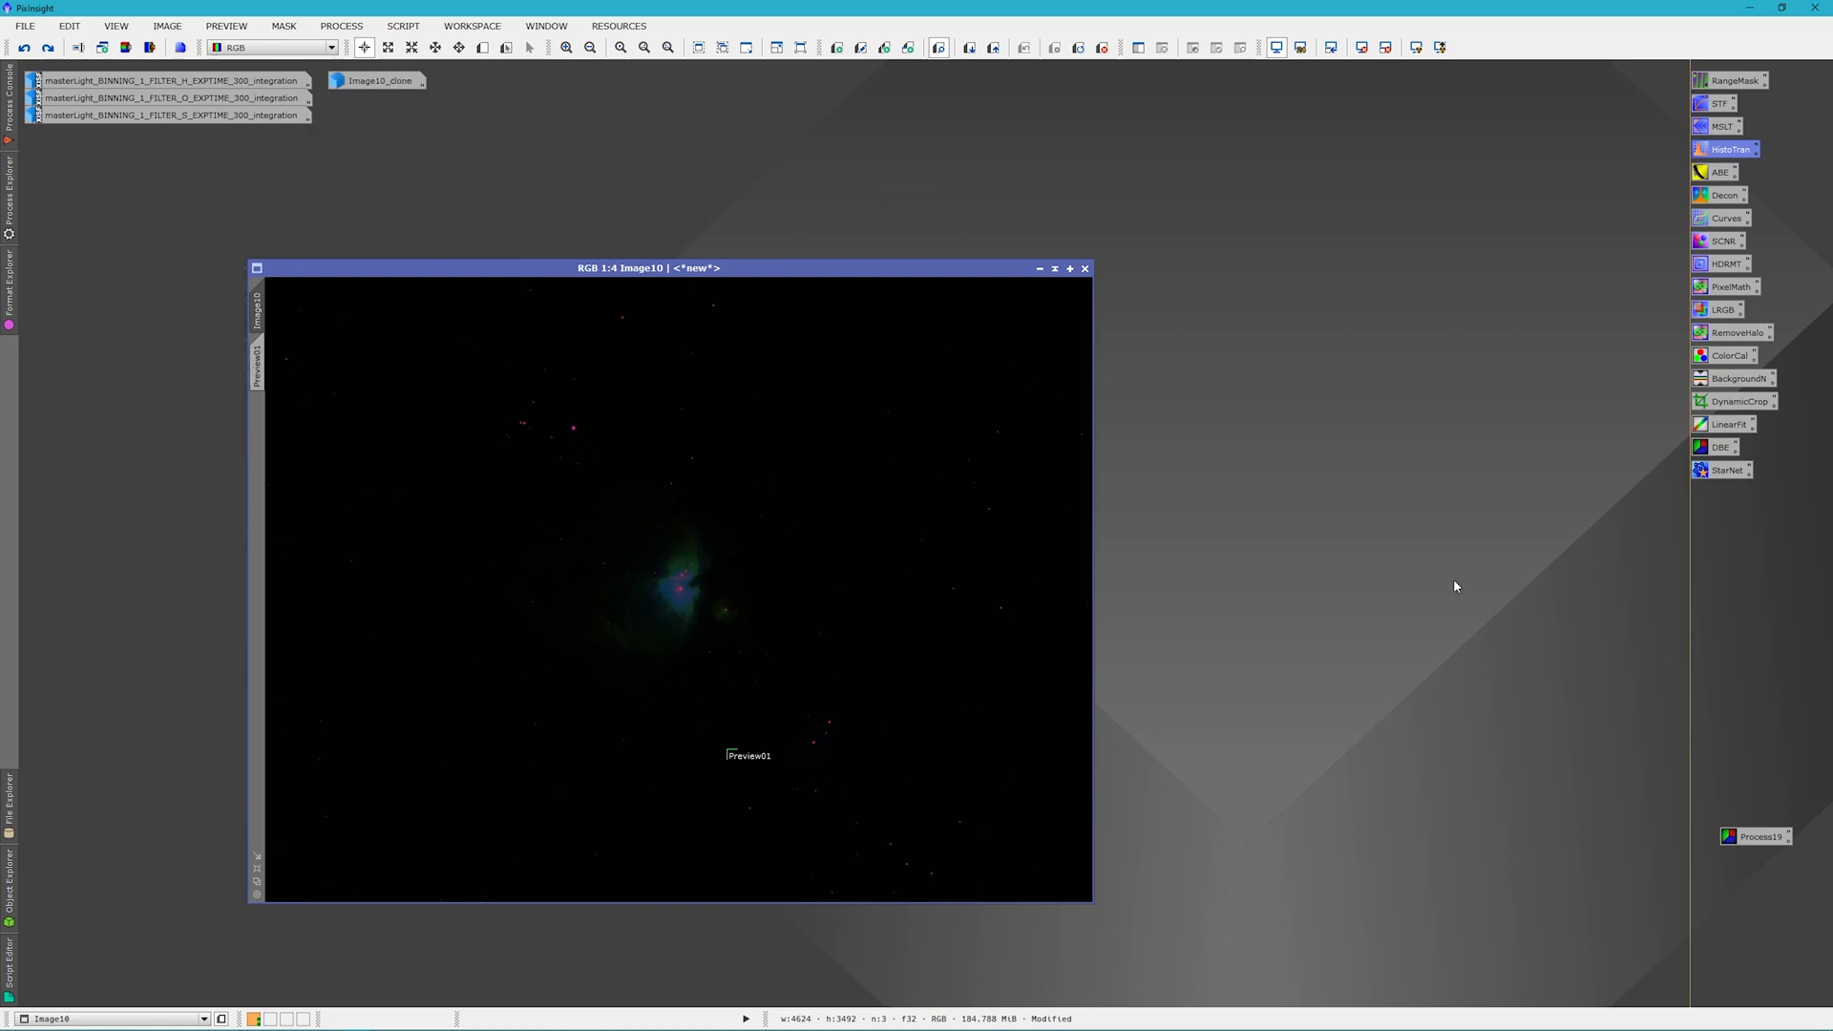
mouse_move(1345, 569)
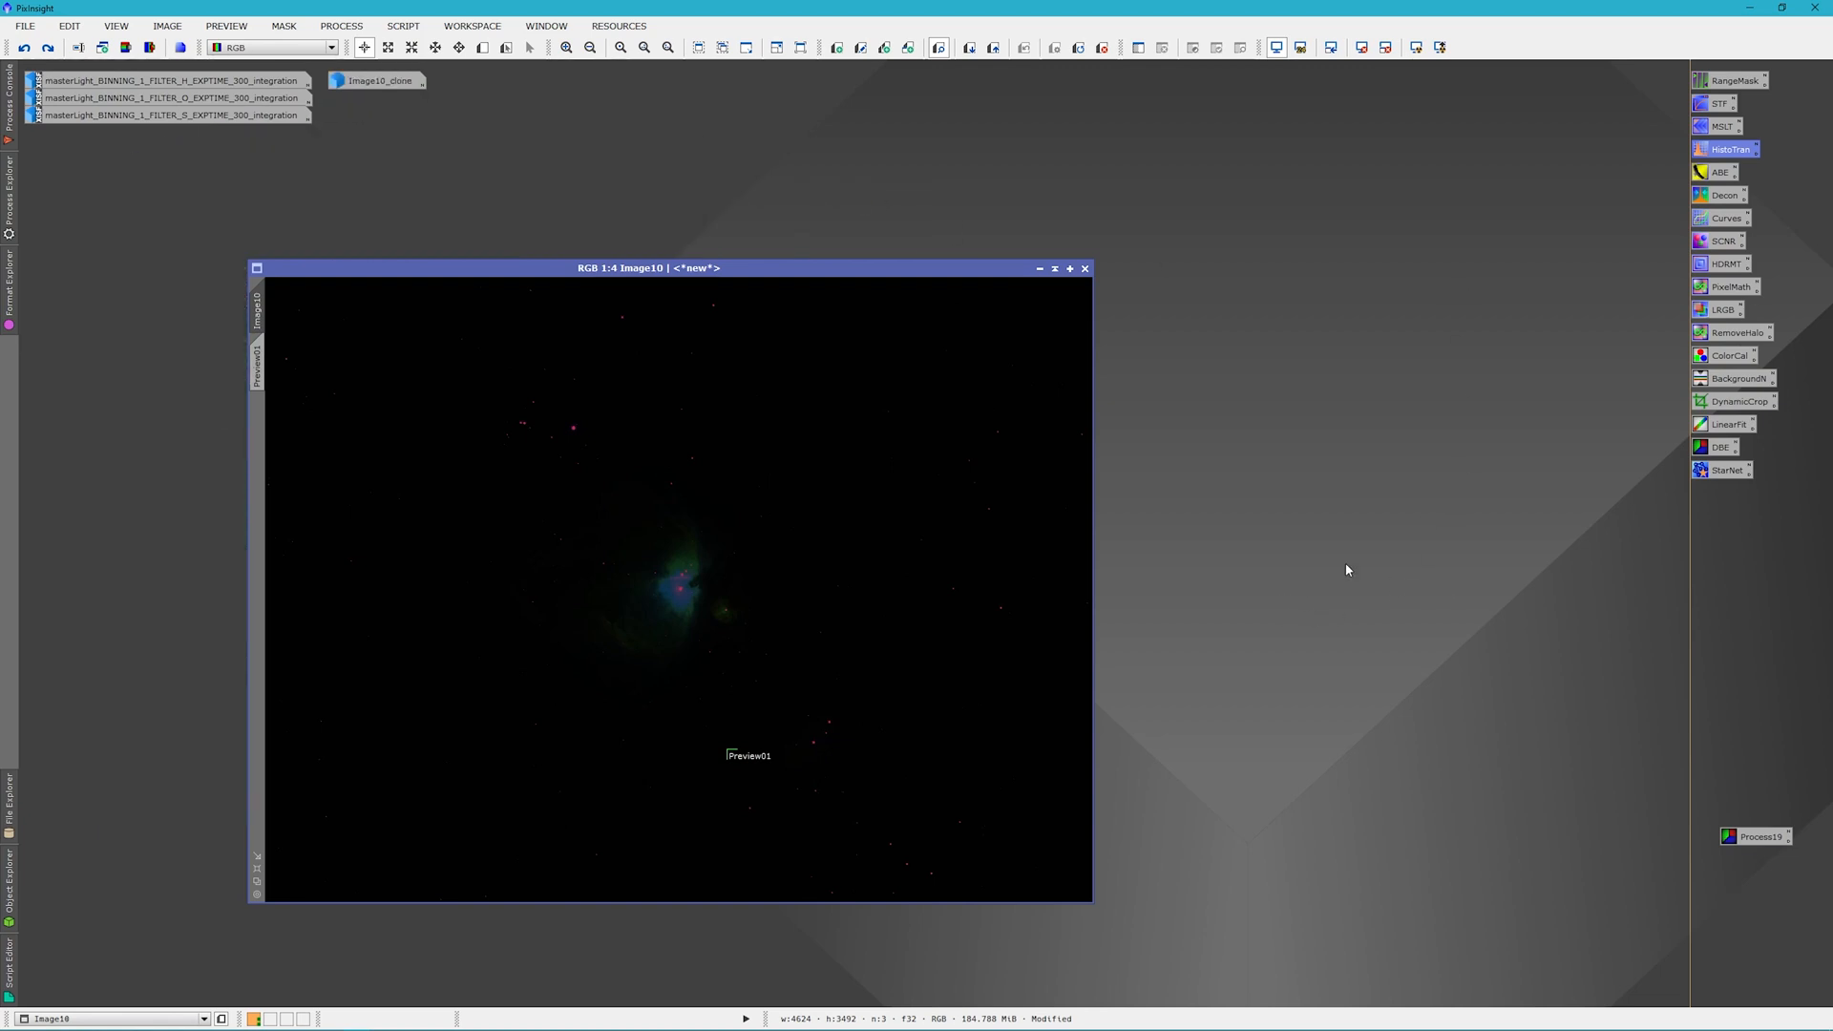
right_click(255, 363)
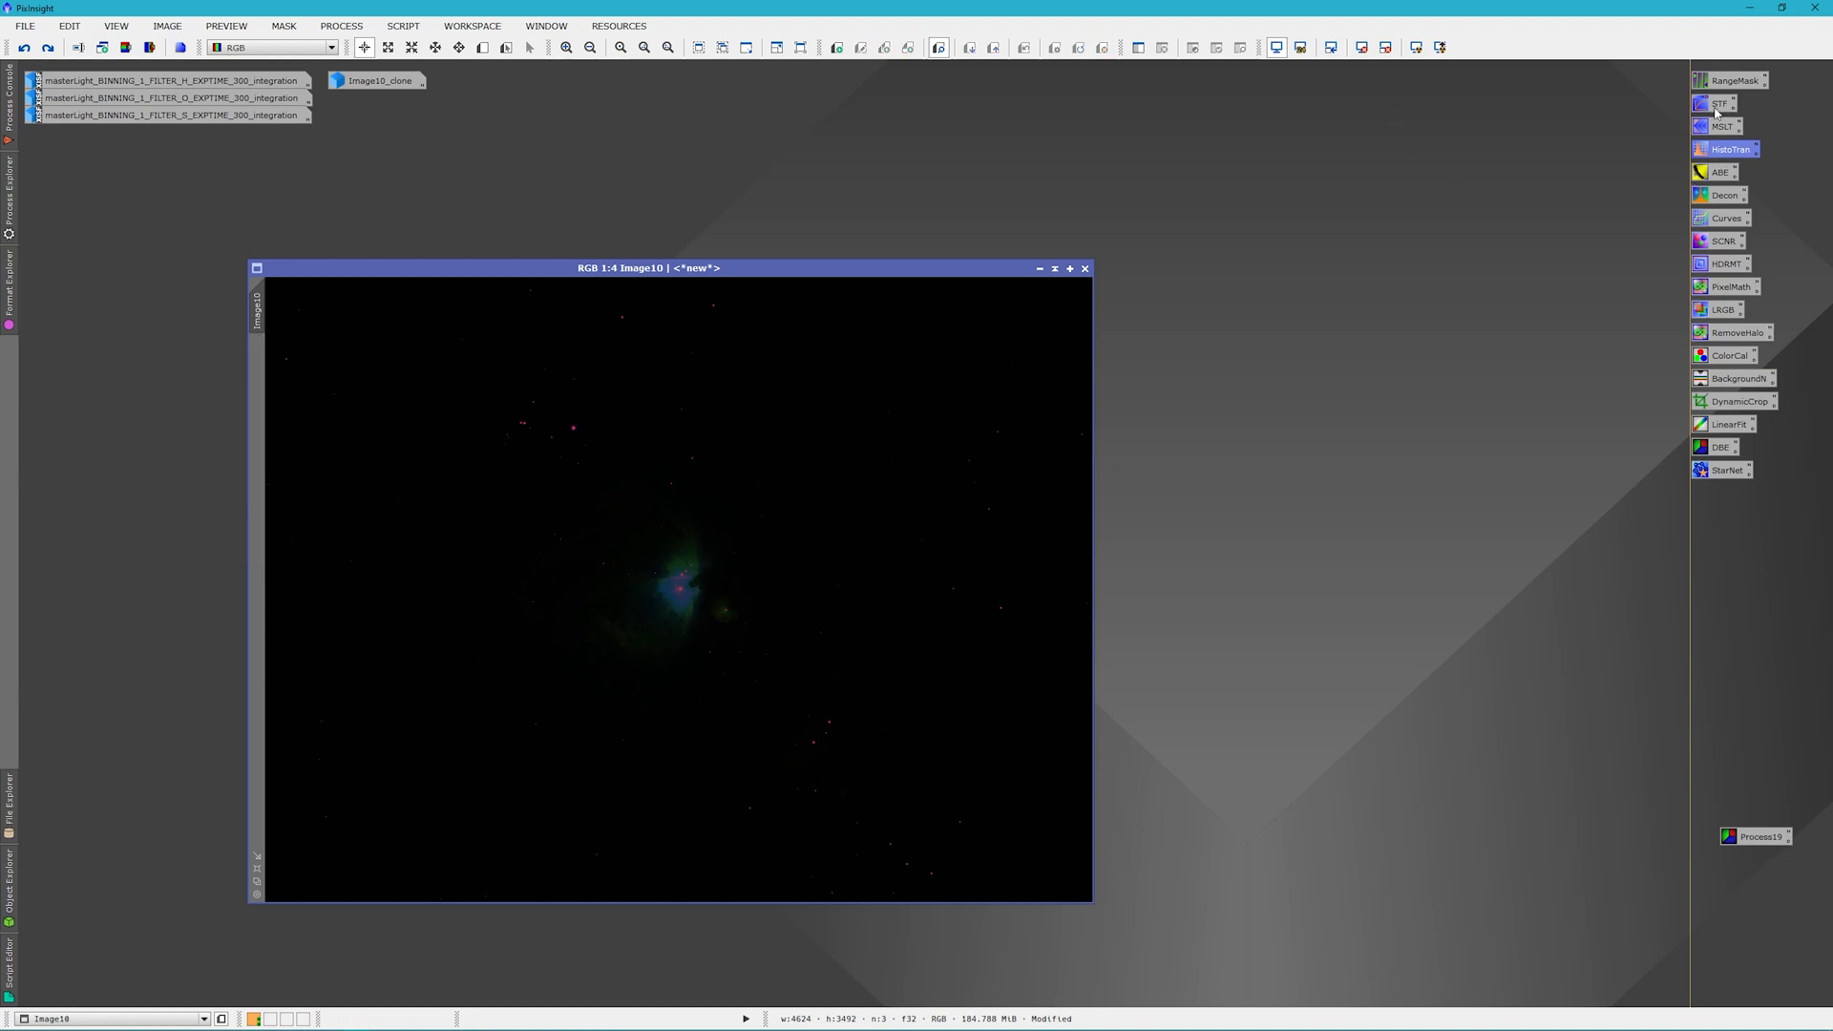
Auto-stretch Image10 with STF and open HistogramTransformation (shadows ~0.0033, midtones ~0.00098)
click(1719, 103)
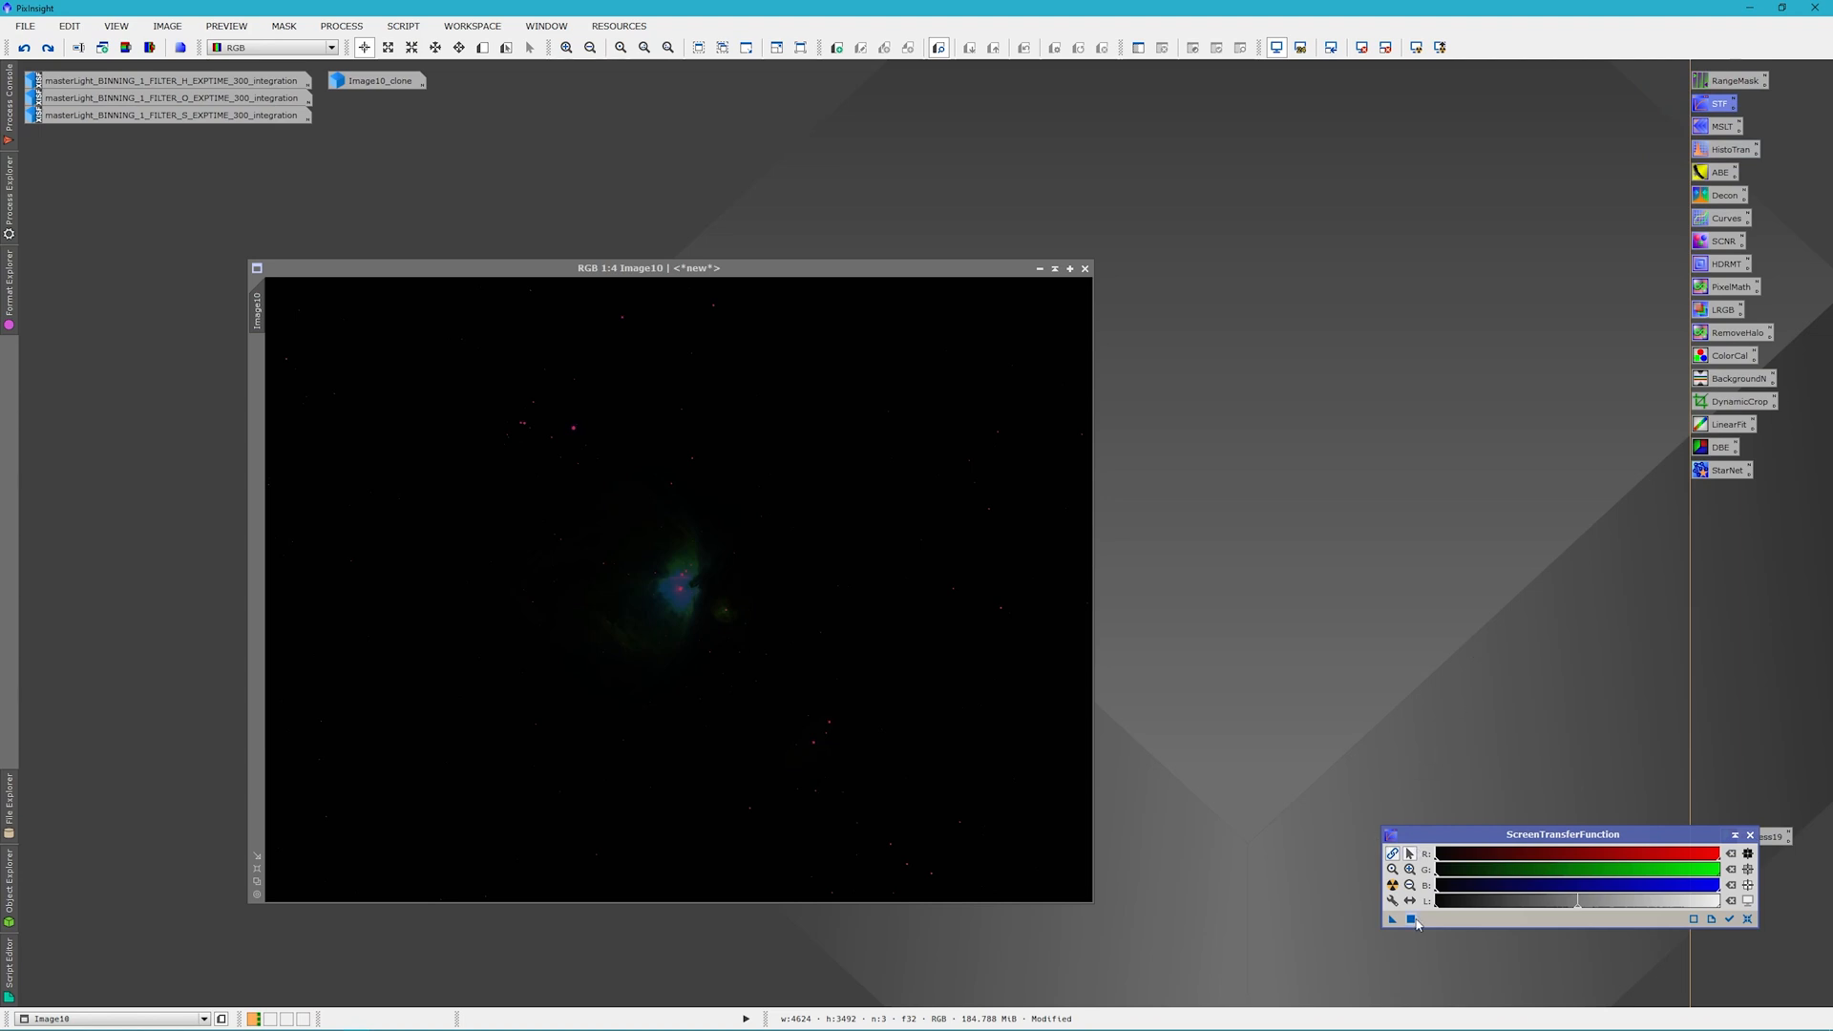
click(1393, 884)
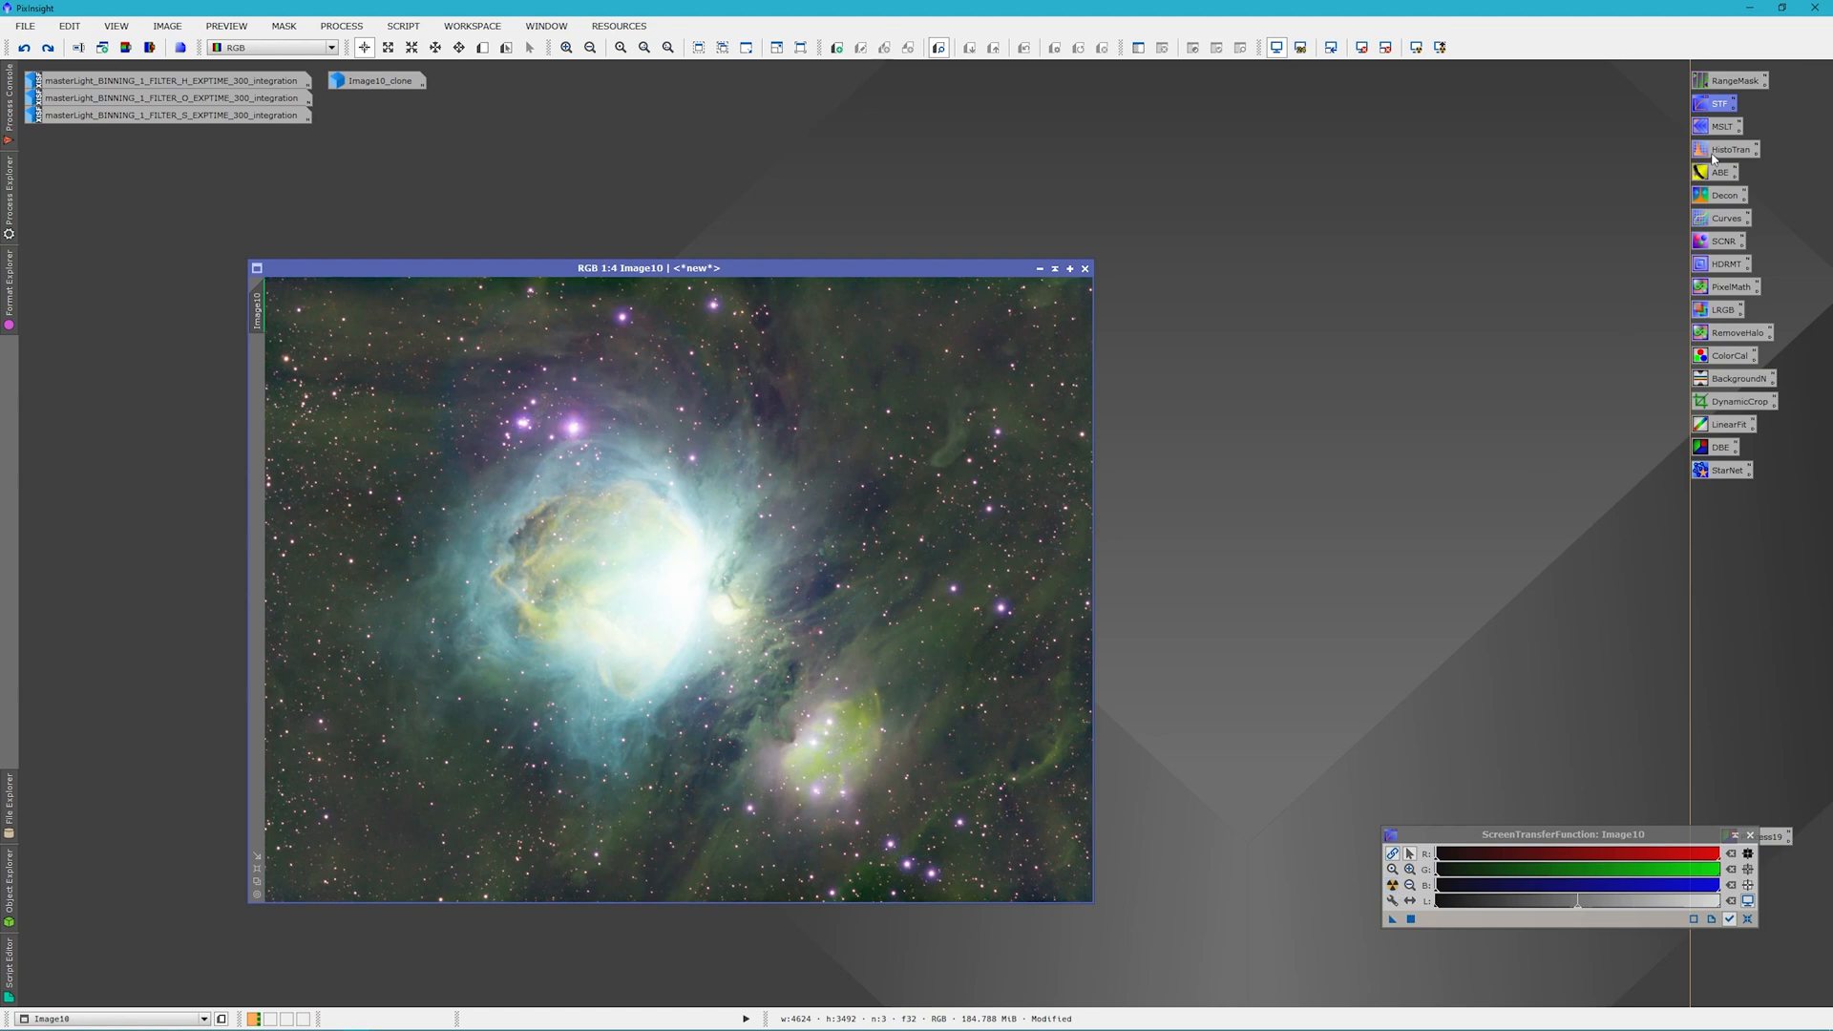
click(1731, 149)
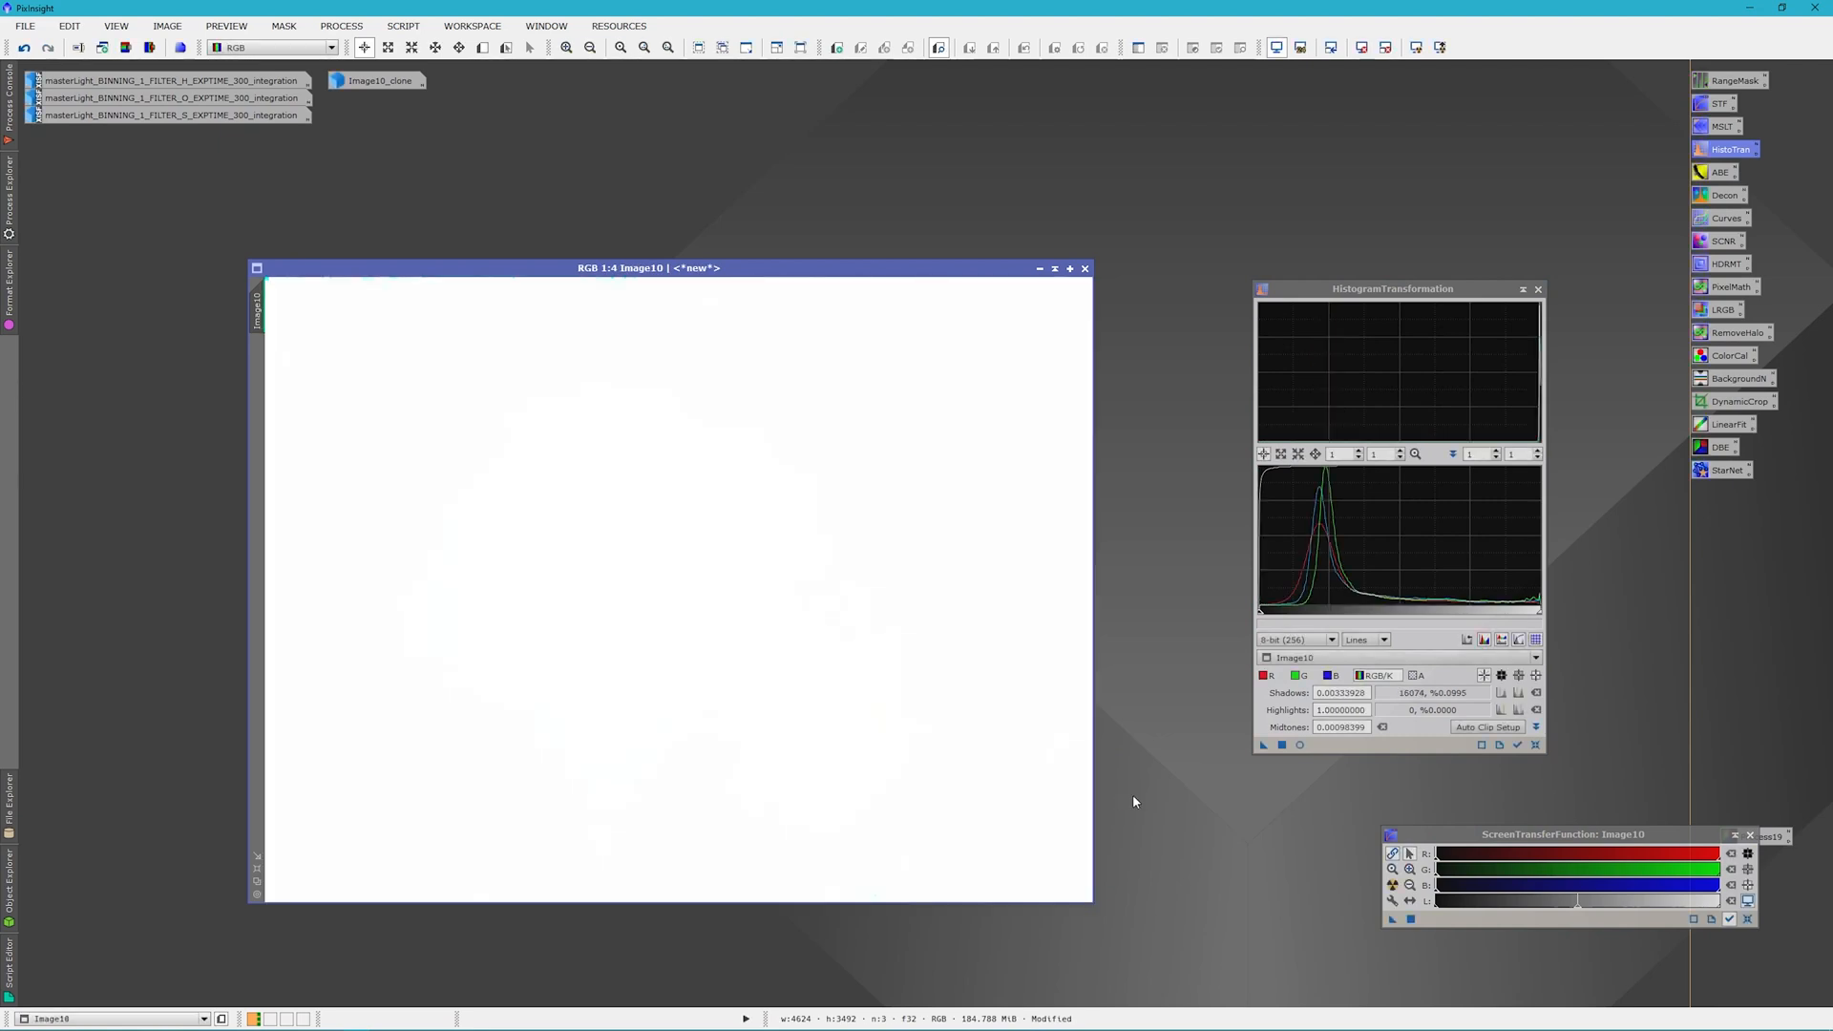
mouse_move(1556, 944)
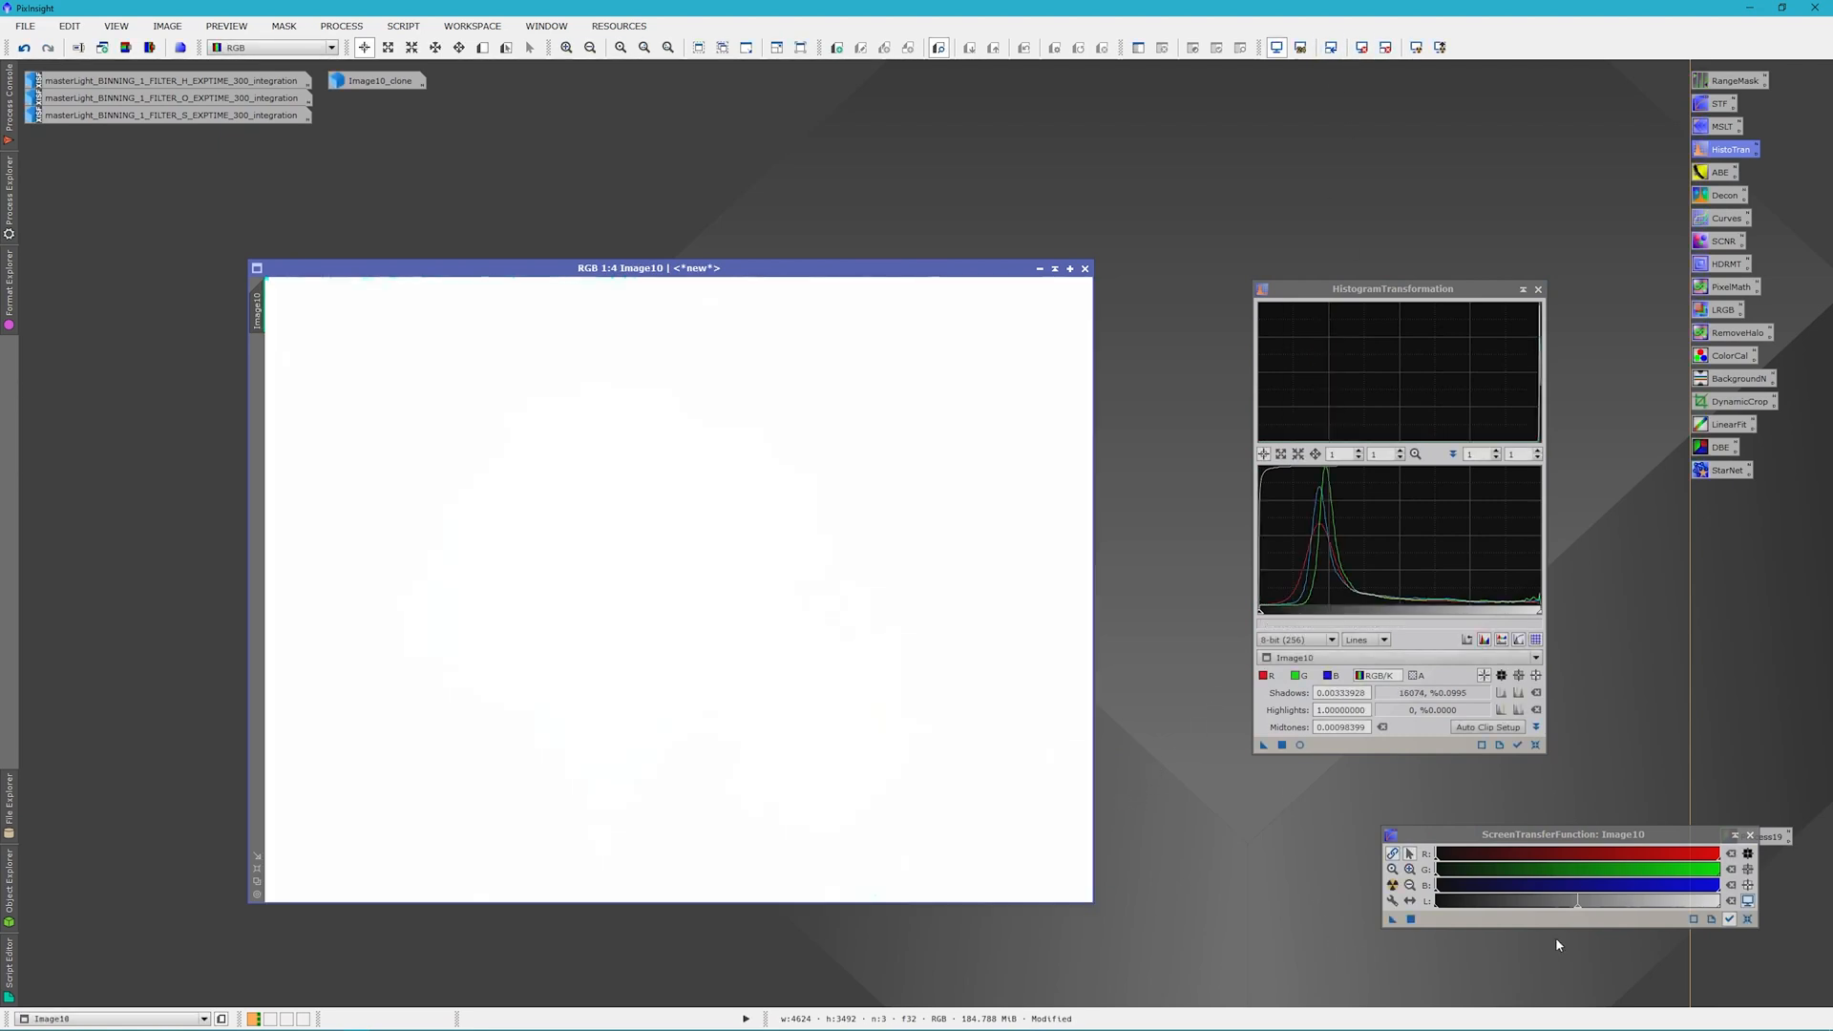
click(1745, 917)
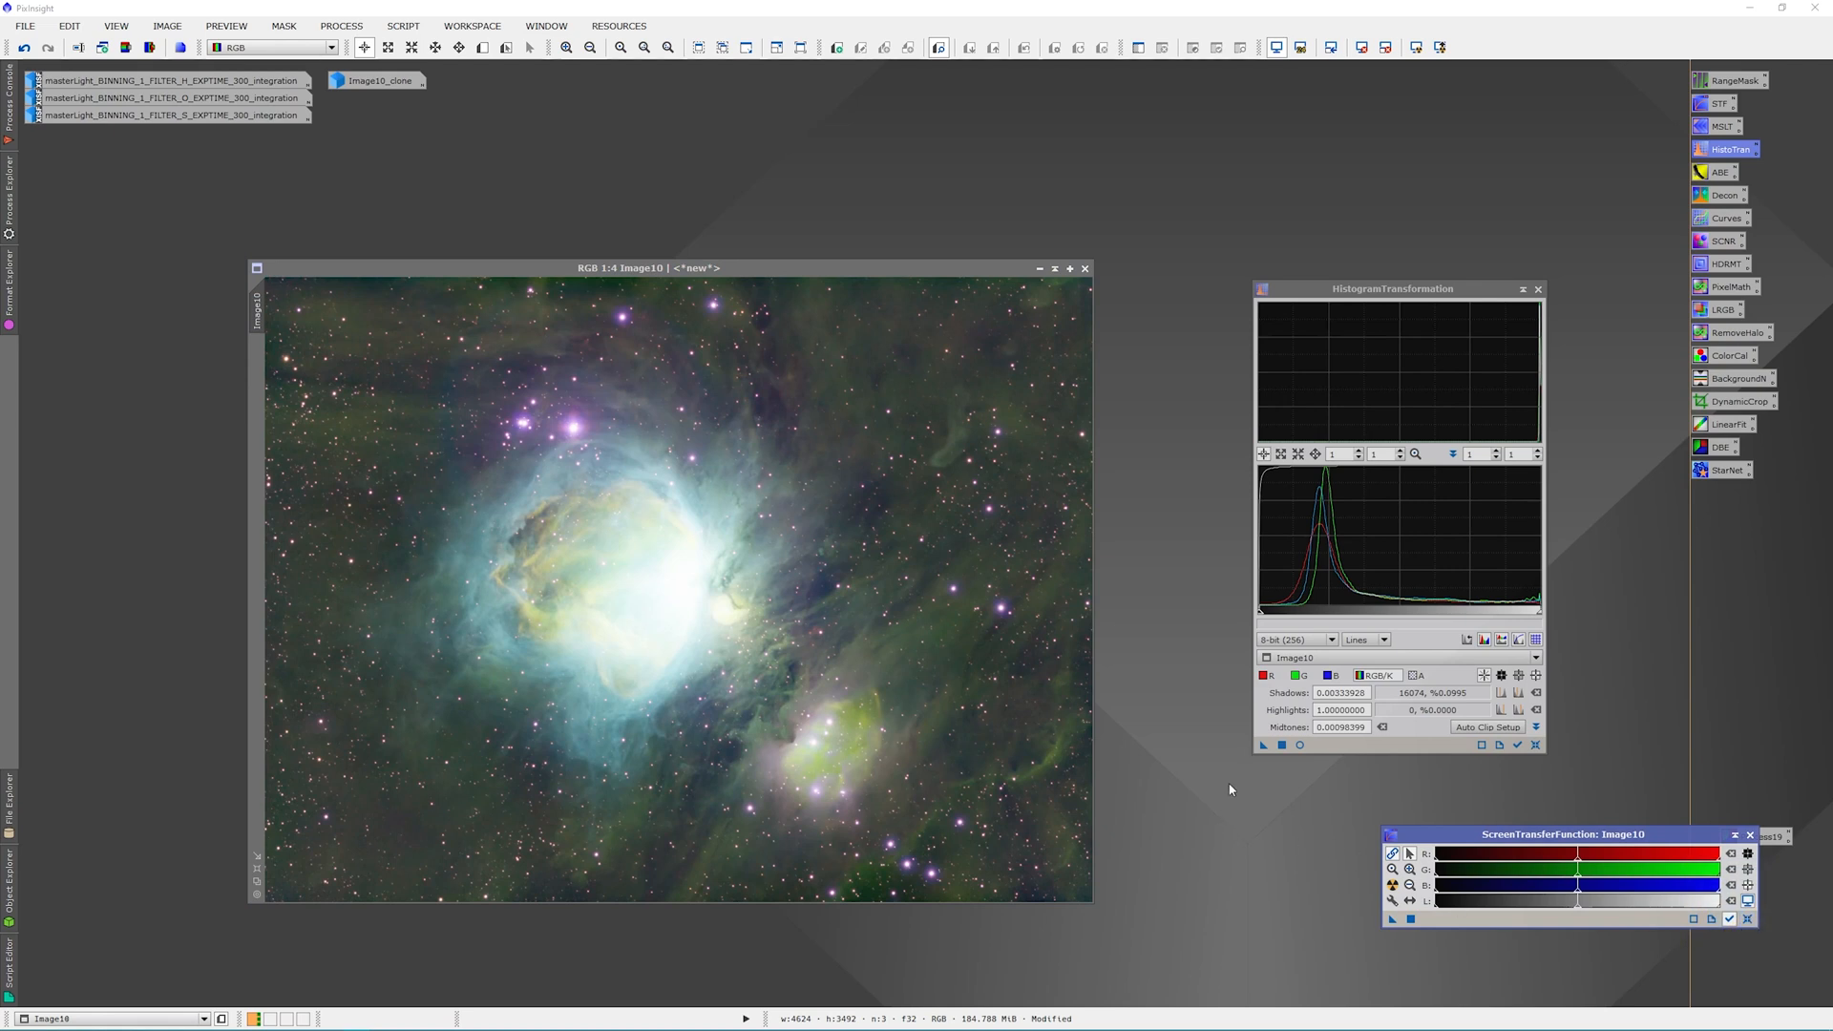
mouse_move(1073, 605)
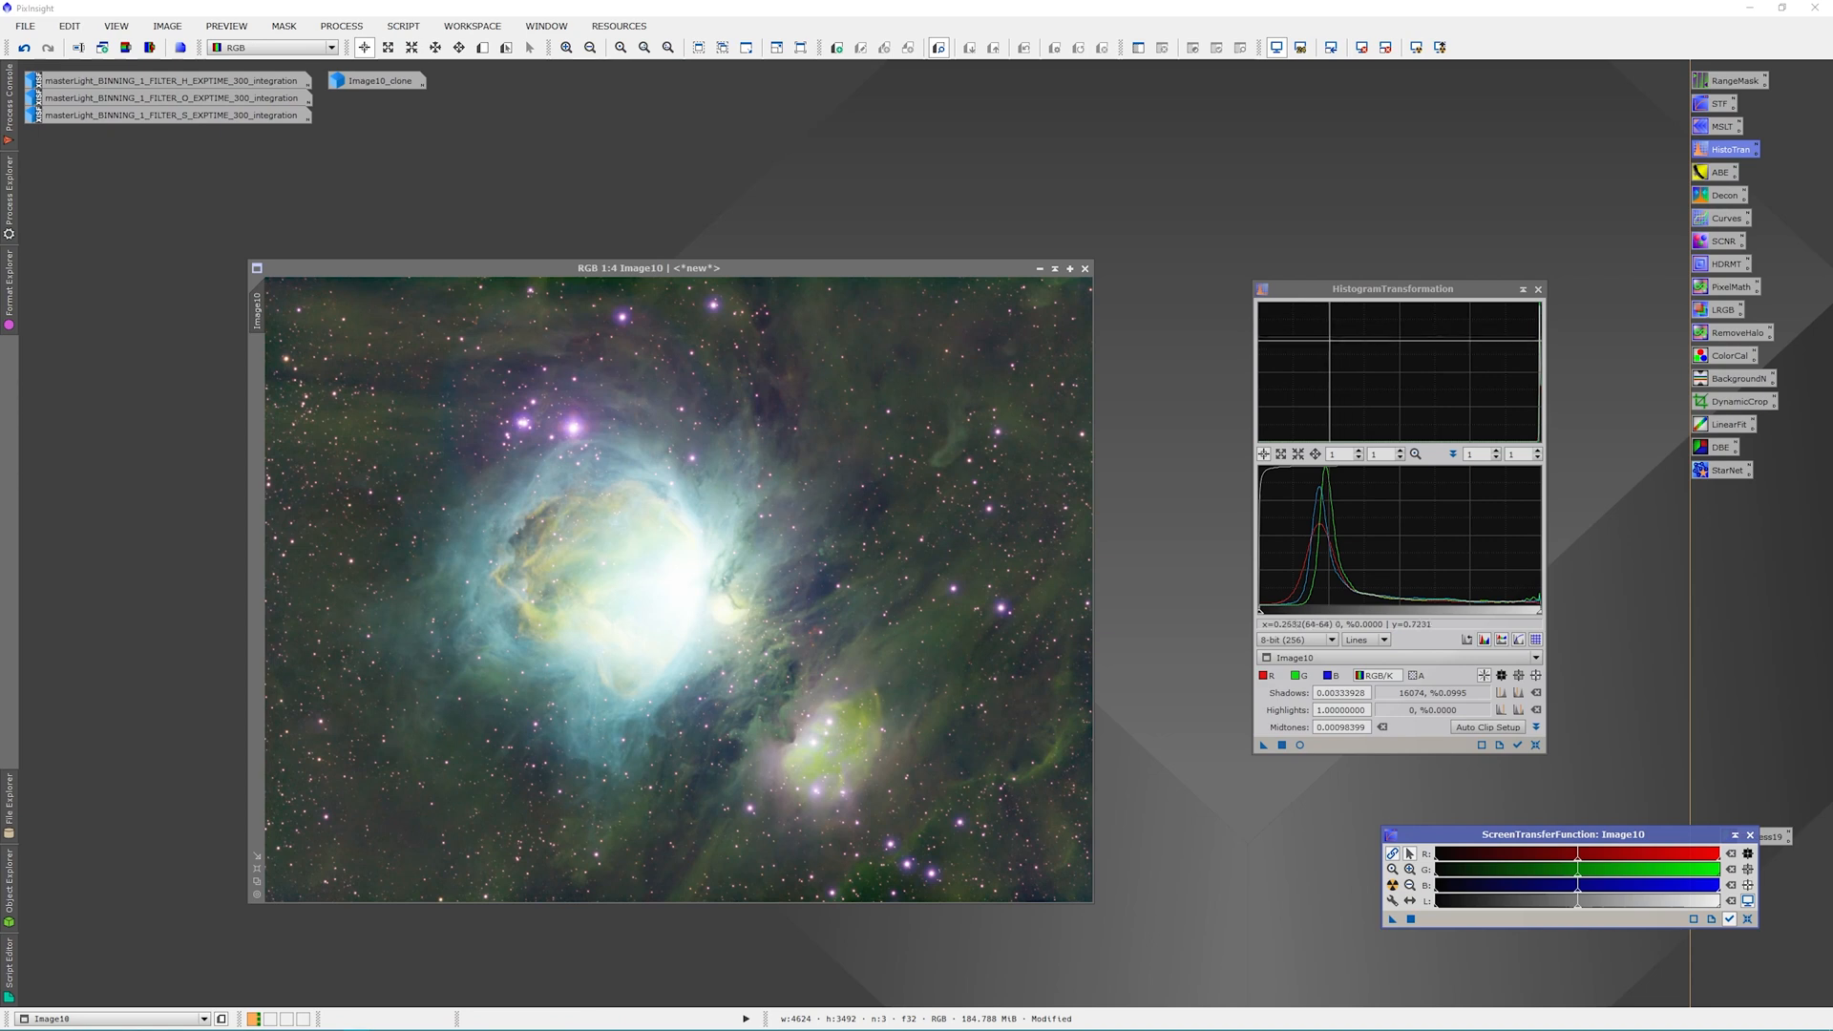
mouse_move(1179, 388)
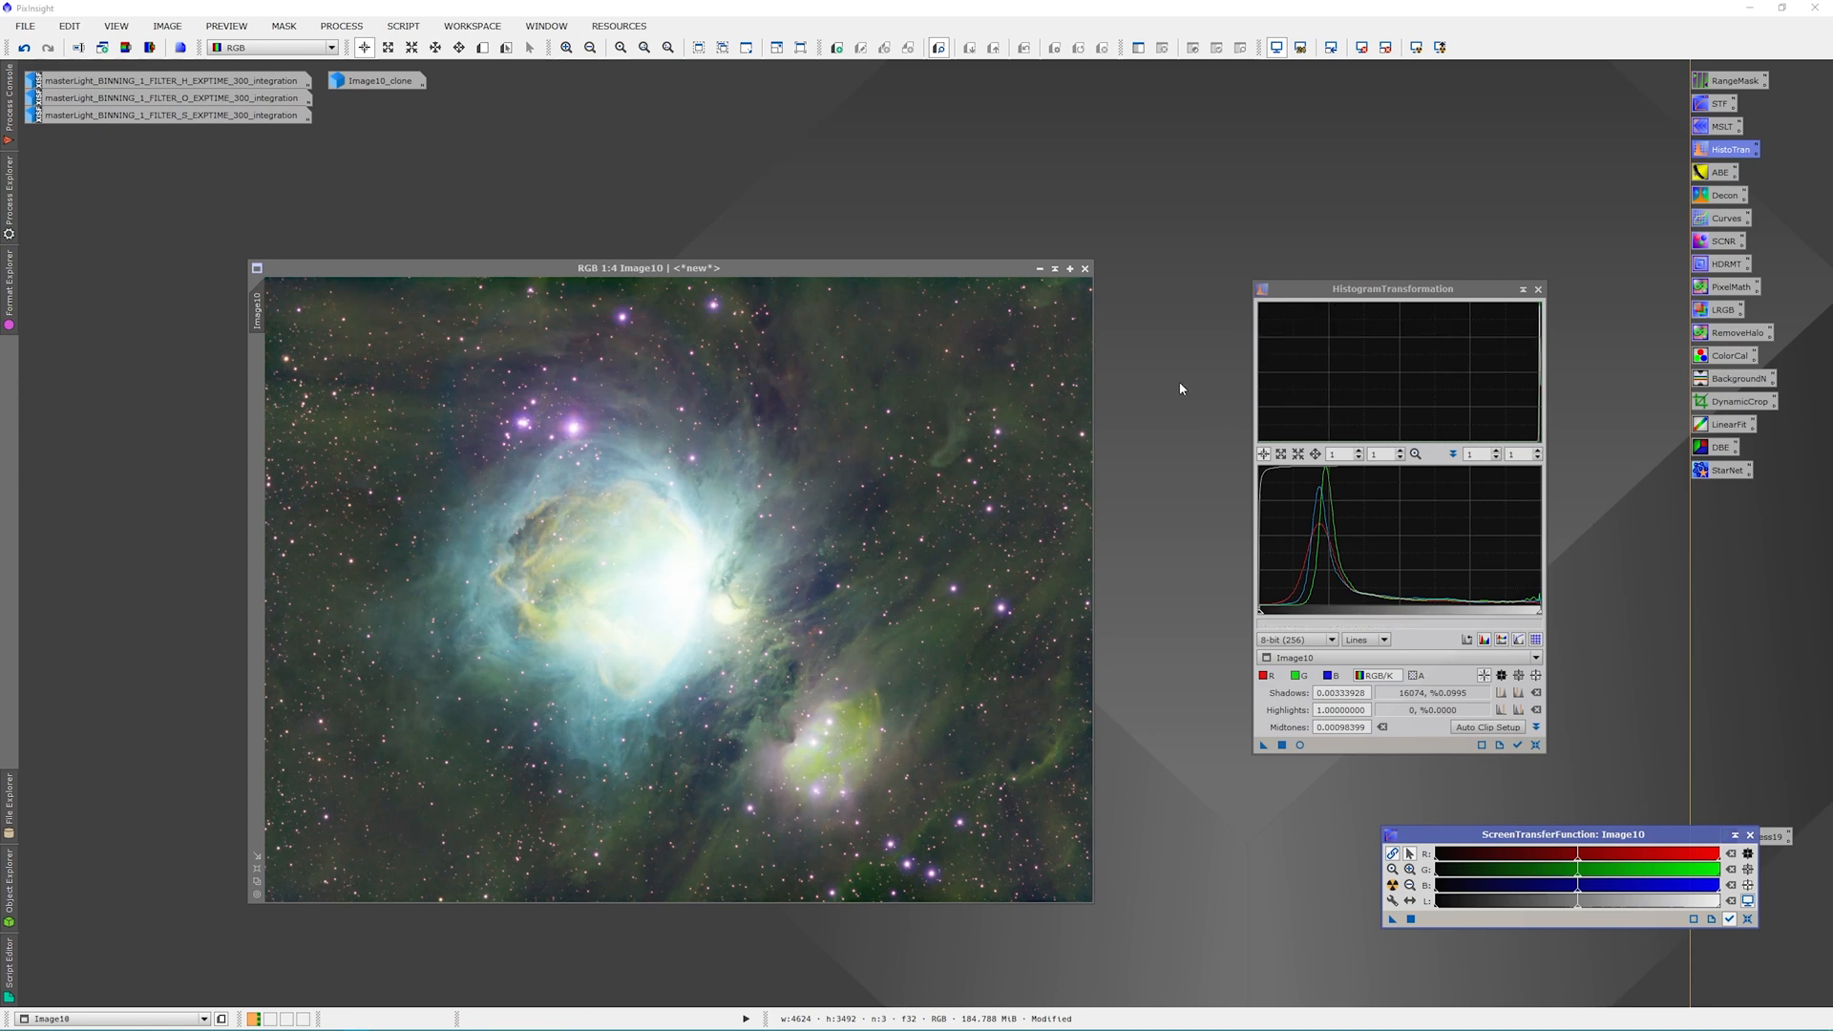
mouse_move(1222, 464)
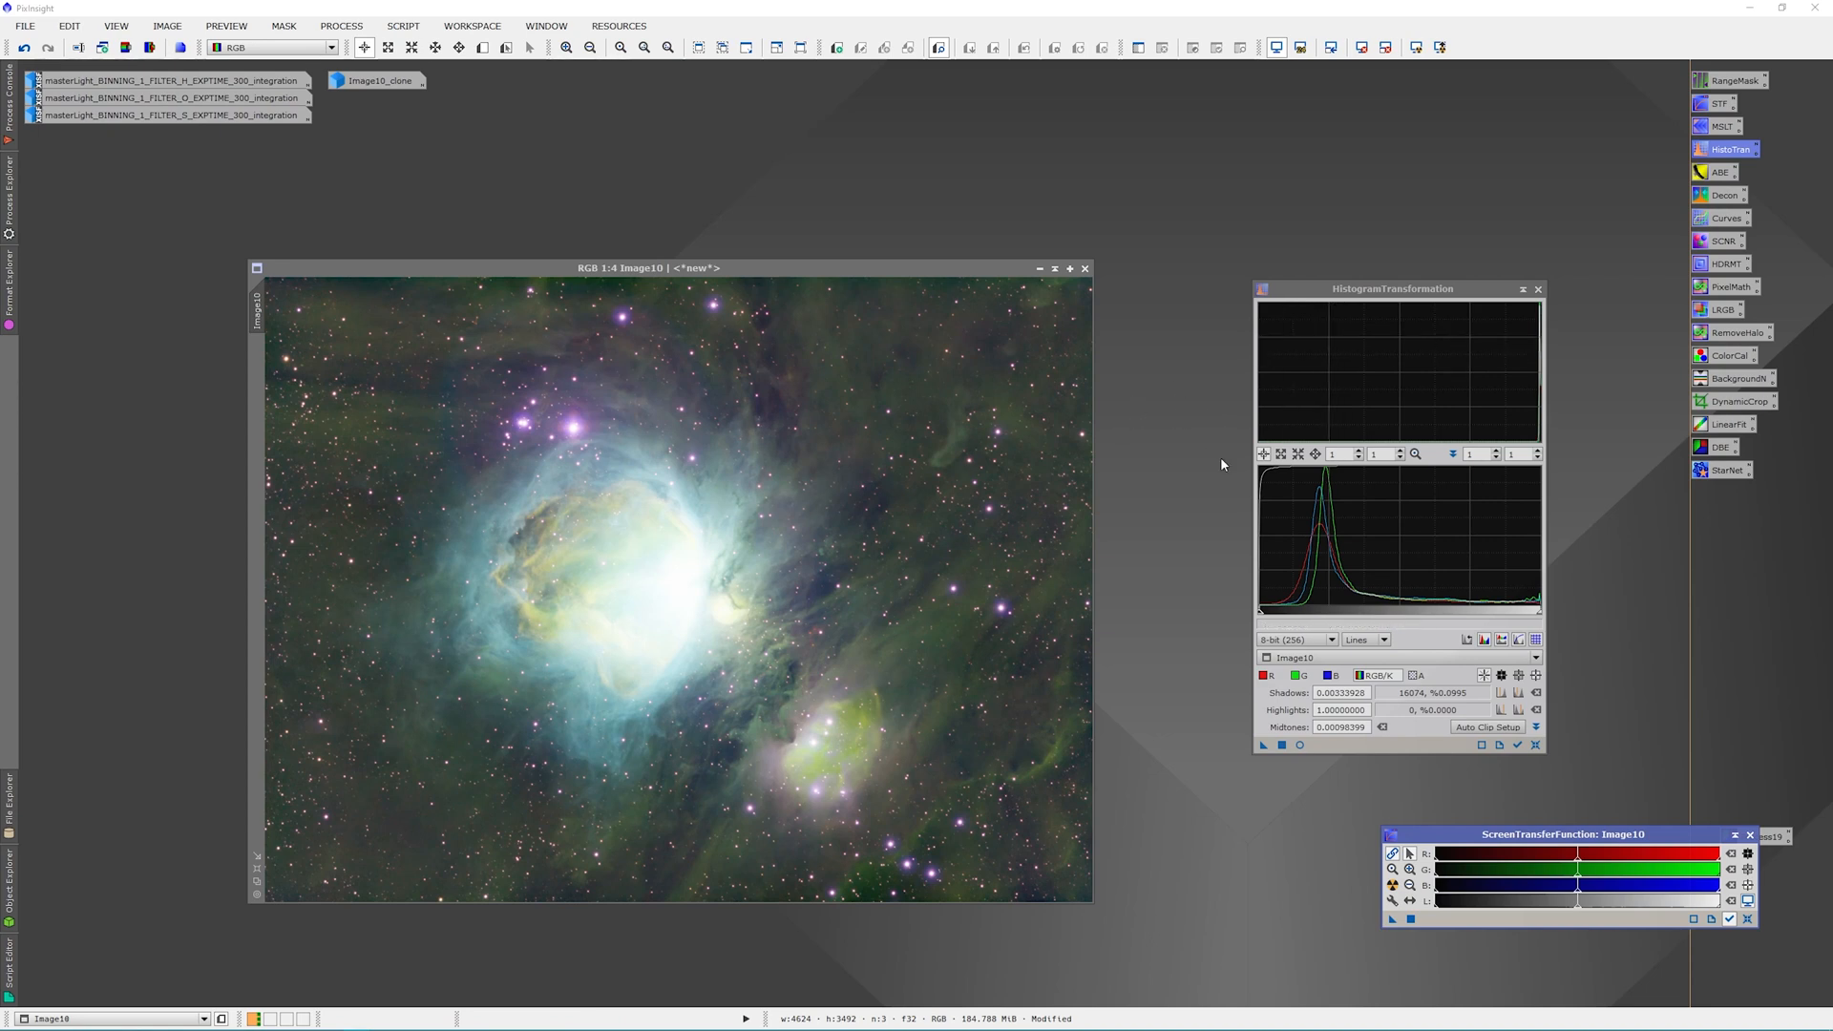
mouse_move(1131, 515)
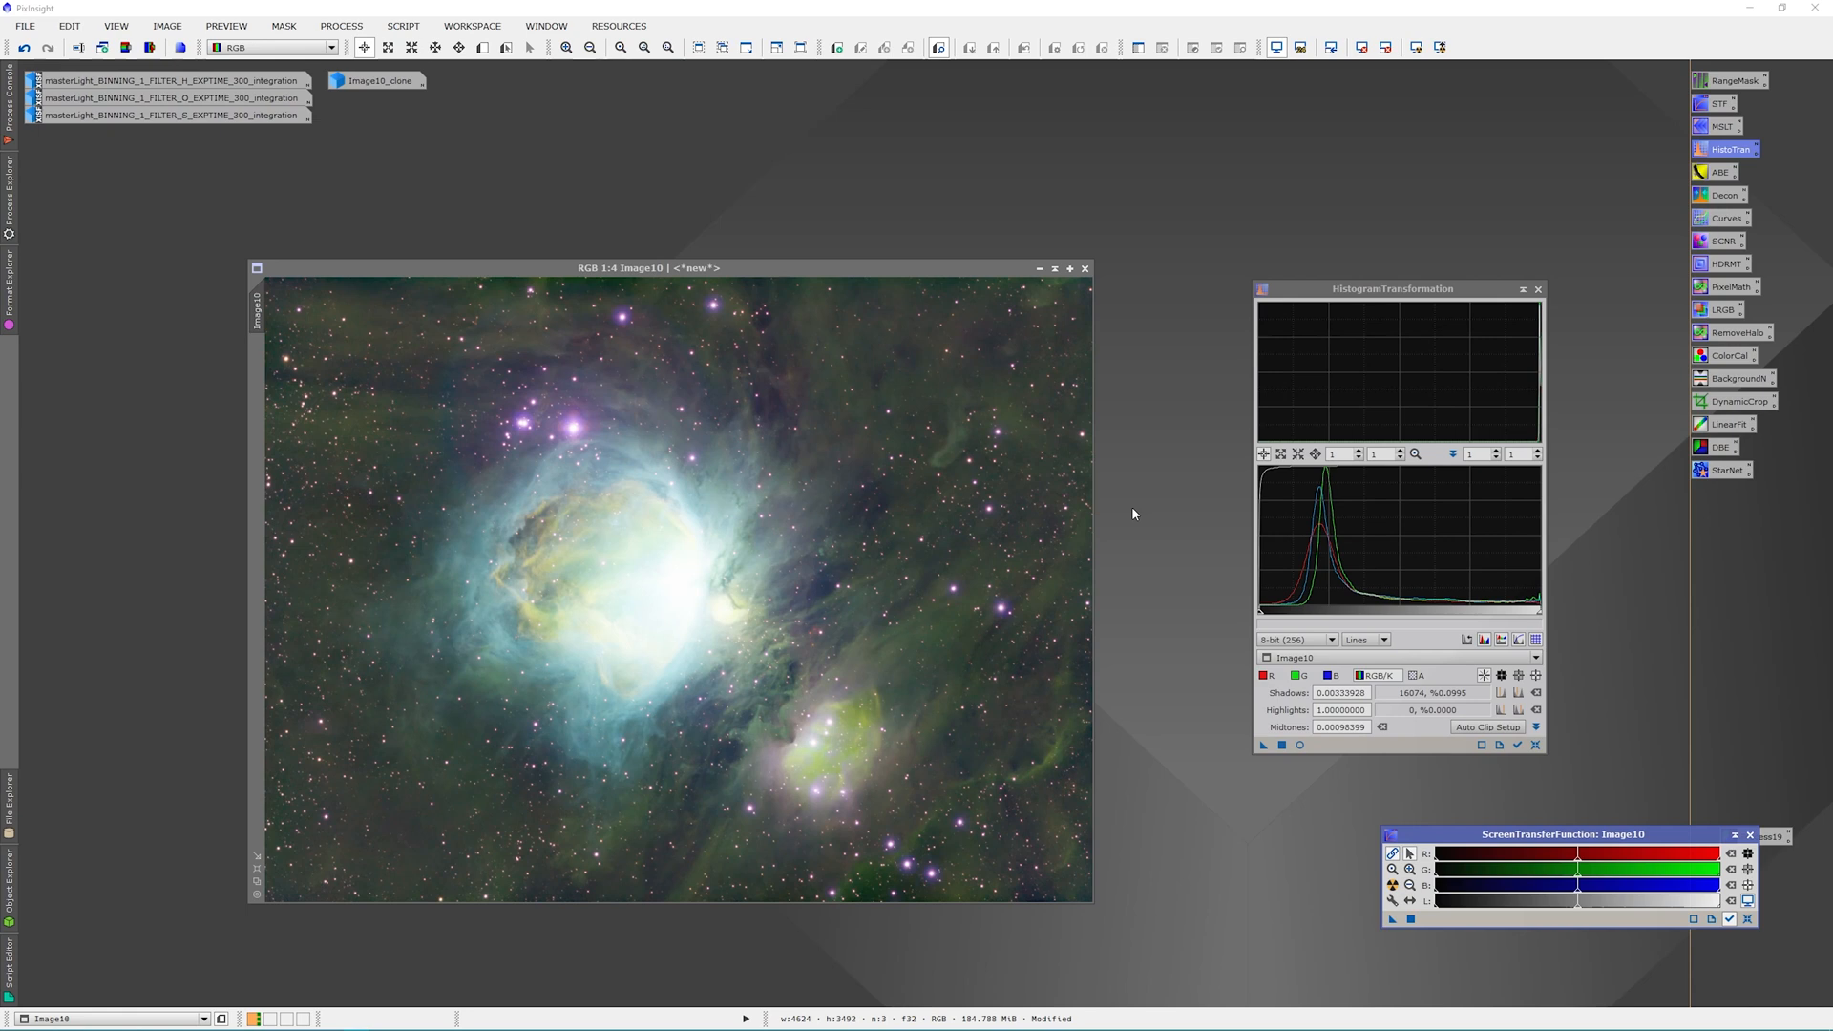
mouse_move(1160, 552)
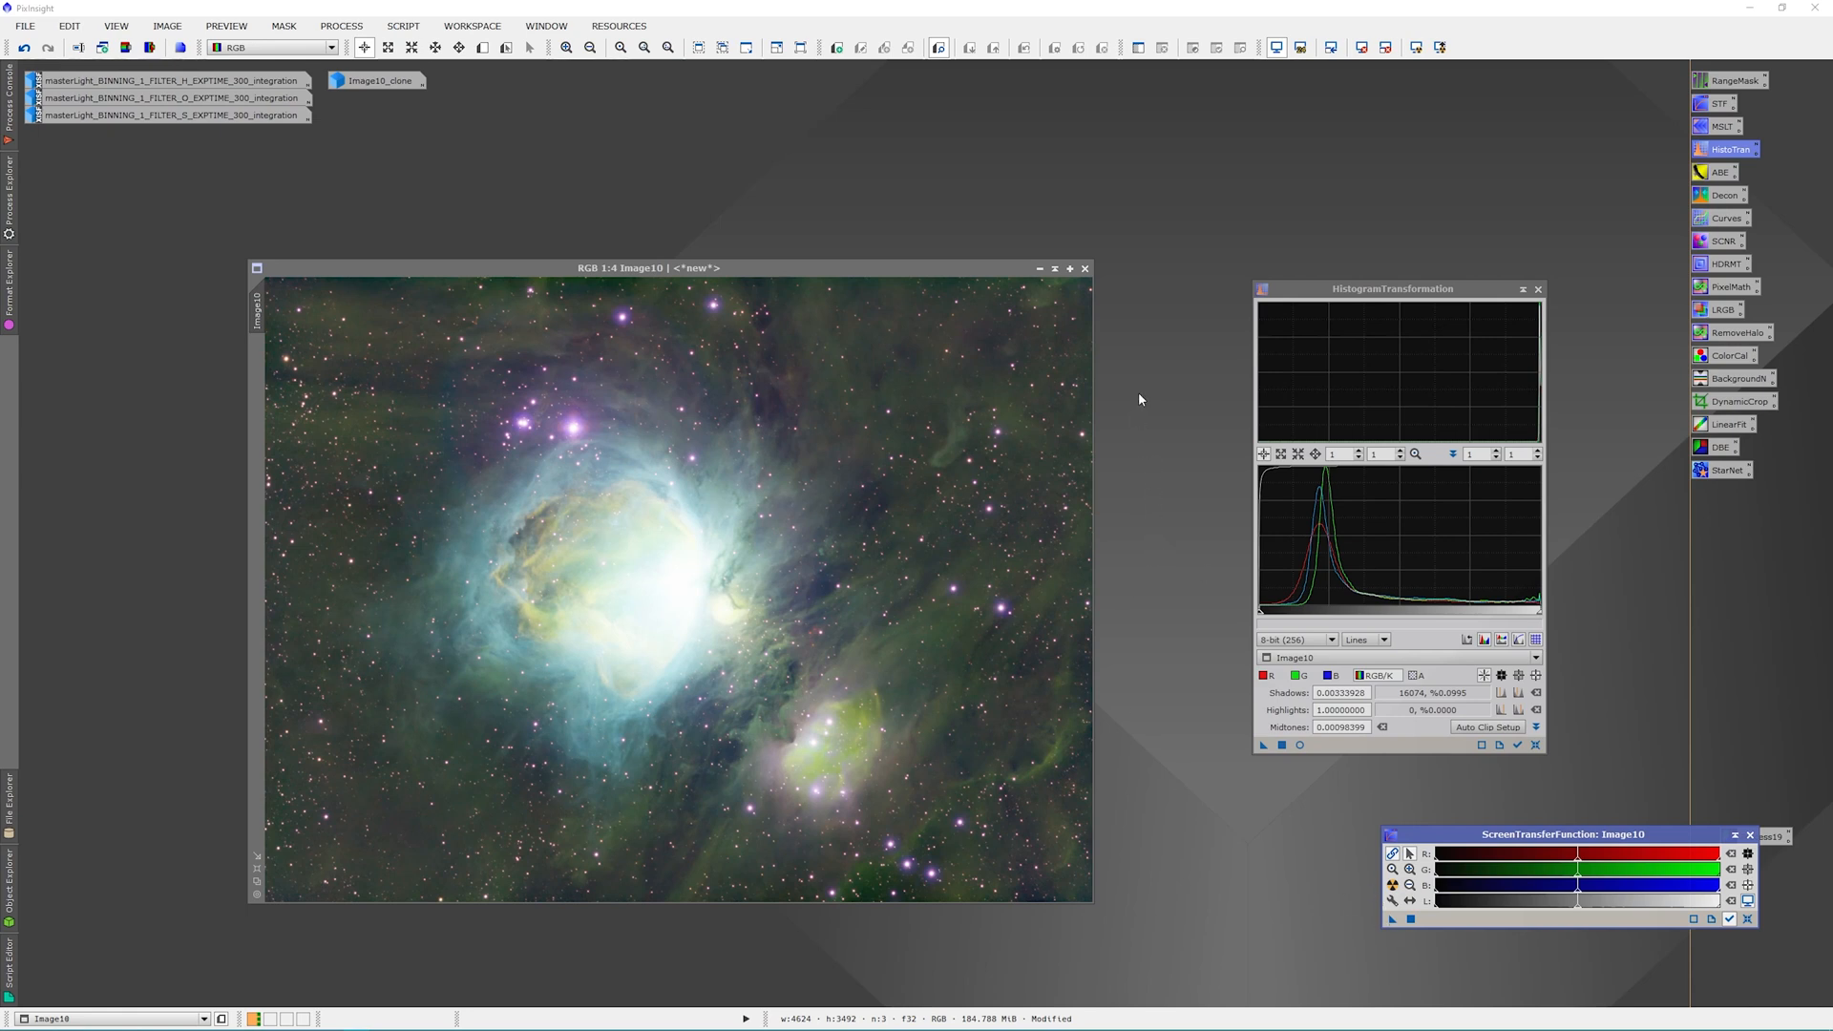
mouse_move(1157, 475)
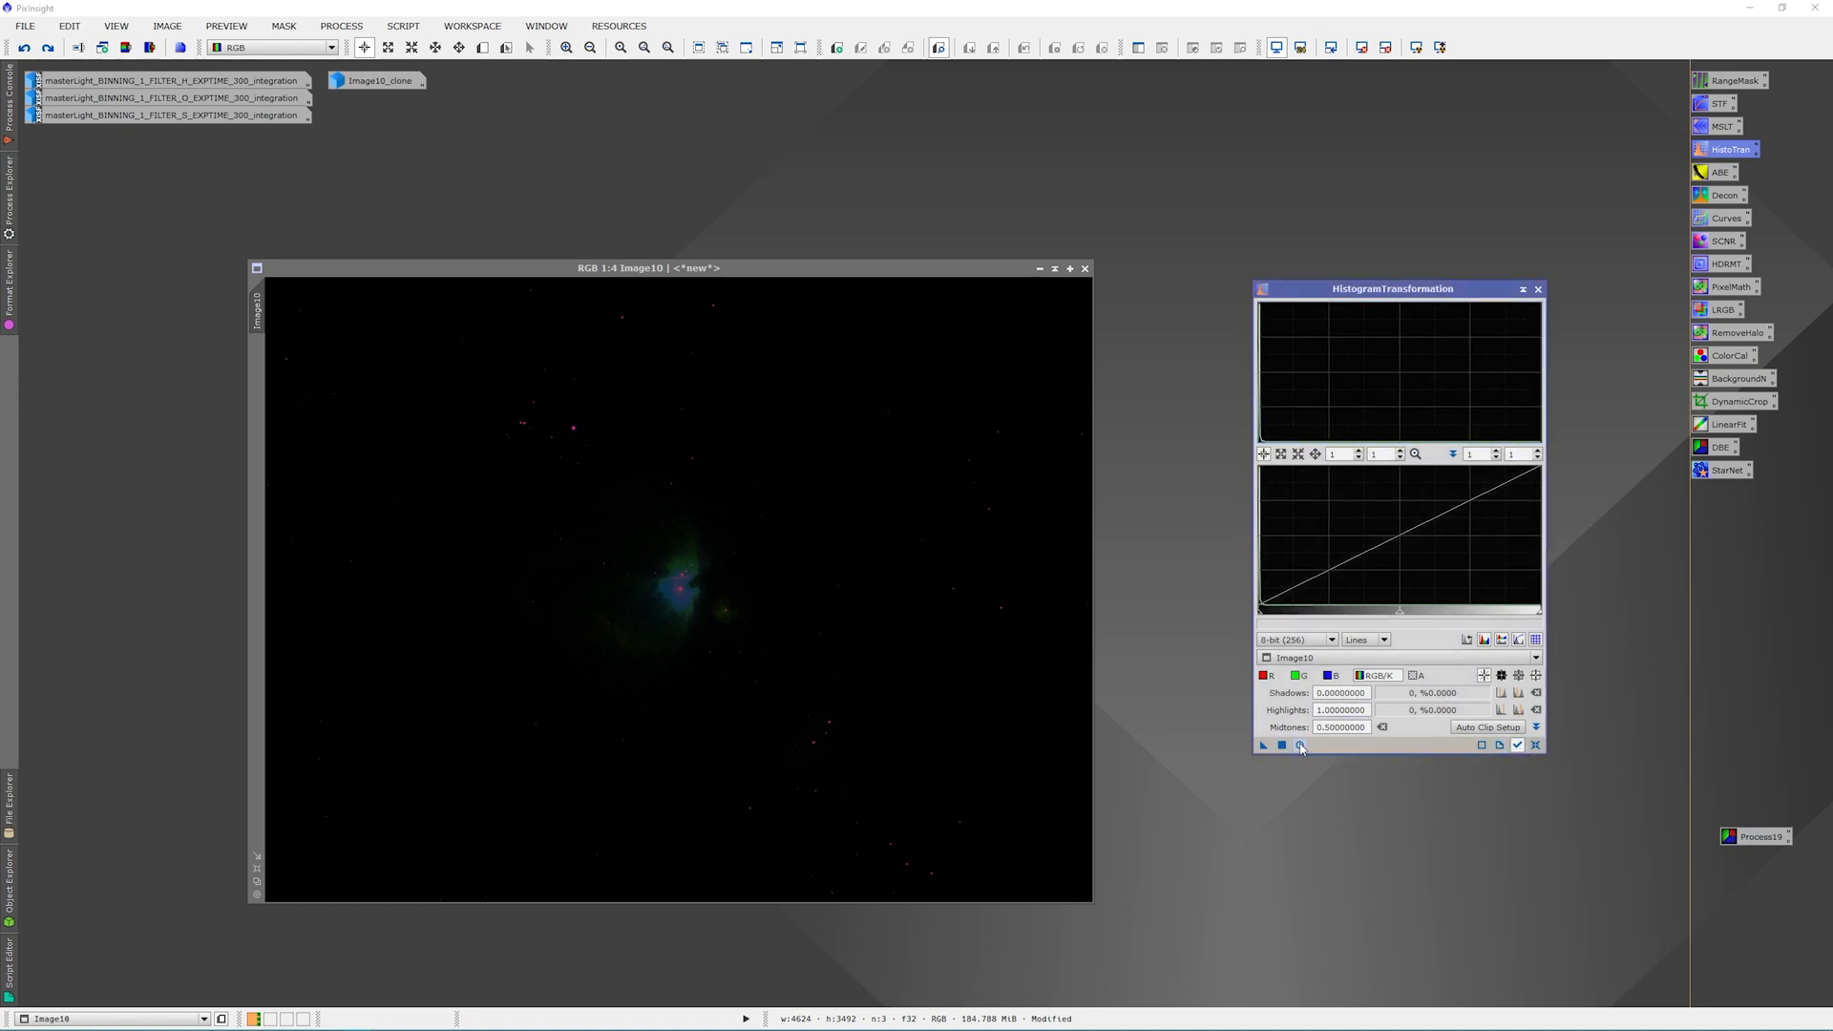
Open the real-time preview and set shadows clipping to about 0.115
click(1298, 745)
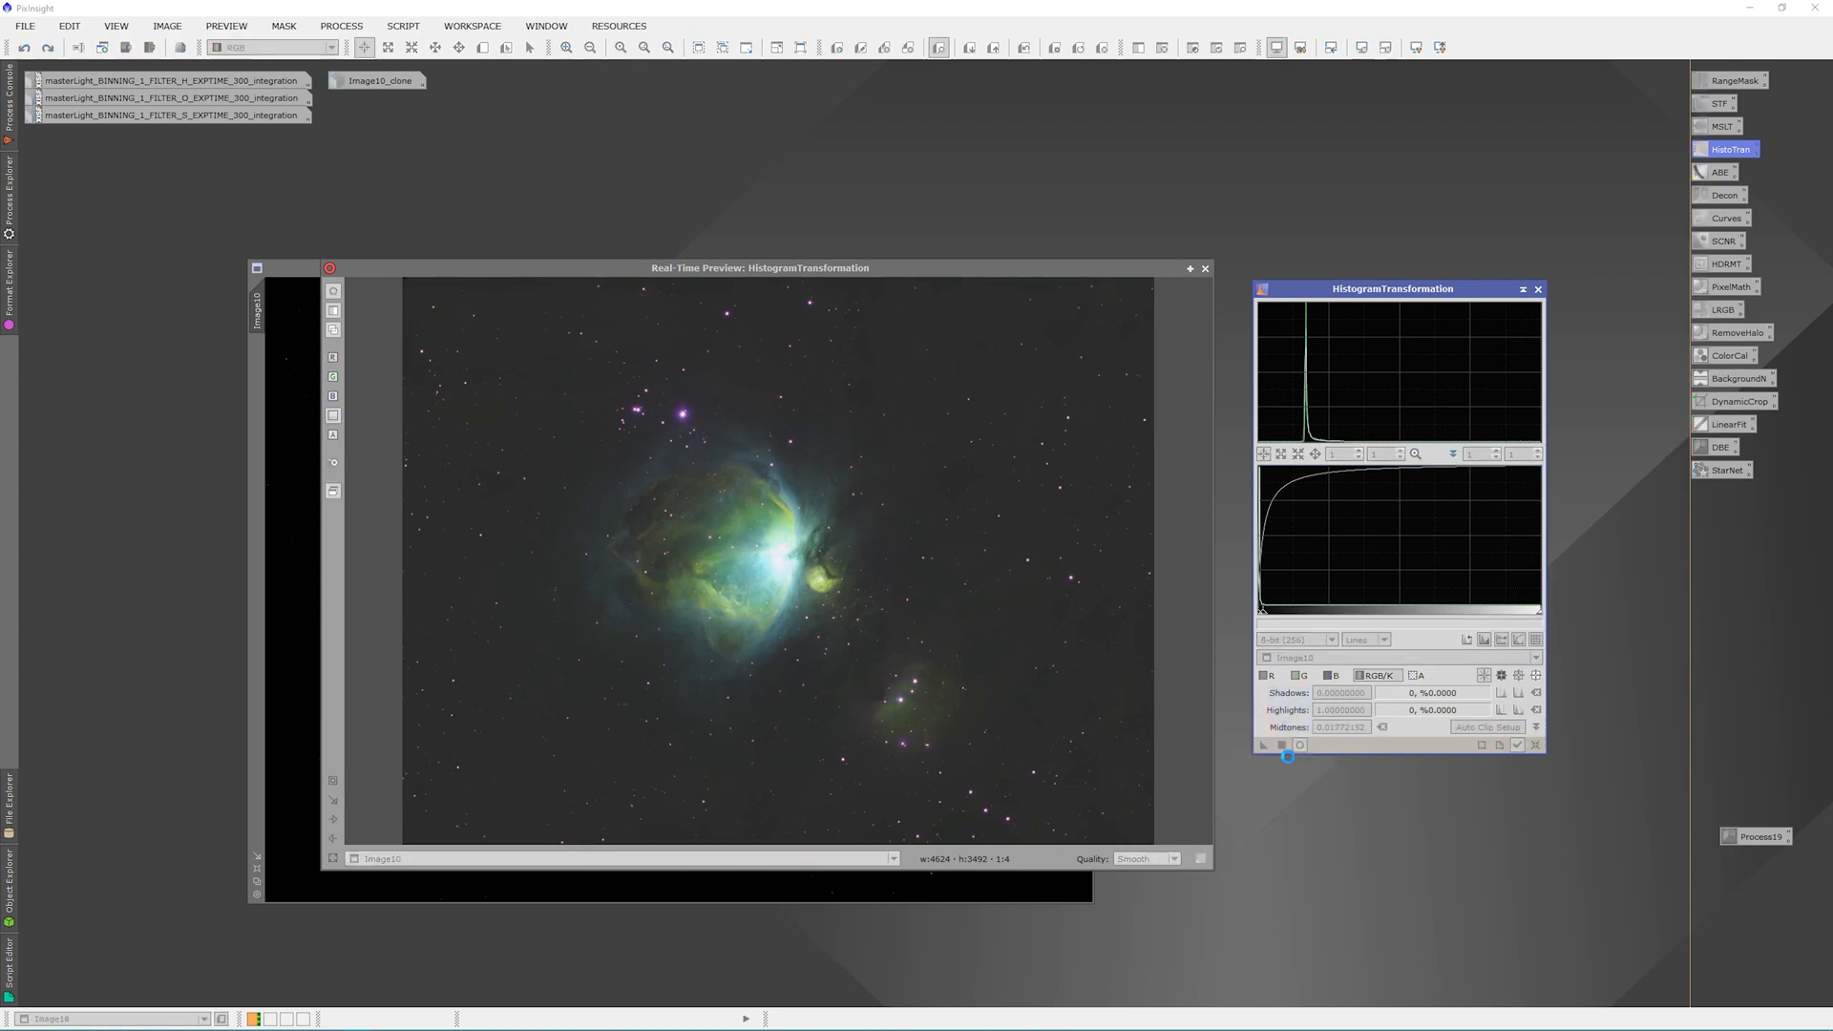
click(1517, 744)
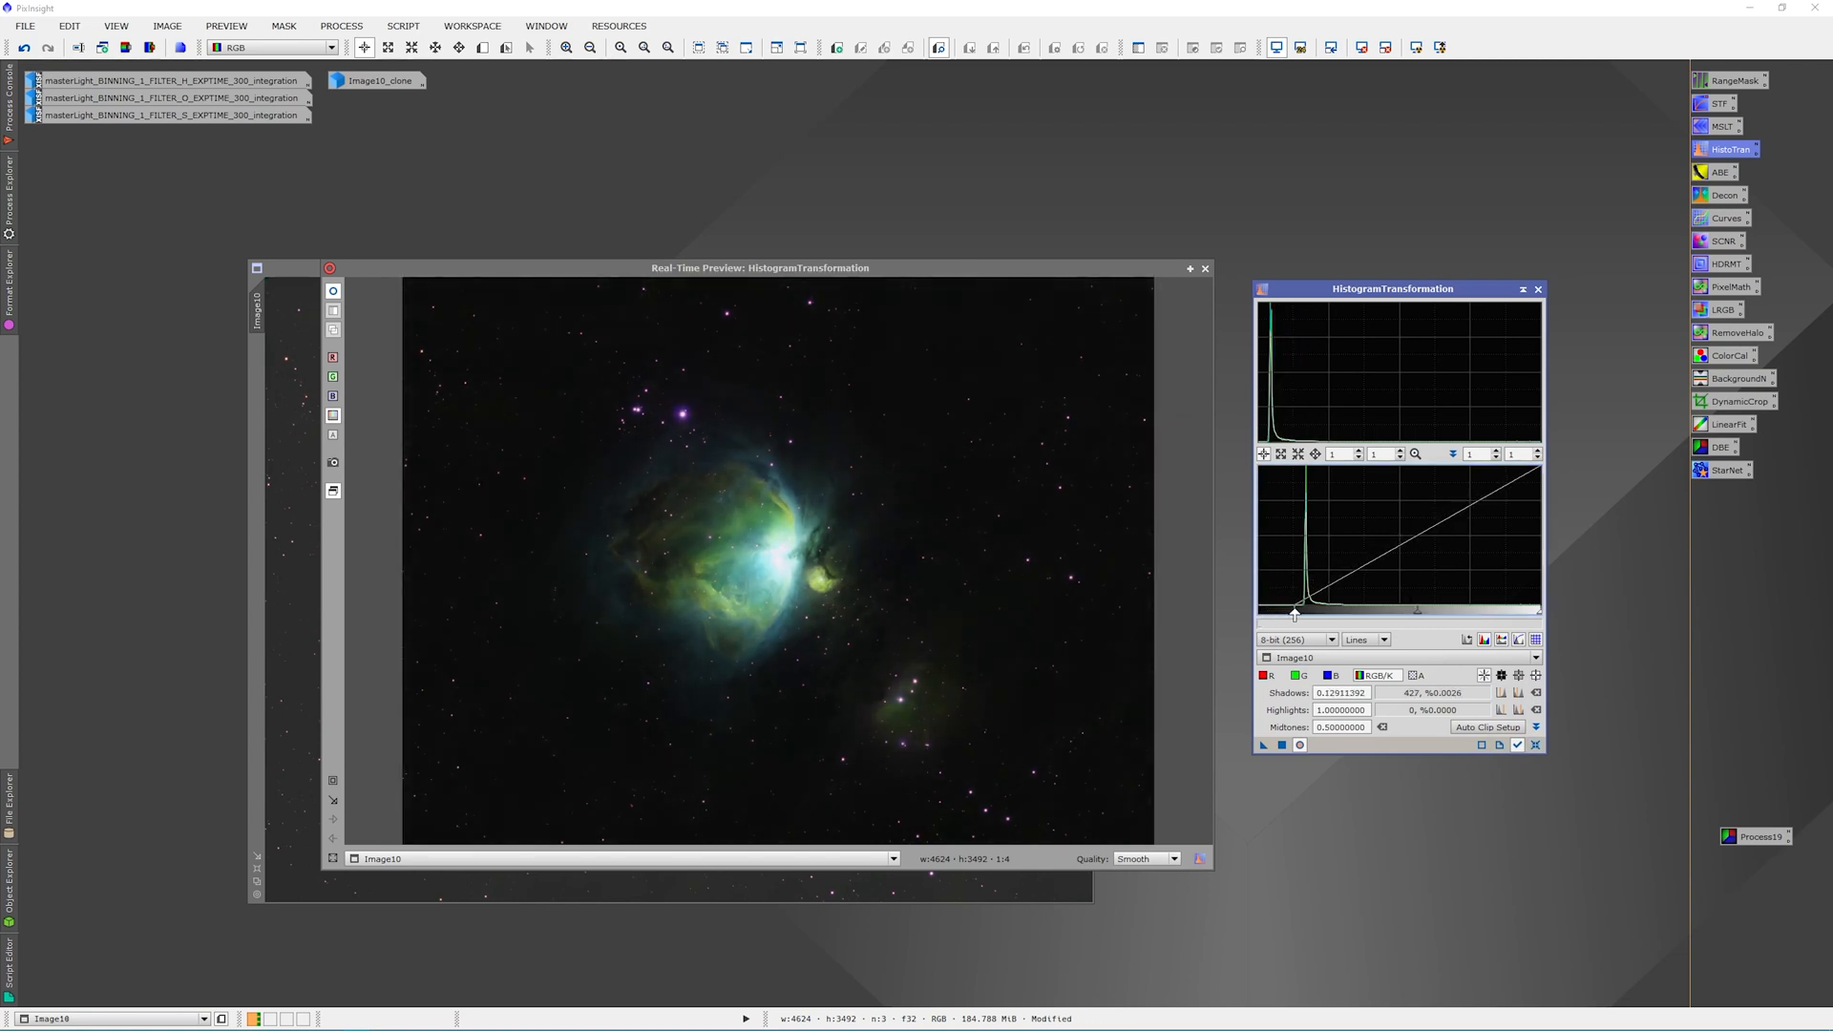
drag(1293, 611, 1288, 610)
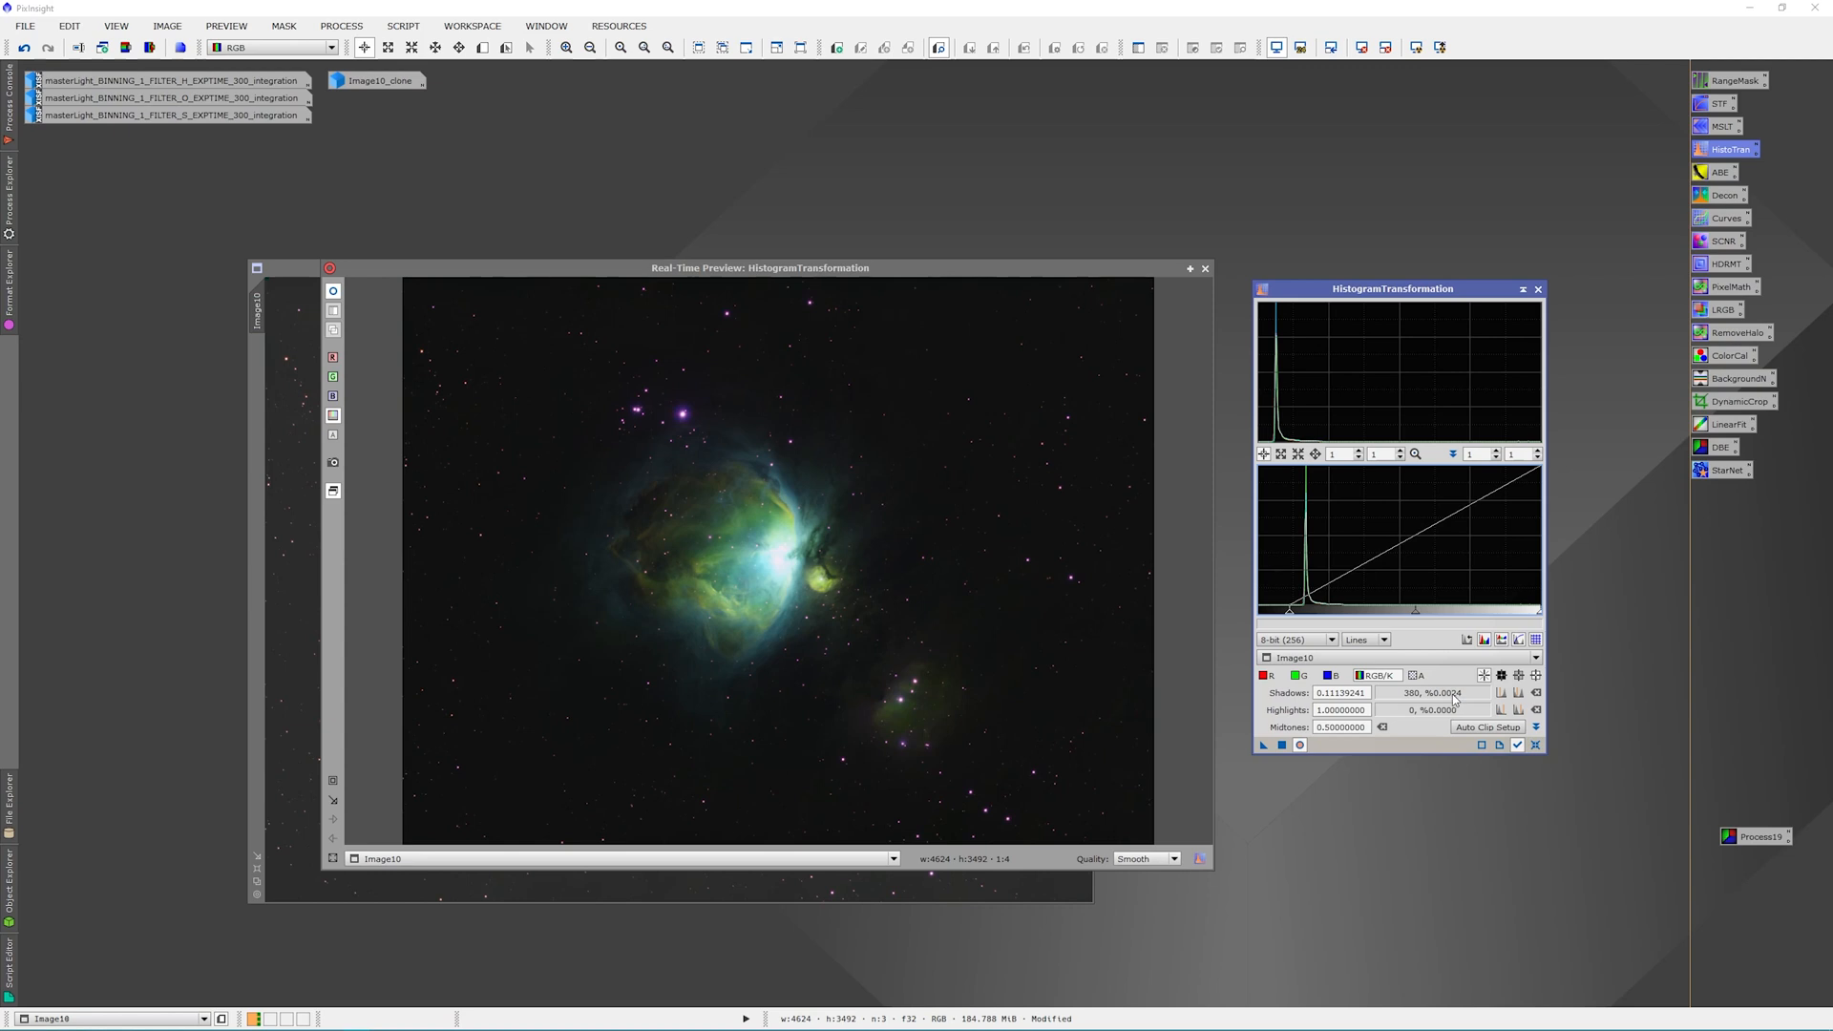
mouse_move(1454, 692)
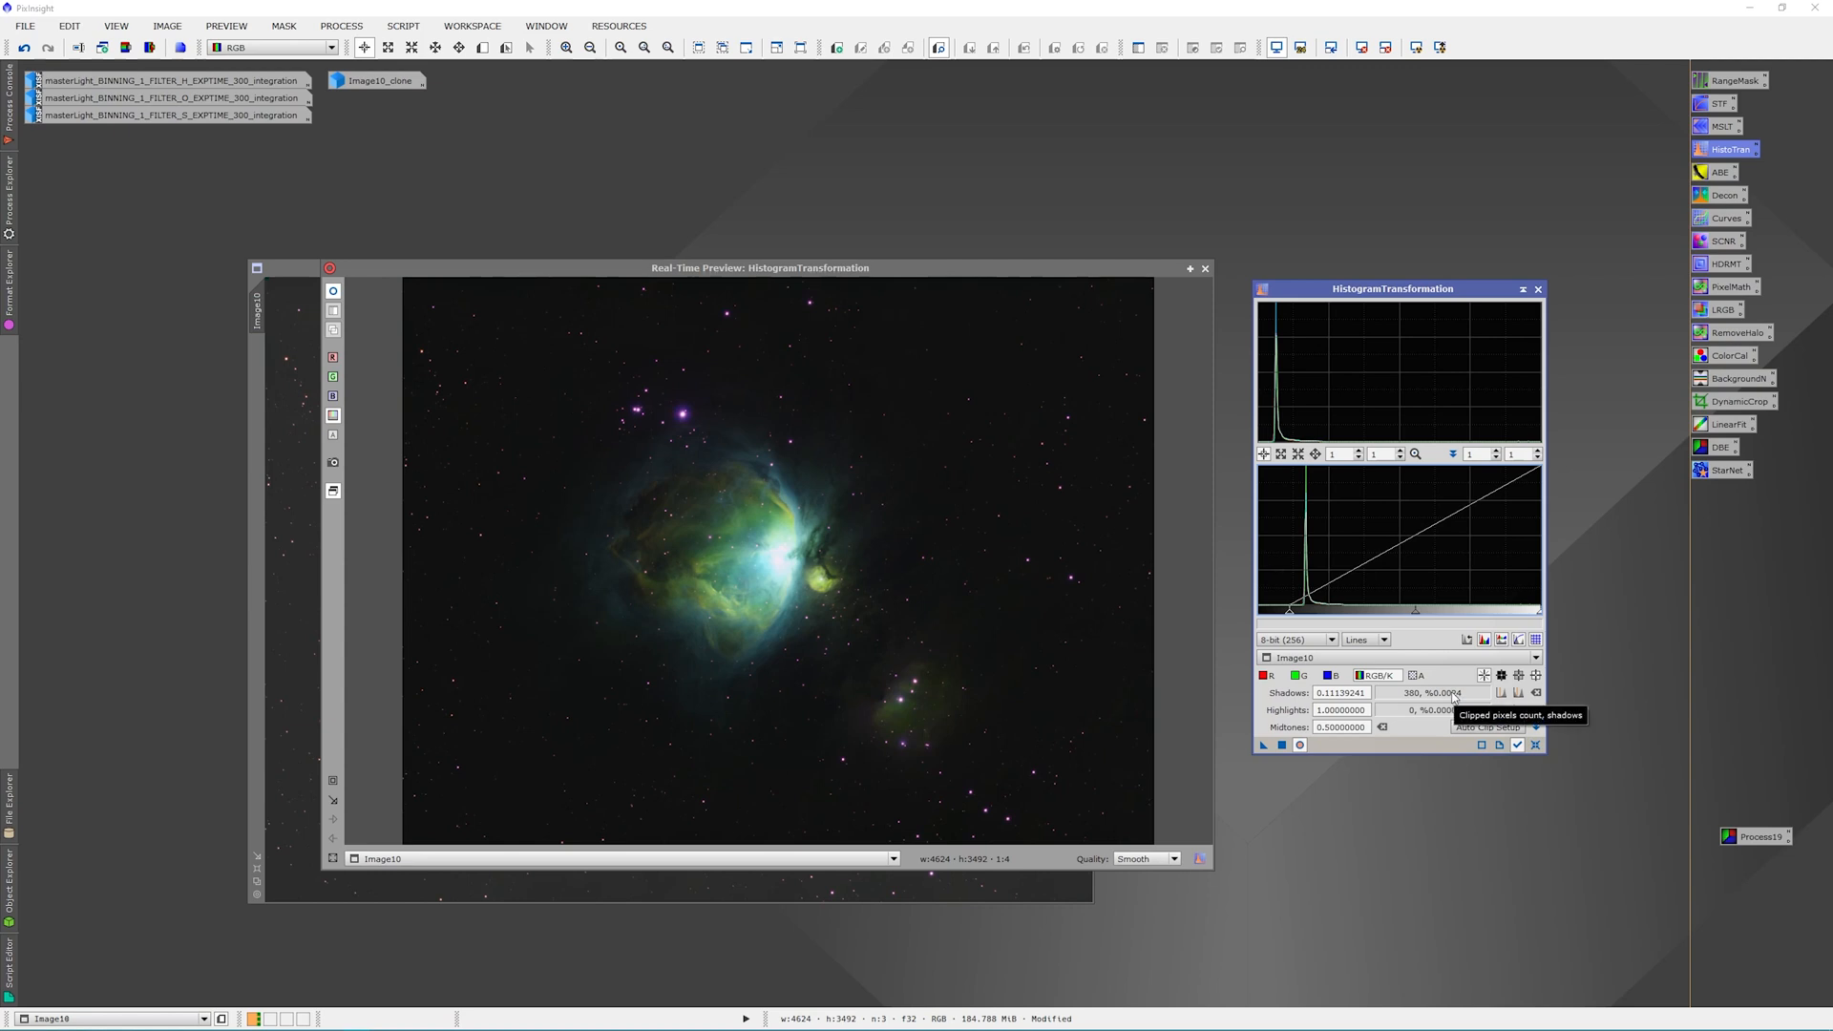
mouse_move(1499, 256)
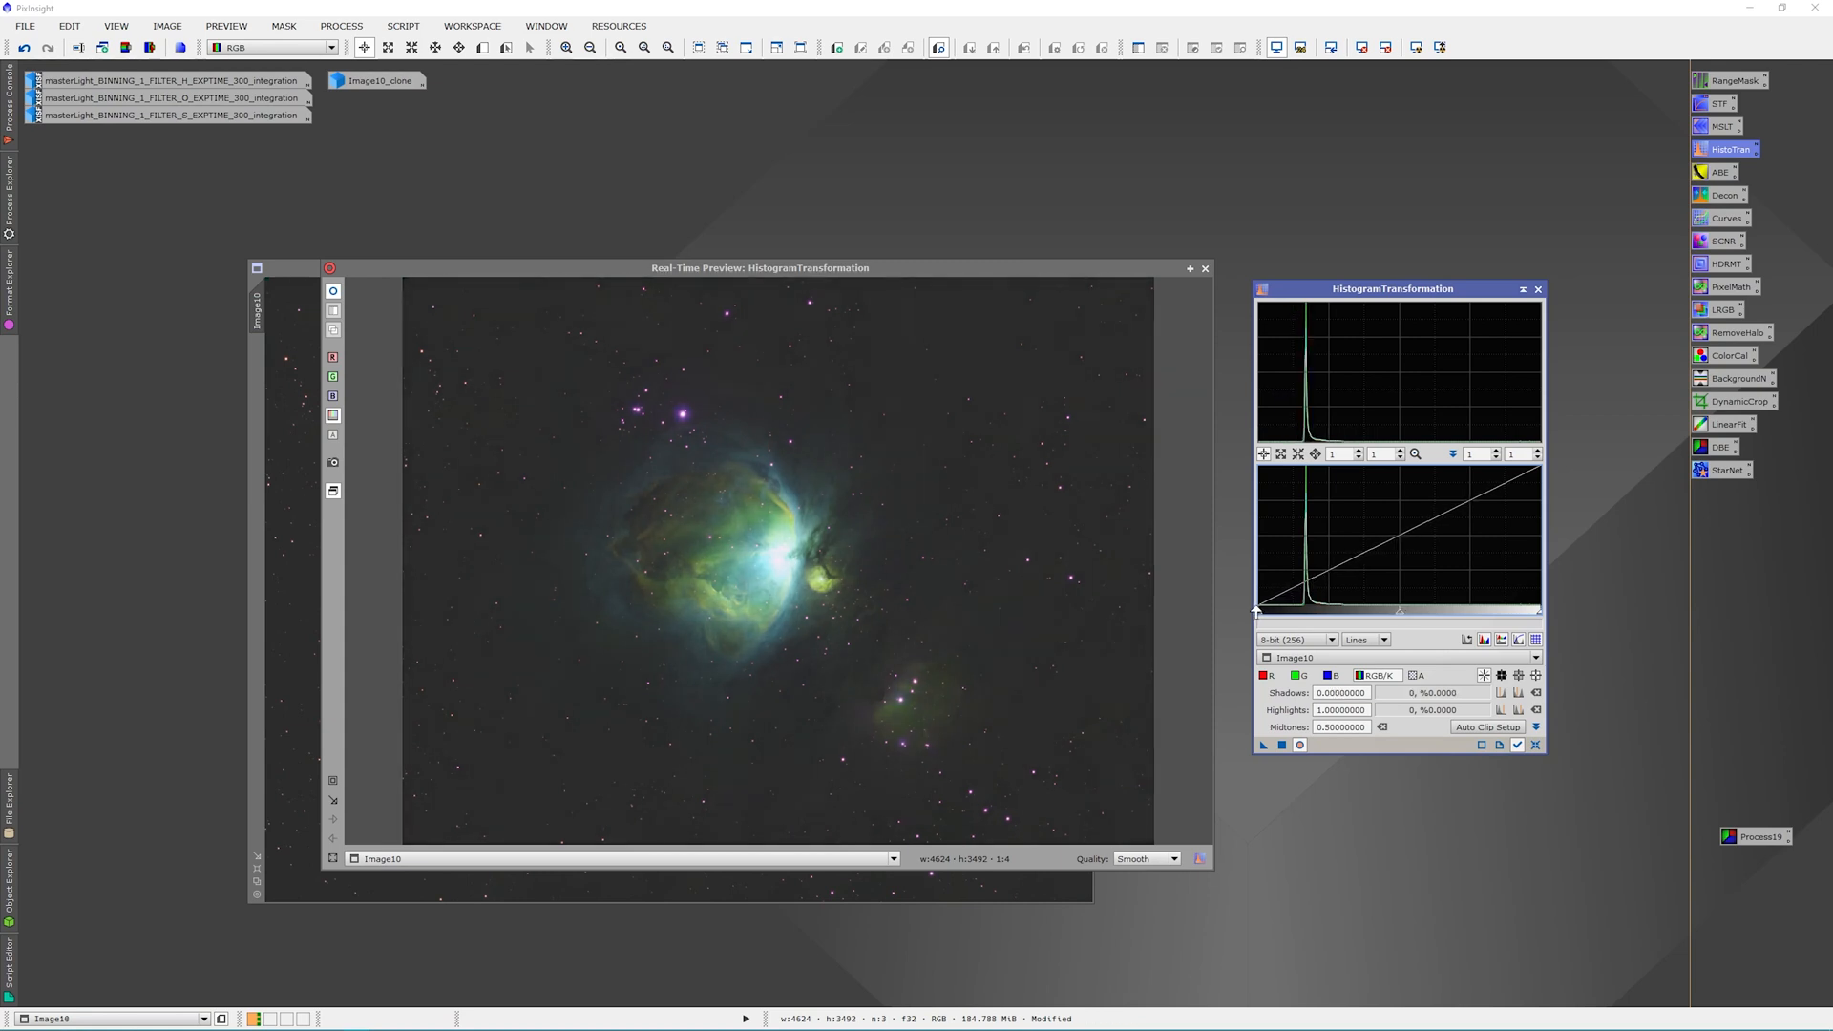
Lower the midtones and clip shadows to brighten the nebula and darken the sky
drag(1257, 610, 1262, 610)
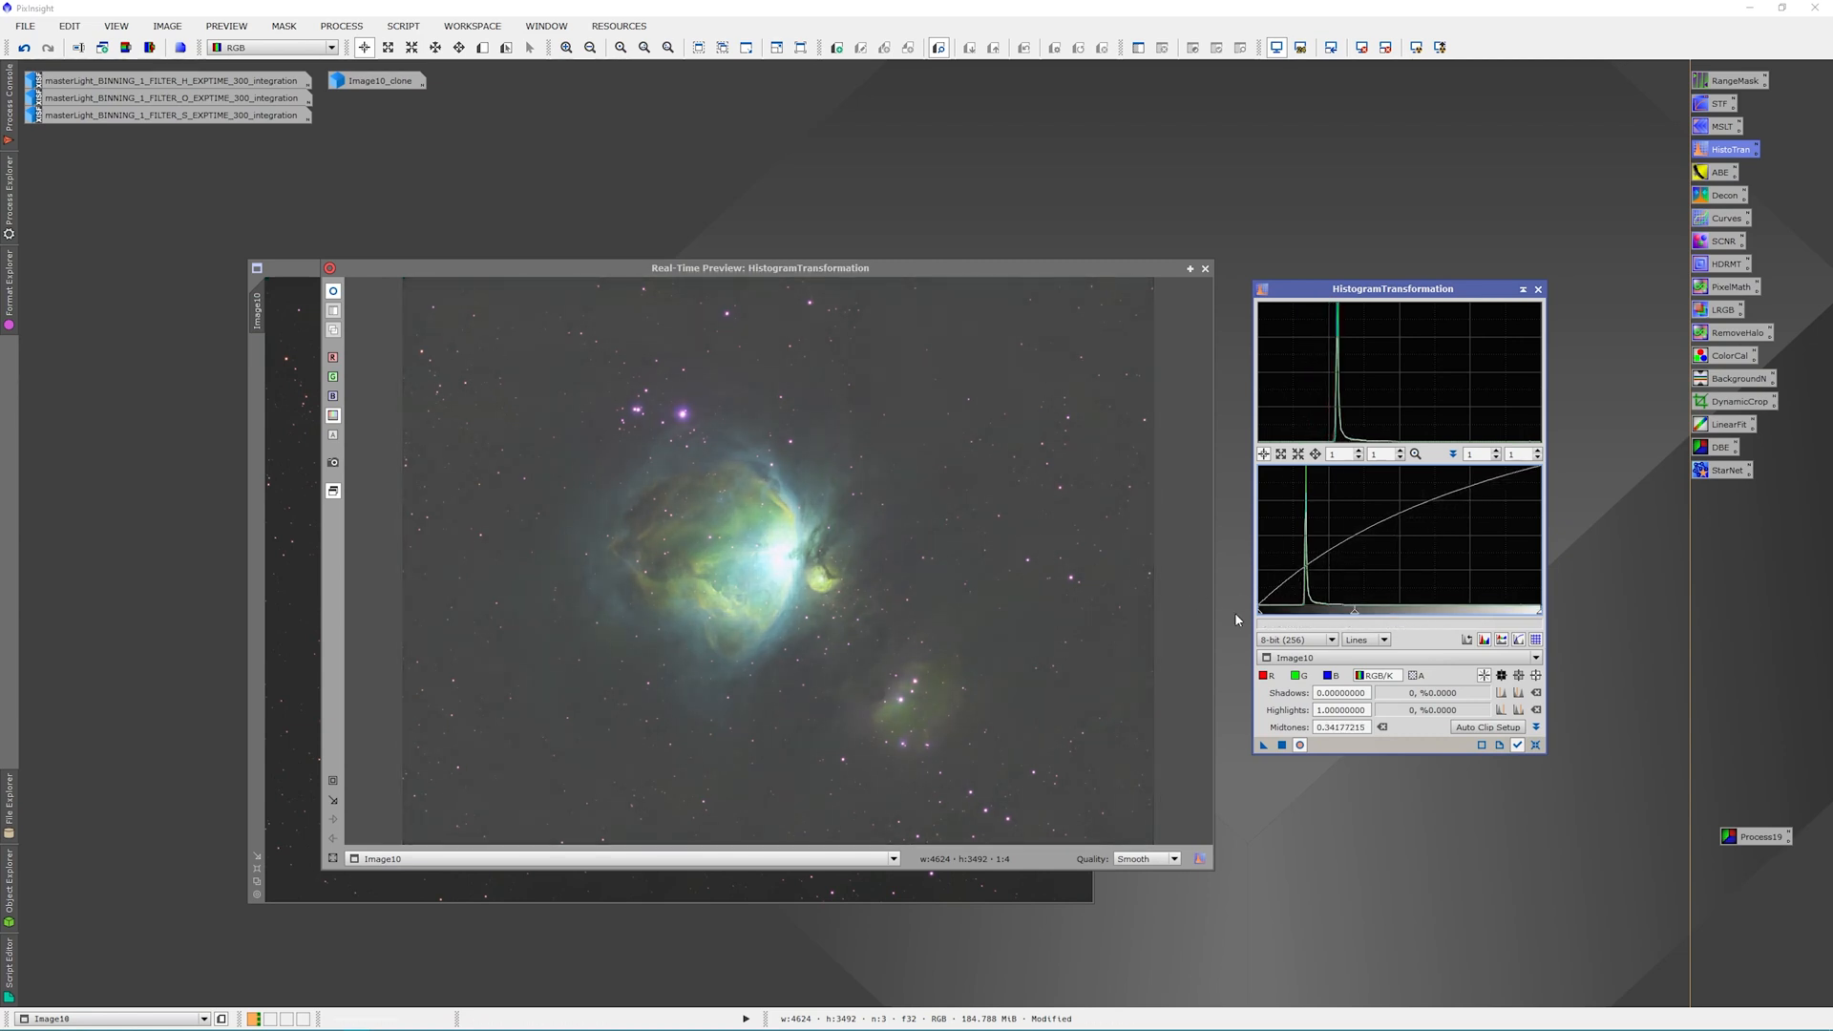
drag(1259, 617, 1268, 617)
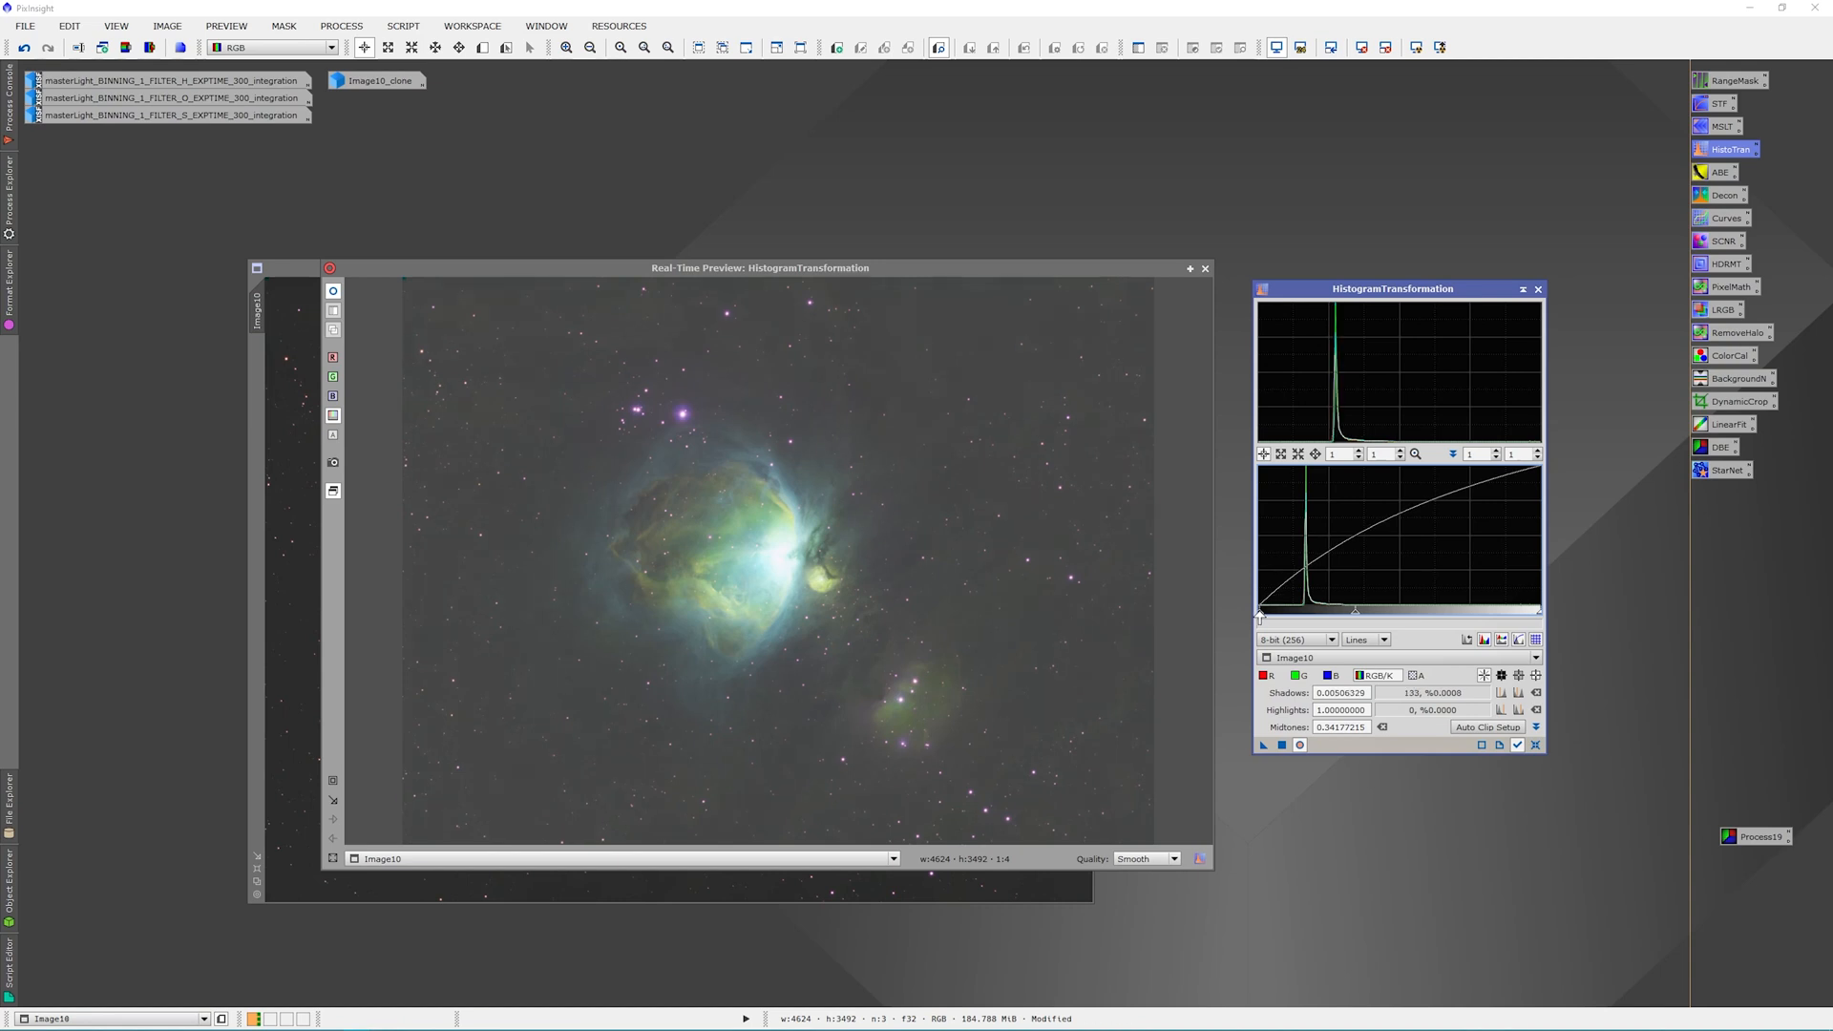
drag(1260, 609, 1291, 609)
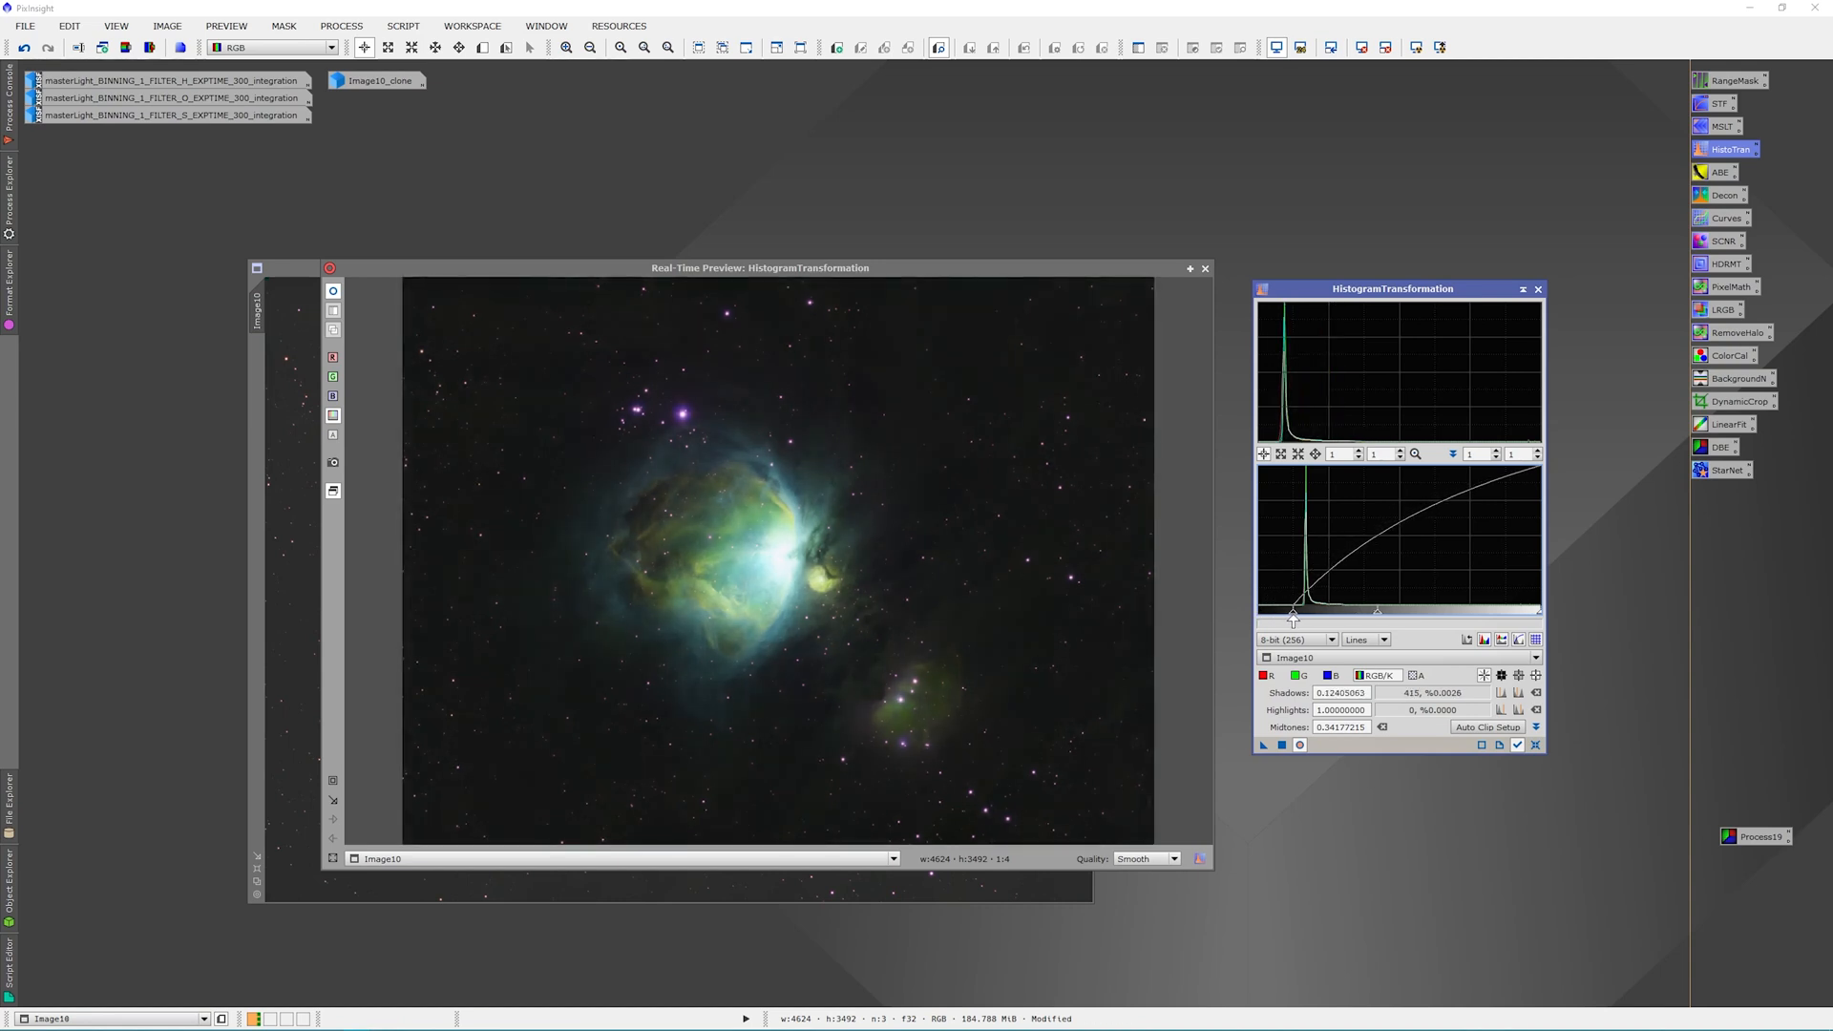
drag(1291, 615, 1301, 616)
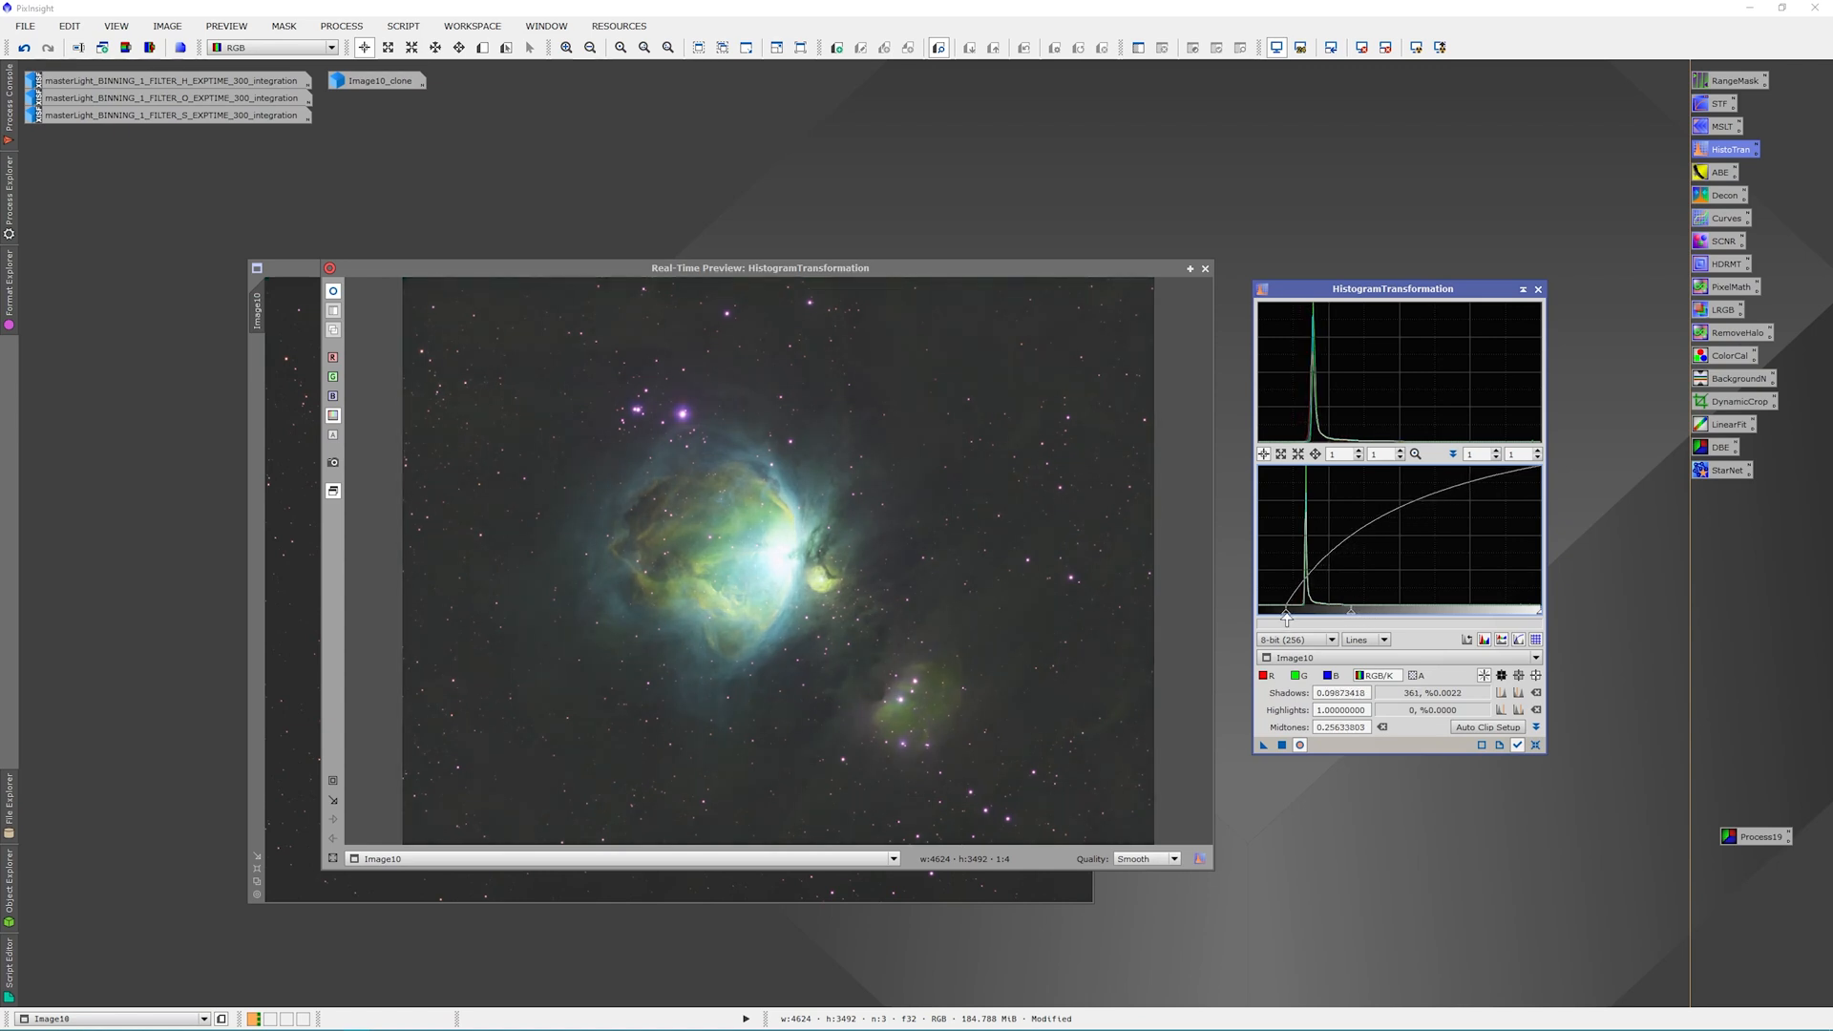
drag(1283, 609, 1296, 609)
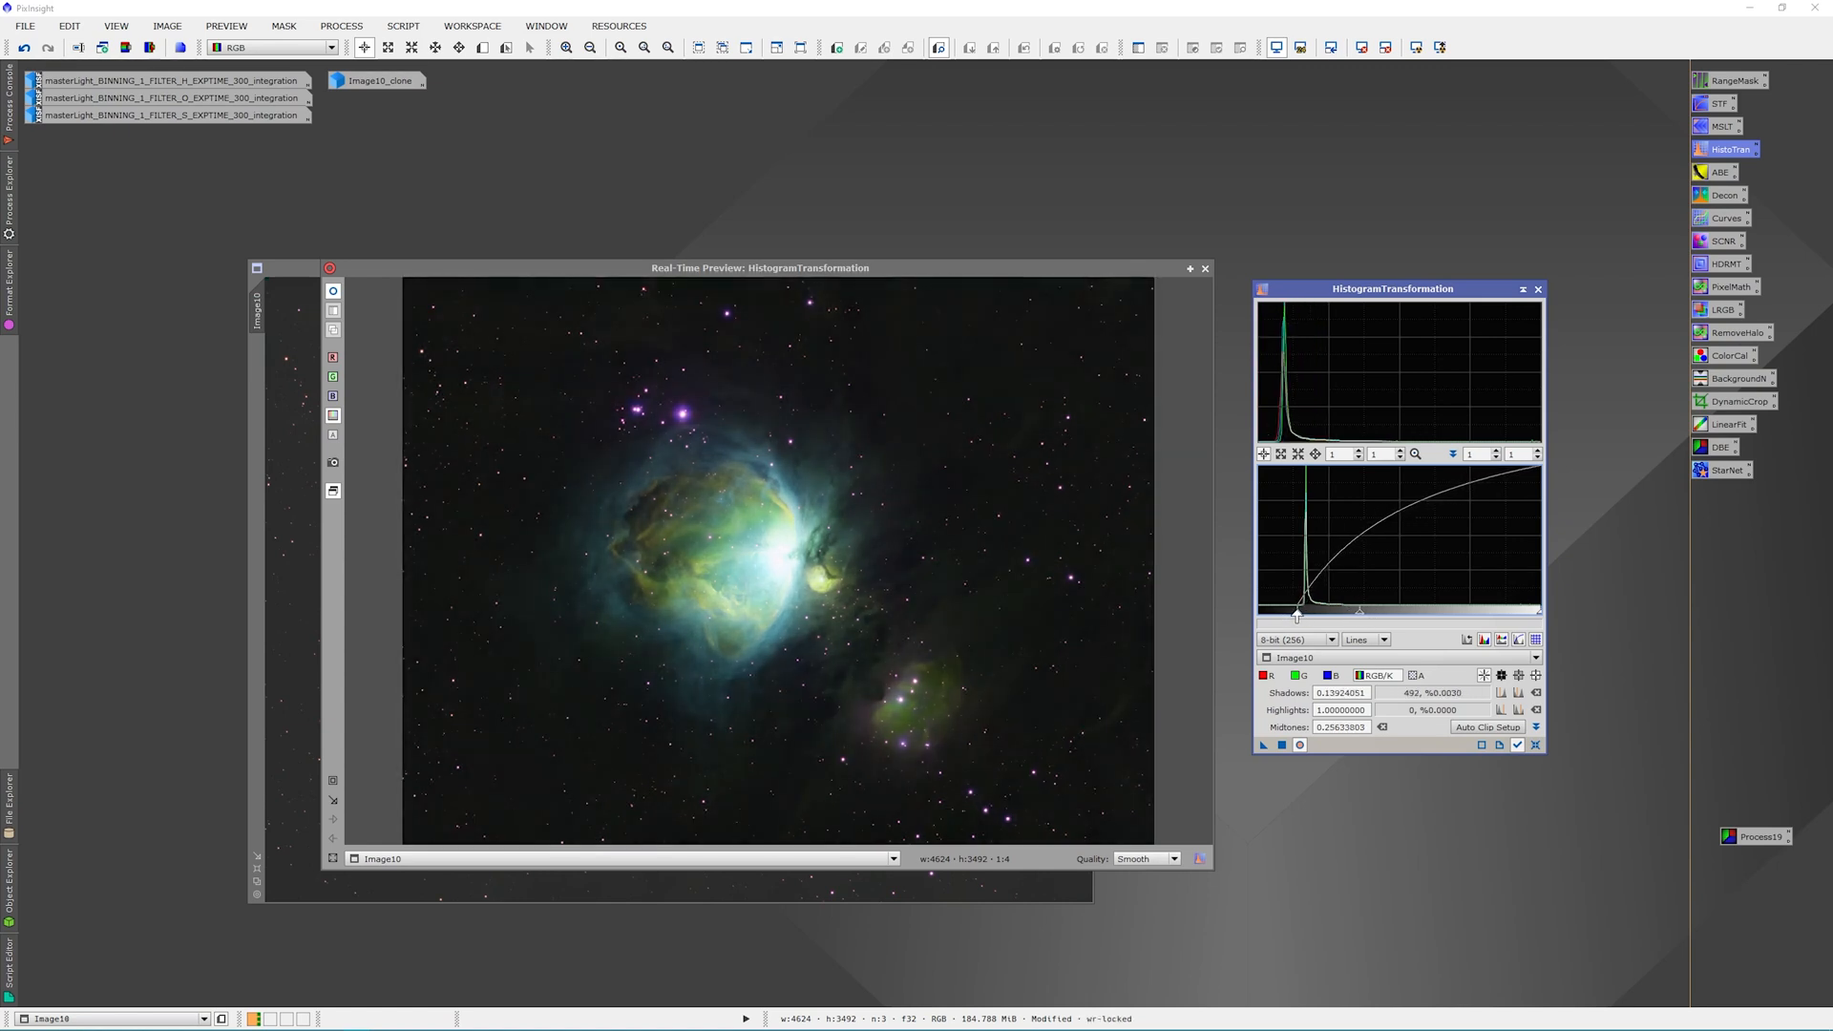
drag(1297, 609, 1290, 609)
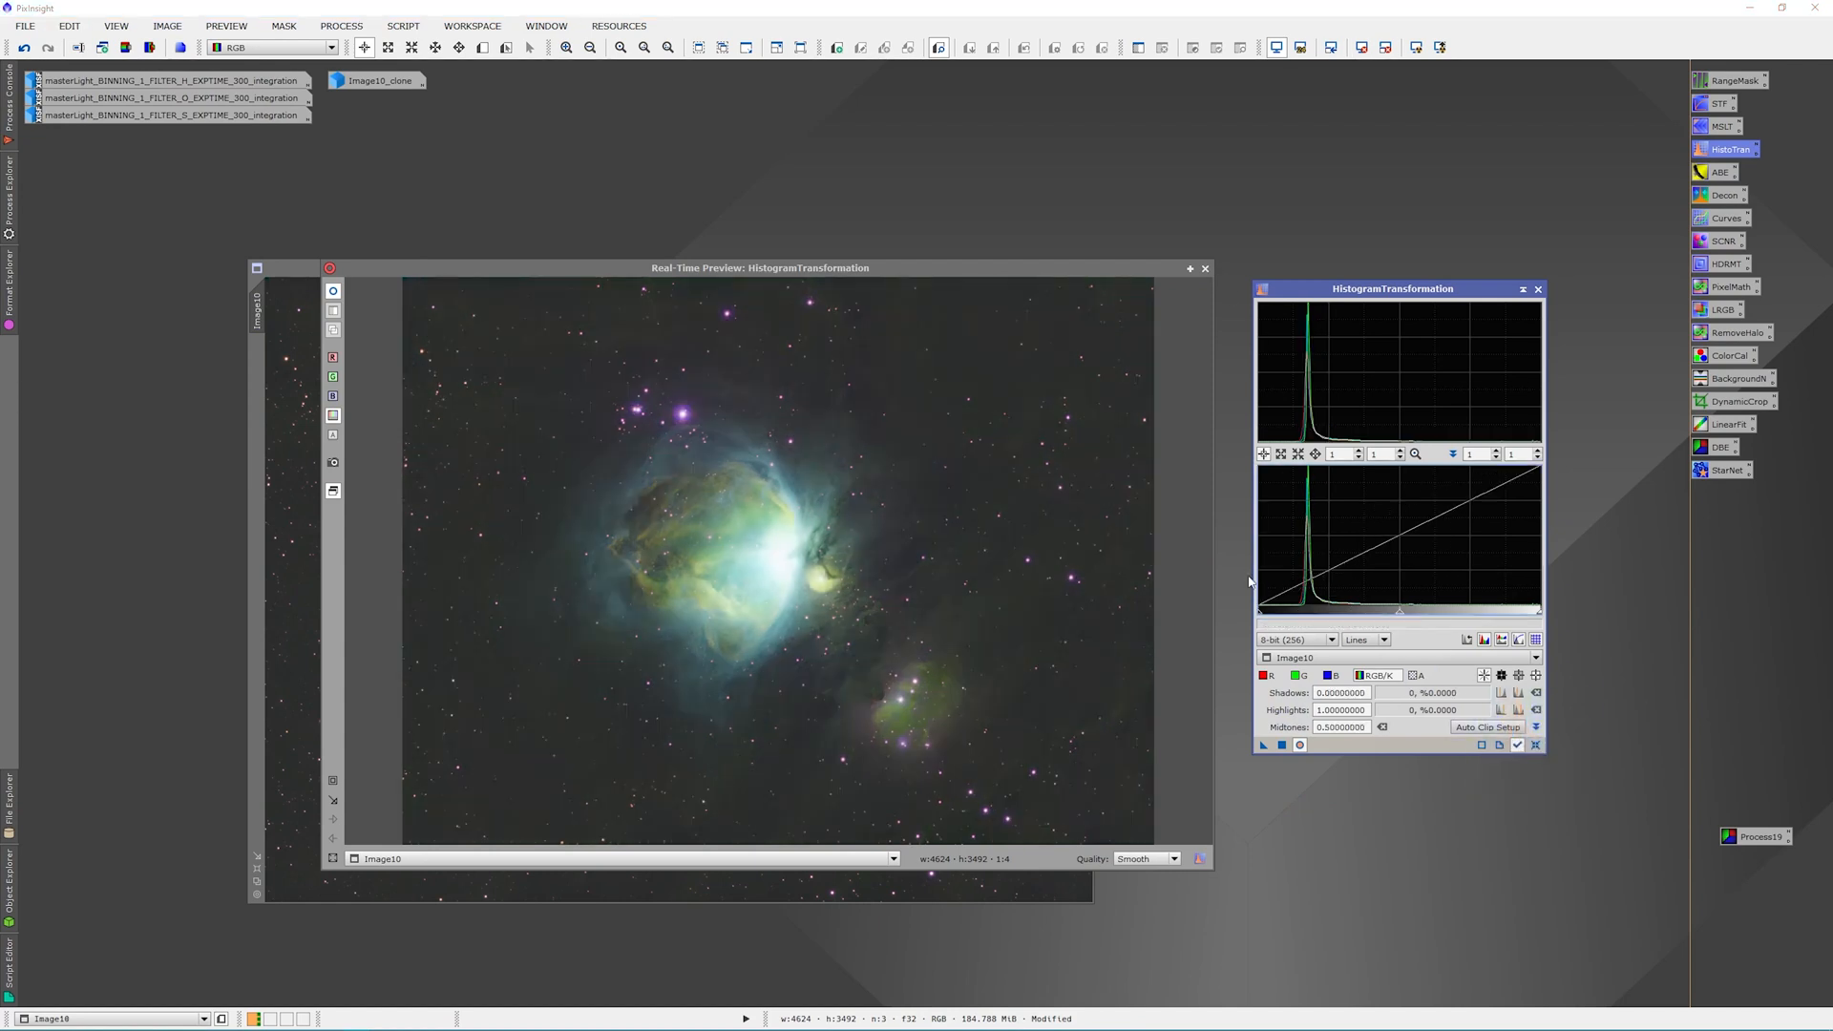
Stretch harder: midtones near 0.286, shadows near 0.106
drag(1259, 608, 1274, 608)
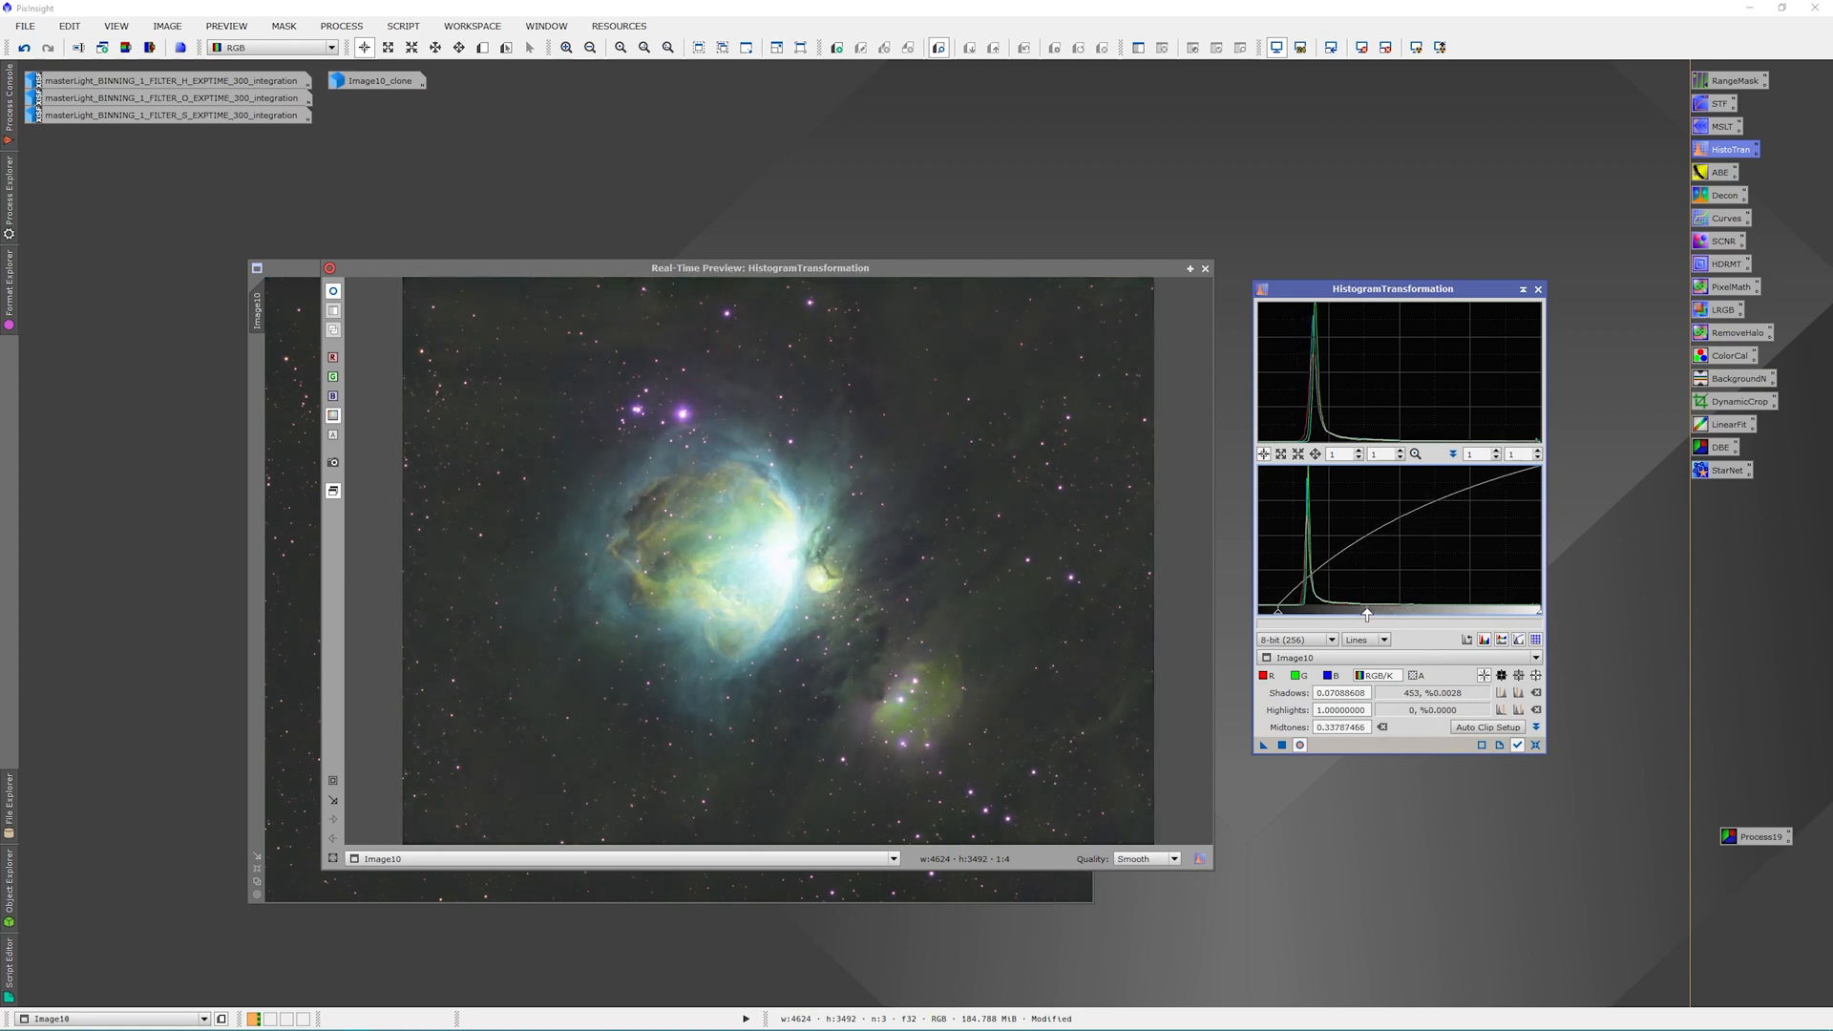
drag(1365, 613, 1376, 613)
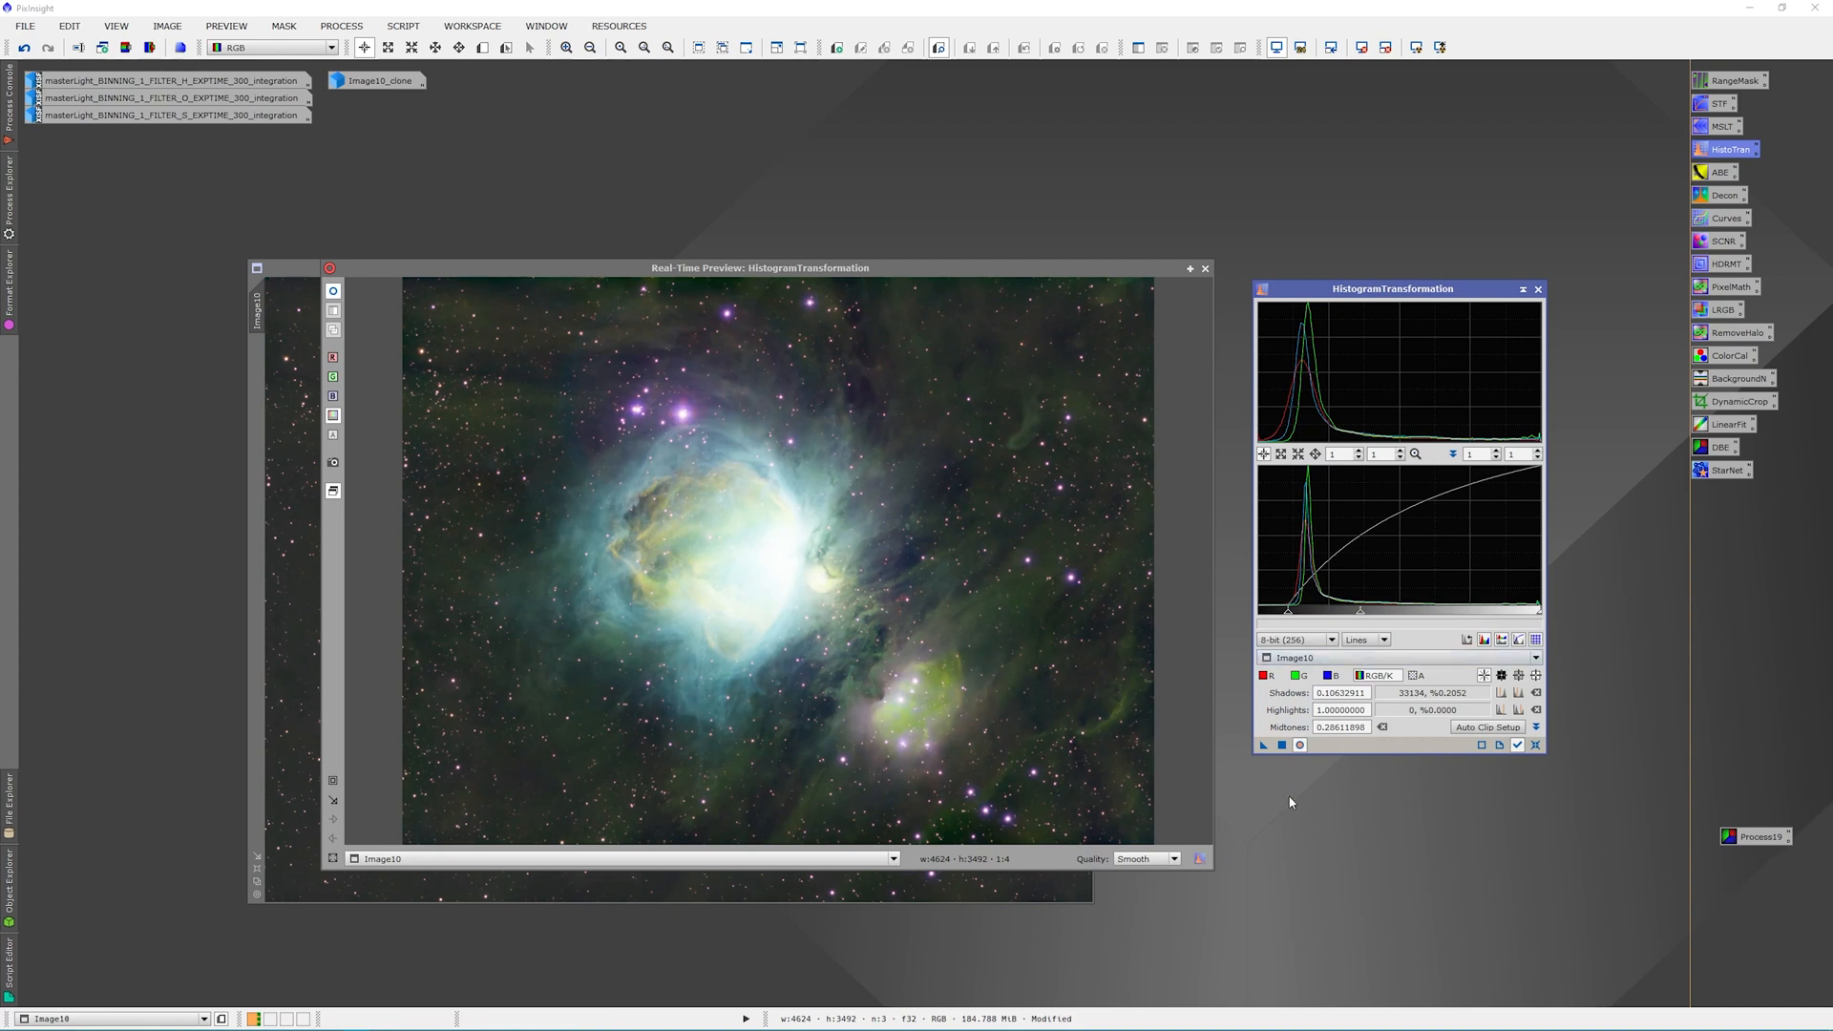
mouse_move(1019, 281)
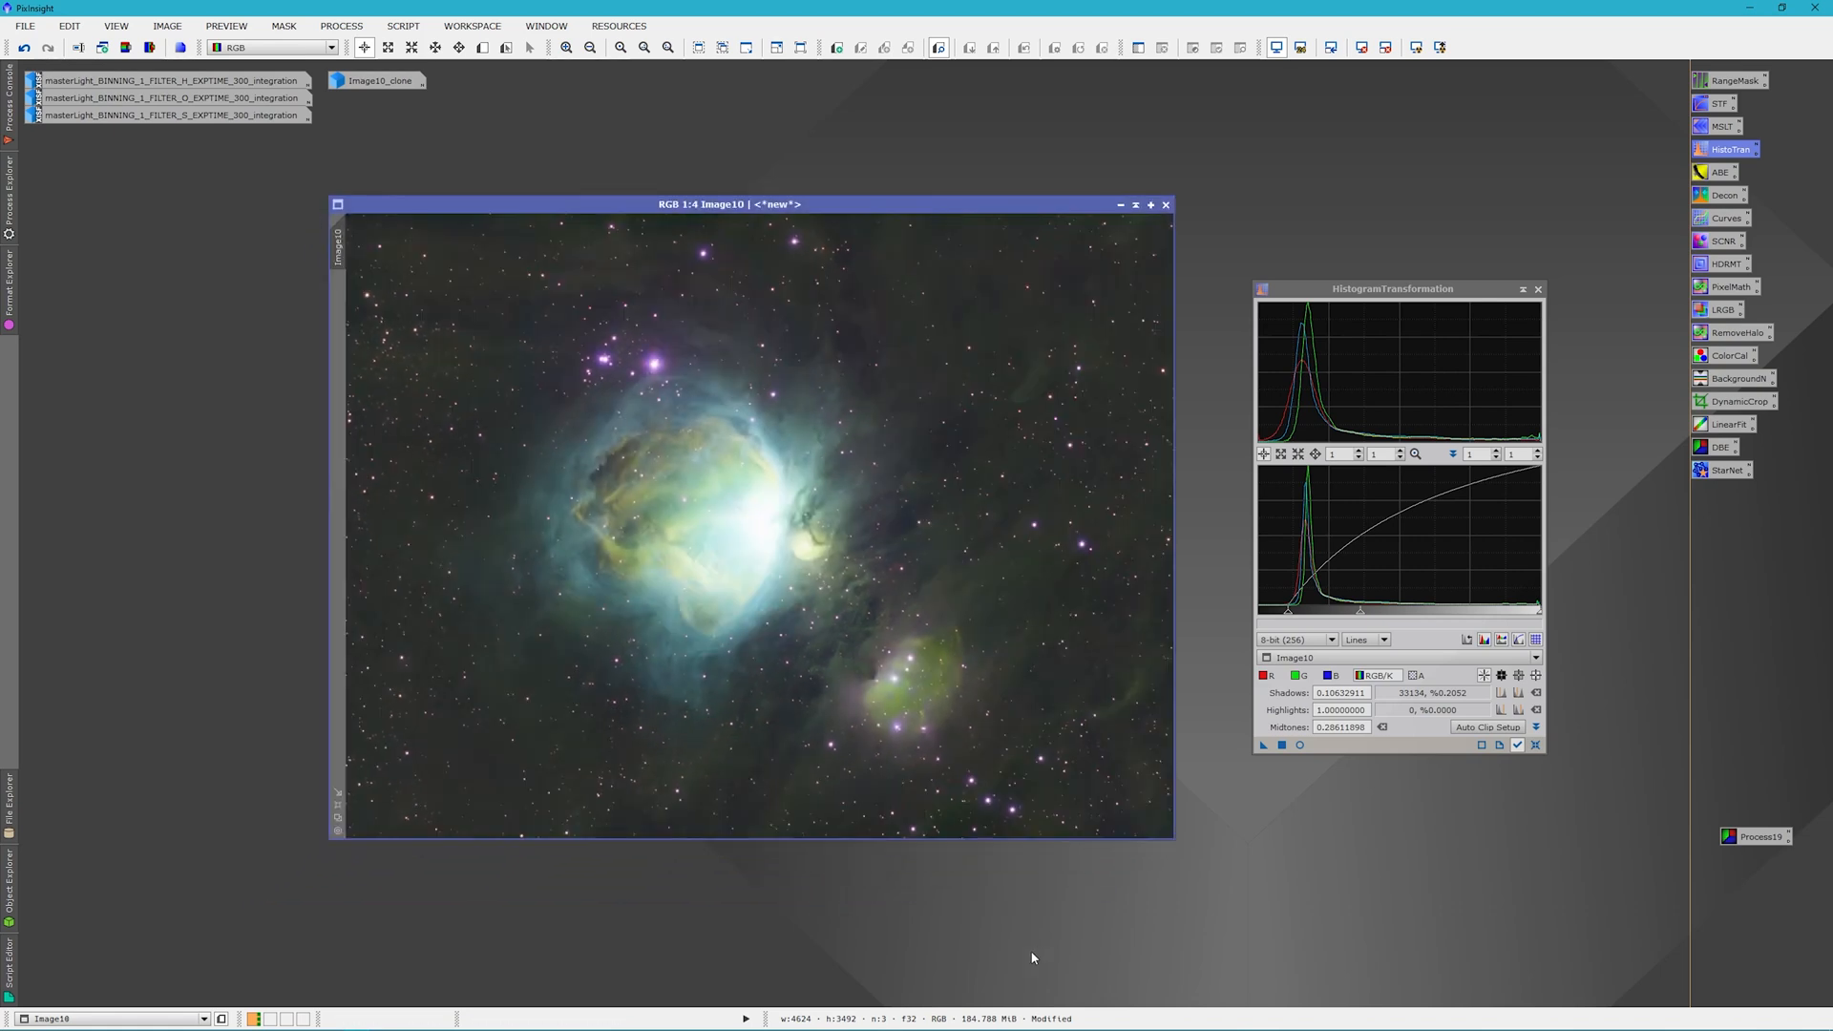
mouse_move(802, 538)
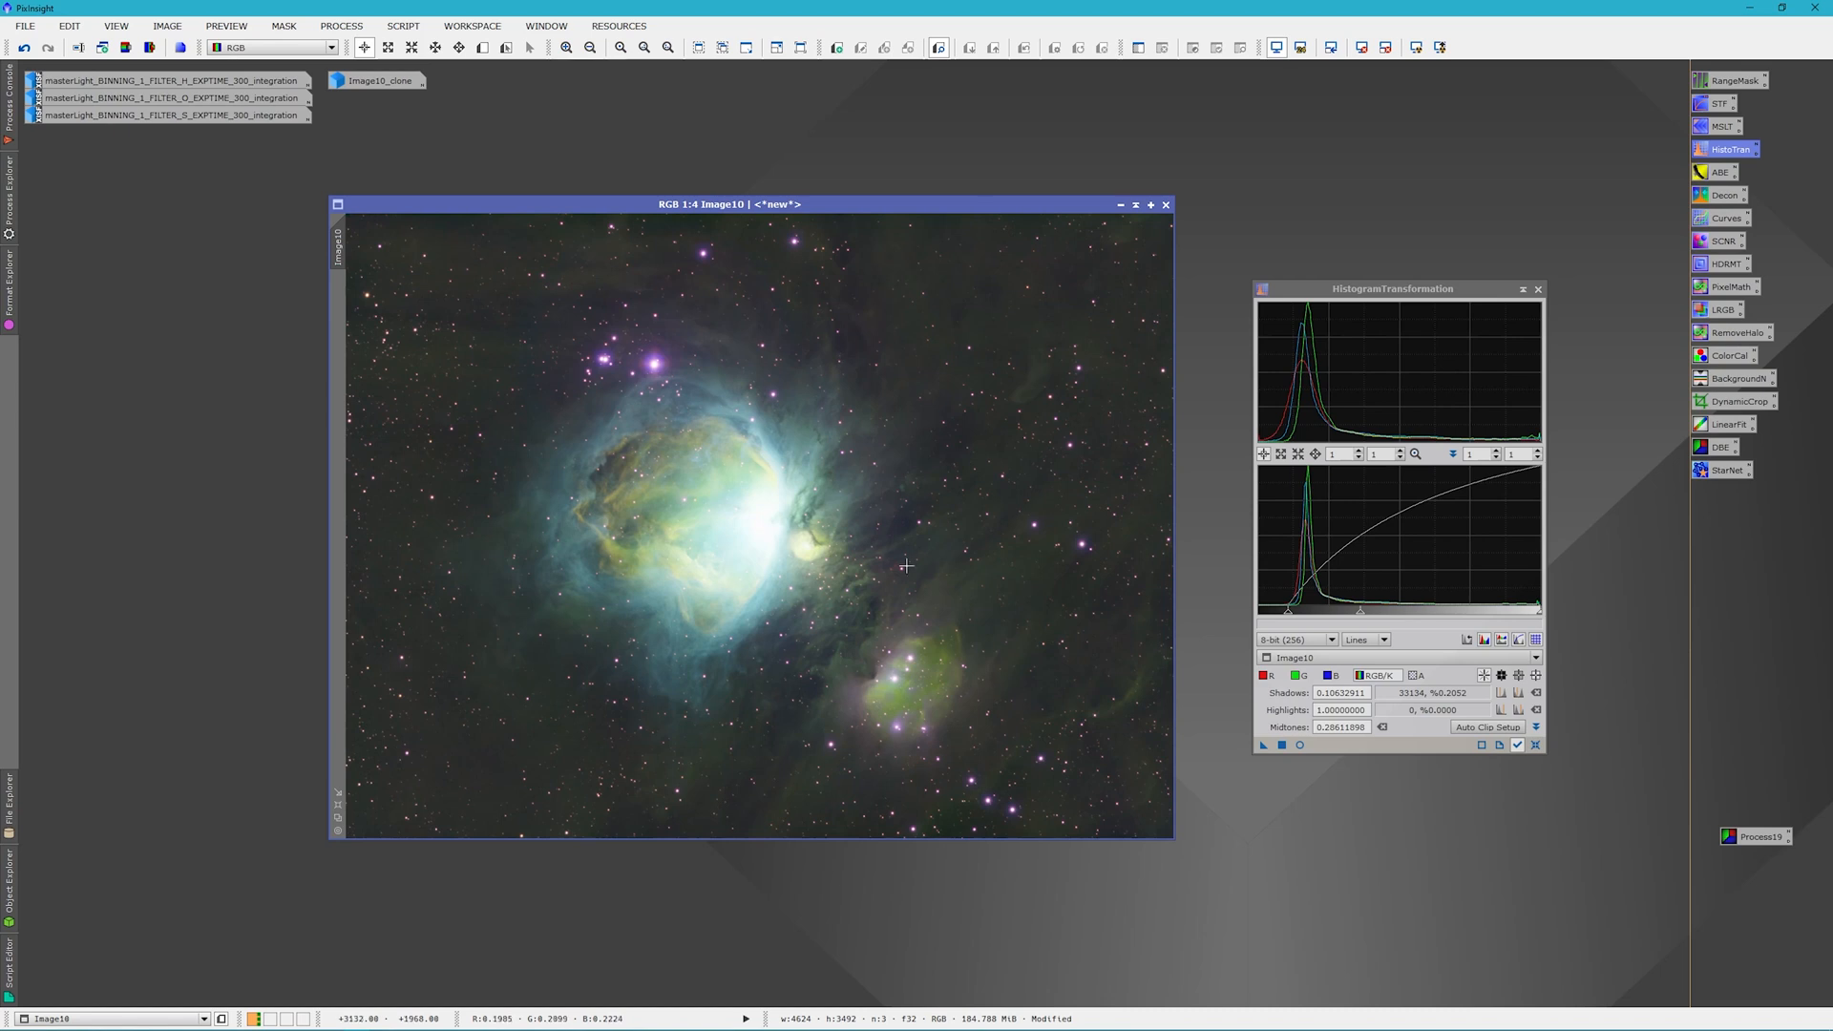
mouse_move(897, 607)
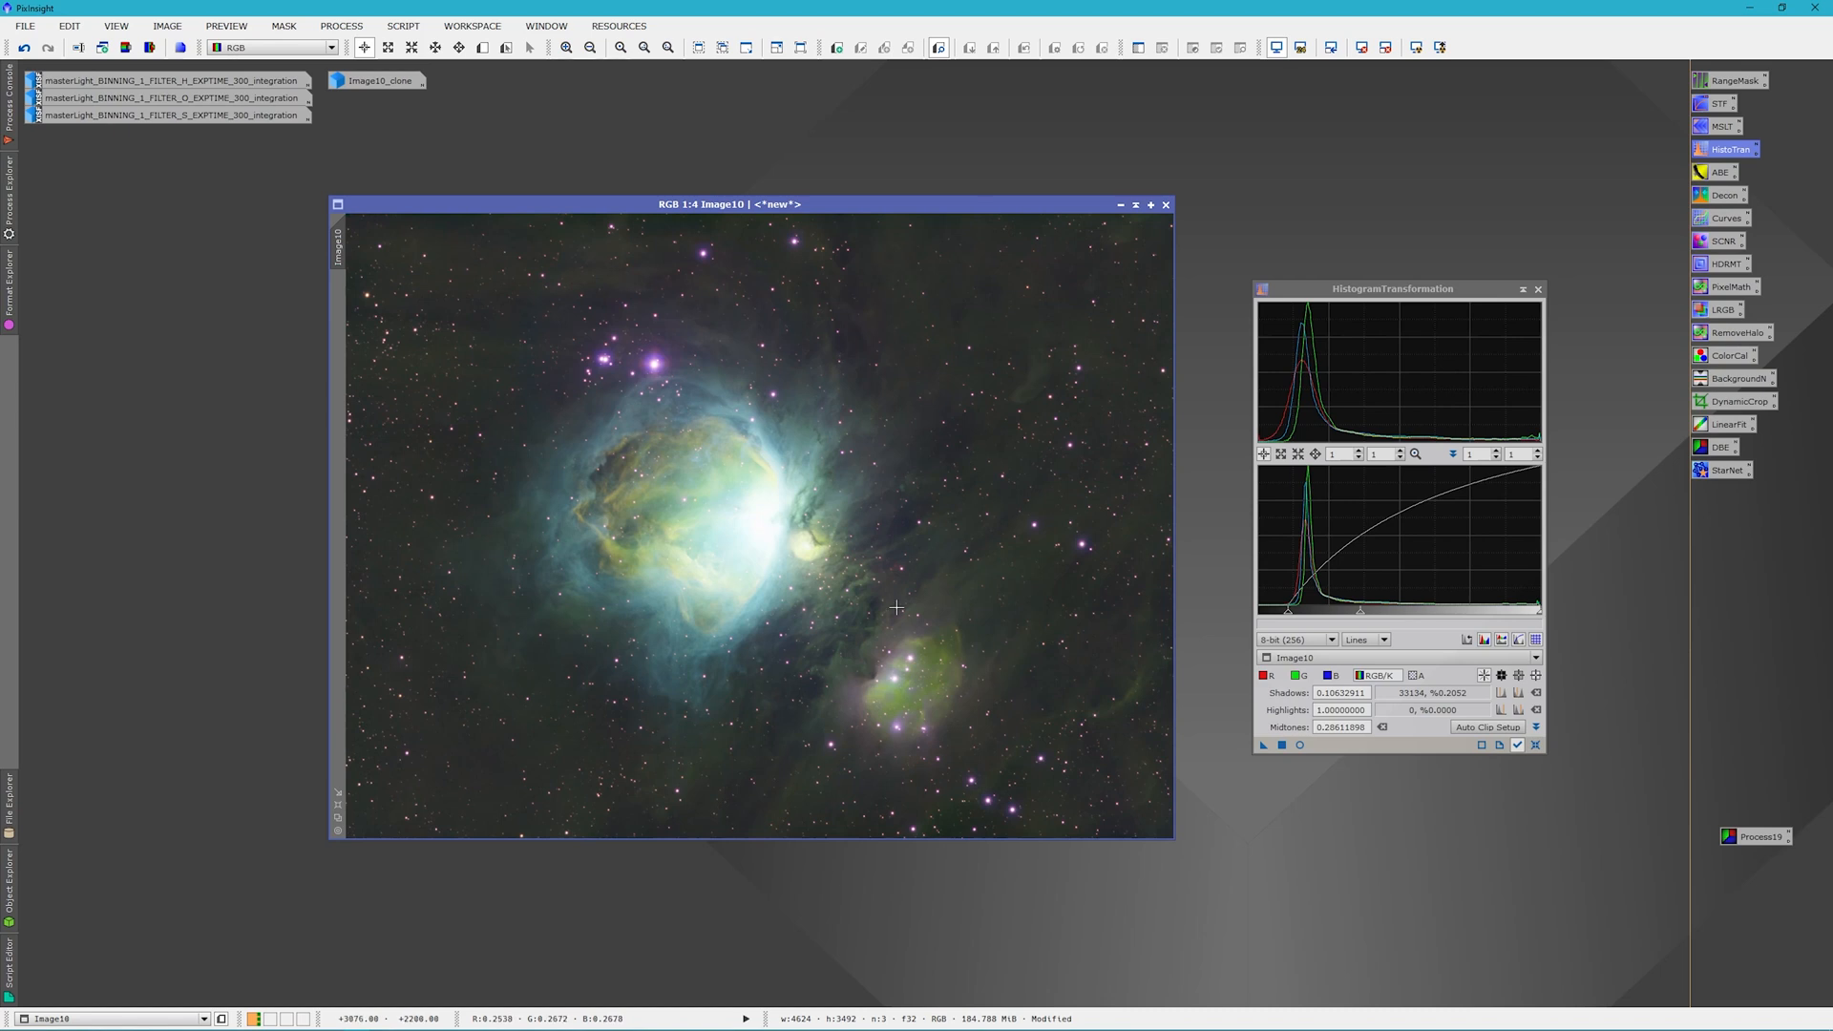
mouse_move(1146, 709)
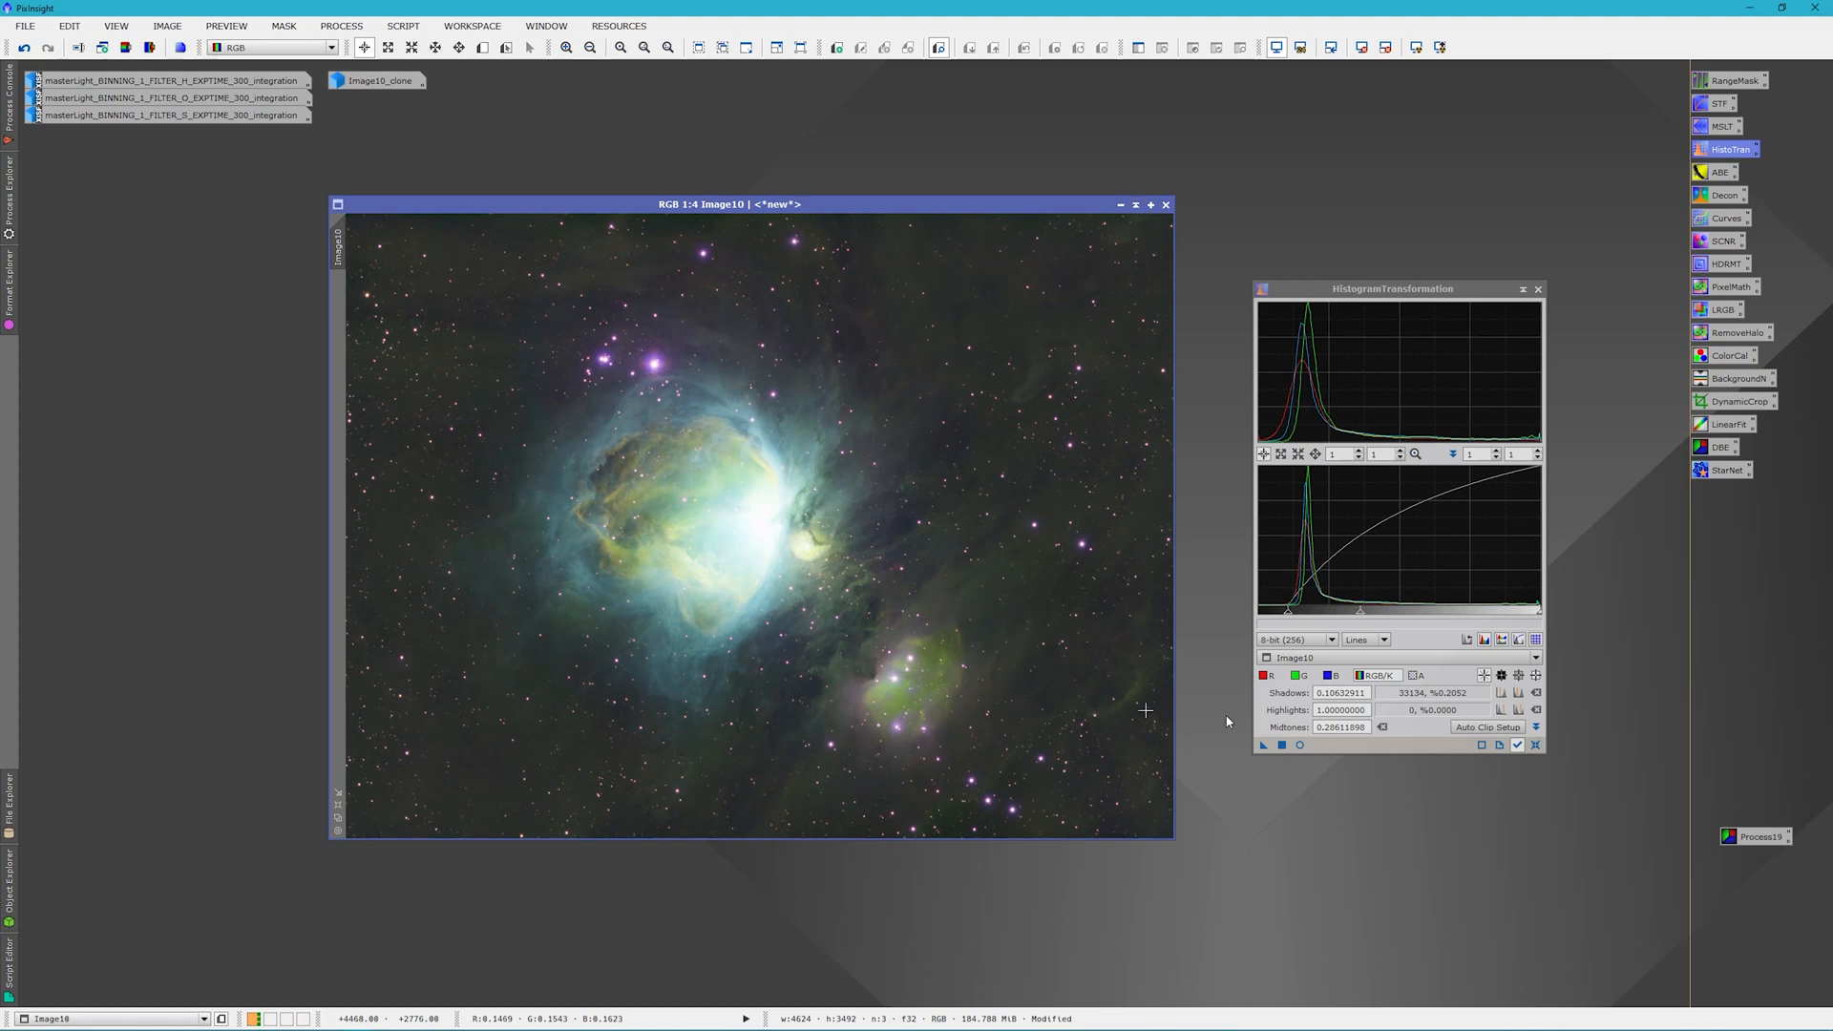
mouse_move(908, 628)
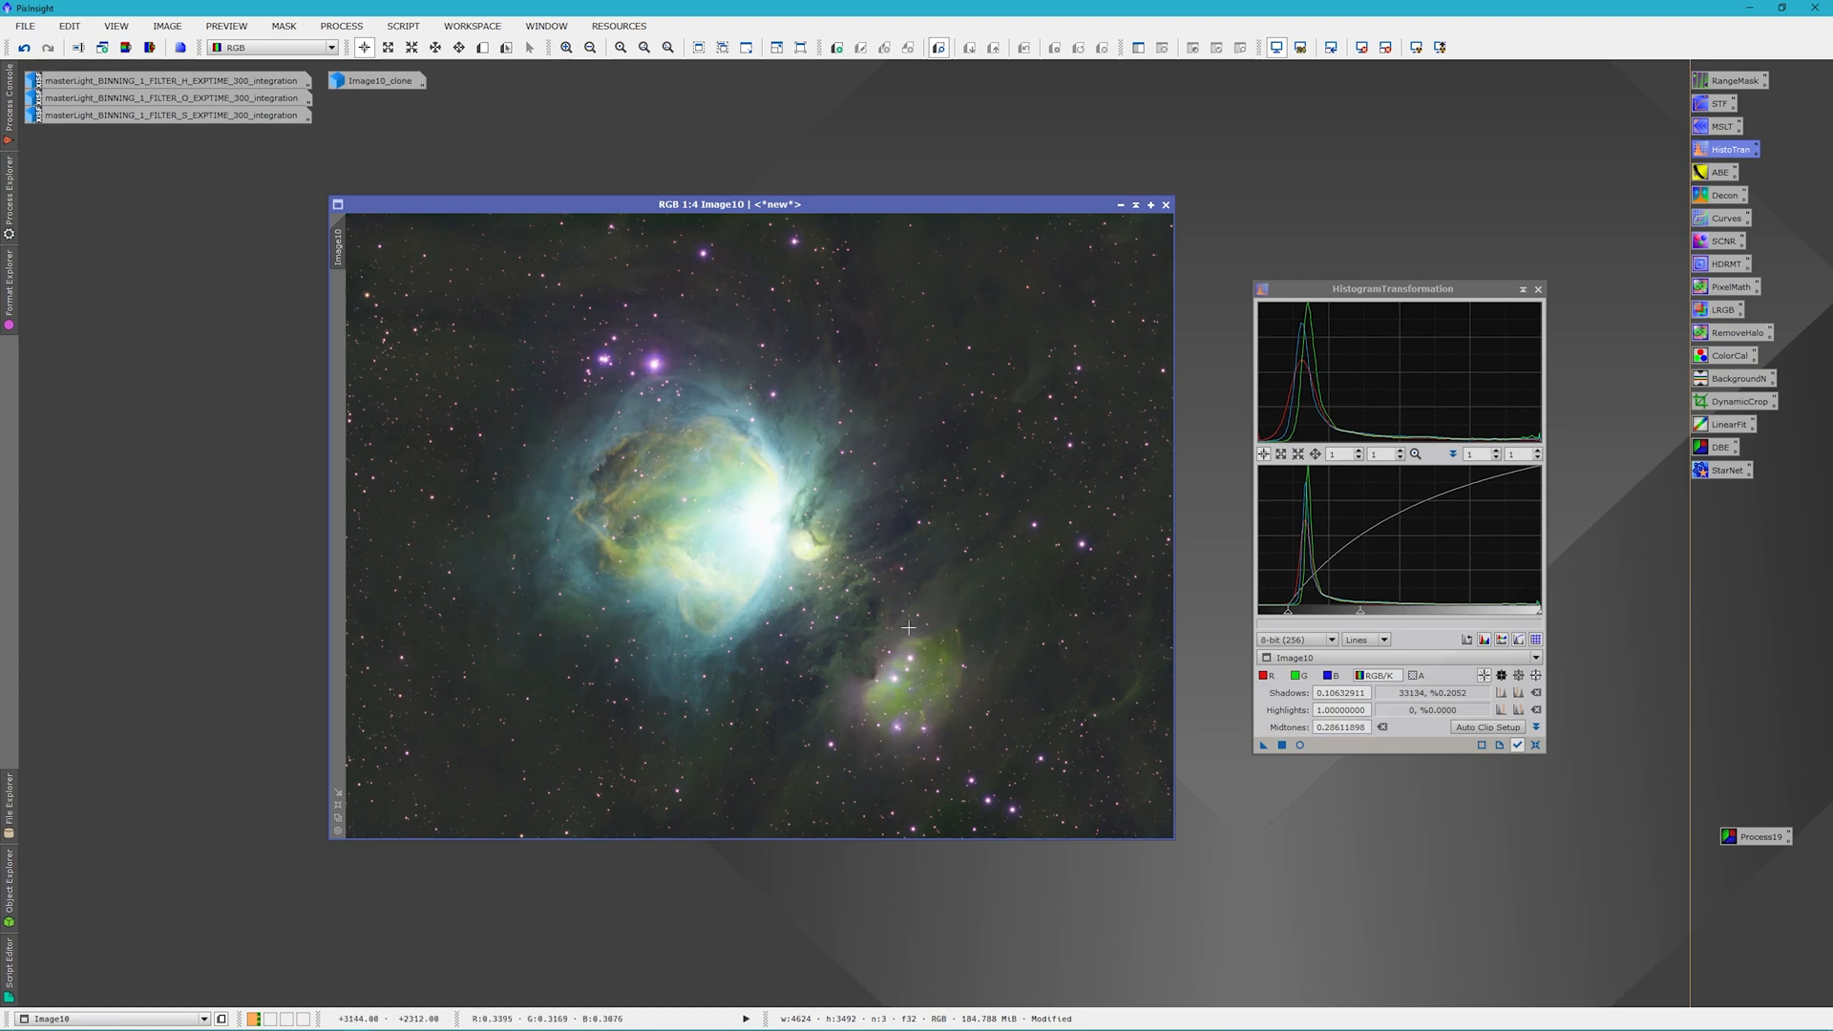
mouse_move(970, 751)
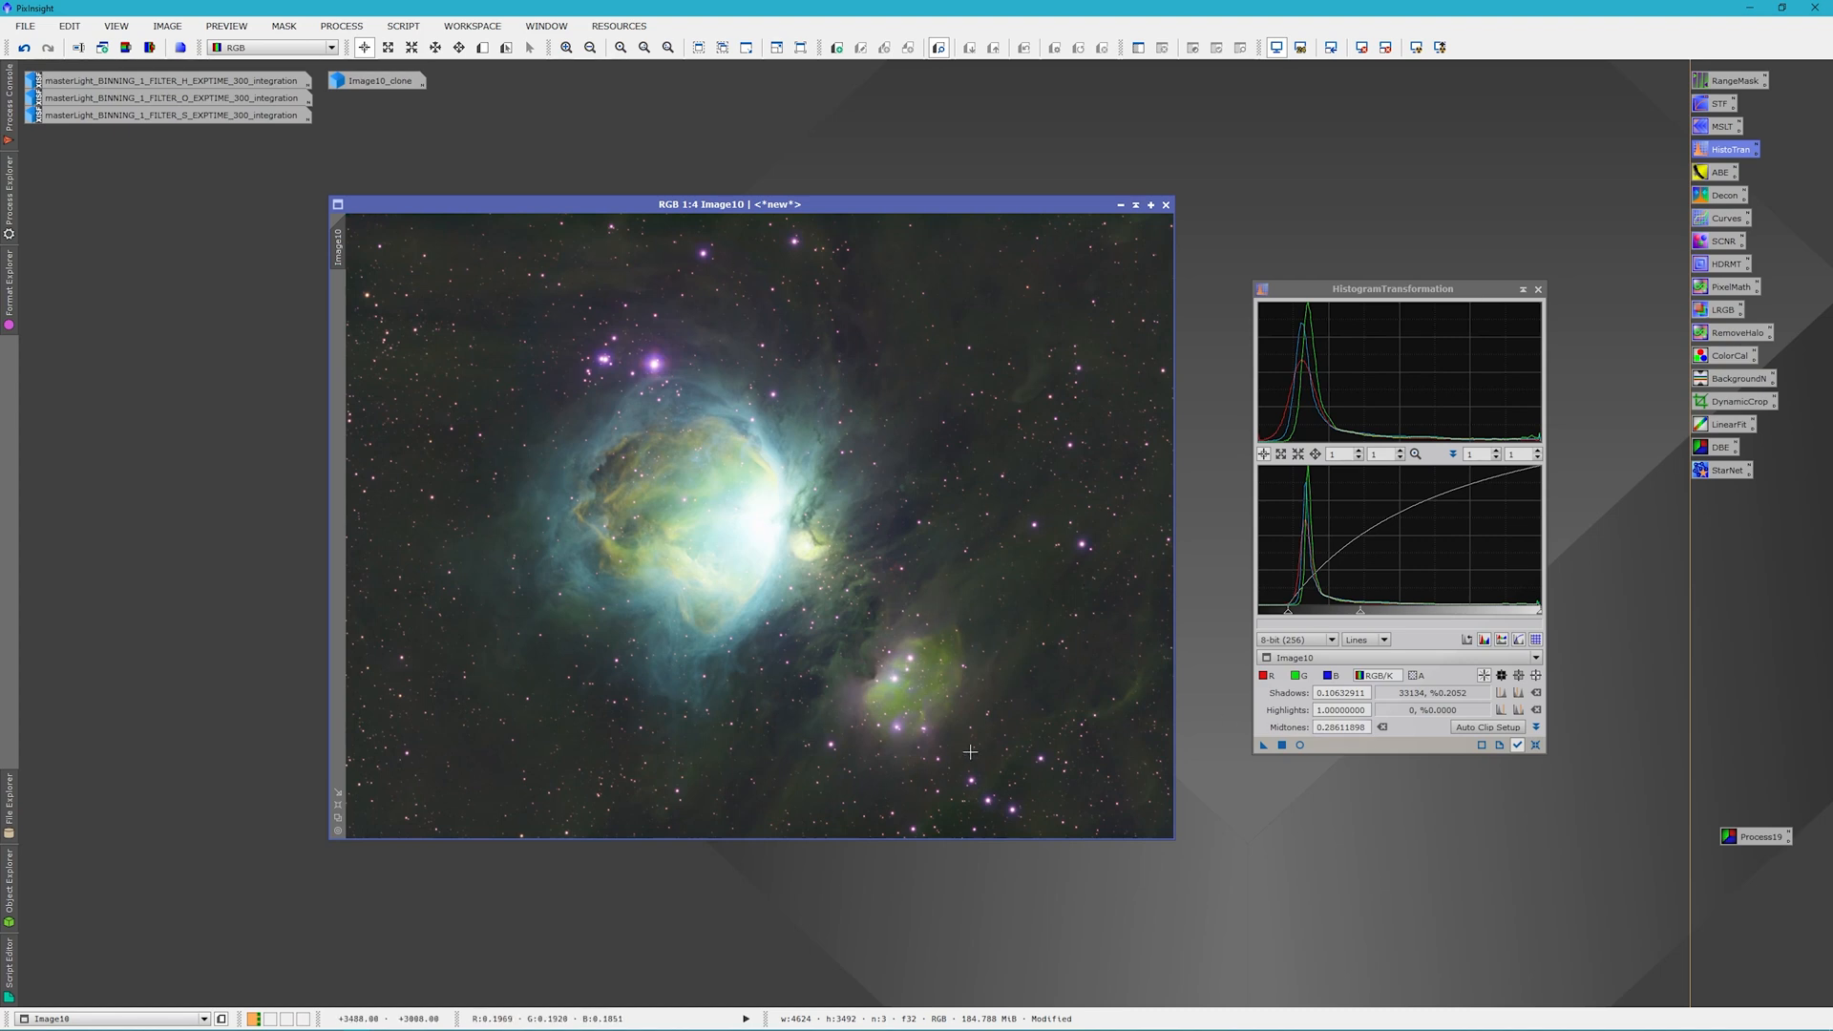
mouse_move(721, 496)
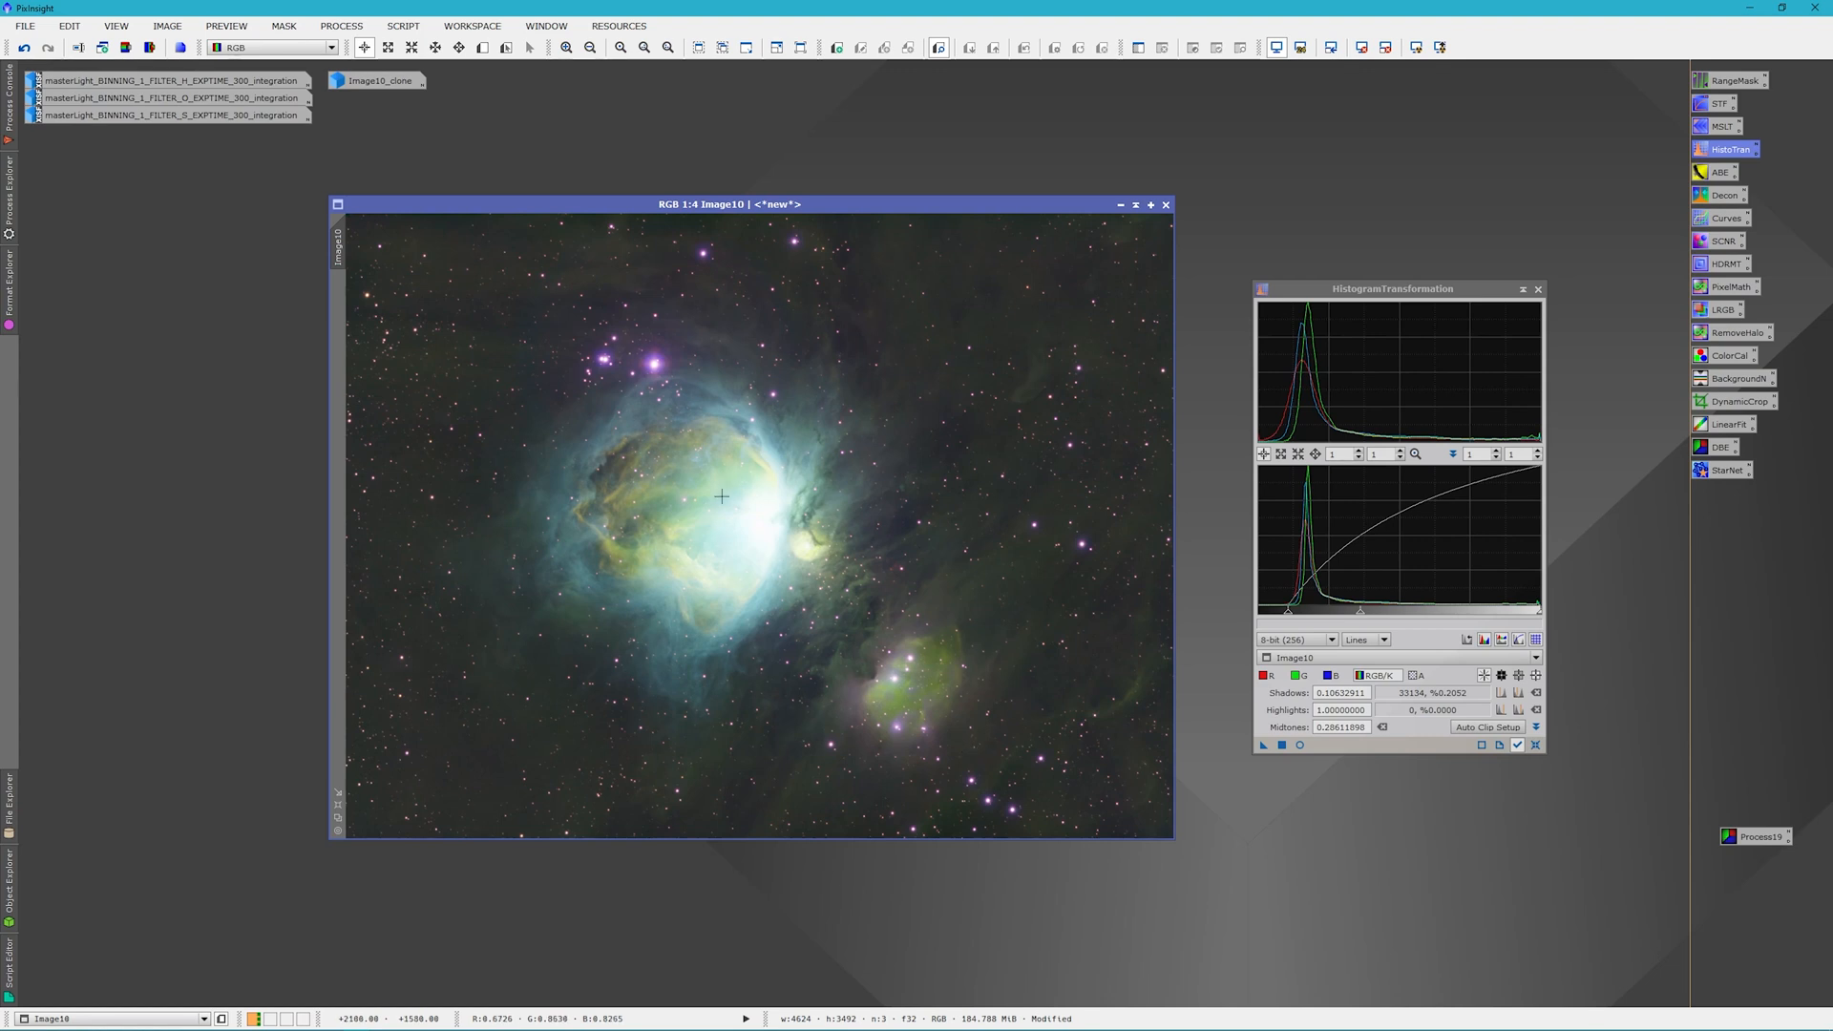
mouse_move(739, 577)
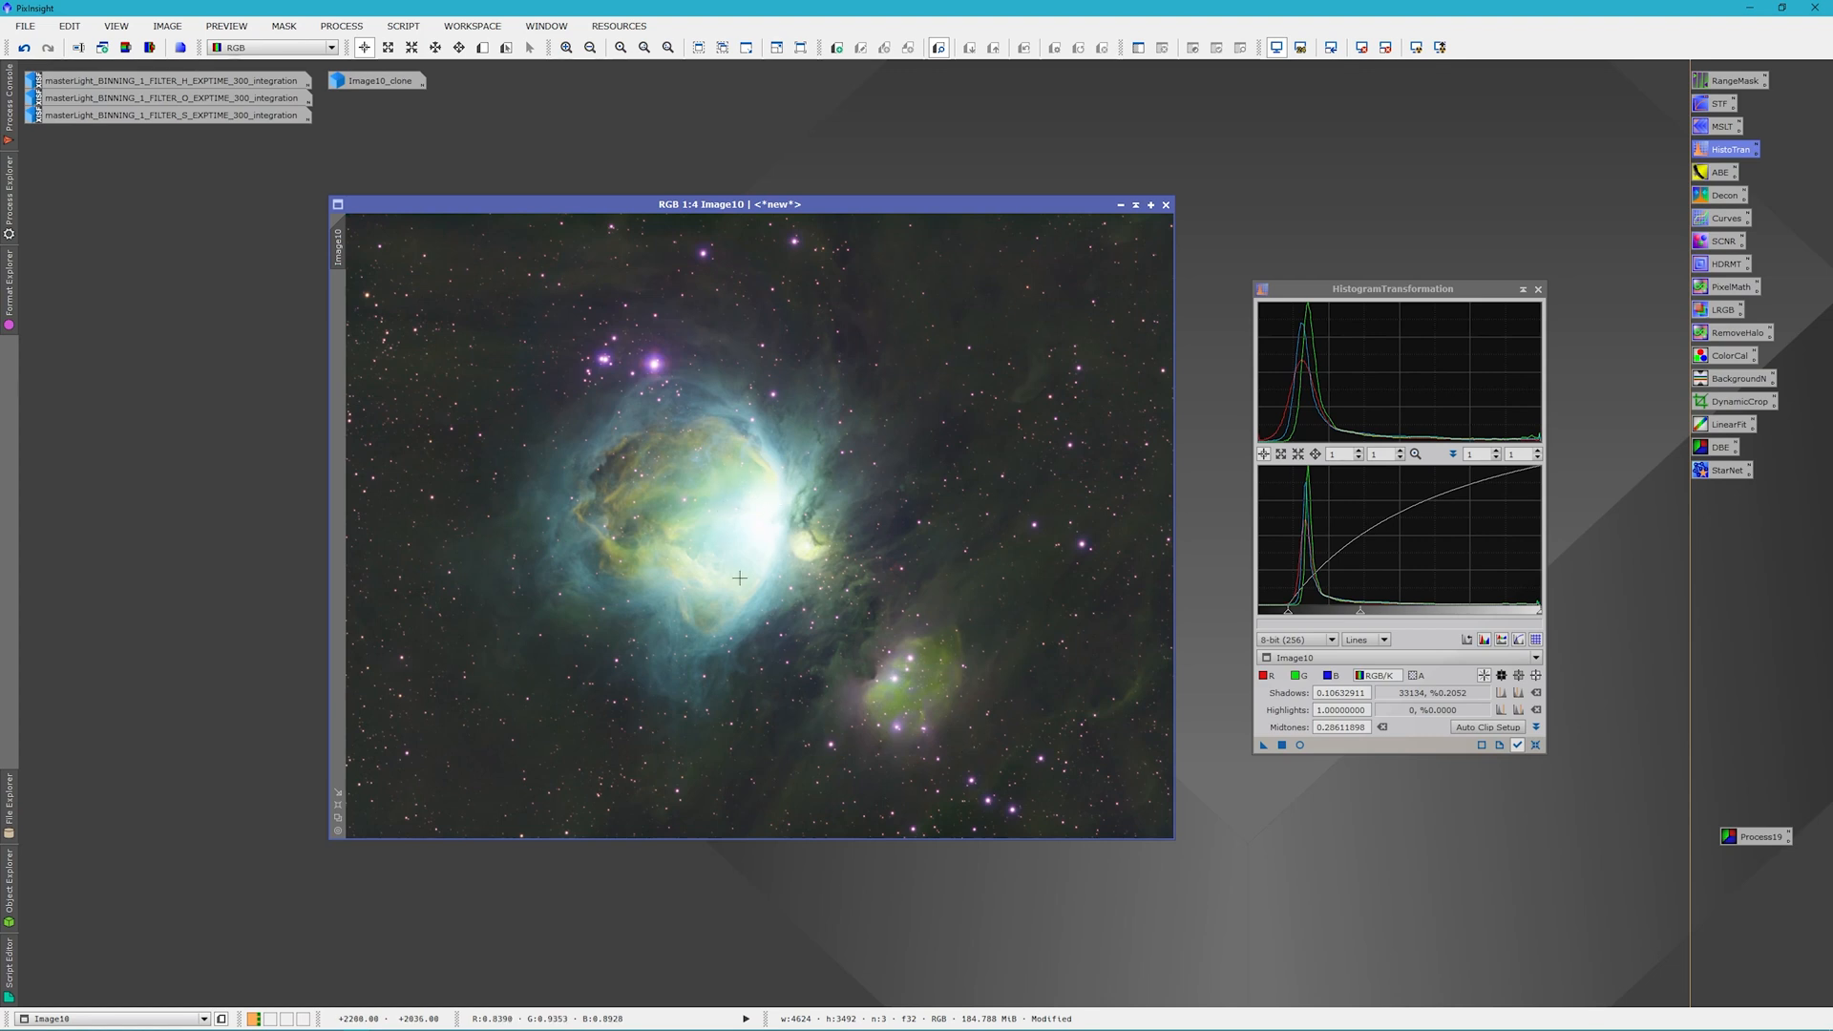
mouse_move(775, 495)
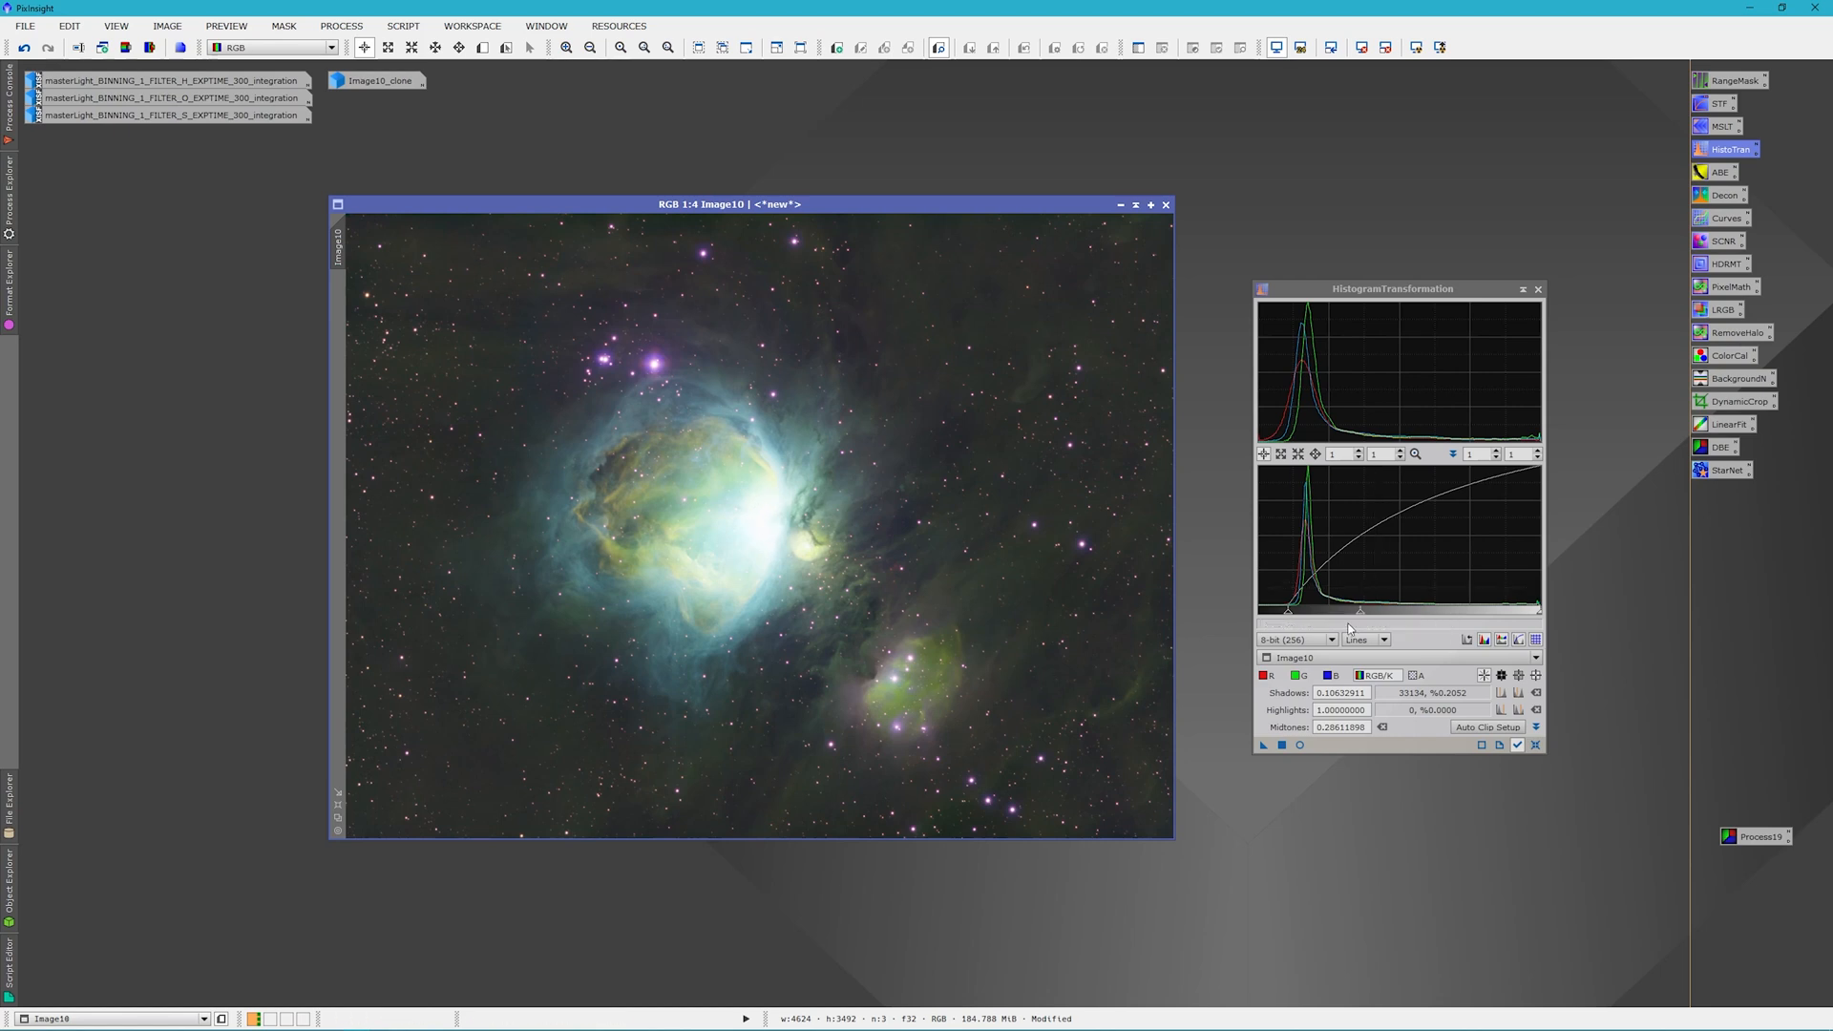
mouse_move(885, 460)
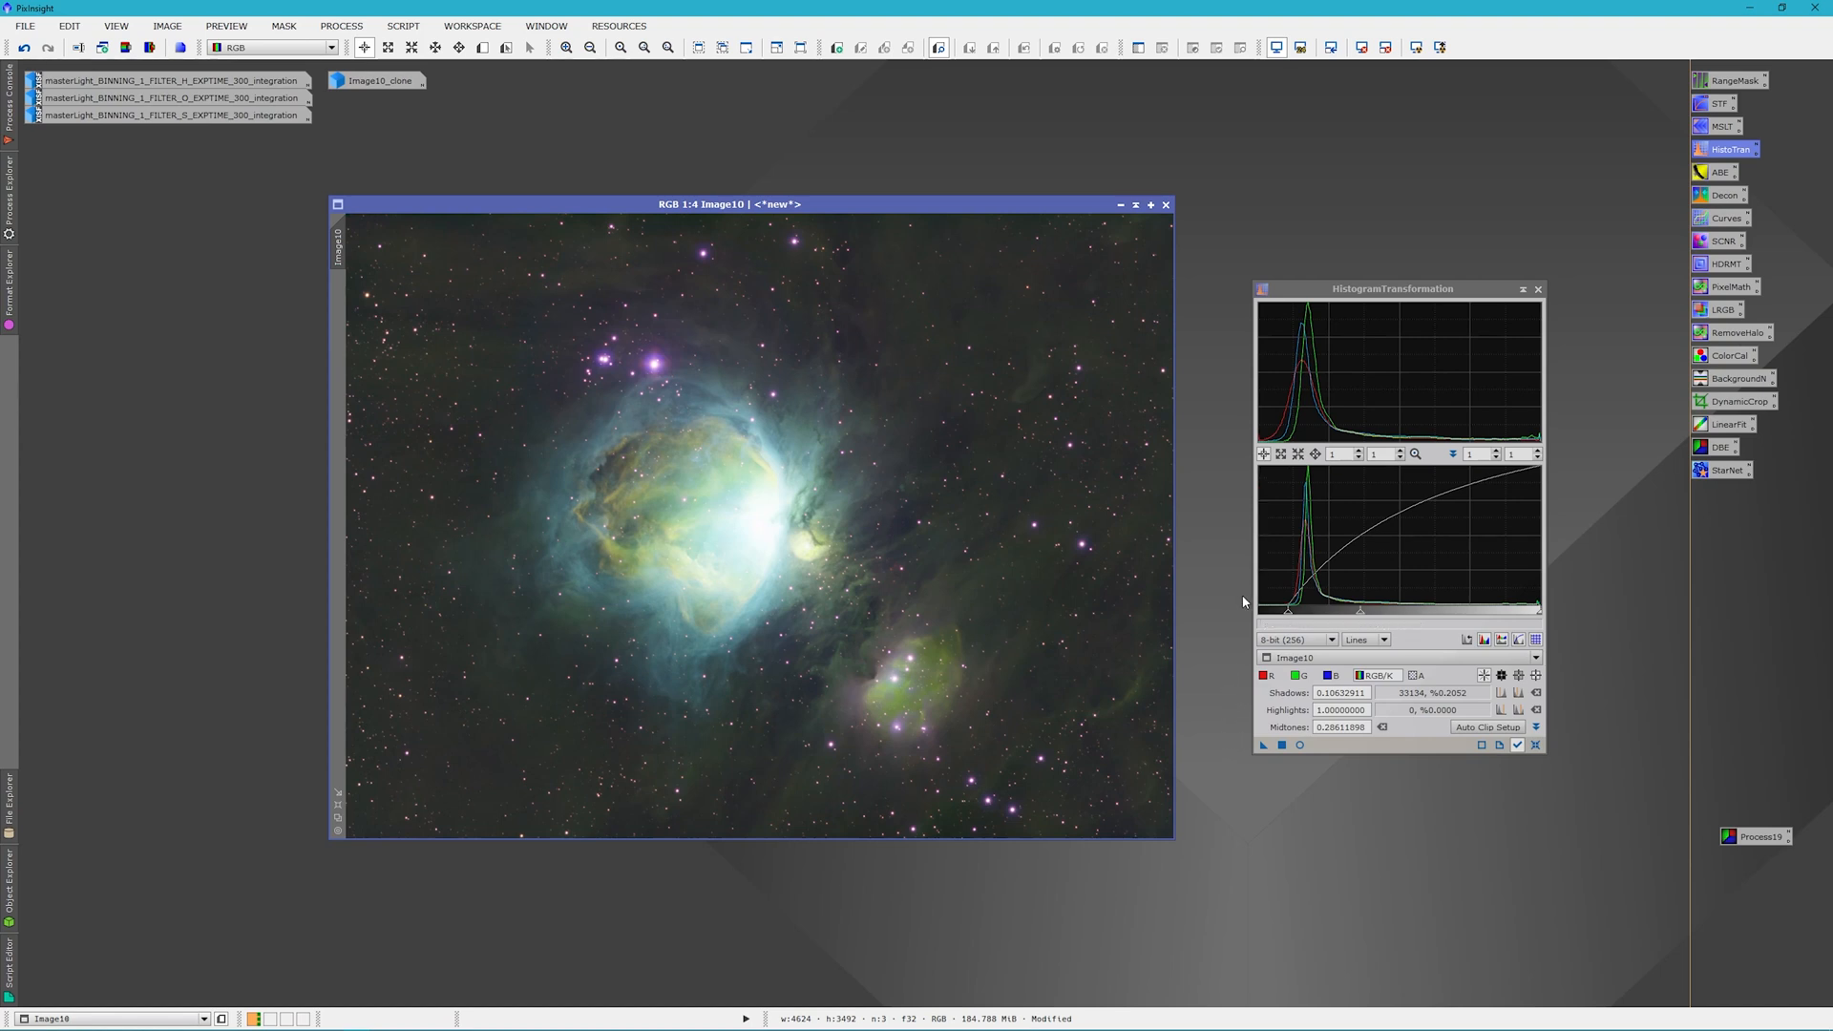
mouse_move(1238, 604)
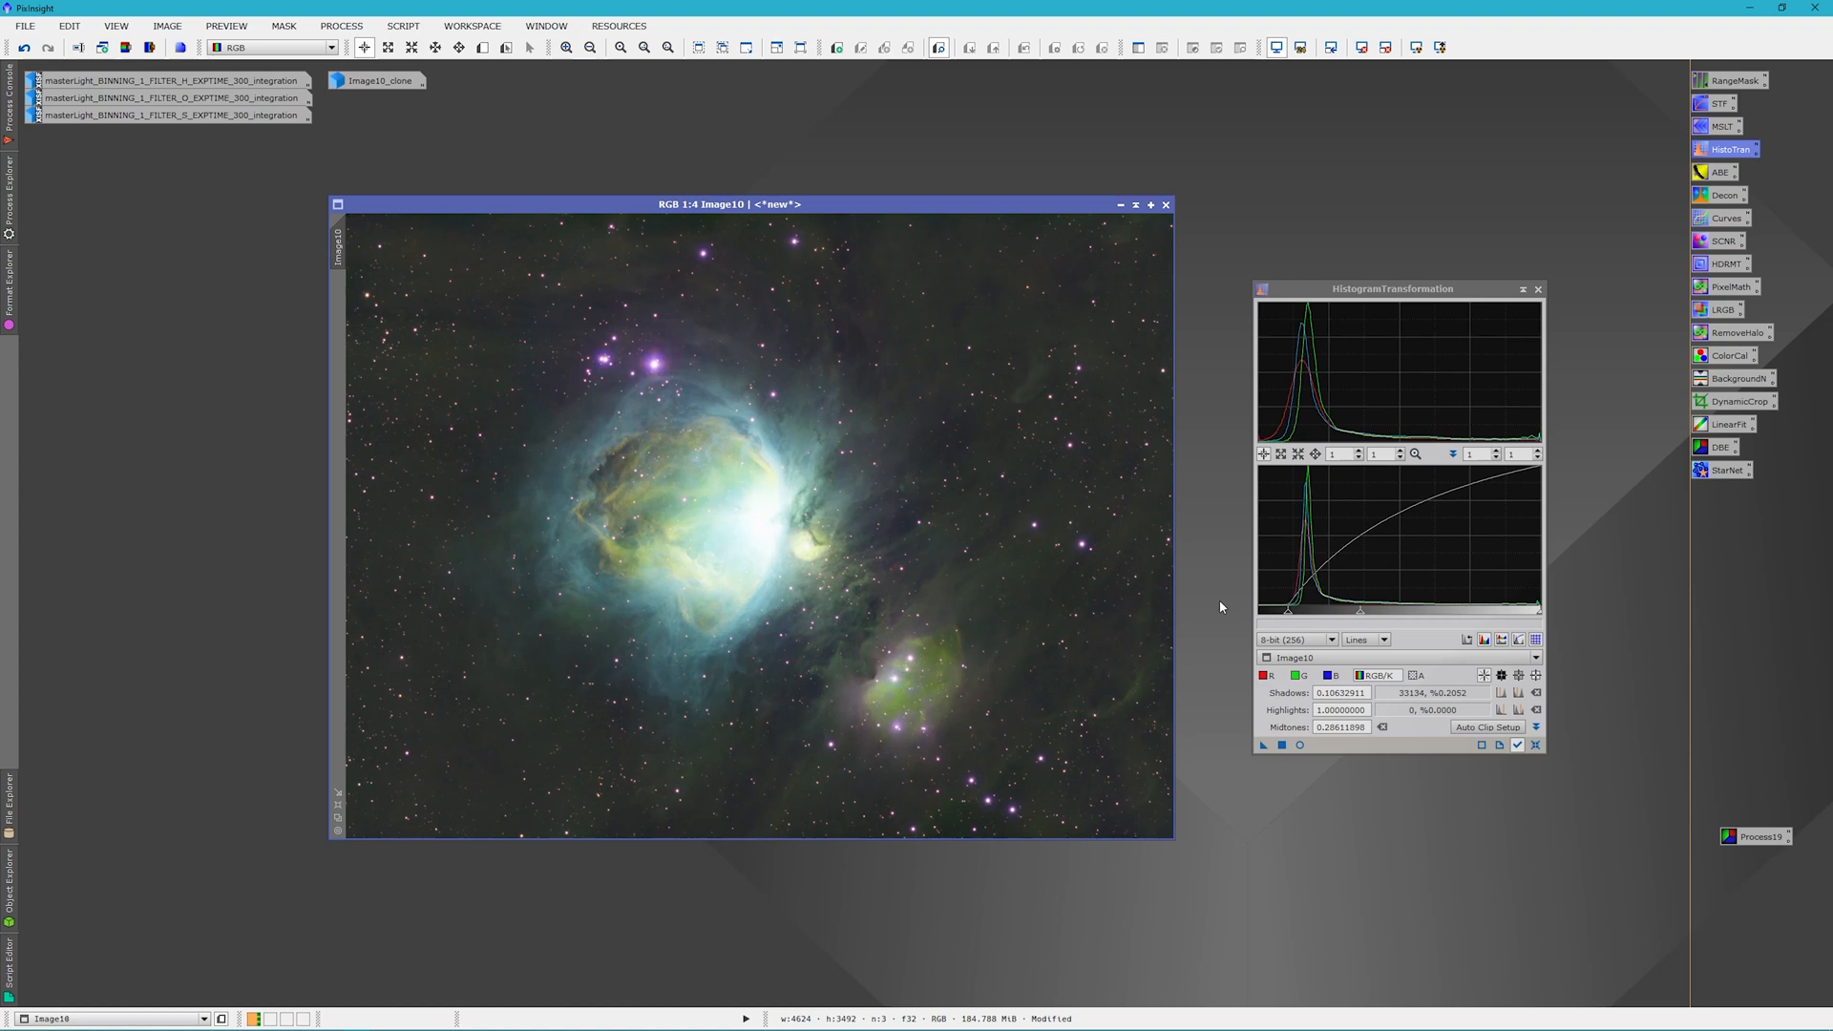
mouse_move(1235, 438)
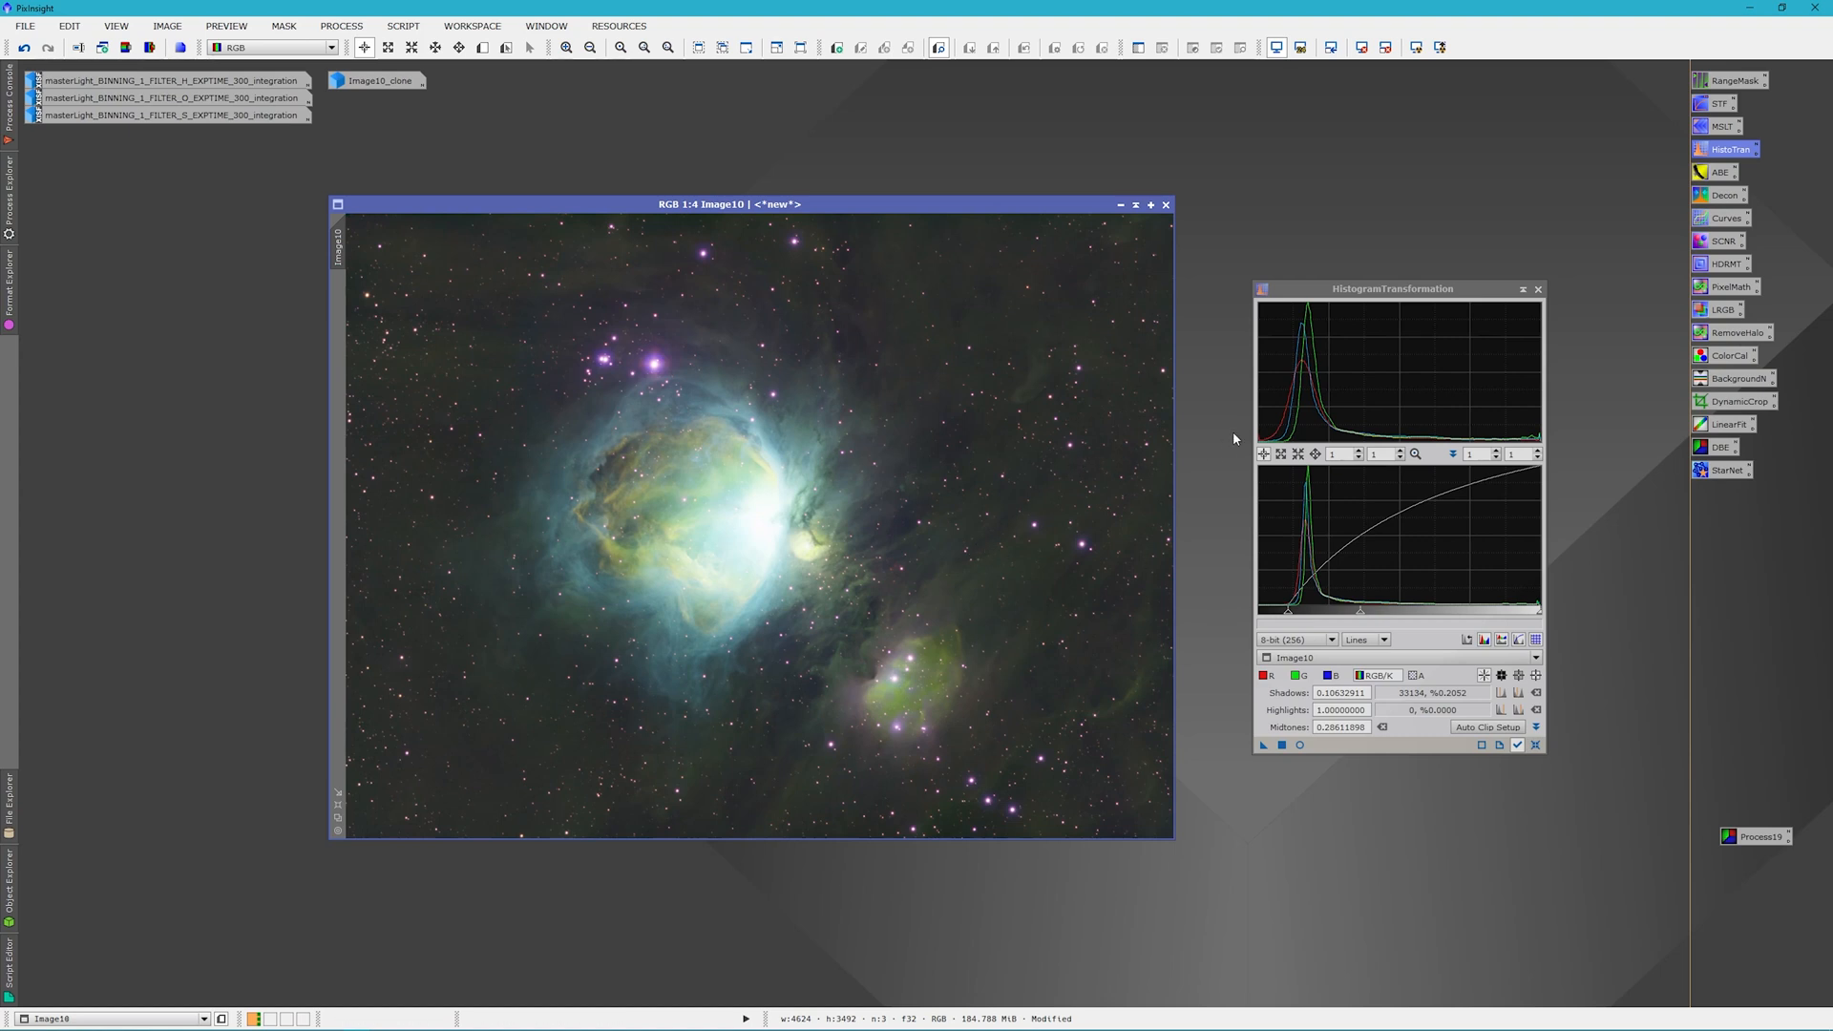
mouse_move(1245, 631)
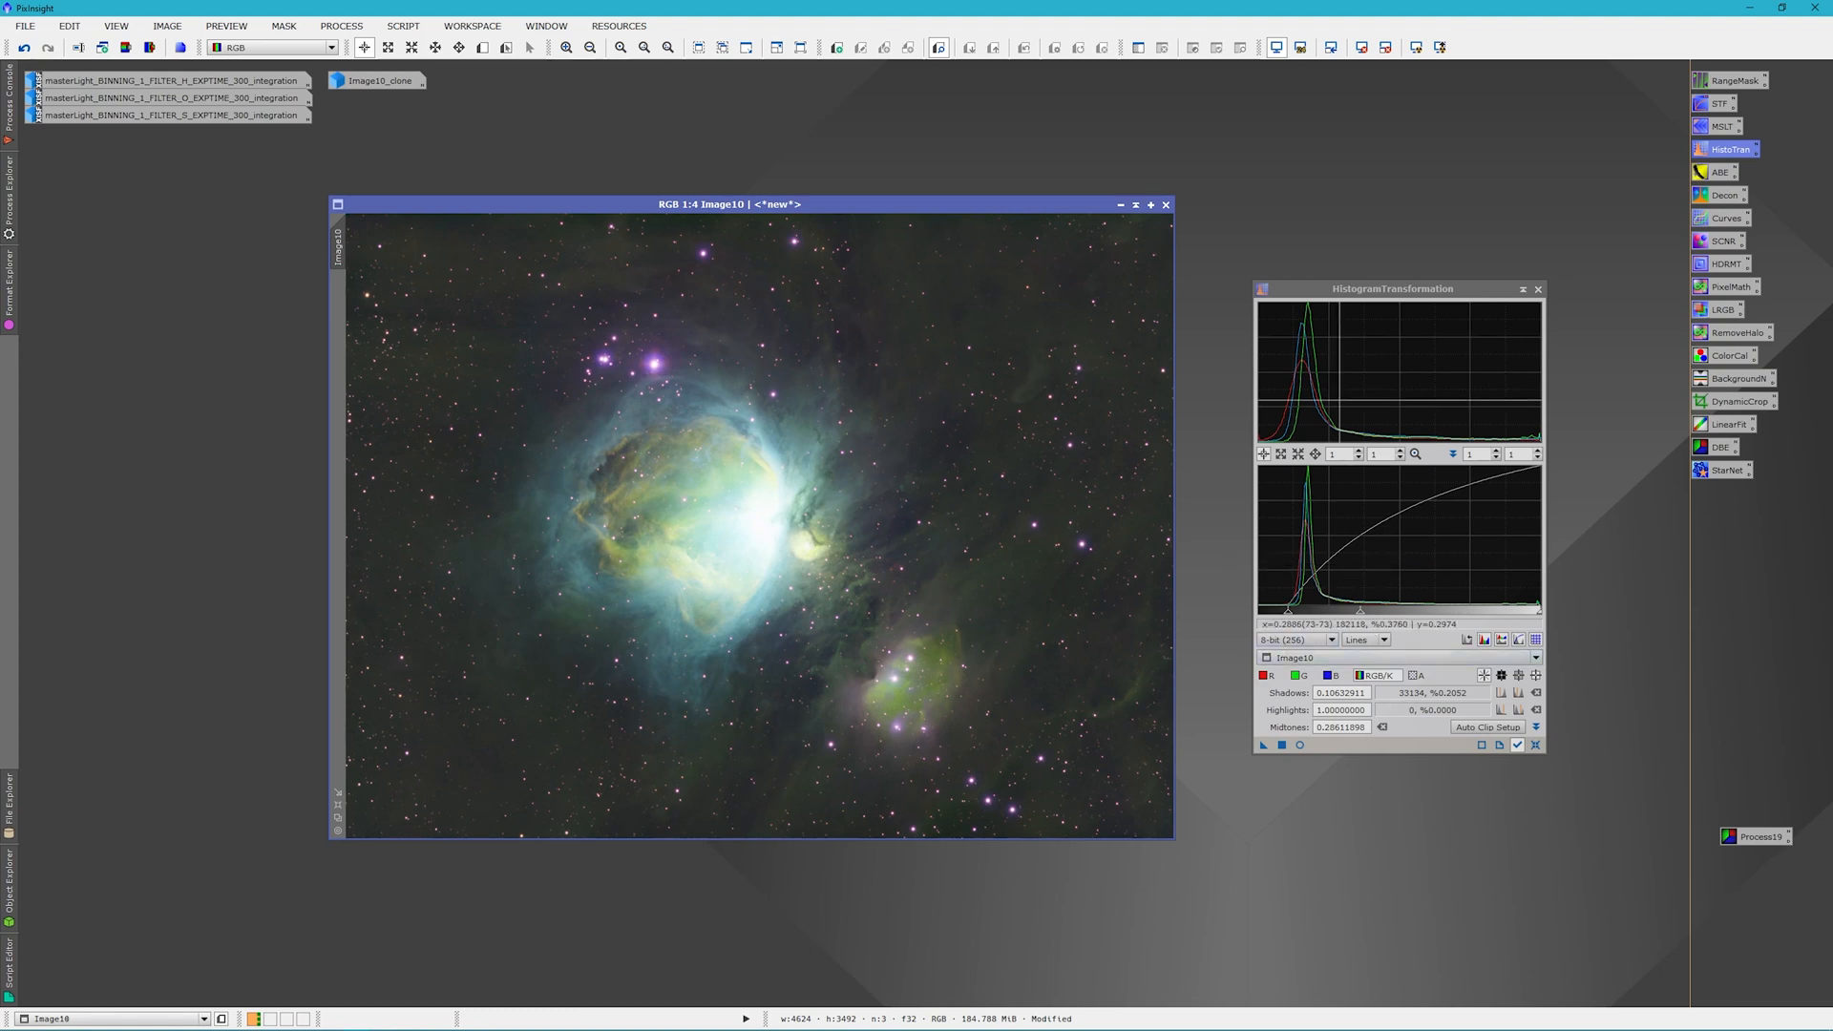
mouse_move(1409, 296)
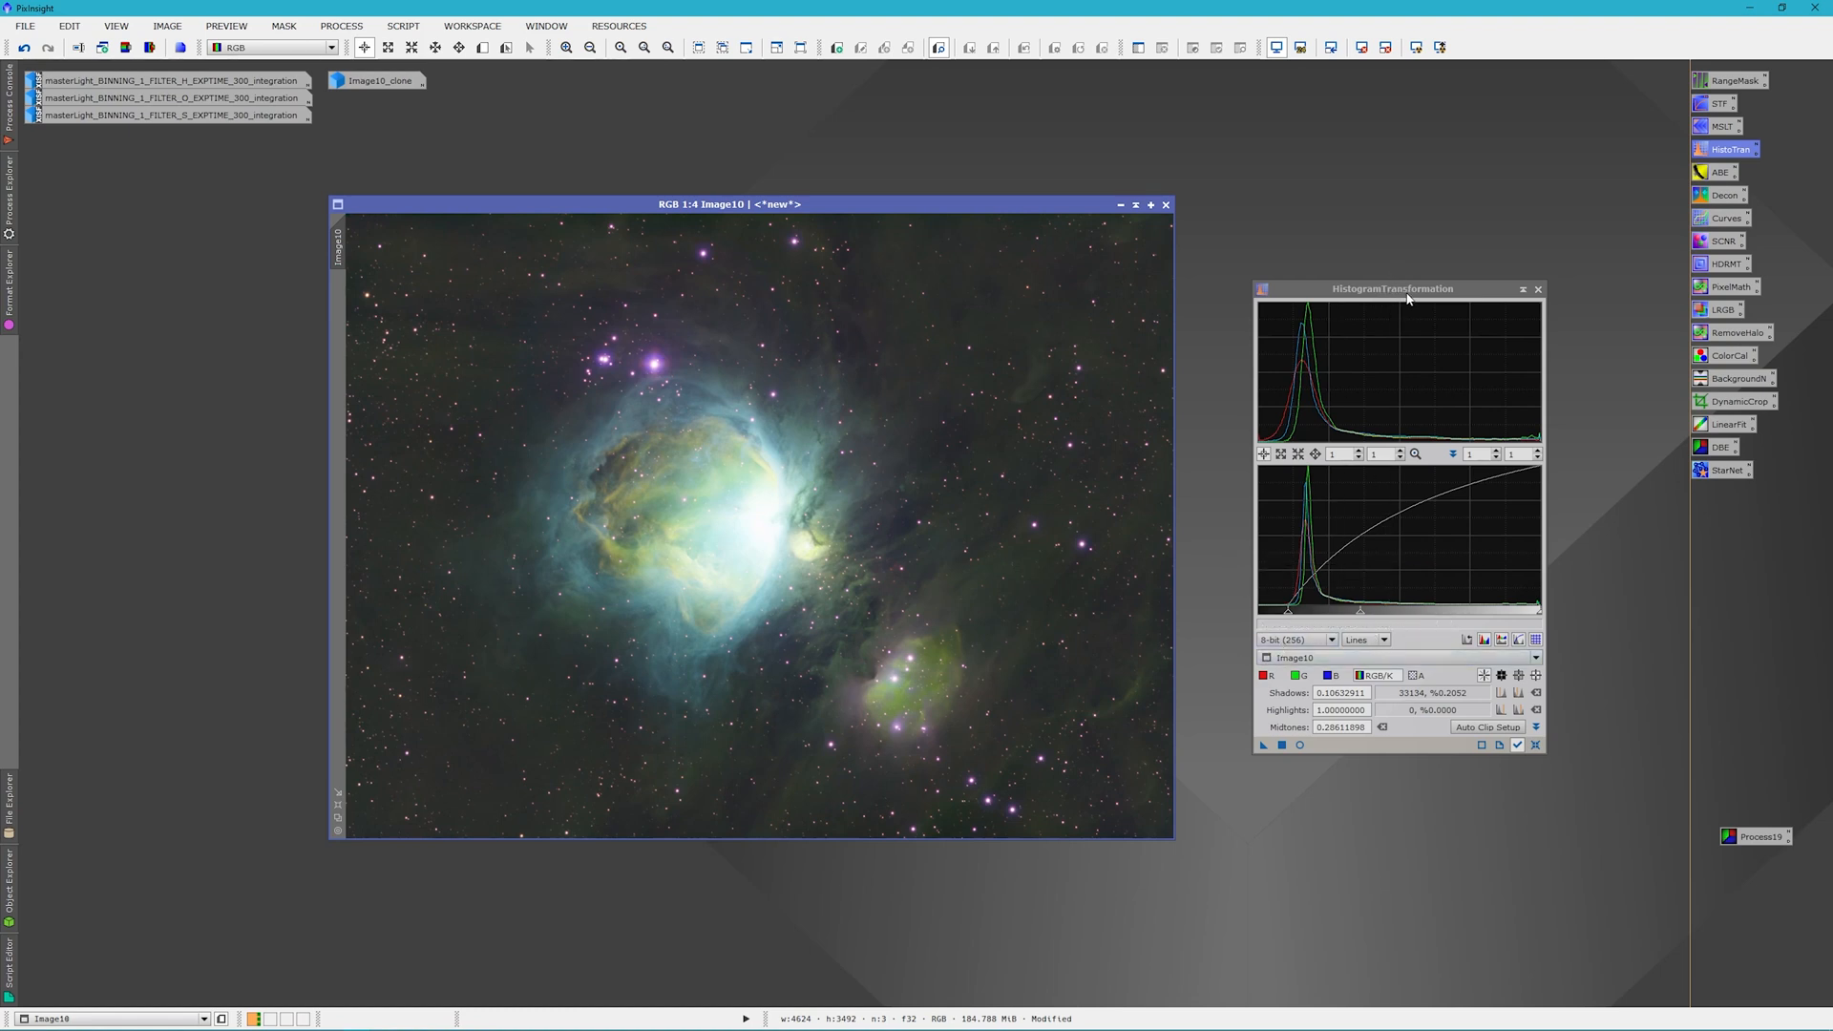
mouse_move(1405, 290)
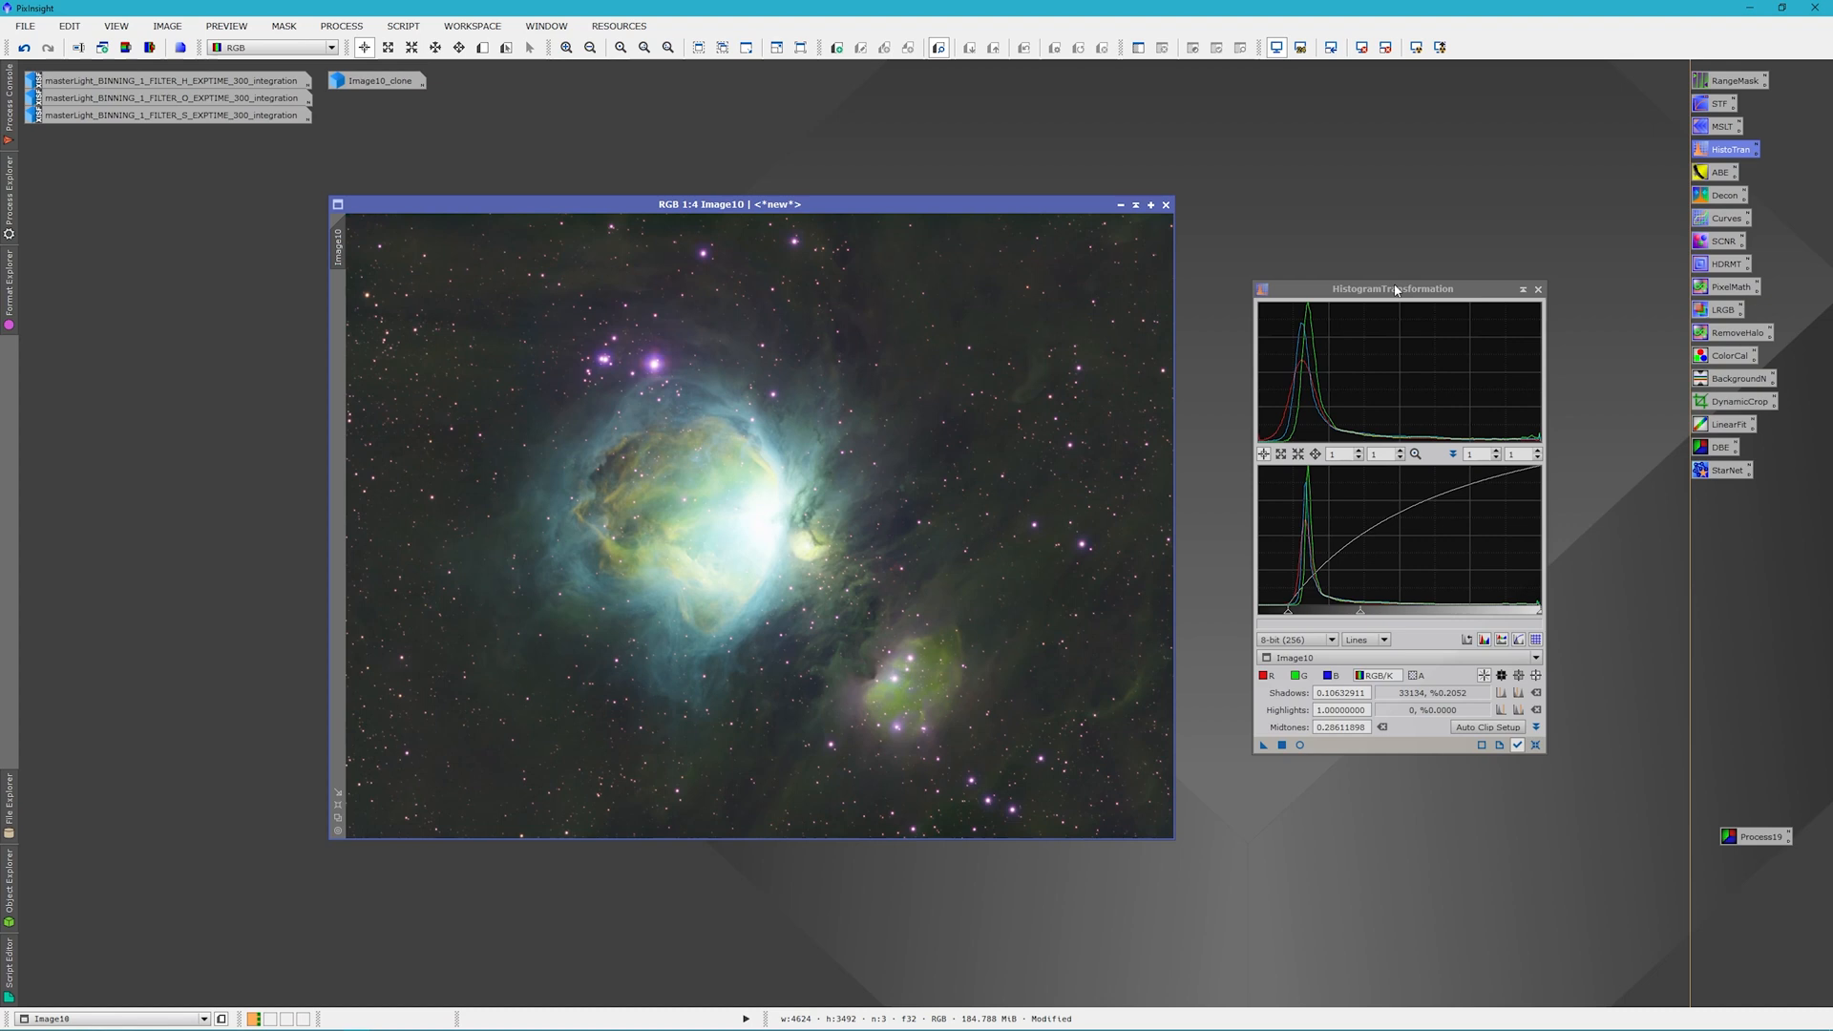
mouse_move(1283, 885)
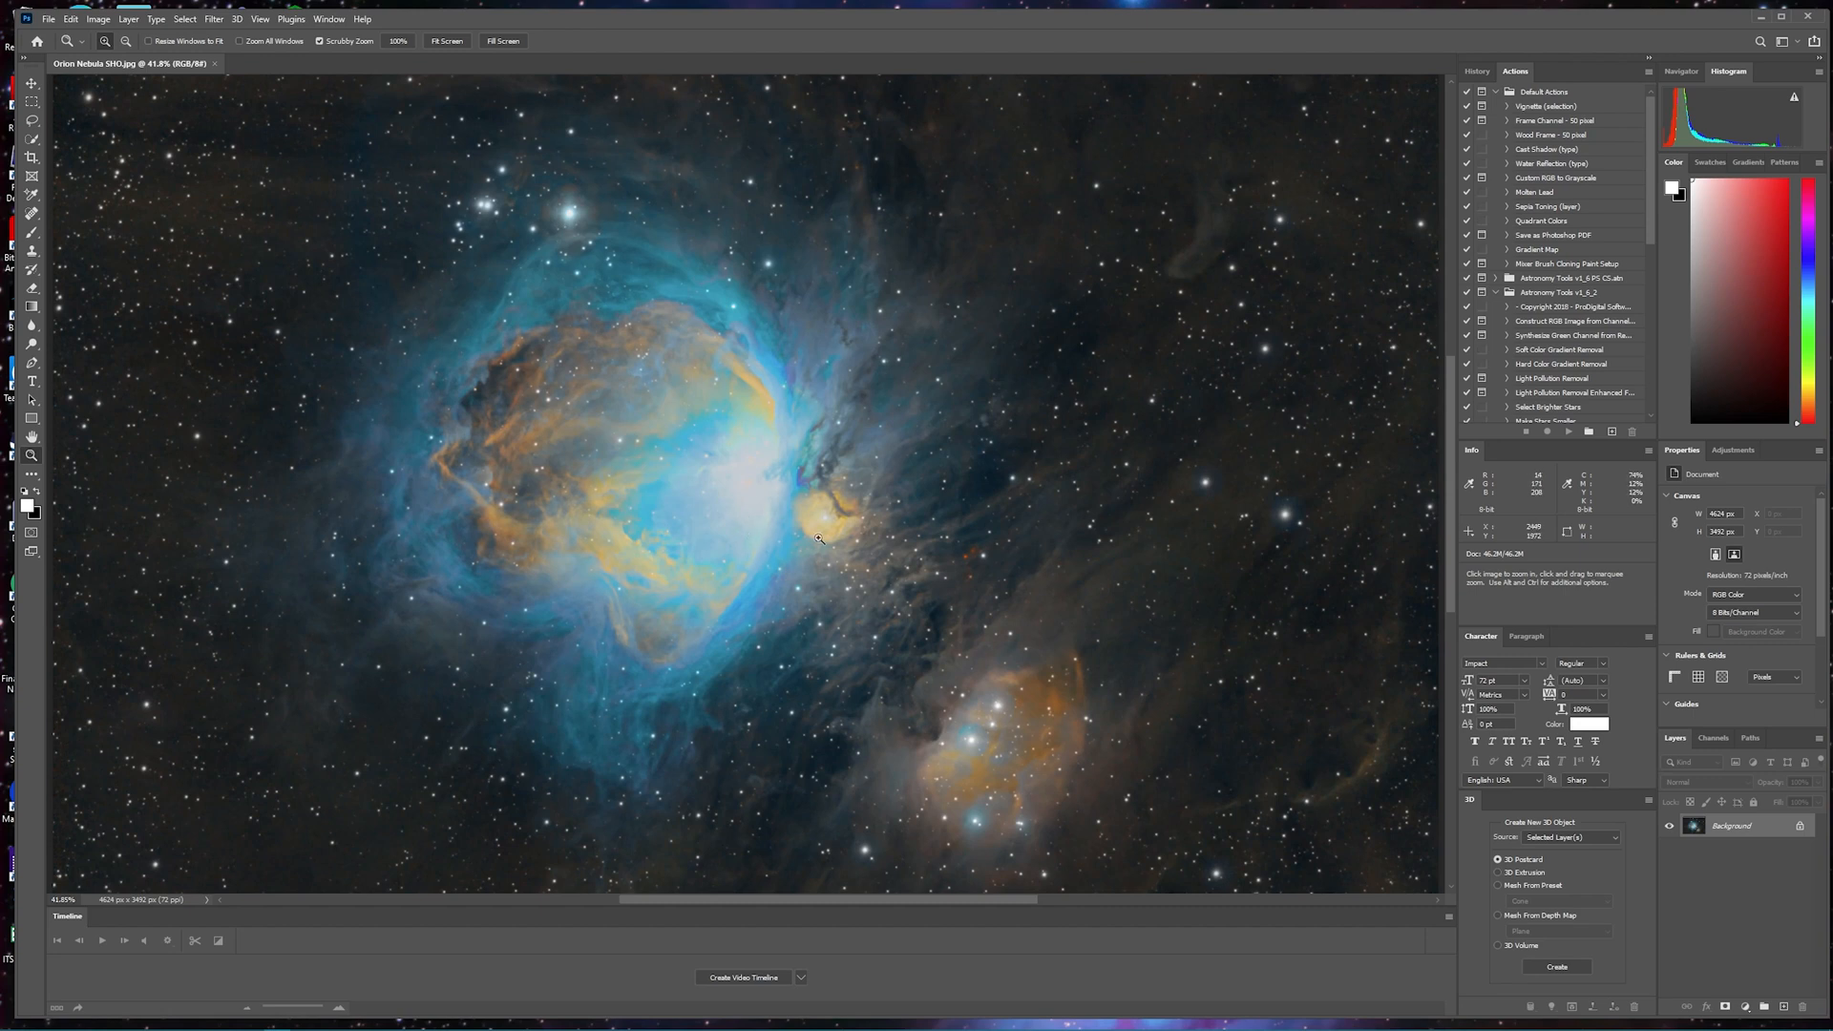
mouse_move(348, 697)
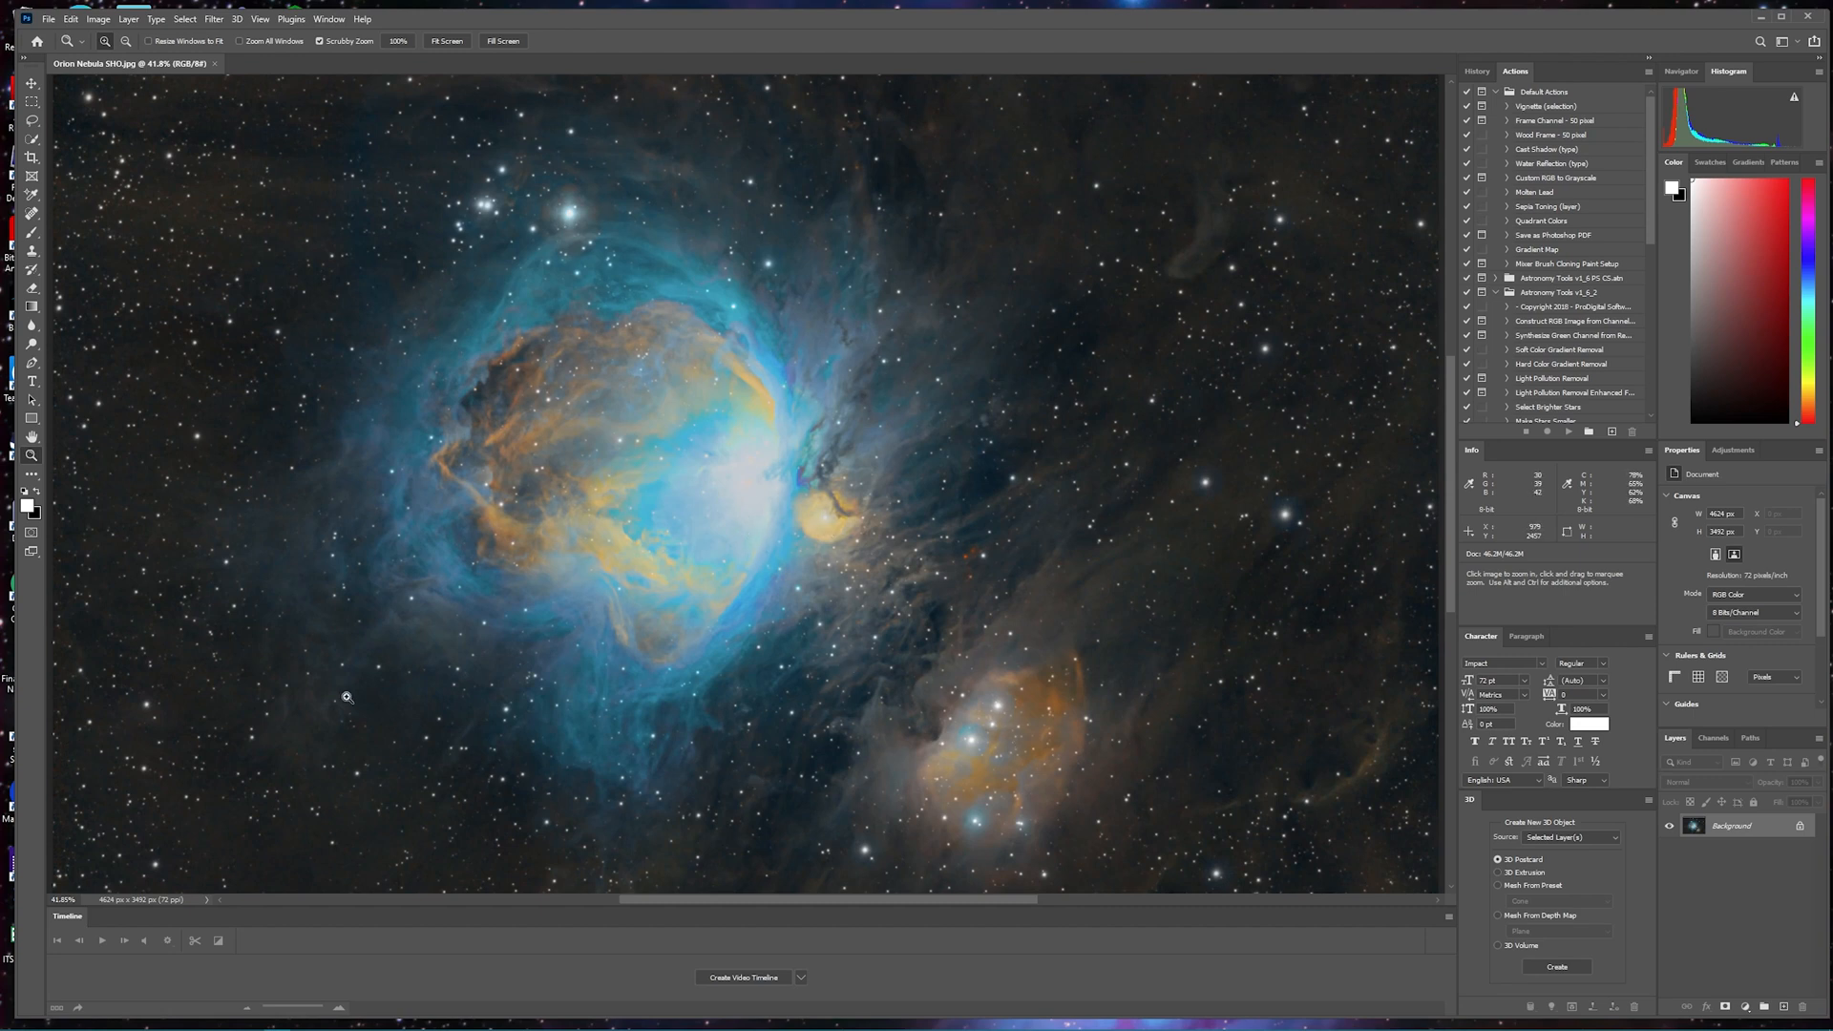
mouse_move(772, 198)
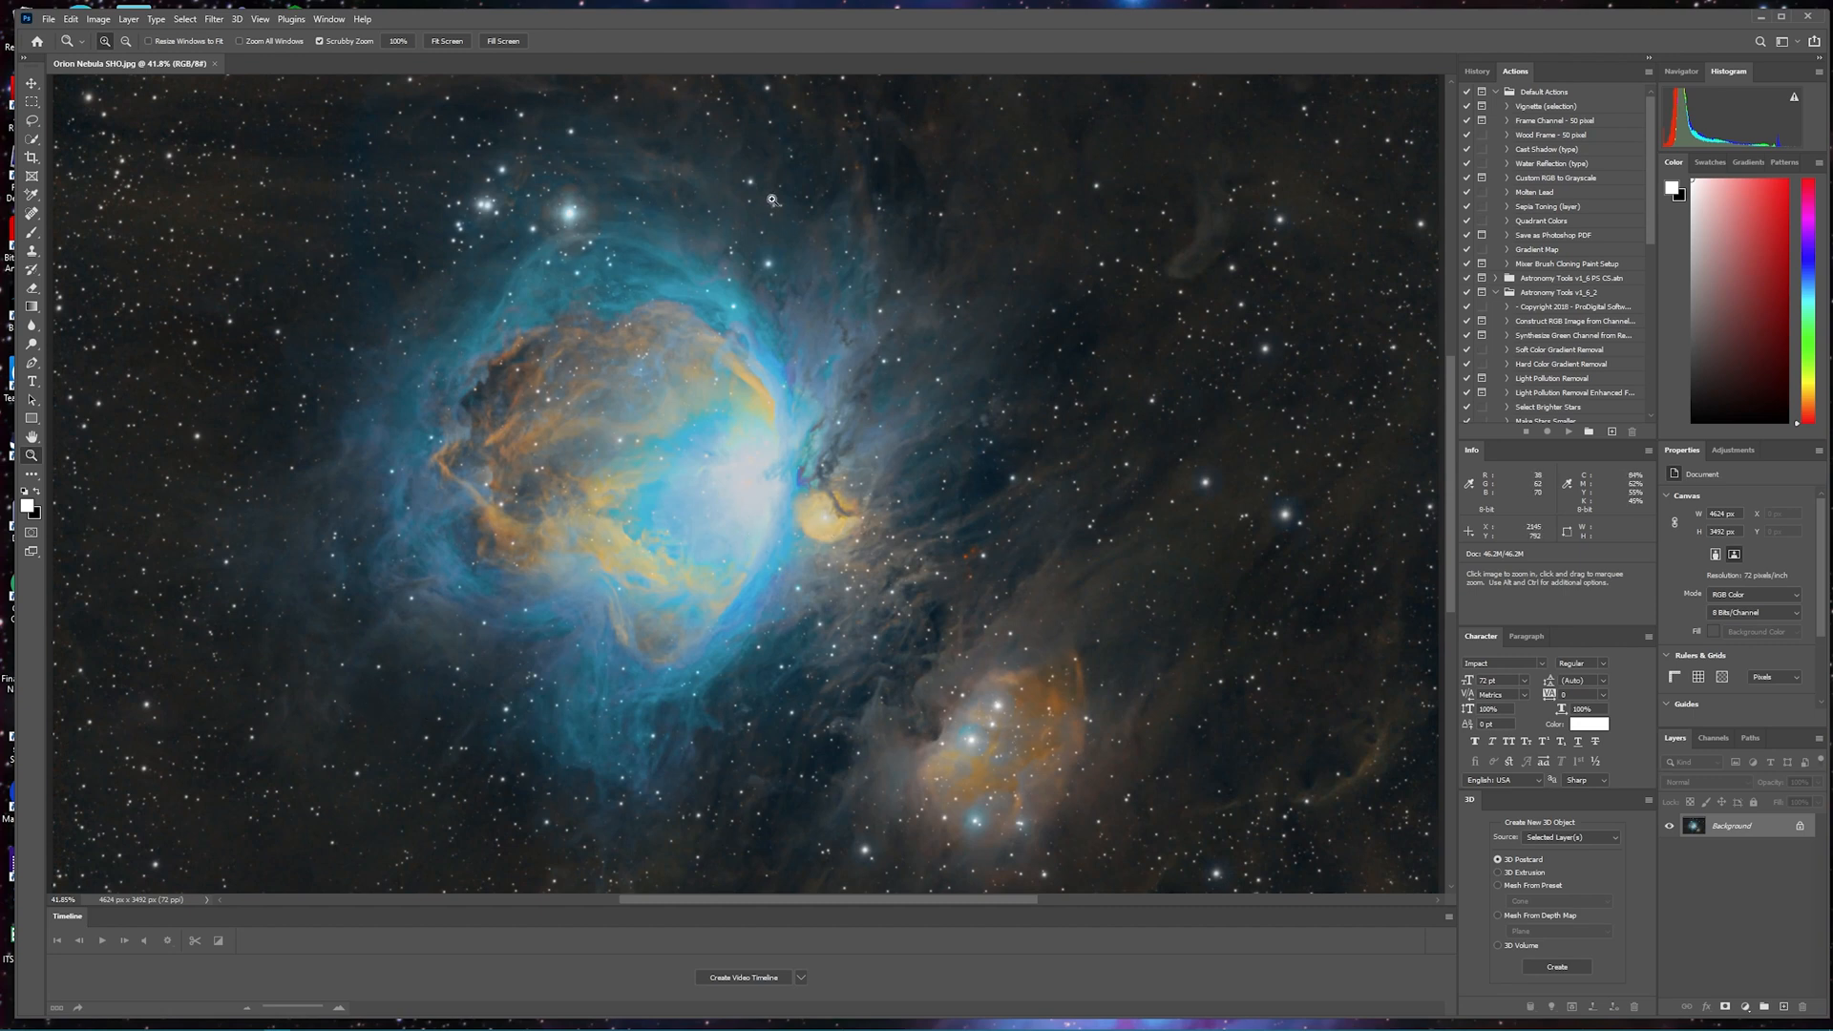